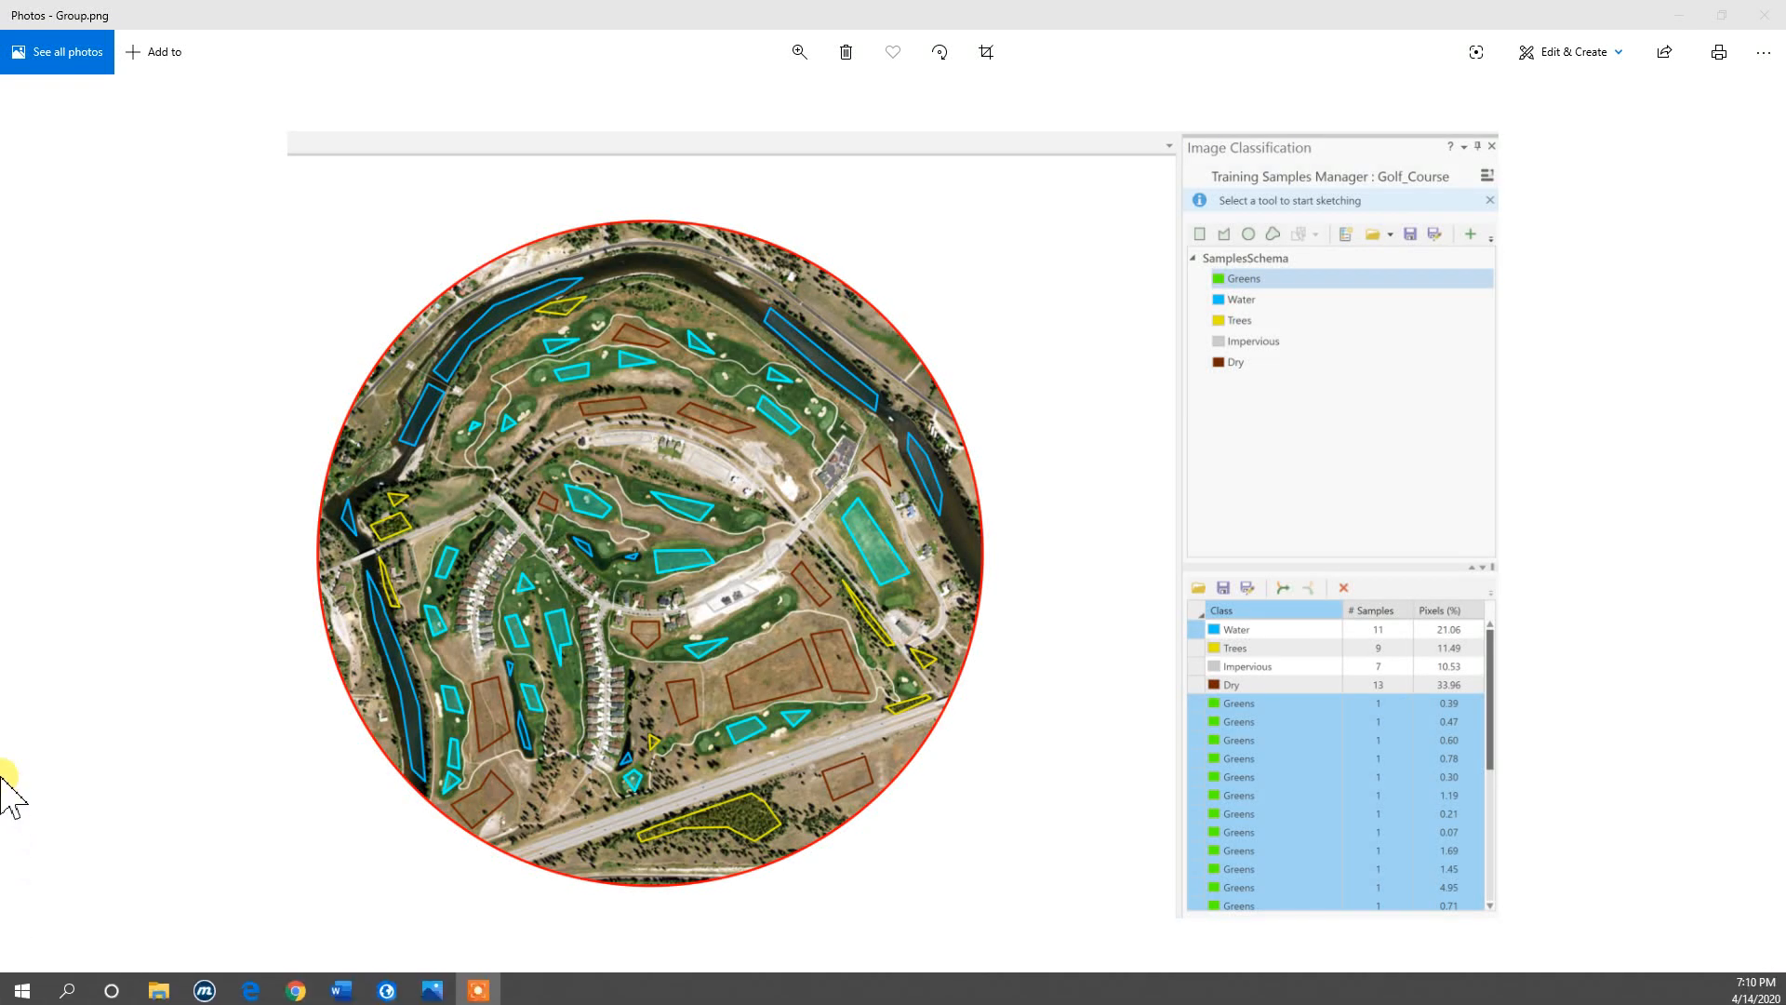
{"action": "mouse_move", "coordinate": [287, 484]}
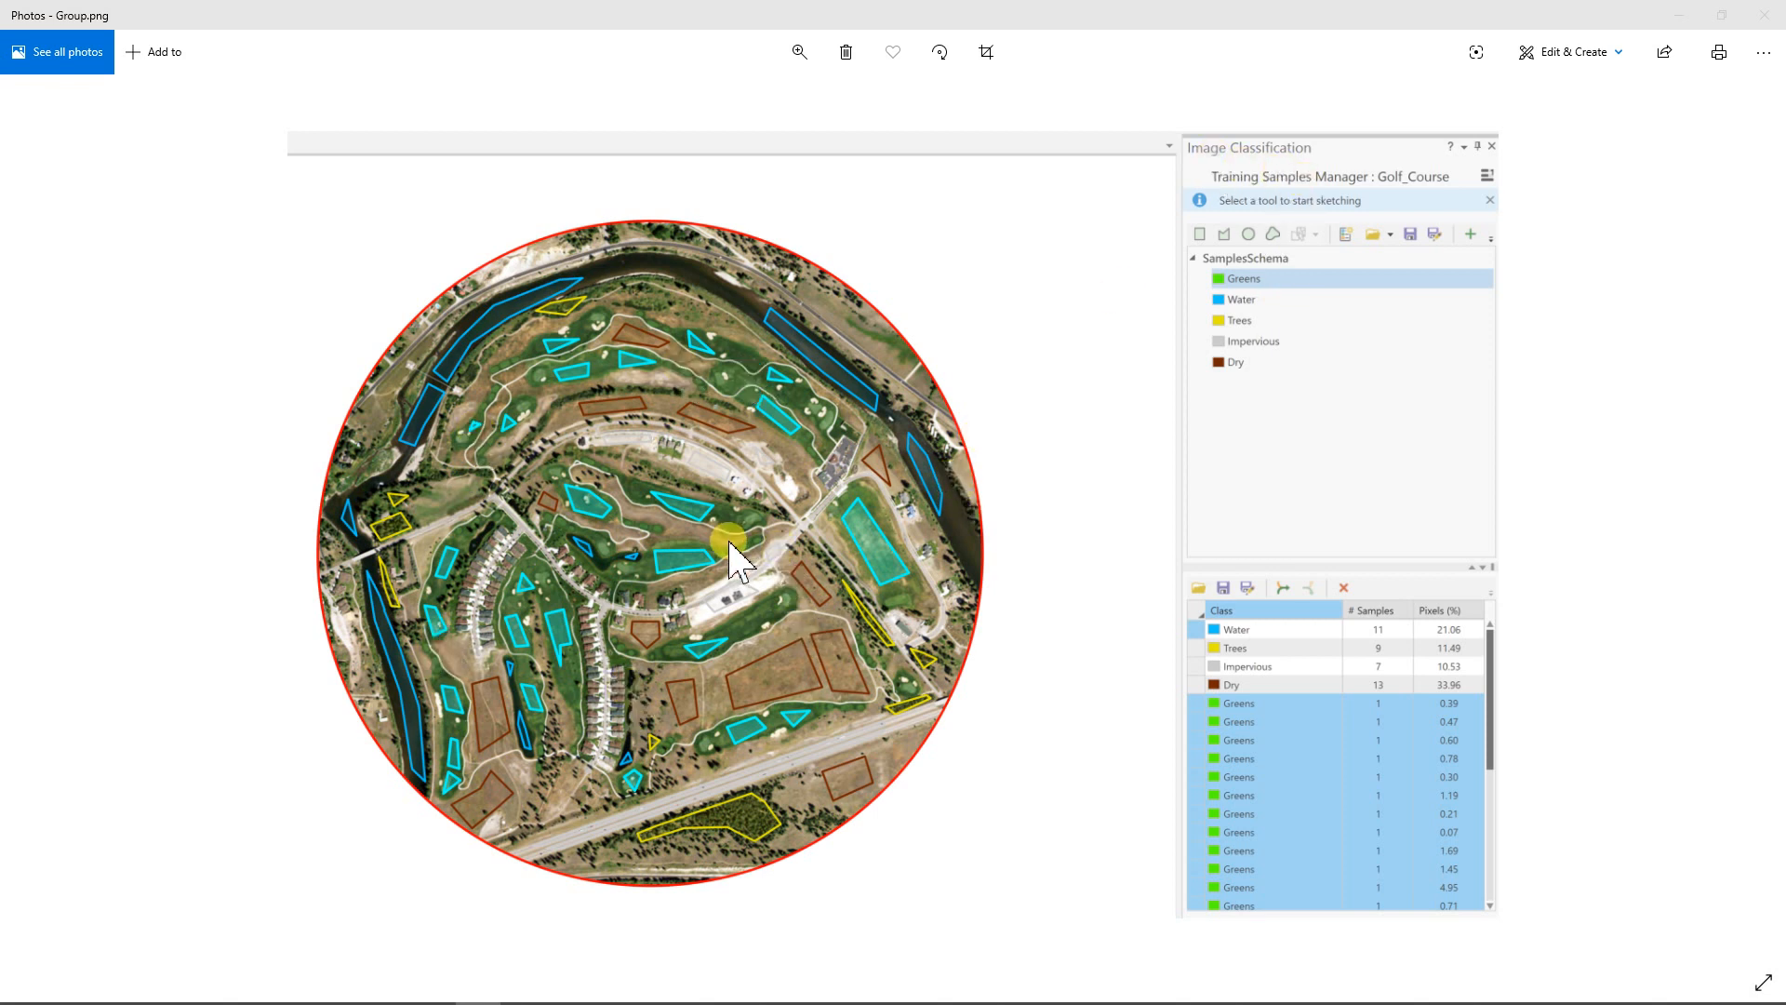
{"action": "mouse_move", "coordinate": [610, 688]}
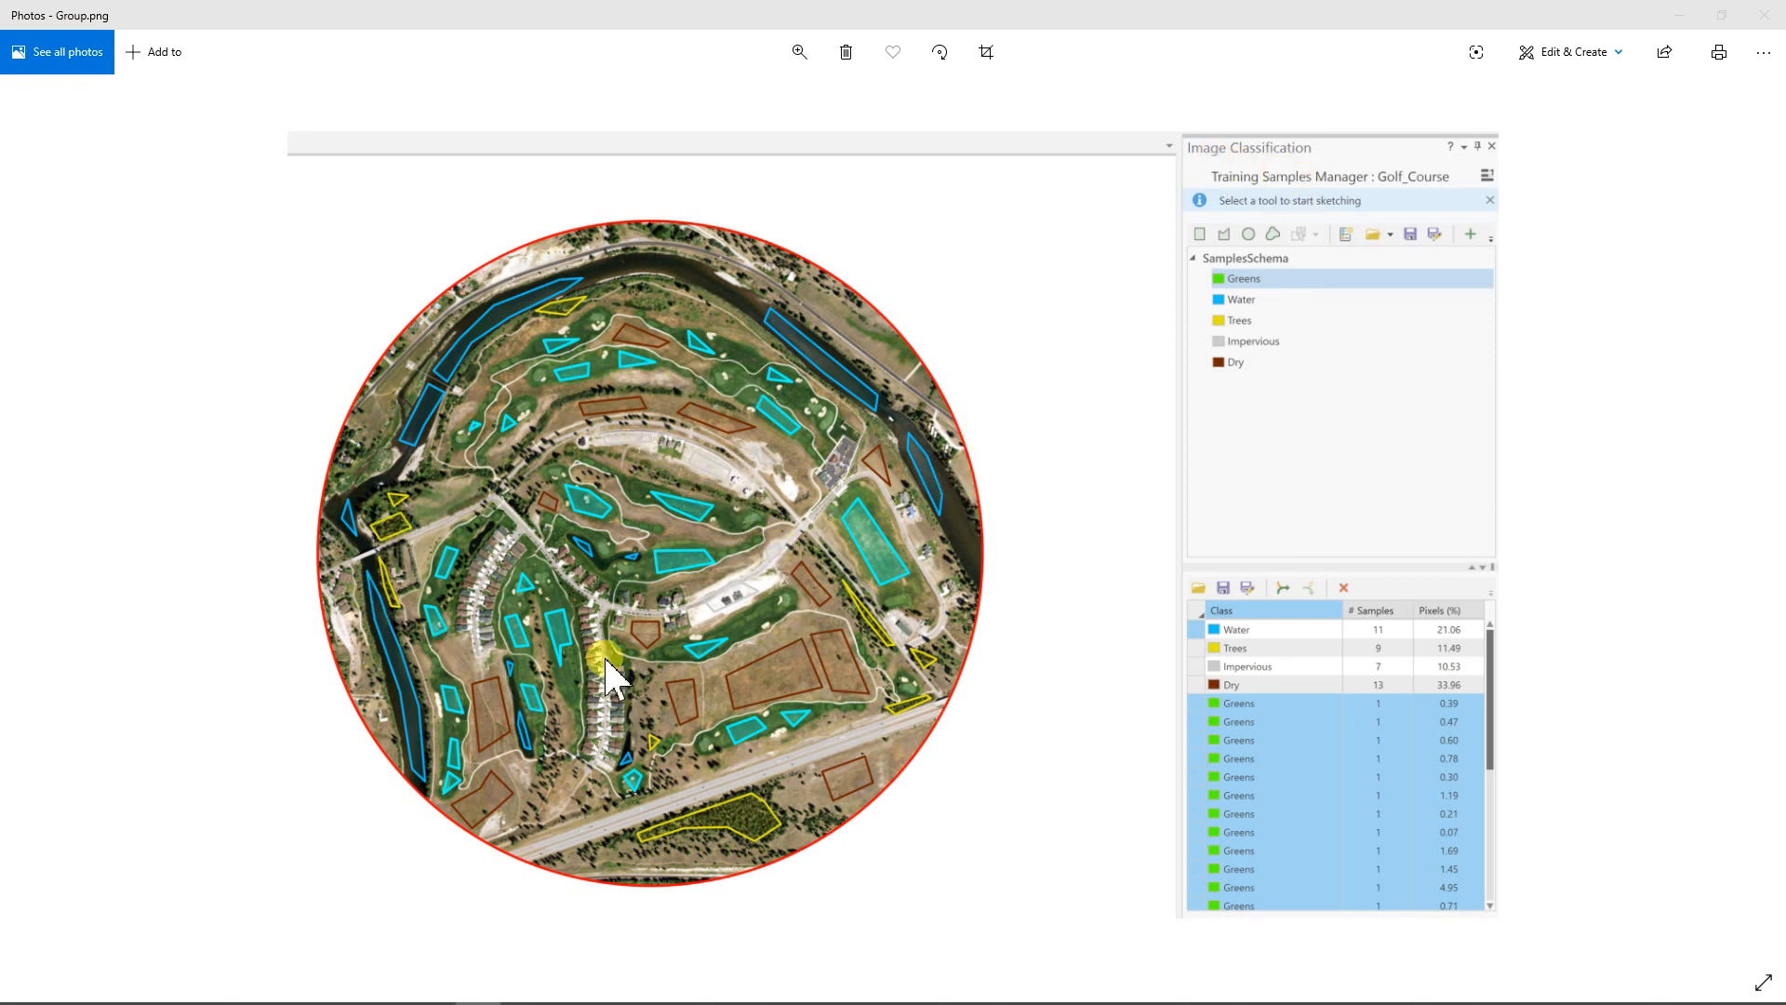
{"action": "mouse_move", "coordinate": [756, 695]}
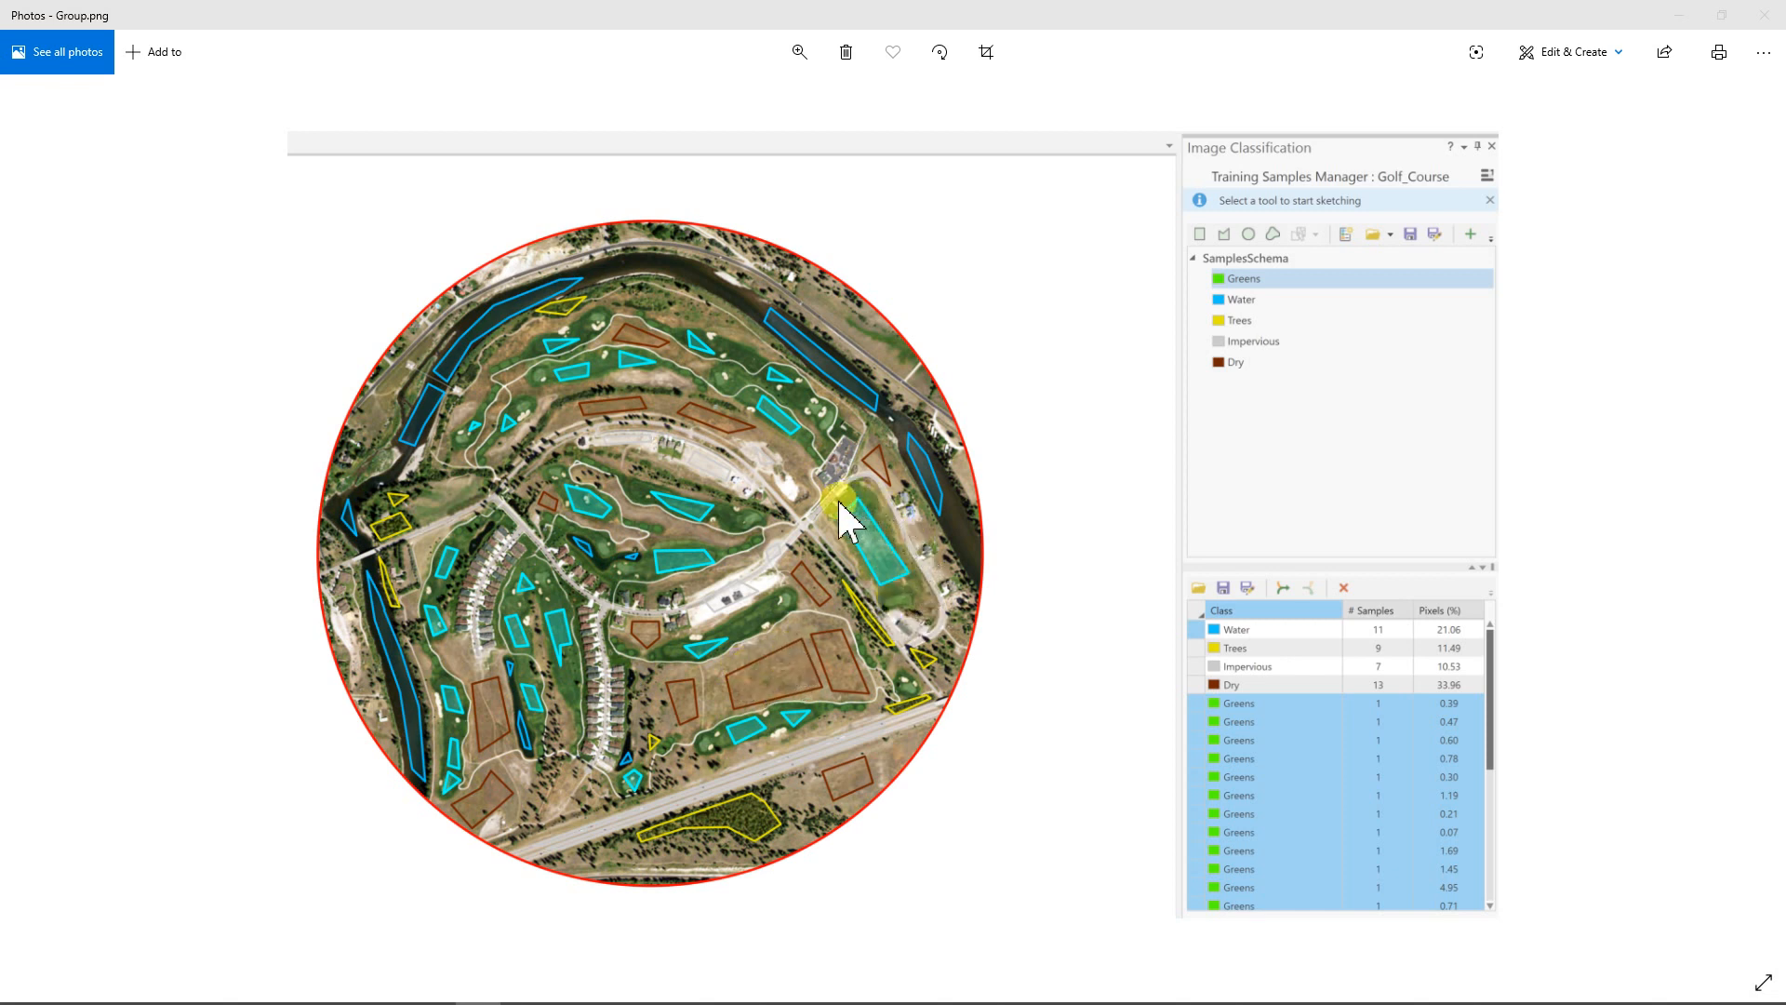
{"action": "mouse_move", "coordinate": [732, 544]}
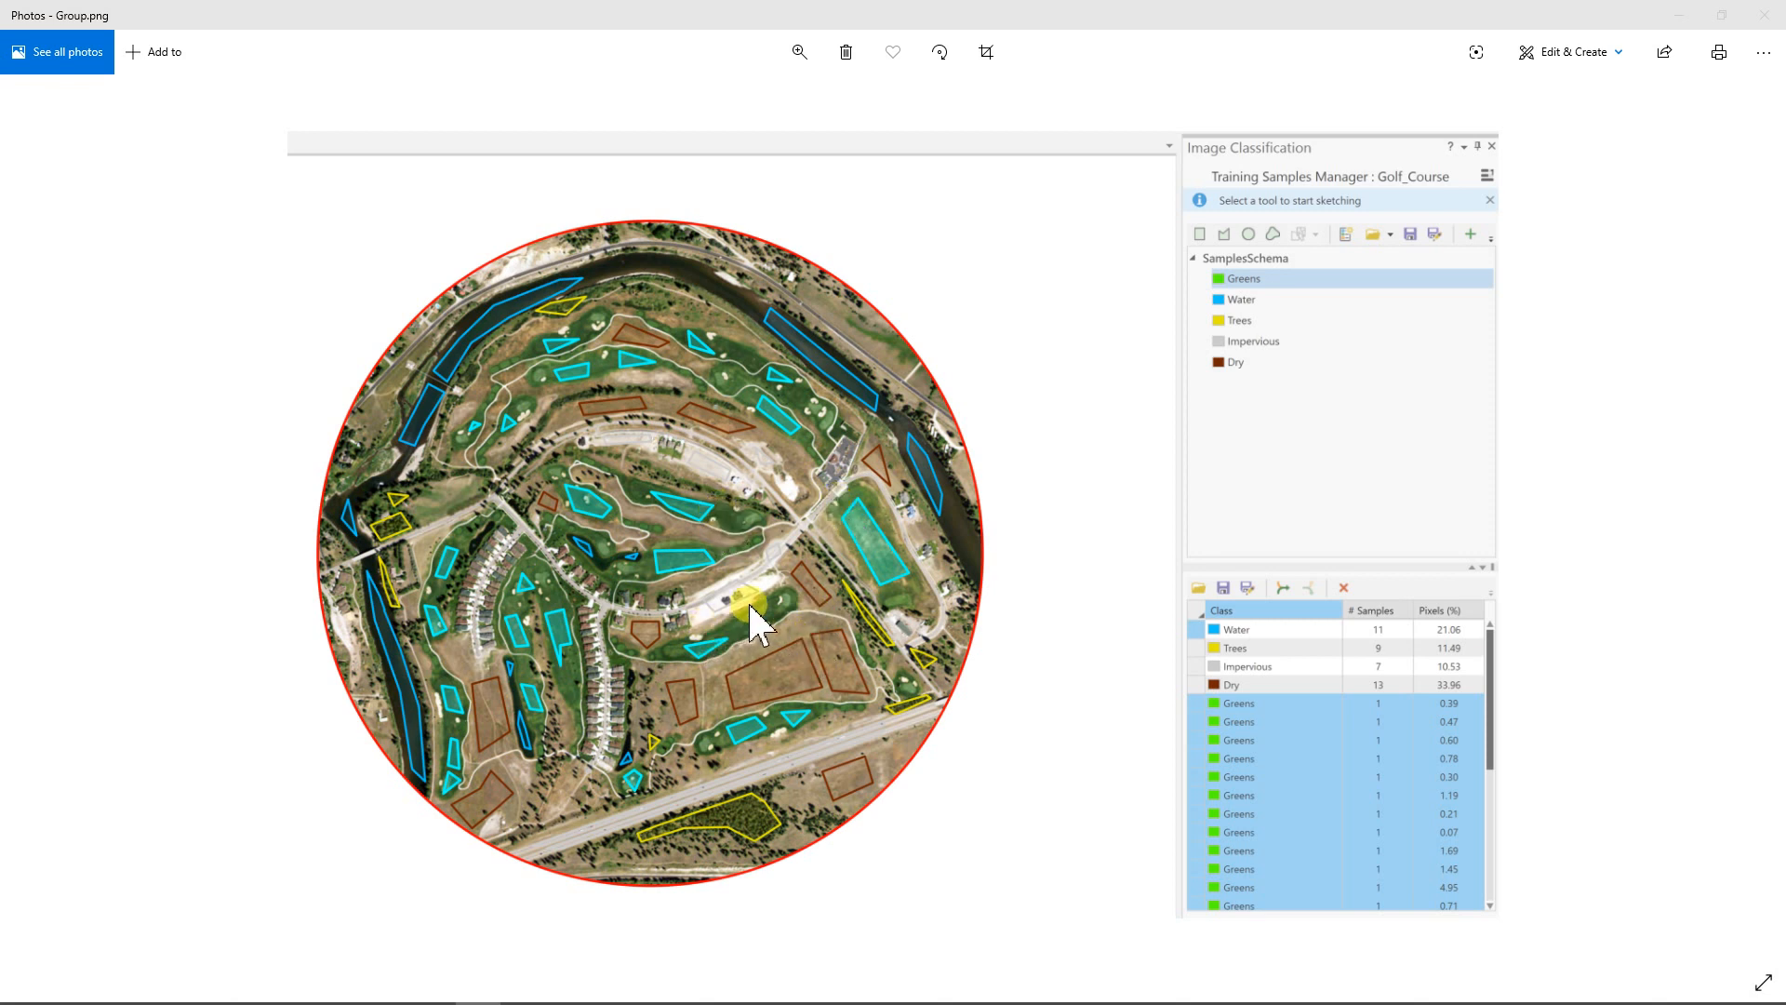
{"action": "mouse_move", "coordinate": [688, 685]}
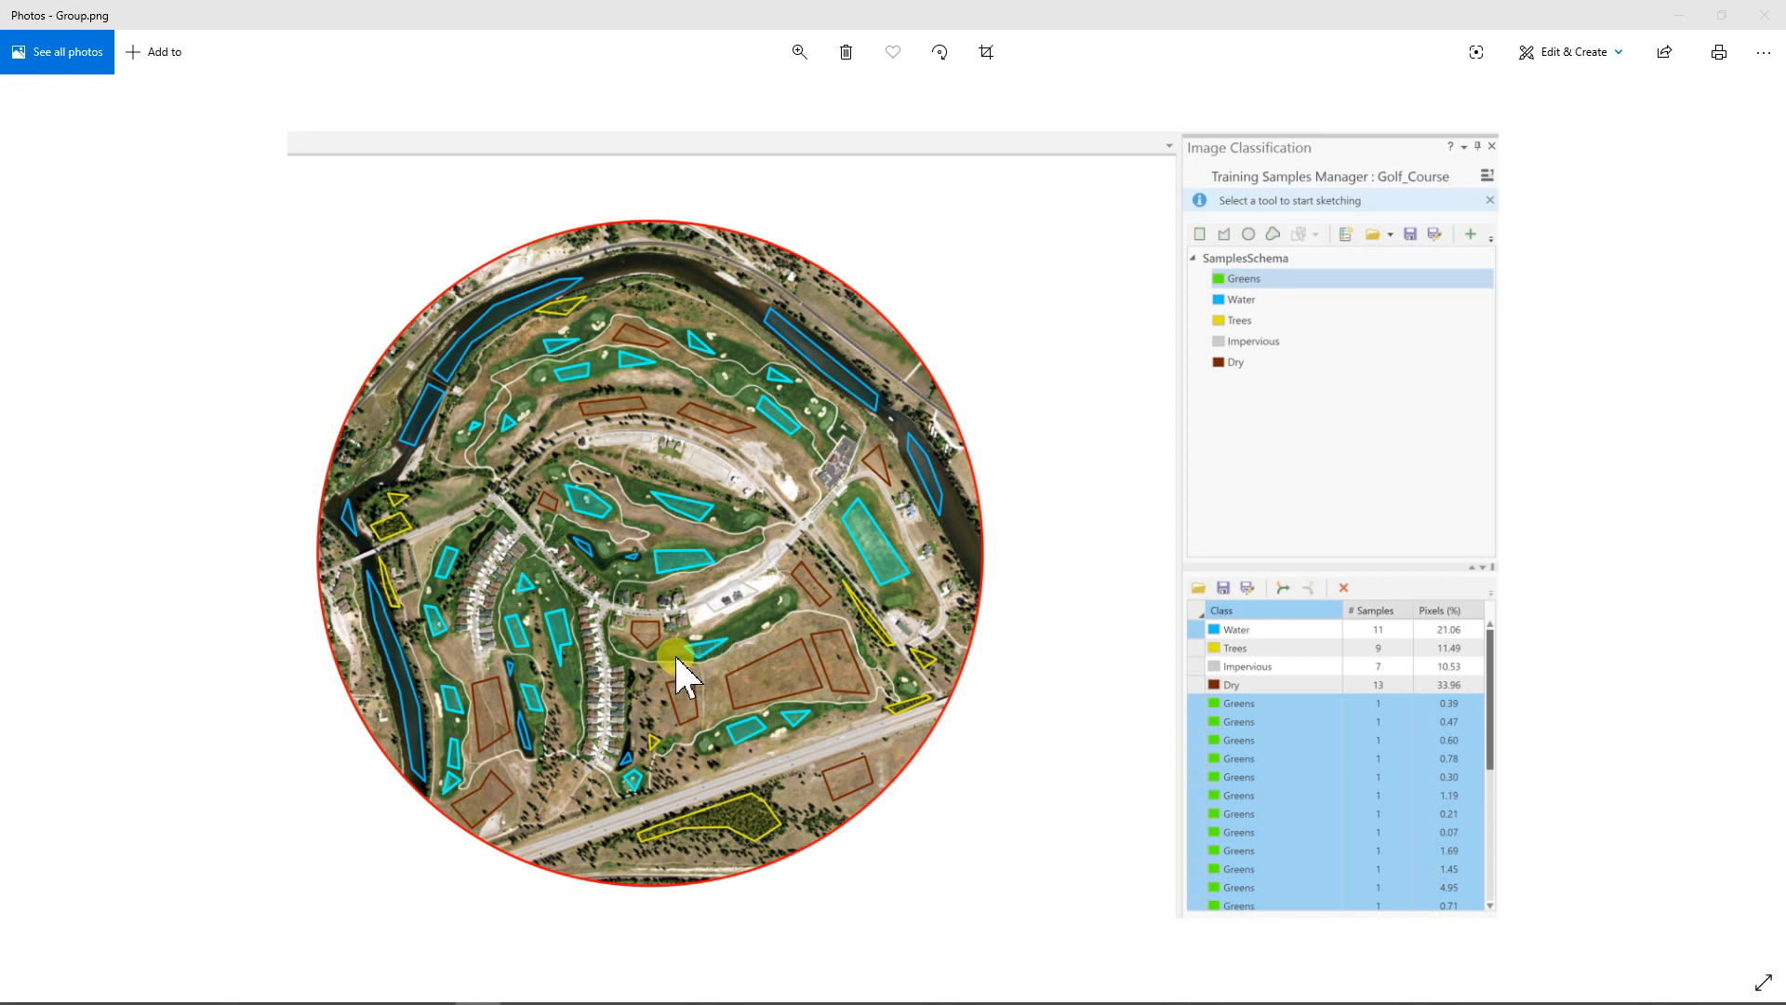
{"action": "mouse_move", "coordinate": [1276, 190]}
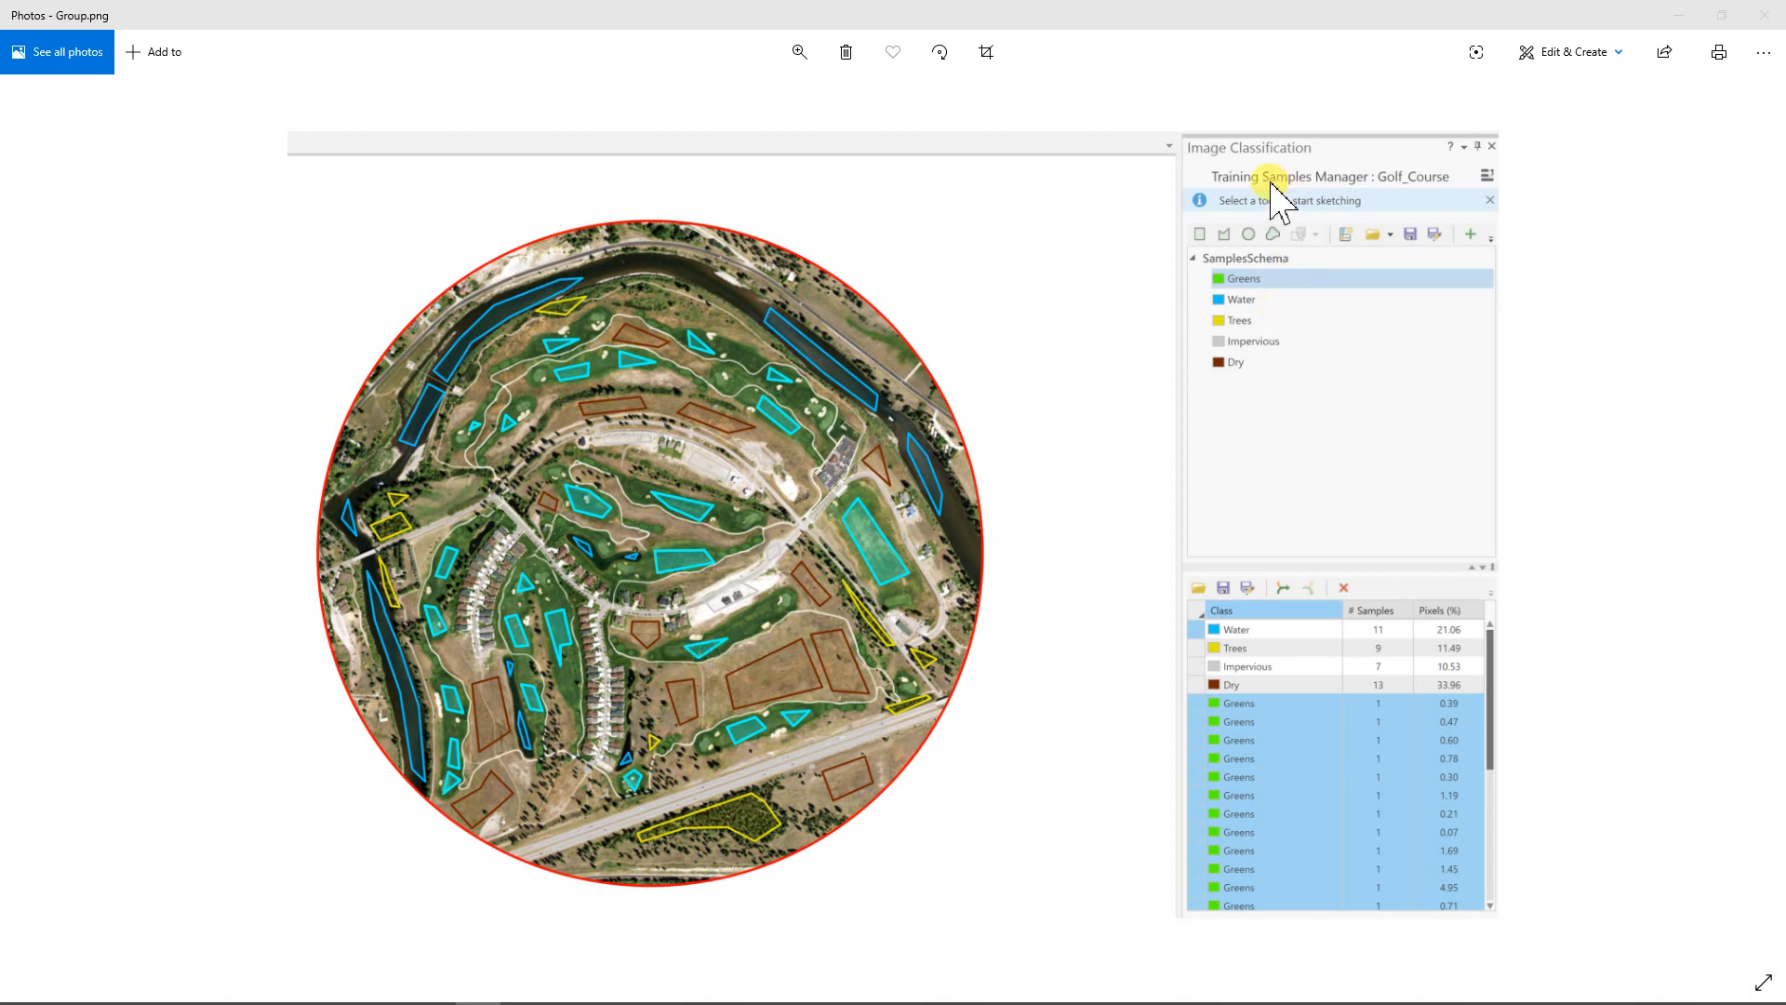
{"action": "mouse_move", "coordinate": [1618, 116]}
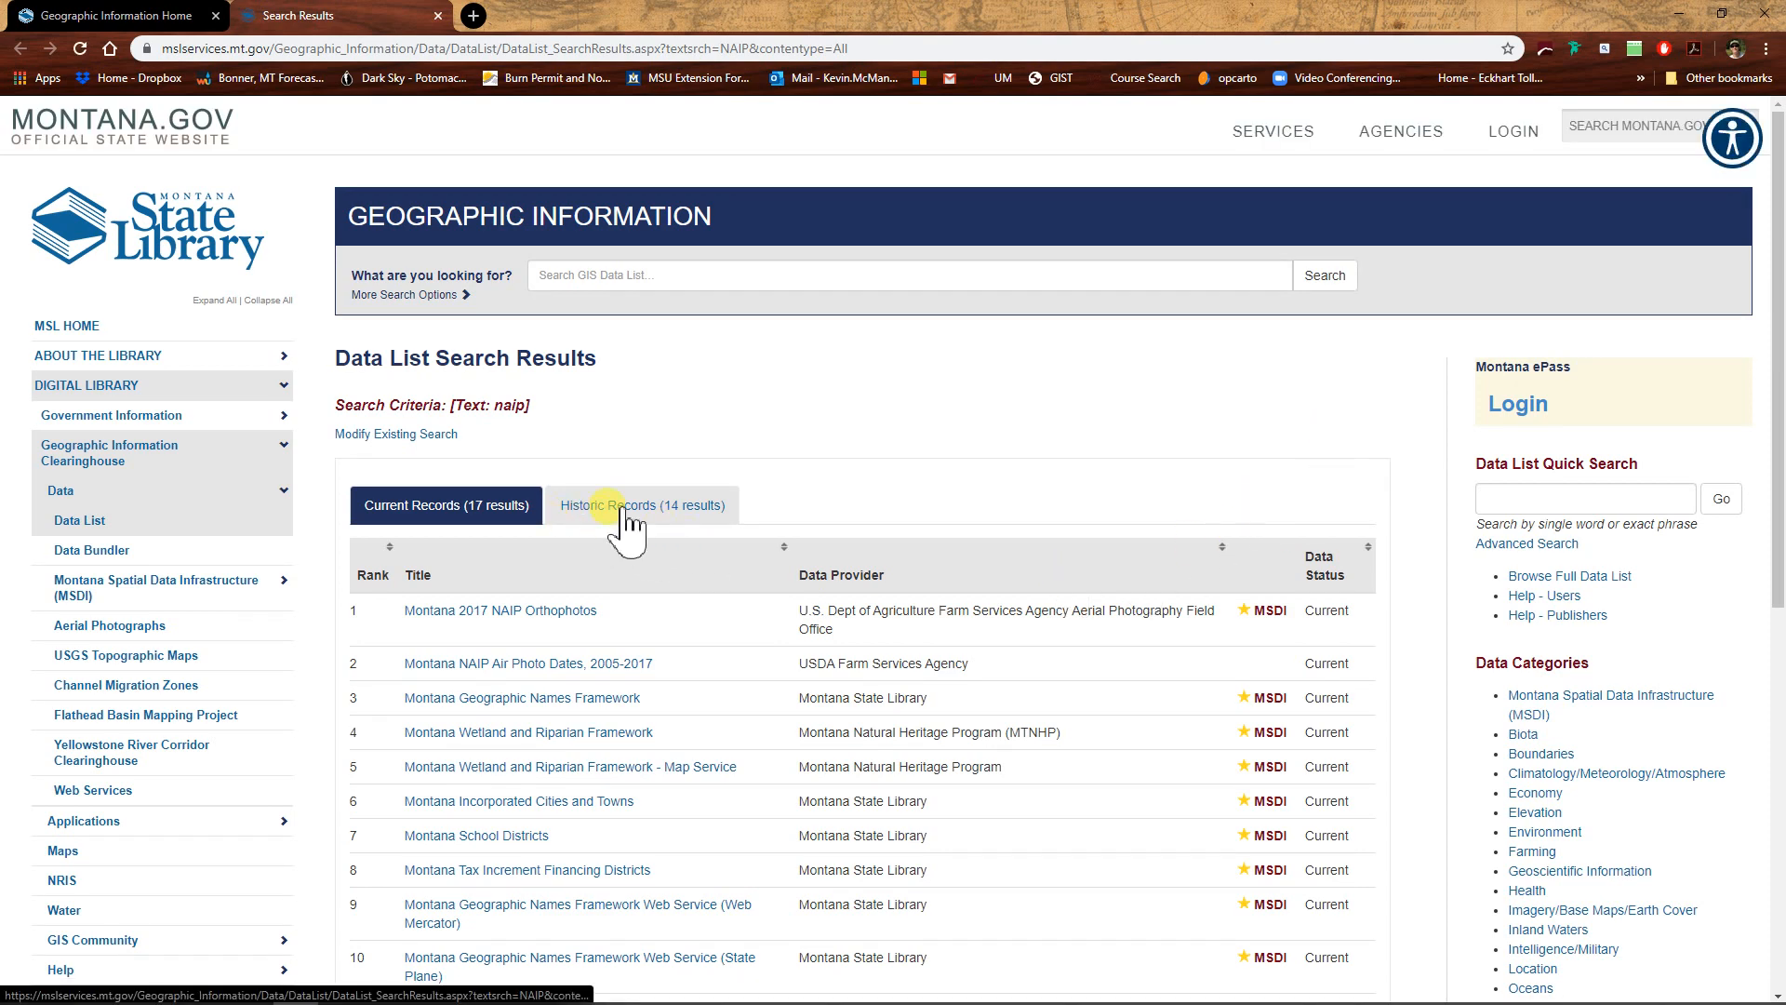
Show the historic search results and open the Montana 2015 NAIP Orthophotos record.
{"action": "left_click", "coordinate": [642, 506]}
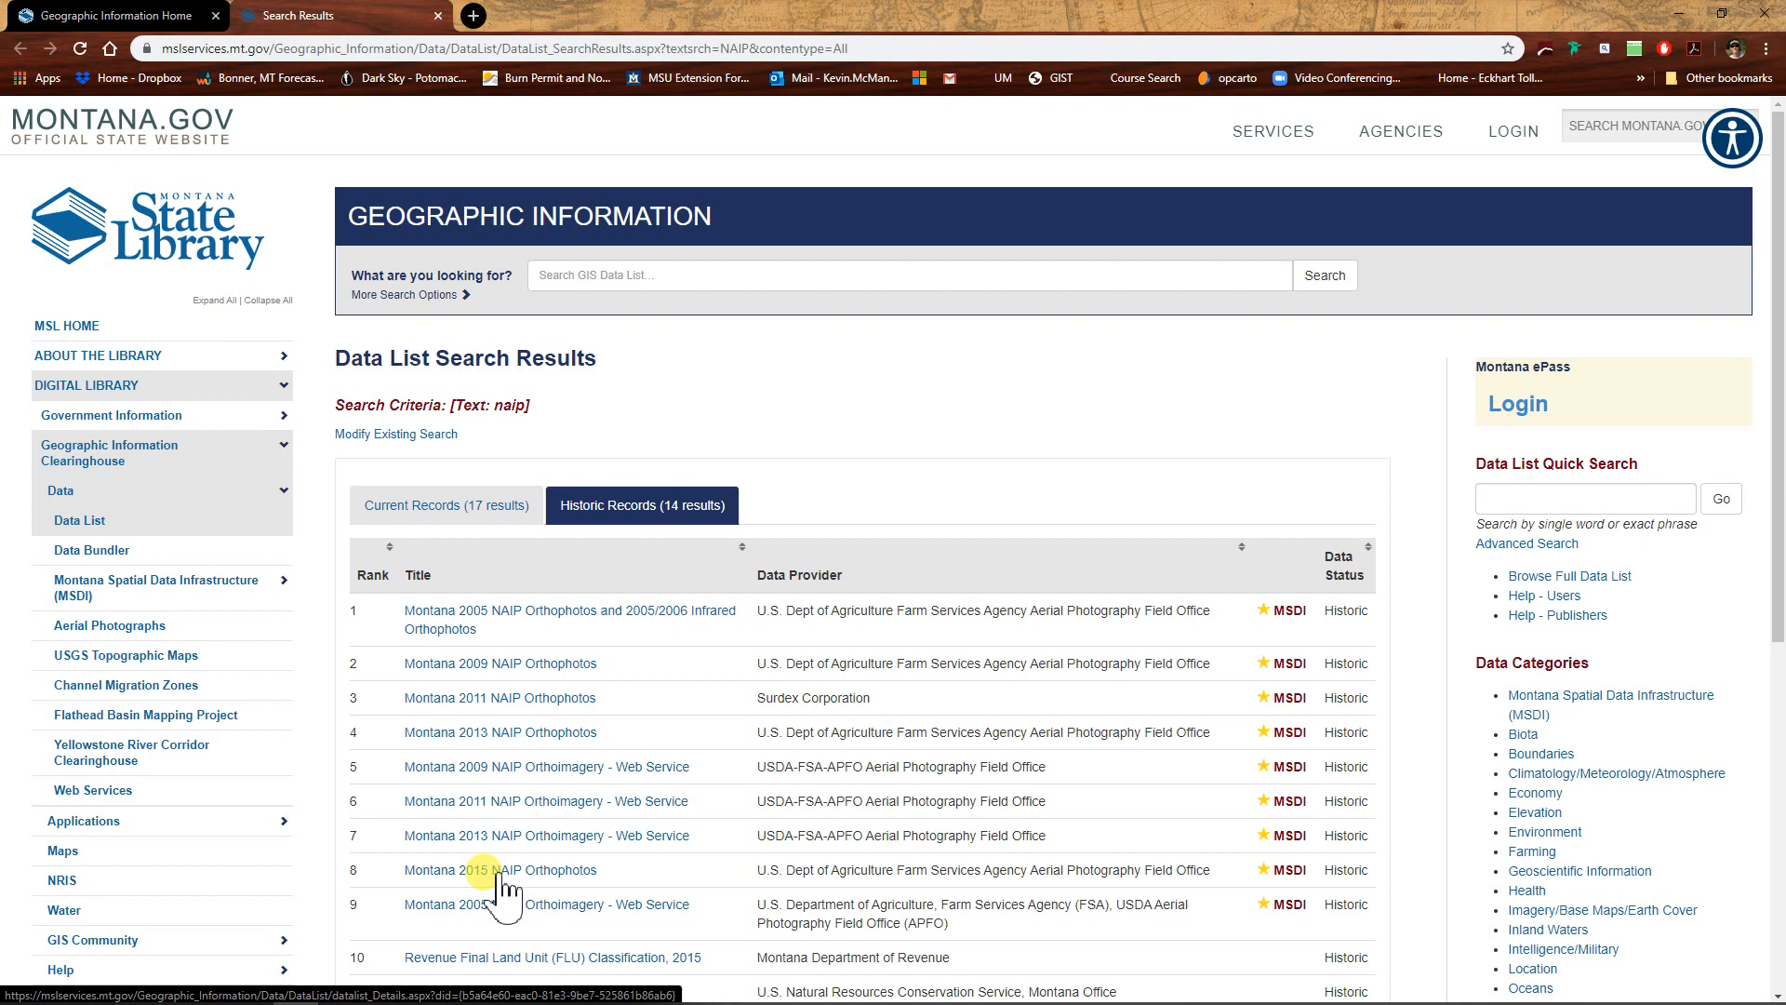
{"action": "left_click", "coordinate": [499, 871]}
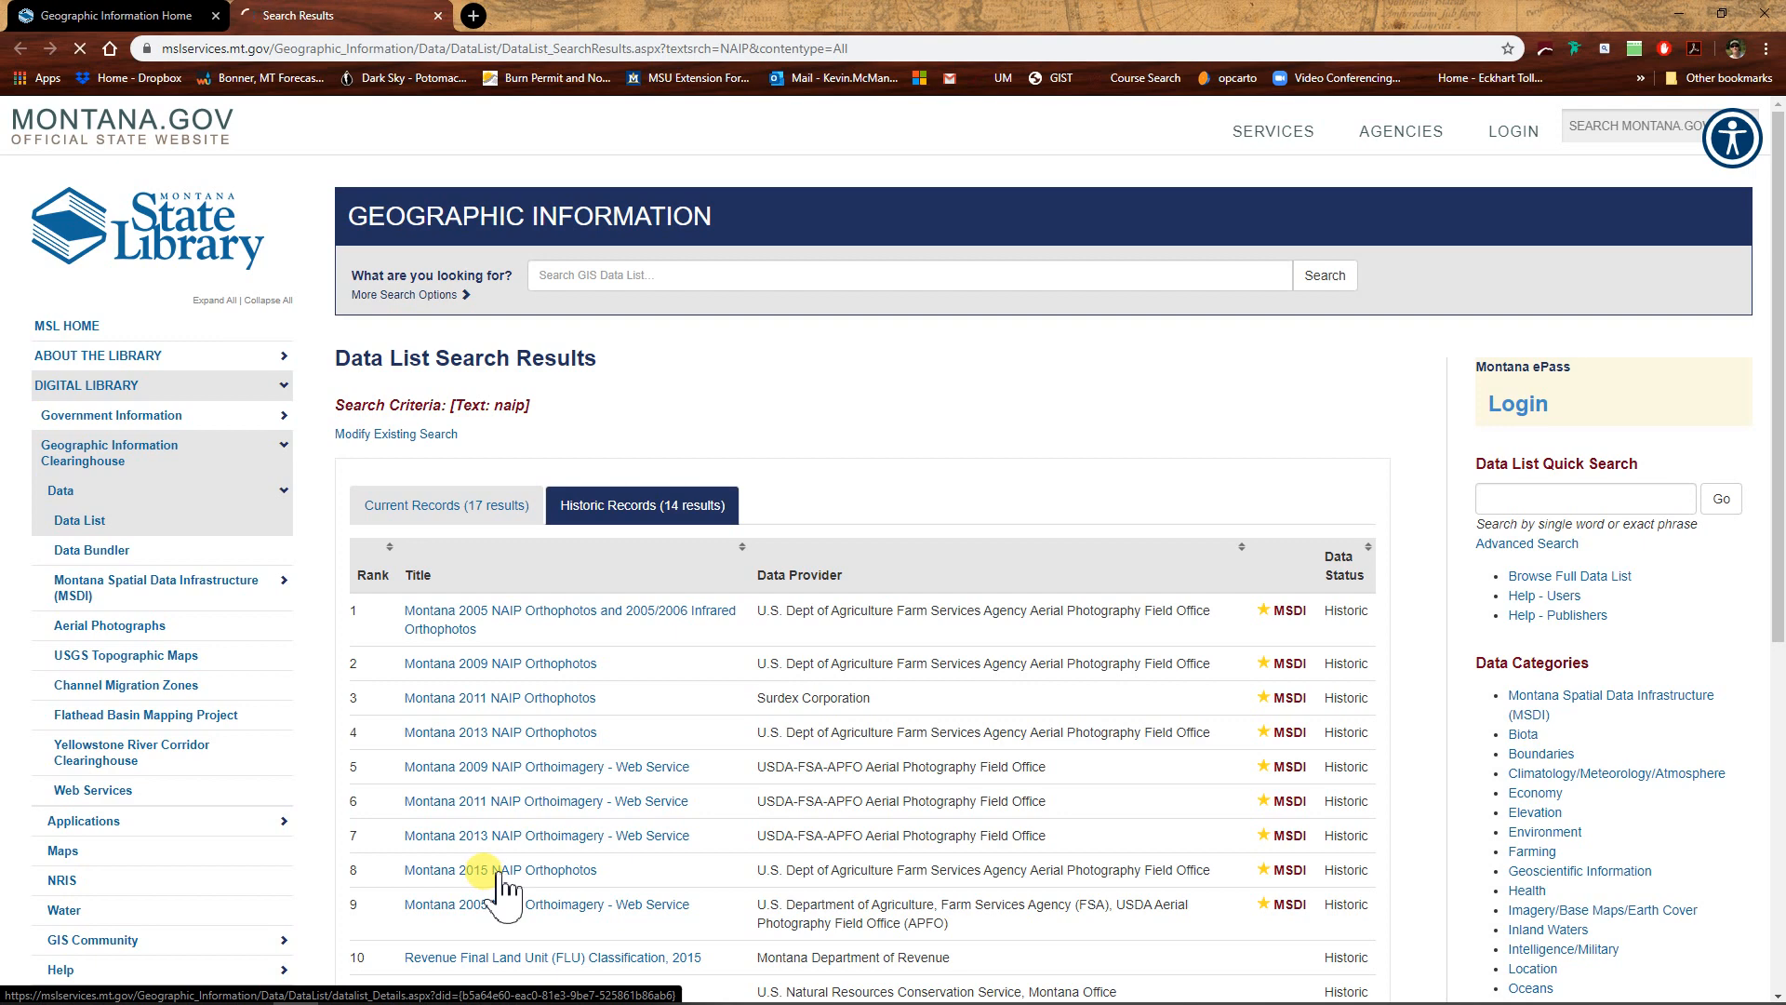
{"action": "left_click", "coordinate": [500, 871]}
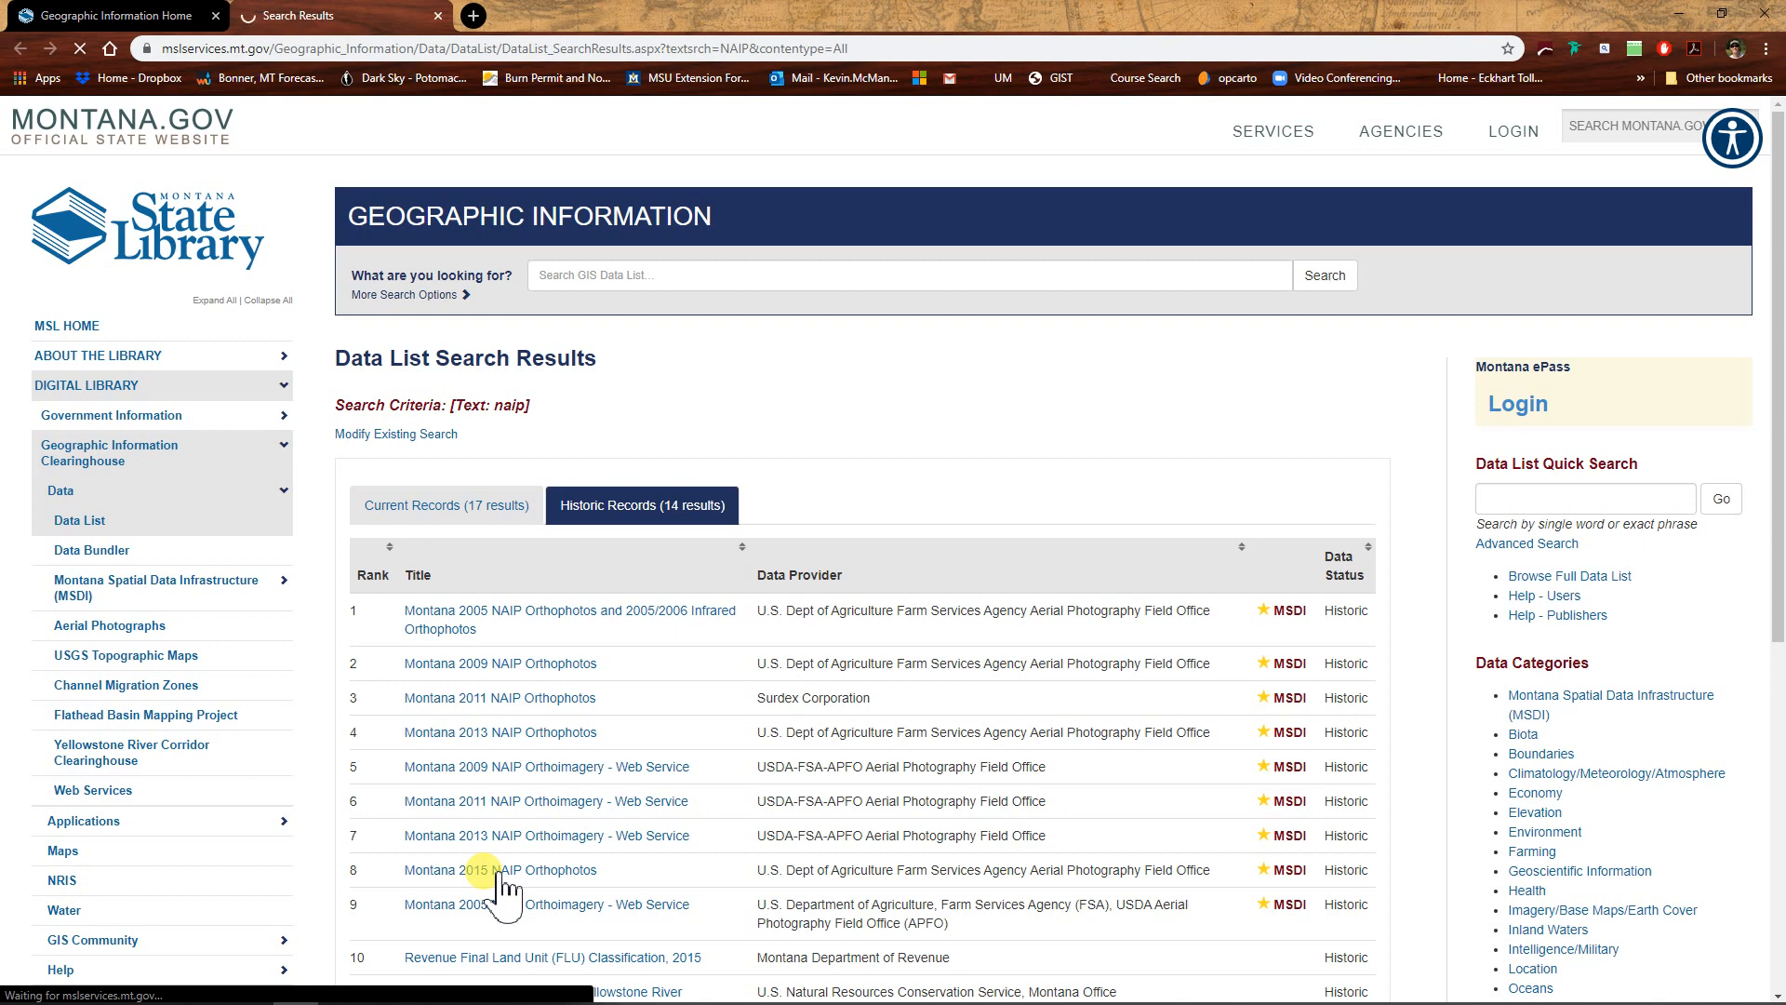
{"action": "left_click", "coordinate": [502, 871]}
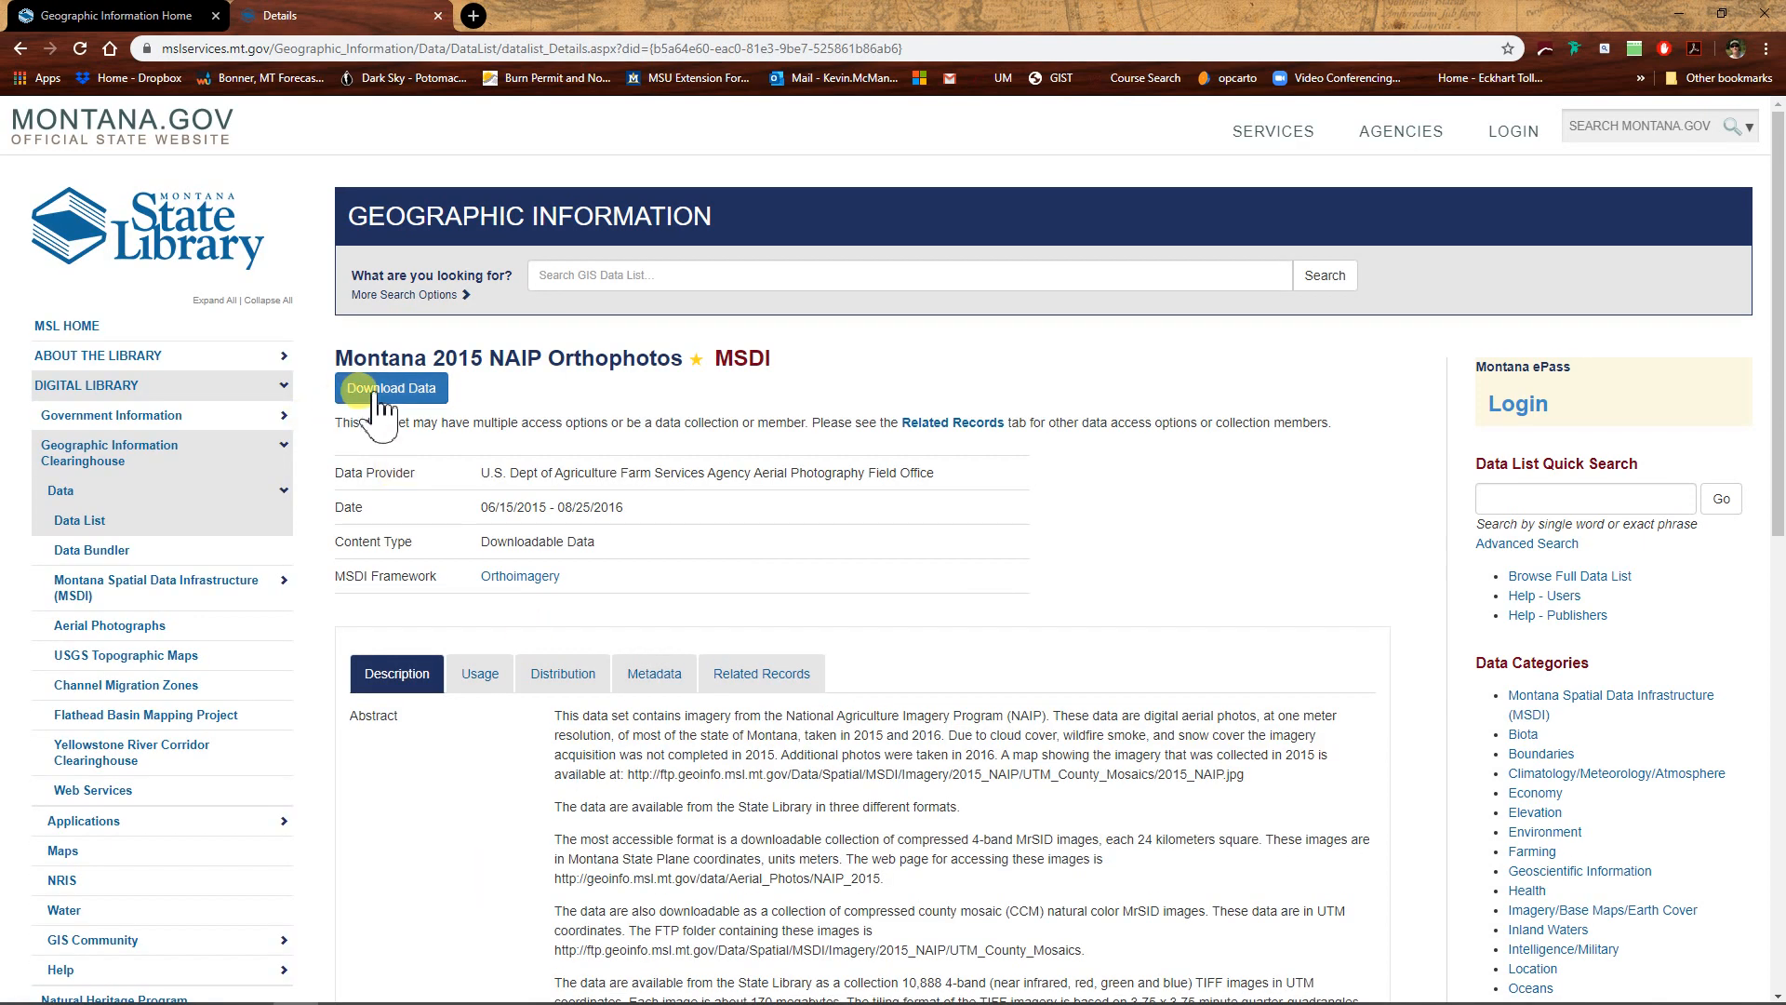
From the download page, locate the golf course tile on the web map and download image 1421.
{"action": "left_click", "coordinate": [391, 386]}
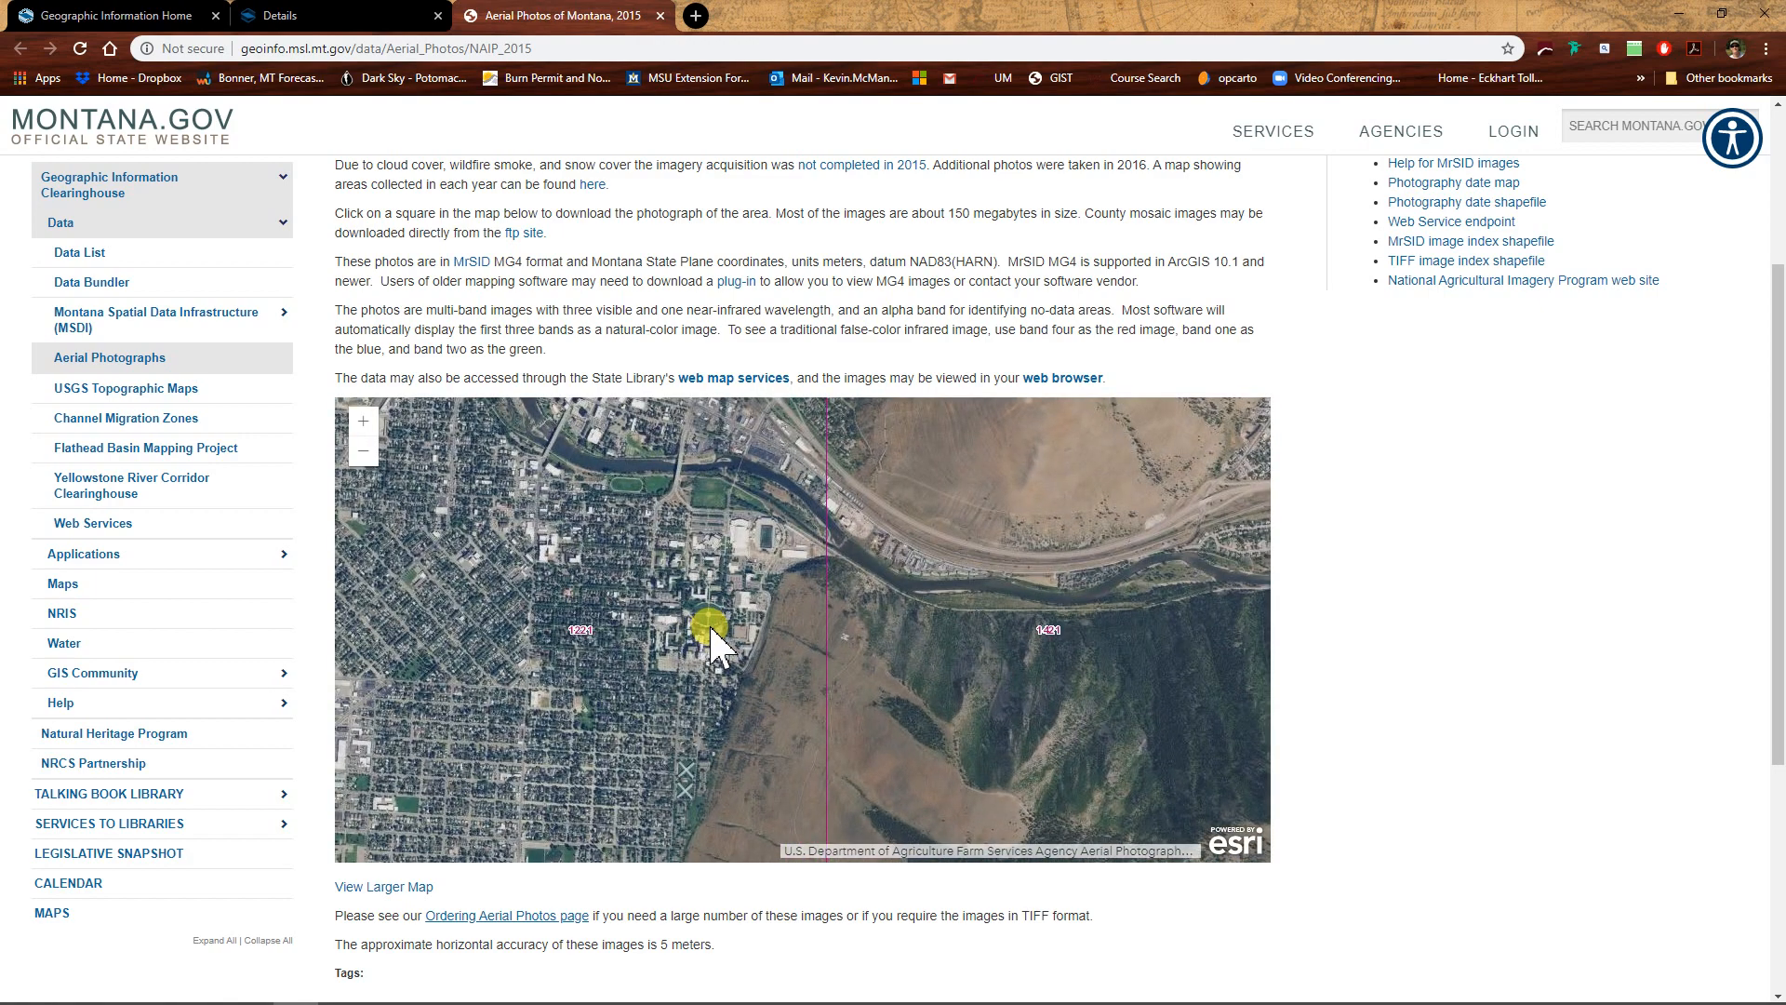
{"action": "left_click_drag", "start_coordinate": [714, 638], "coordinate": [870, 638]}
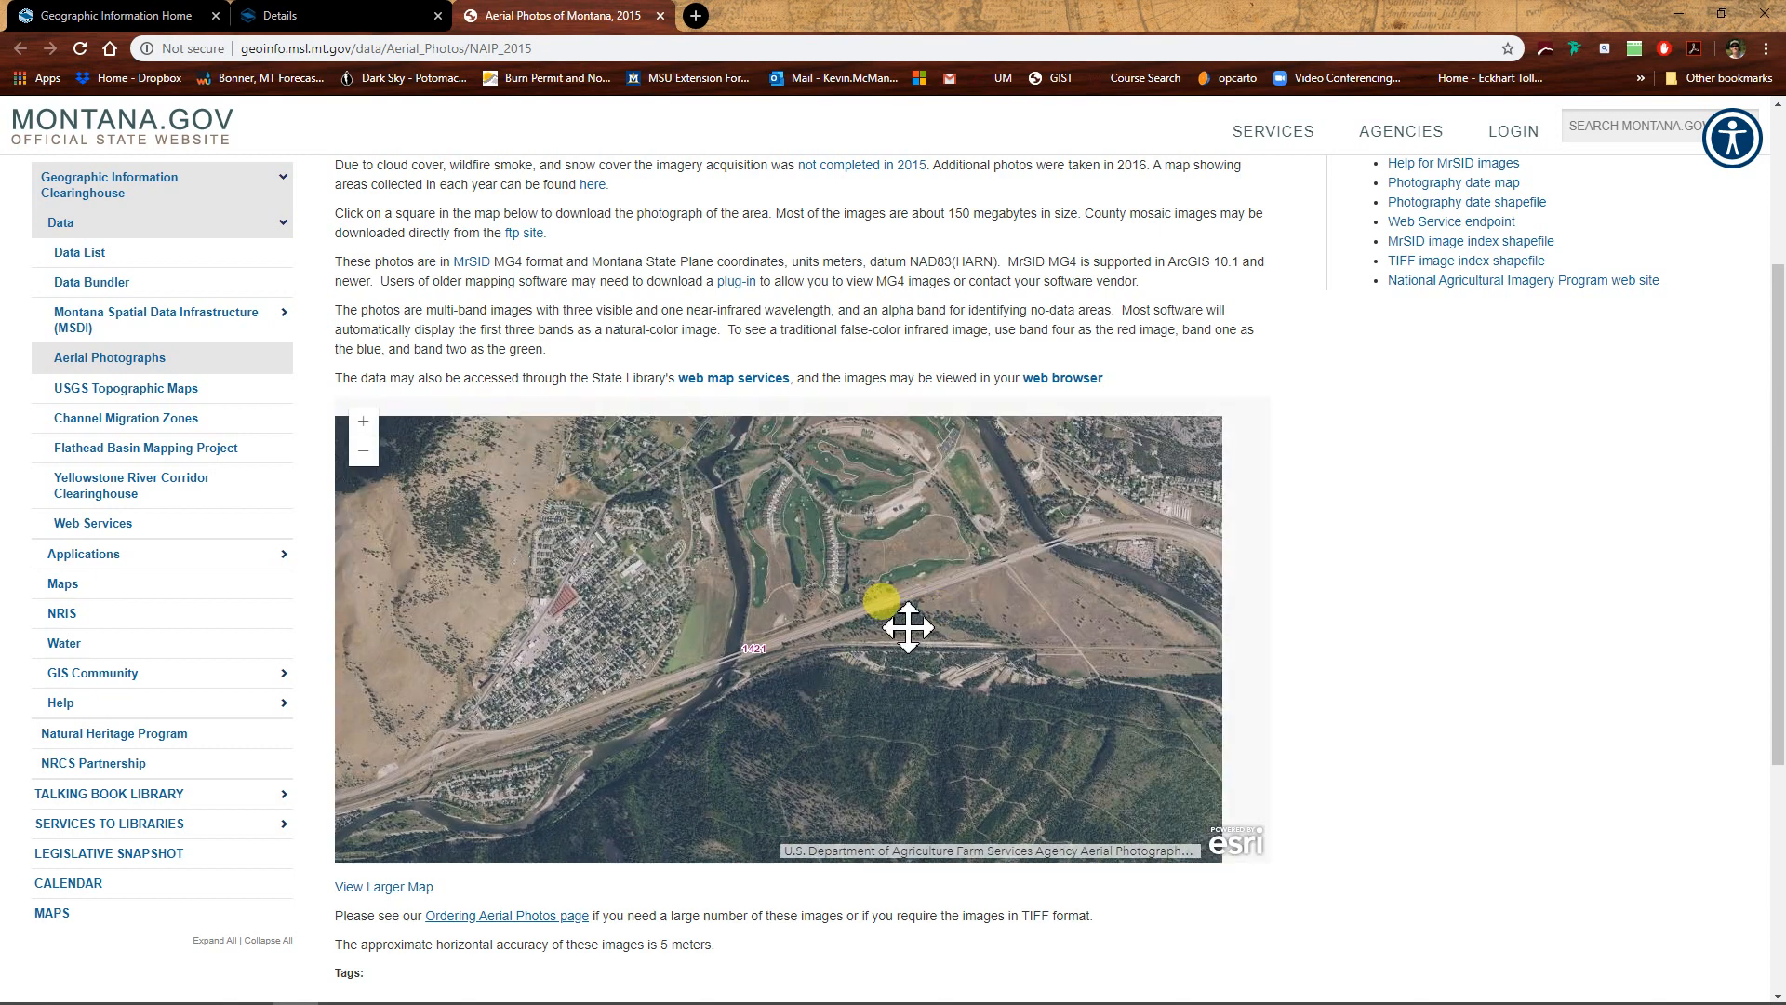
{"action": "left_click_drag", "start_coordinate": [912, 627], "coordinate": [793, 508]}
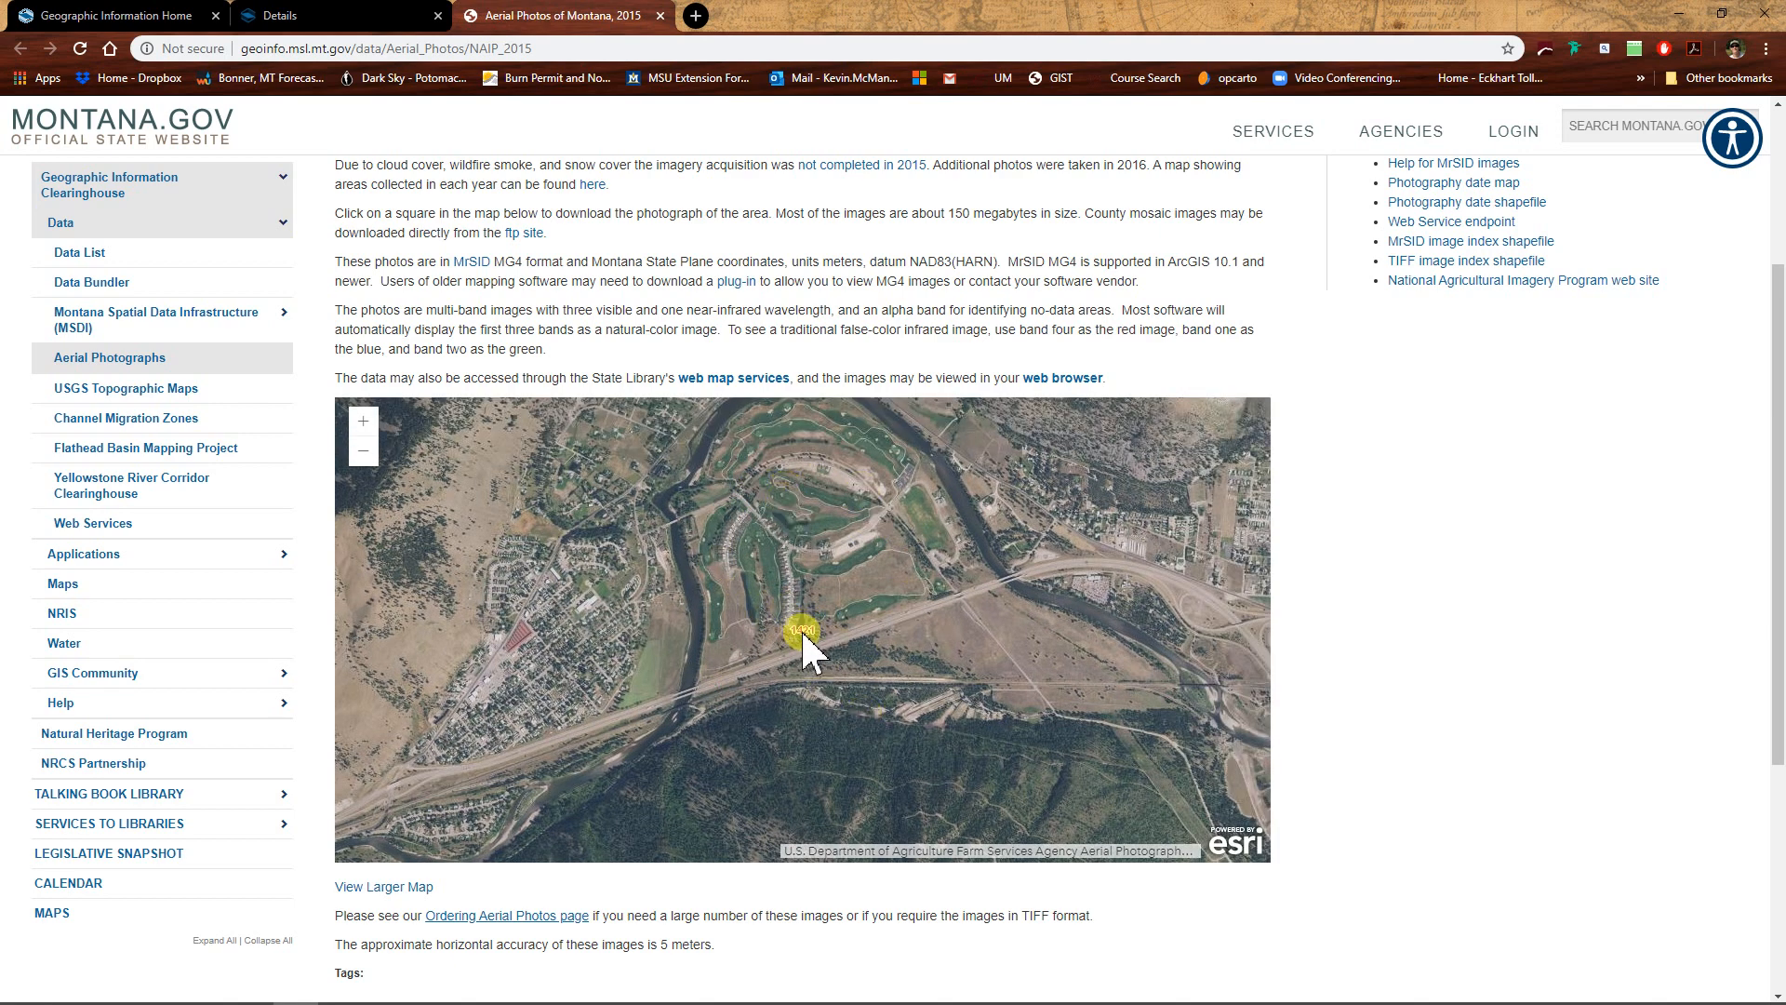
{"action": "left_click", "coordinate": [796, 629]}
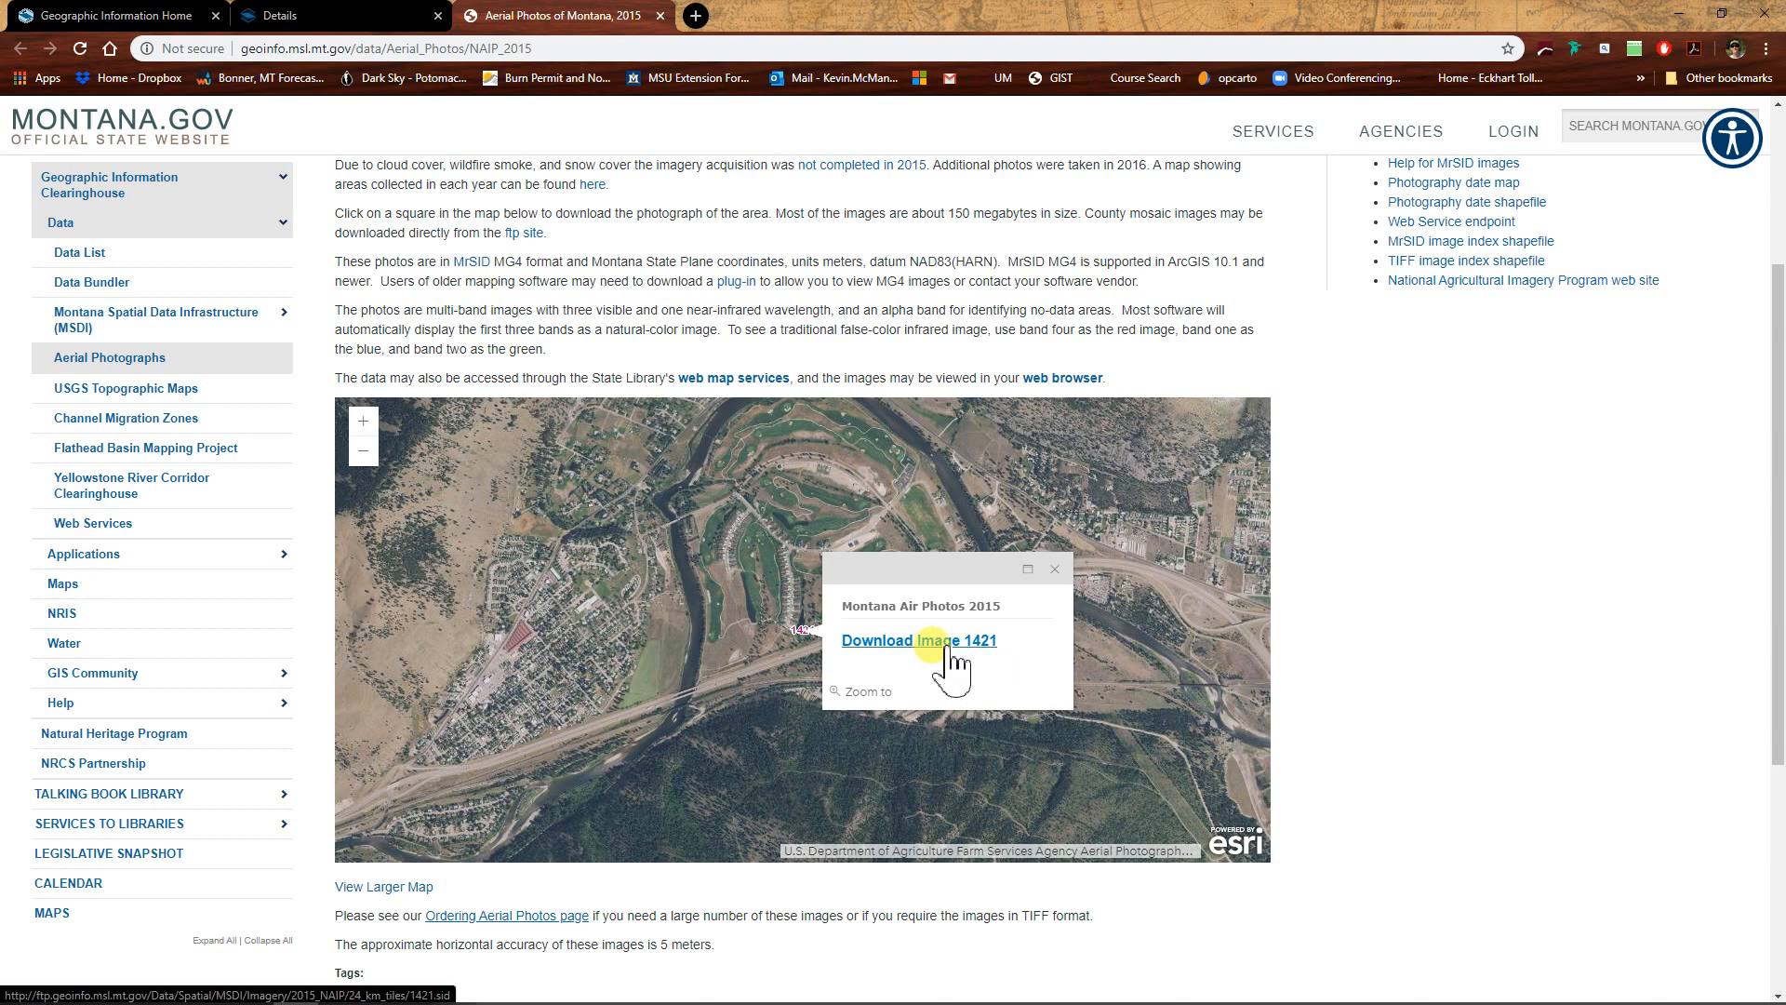
{"action": "mouse_move", "coordinate": [1012, 619]}
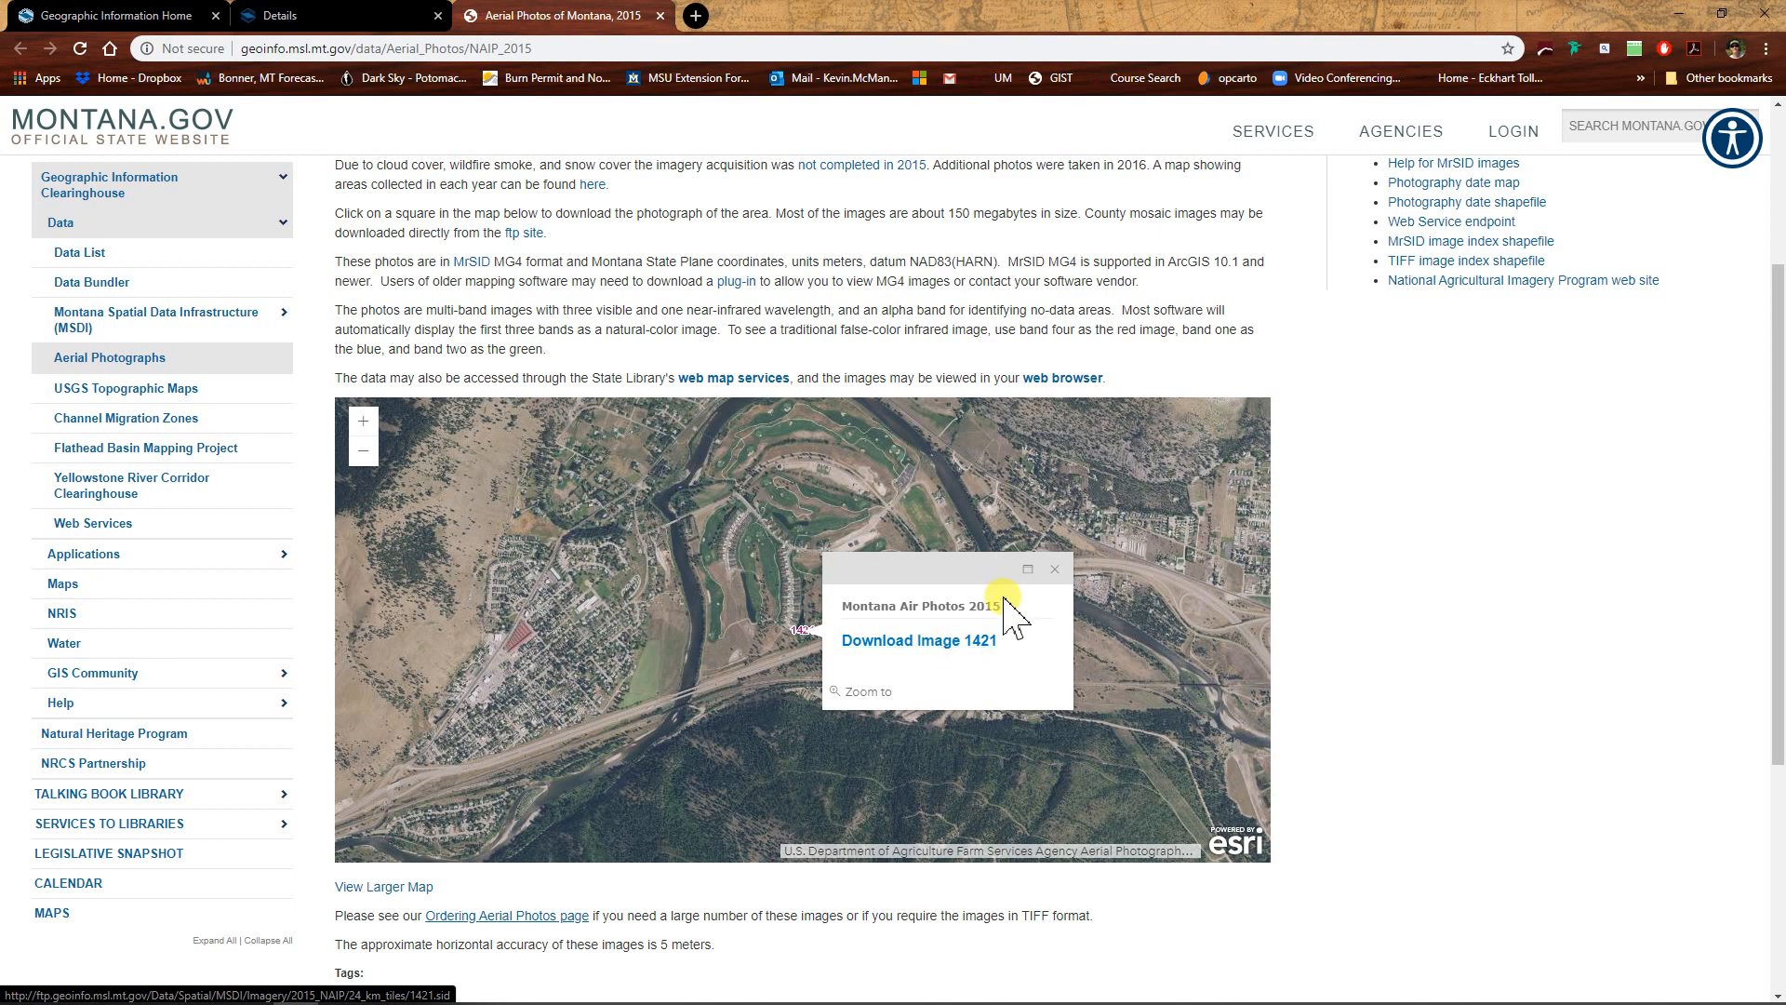
{"action": "left_click", "coordinate": [1053, 569]}
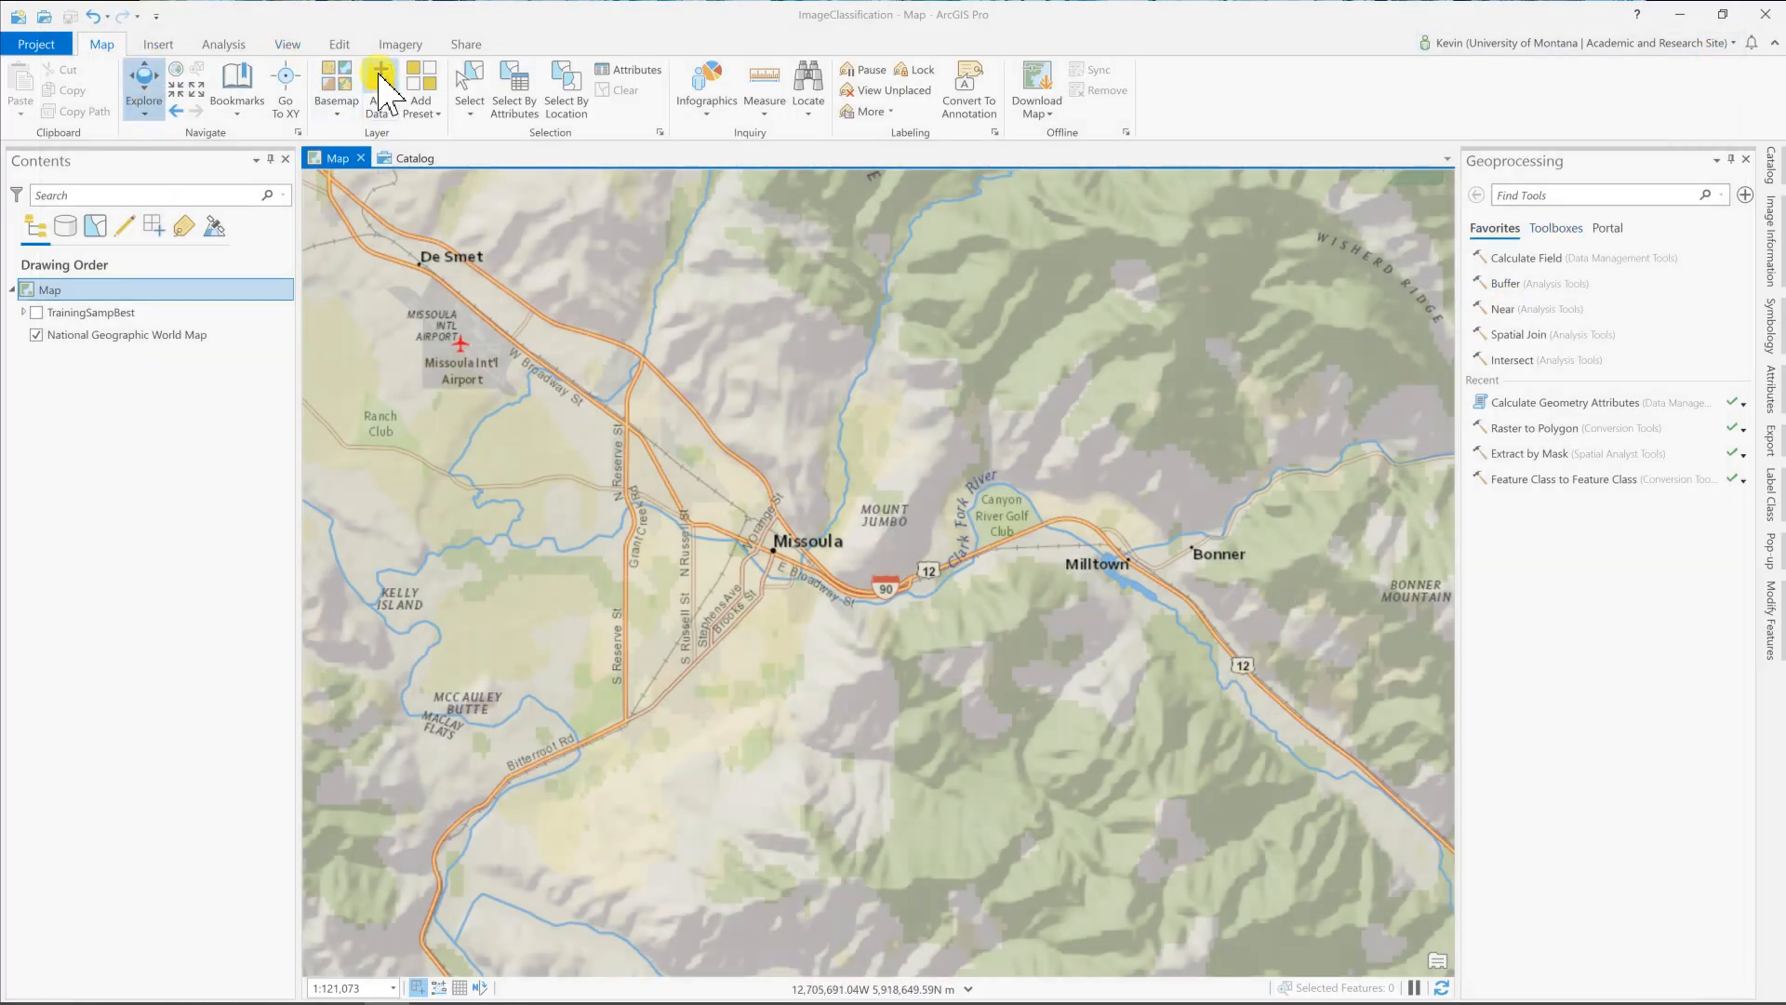
Add 1421.sid from the Raw_Data folder to the map as a raster layer.
{"action": "left_click", "coordinate": [376, 84]}
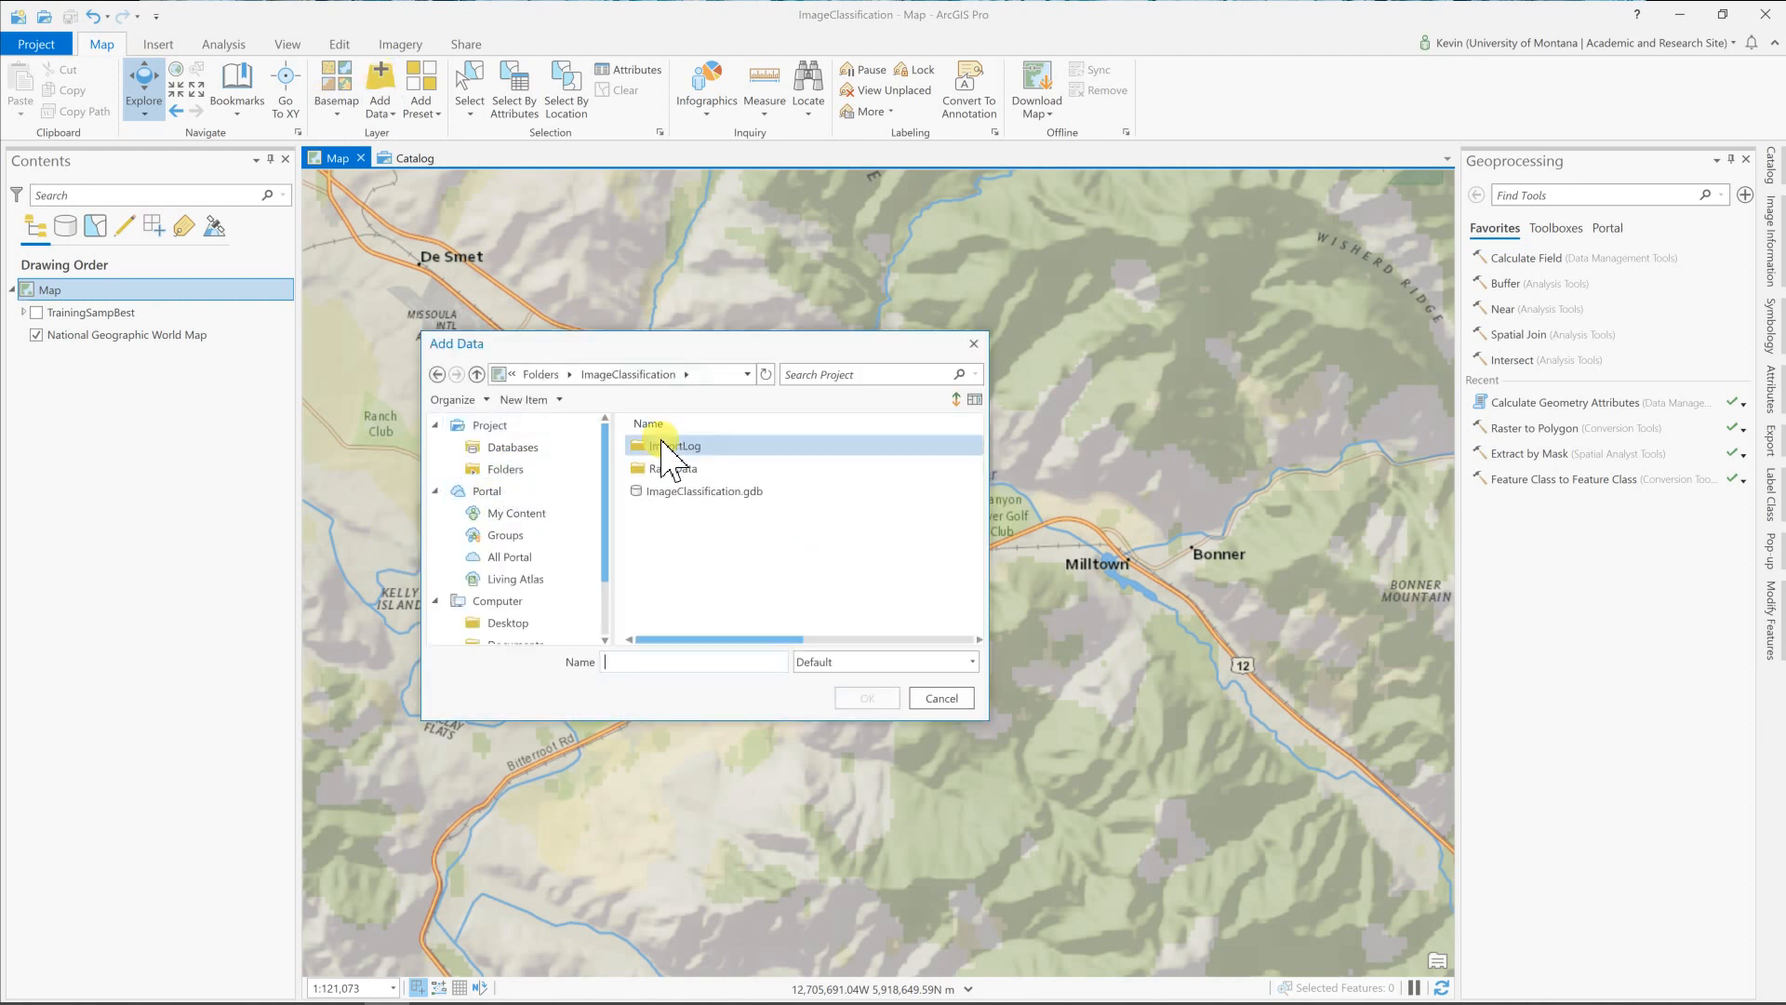
{"action": "double_click", "coordinate": [669, 469]}
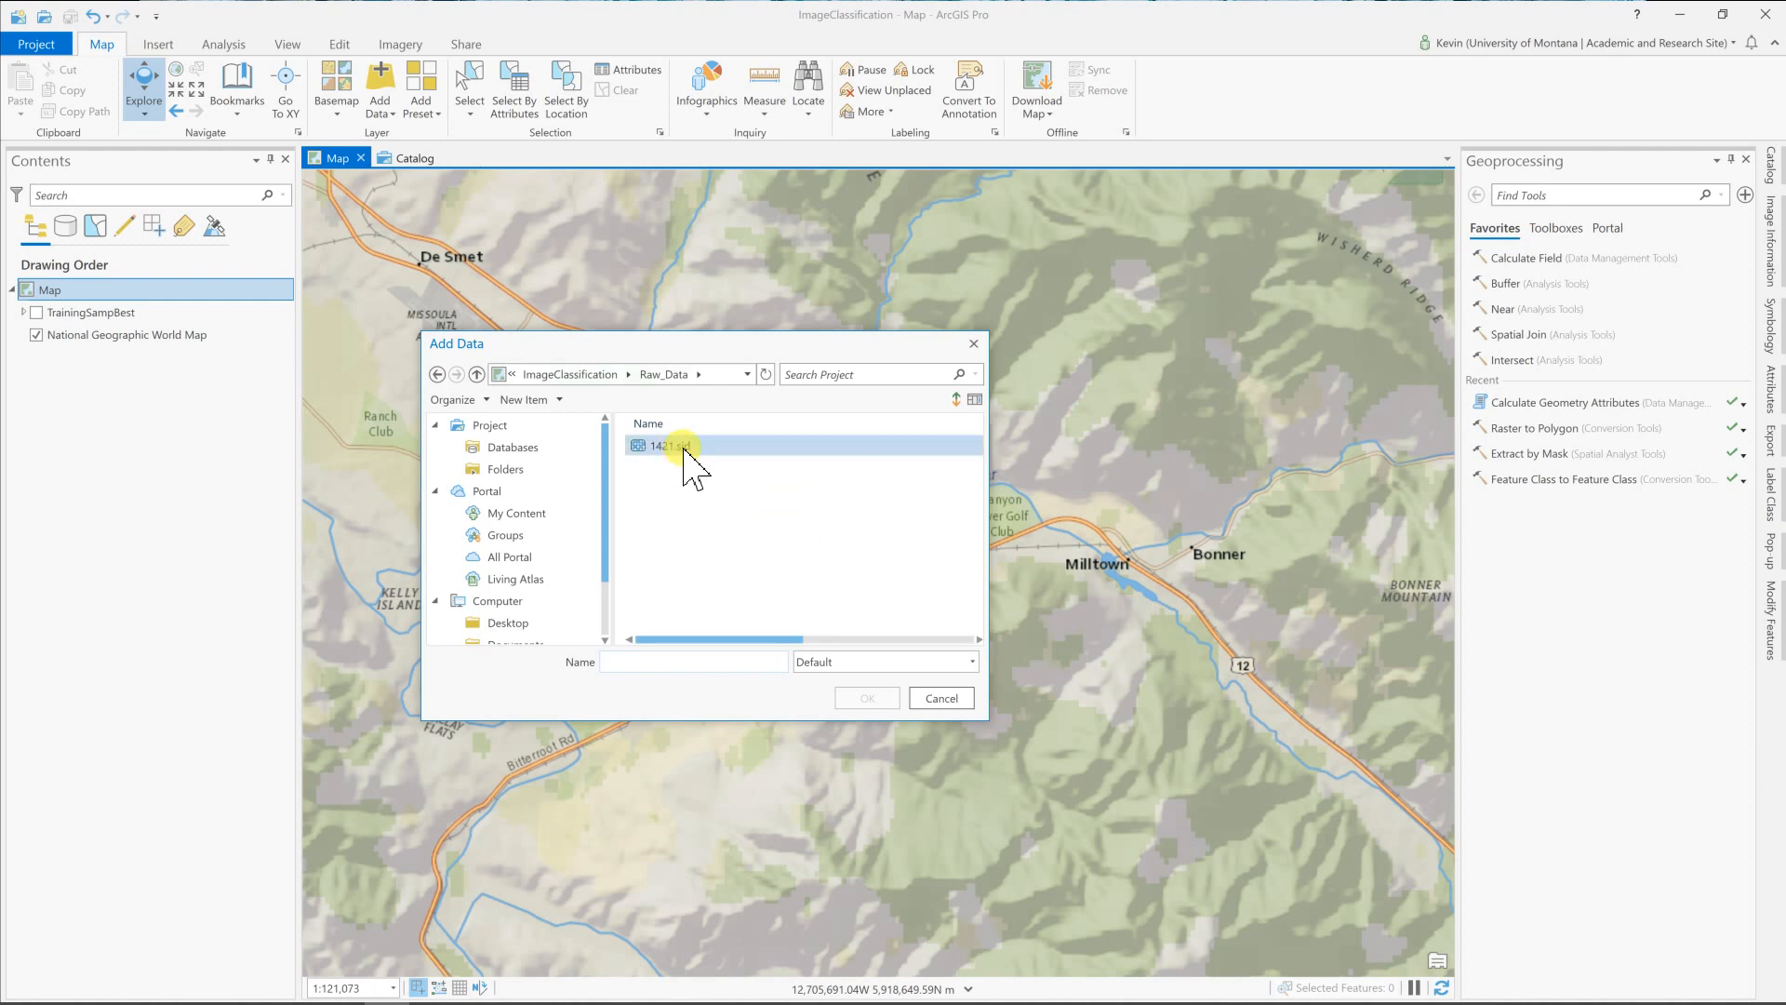
{"action": "left_click", "coordinate": [670, 446]}
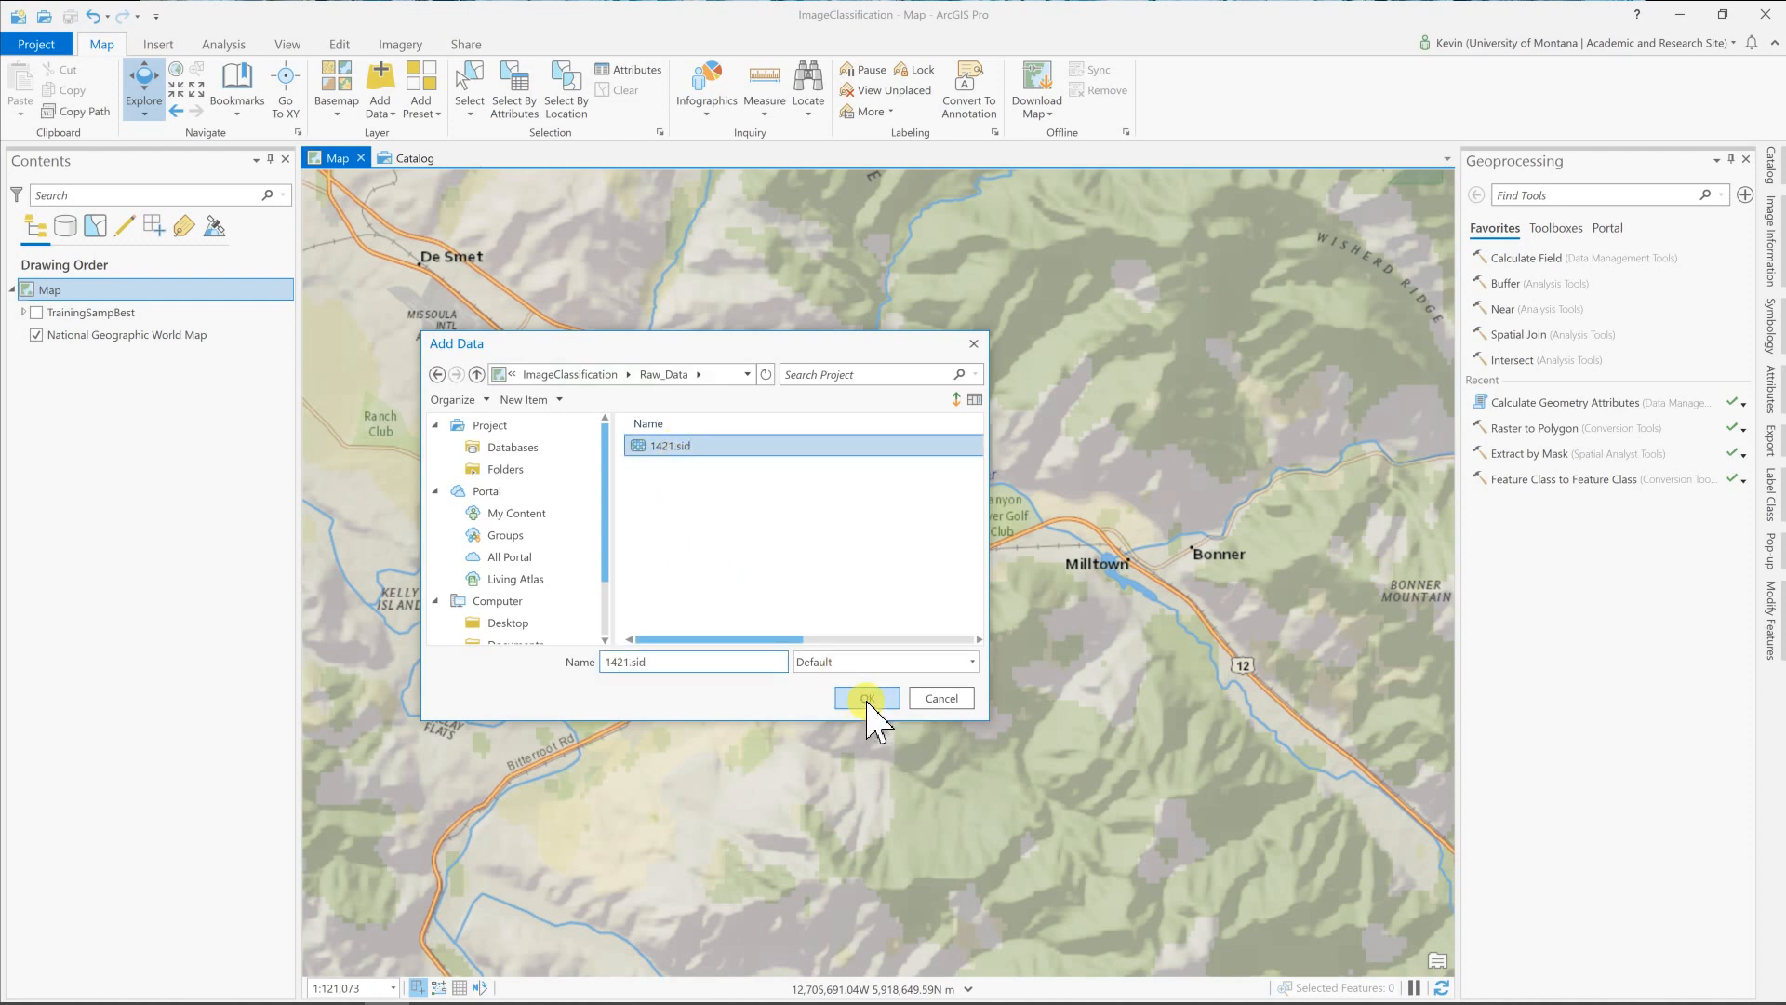
{"action": "left_click", "coordinate": [865, 697]}
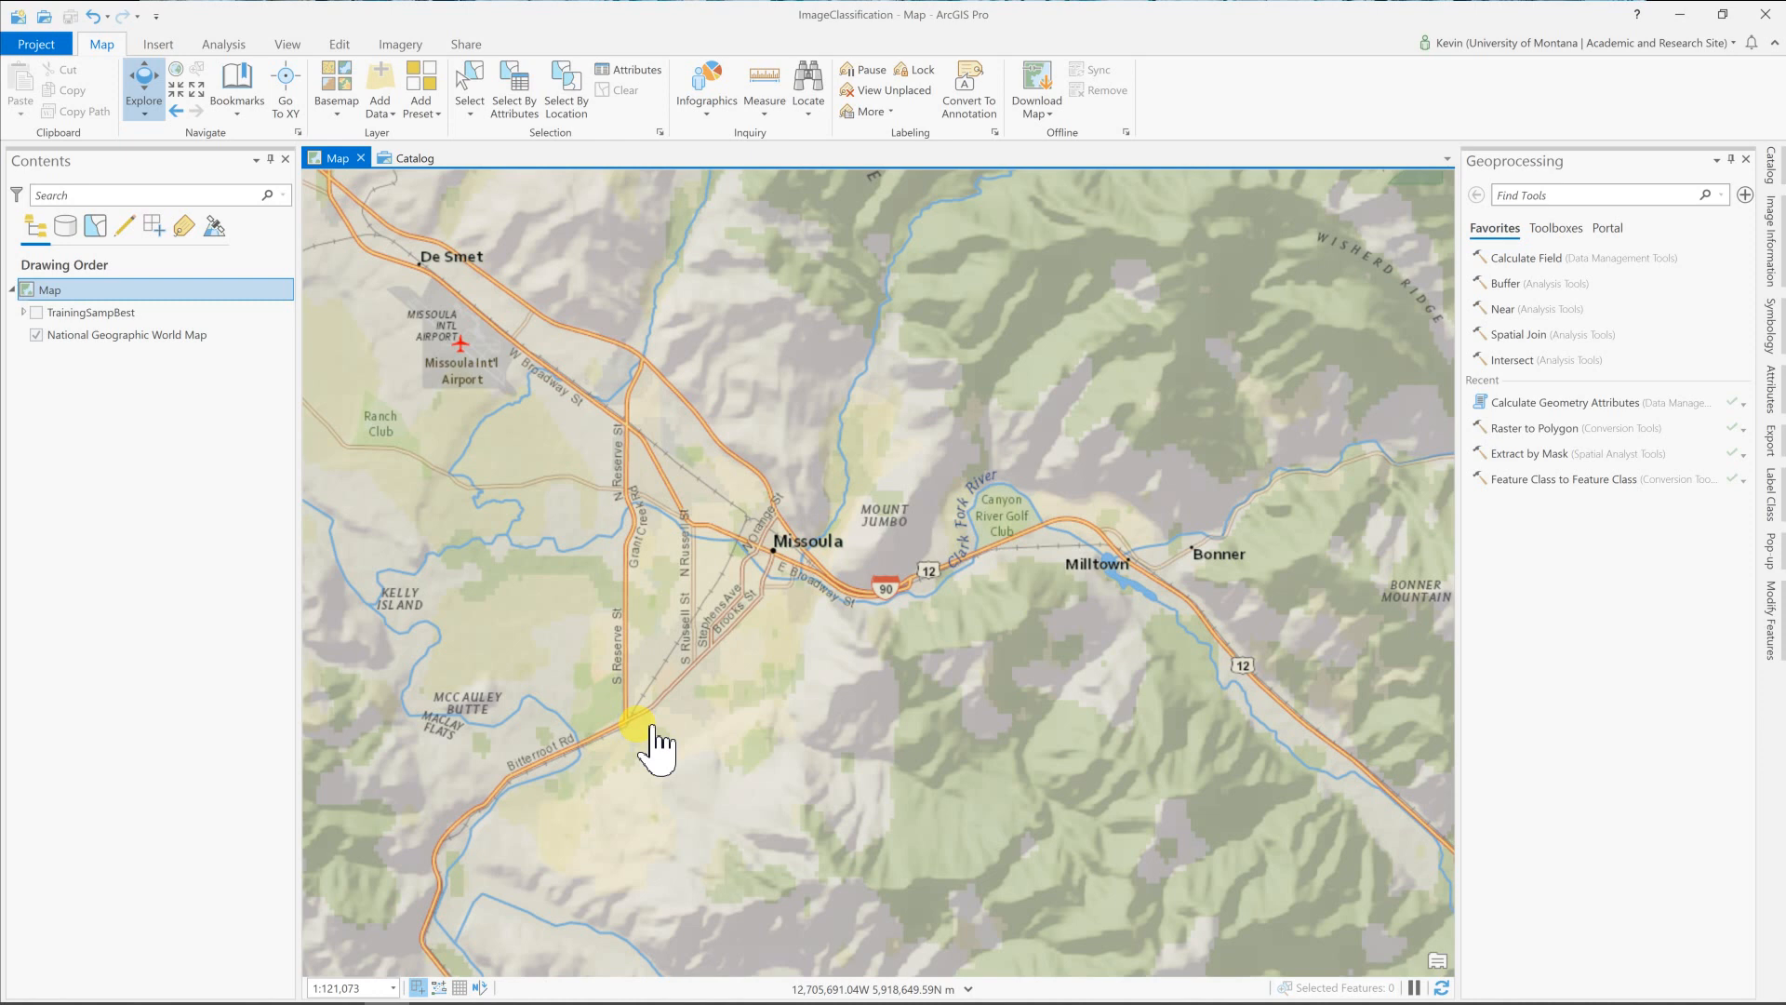
{"action": "mouse_move", "coordinate": [698, 720]}
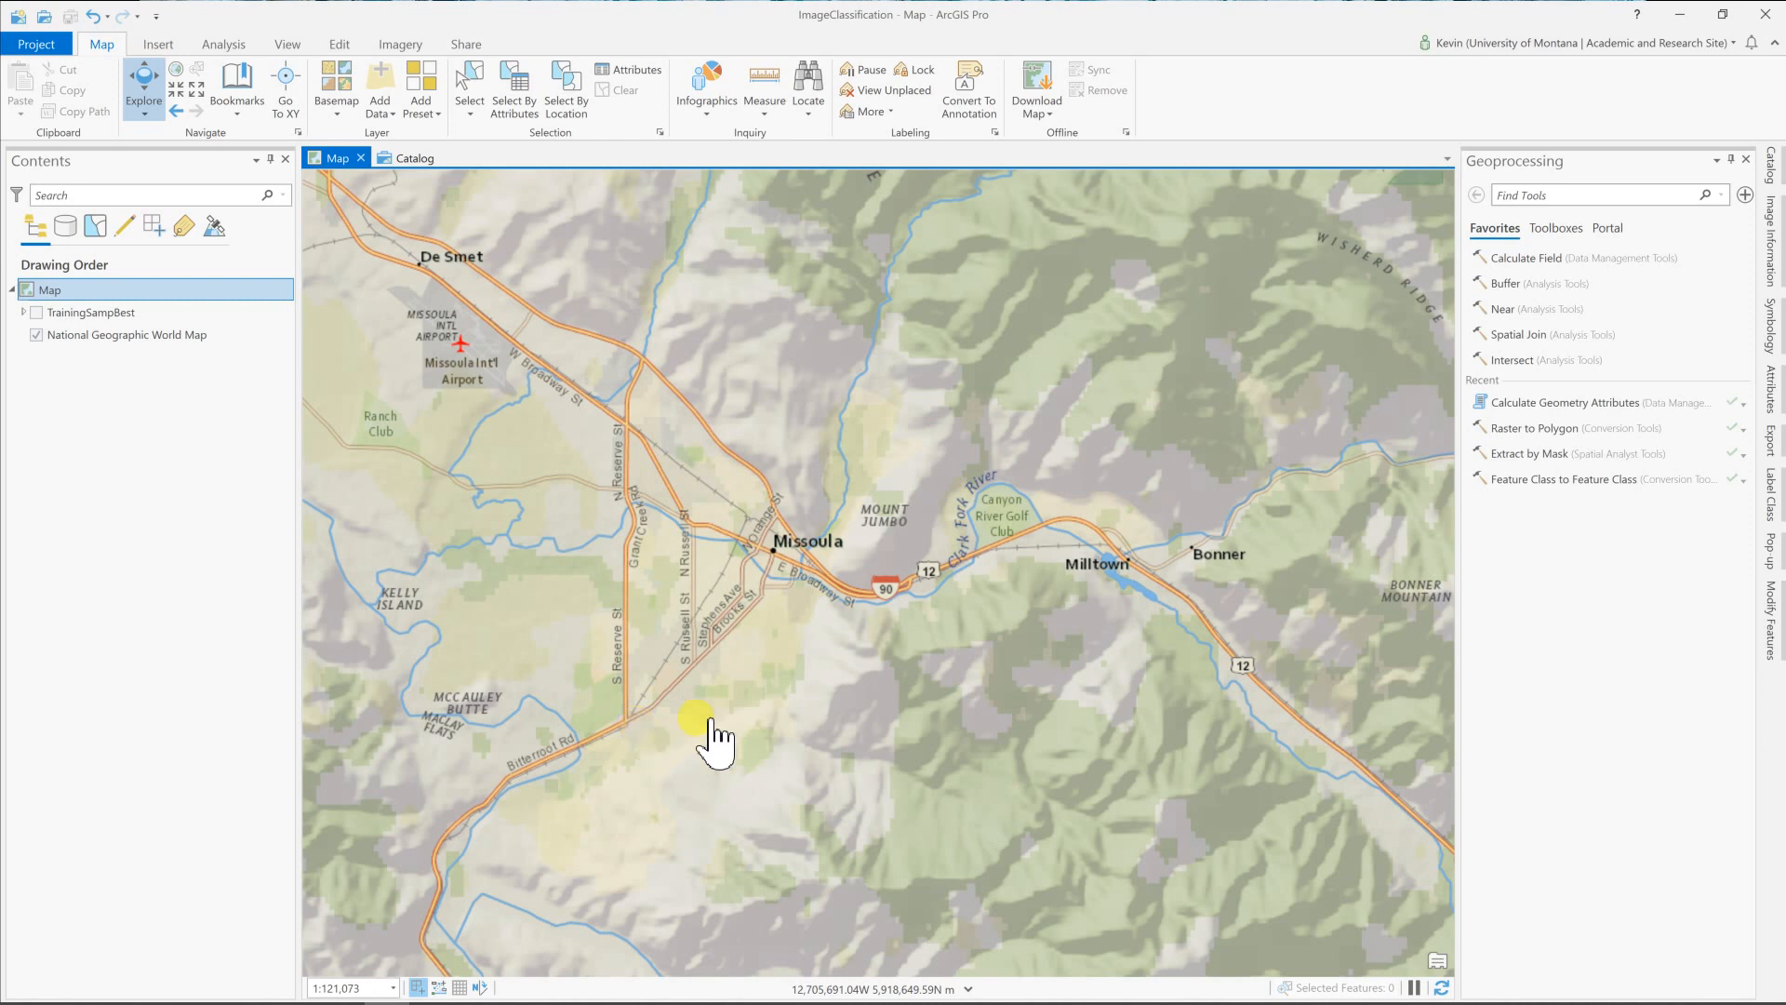
{"action": "mouse_move", "coordinate": [789, 726]}
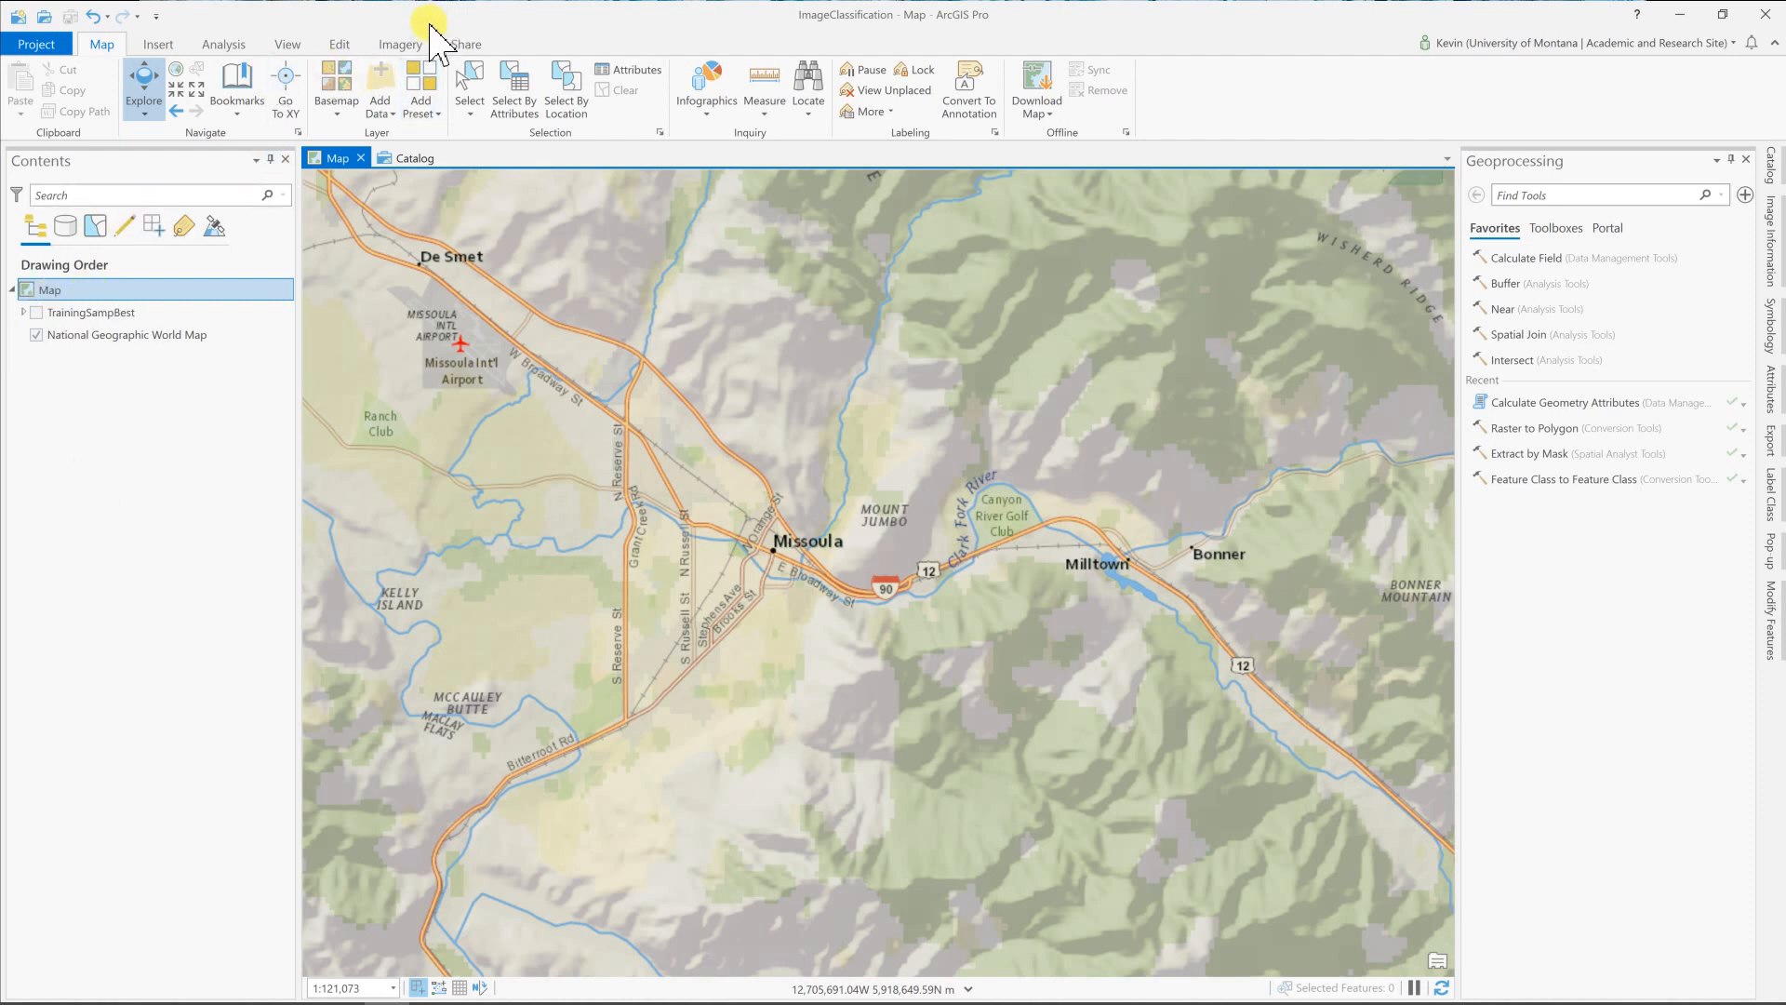
{"action": "mouse_move", "coordinate": [655, 569]}
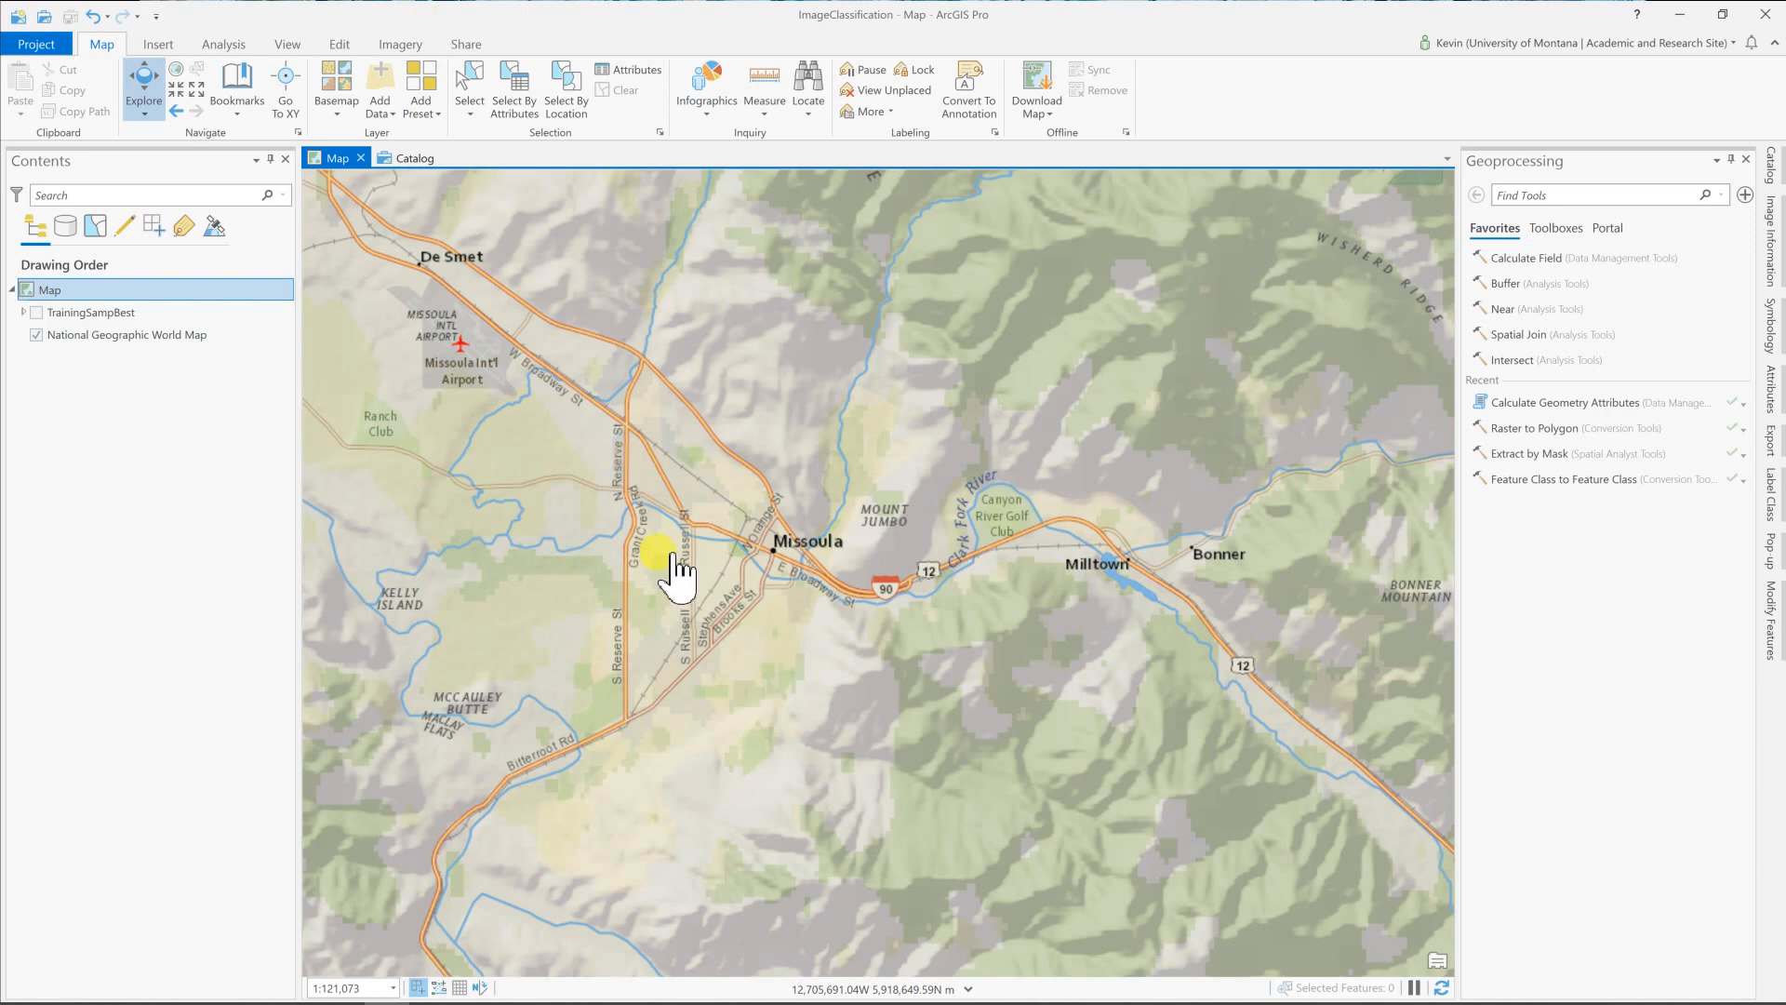
Pan and zoom the map to bring the whole 1421 aerial image into view.
{"action": "scroll", "scroll_direction": "down", "scroll_amount": 3}
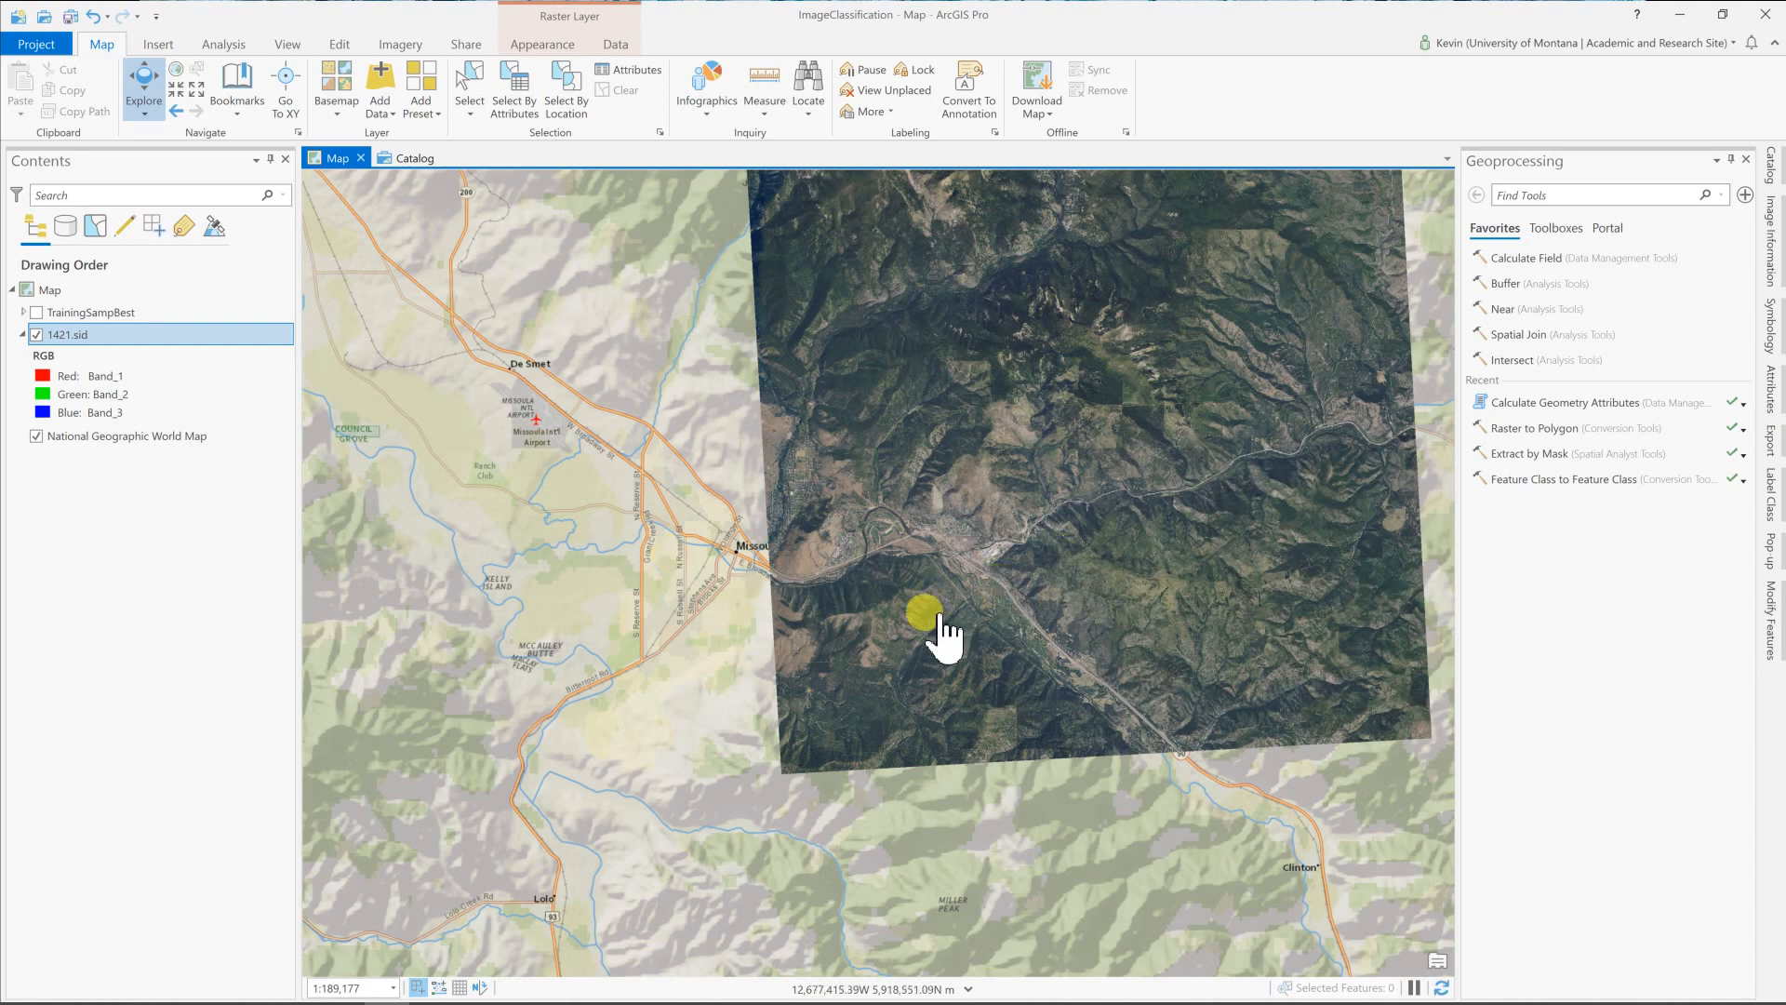
{"action": "left_click_drag", "start_coordinate": [945, 633], "coordinate": [854, 683]}
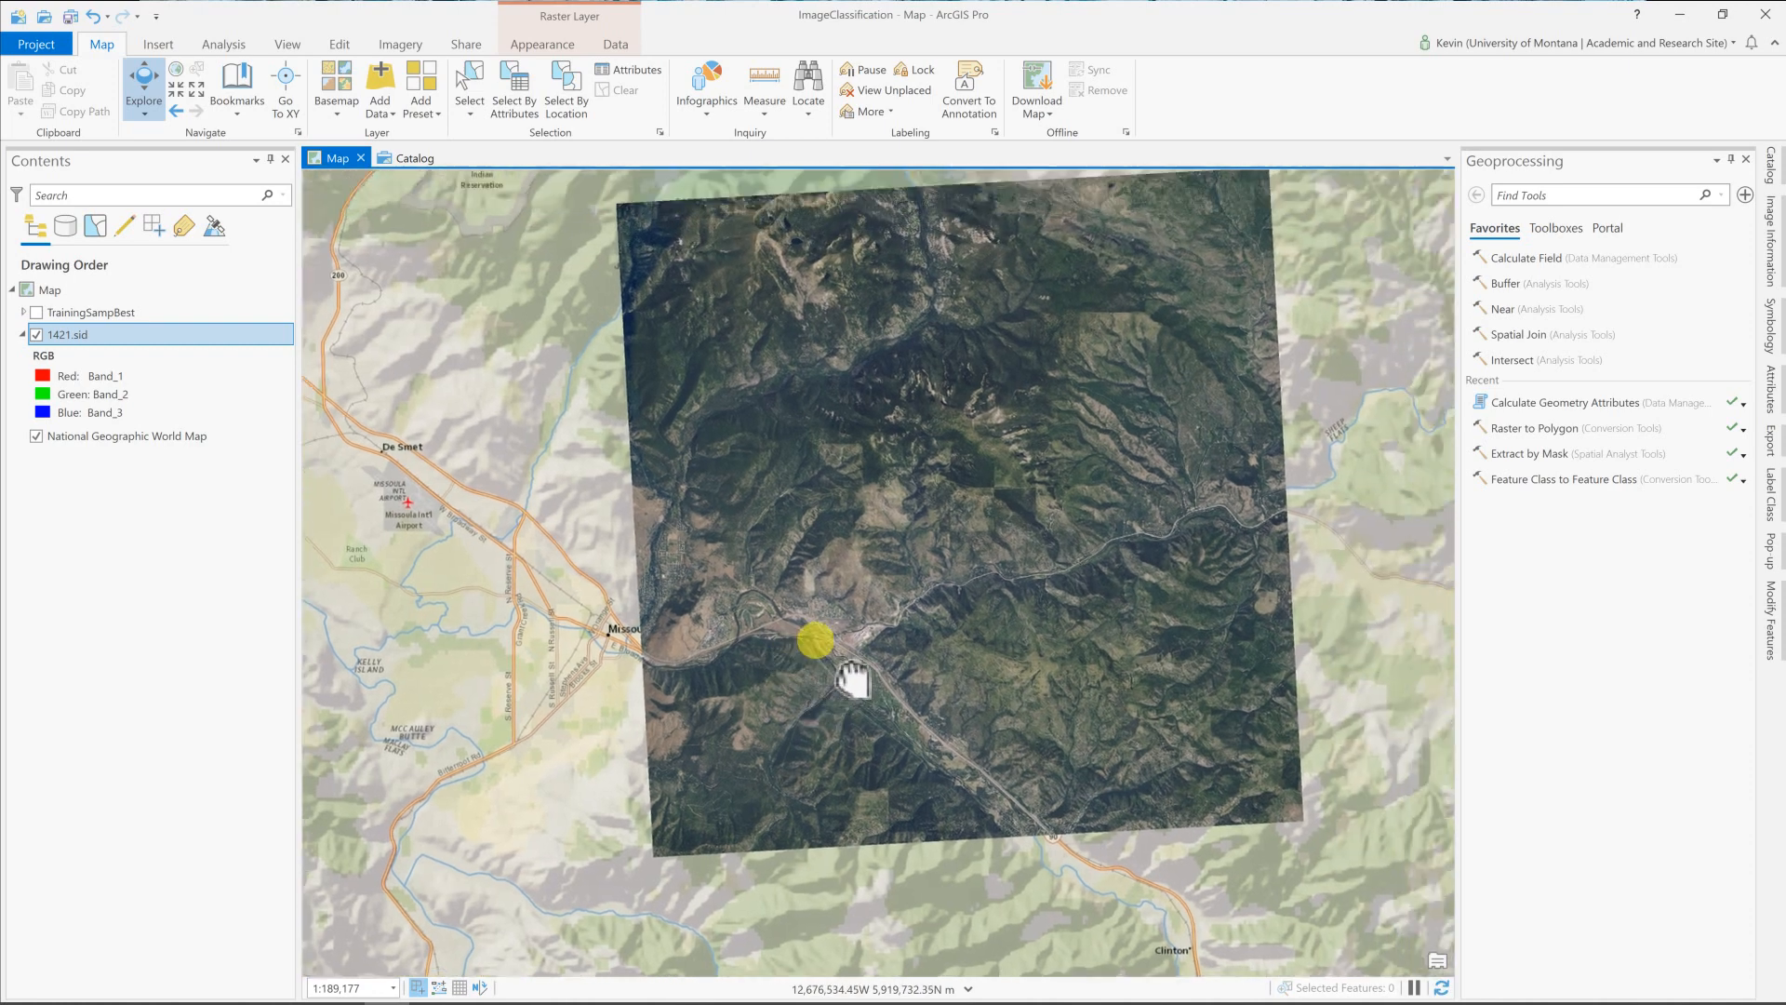
{"action": "left_click_drag", "start_coordinate": [850, 681], "coordinate": [962, 626]}
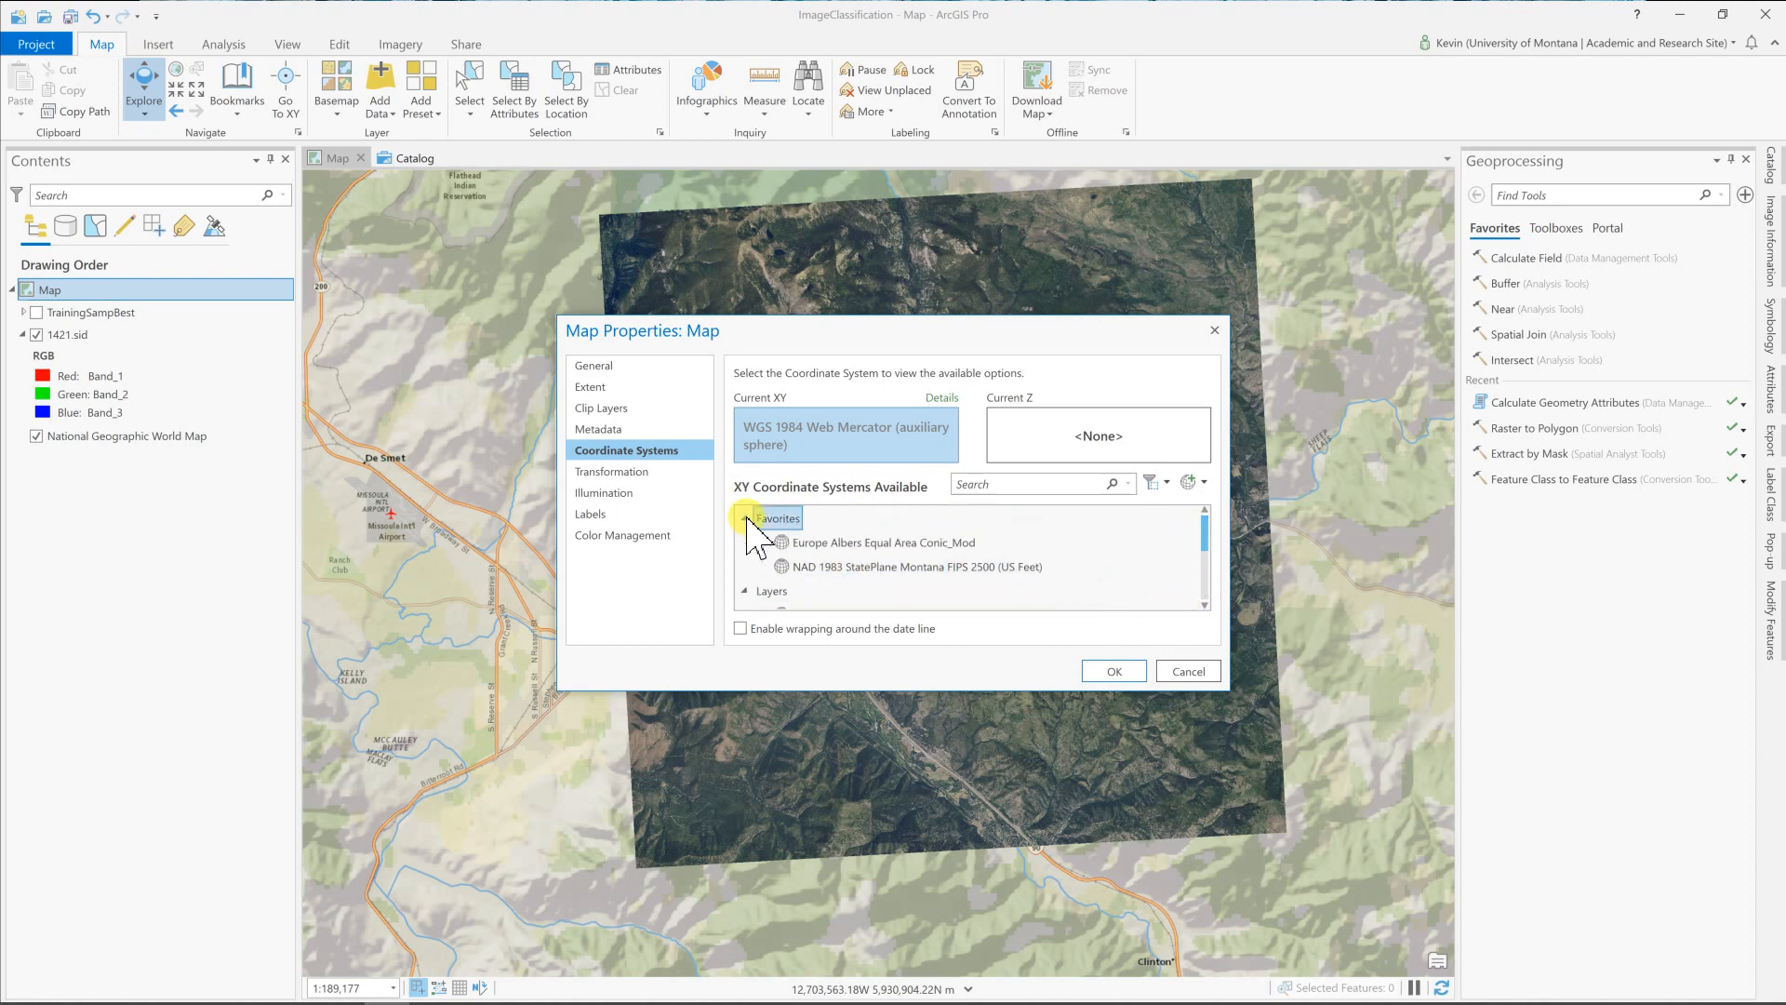
Choose NAD 1983 StatePlane Montana FIPS 2500 (US Feet) from Favorites as the map coordinate system.
{"action": "left_click", "coordinate": [857, 566]}
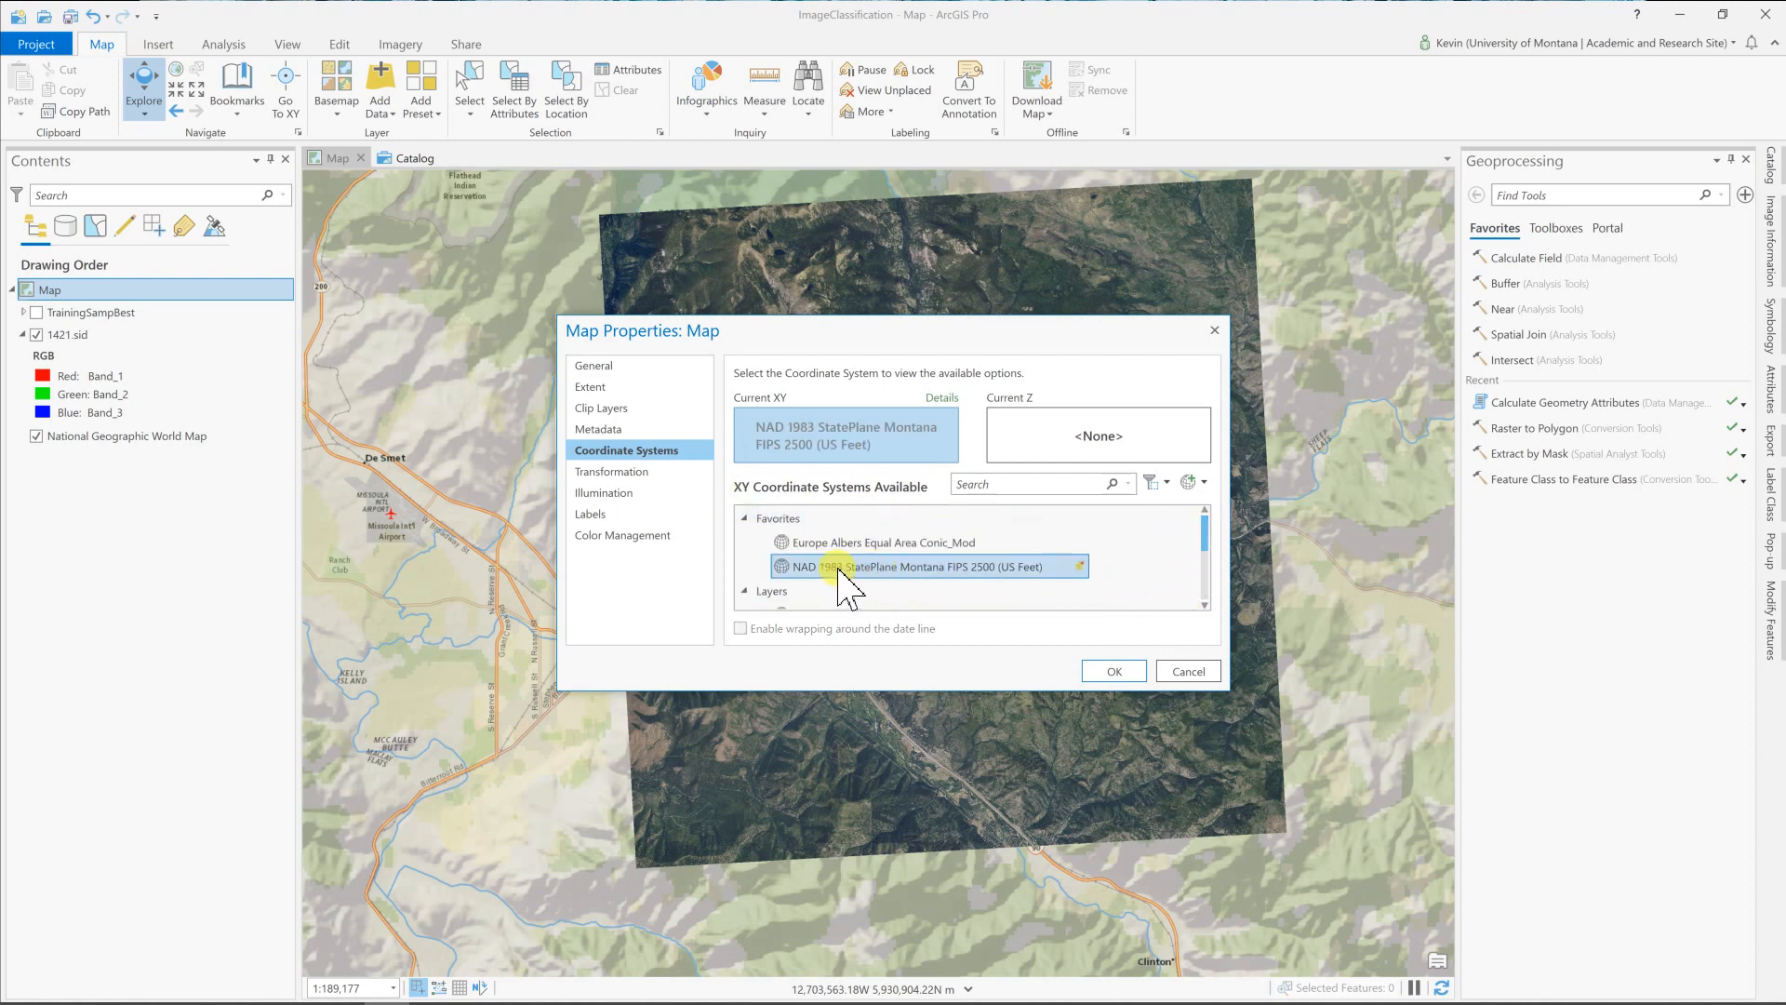
{"action": "left_click", "coordinate": [1114, 669]}
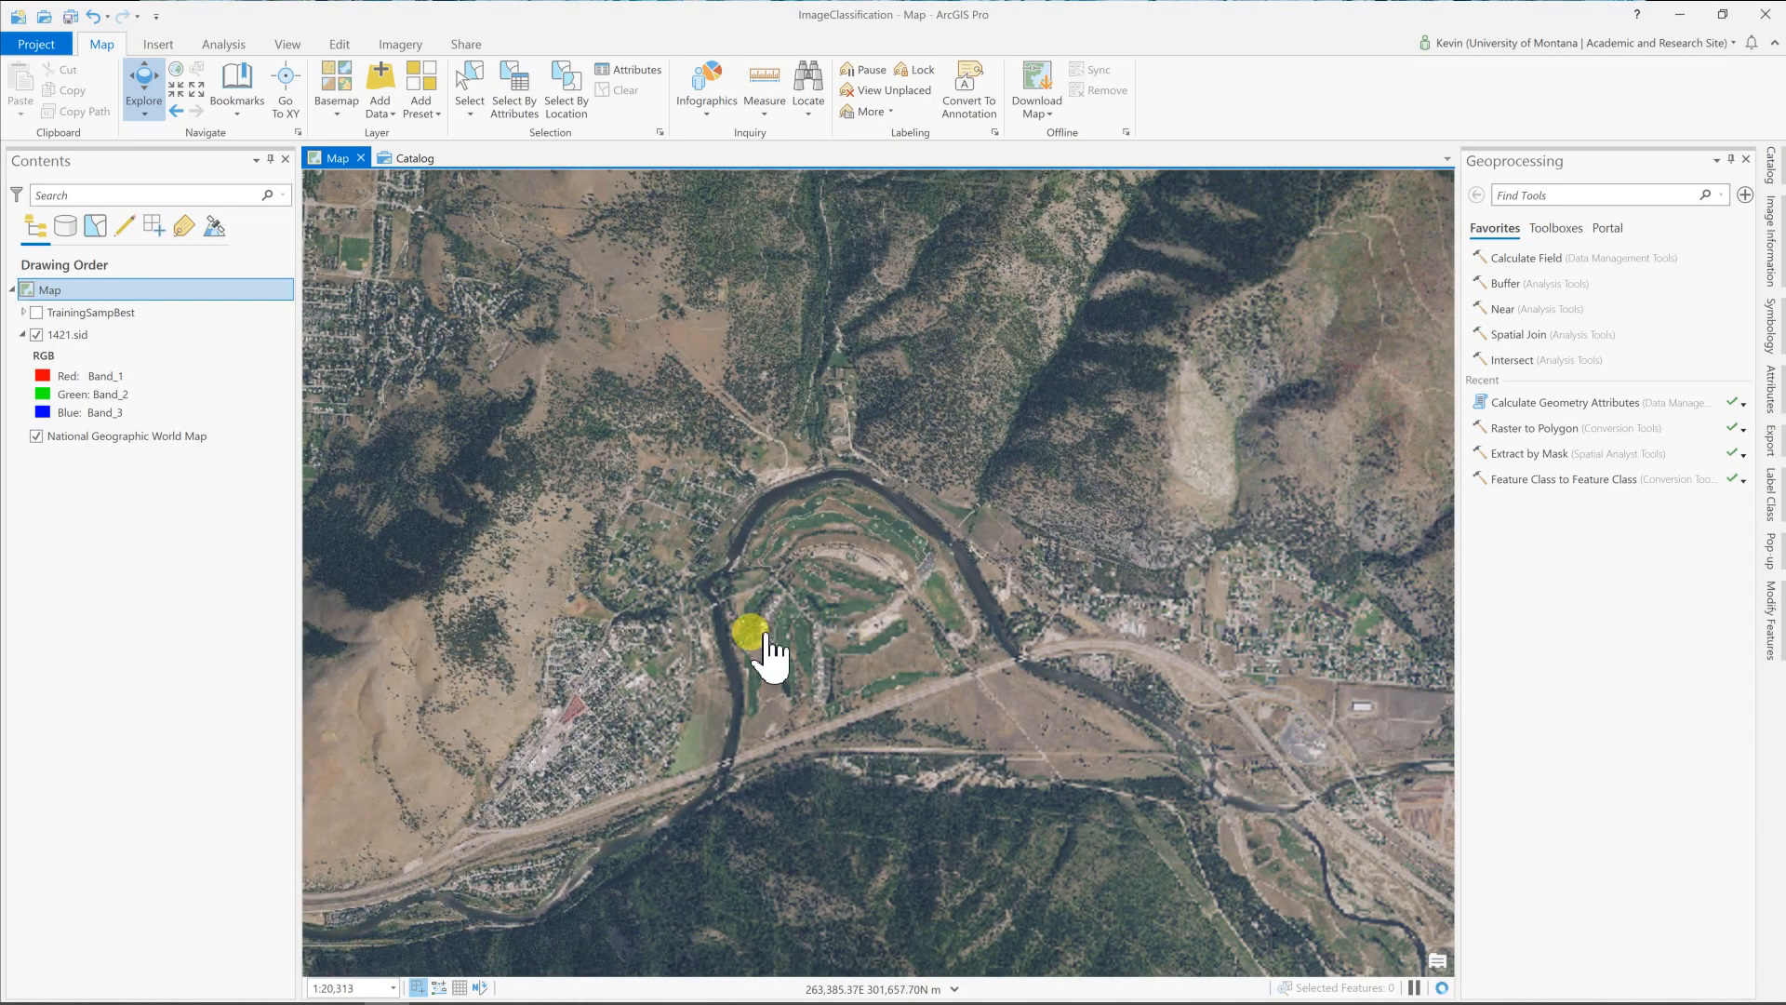
Select the 1421.sid layer's Appearance options, zoom to the golf course in the river bend and hide the National Geographic basemap.
{"action": "left_click", "coordinate": [58, 334]}
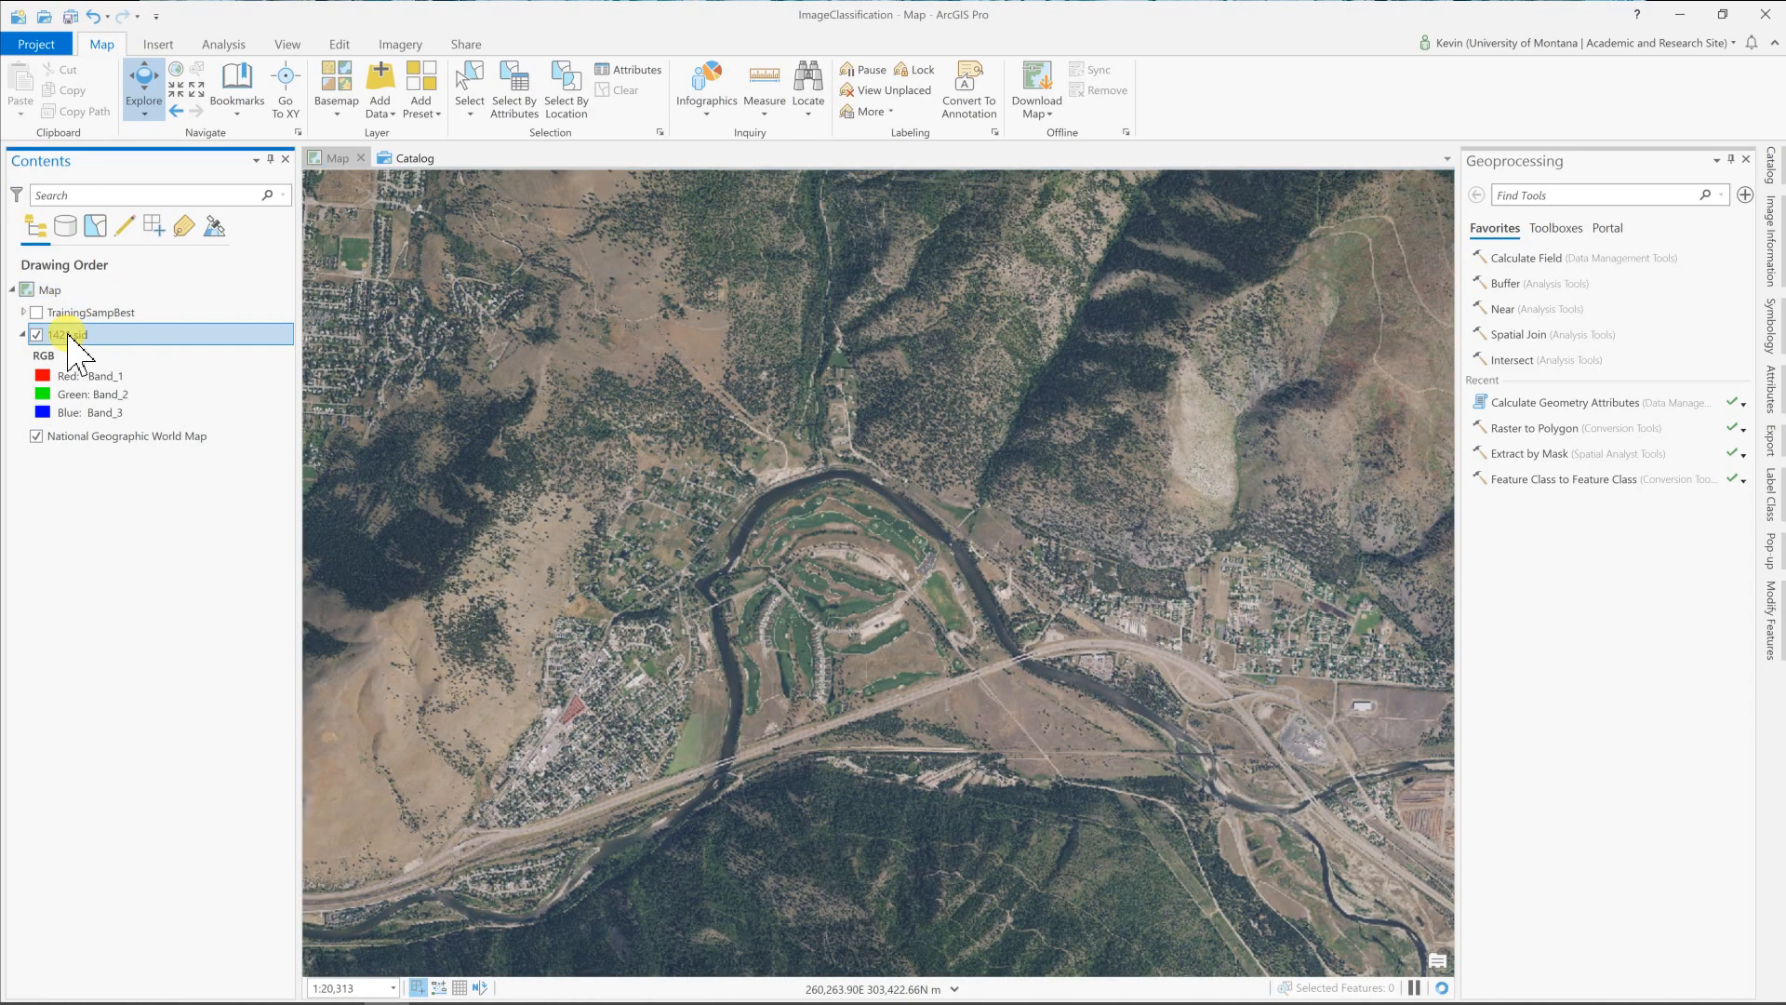
{"action": "left_click", "coordinate": [63, 335]}
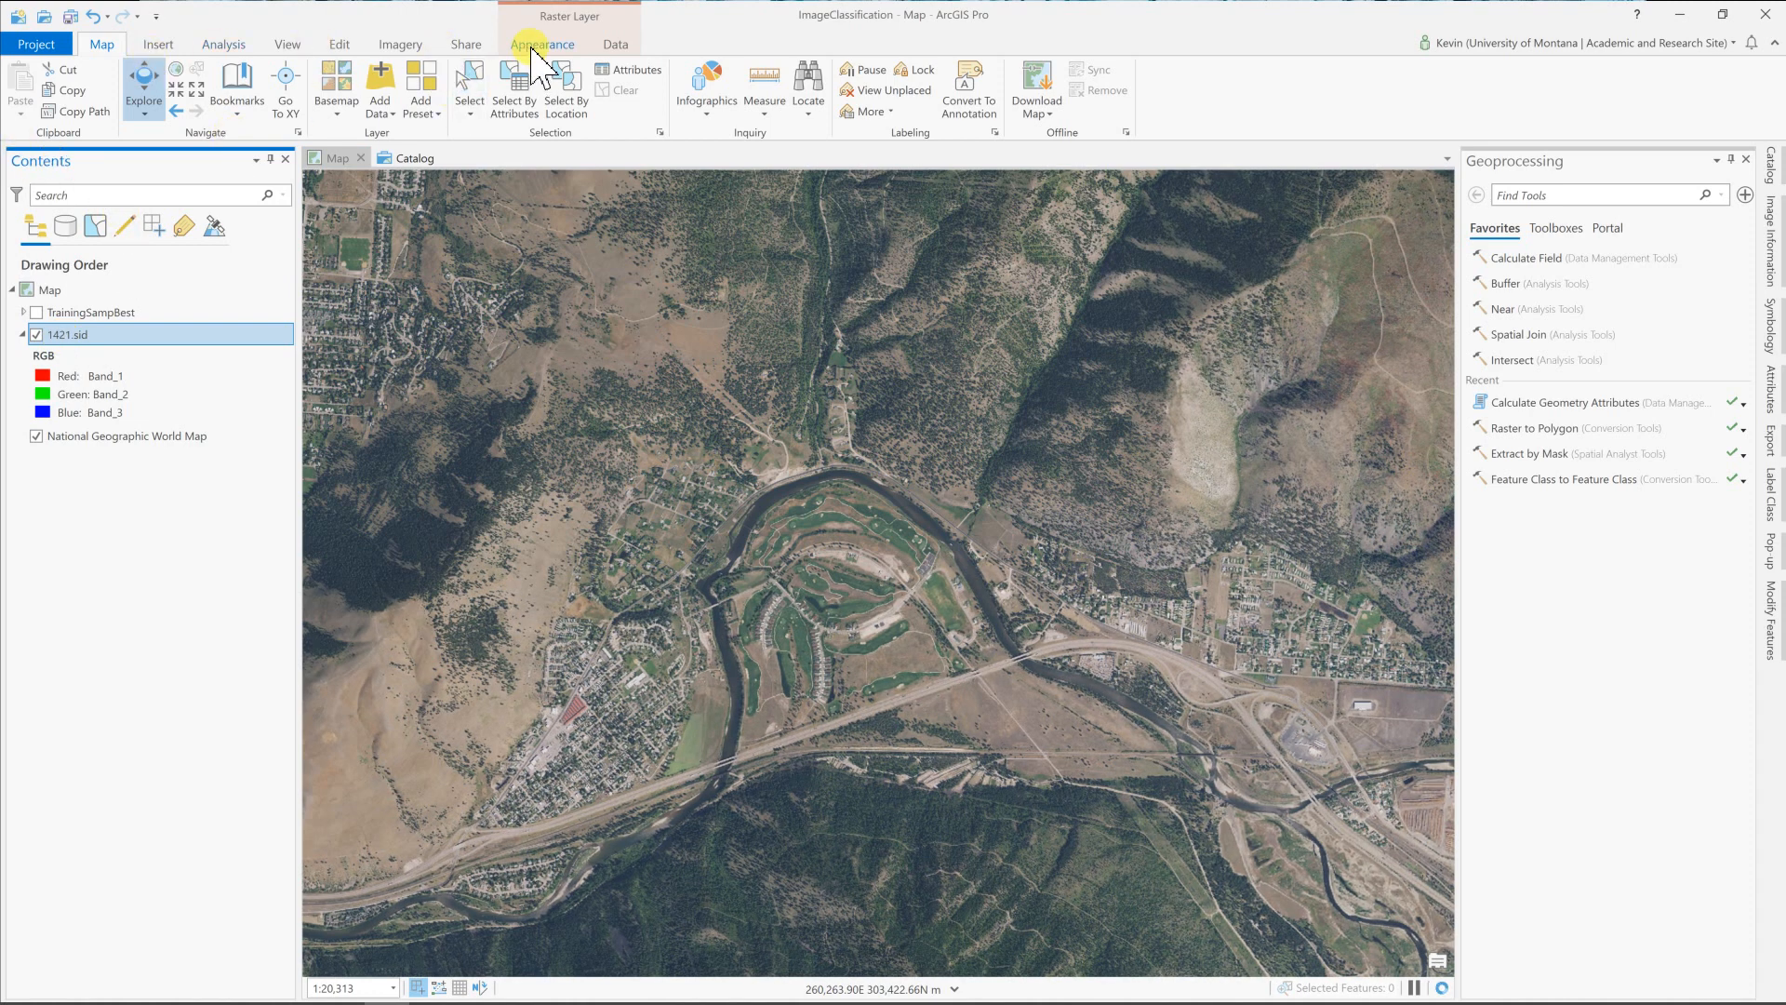
{"action": "left_click", "coordinate": [543, 44]}
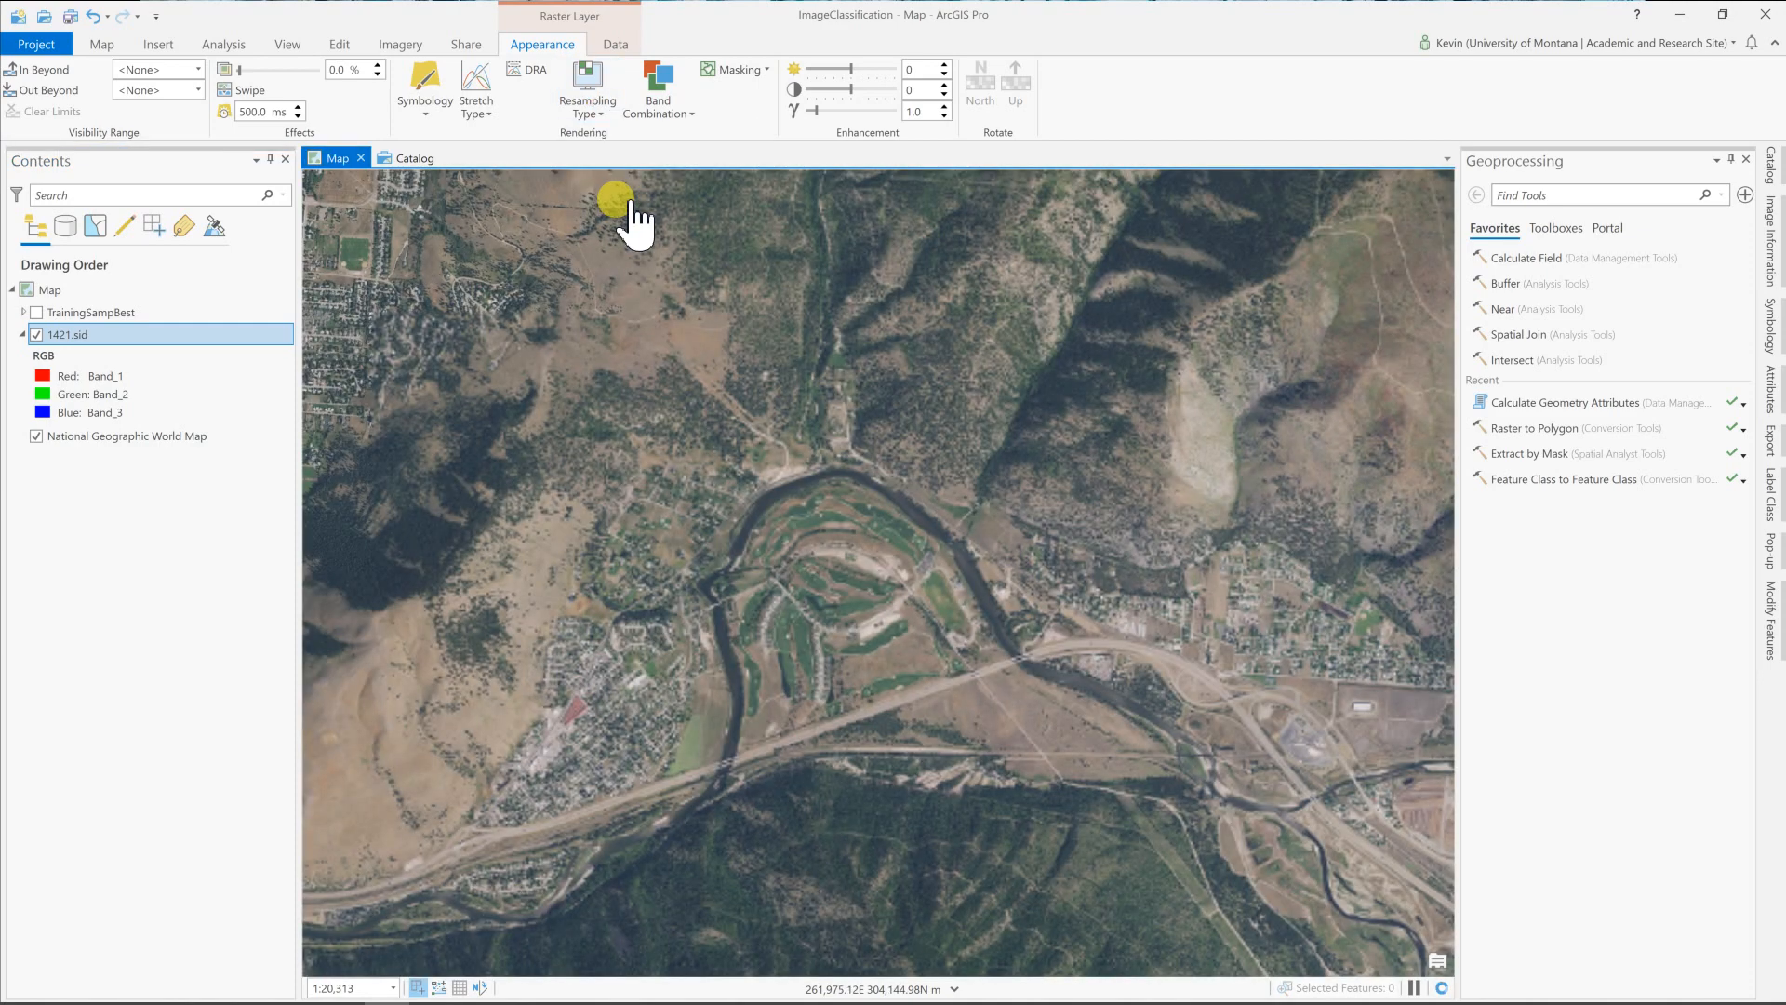
{"action": "left_click", "coordinate": [475, 87]}
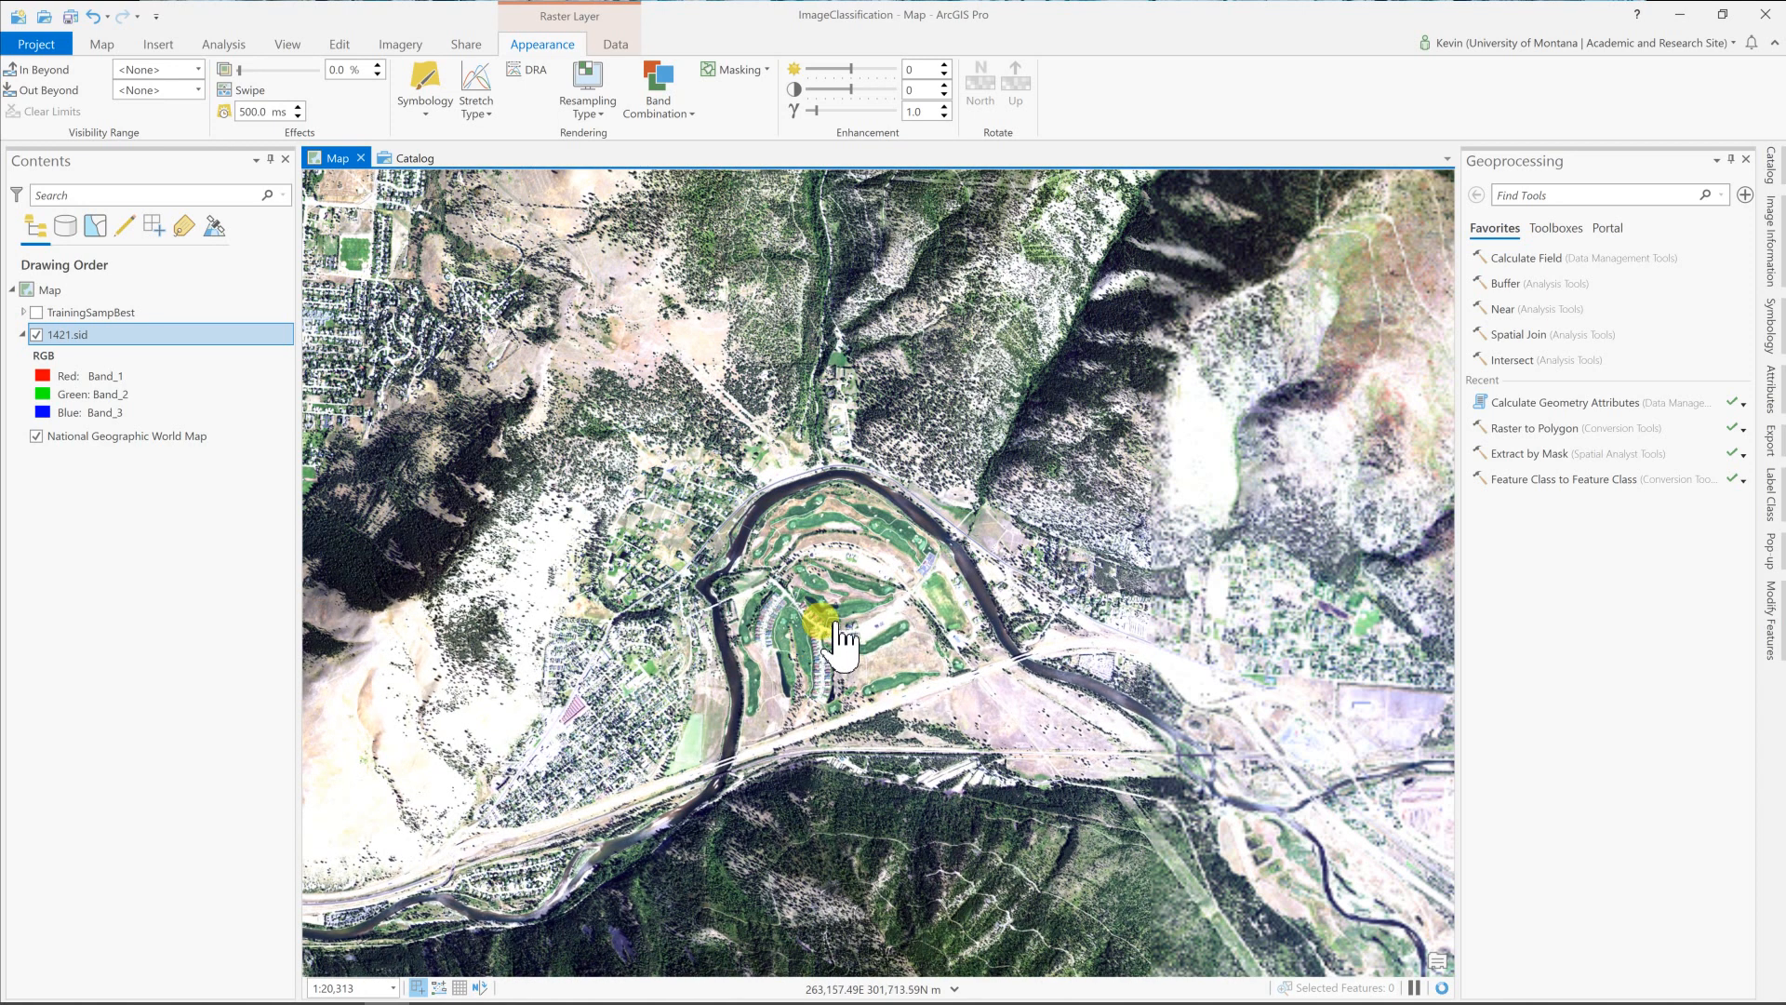
{"action": "left_click_drag", "start_coordinate": [837, 638], "coordinate": [933, 541]}
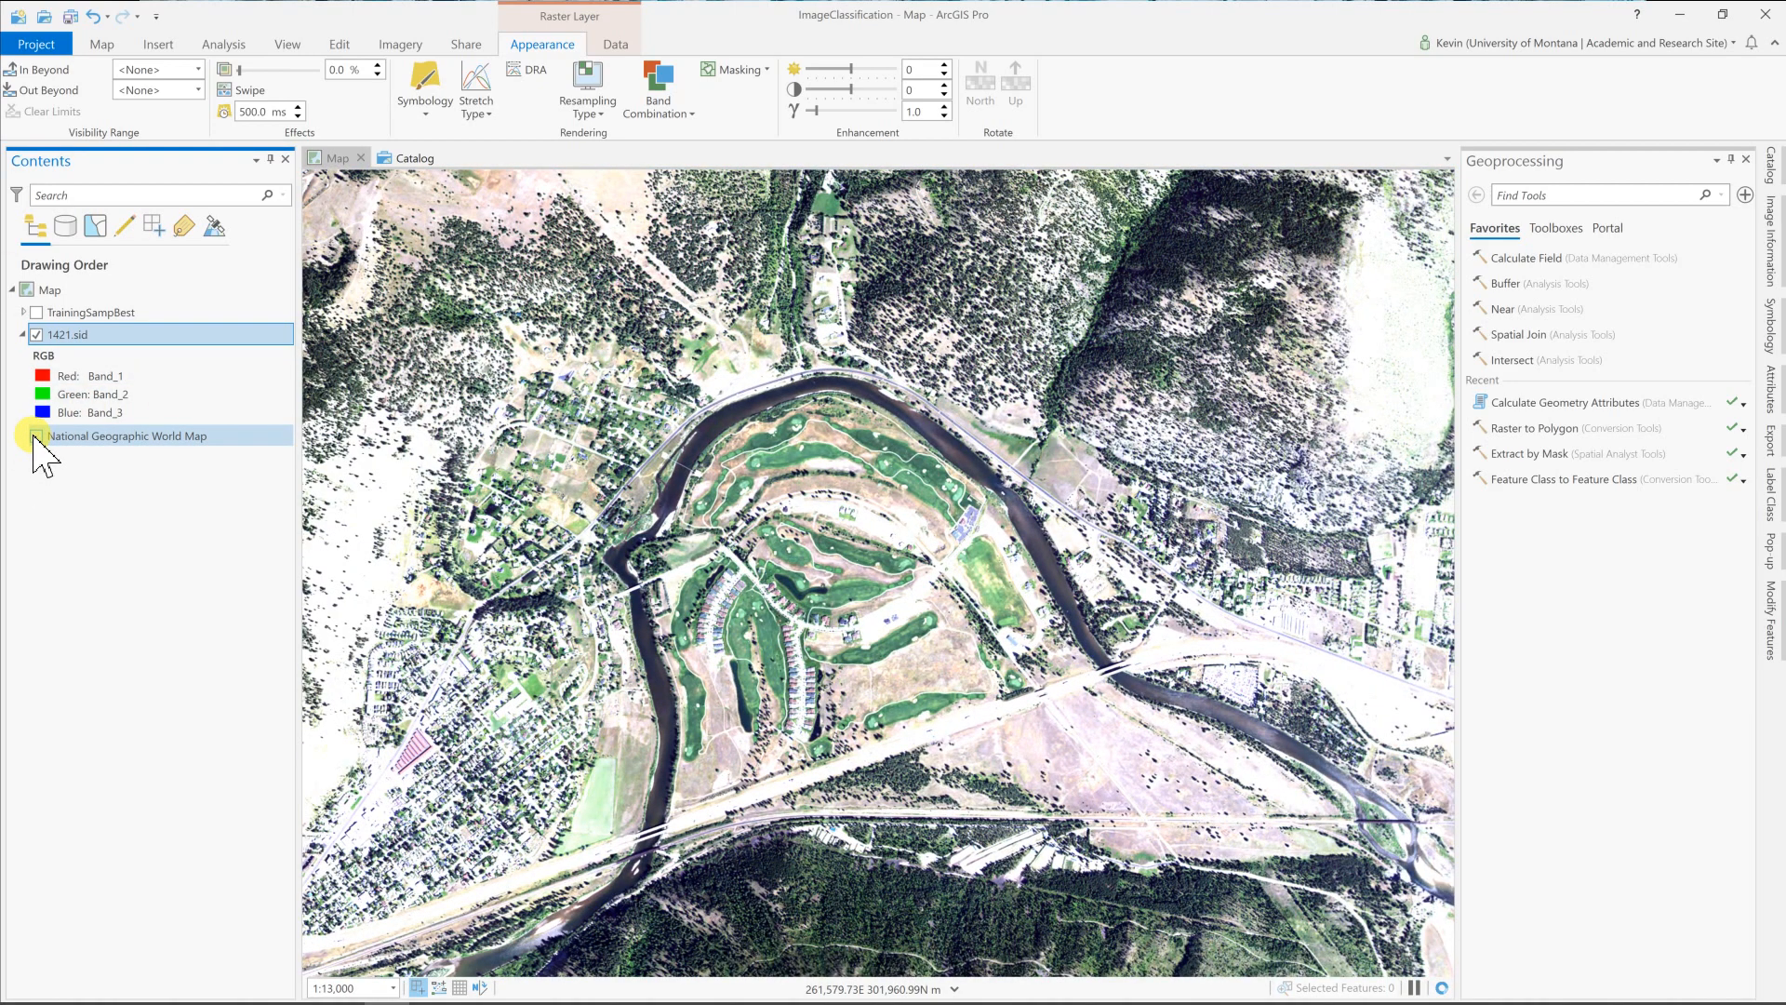
{"action": "left_click", "coordinate": [36, 436]}
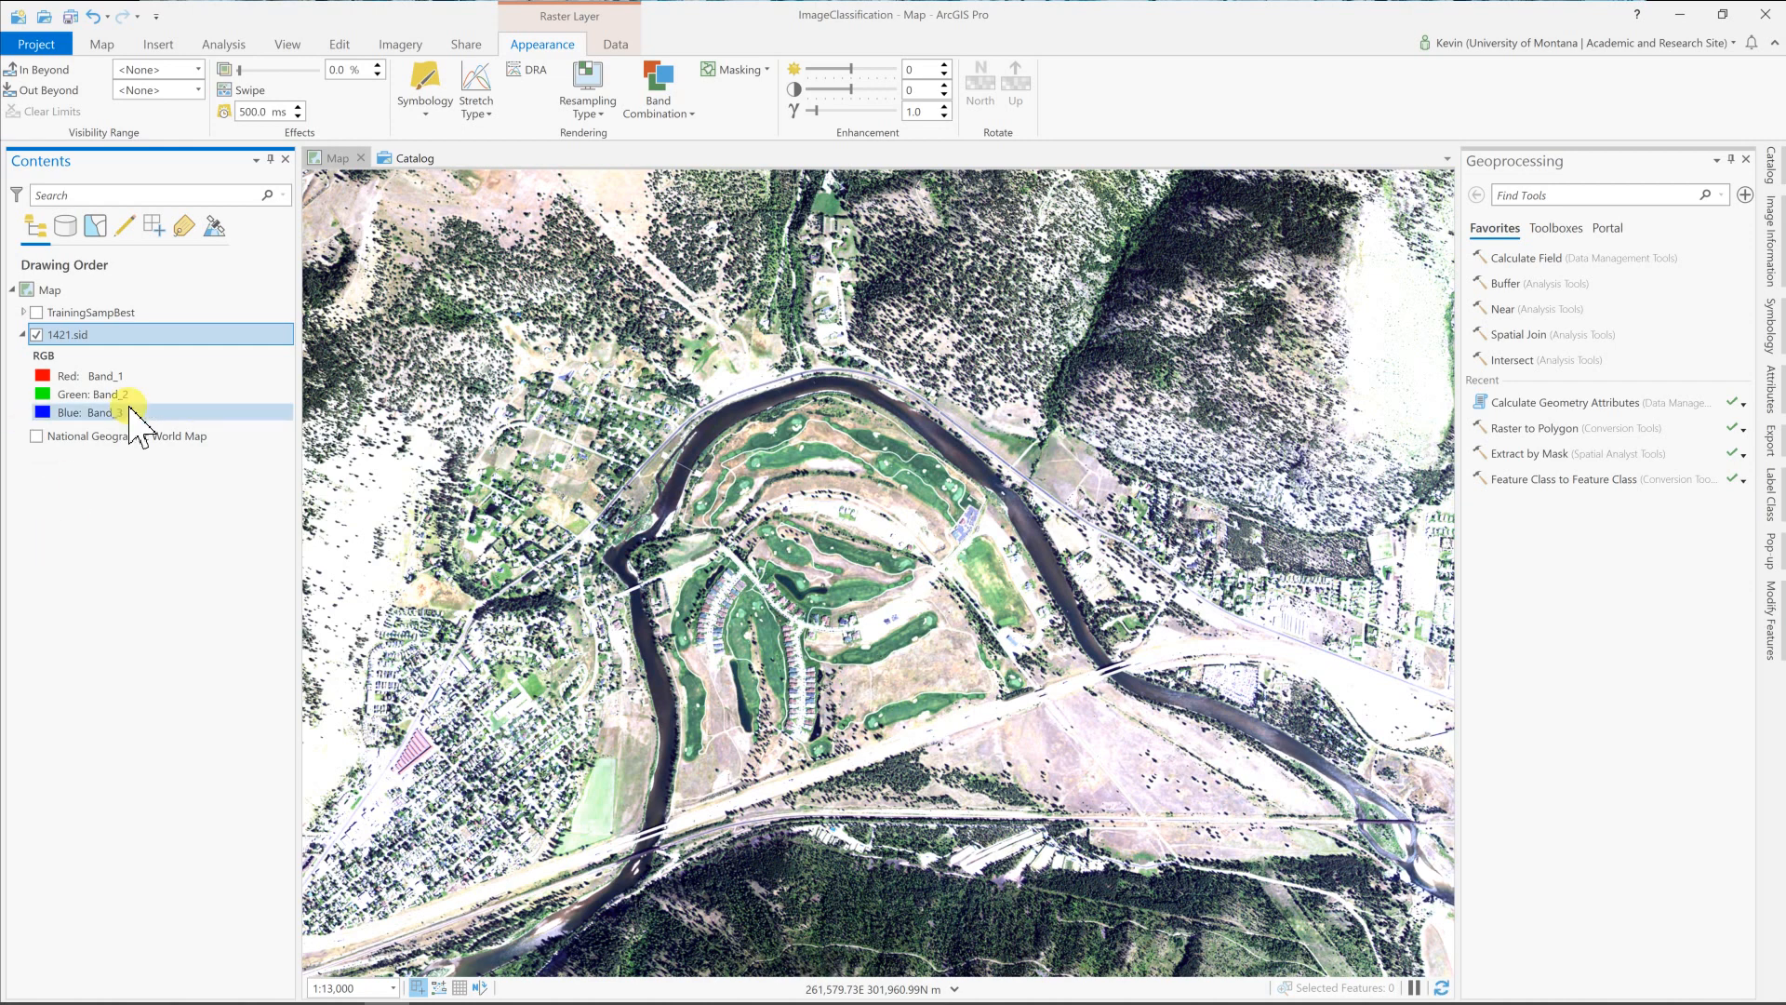
In Catalog, start a new feature class in ImageClassification.gdb and name it Clip.
{"action": "left_click", "coordinate": [409, 156]}
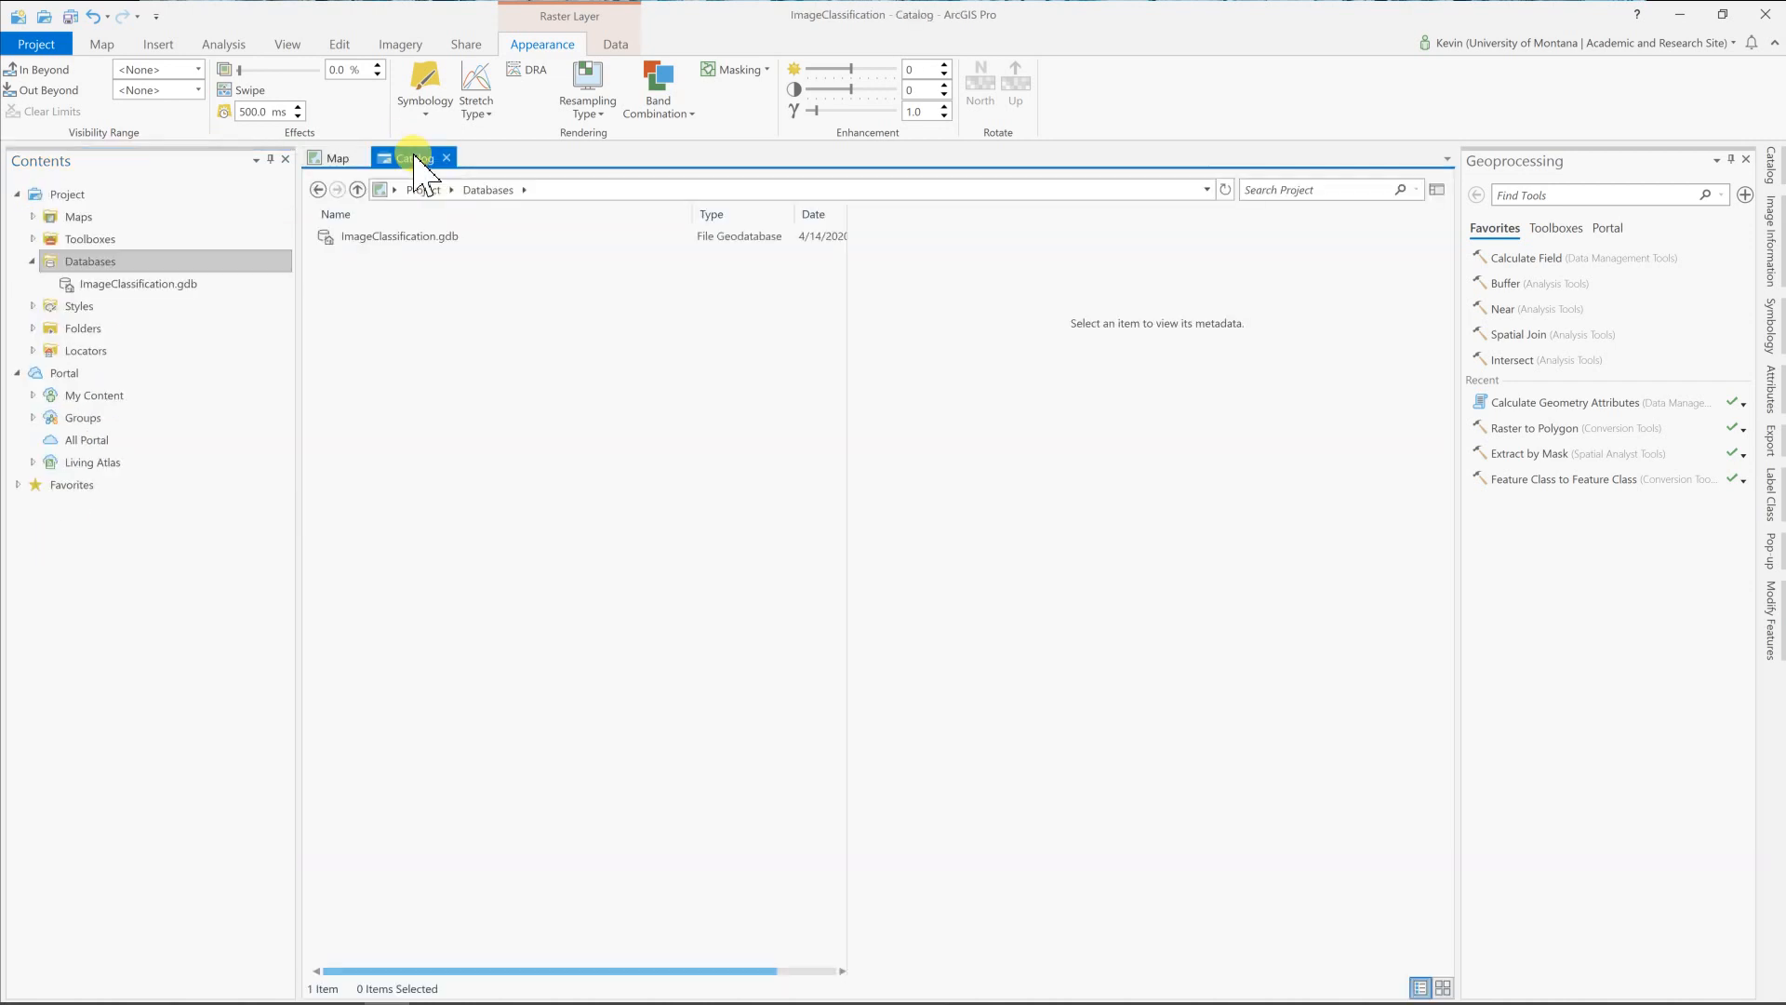
{"action": "left_click", "coordinate": [89, 261]}
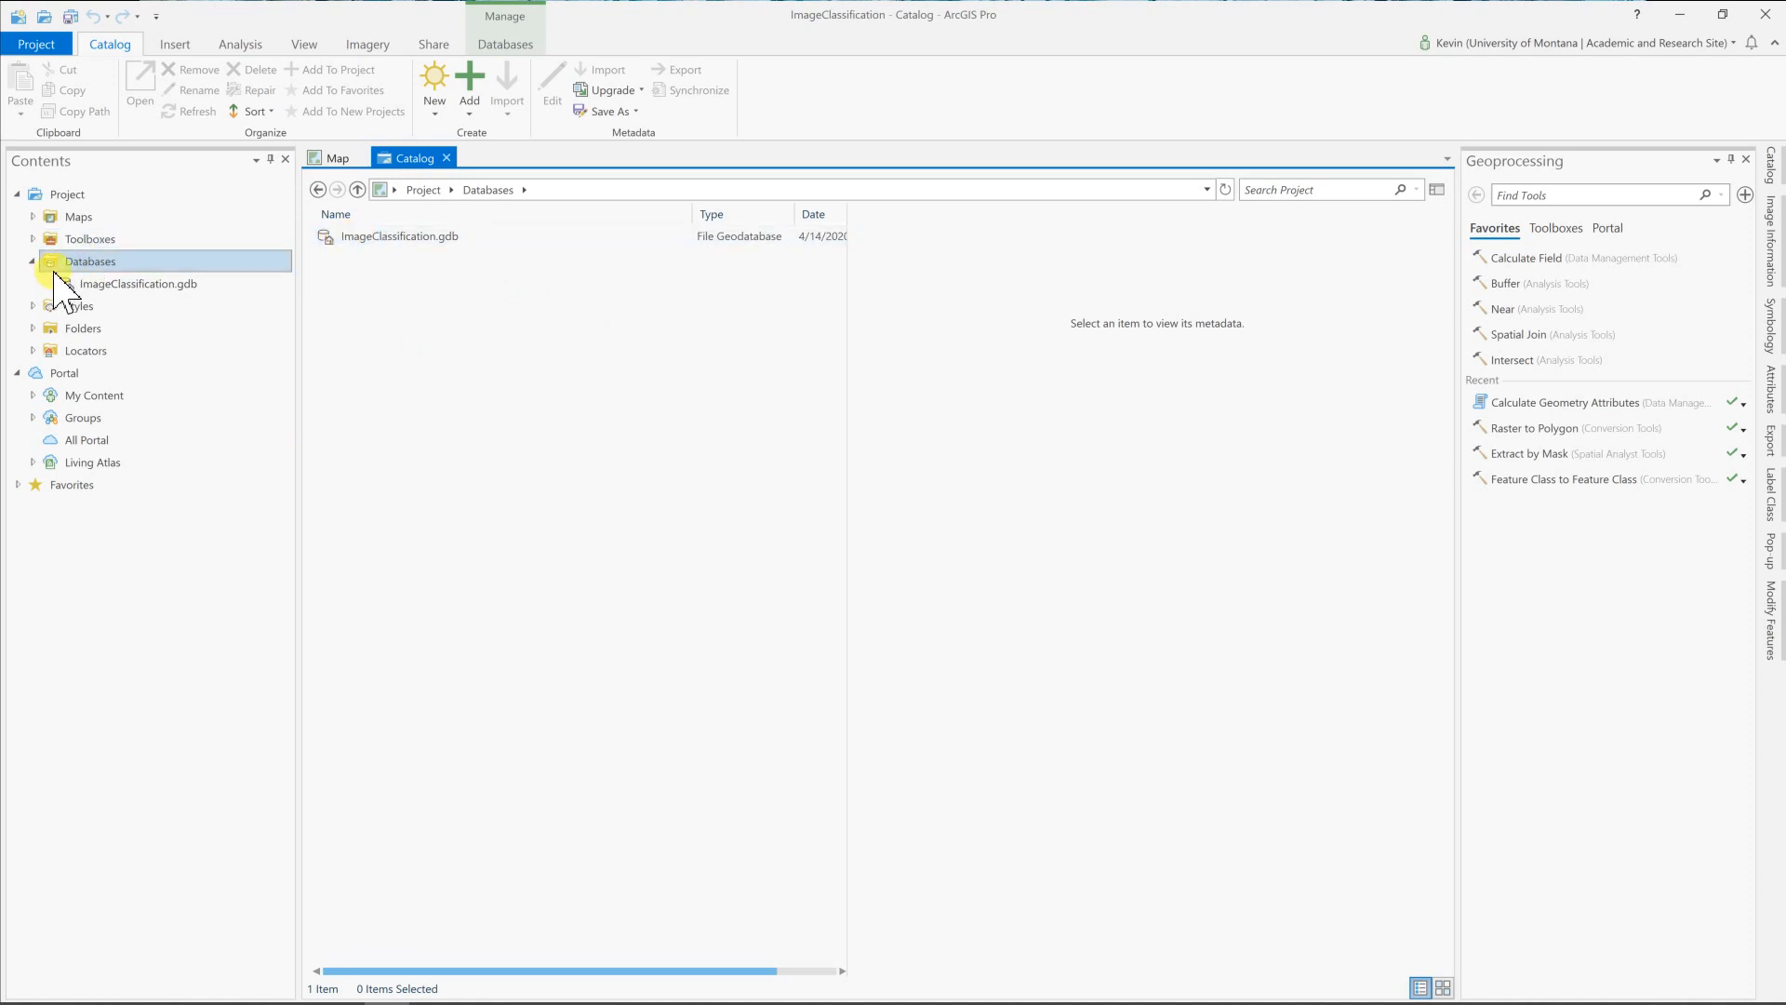
{"action": "left_click", "coordinate": [398, 237]}
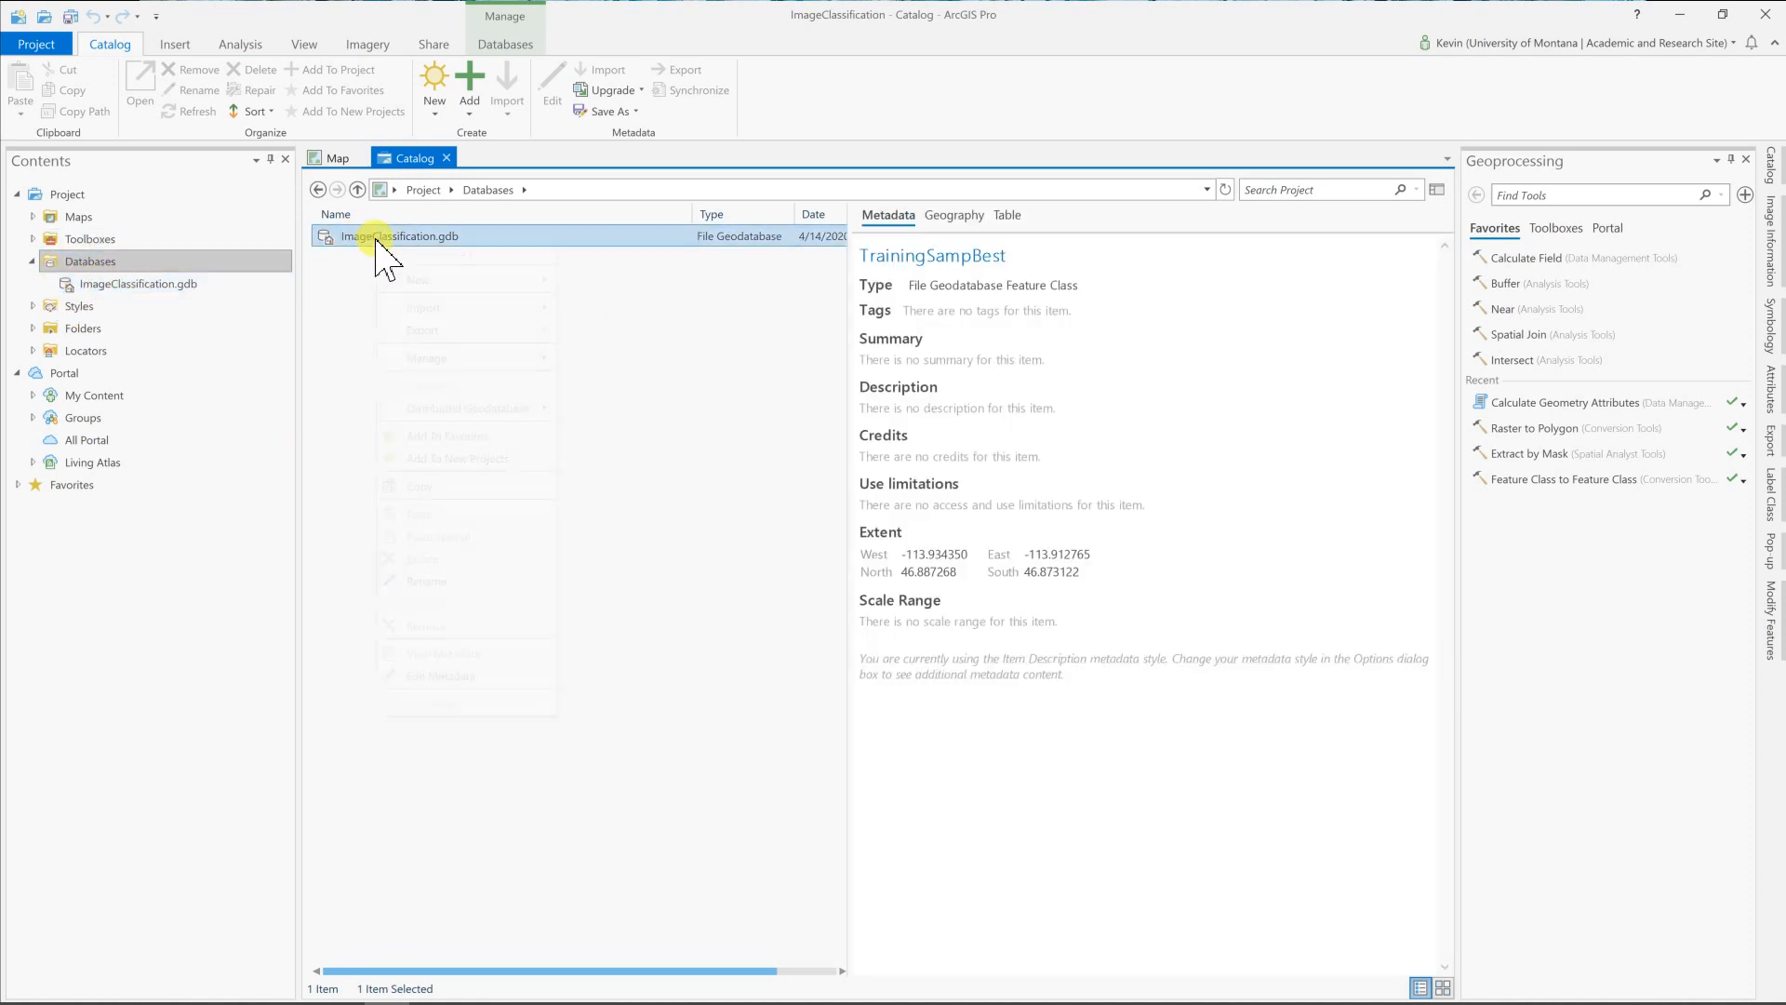
{"action": "right_click", "coordinate": [398, 236]}
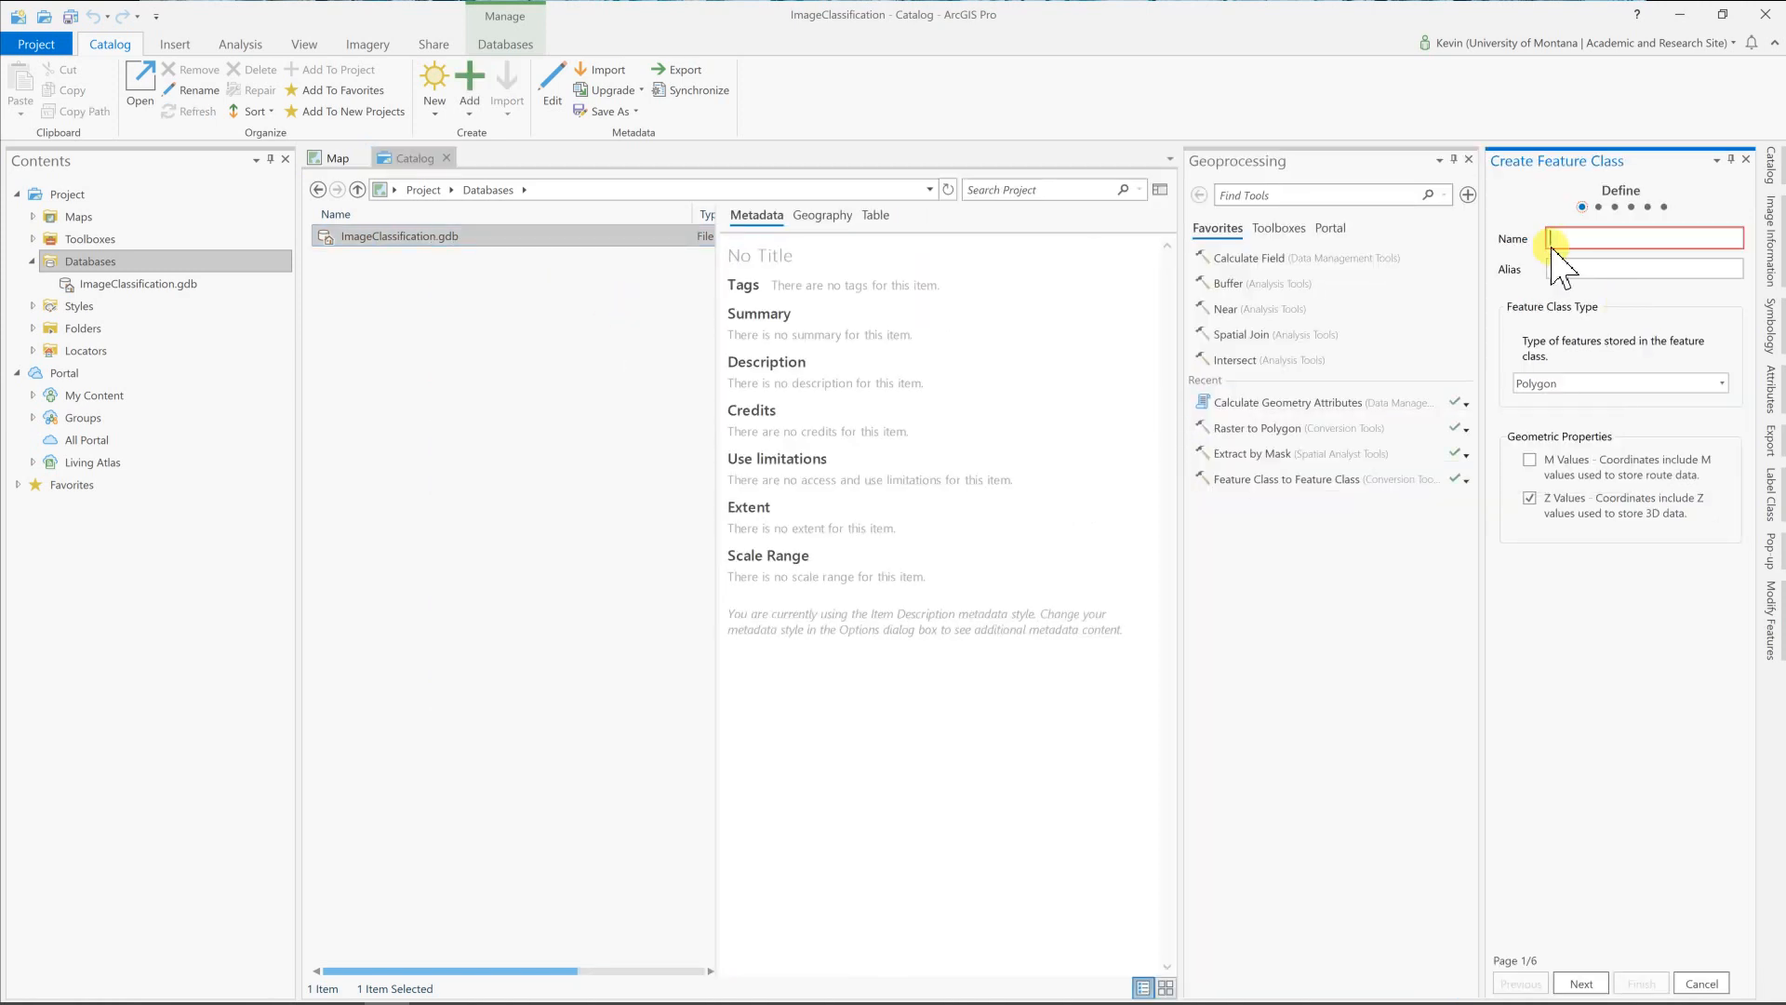
{"action": "type", "text": "C"}
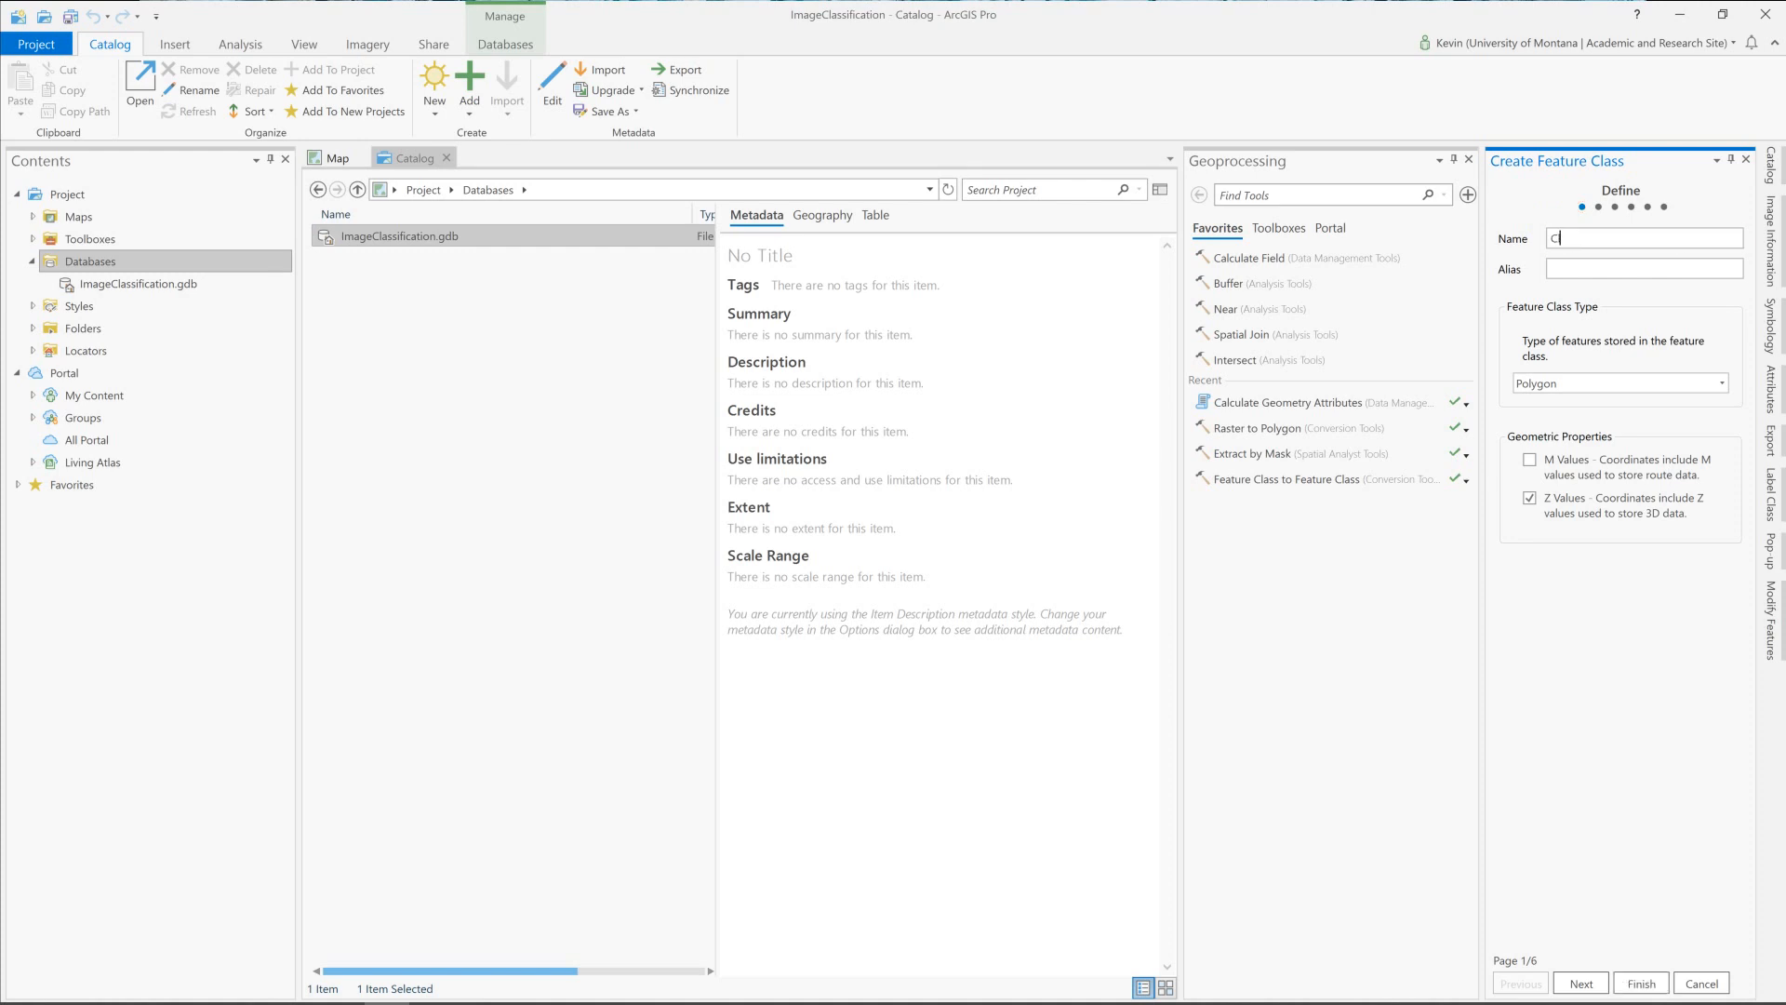
{"action": "type", "text": "lip"}
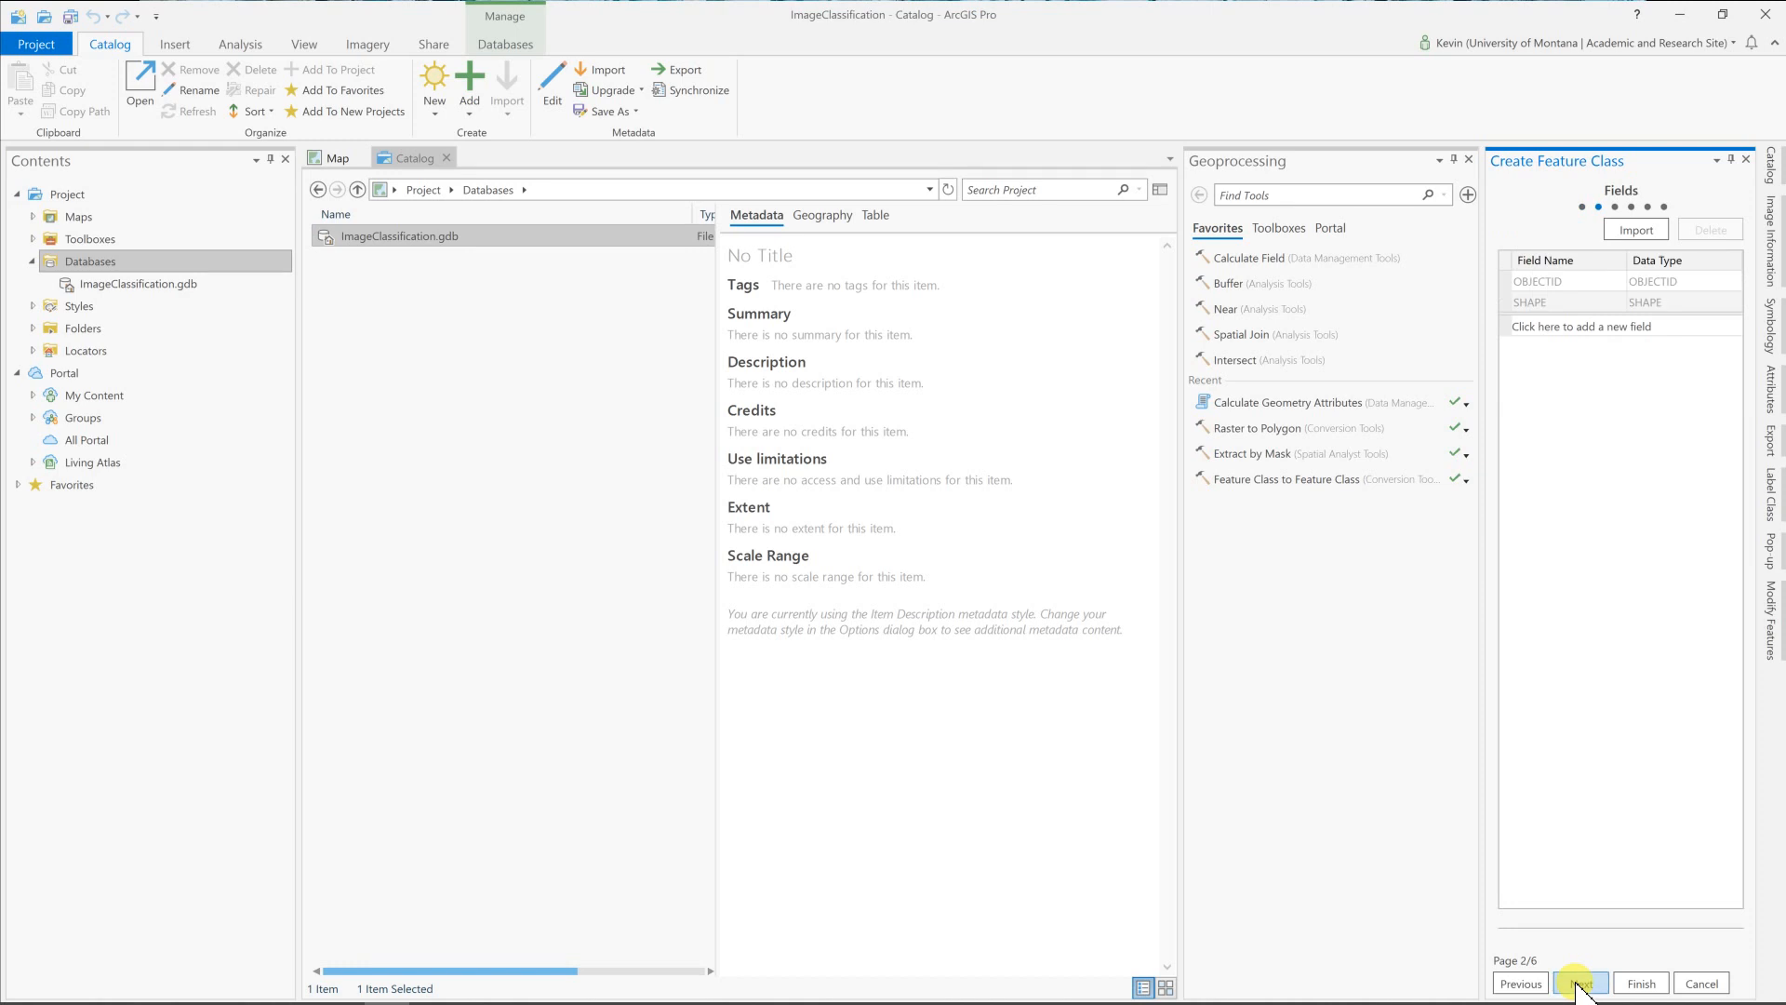
Assign NAD 1983 StatePlane Montana FIPS 2500 (US Feet) and finish creating Clip.
{"action": "left_click", "coordinate": [1581, 982]}
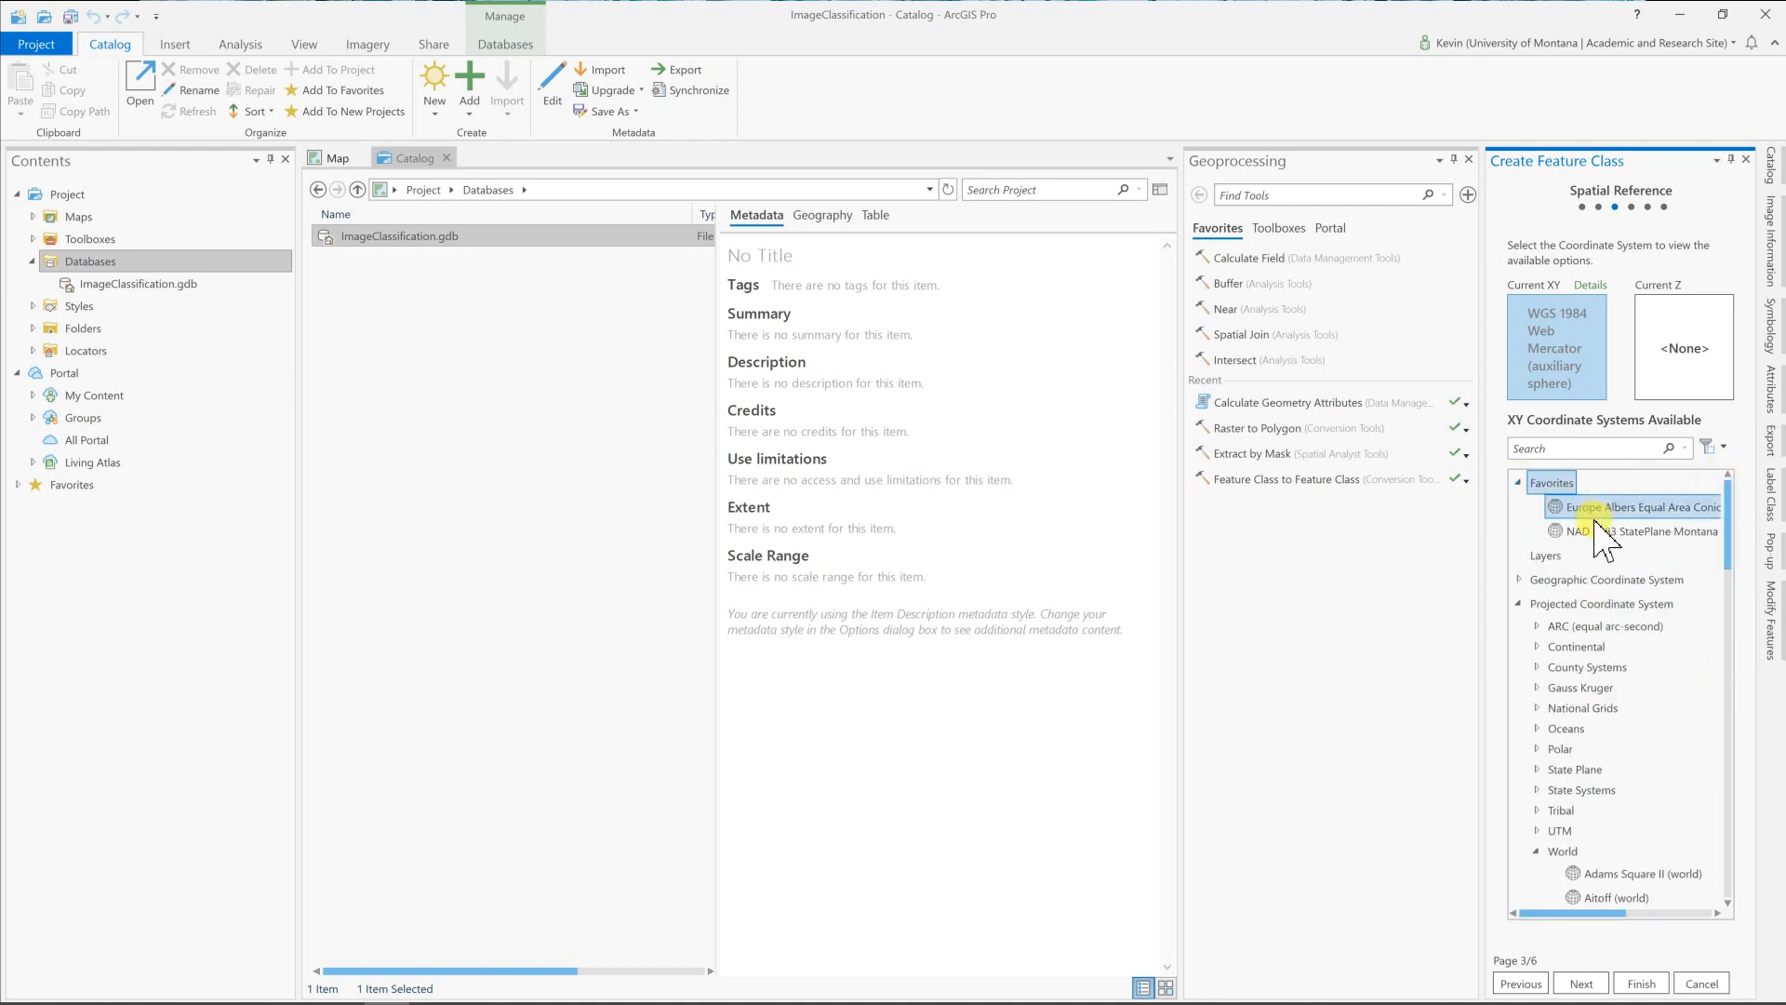
{"action": "left_click", "coordinate": [1637, 532]}
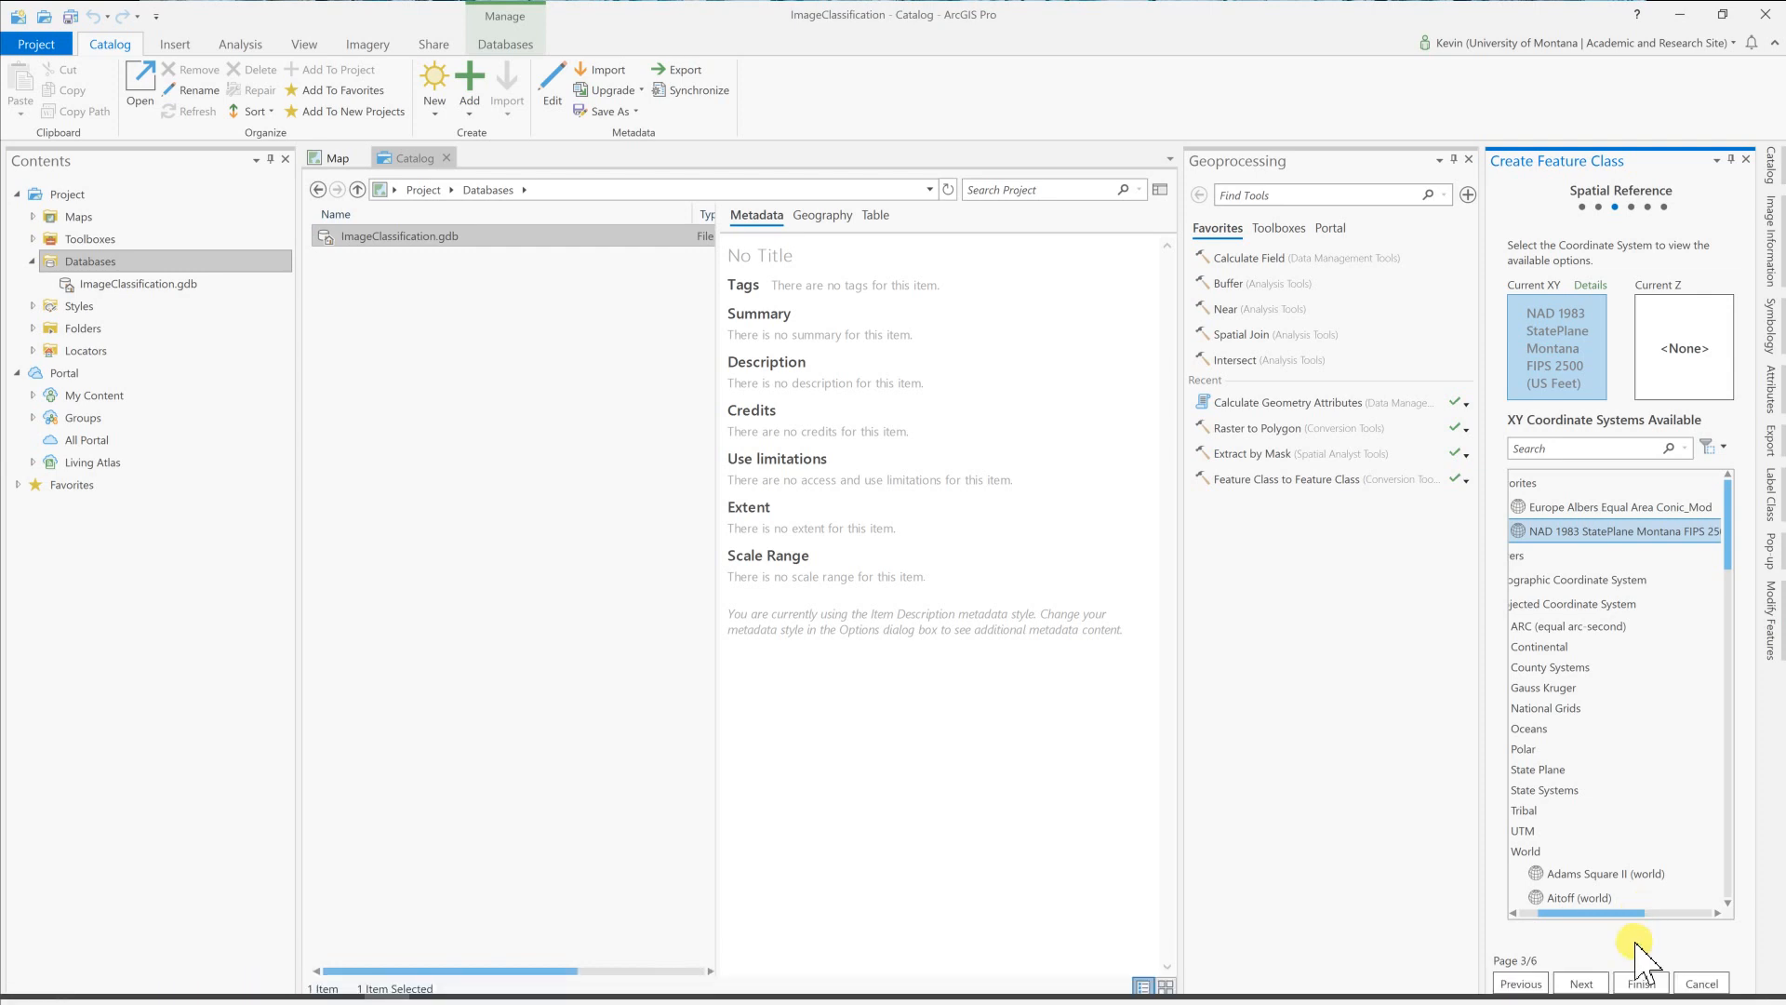
{"action": "left_click", "coordinate": [1641, 982]}
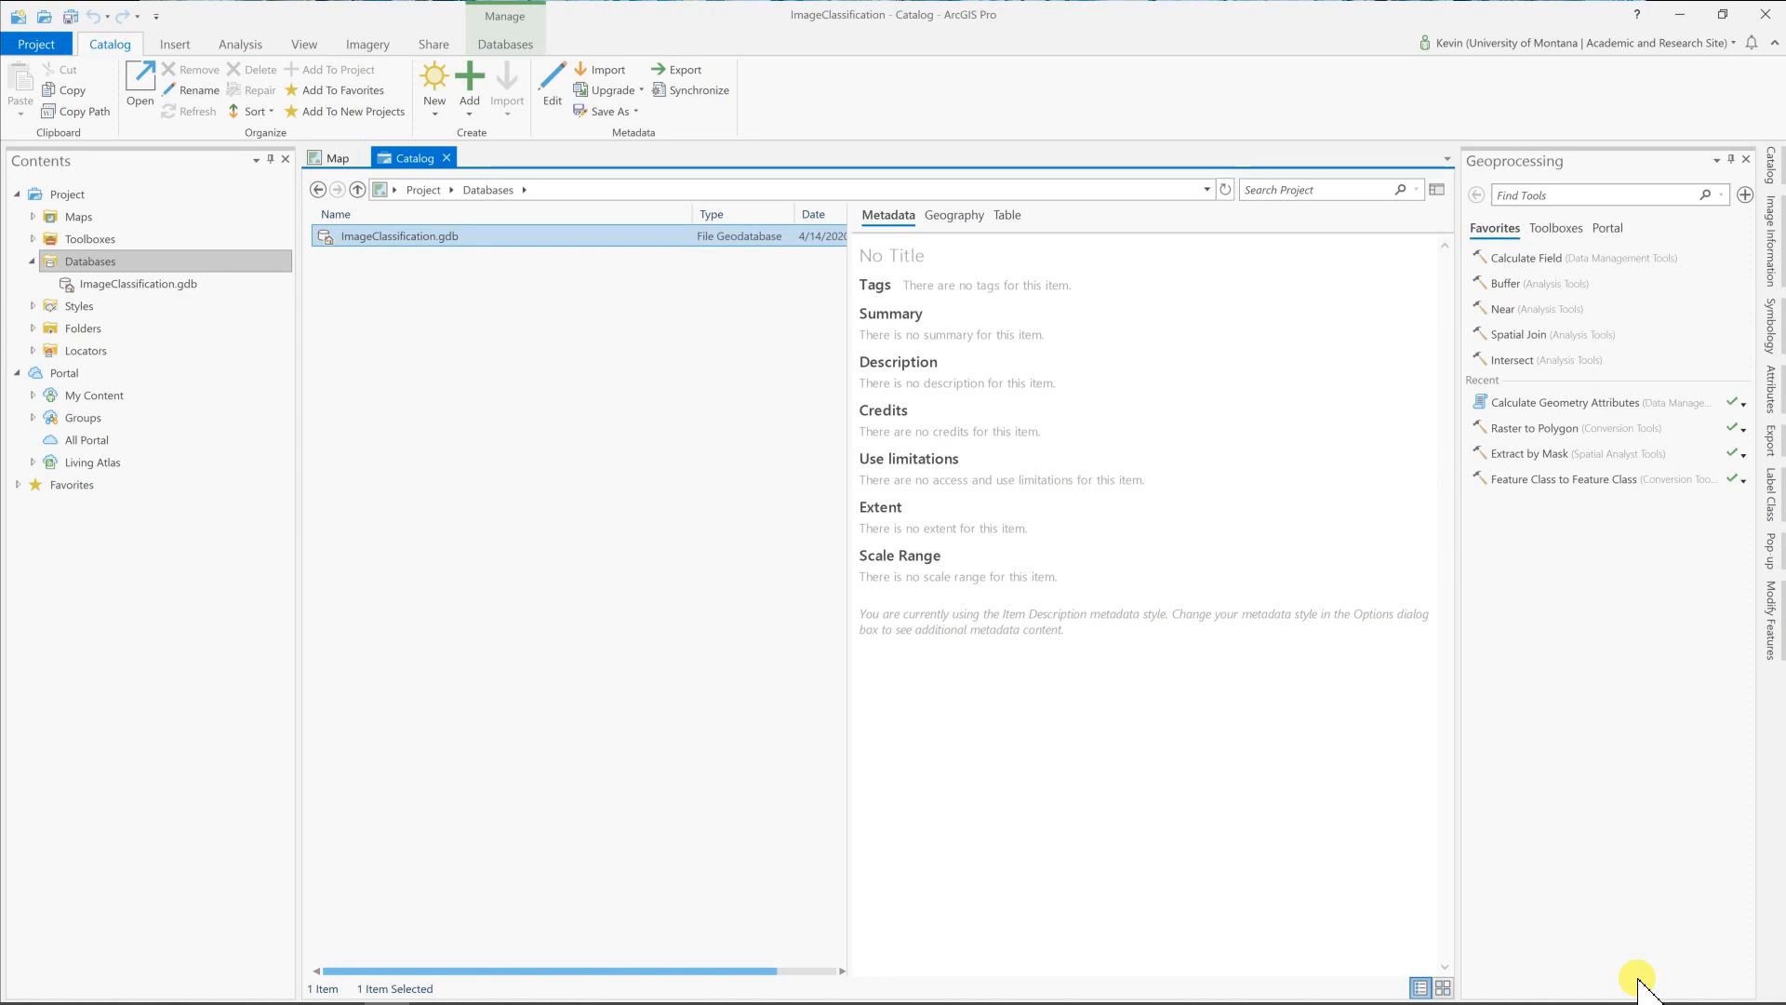
{"action": "mouse_move", "coordinate": [1404, 930]}
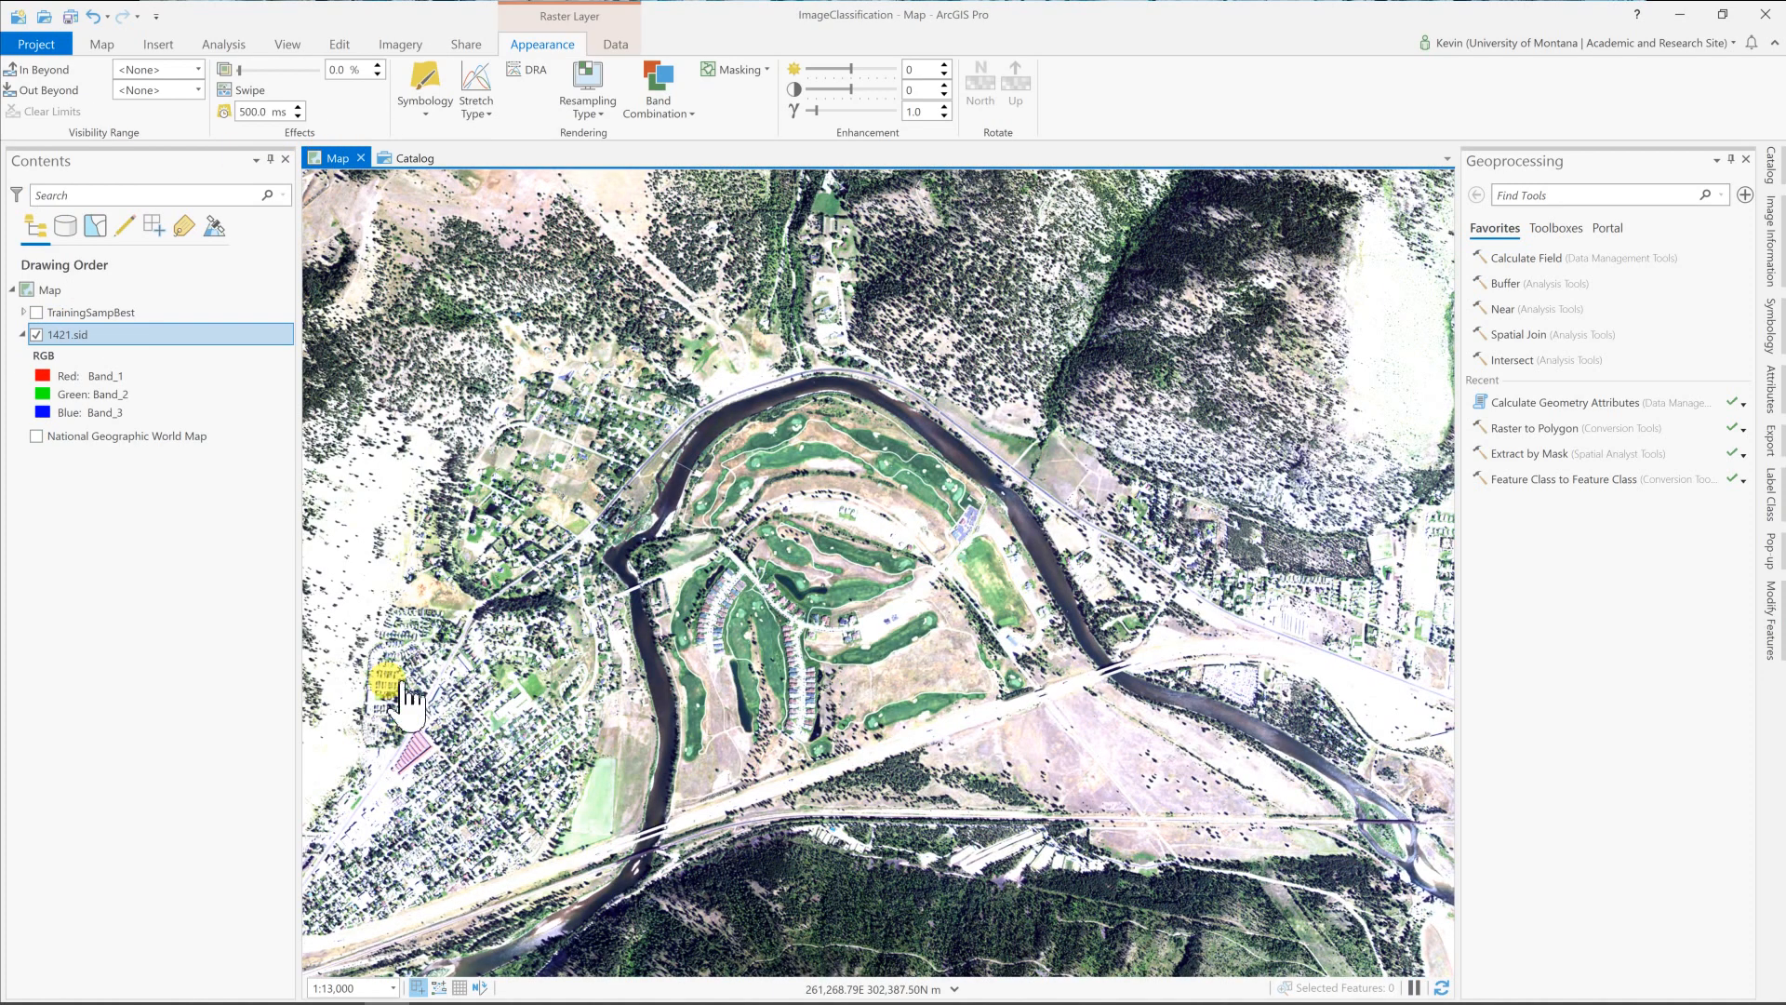
Change the 1421 image's stretch type from Standard Deviation to Histogram Specification.
{"action": "left_click_drag", "start_coordinate": [409, 697], "coordinate": [774, 586]}
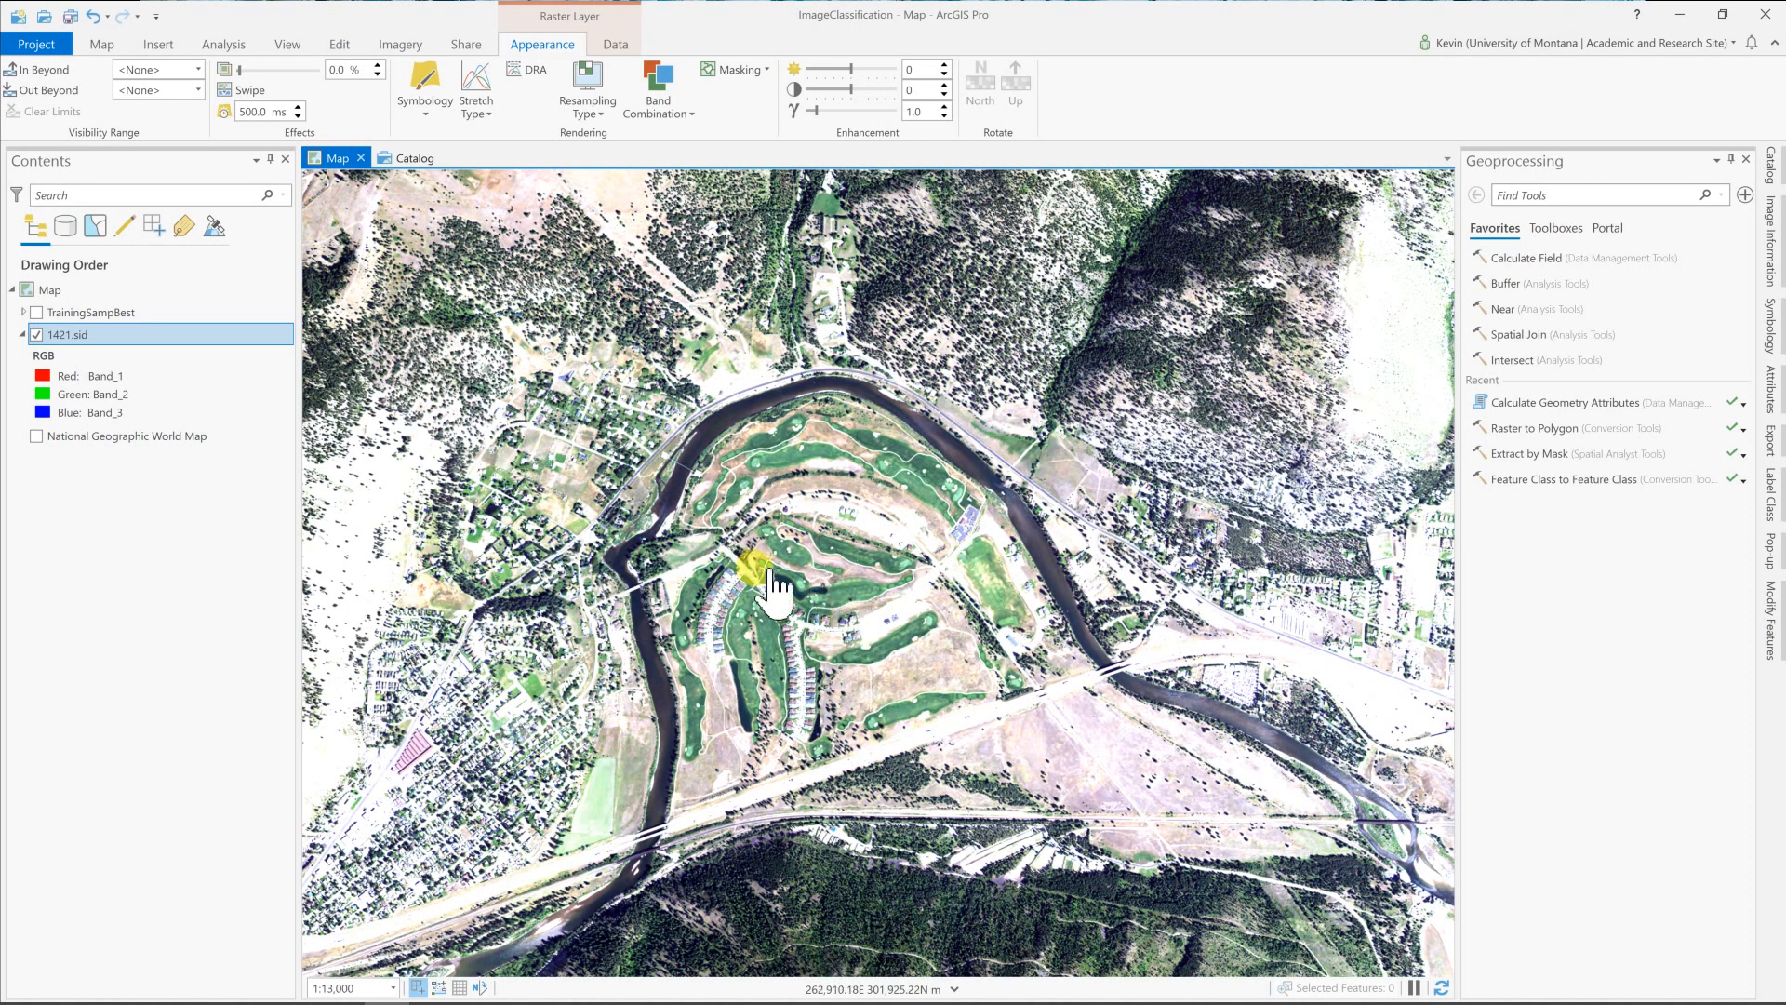
{"action": "left_click", "coordinate": [475, 87]}
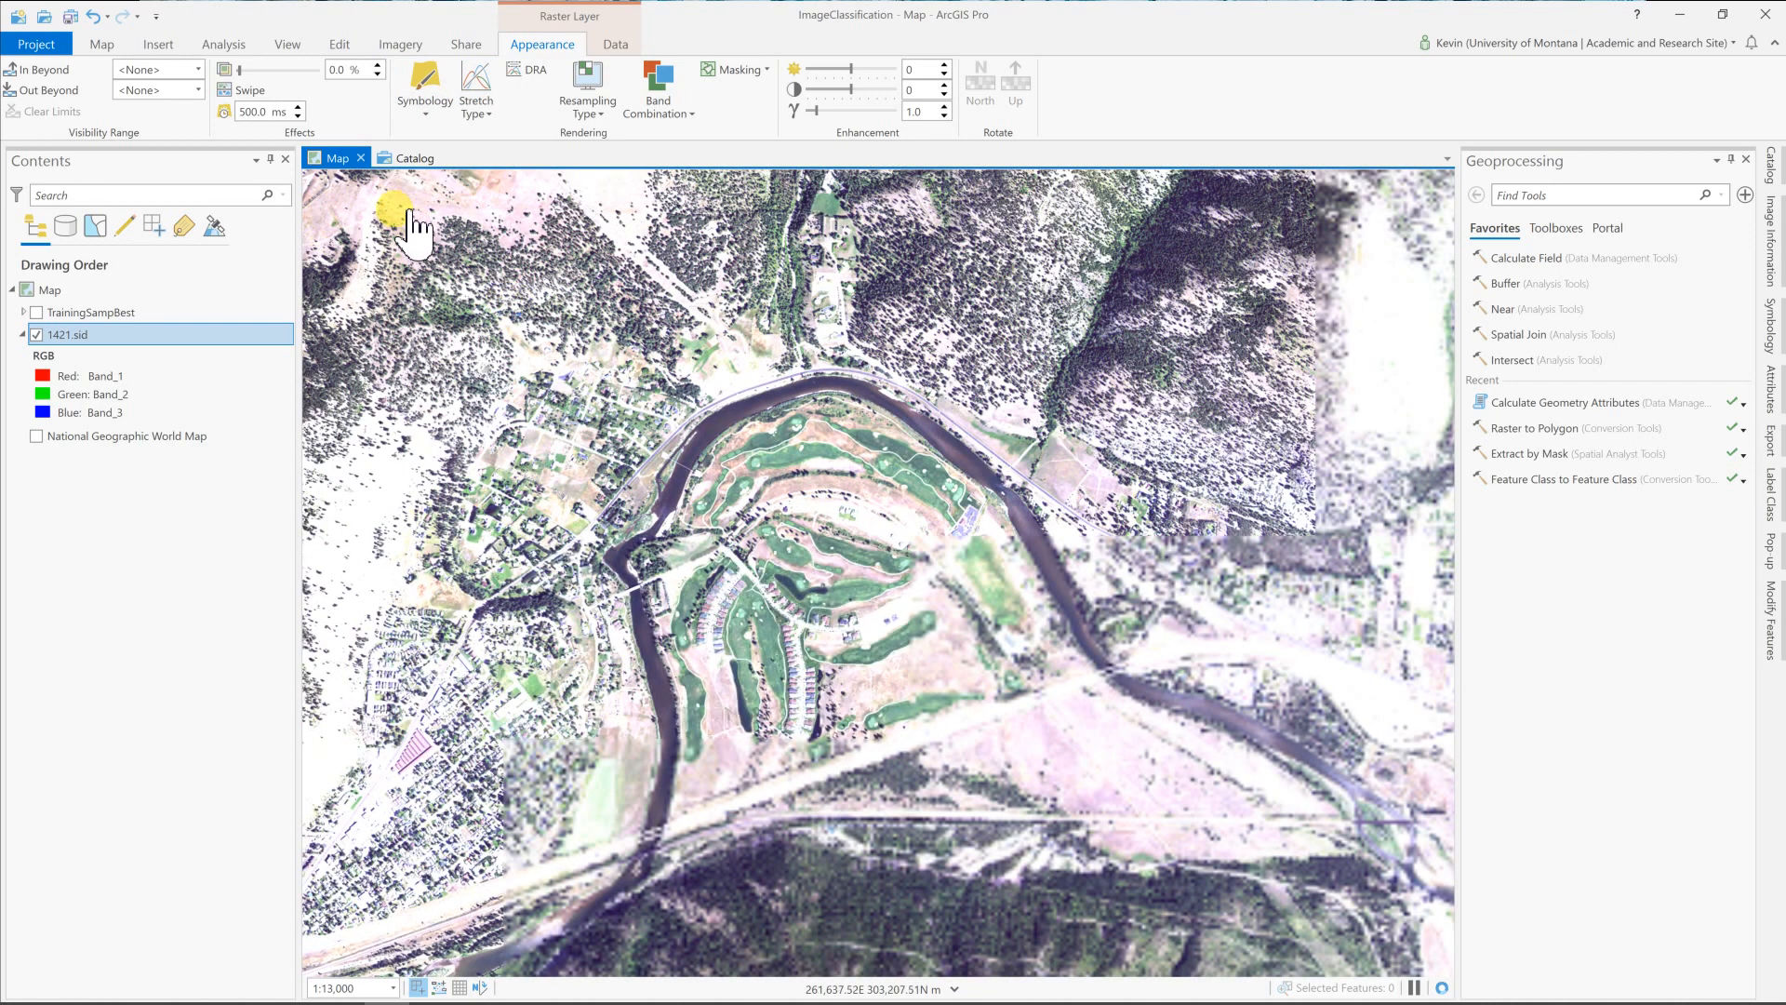
{"action": "left_click", "coordinate": [474, 82]}
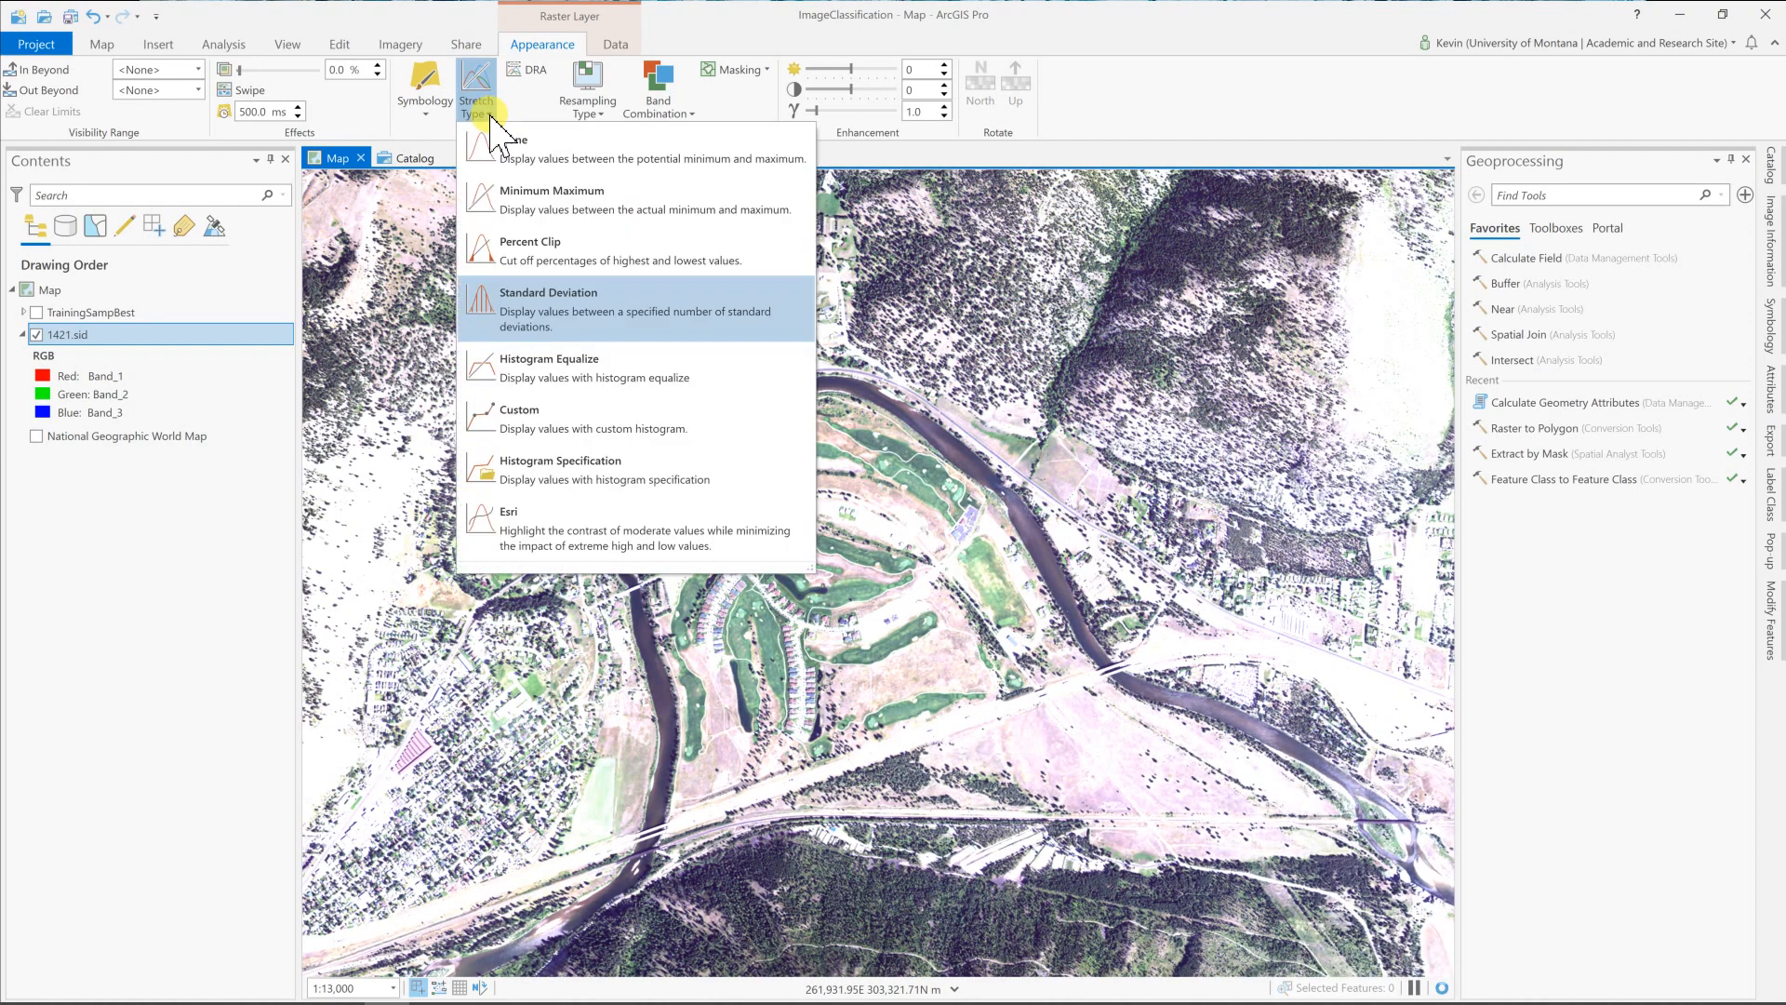
{"action": "mouse_move", "coordinate": [554, 495]}
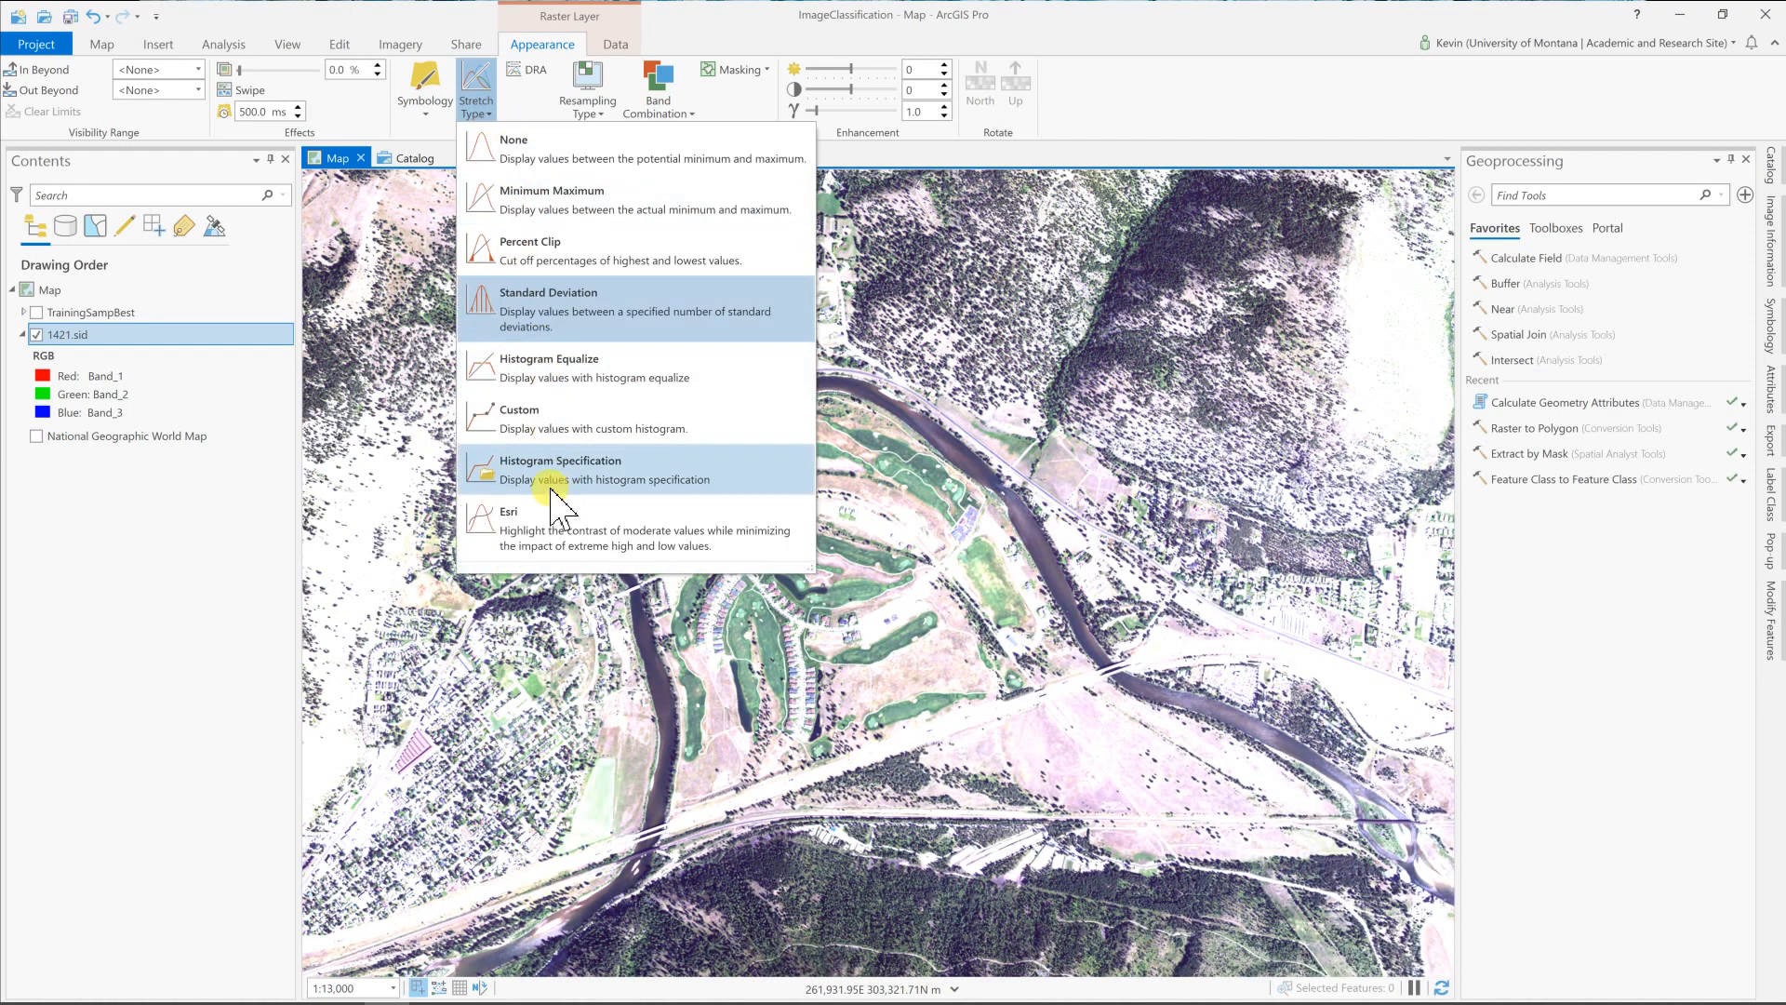
{"action": "left_click", "coordinate": [558, 468]}
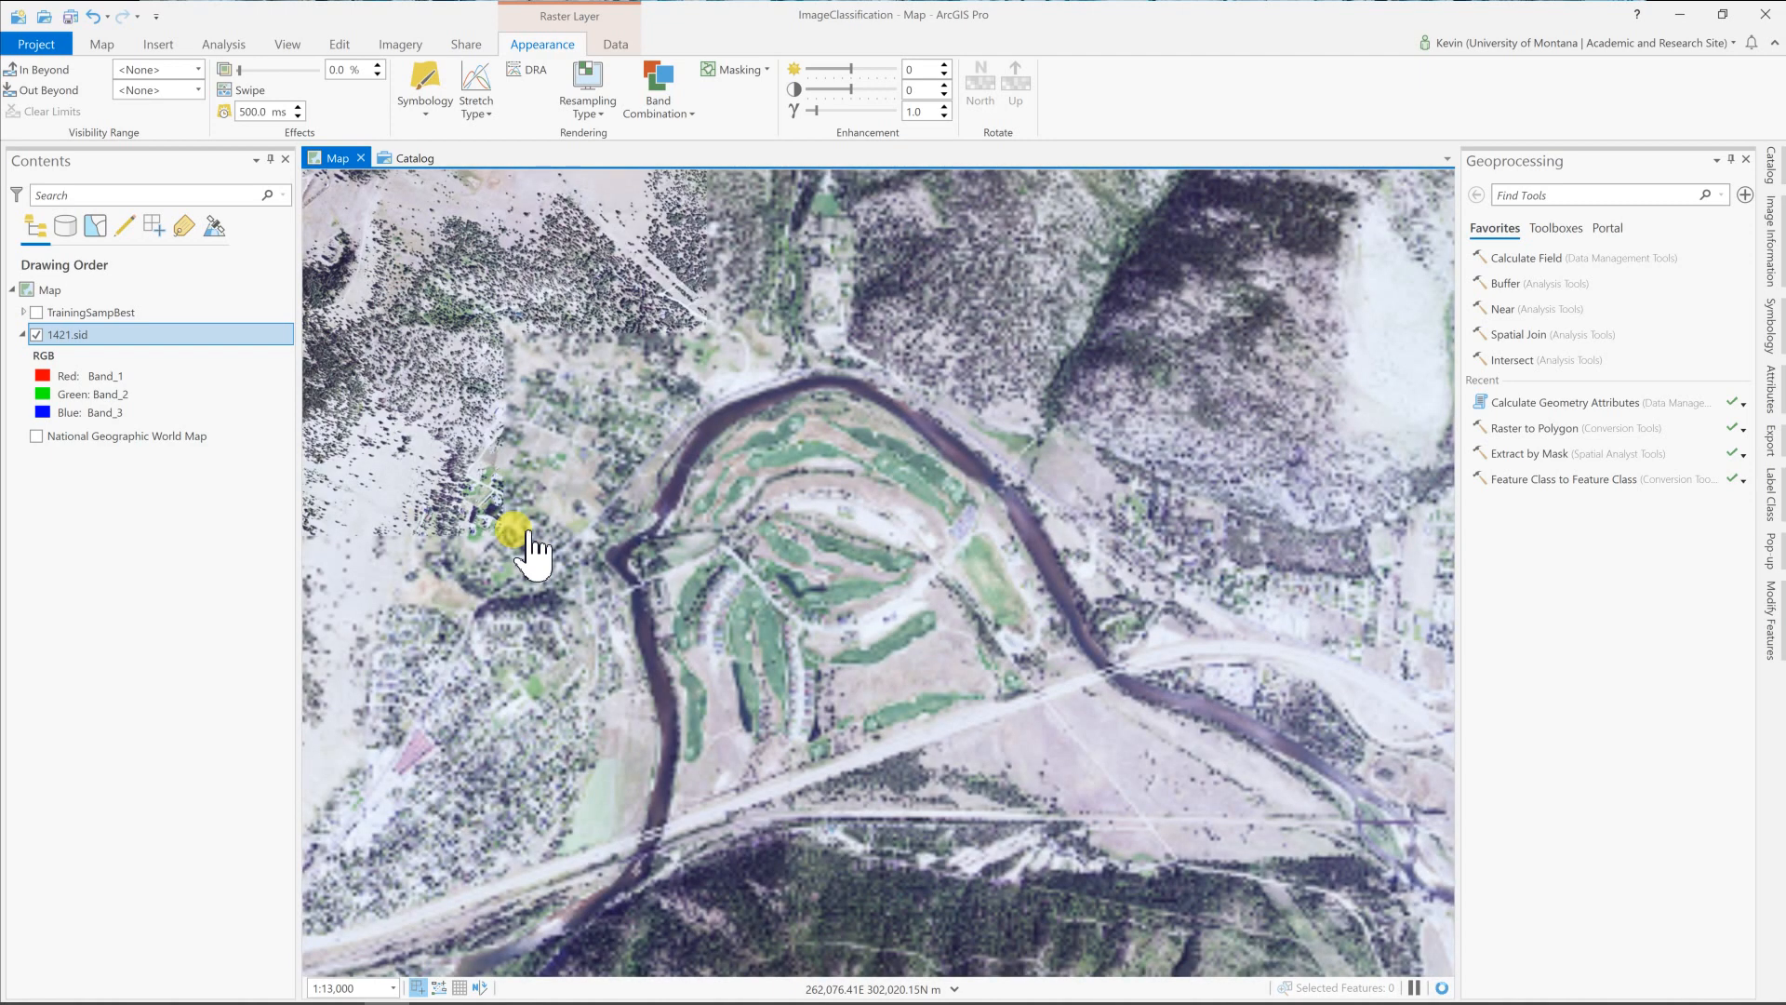
{"action": "left_click_drag", "start_coordinate": [531, 547], "coordinate": [820, 467]}
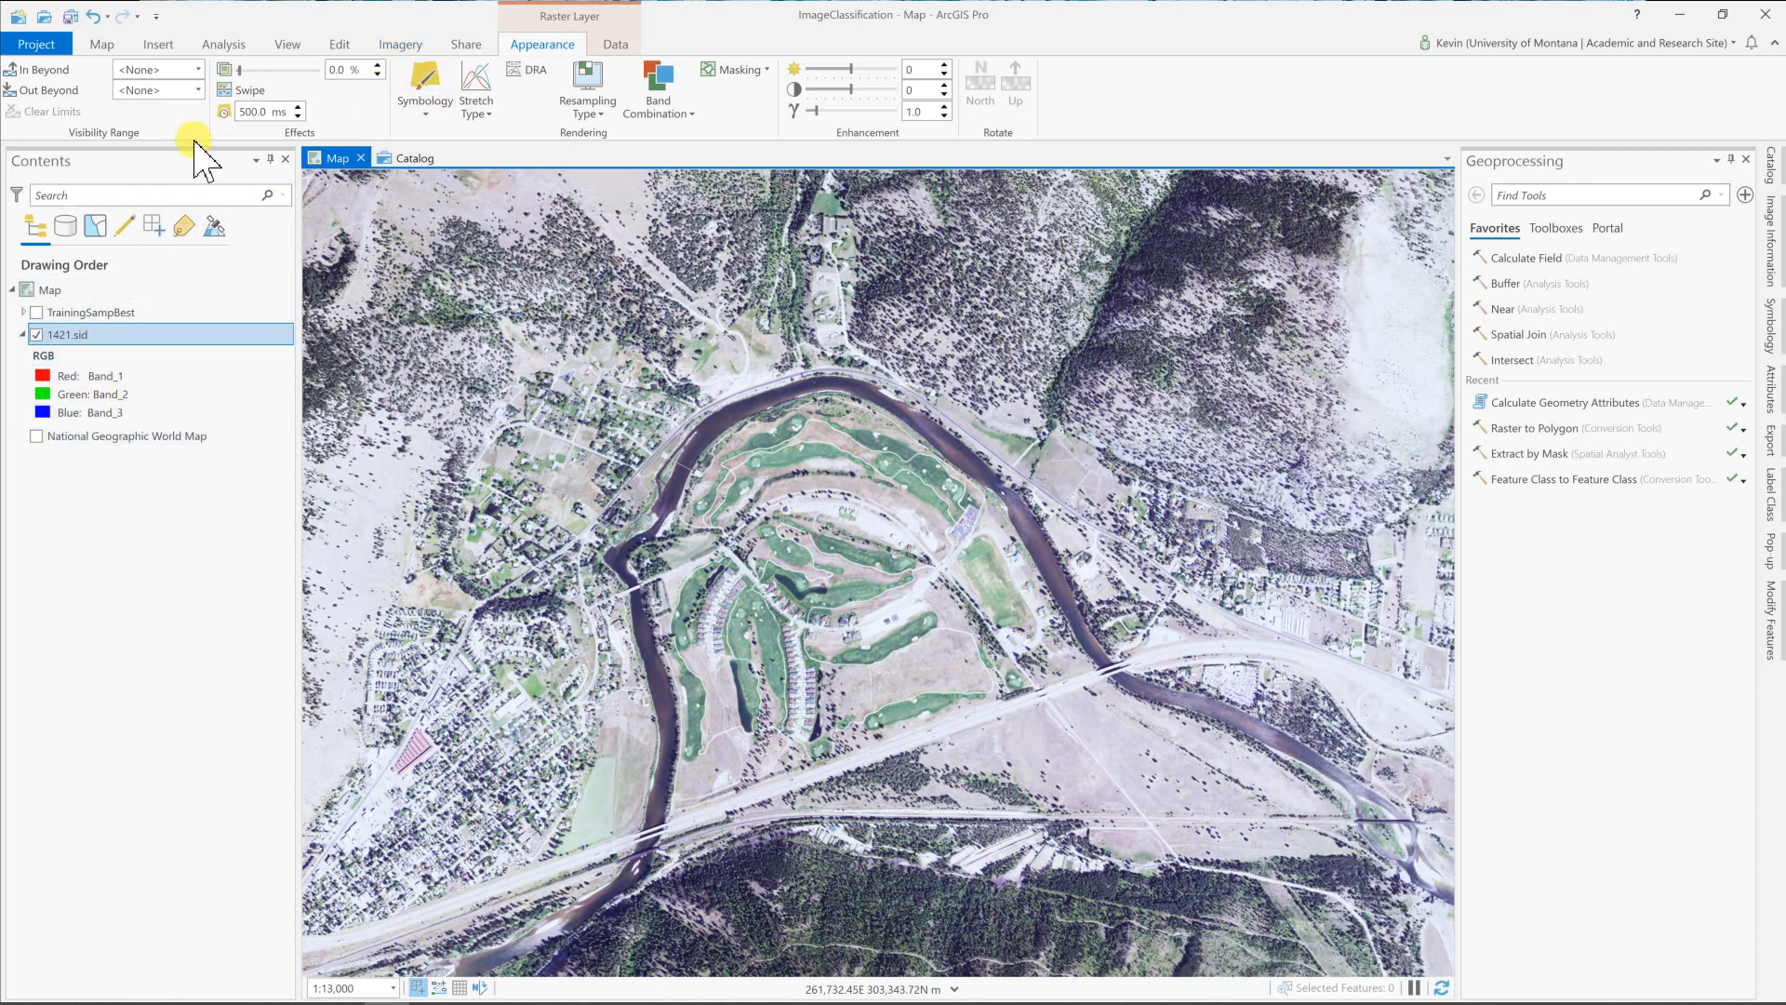
Add the Clip feature class from ImageClassification.gdb to the map via Add Data.
{"action": "left_click", "coordinate": [102, 45]}
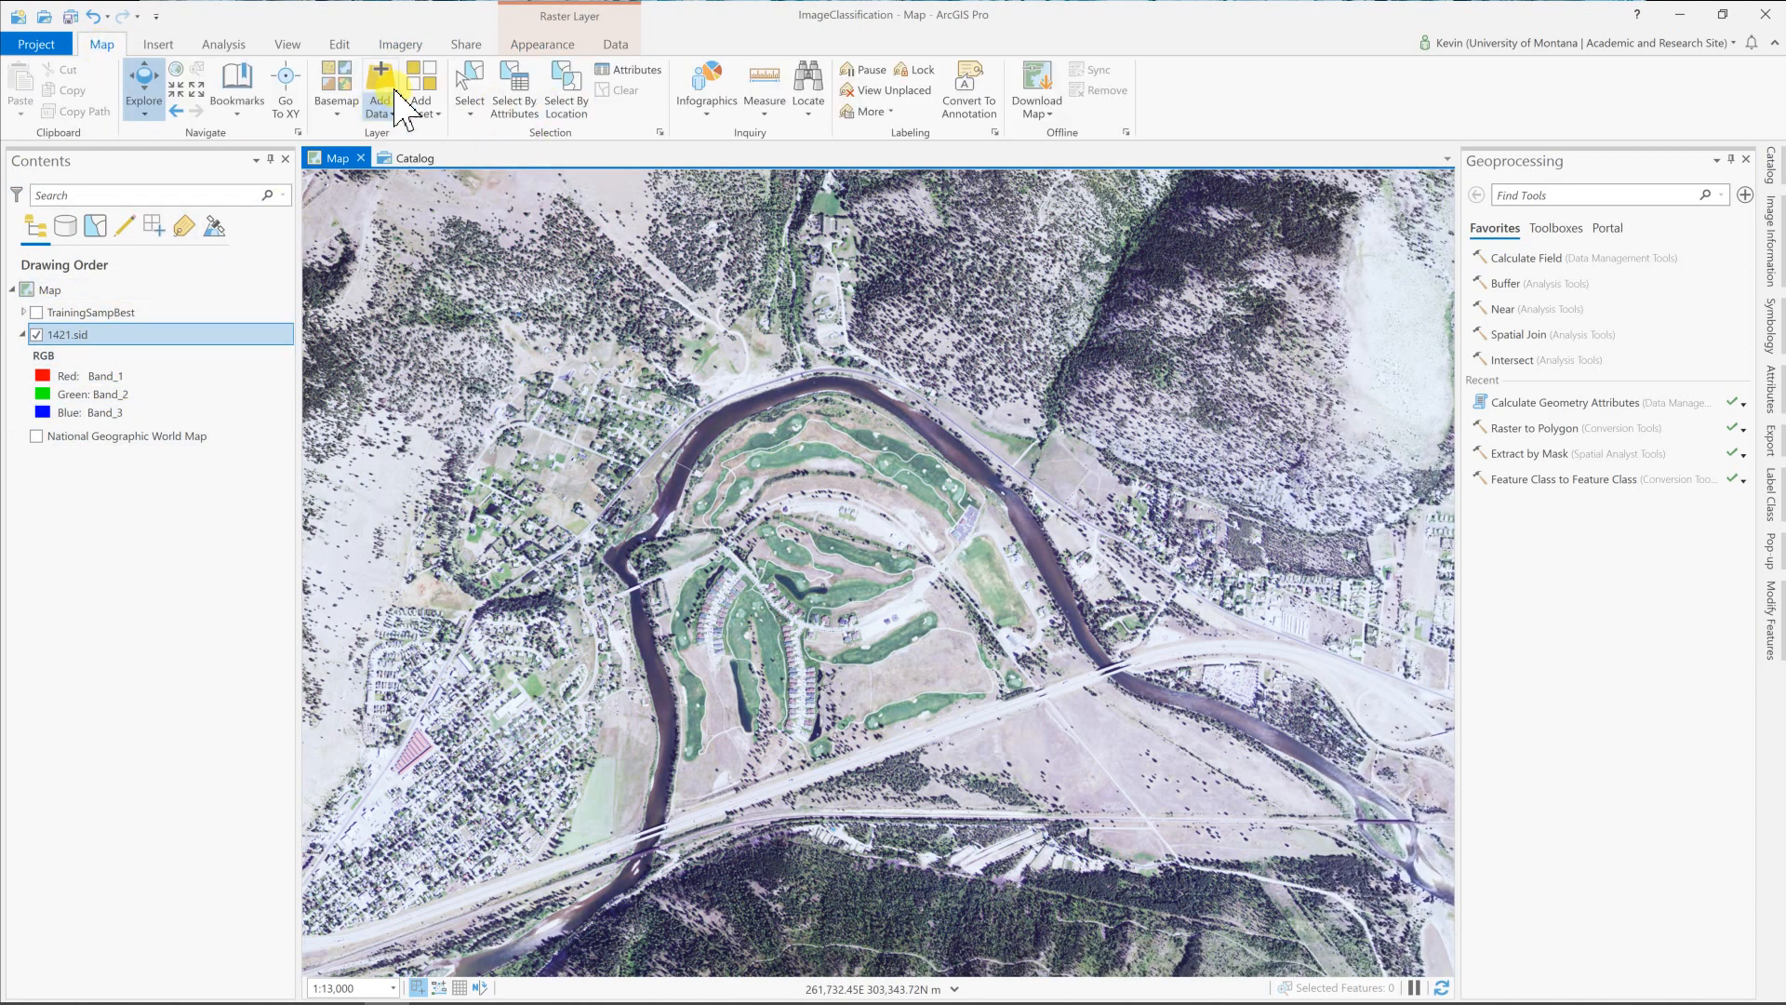
{"action": "left_click", "coordinate": [380, 84]}
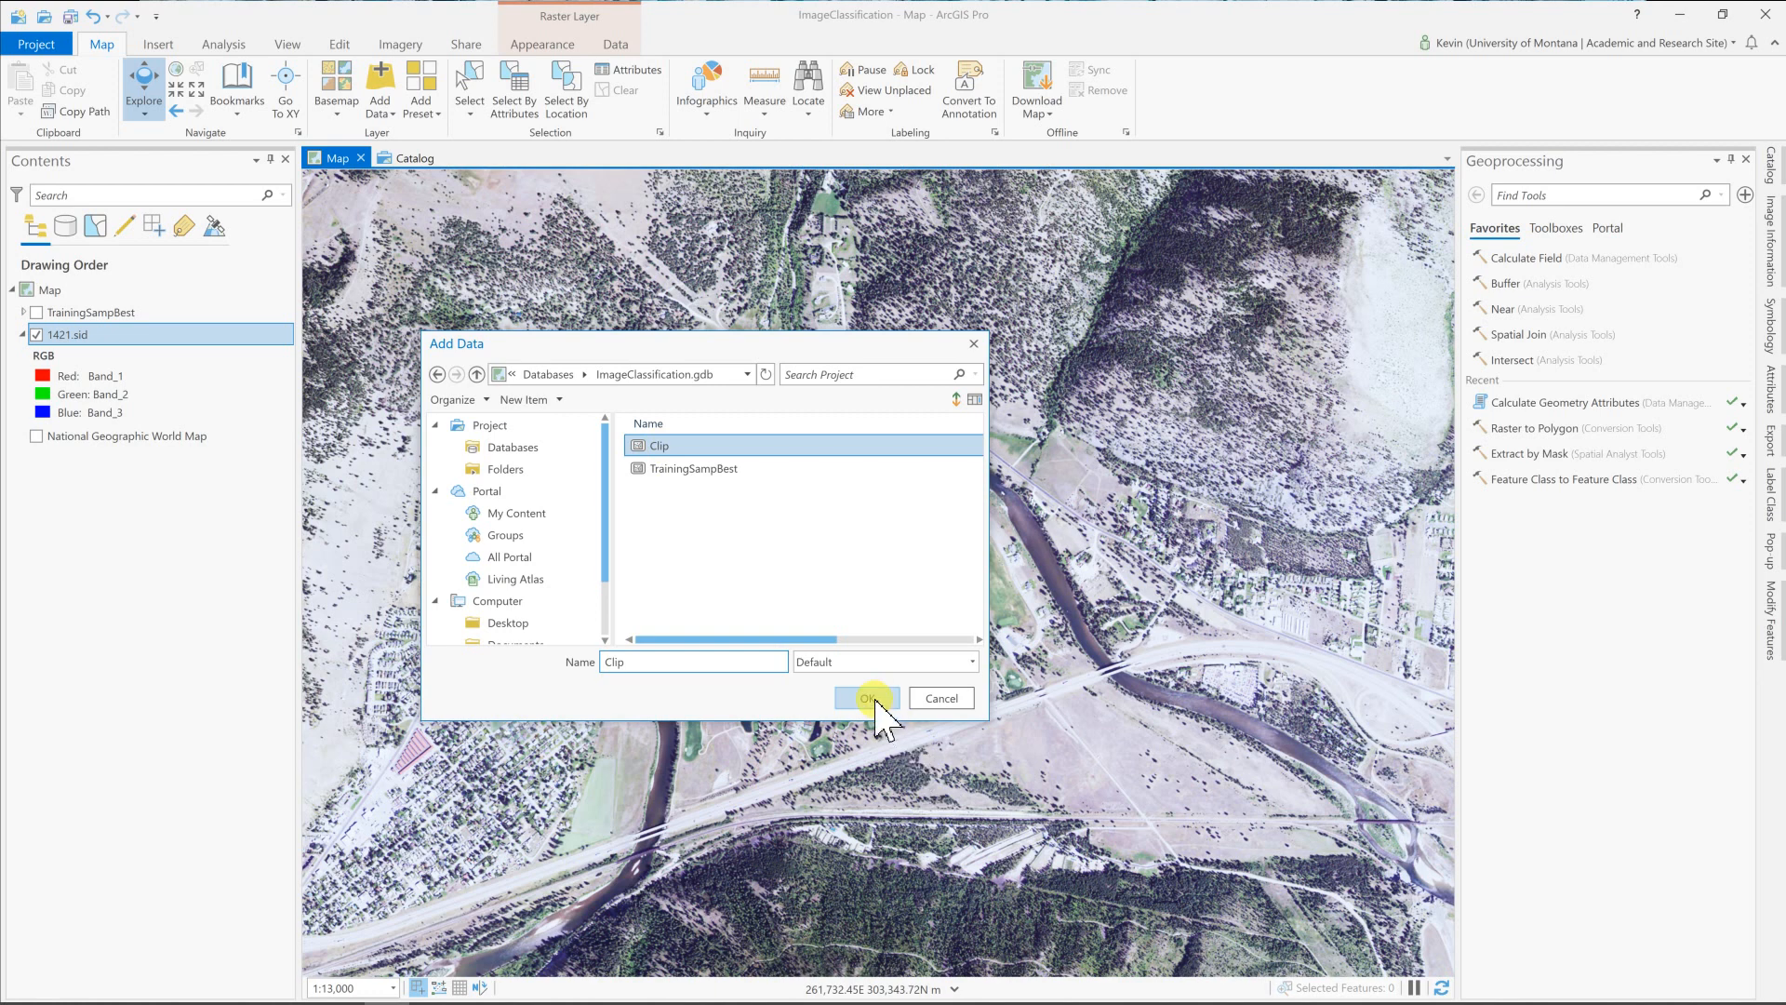
{"action": "left_click", "coordinate": [867, 698]}
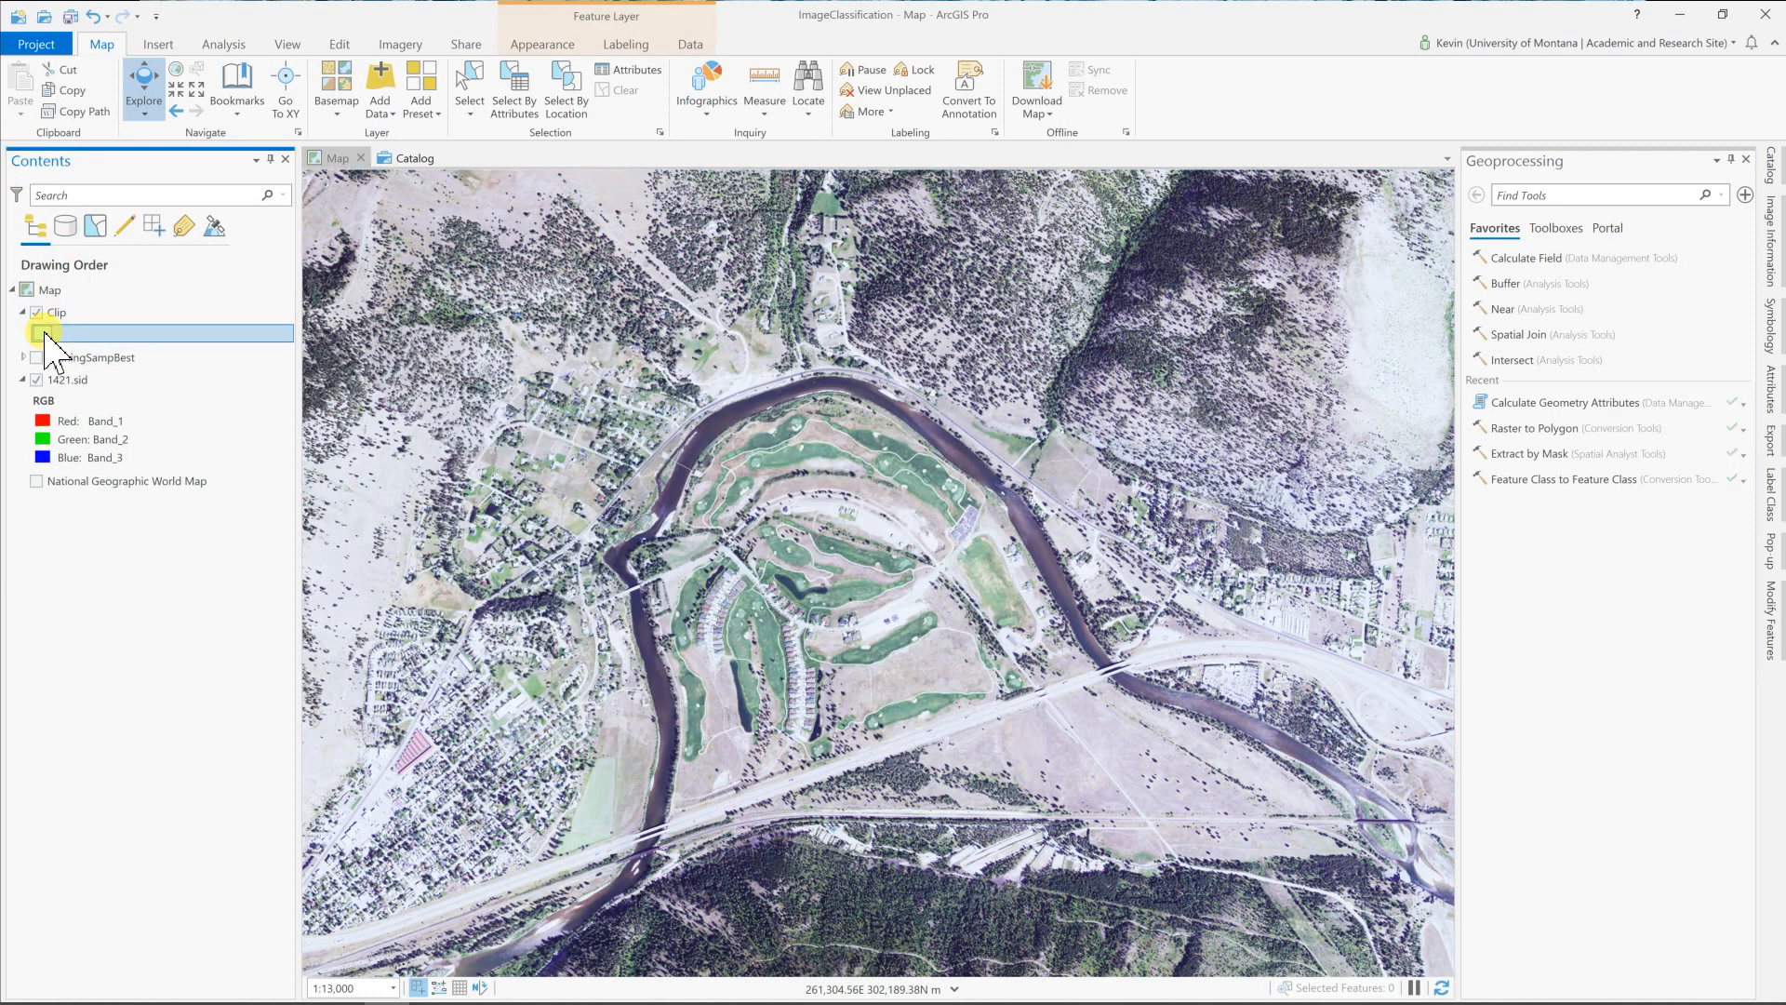
Give the Clip symbol no fill color with a 2 pt red outline and apply it.
{"action": "left_click", "coordinate": [41, 333]}
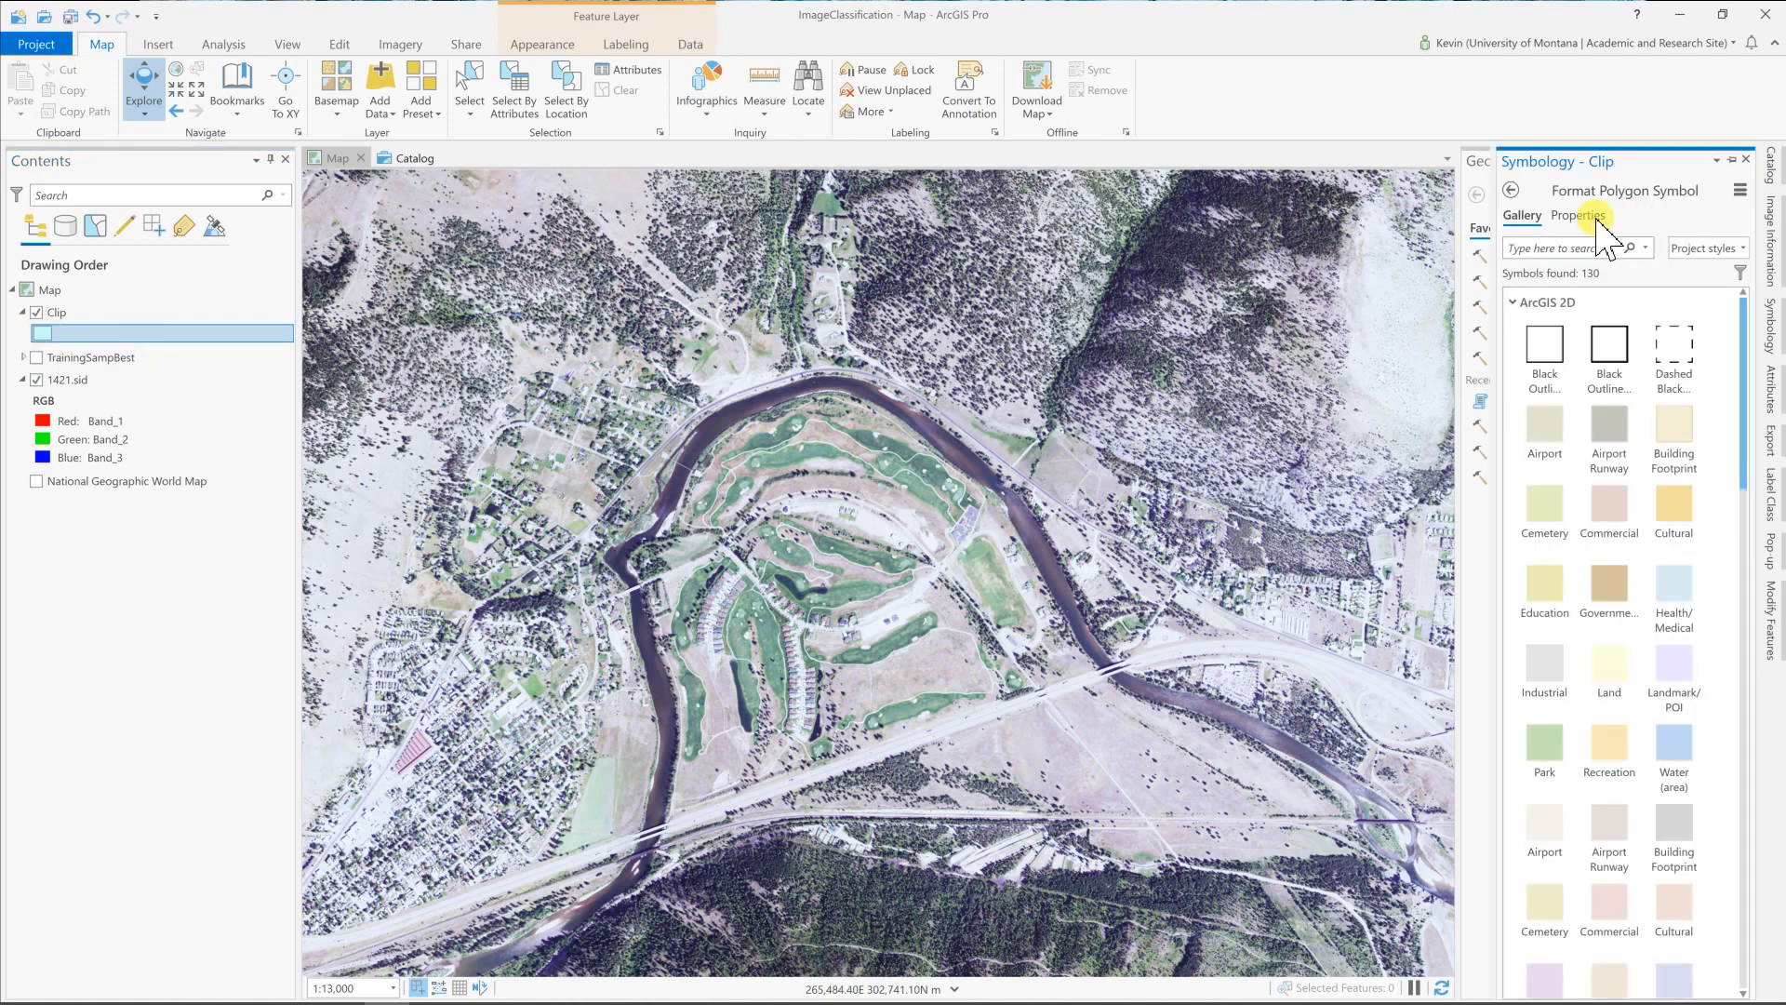
{"action": "left_click", "coordinate": [1577, 216]}
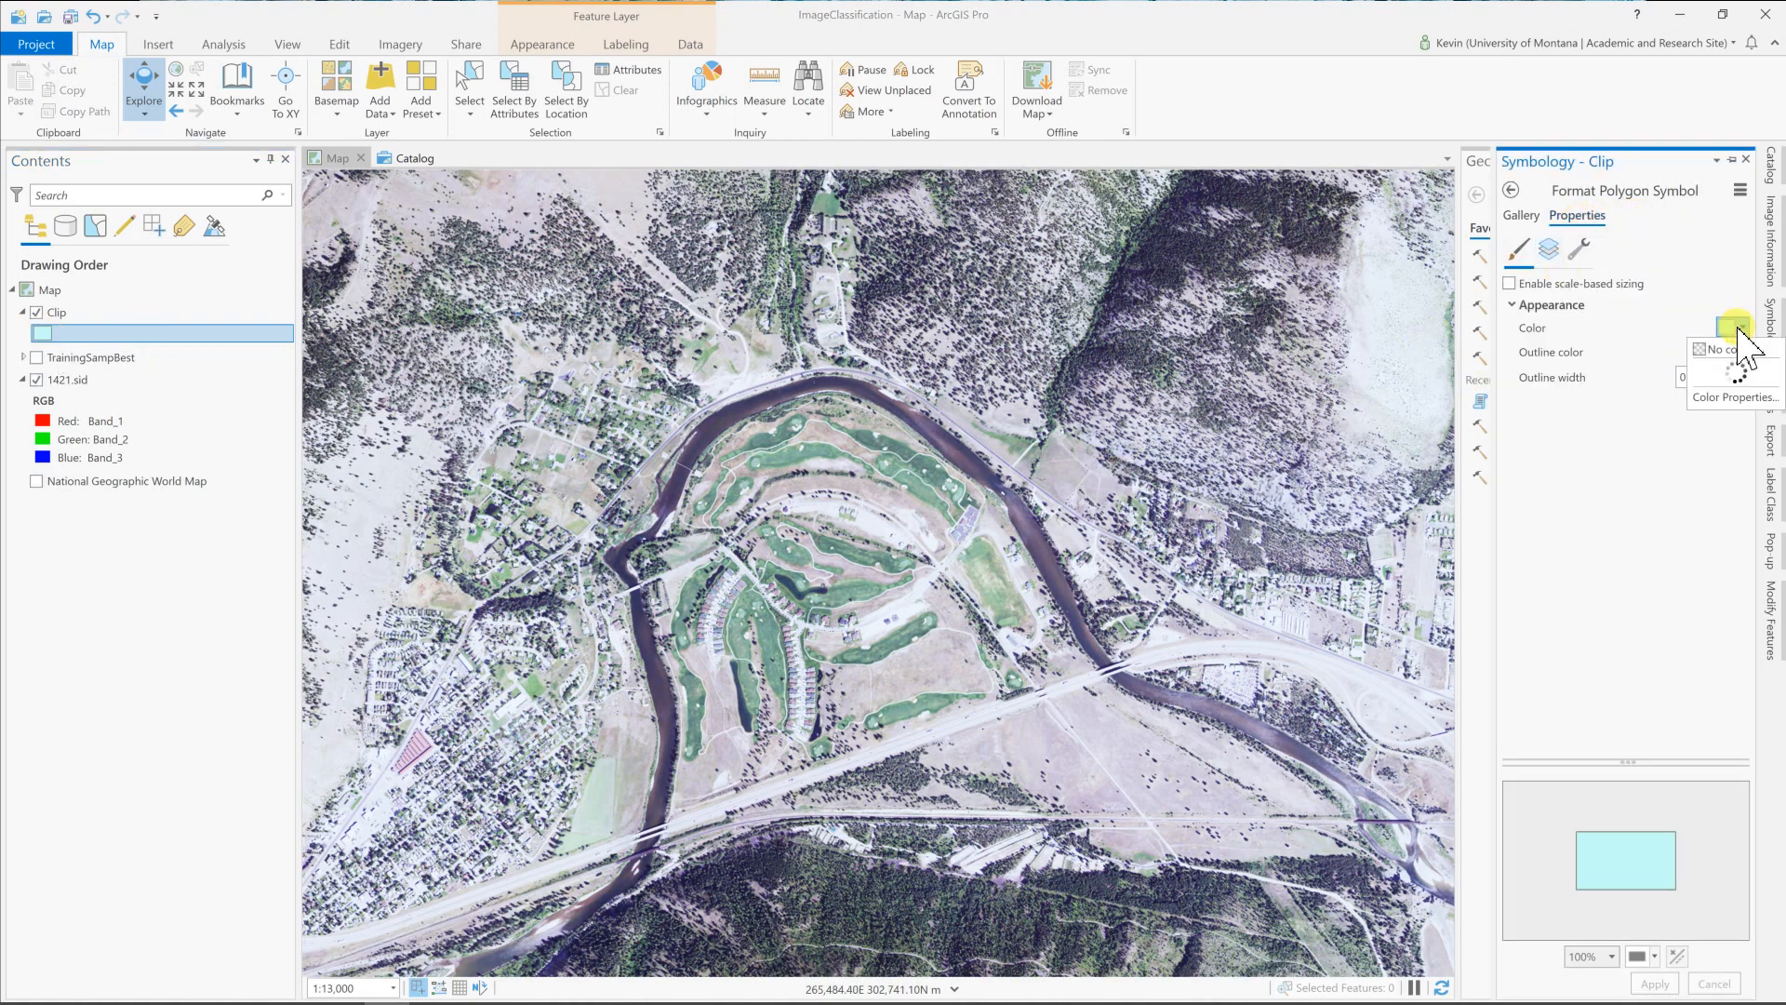
{"action": "left_click", "coordinate": [1702, 350]}
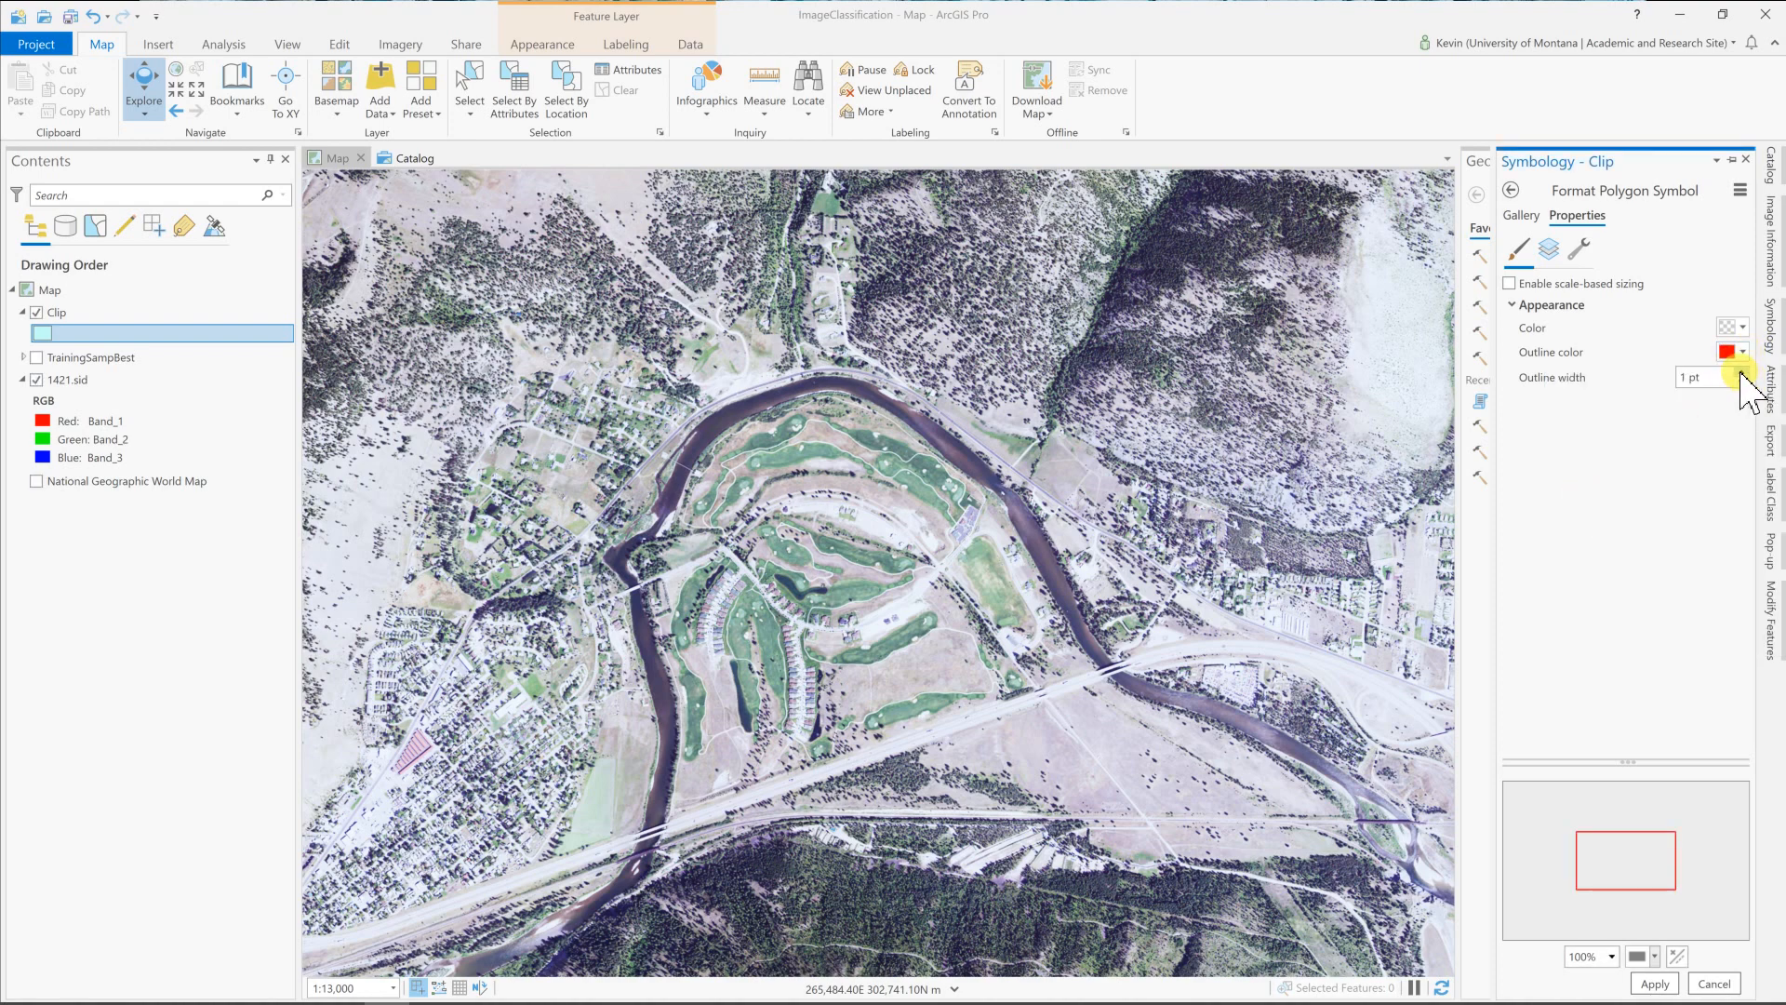
{"action": "left_click", "coordinate": [1743, 372]}
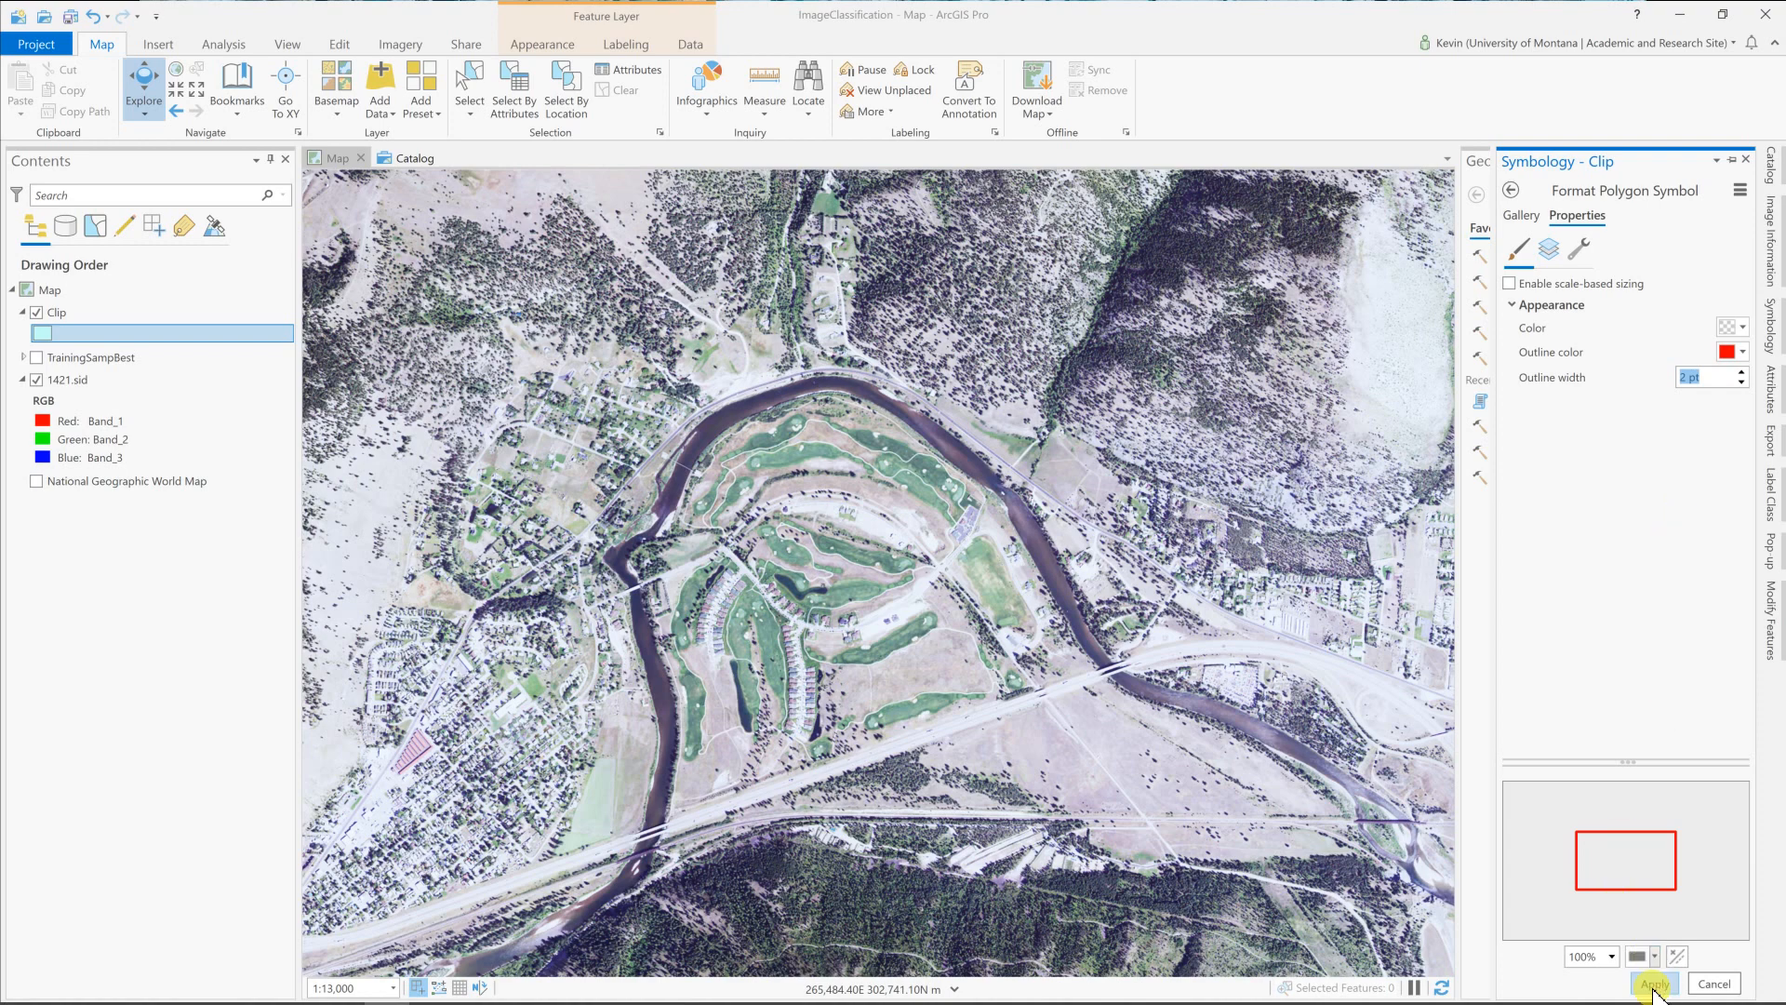
{"action": "left_click", "coordinate": [1655, 982]}
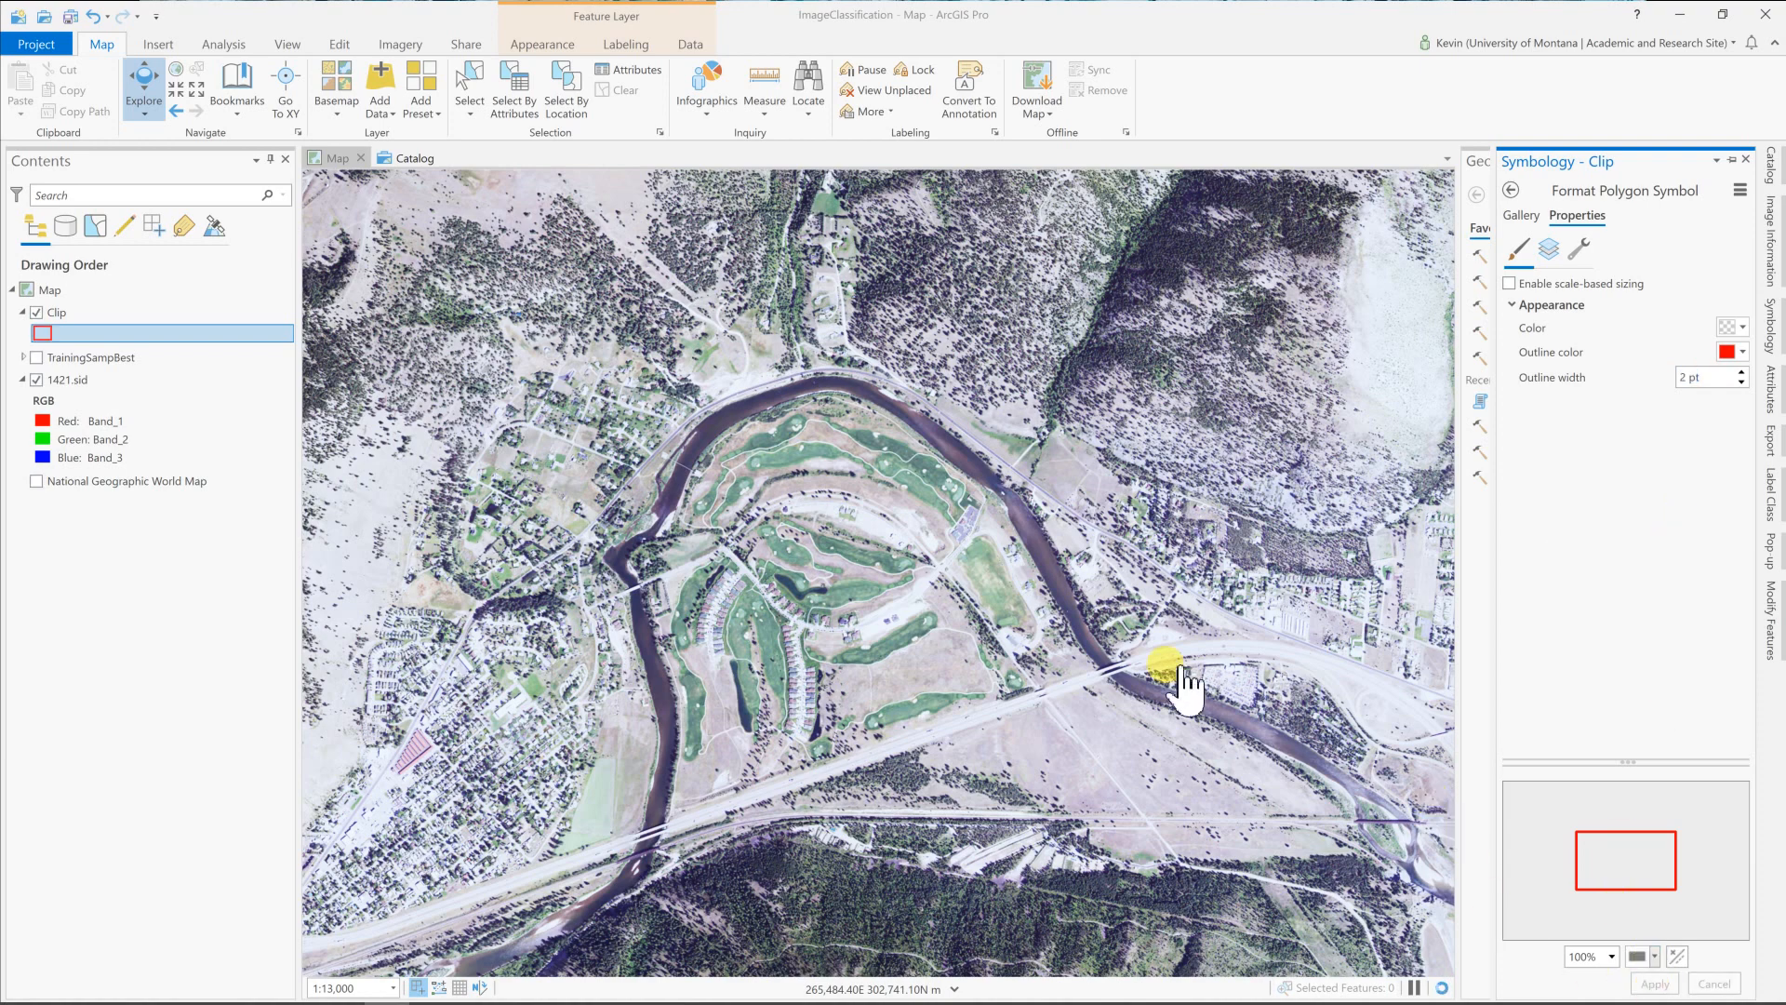
{"action": "left_click_drag", "start_coordinate": [1185, 683], "coordinate": [804, 660]}
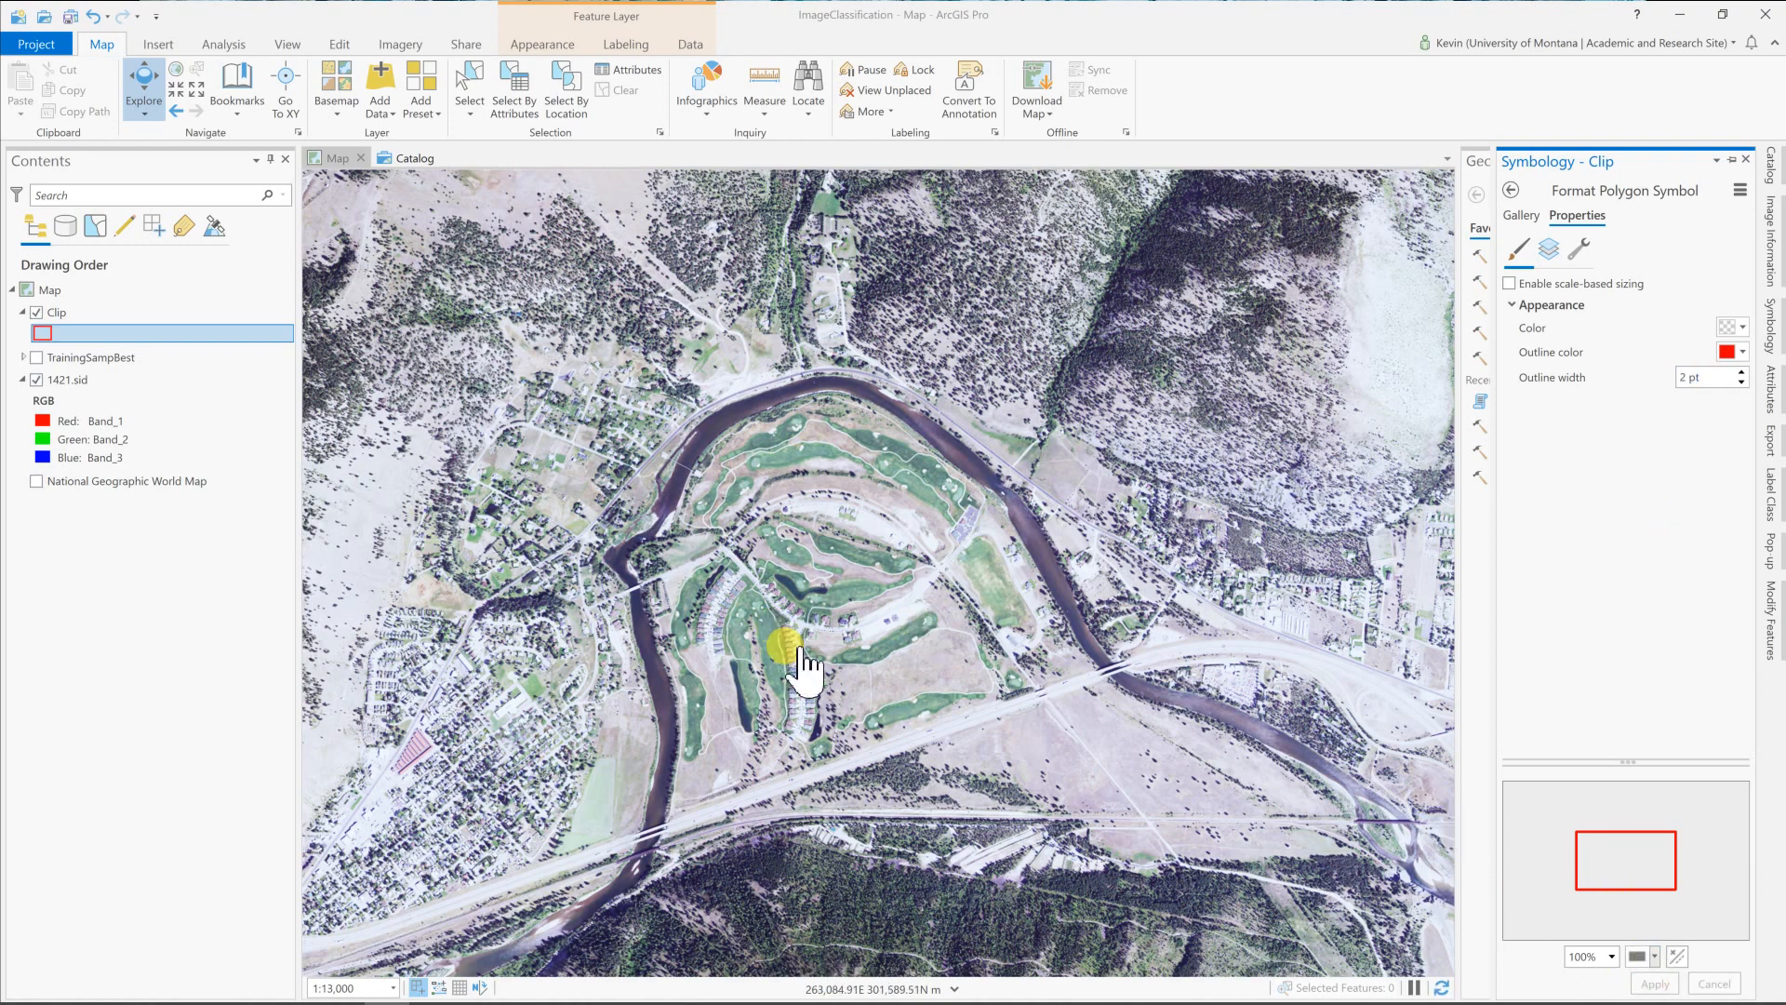
{"action": "left_click", "coordinate": [54, 312]}
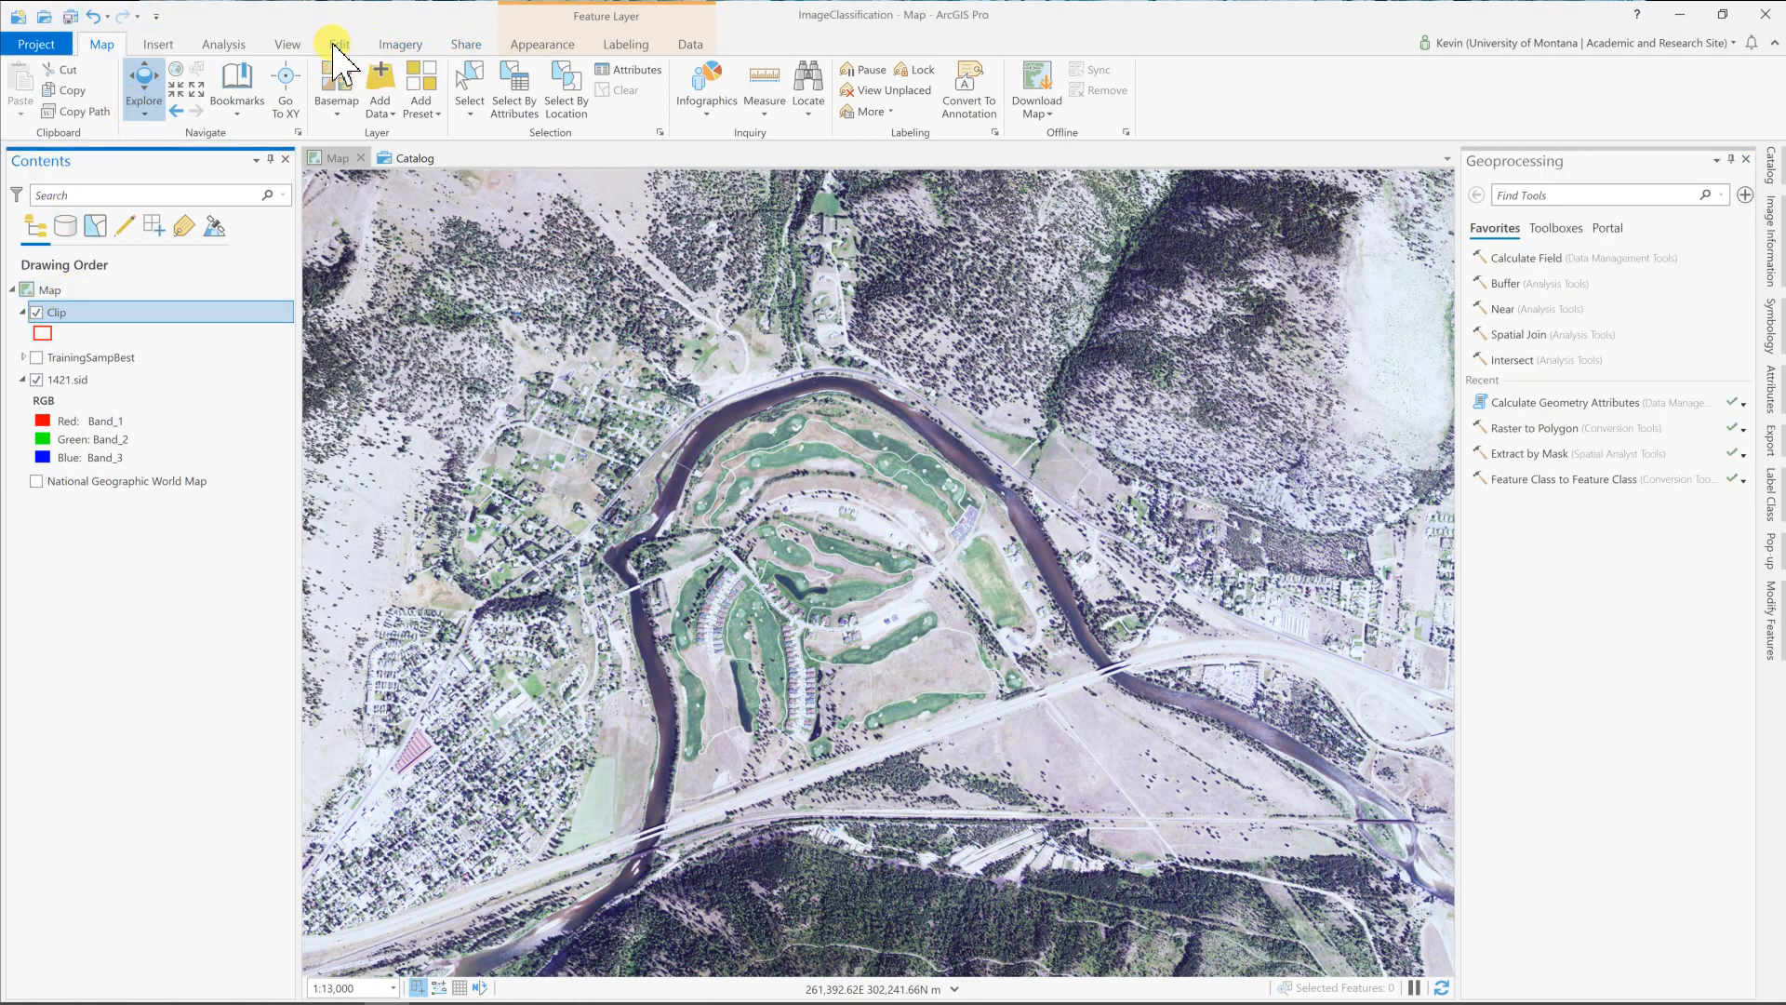
In Create Features, pick the Clip template and choose the Circle polygon tool.
{"action": "left_click", "coordinate": [342, 44]}
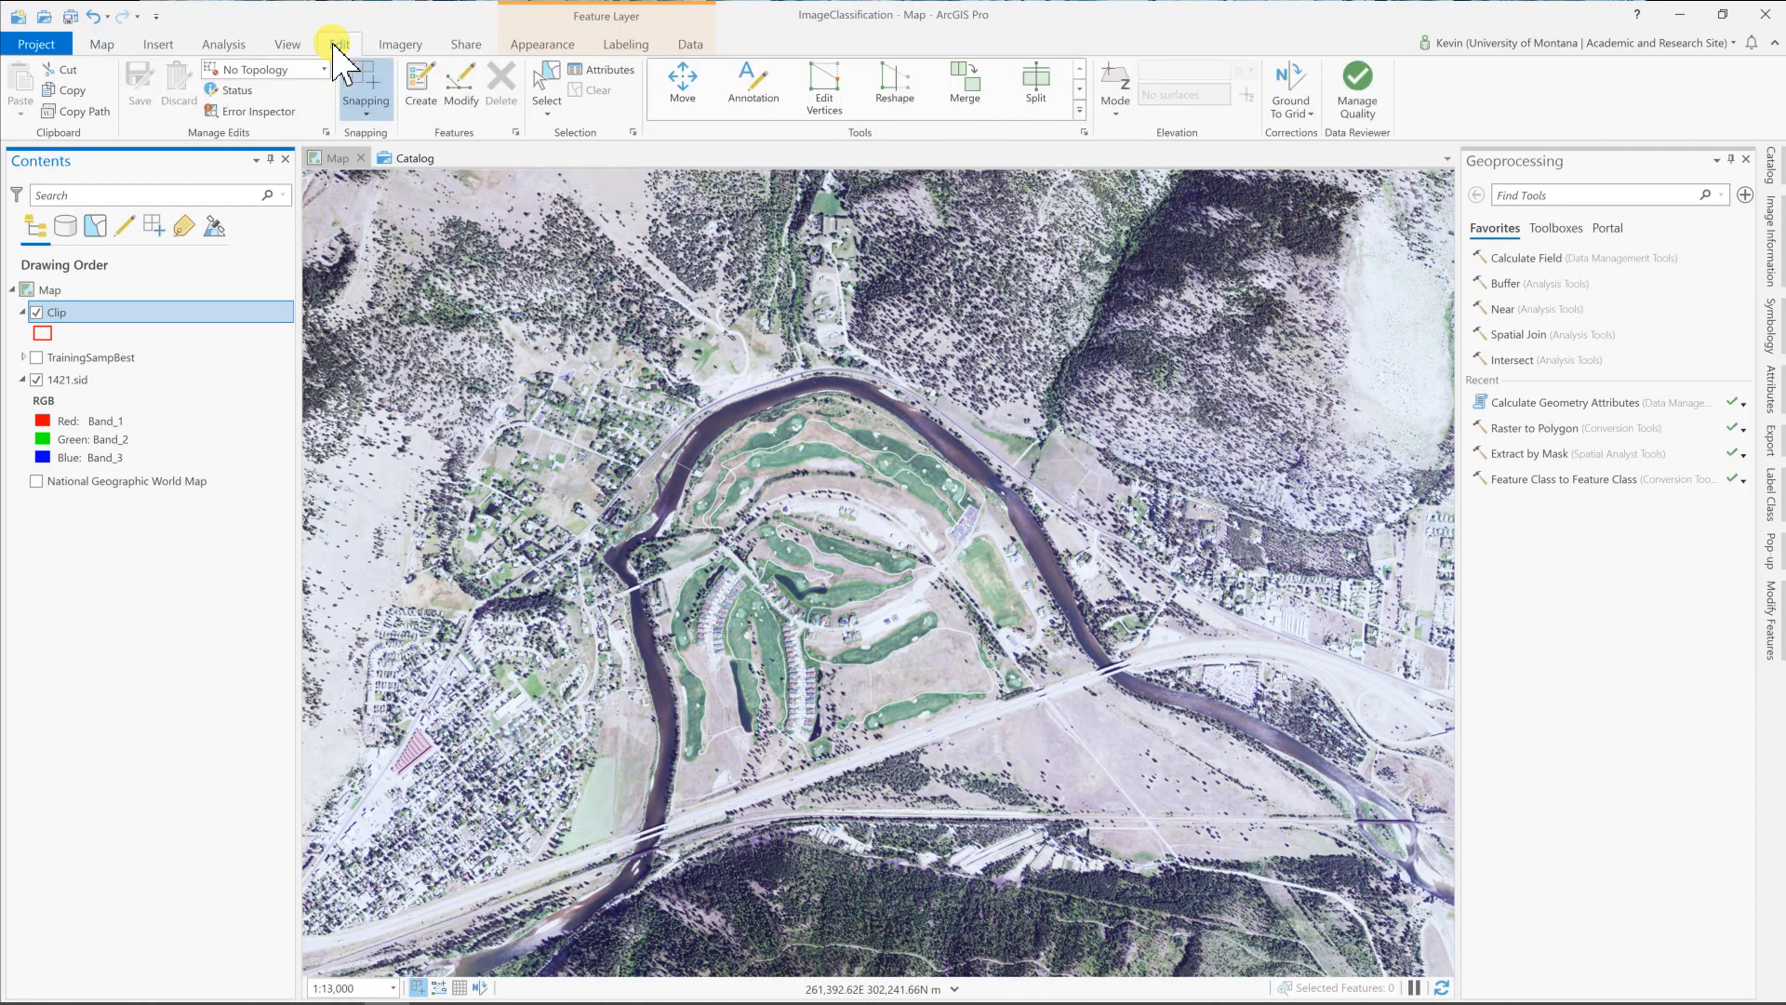
{"action": "left_click", "coordinate": [339, 45]}
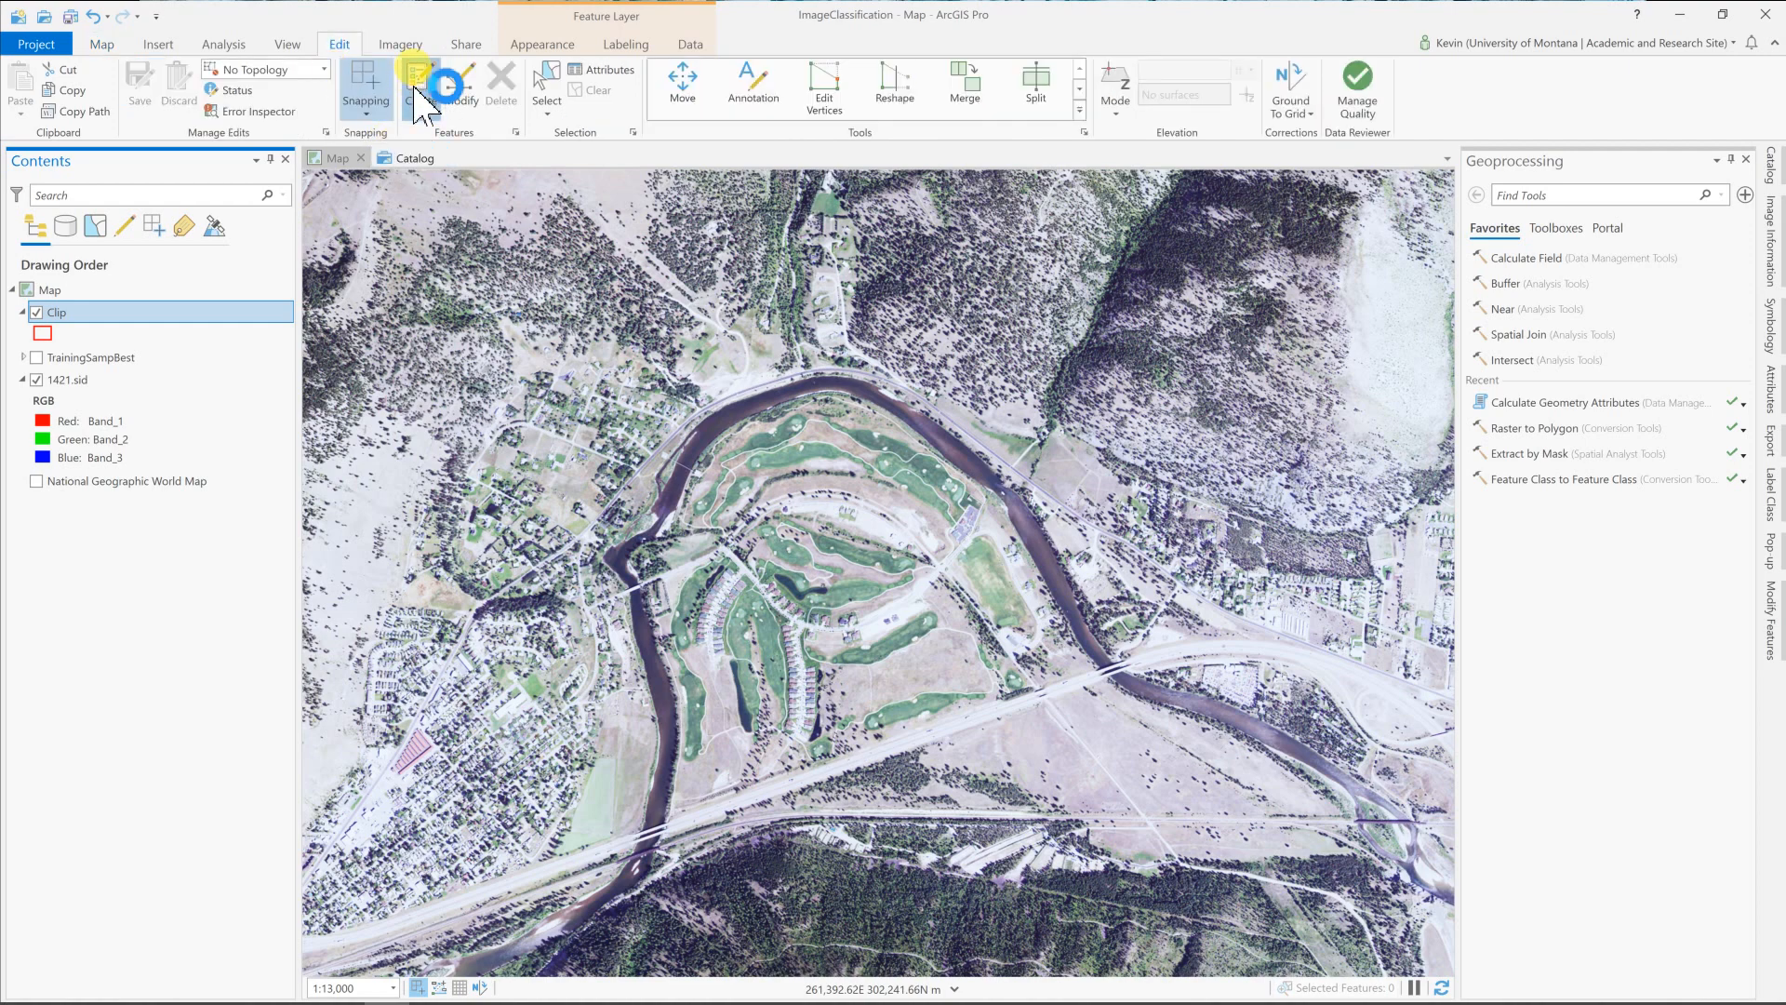
{"action": "left_click", "coordinate": [421, 78]}
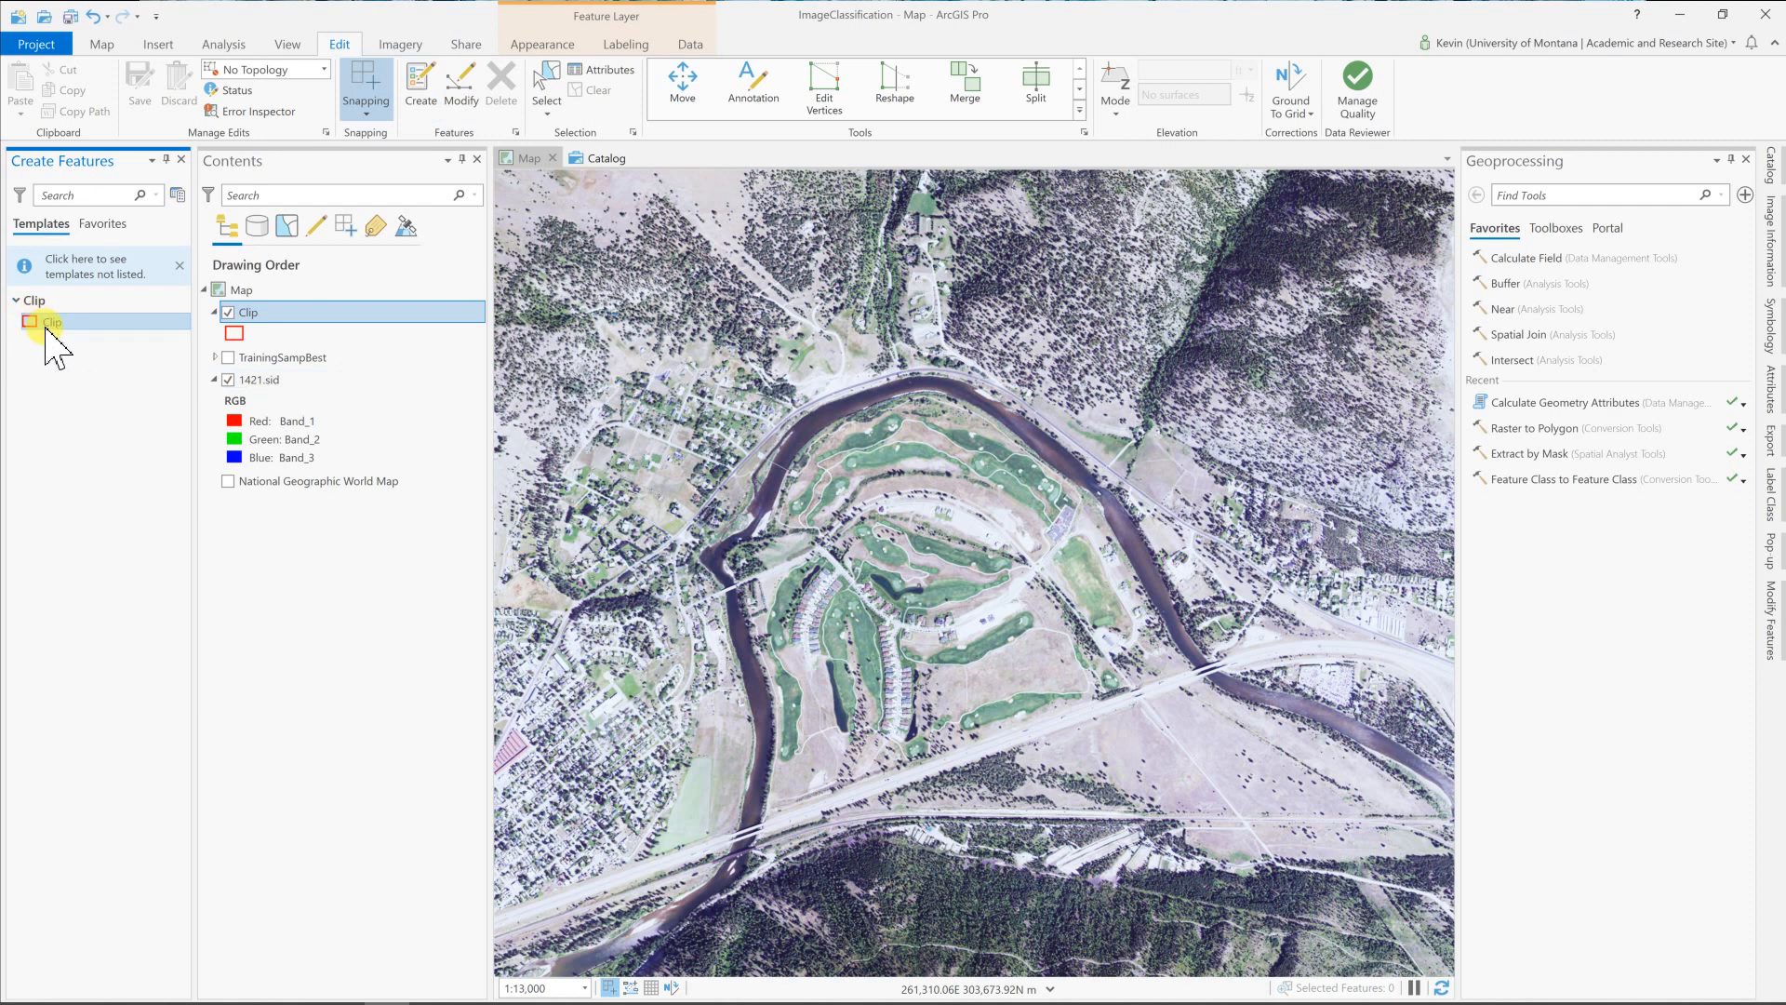
{"action": "left_click", "coordinate": [52, 322]}
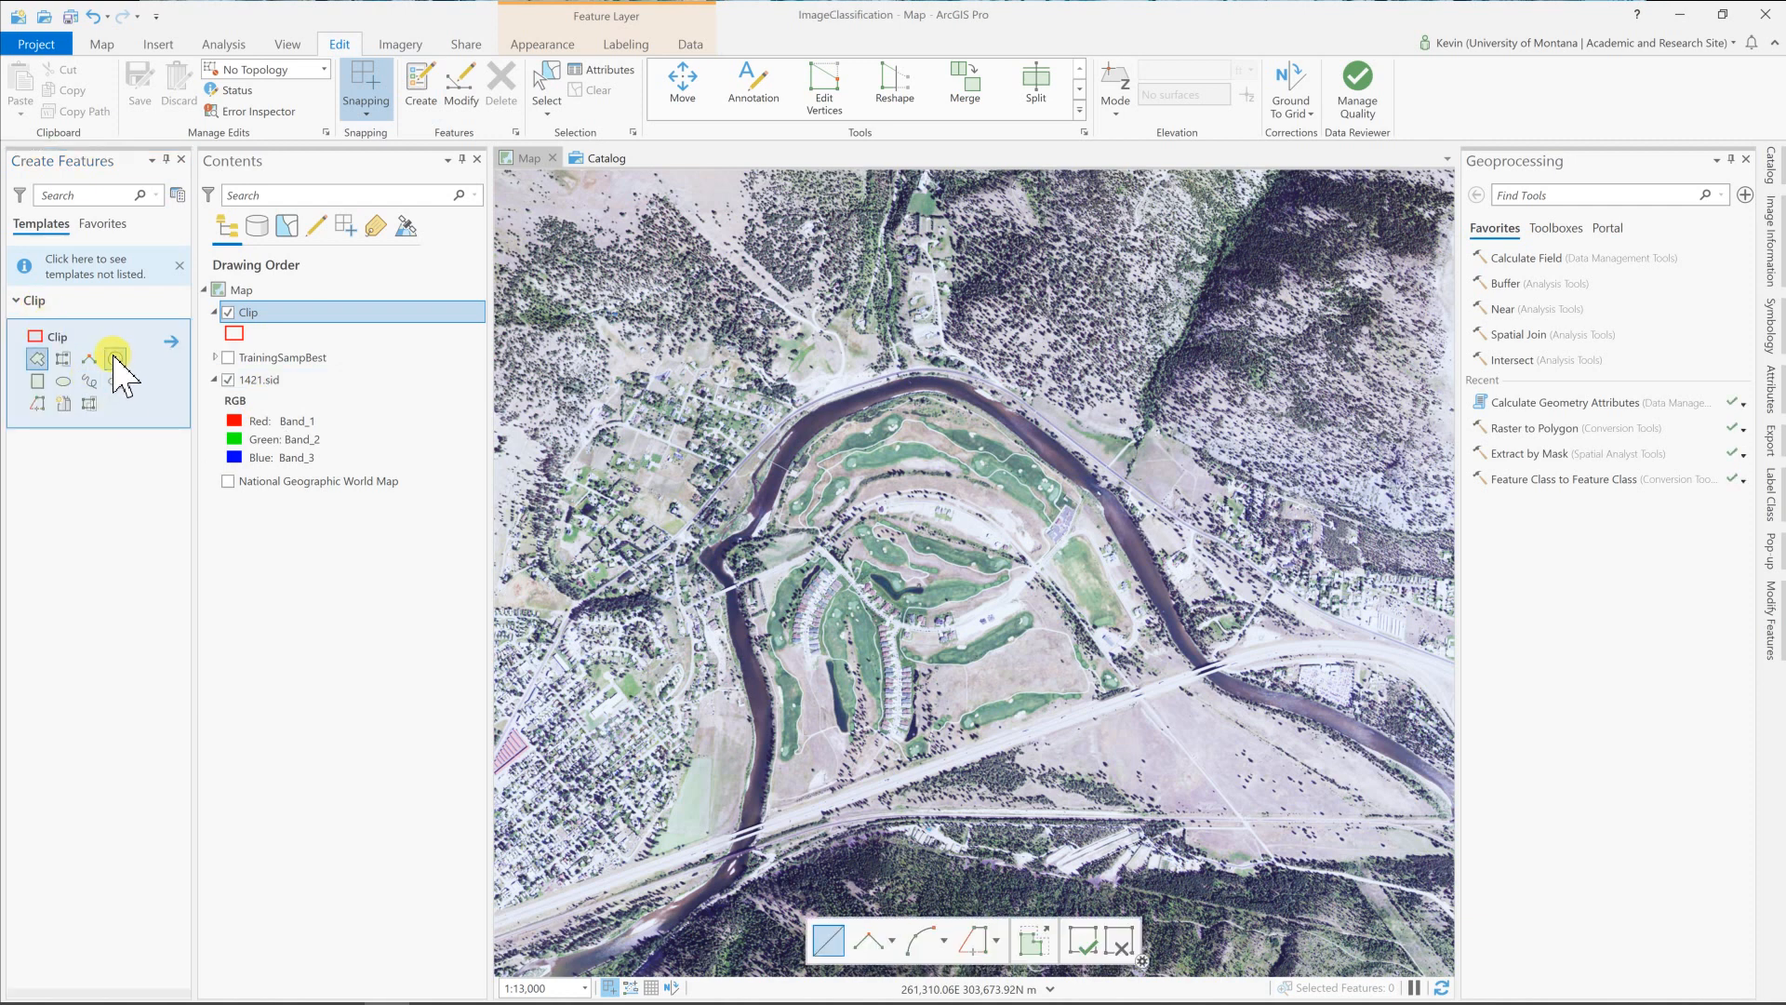
{"action": "mouse_move", "coordinate": [114, 359]}
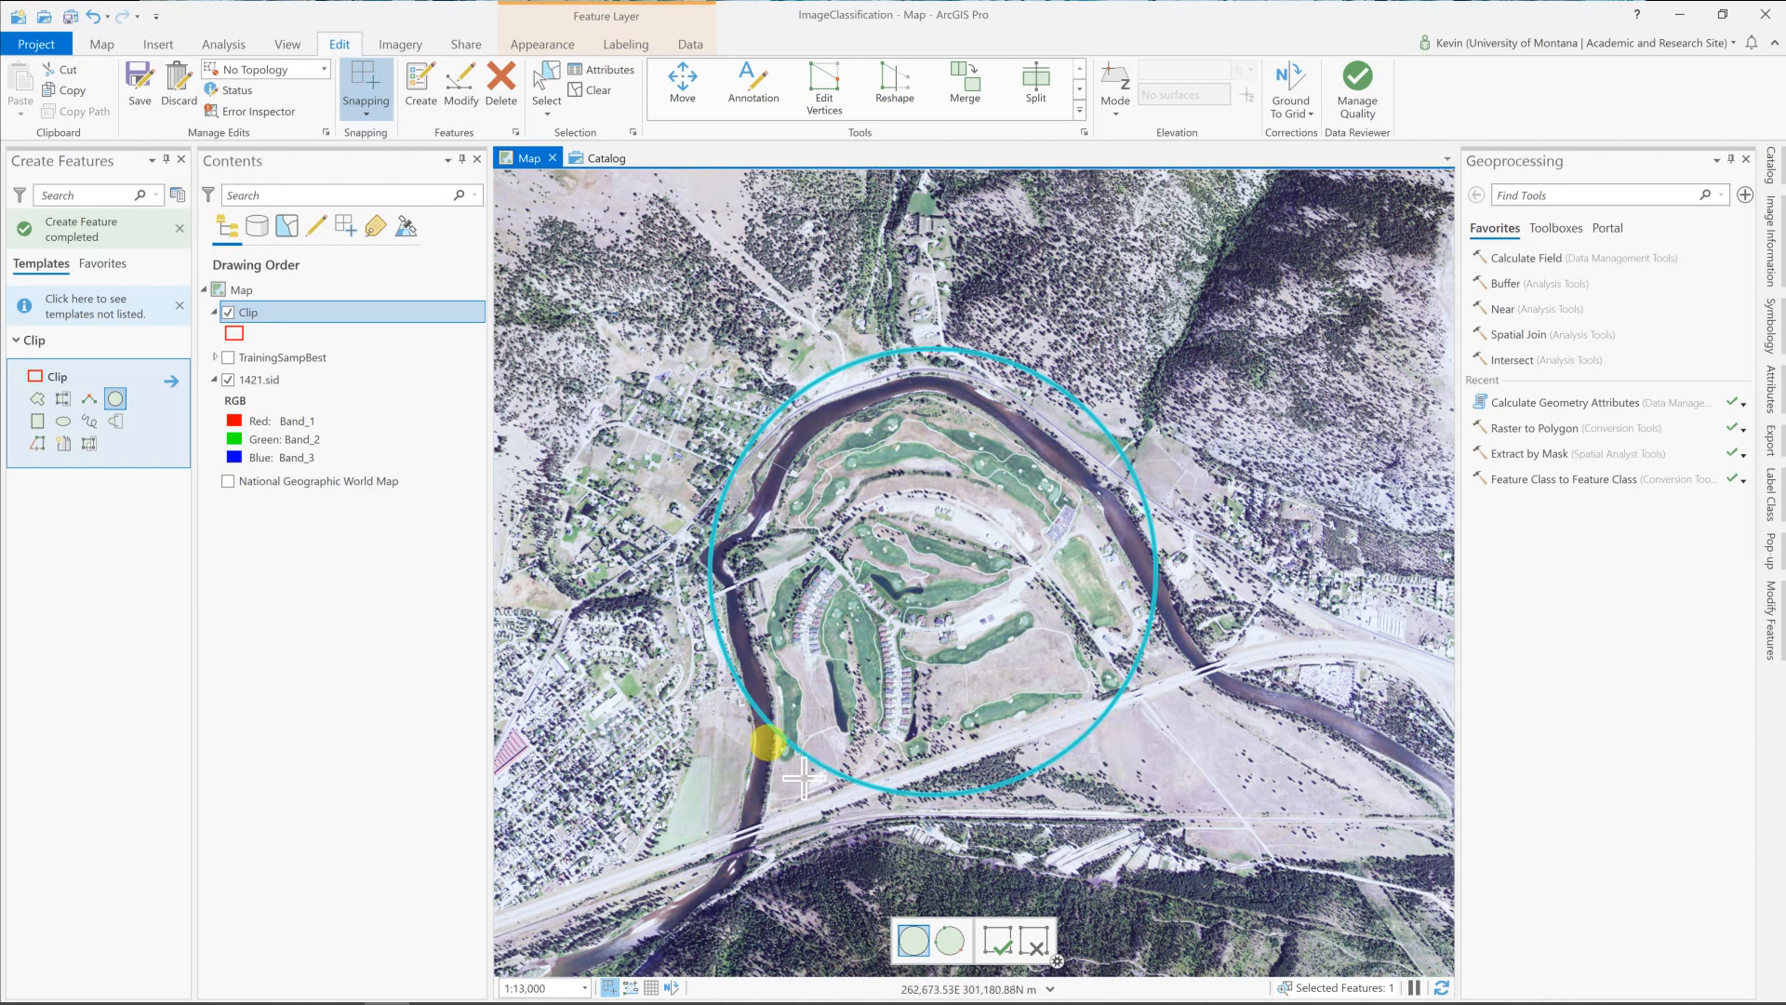
{"action": "mouse_move", "coordinate": [682, 78]}
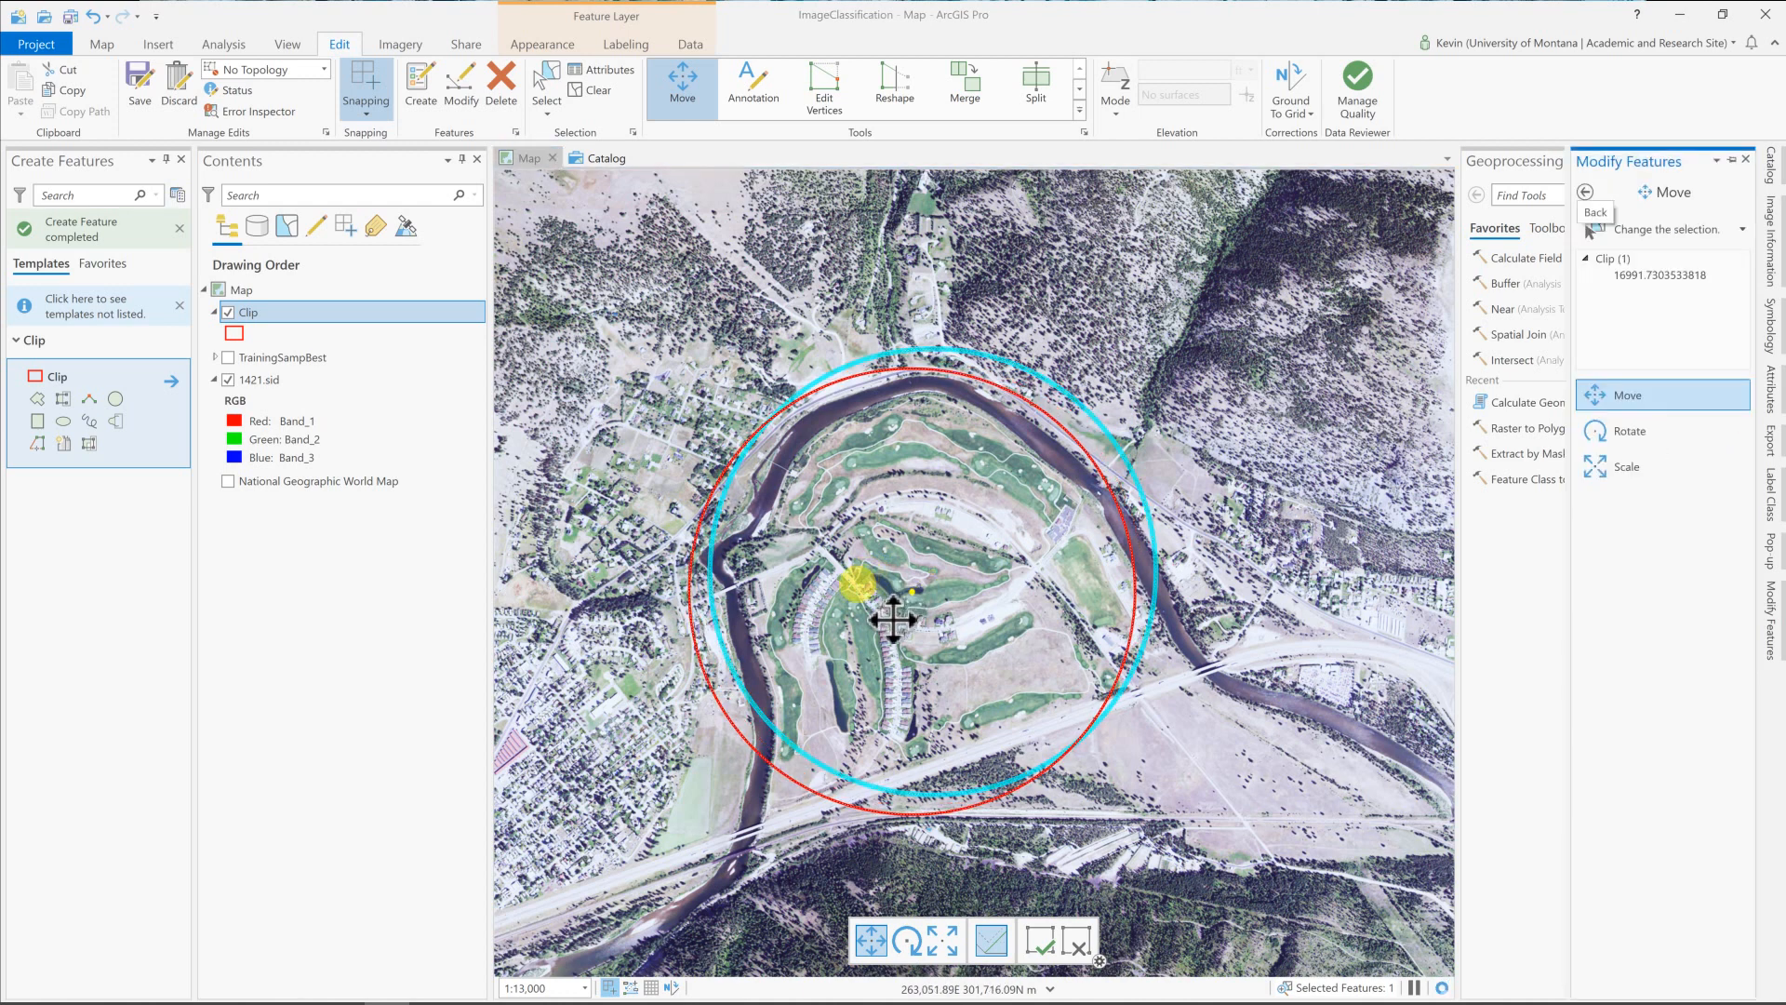
Move the circle to enclose the golf course in the river bend and save the Clip layer edits.
{"action": "left_click_drag", "start_coordinate": [911, 621], "coordinate": [906, 616]}
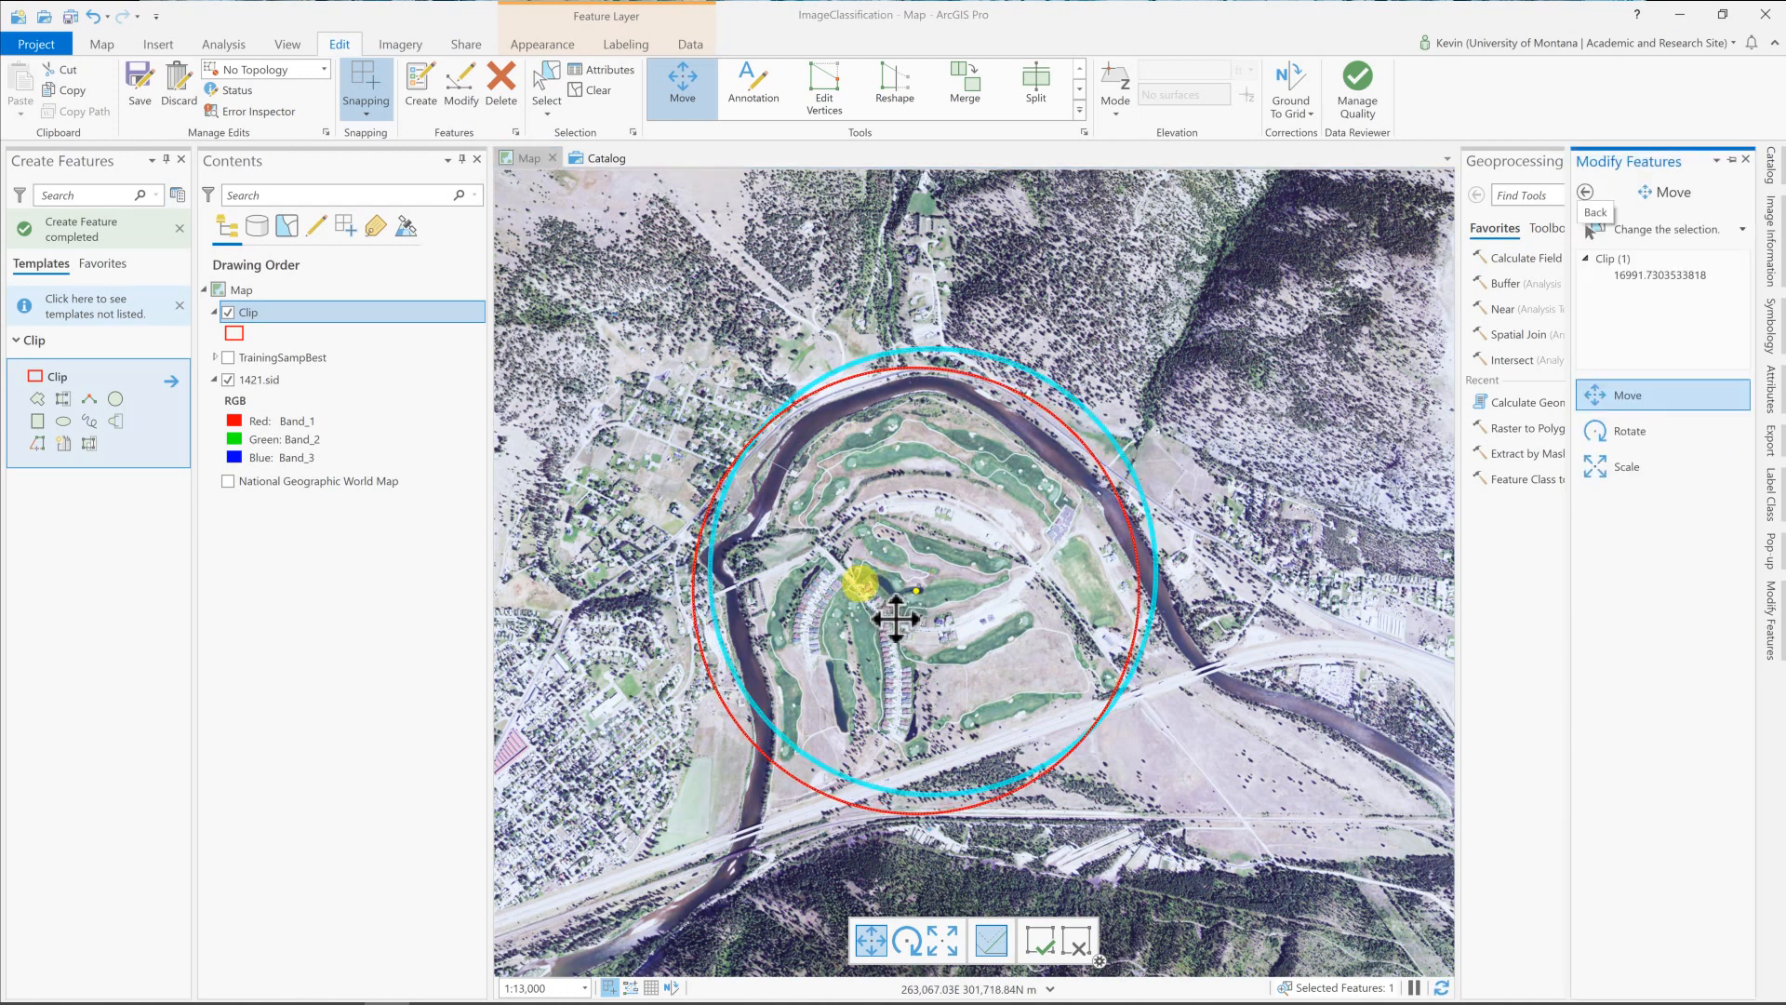
{"action": "left_click_drag", "start_coordinate": [897, 621], "coordinate": [896, 638]}
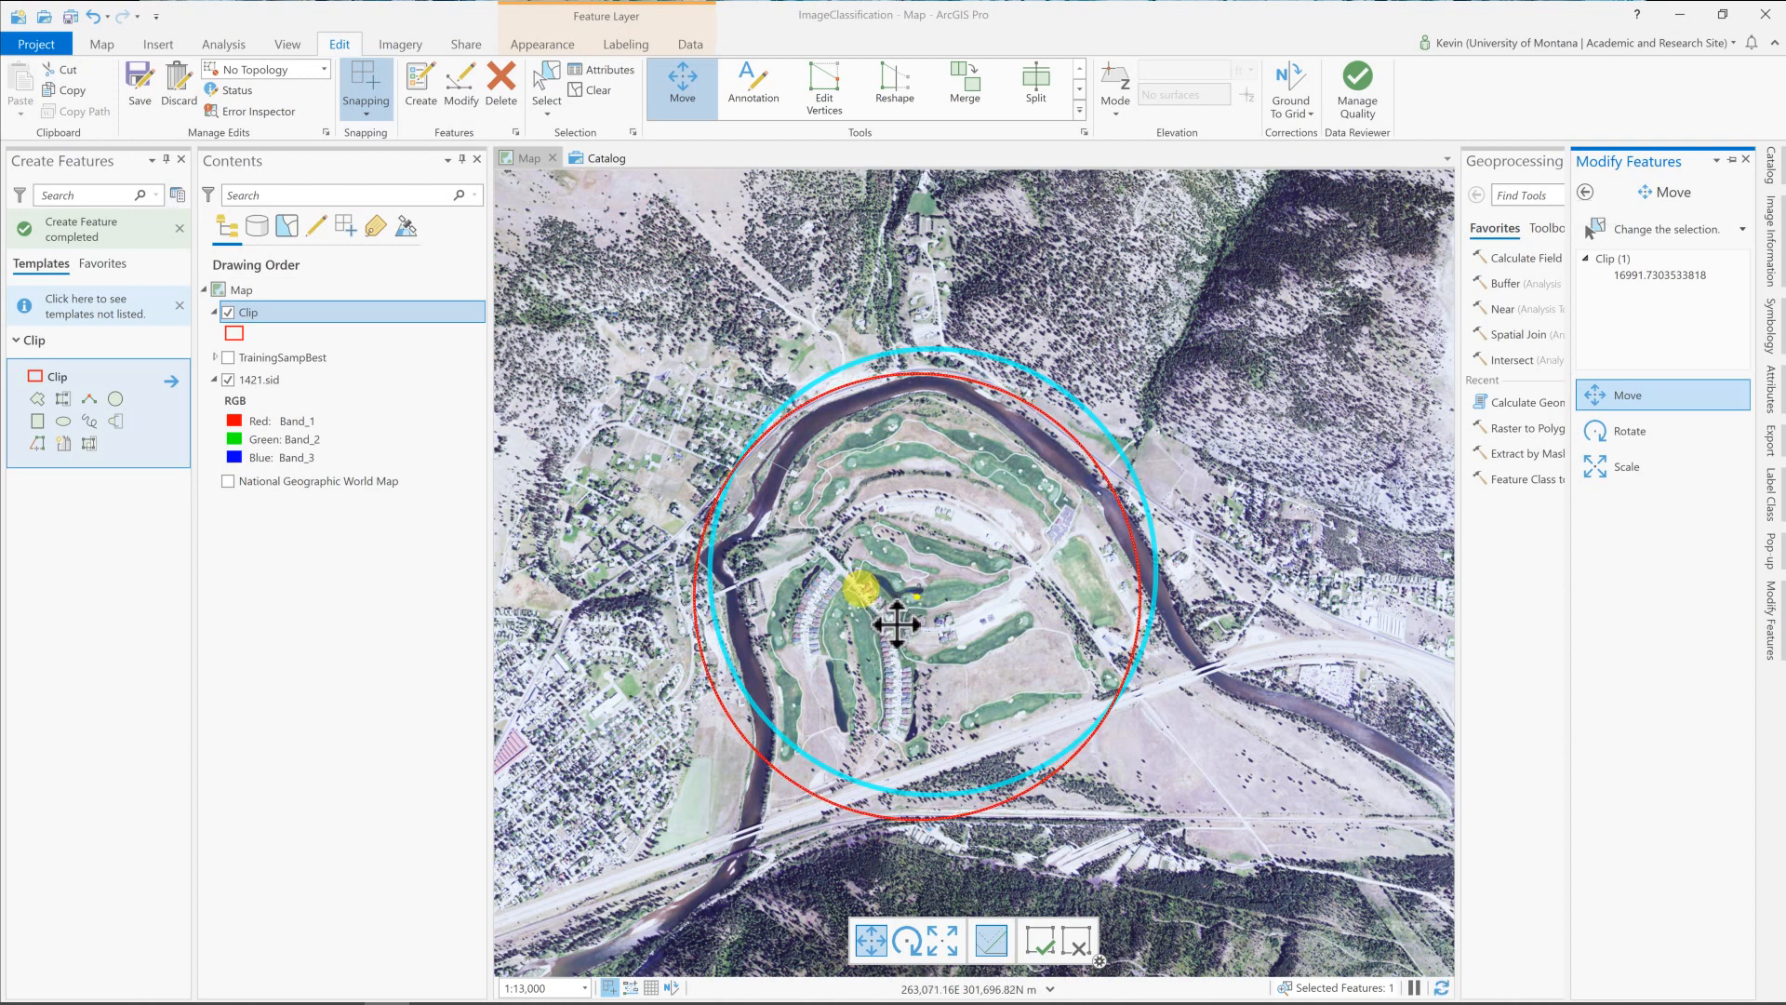
{"action": "left_click_drag", "start_coordinate": [897, 584], "coordinate": [1191, 660]}
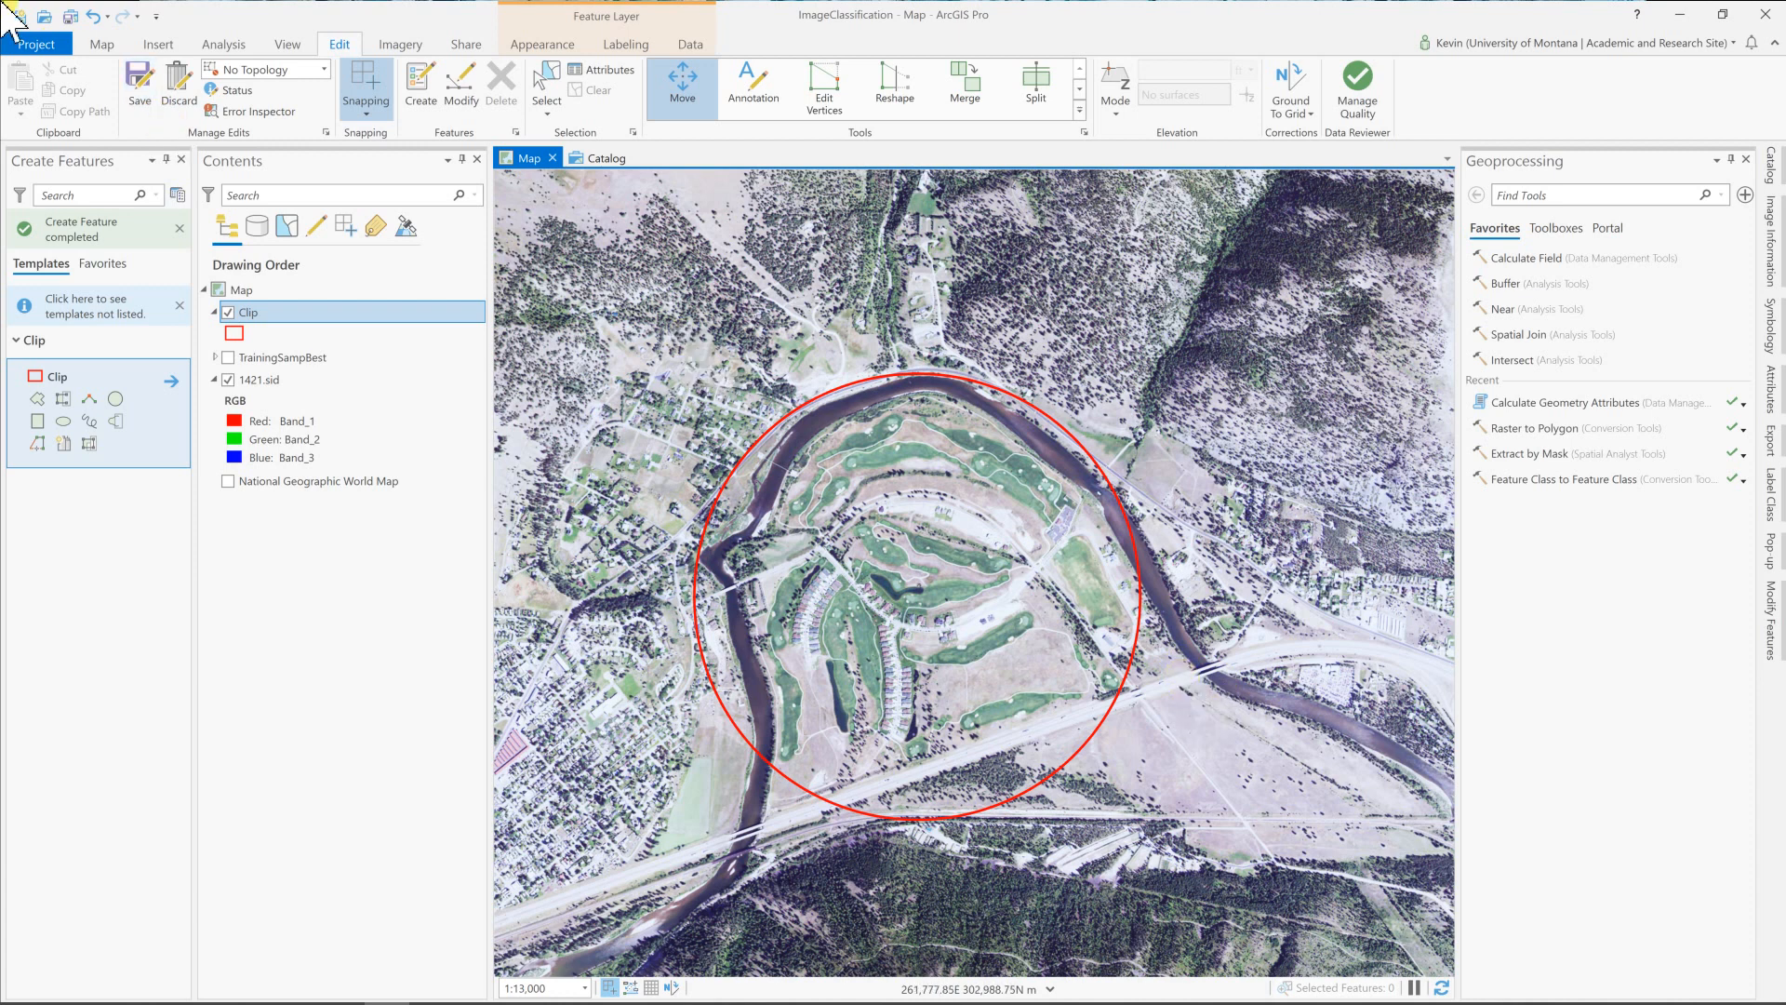
{"action": "mouse_move", "coordinate": [140, 84]}
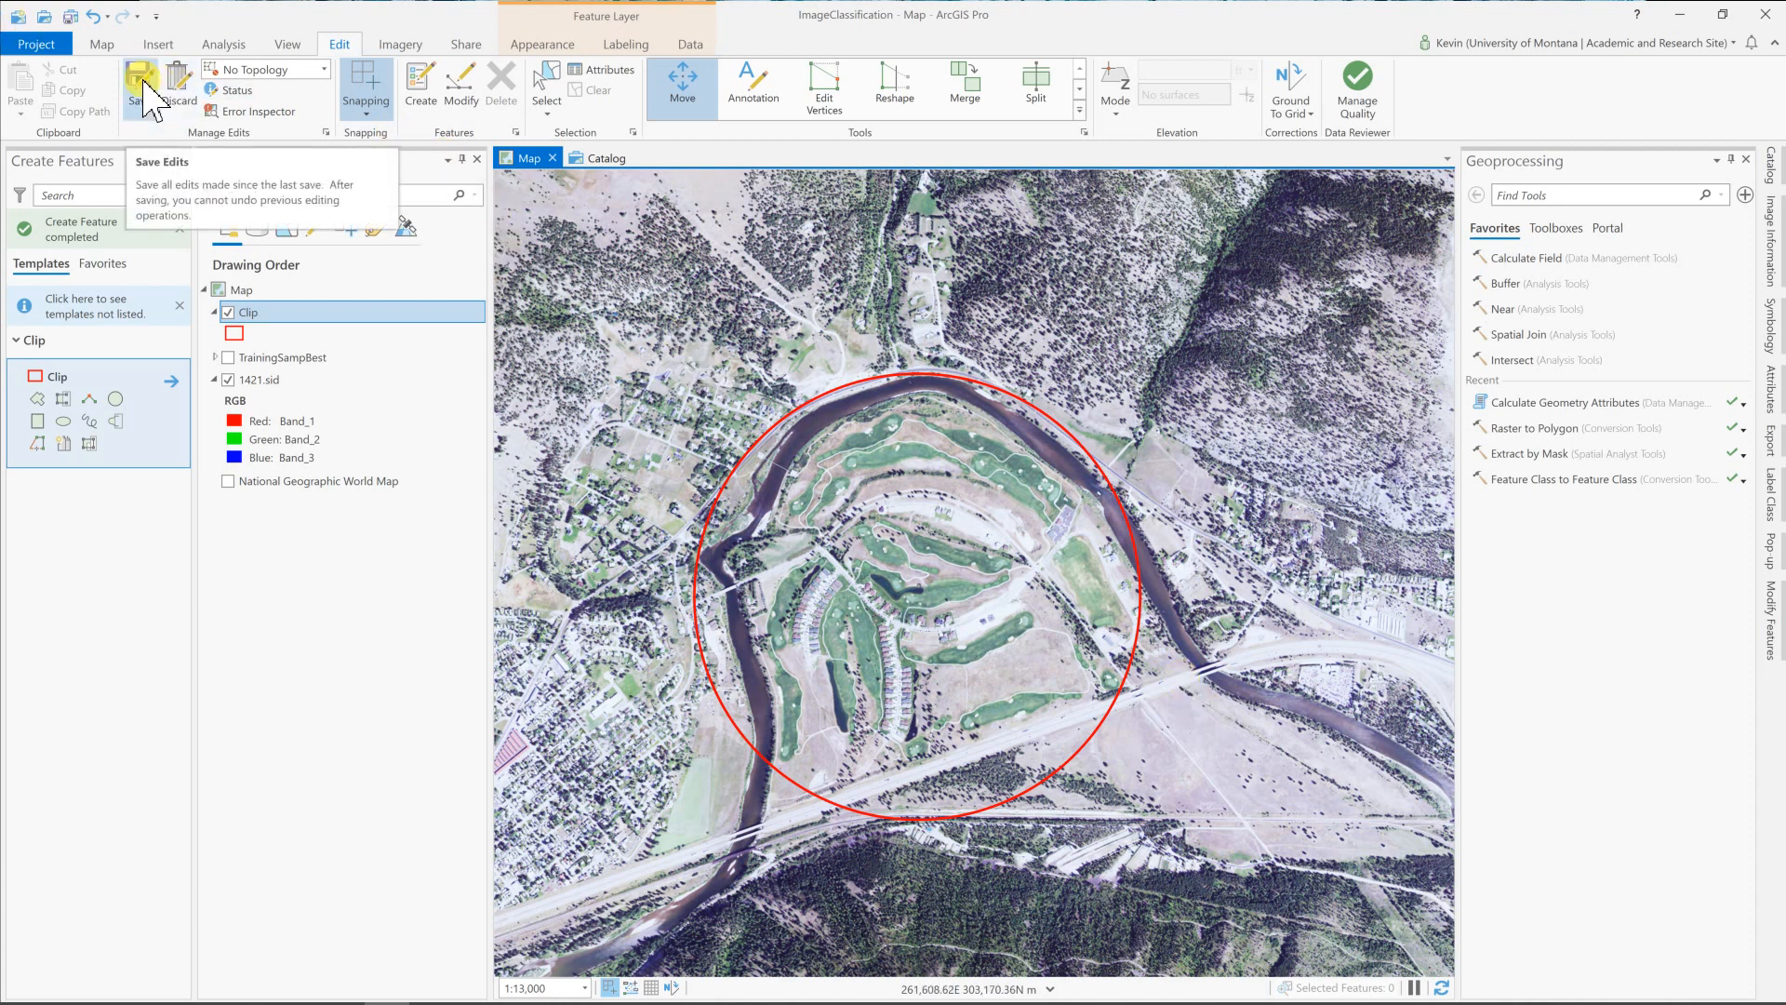
{"action": "left_click", "coordinate": [140, 82]}
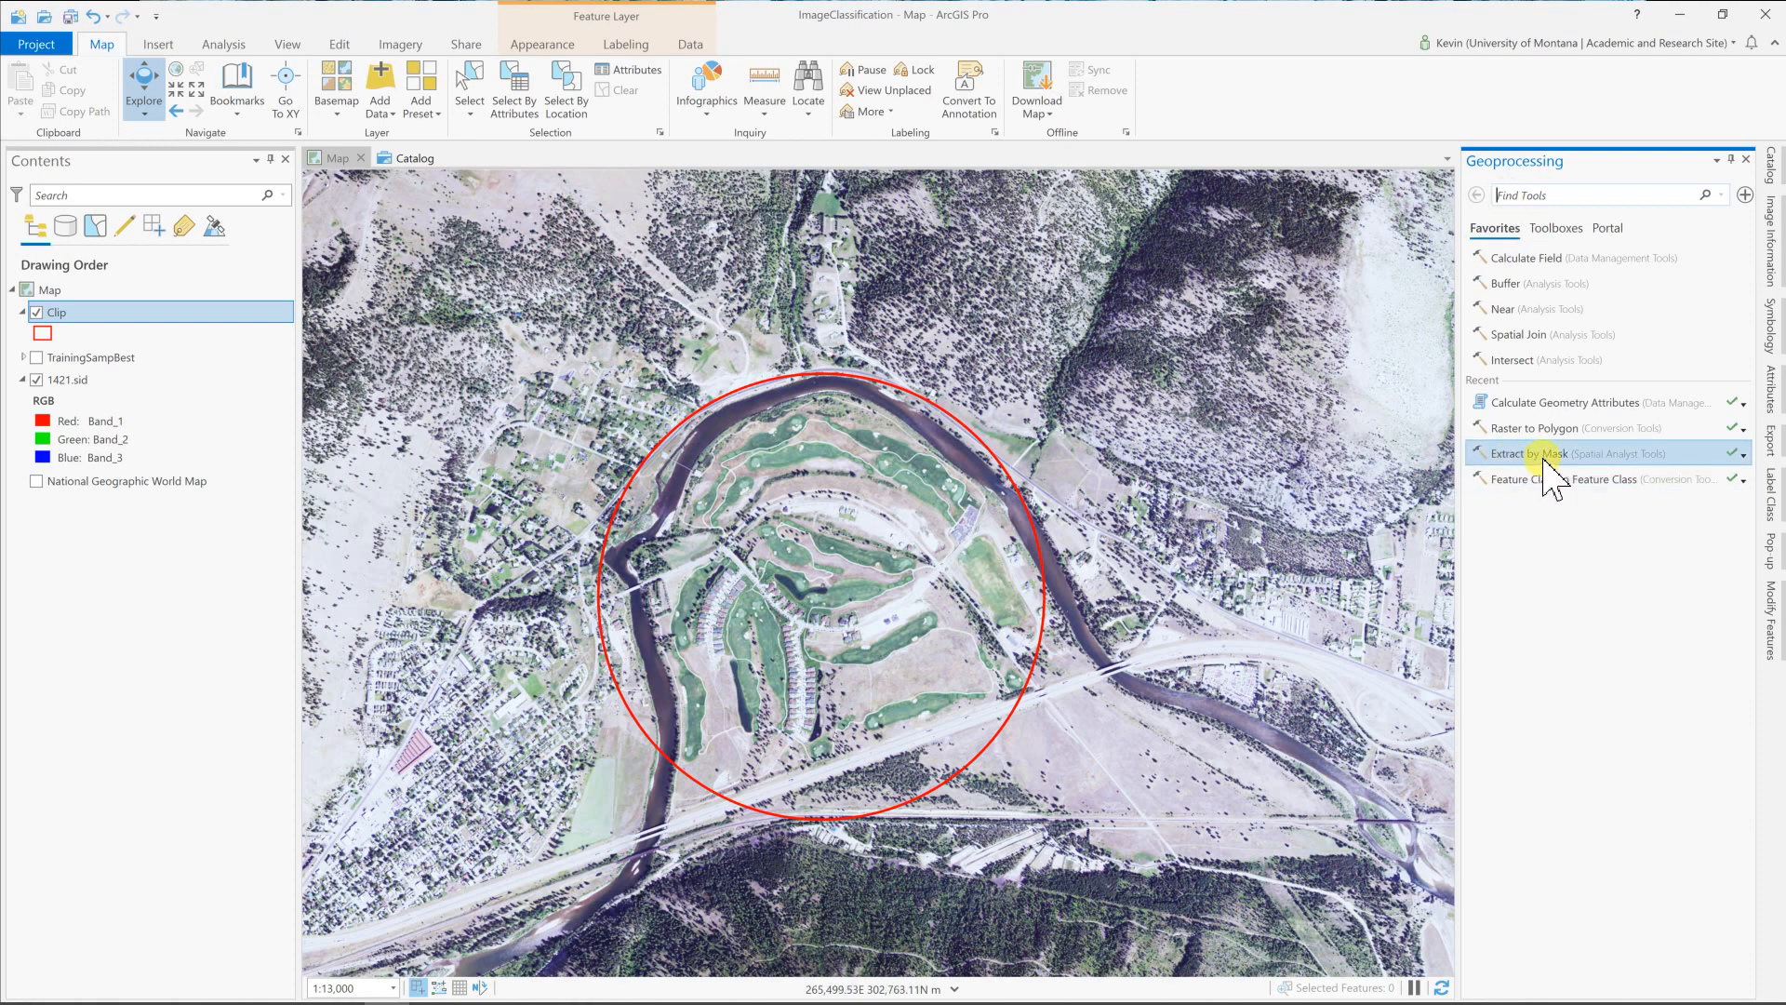
{"action": "mouse_move", "coordinate": [1544, 471]}
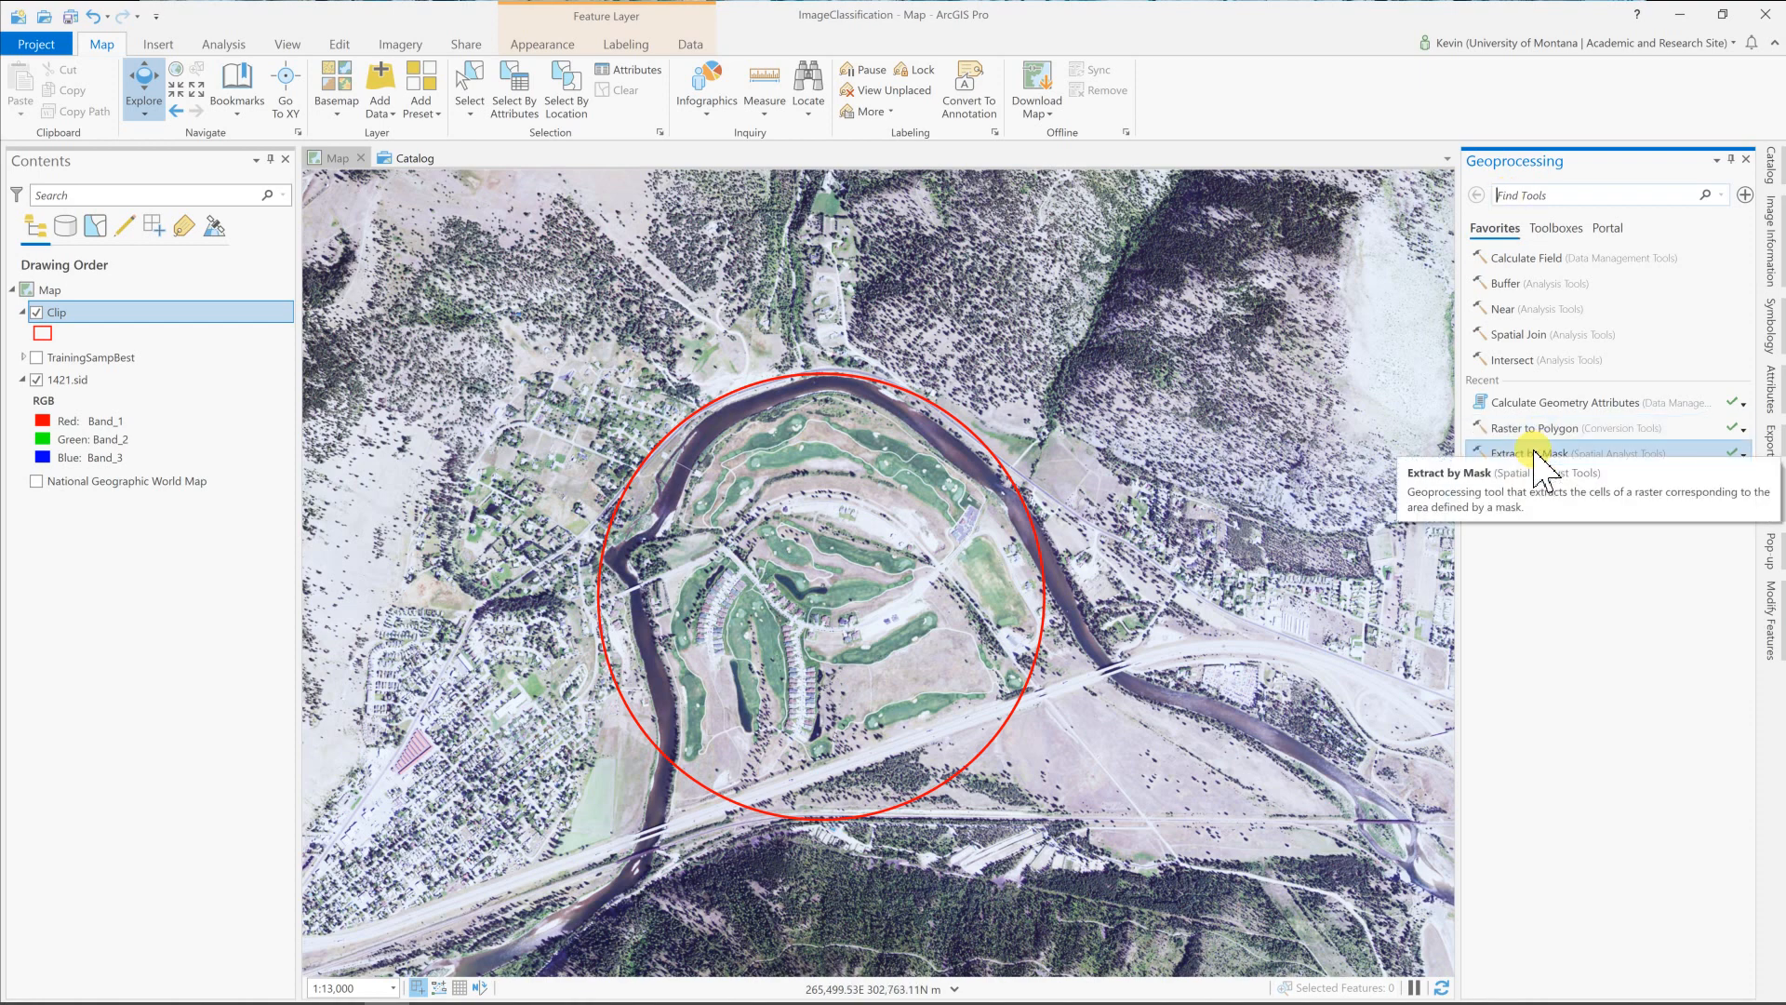
Launch Extract by Mask from the Recent list in the Geoprocessing pane.
{"action": "left_click", "coordinate": [1521, 452]}
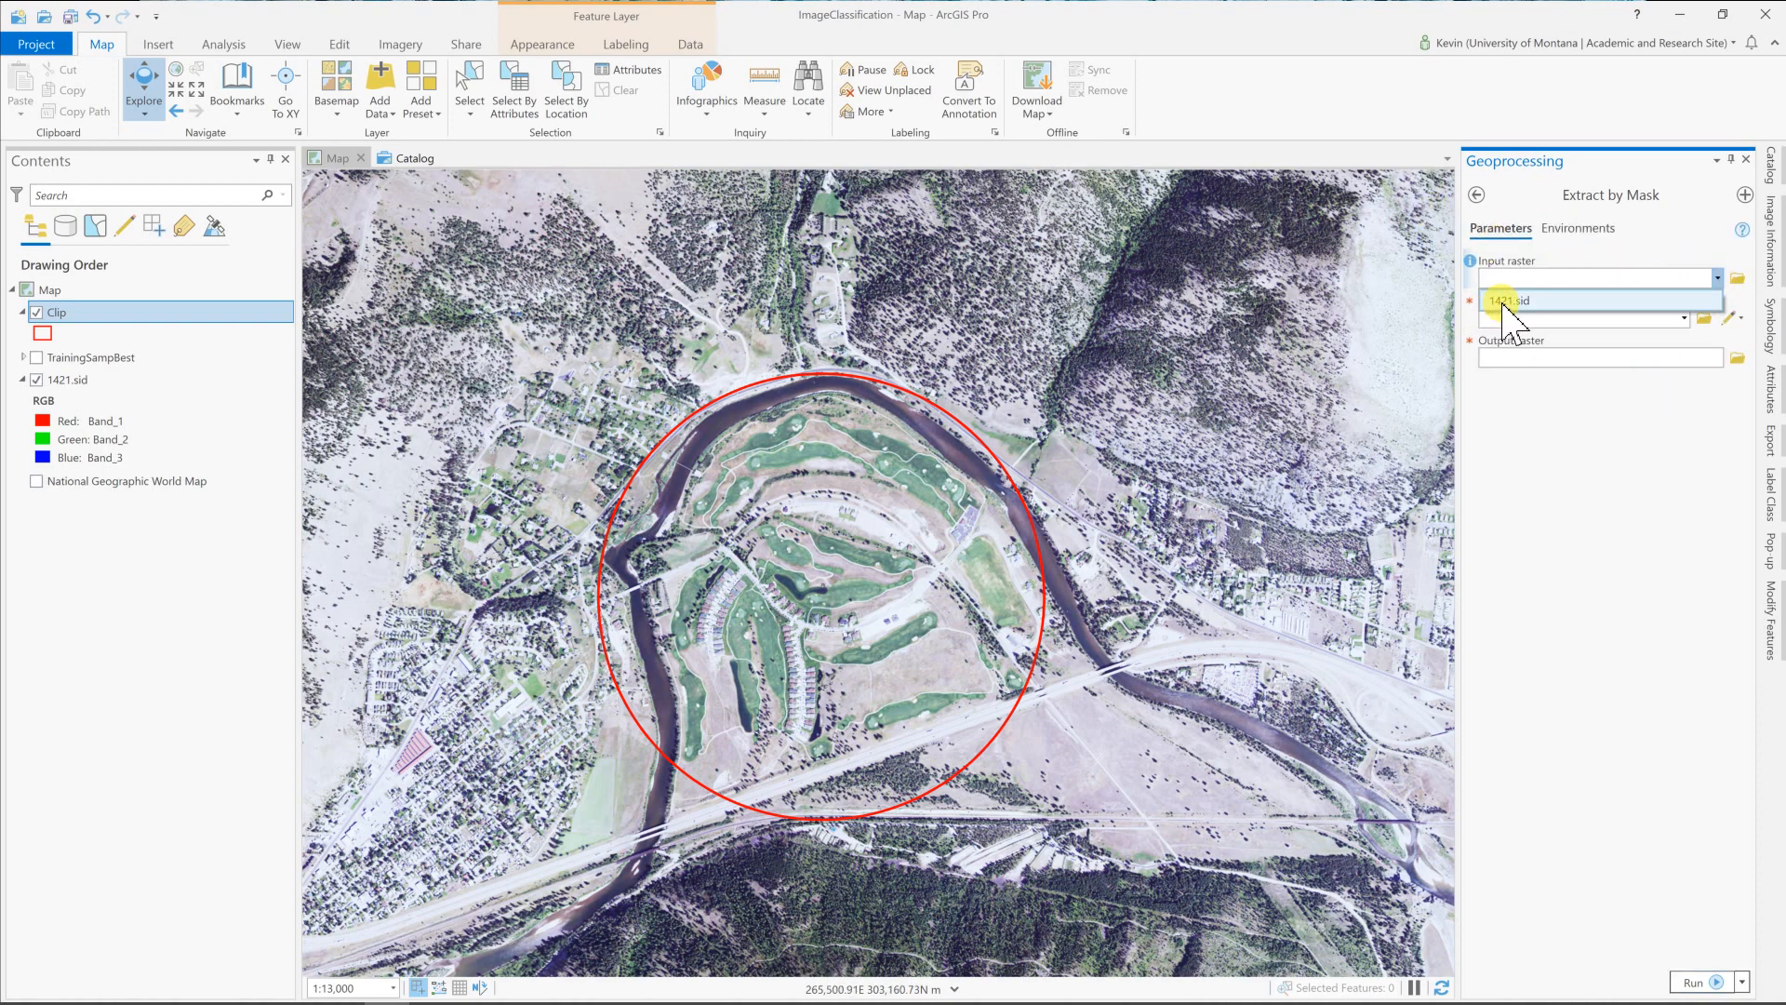
Use 1421.sid as the input raster and the Clip circle as the mask.
{"action": "left_click", "coordinate": [1503, 300]}
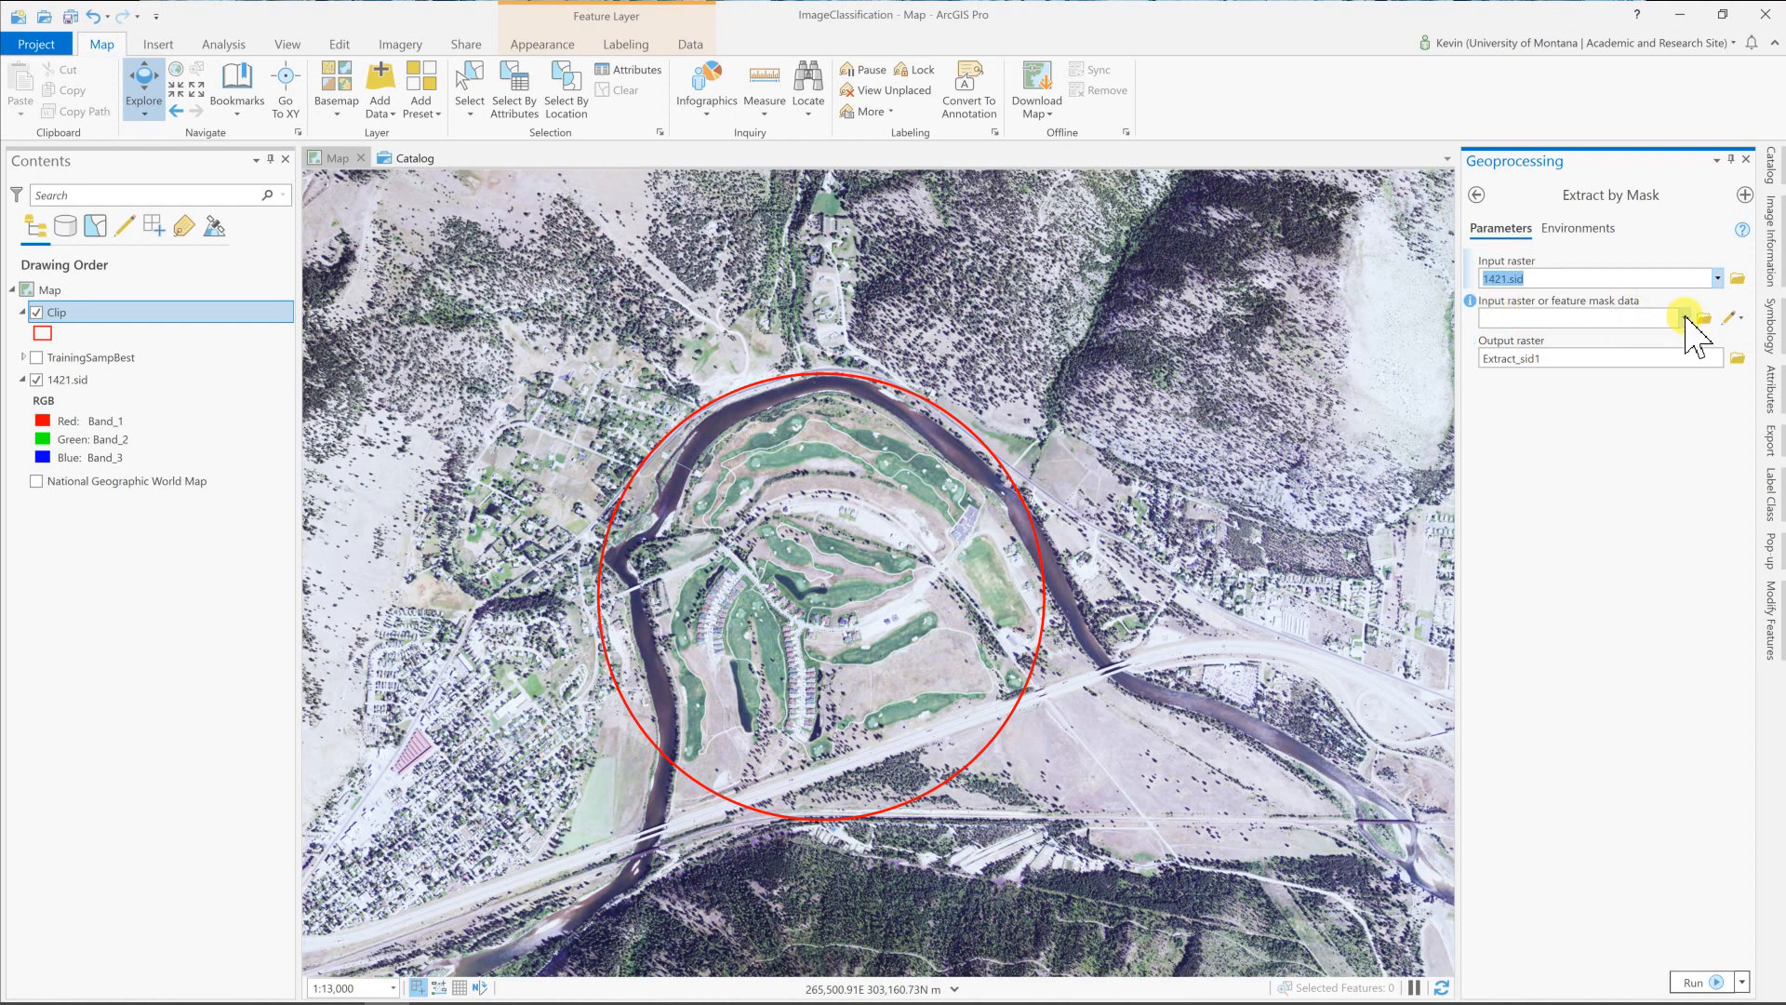
{"action": "left_click", "coordinate": [1684, 316]}
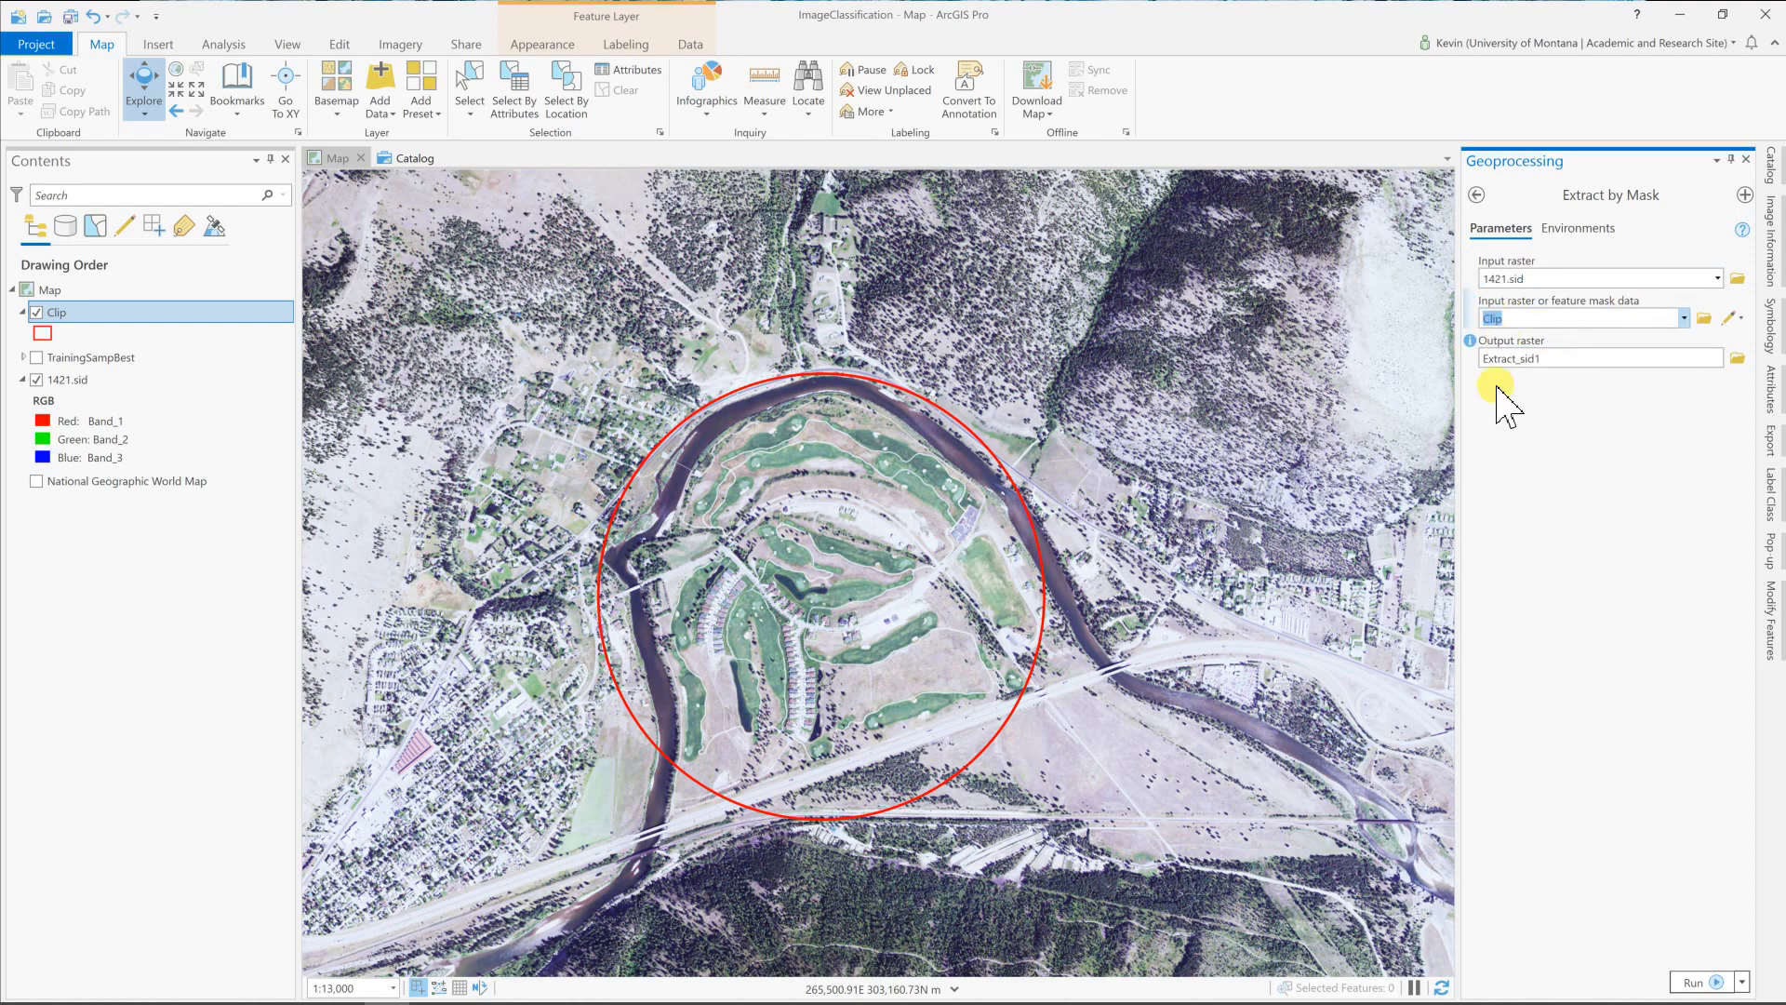
Save the output raster as Golf_Image in the ImageClassification geodatabase.
{"action": "left_click", "coordinate": [1734, 359]}
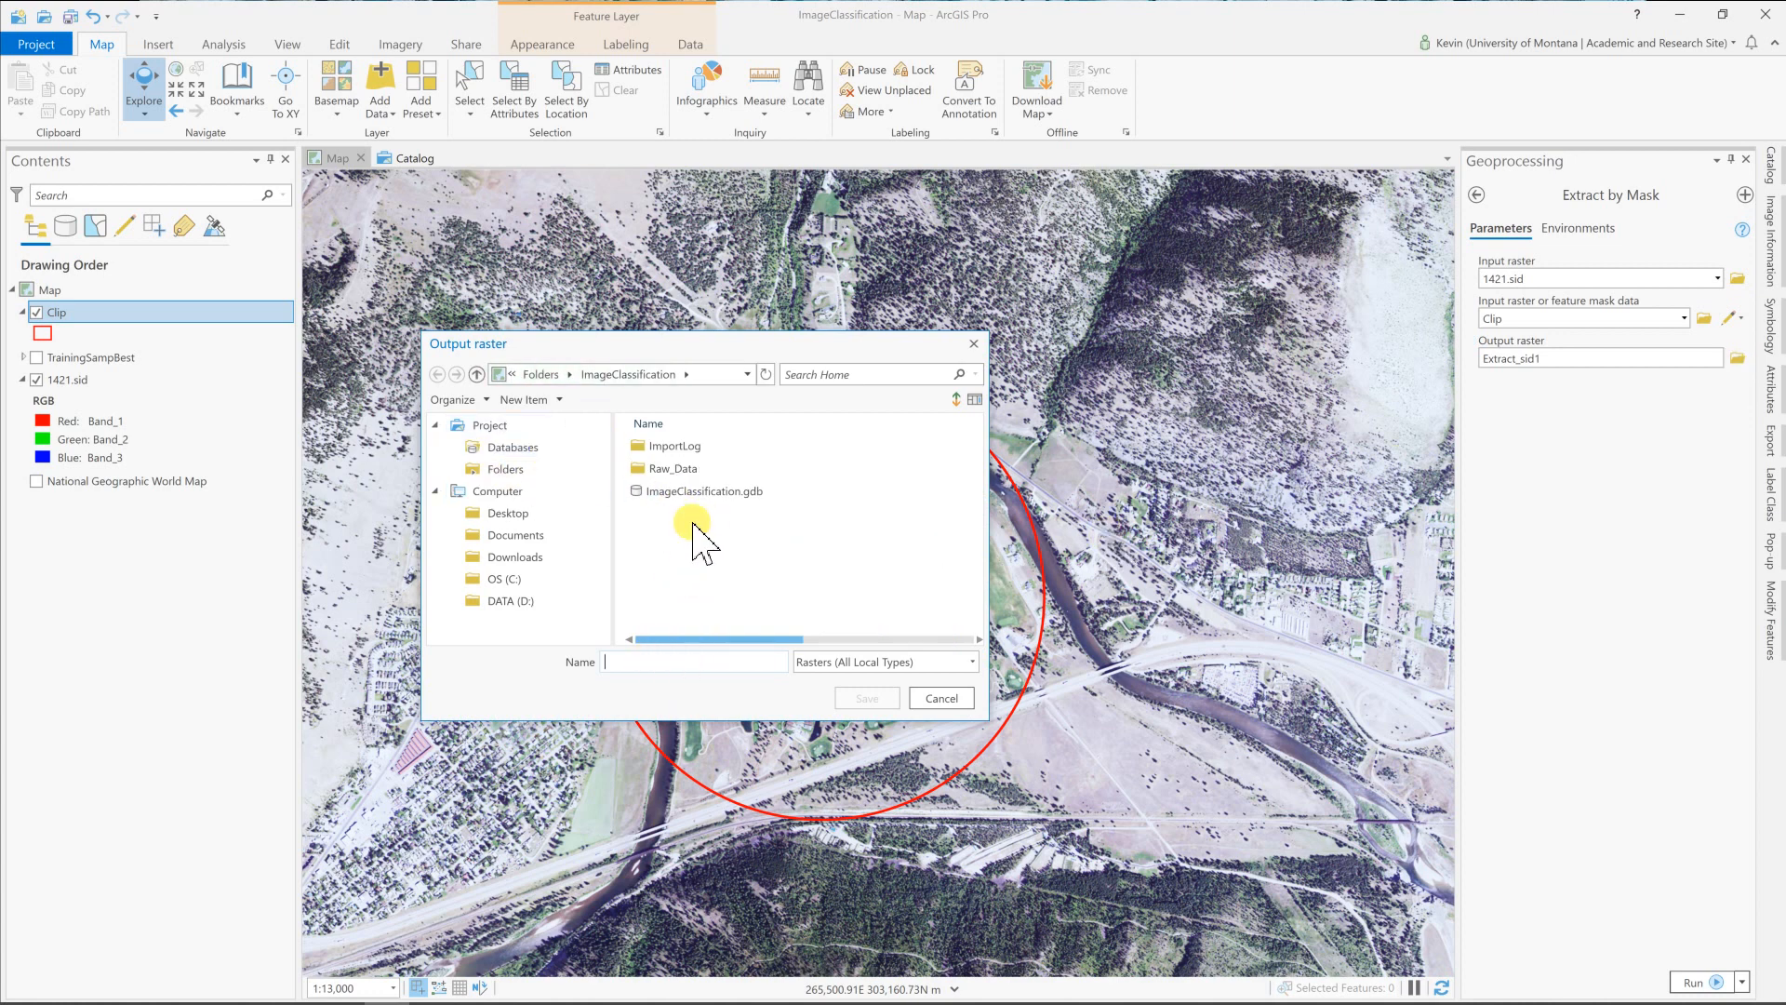
{"action": "double_click", "coordinate": [703, 491]}
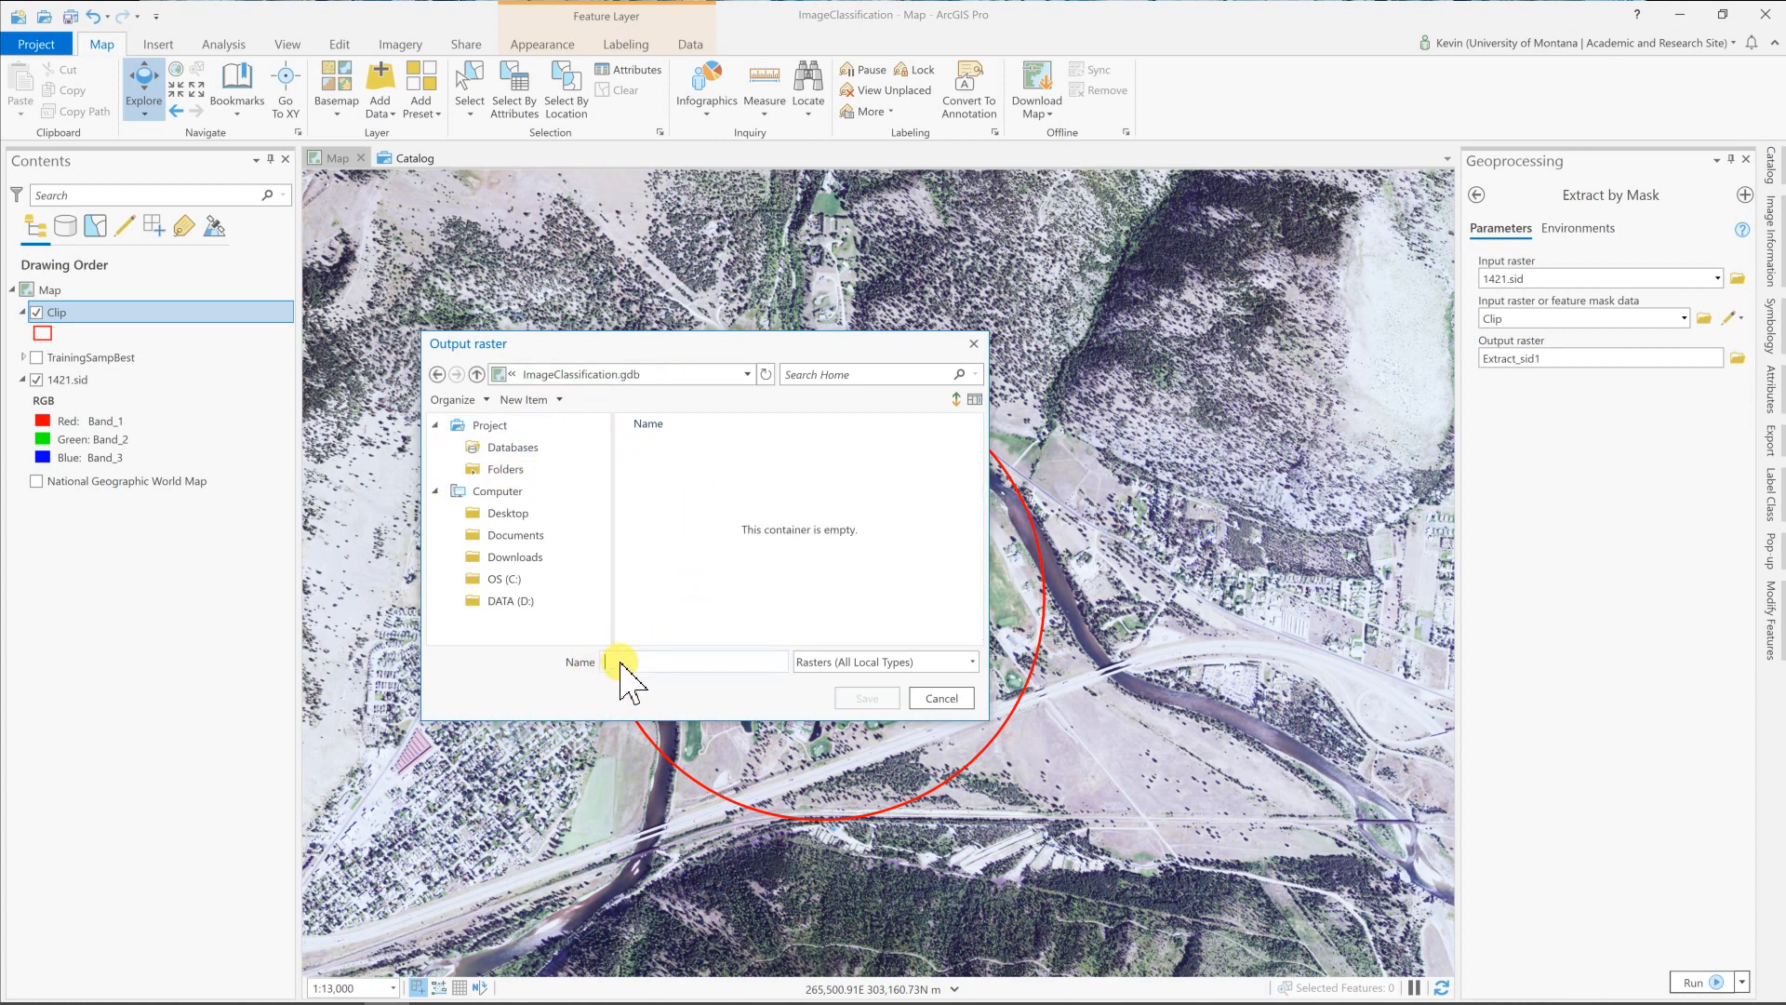
{"action": "type", "text": "G"}
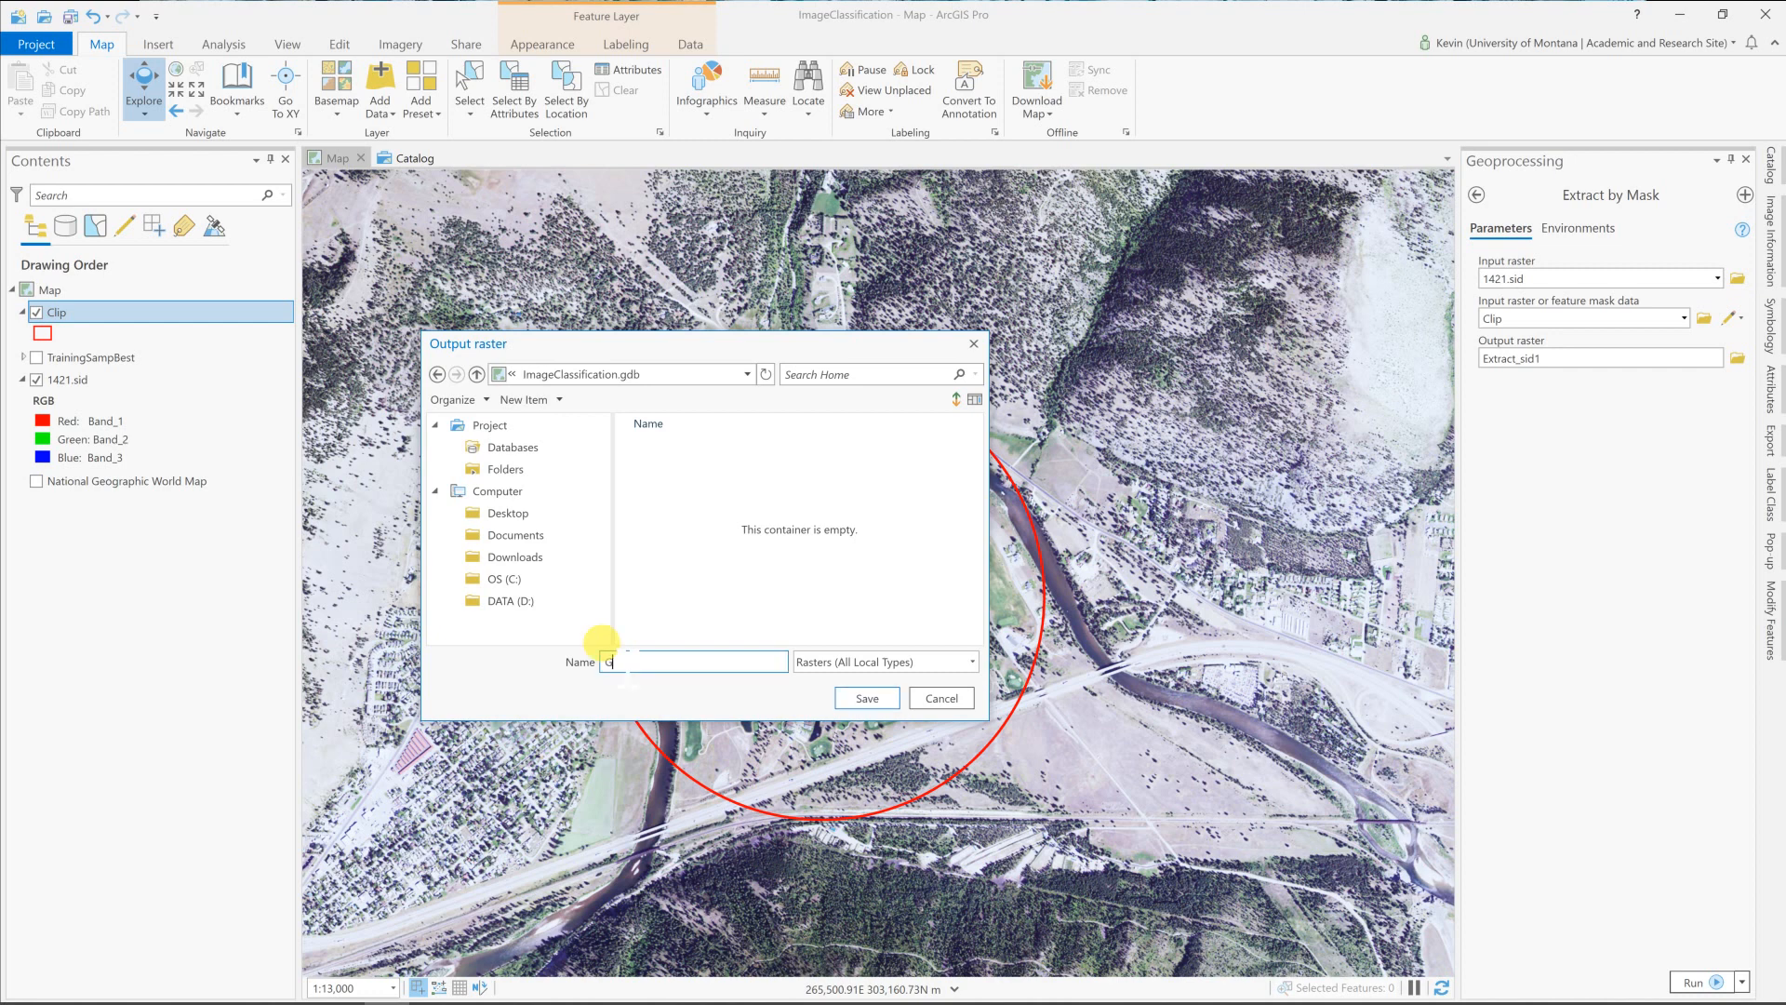
{"action": "type", "text": "olfImage"}
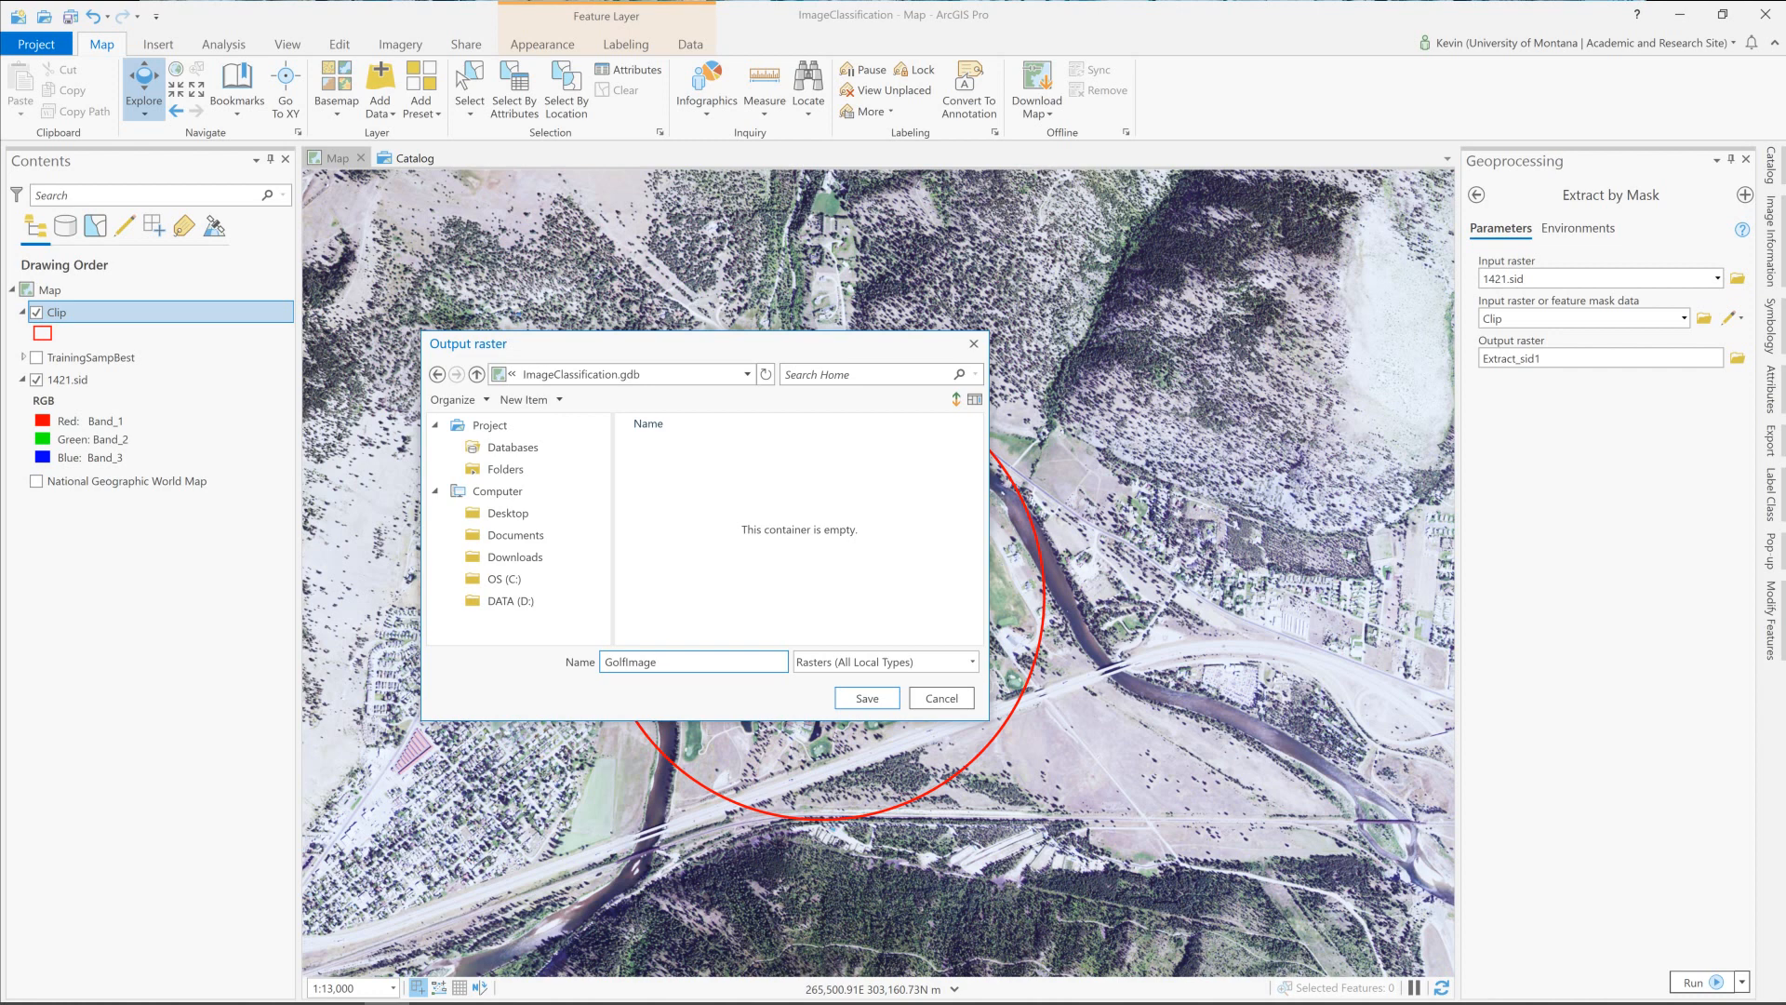
{"action": "type", "text": "Golf_Image"}
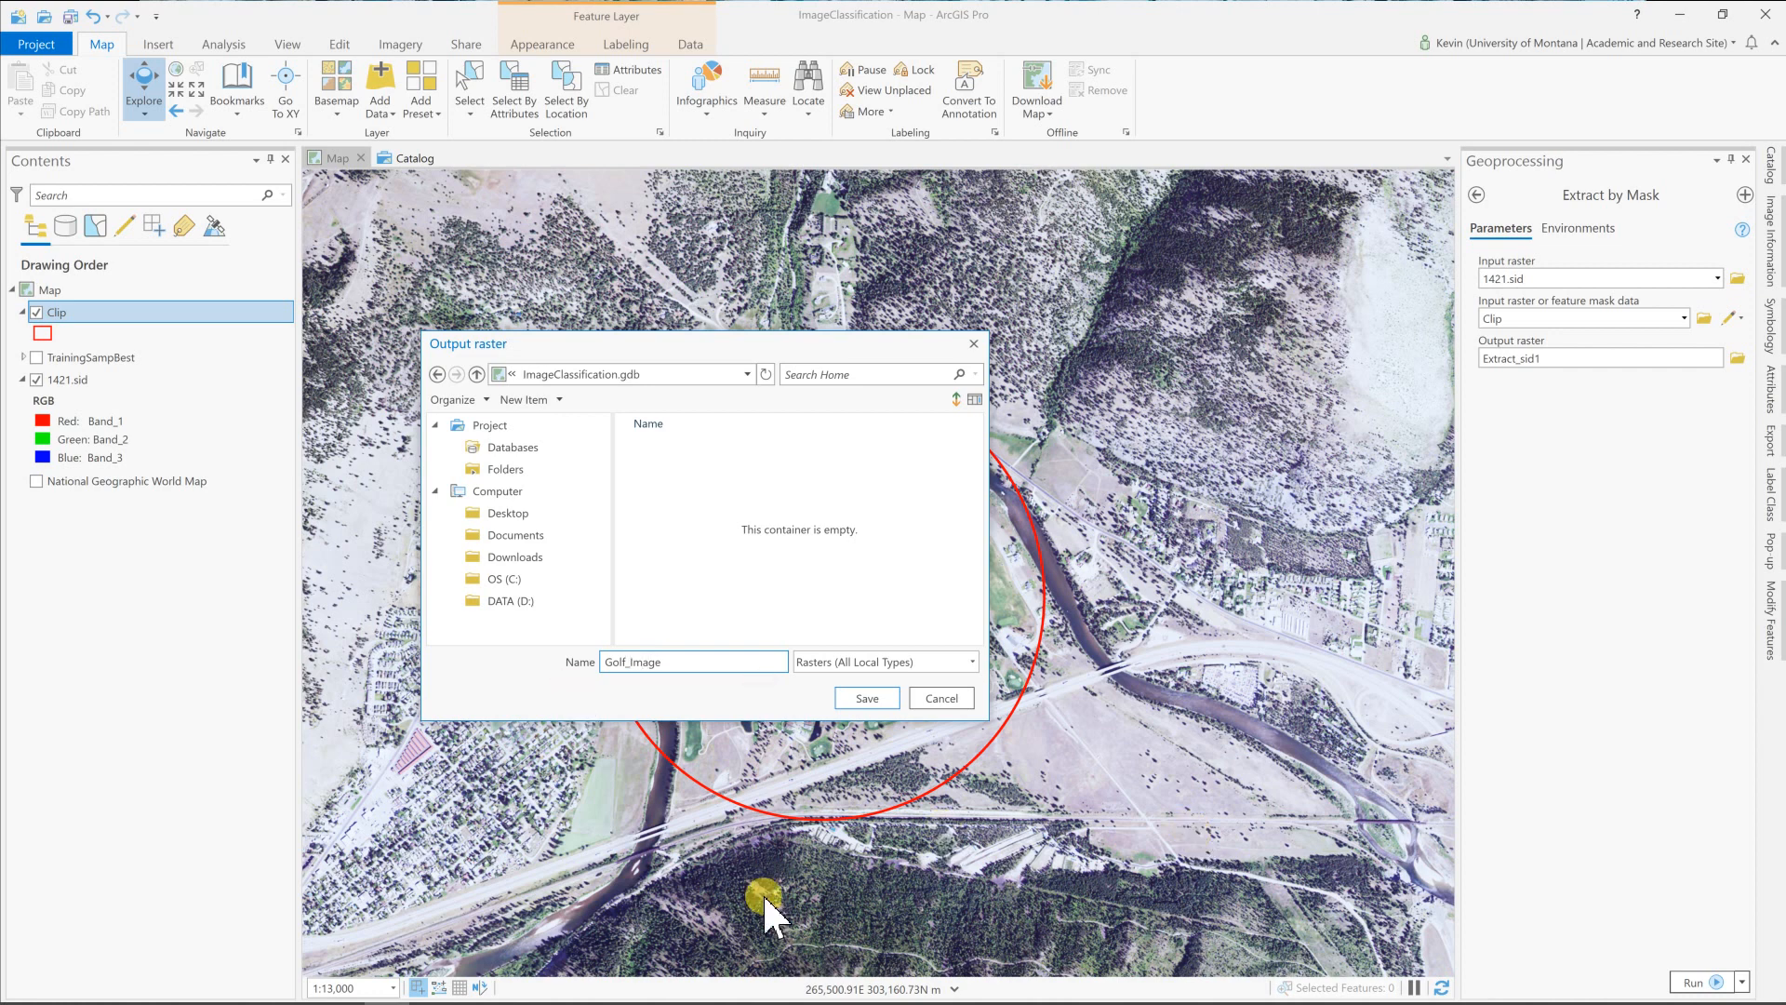
{"action": "left_click", "coordinate": [867, 697]}
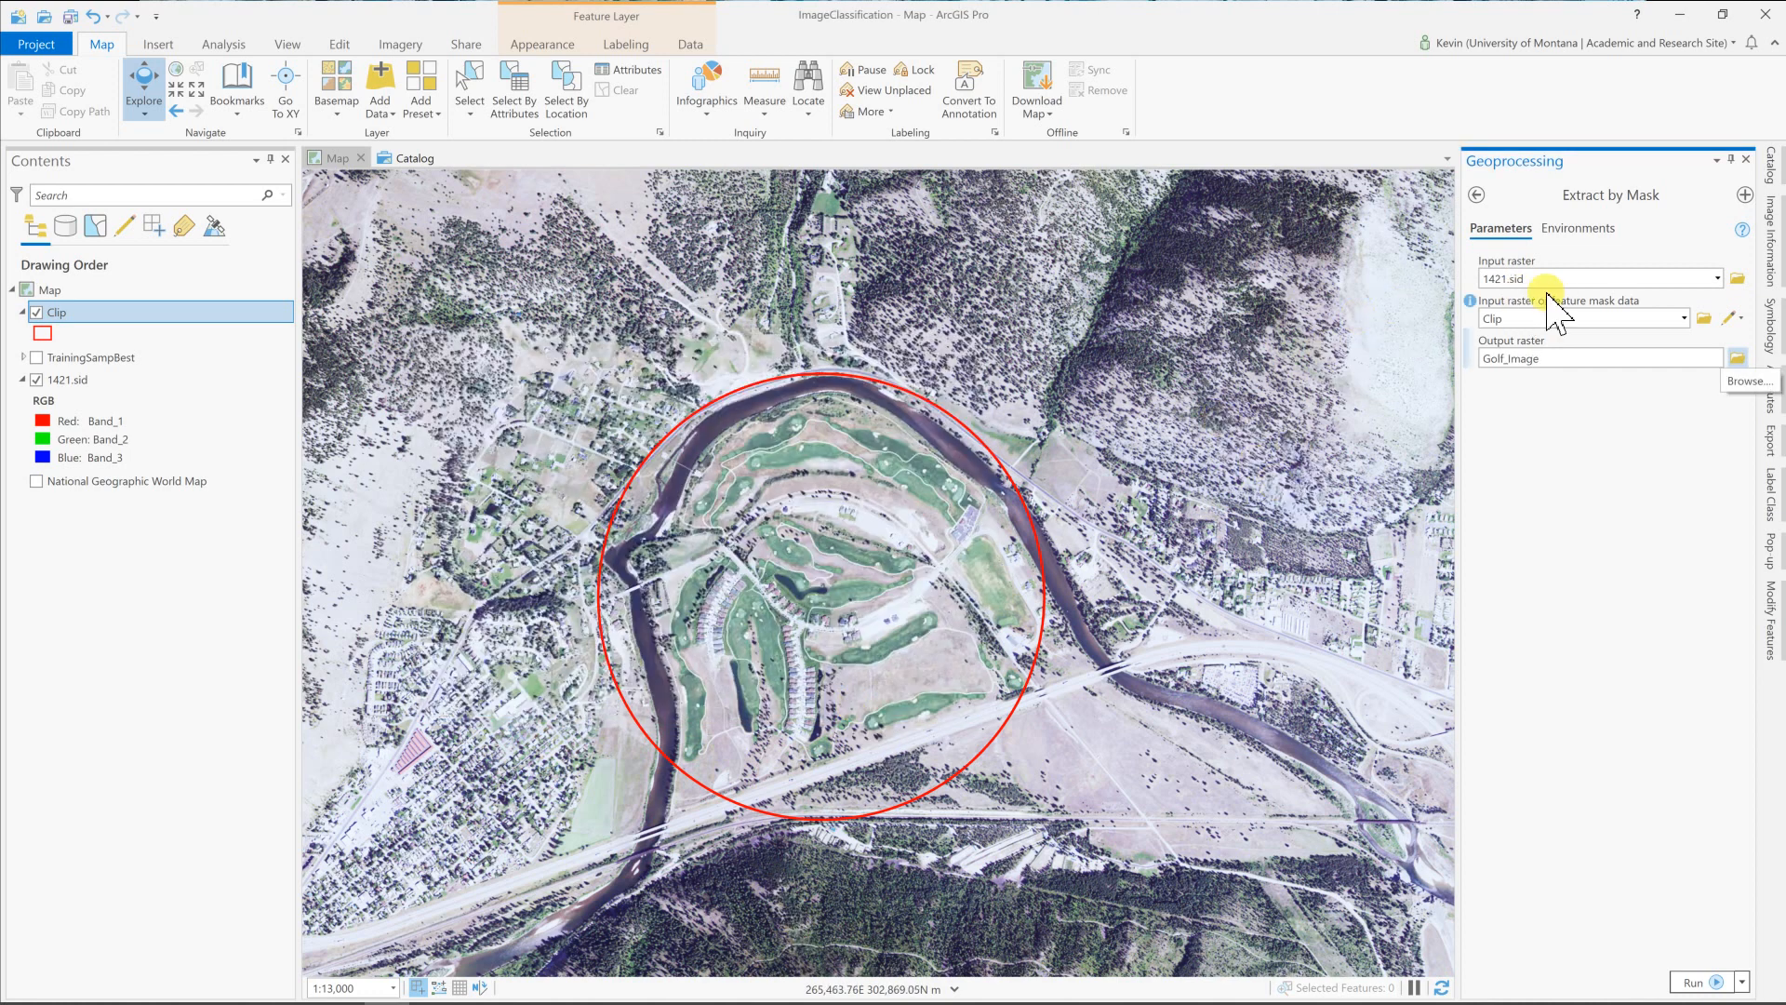
Set Output Coordinate System to Current Map in Environments and run the extraction.
{"action": "left_click", "coordinate": [1577, 227]}
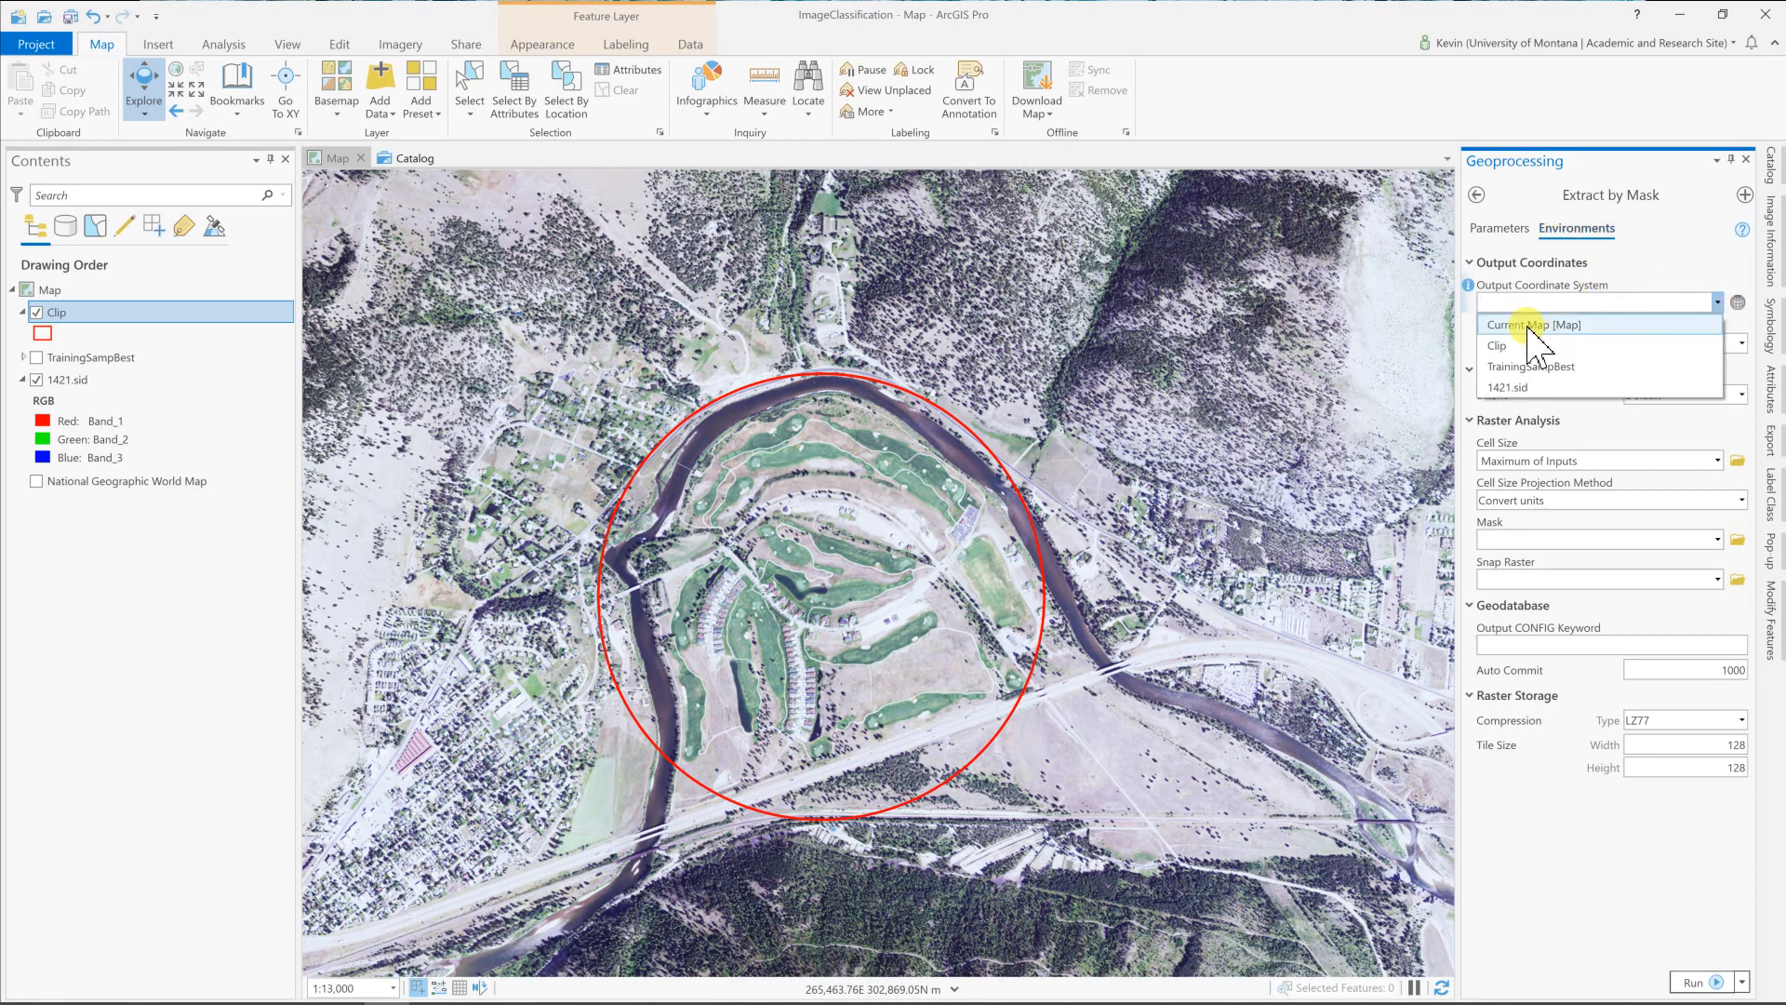
{"action": "left_click", "coordinate": [1518, 324]}
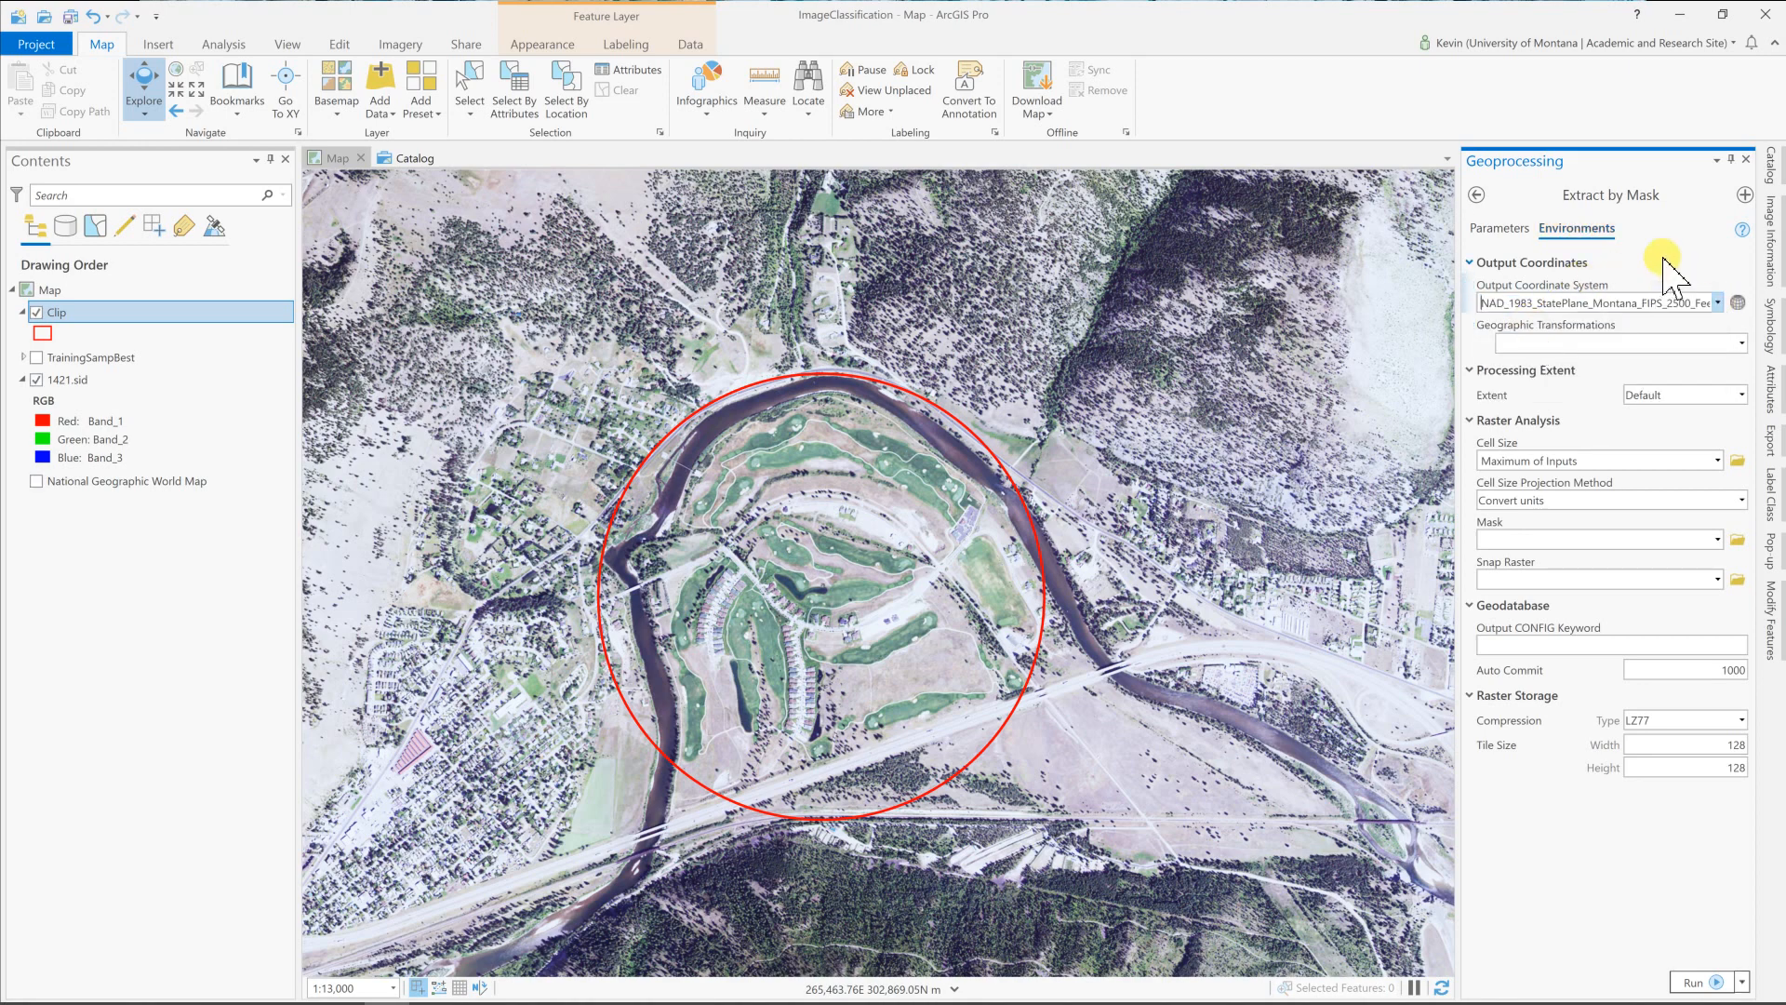
{"action": "left_click", "coordinate": [1499, 229]}
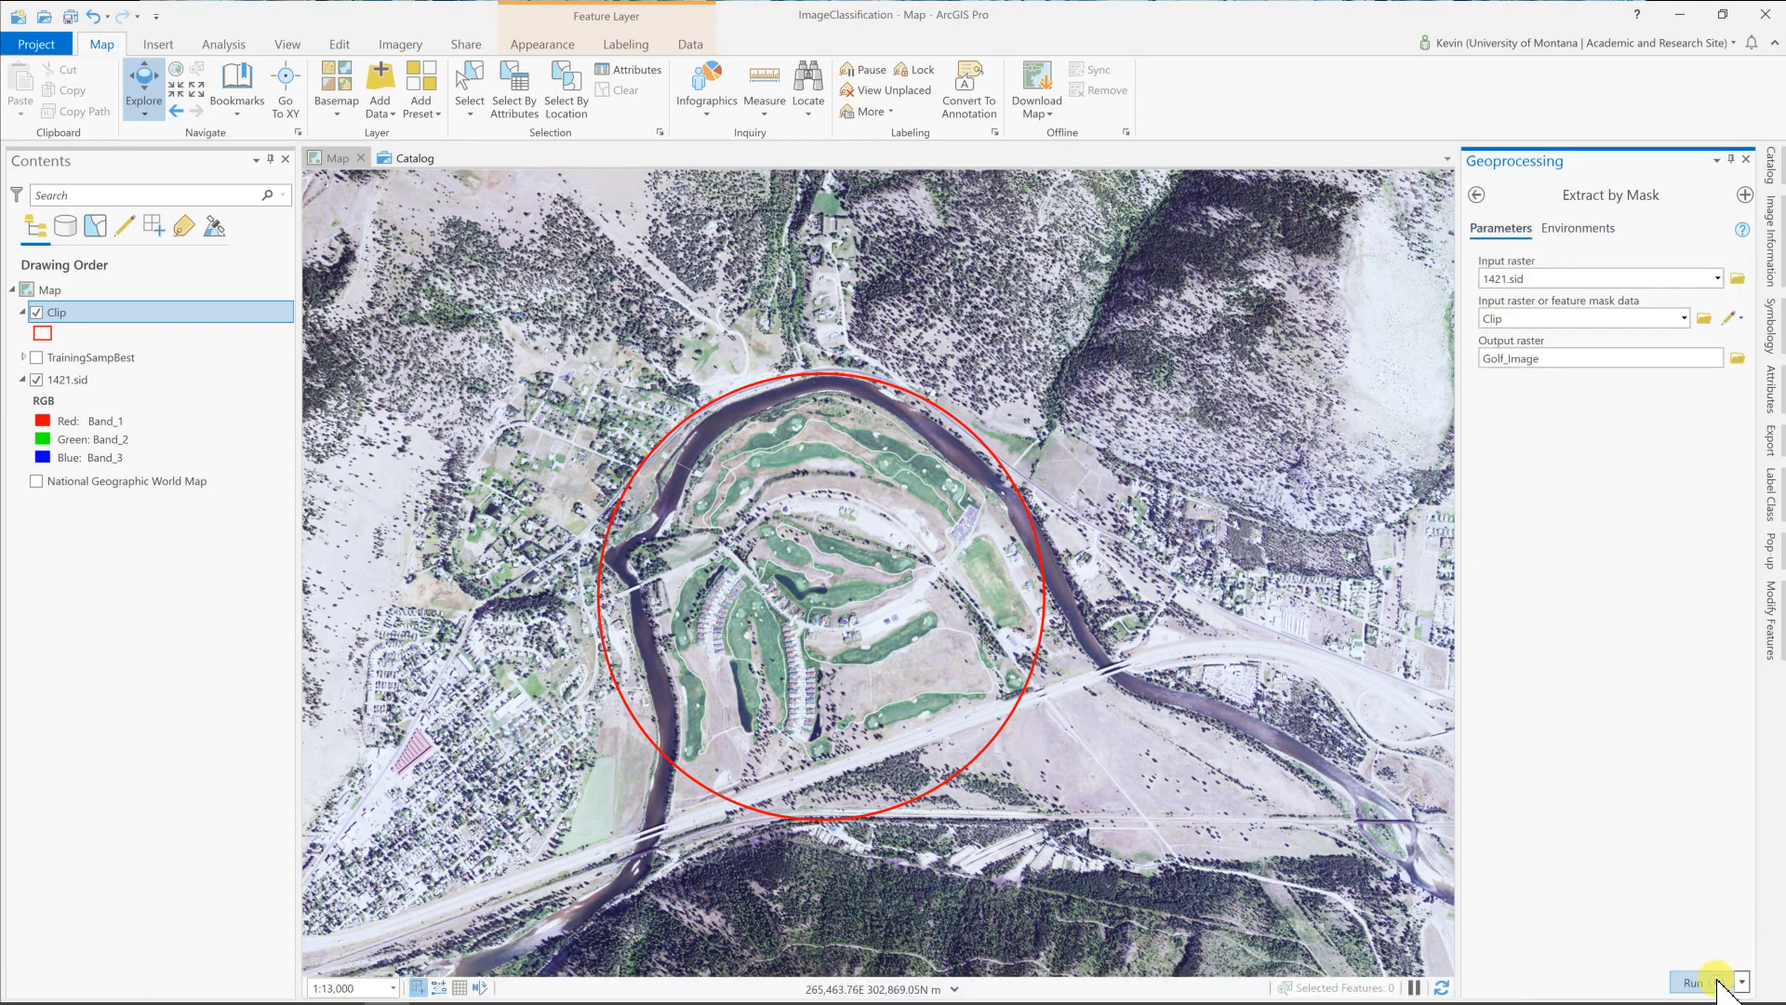
{"action": "left_click", "coordinate": [1697, 982]}
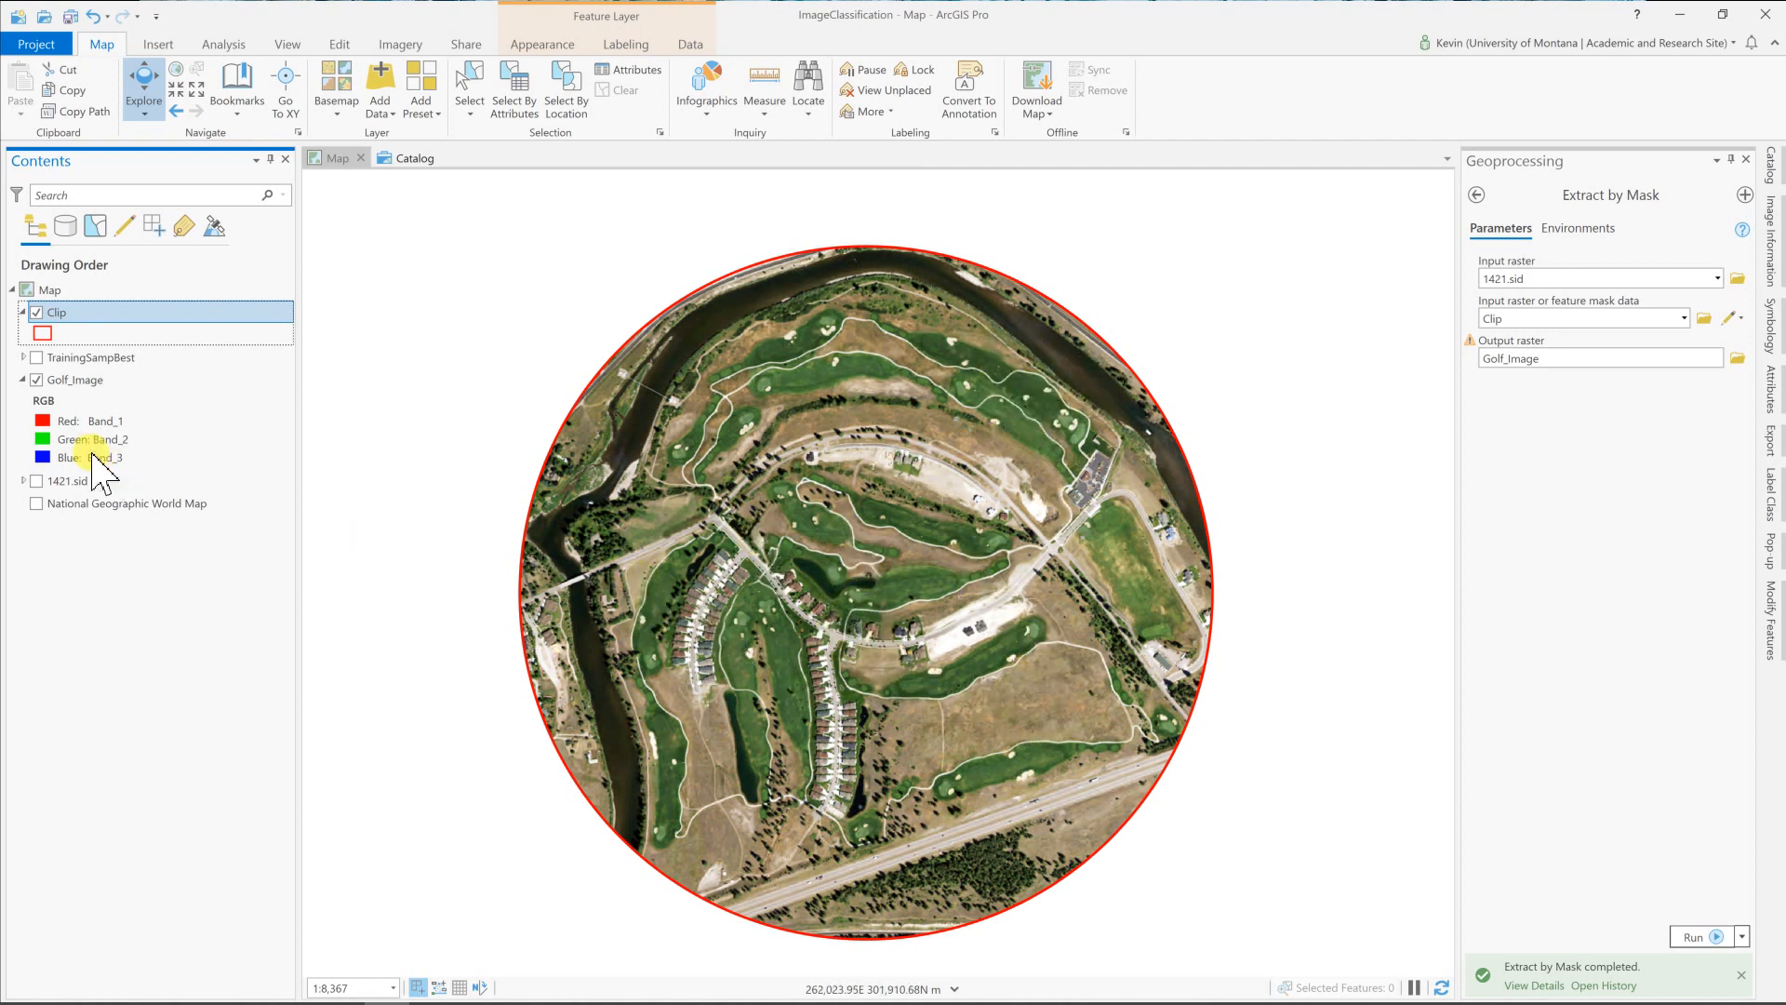
Select Golf_Image and start the Training Samples Manager from the Imagery classification tools.
{"action": "left_click", "coordinate": [76, 380]}
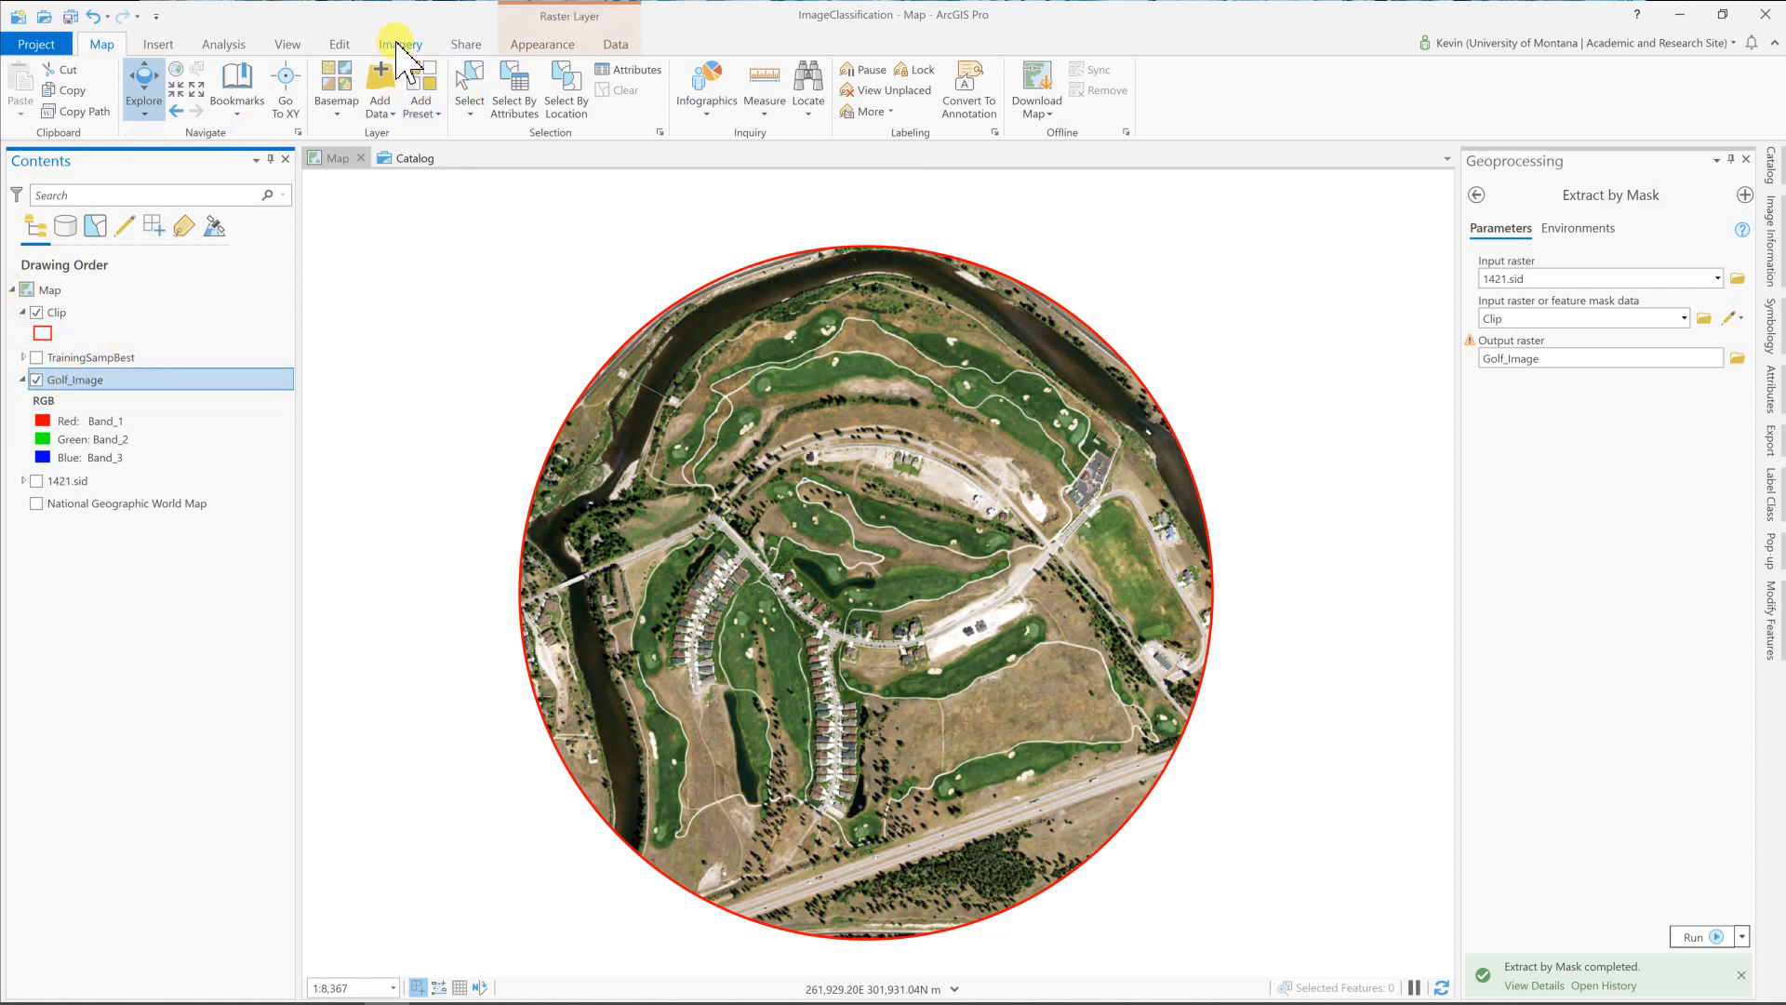
{"action": "left_click", "coordinate": [400, 45]}
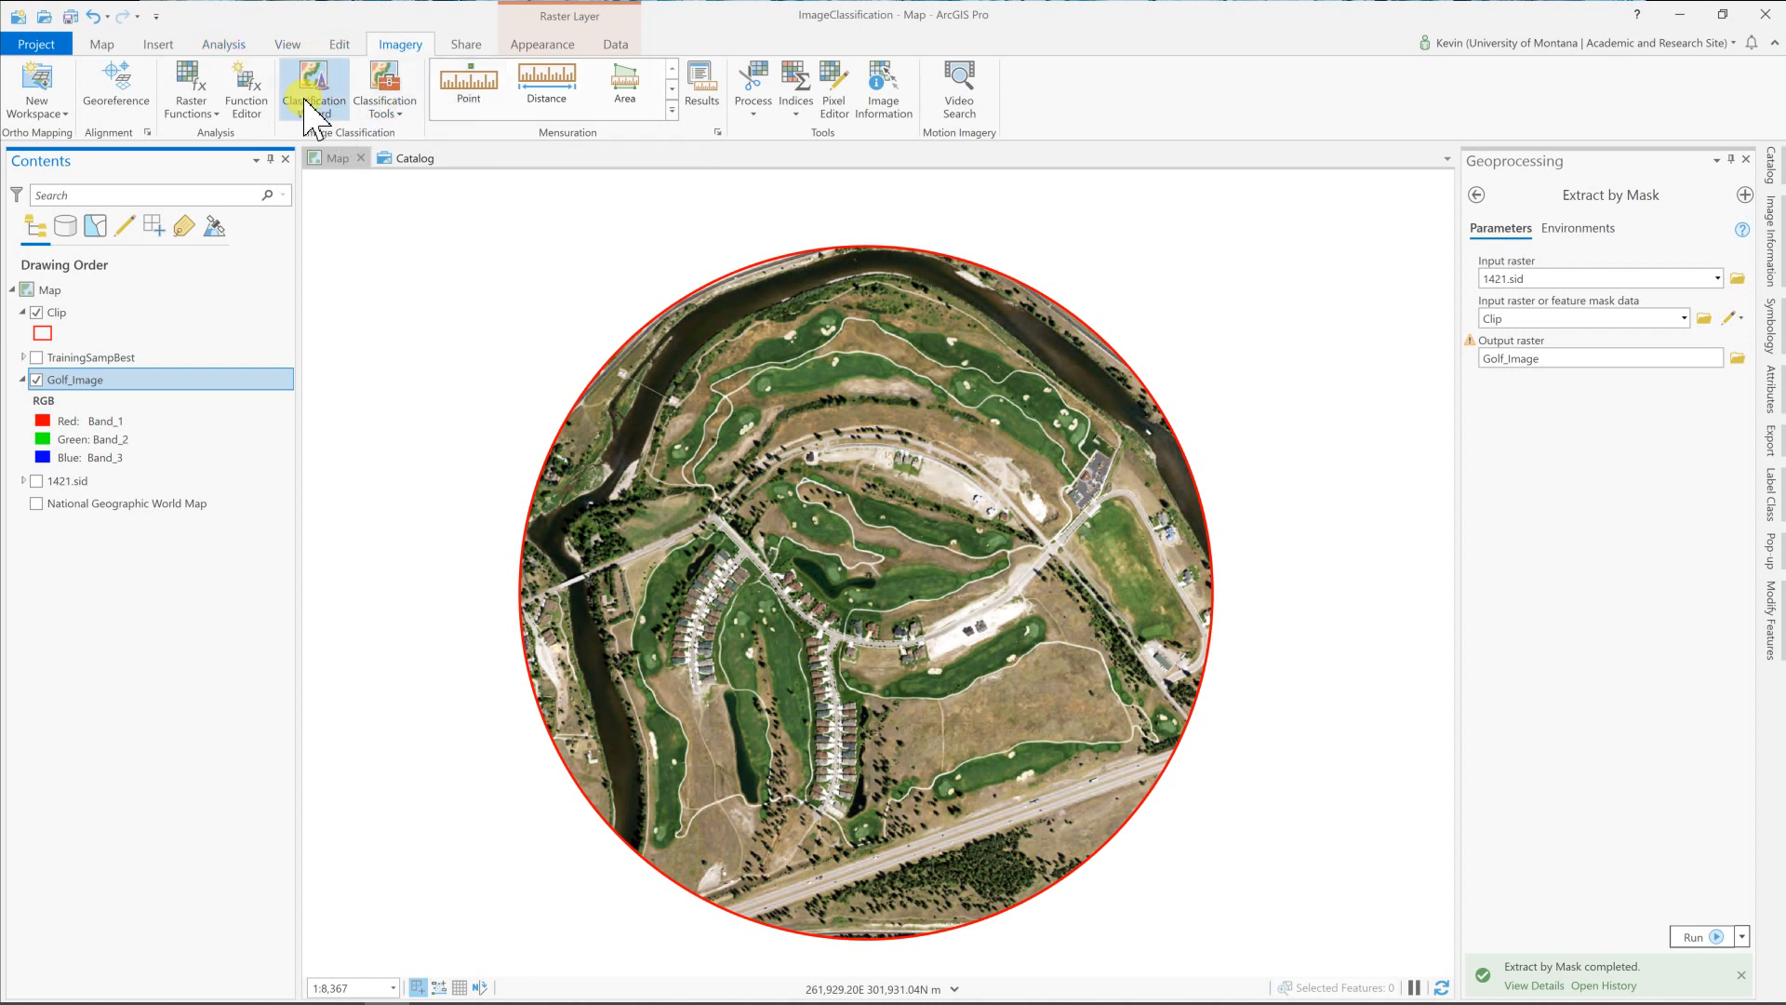
{"action": "mouse_move", "coordinate": [312, 111]}
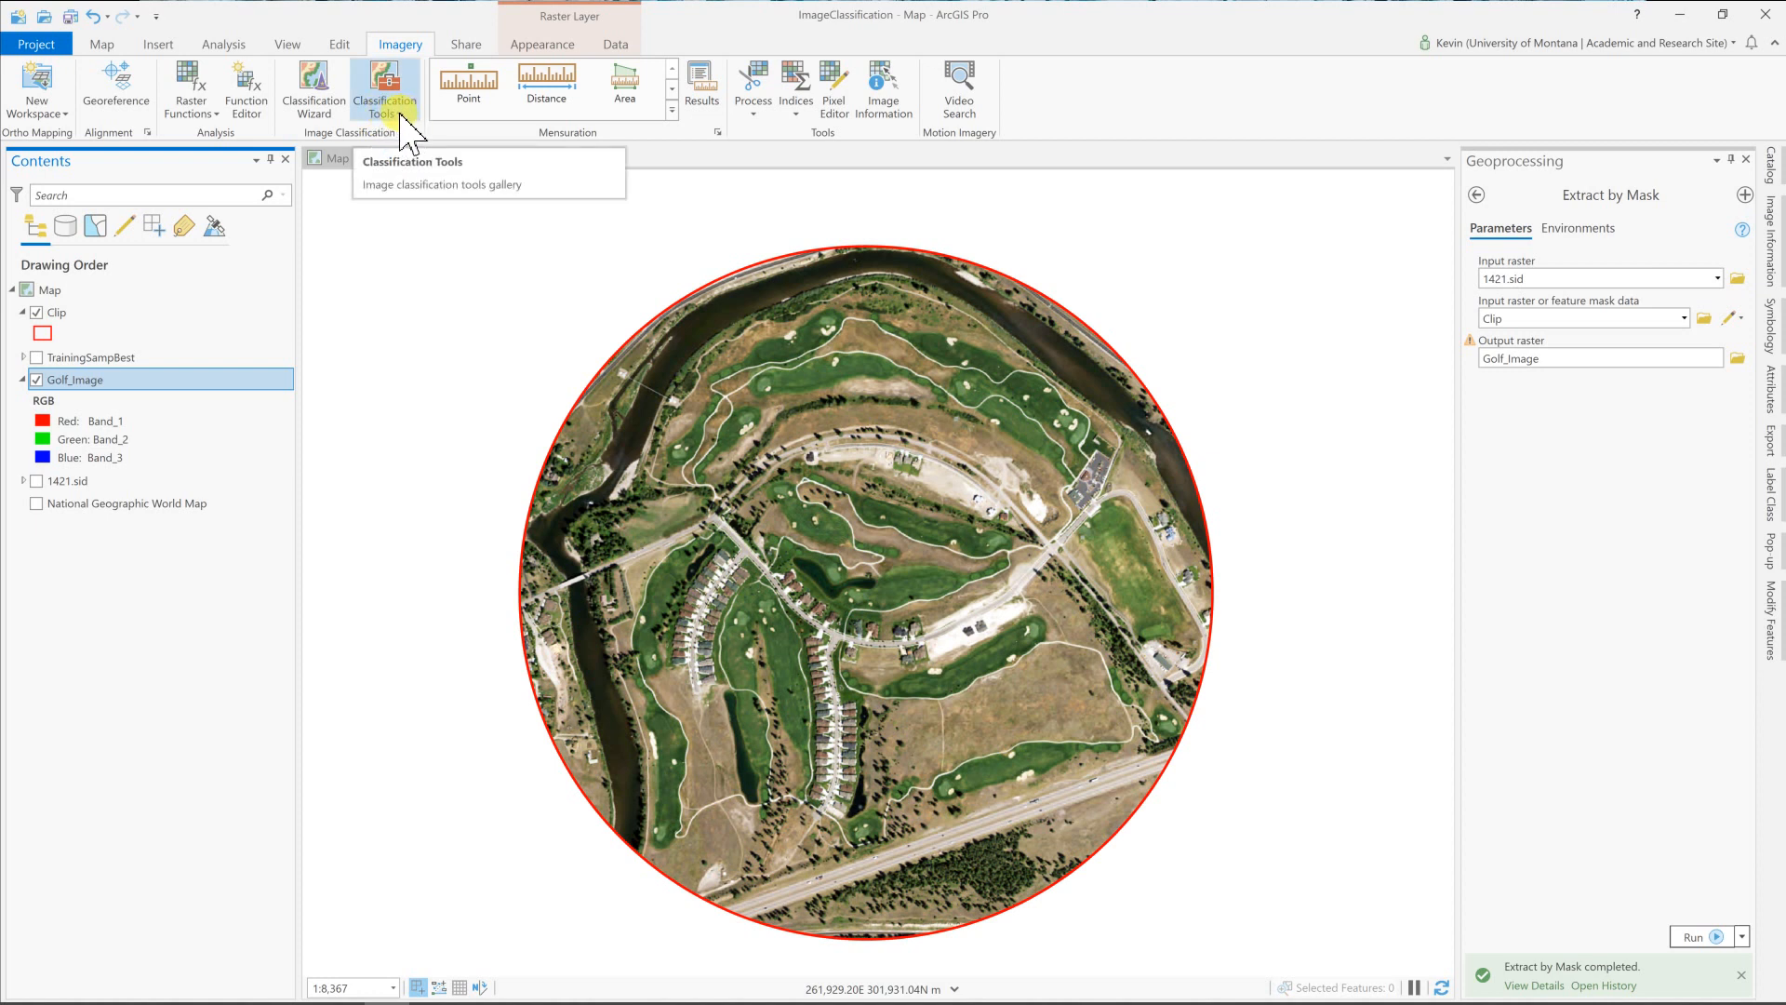
{"action": "left_click", "coordinate": [385, 88]}
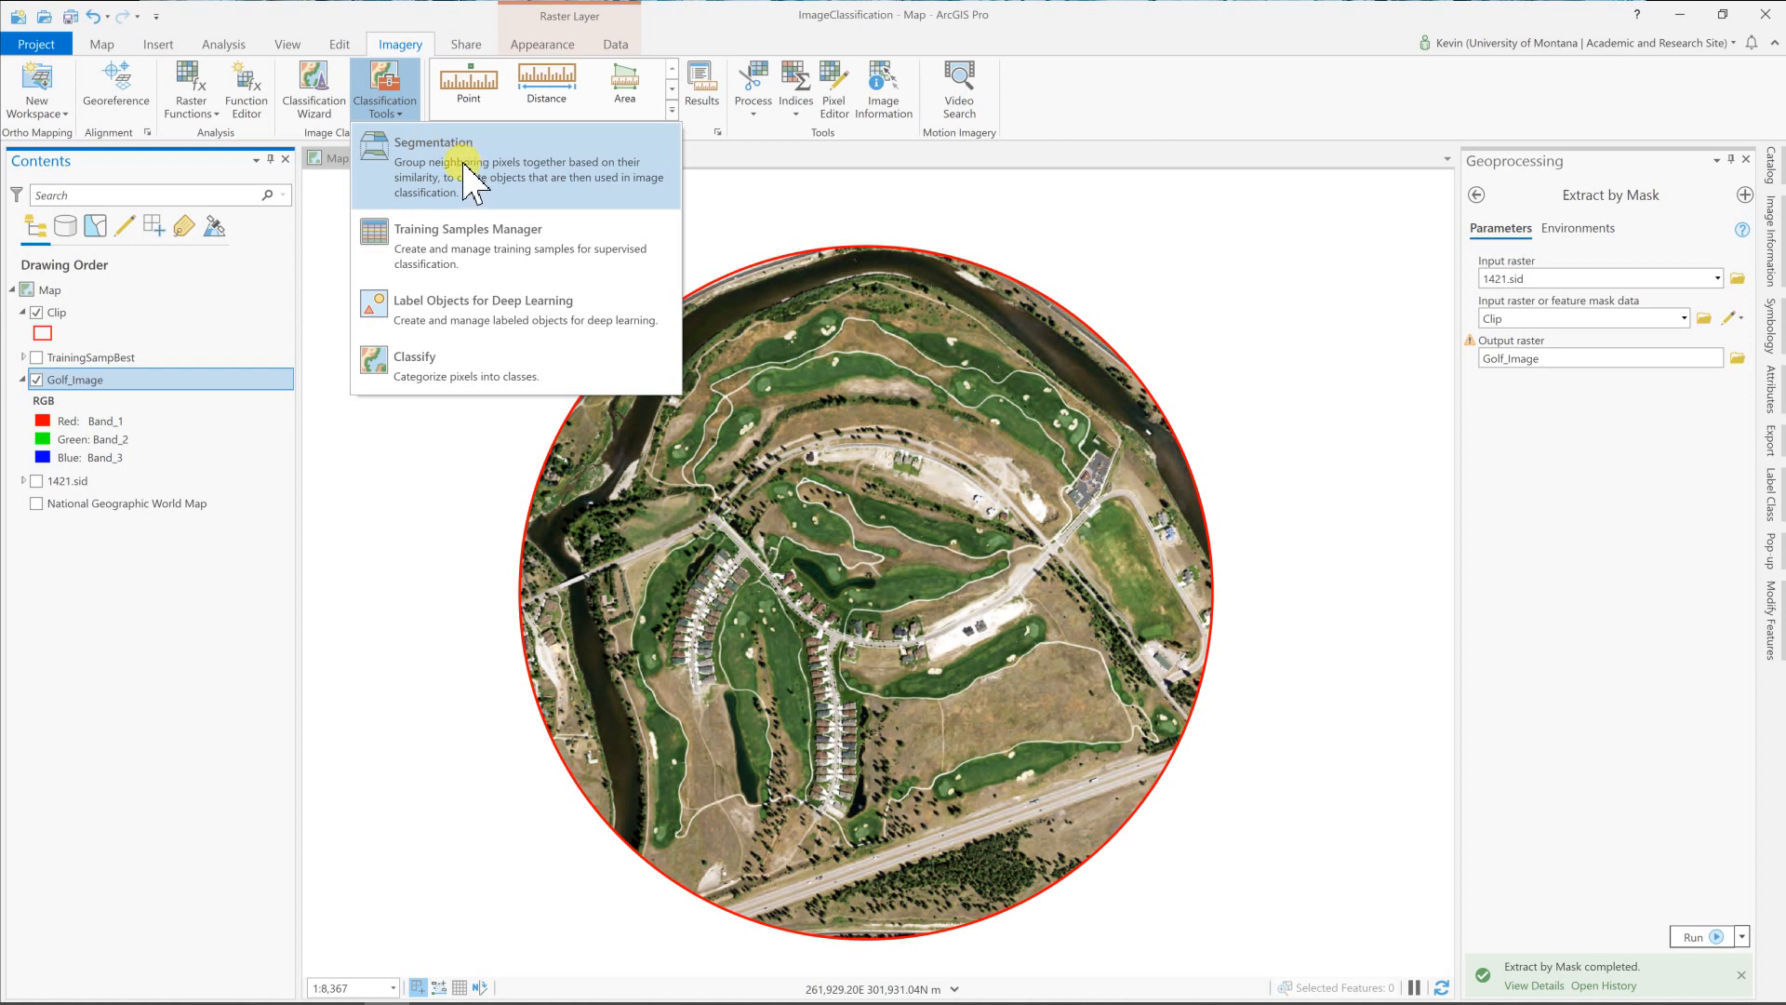
{"action": "mouse_move", "coordinate": [465, 258]}
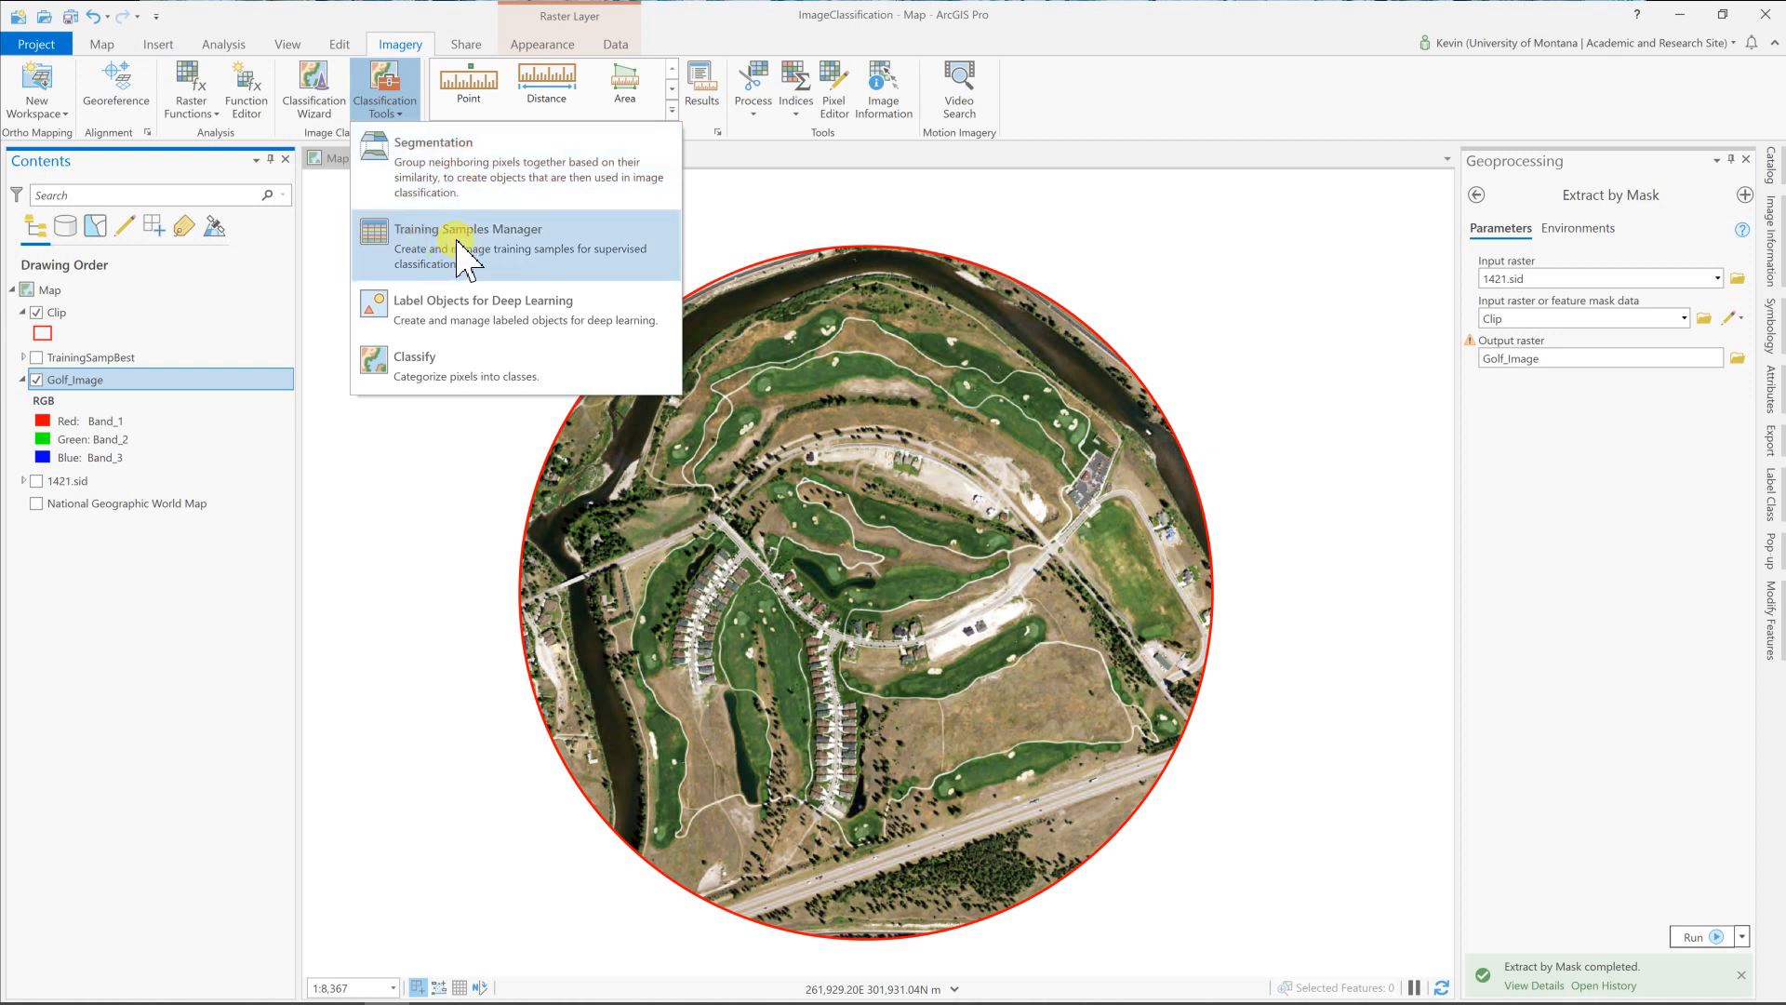
{"action": "mouse_move", "coordinate": [475, 346]}
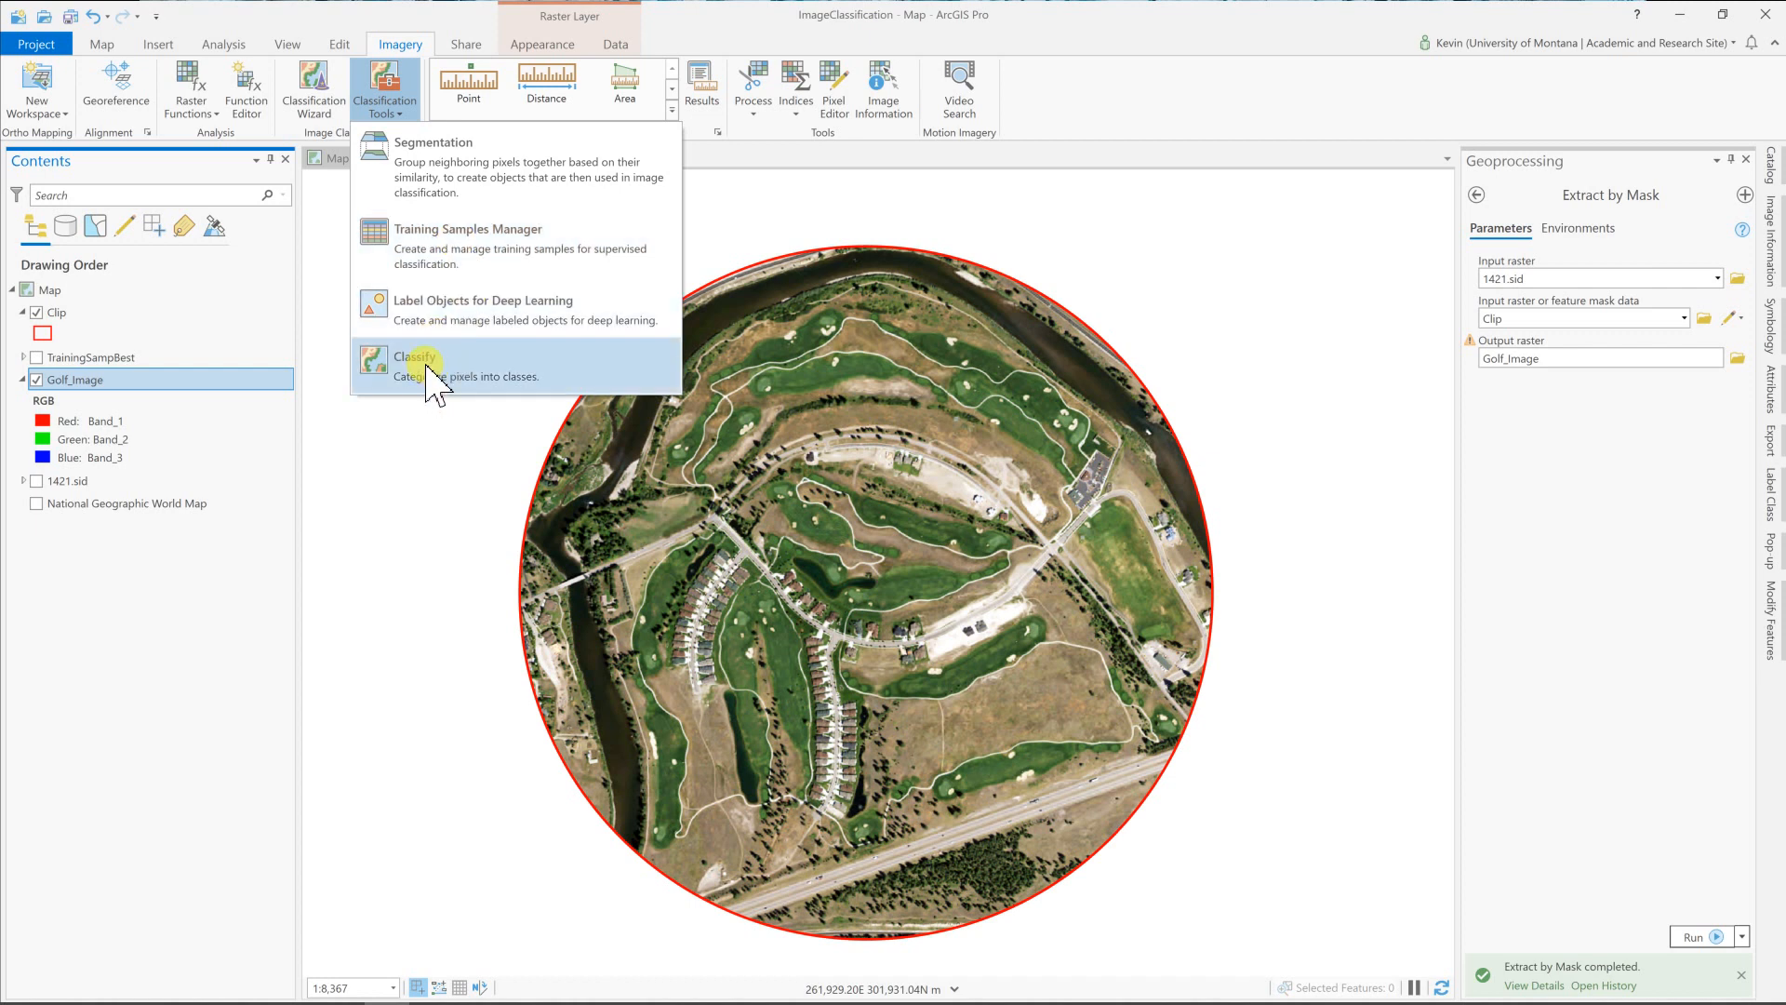
{"action": "left_click", "coordinate": [415, 359]}
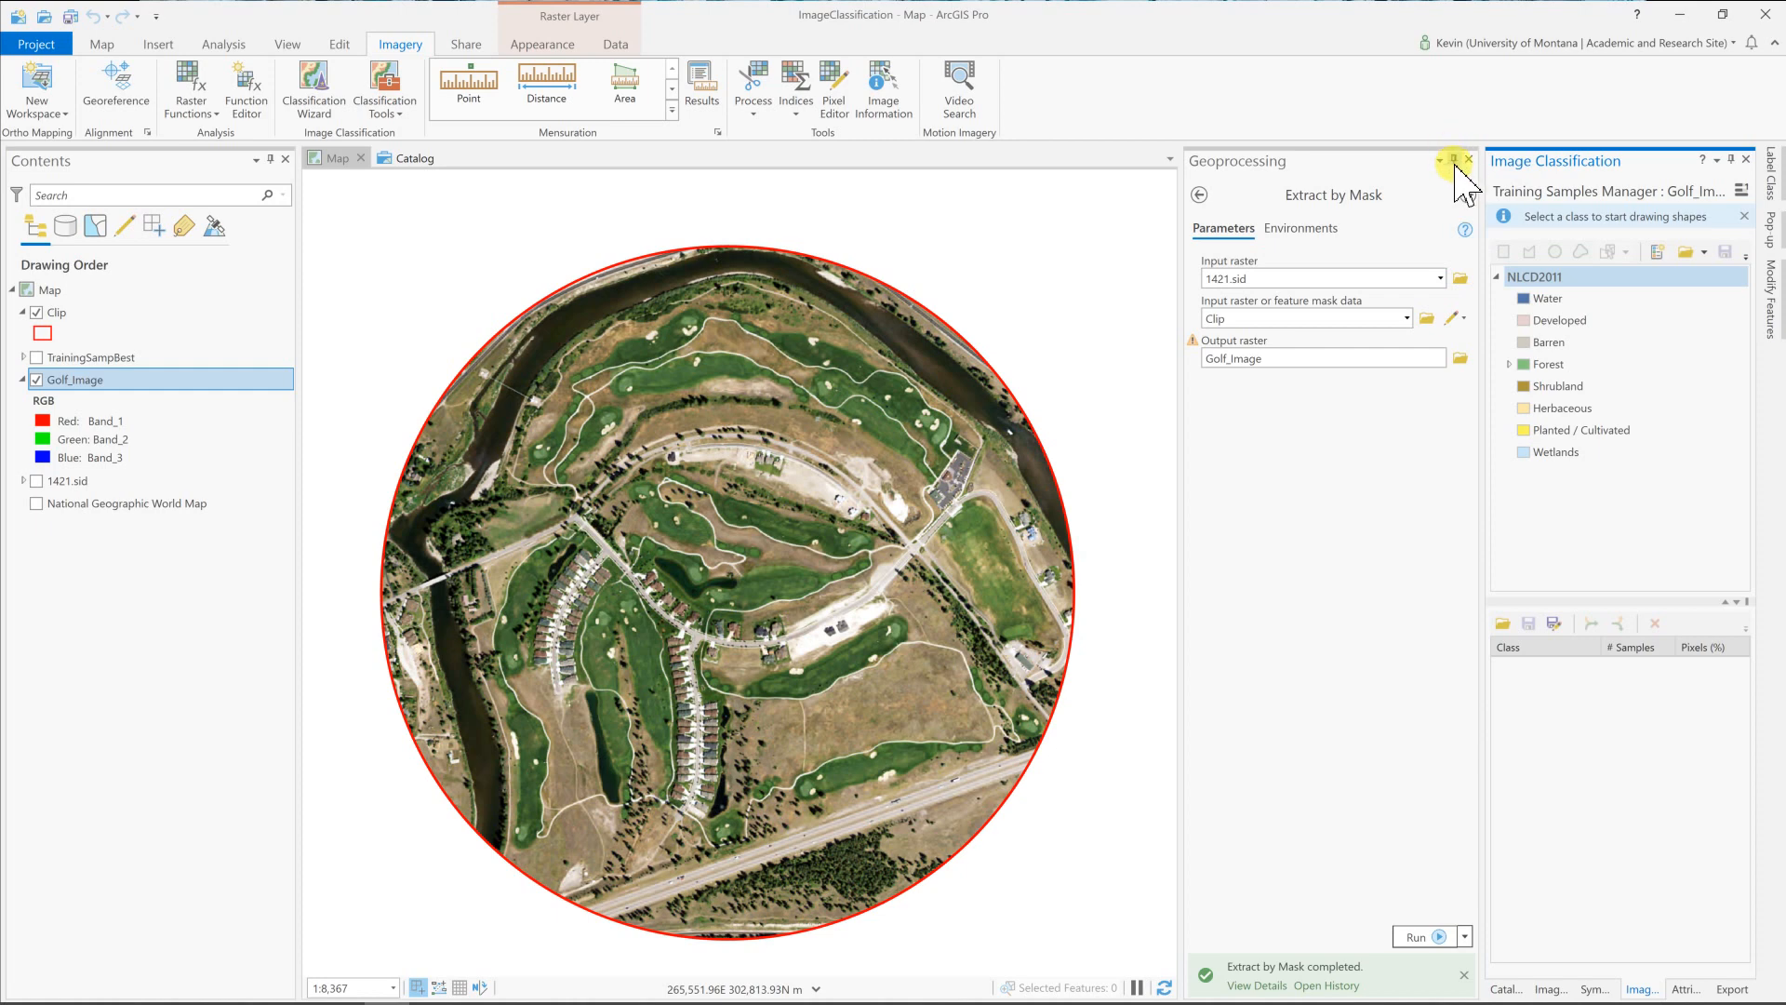
Close the Geoprocessing pane and create a new empty classification schema.
{"action": "left_click", "coordinate": [1466, 160]}
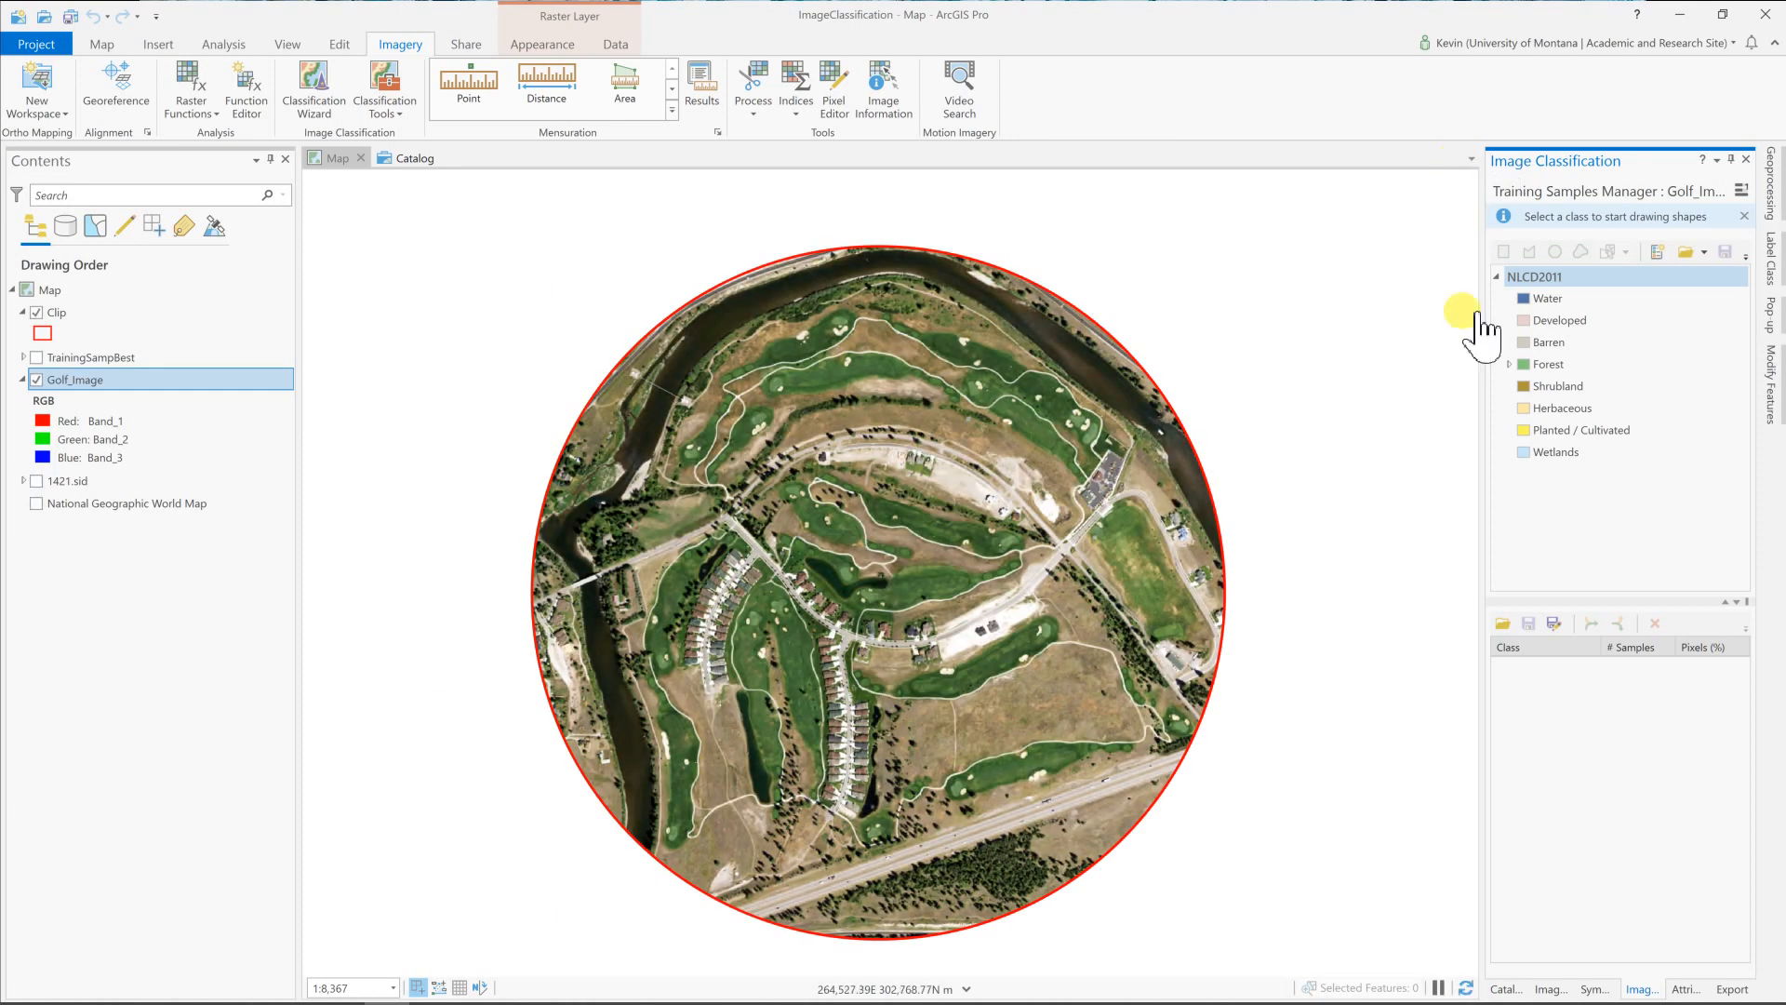
{"action": "left_click", "coordinate": [1535, 275]}
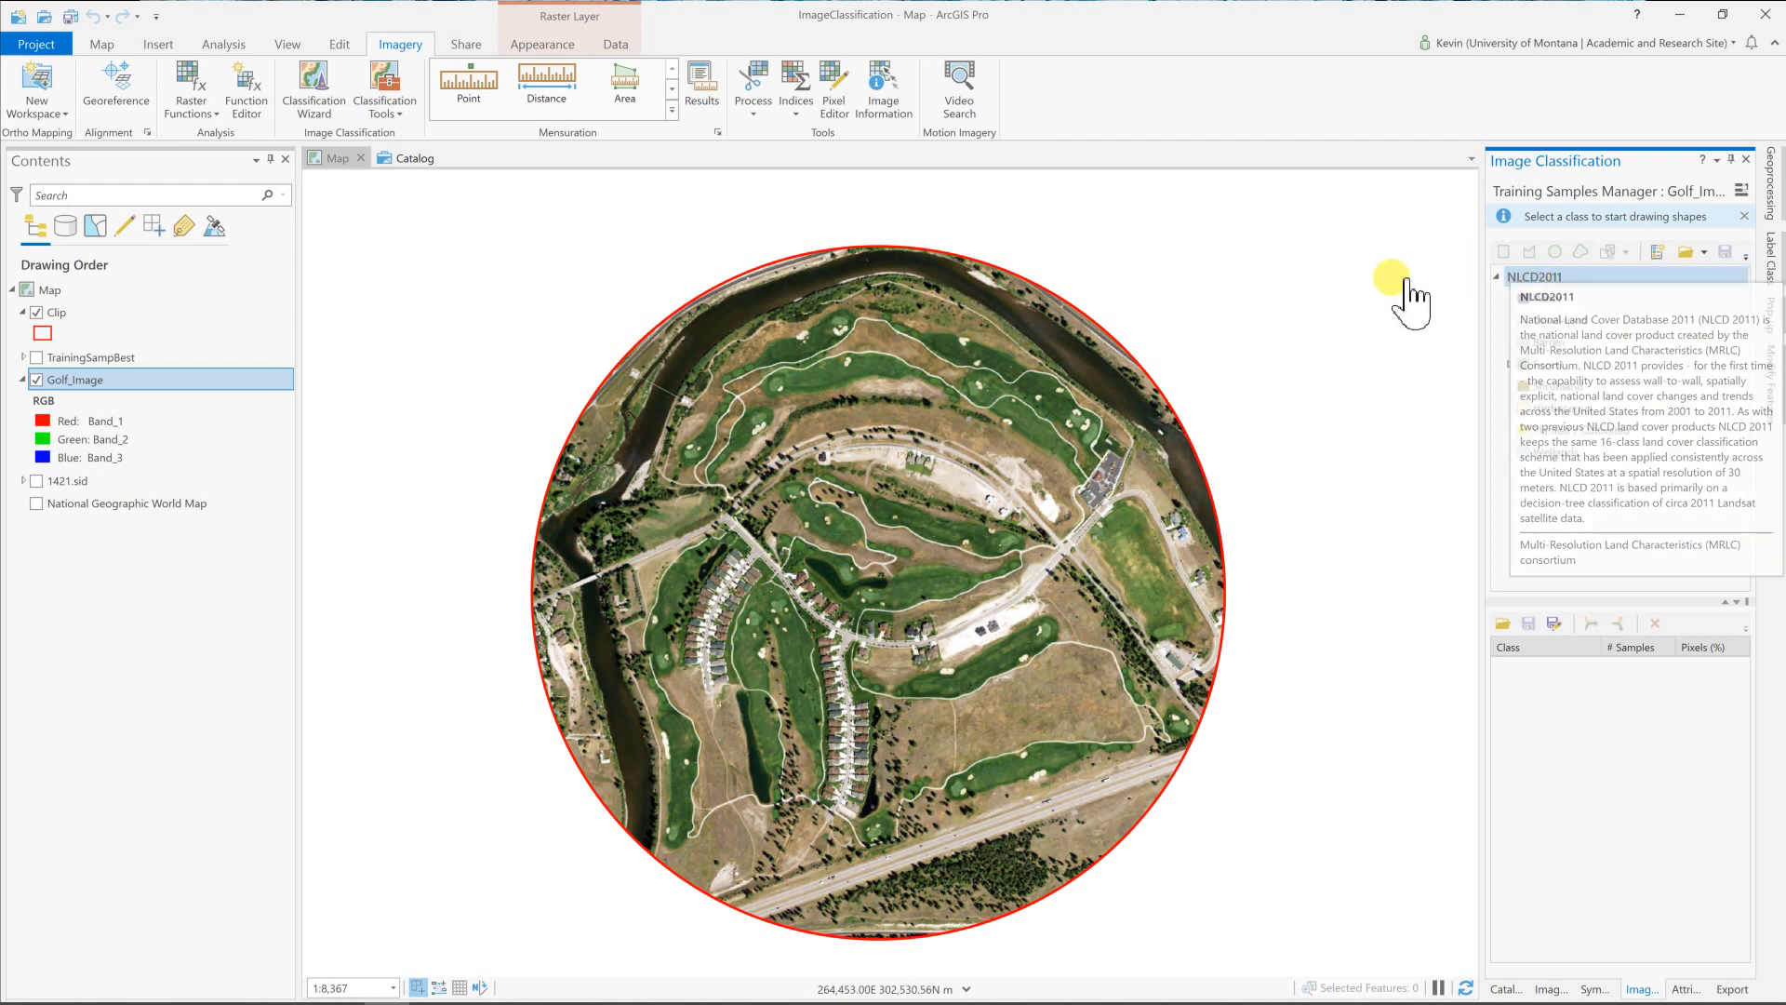
{"action": "left_click", "coordinate": [1498, 275]}
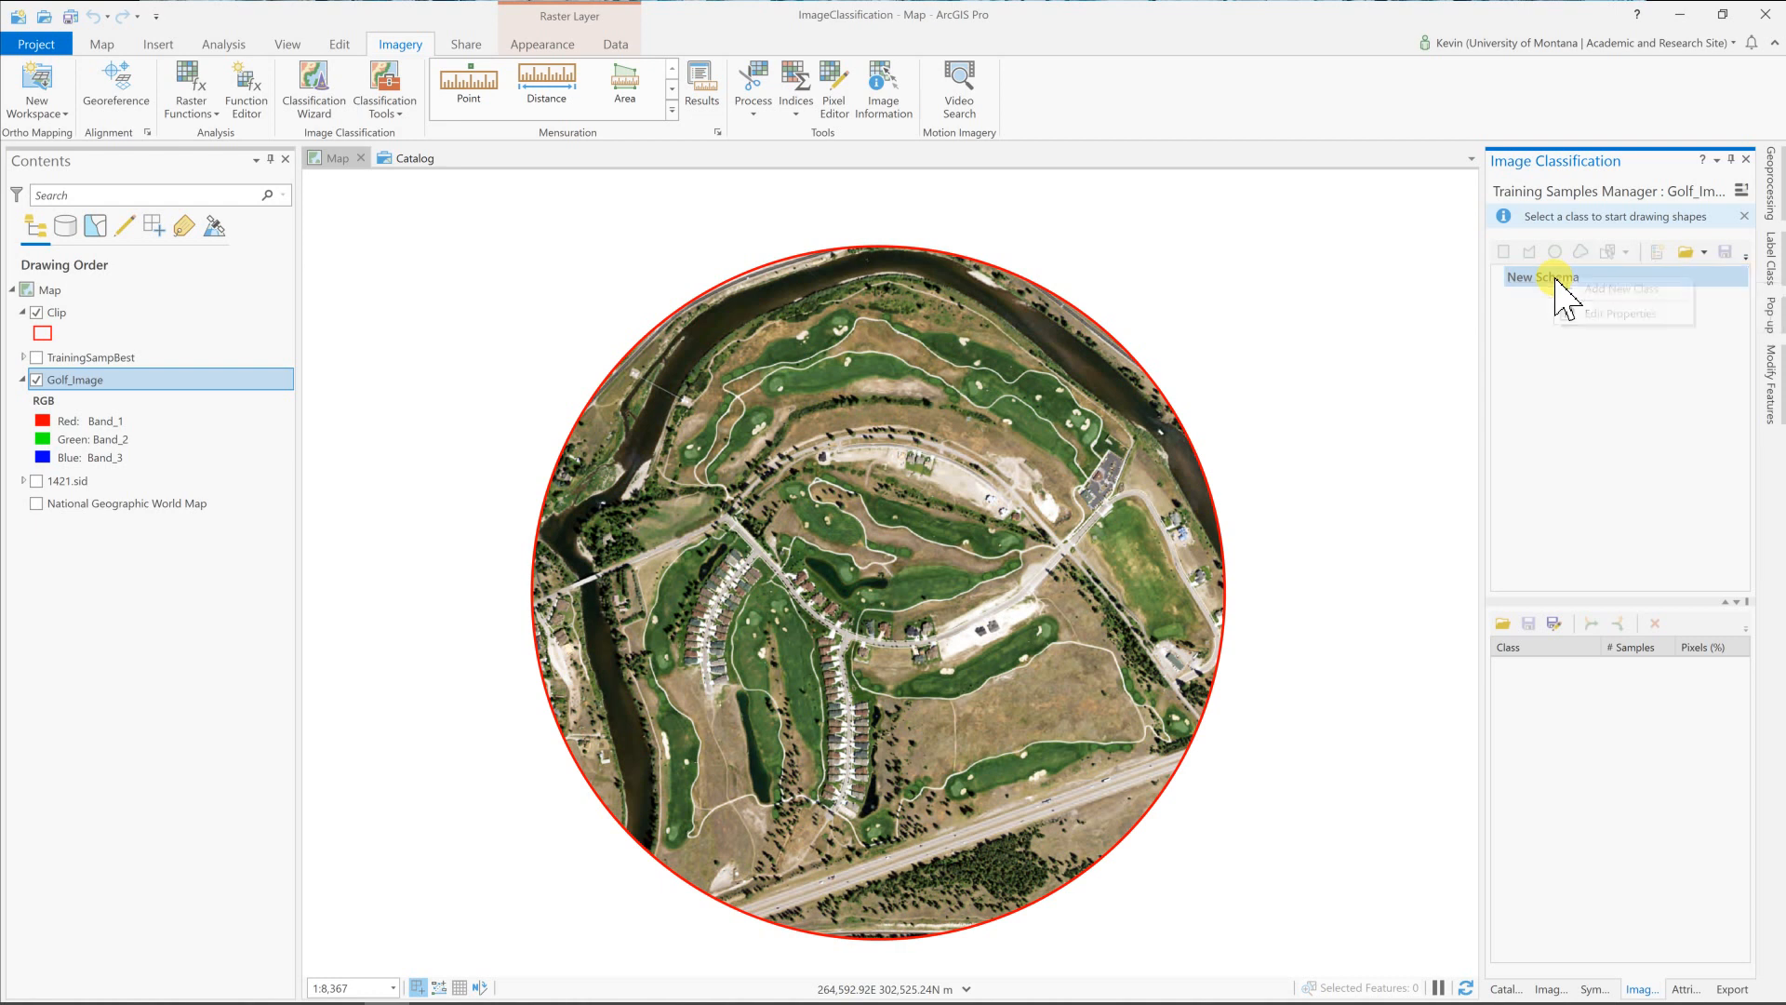
Rename the new schema to TraningSchema in its properties and save it.
{"action": "left_click", "coordinate": [1619, 313]}
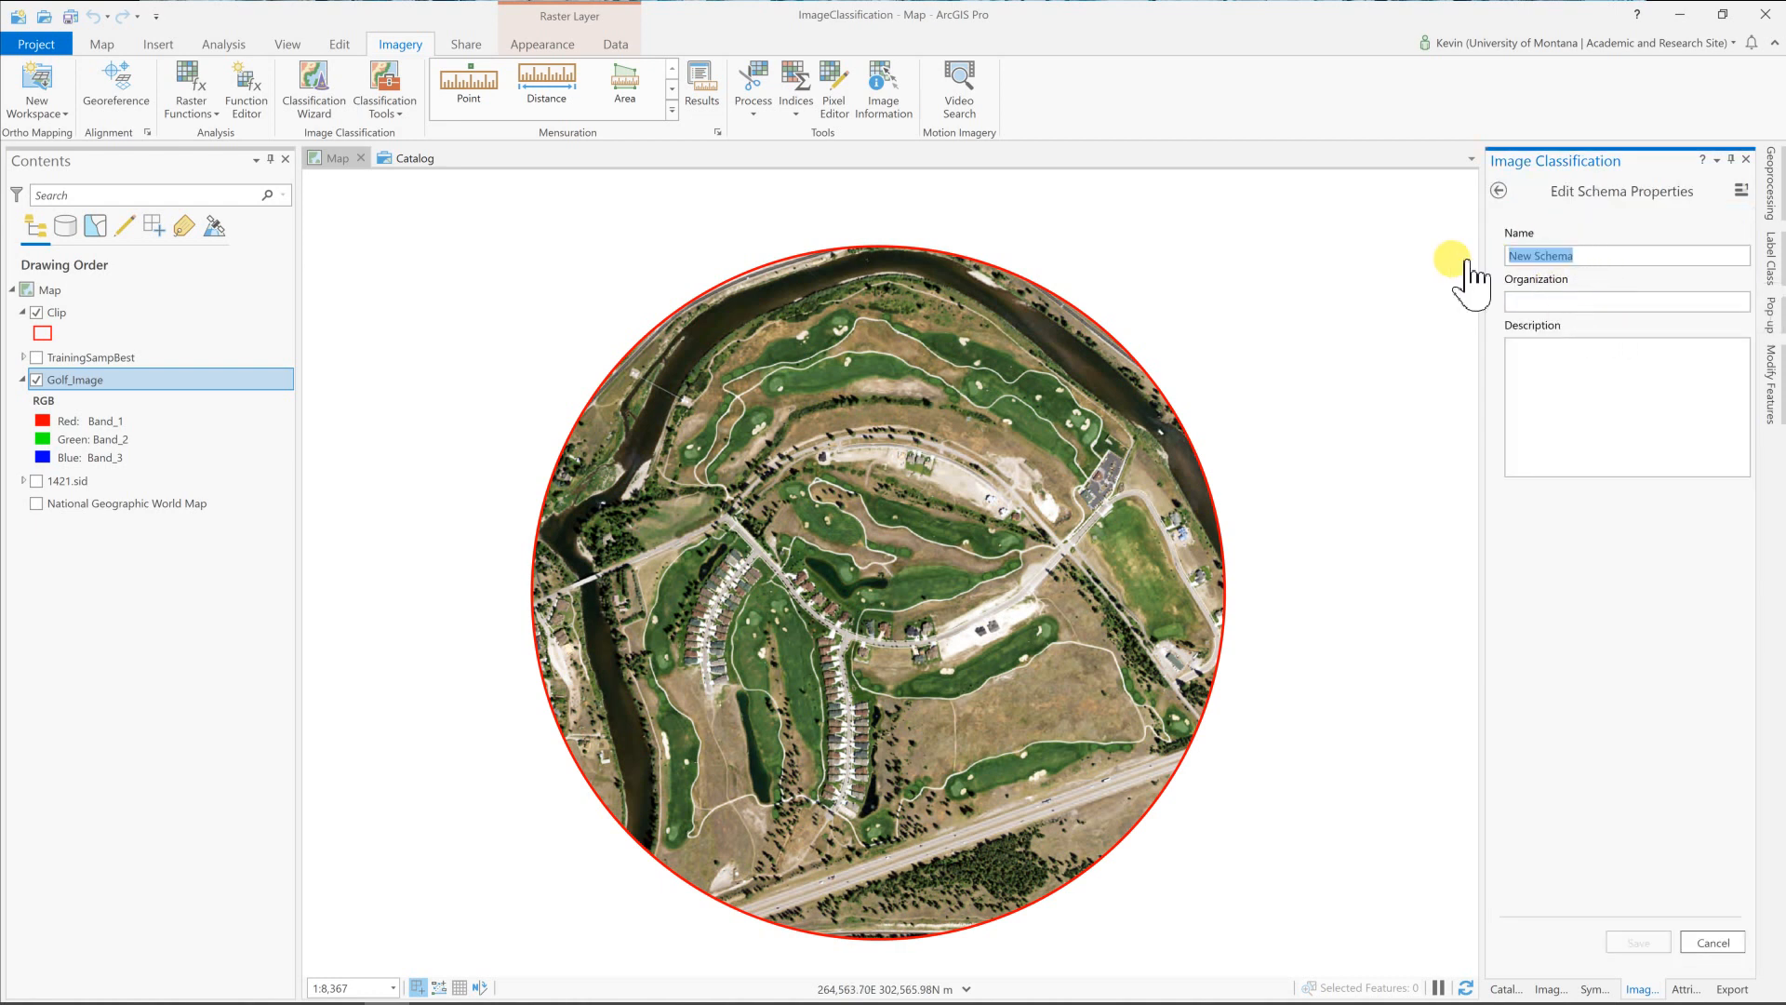
{"action": "type", "text": "Traning"}
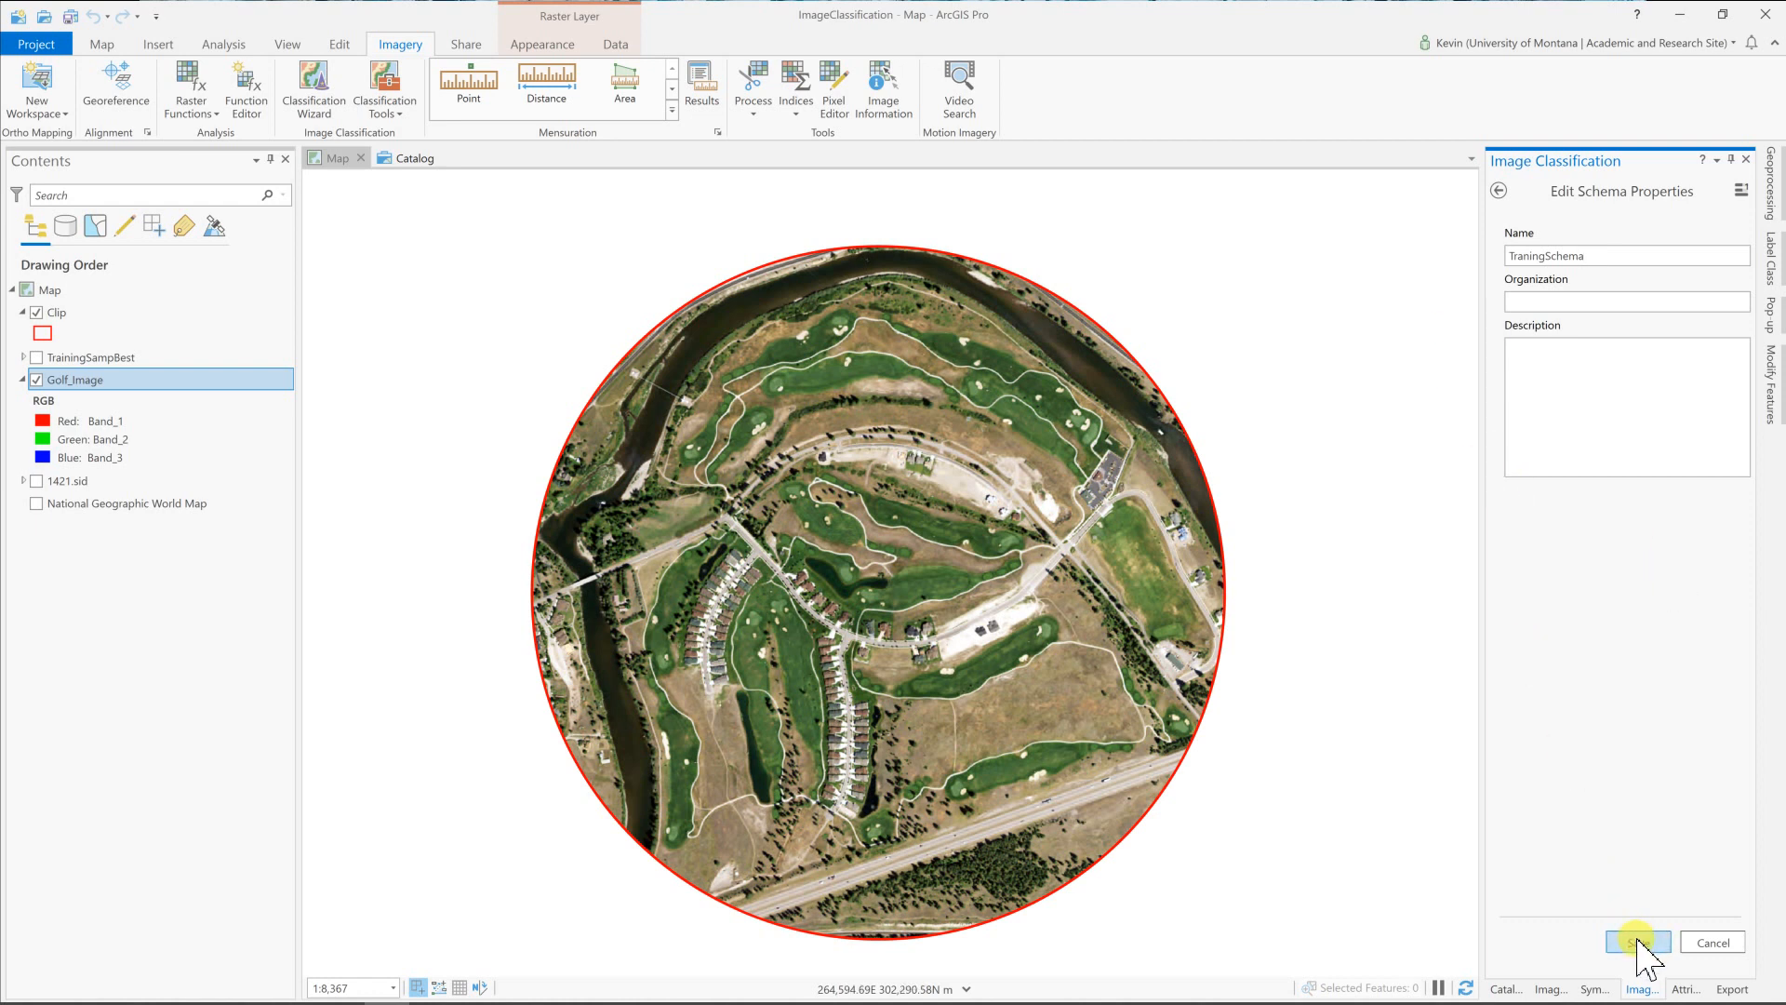
{"action": "left_click", "coordinate": [1630, 941]}
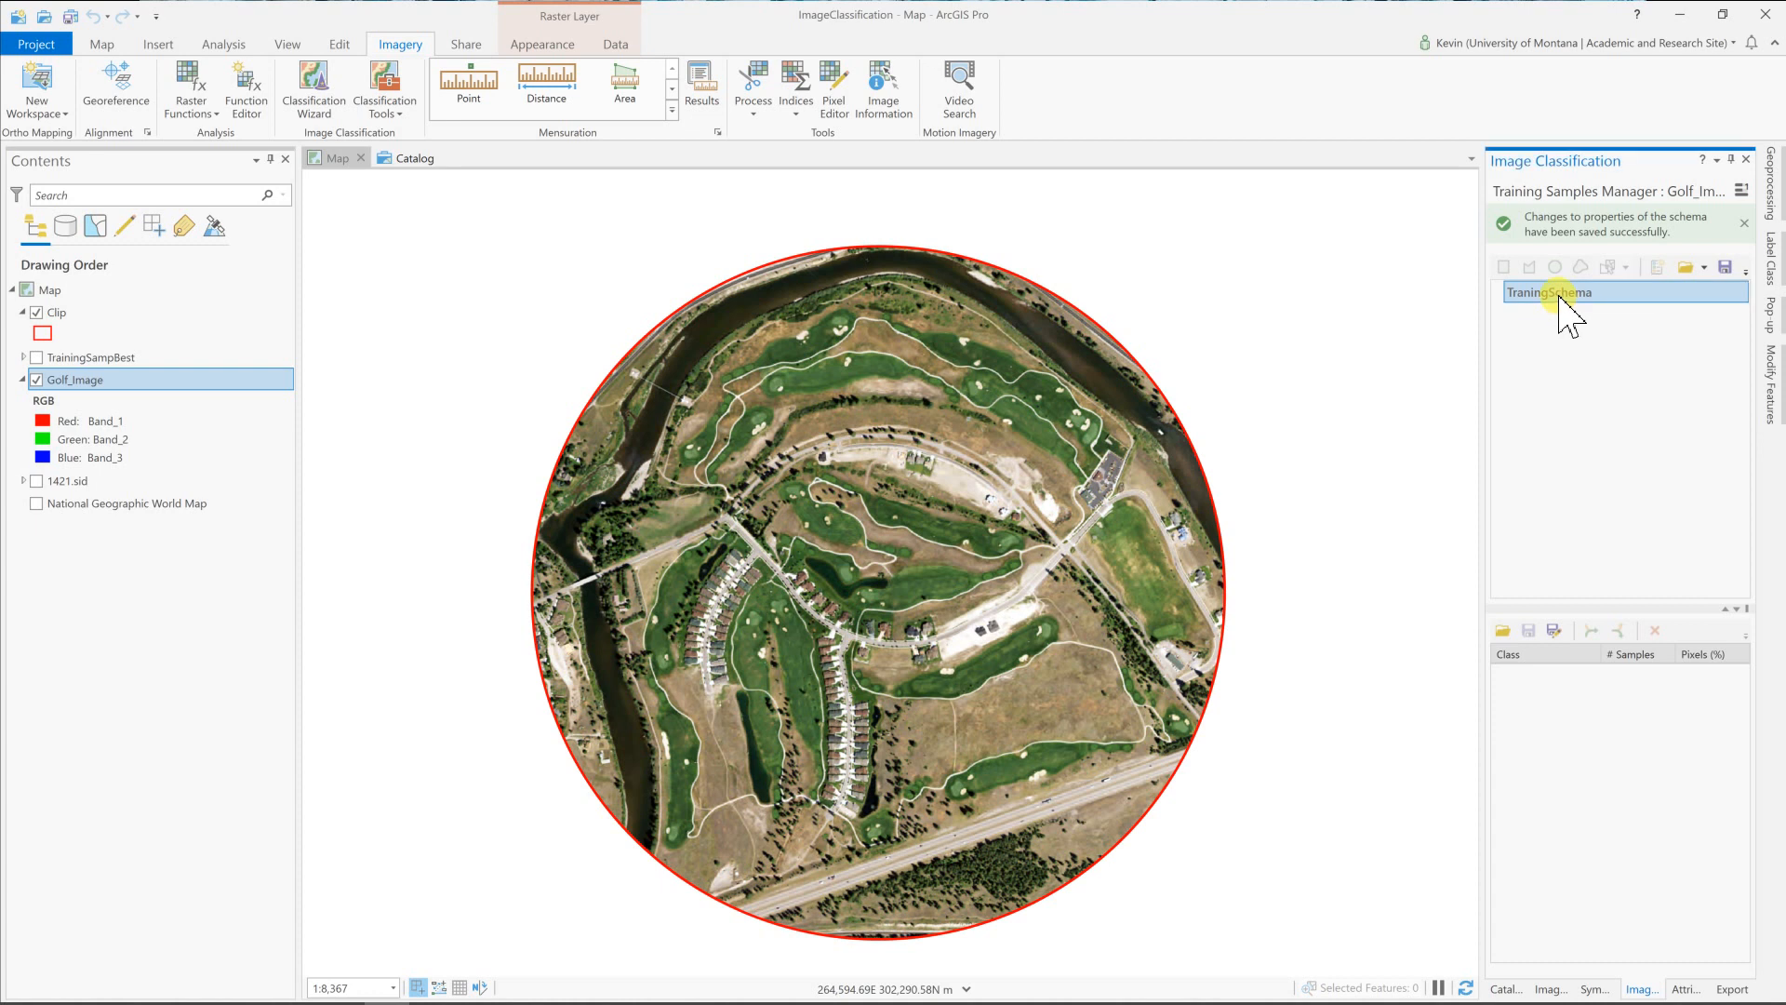
Add a Grass class with value 1 coloured green to the schema.
{"action": "right_click", "coordinate": [1548, 292]}
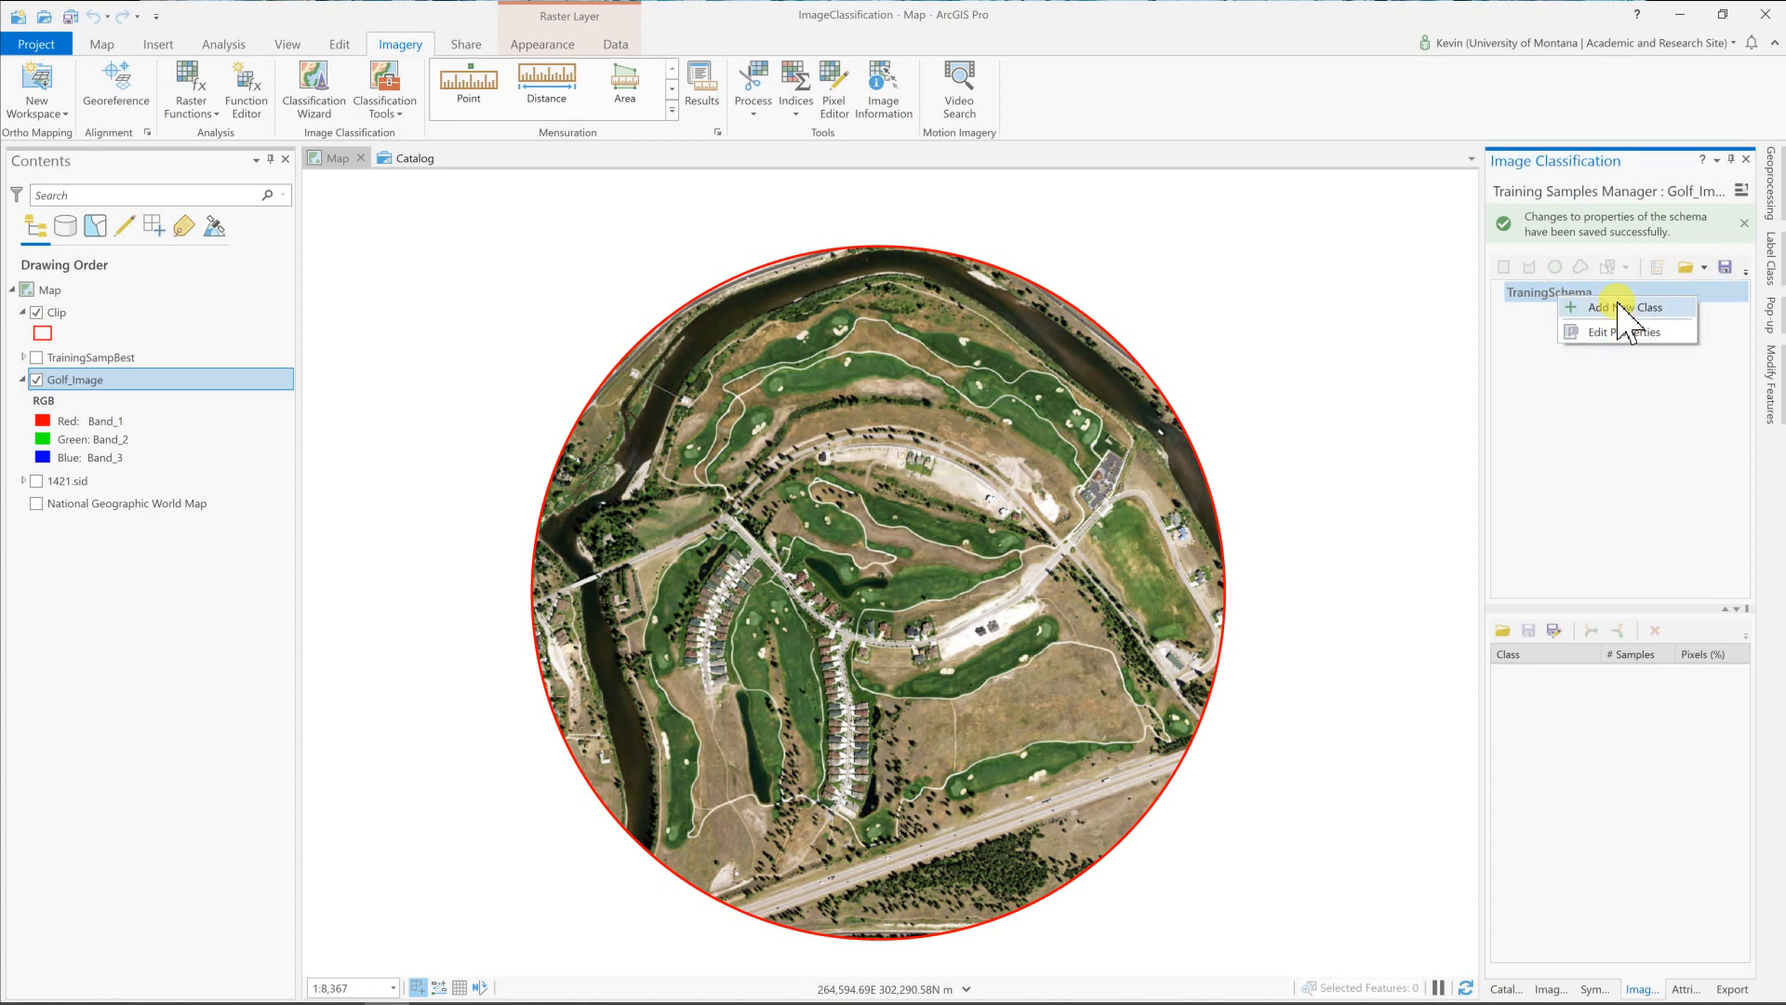
{"action": "left_click", "coordinate": [1615, 307]}
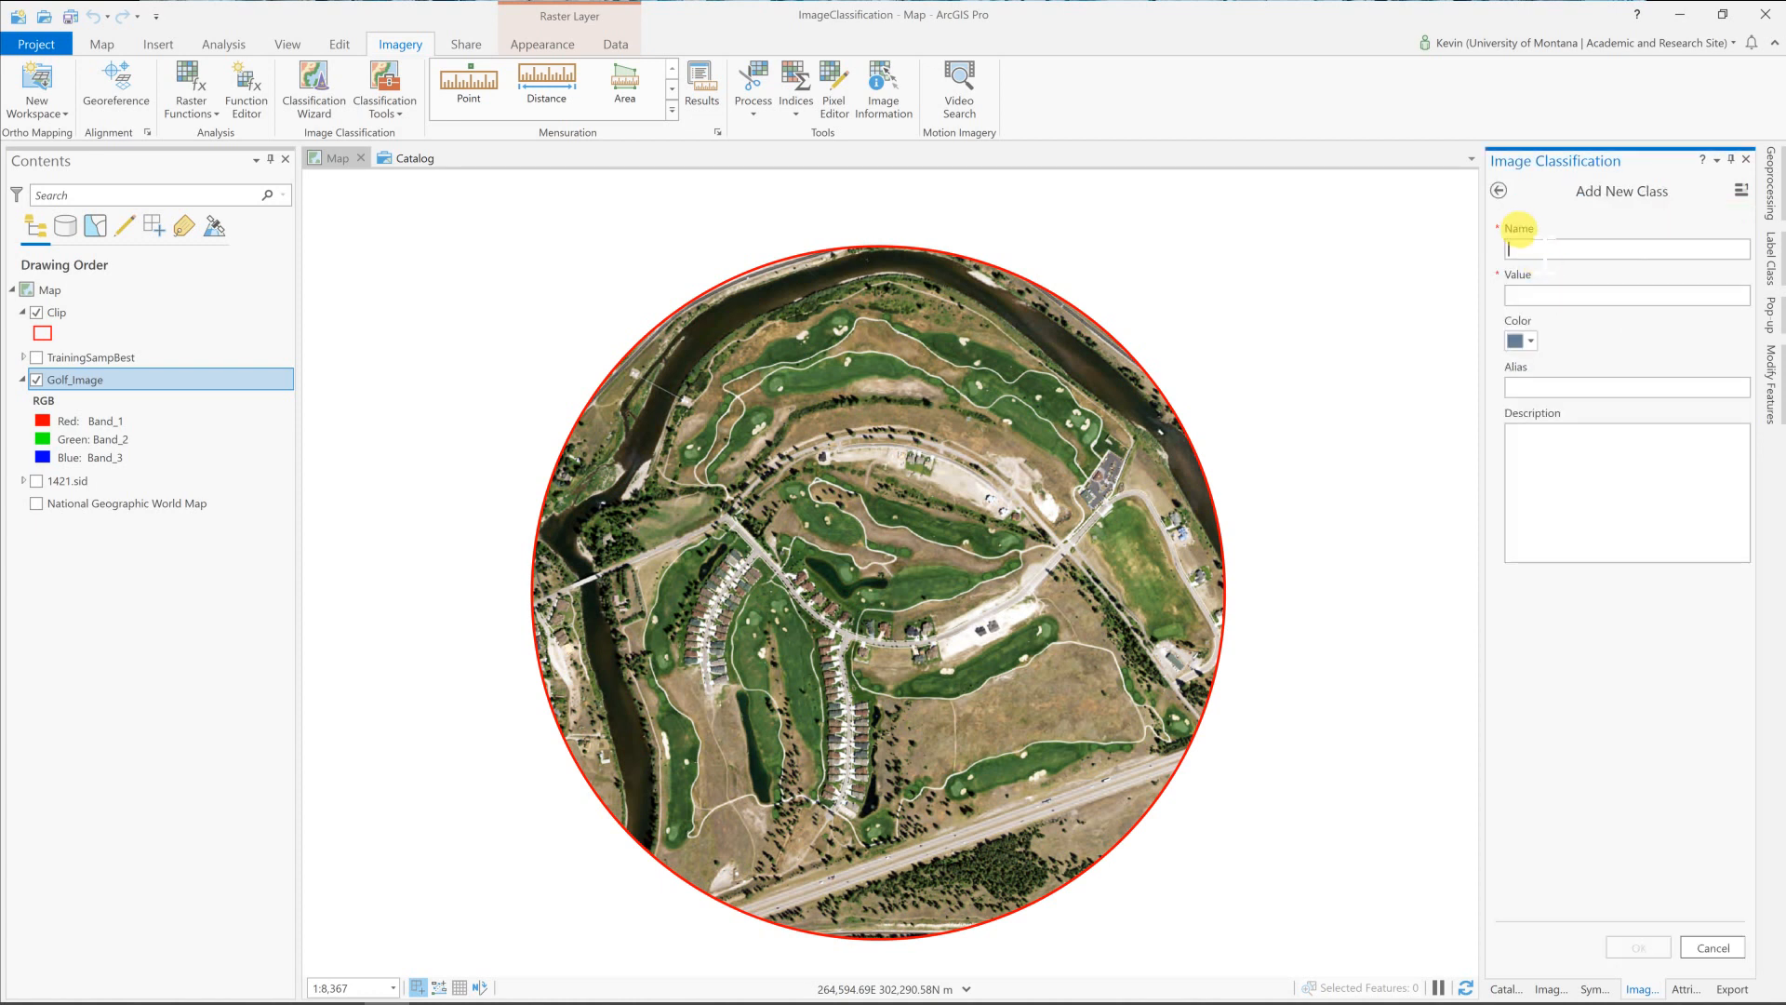
{"action": "type", "text": "Grass"}
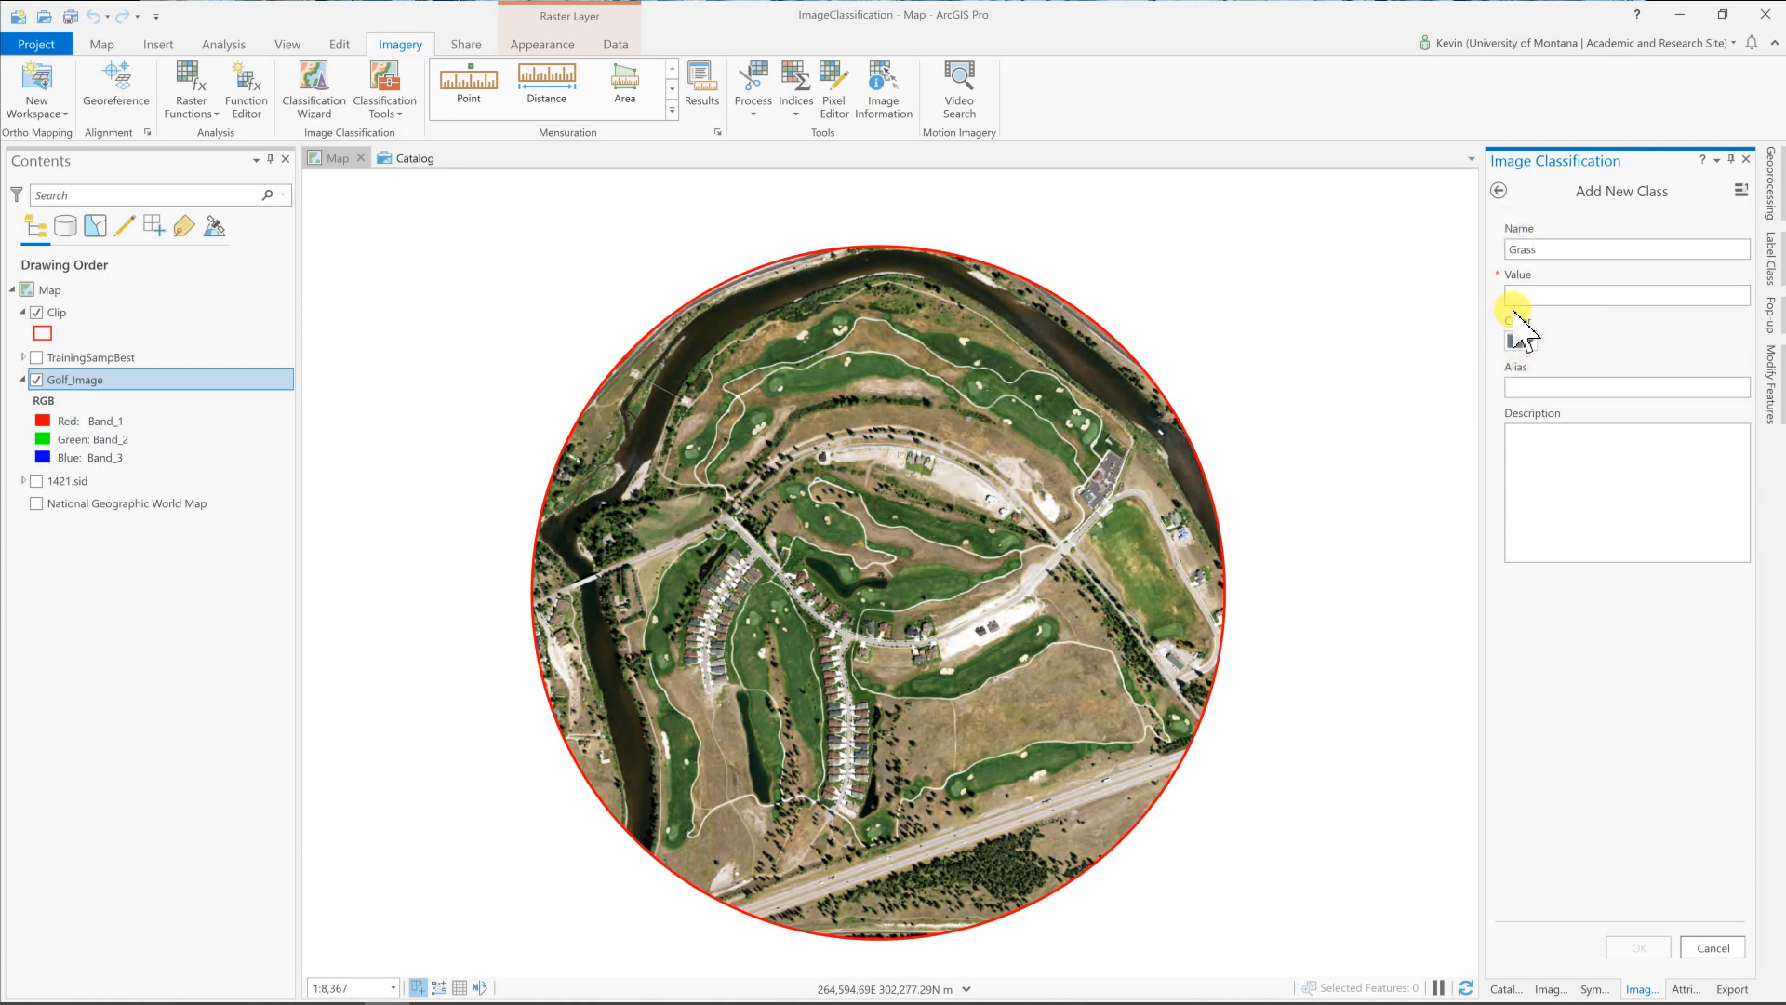
{"action": "type", "text": "1"}
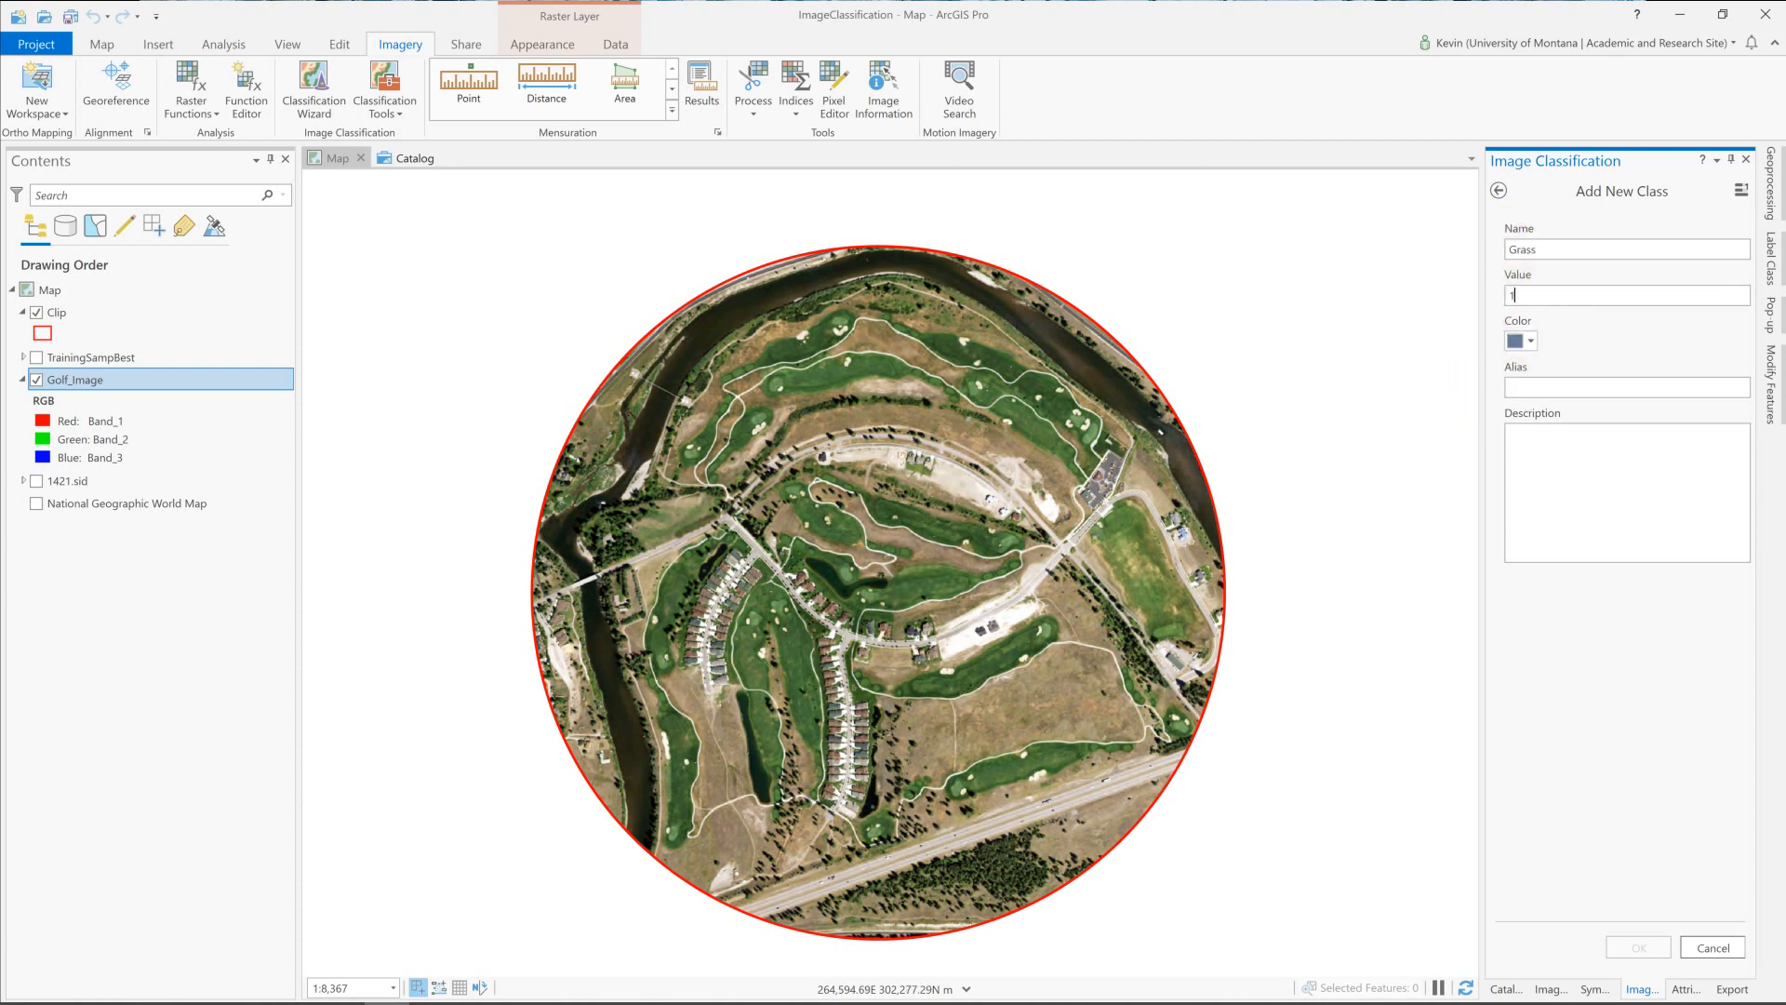
{"action": "left_click", "coordinate": [1529, 340]}
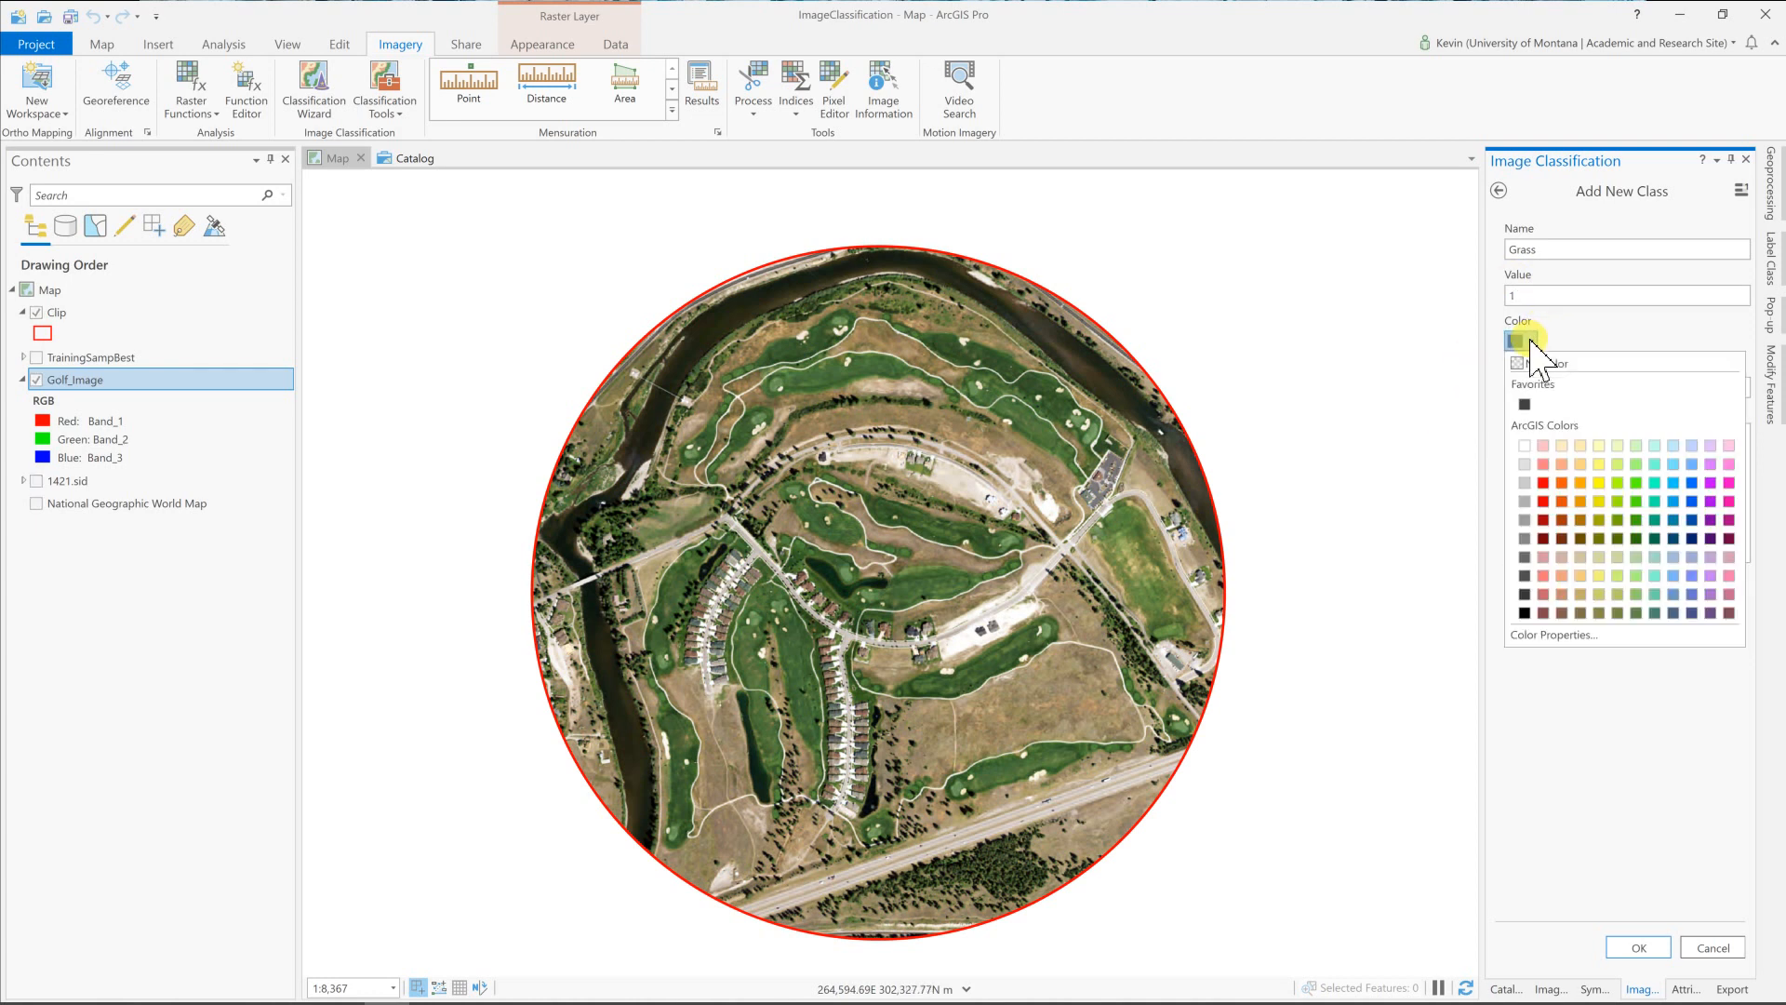
{"action": "left_click", "coordinate": [1652, 482]}
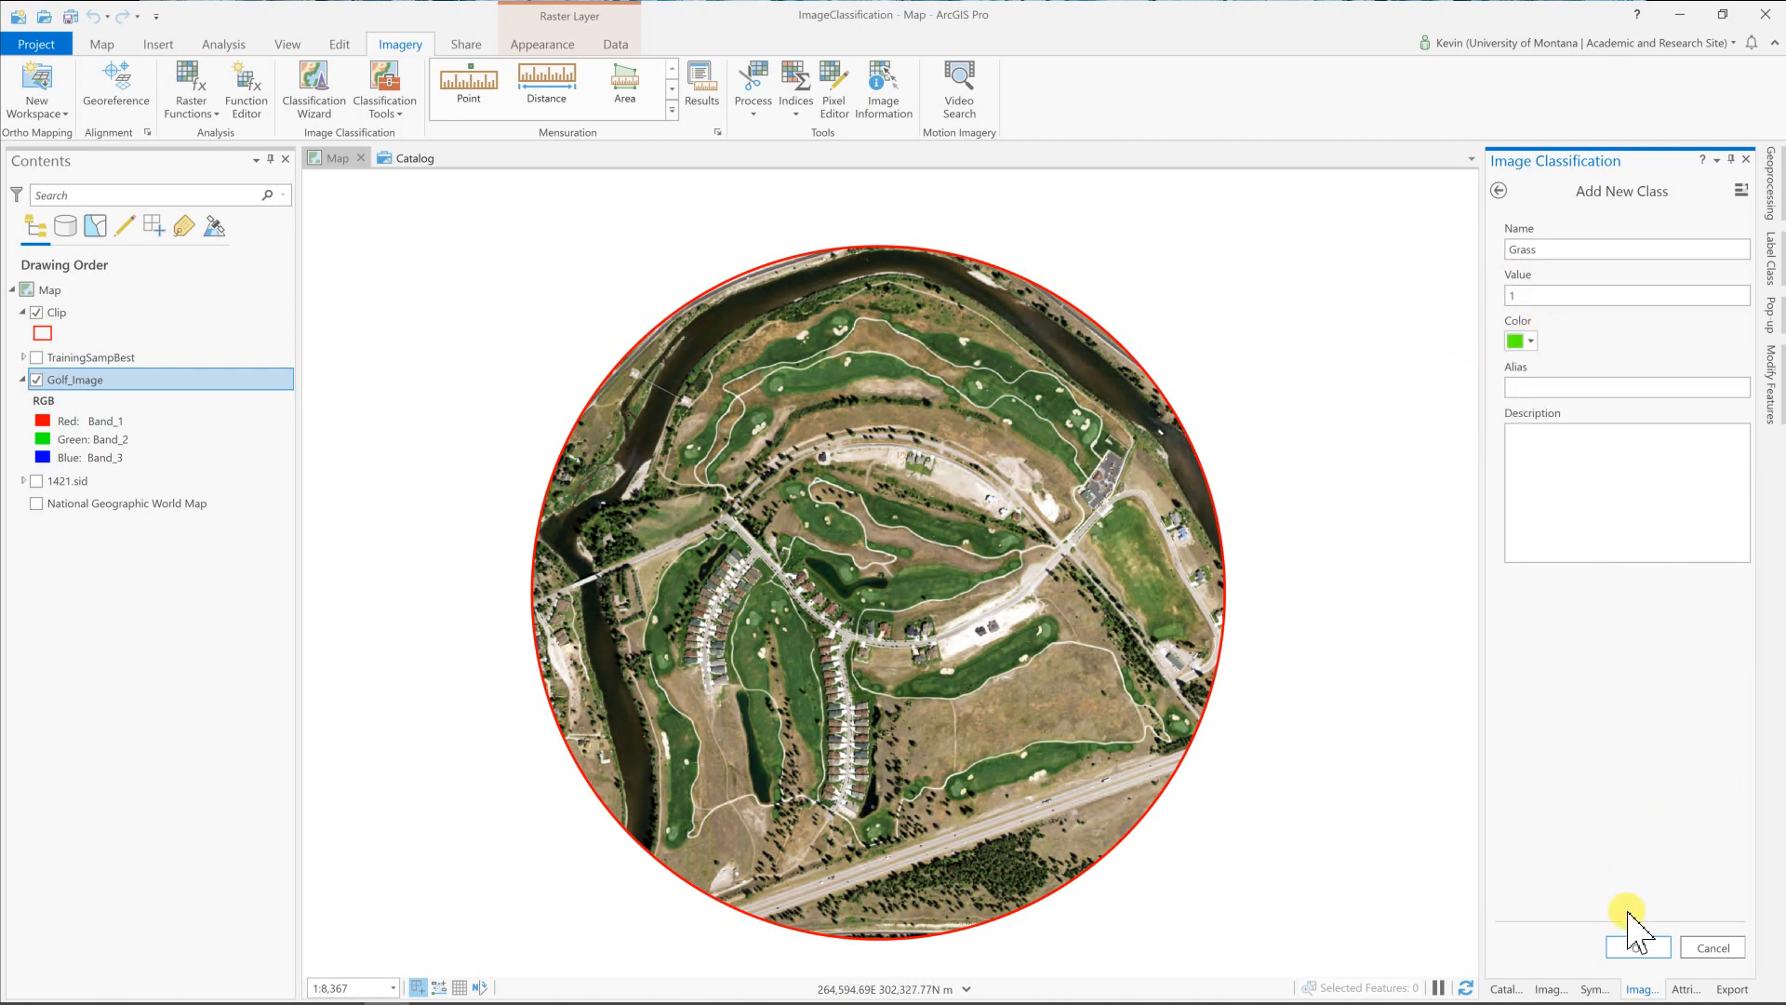
{"action": "left_click", "coordinate": [1628, 946]}
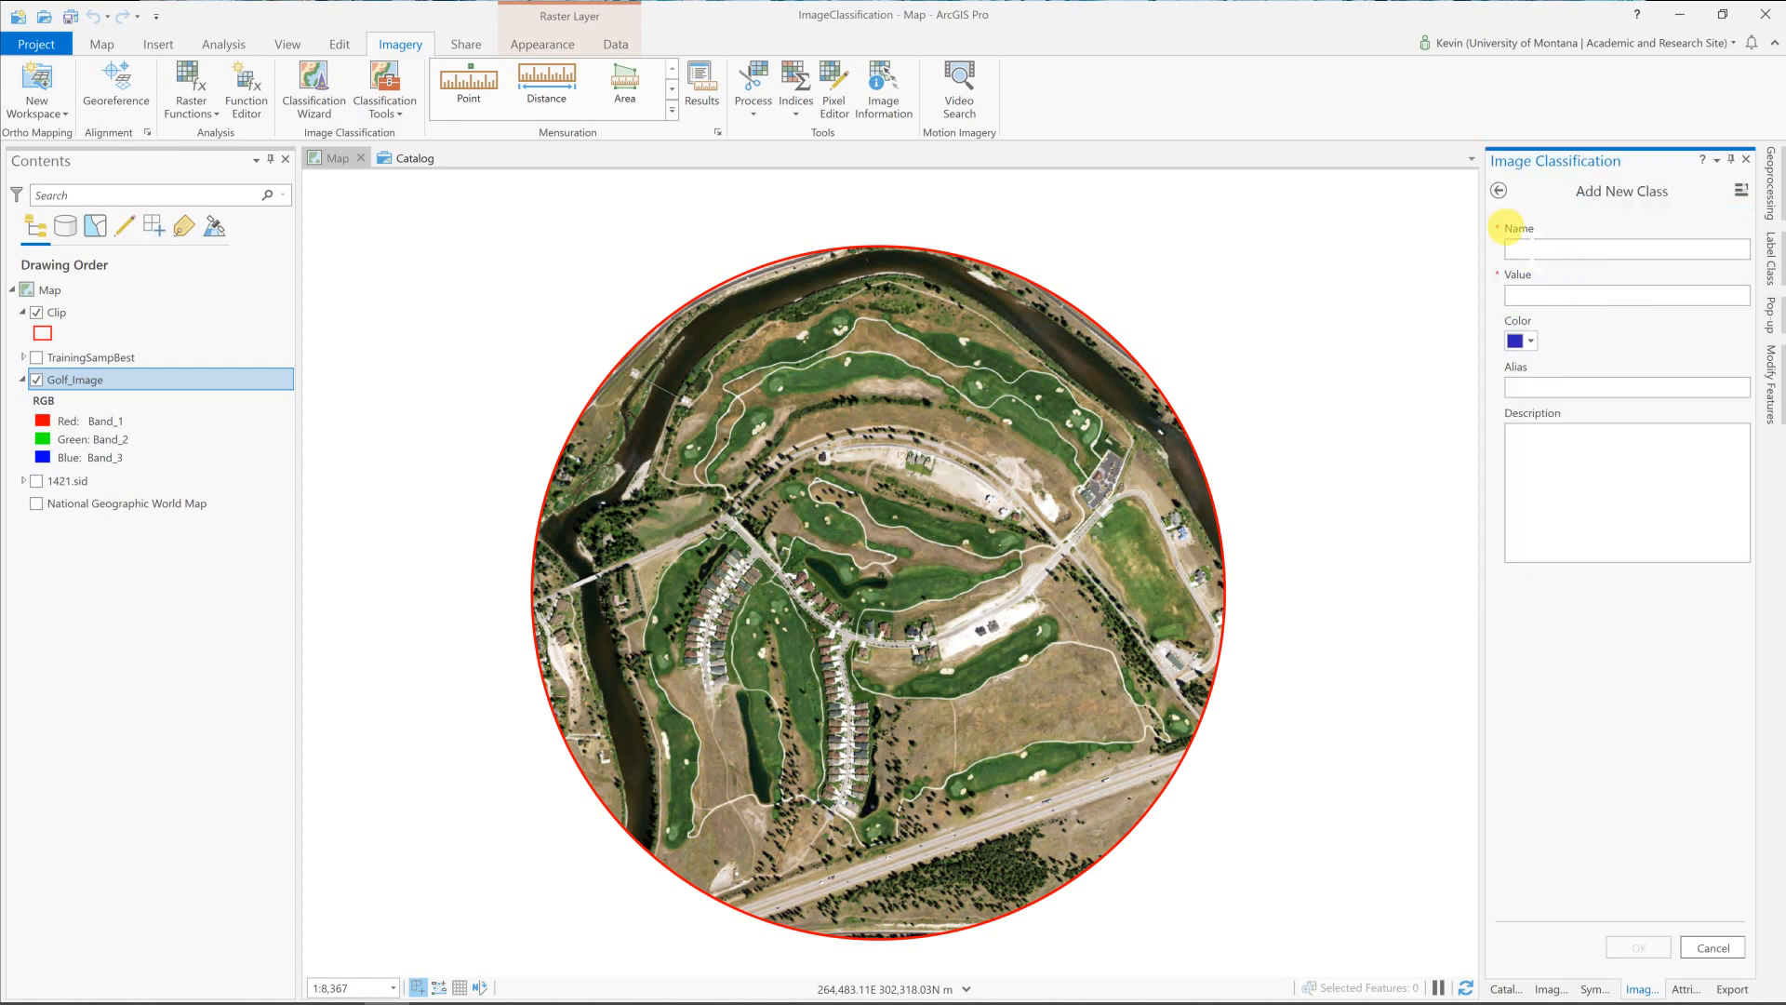
Add a Dry class coloured orange to the schema.
{"action": "type", "text": "Dry"}
{"action": "type", "text": "2"}
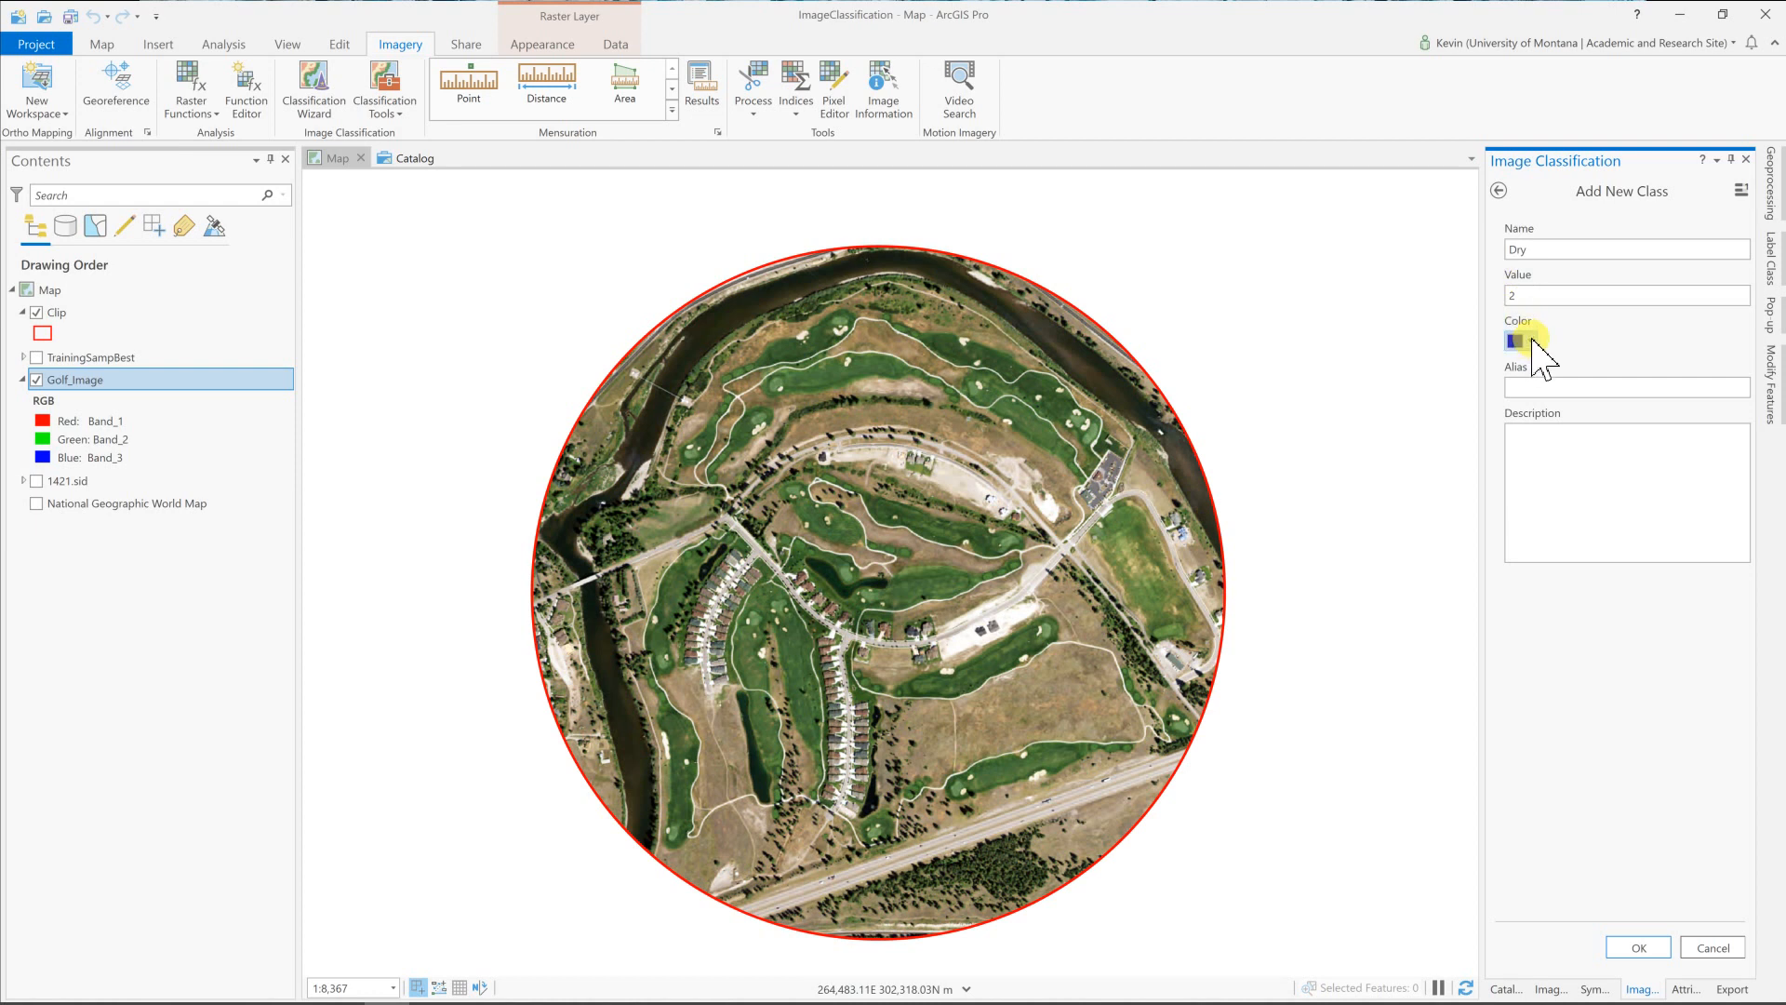
{"action": "left_click", "coordinate": [1515, 338]}
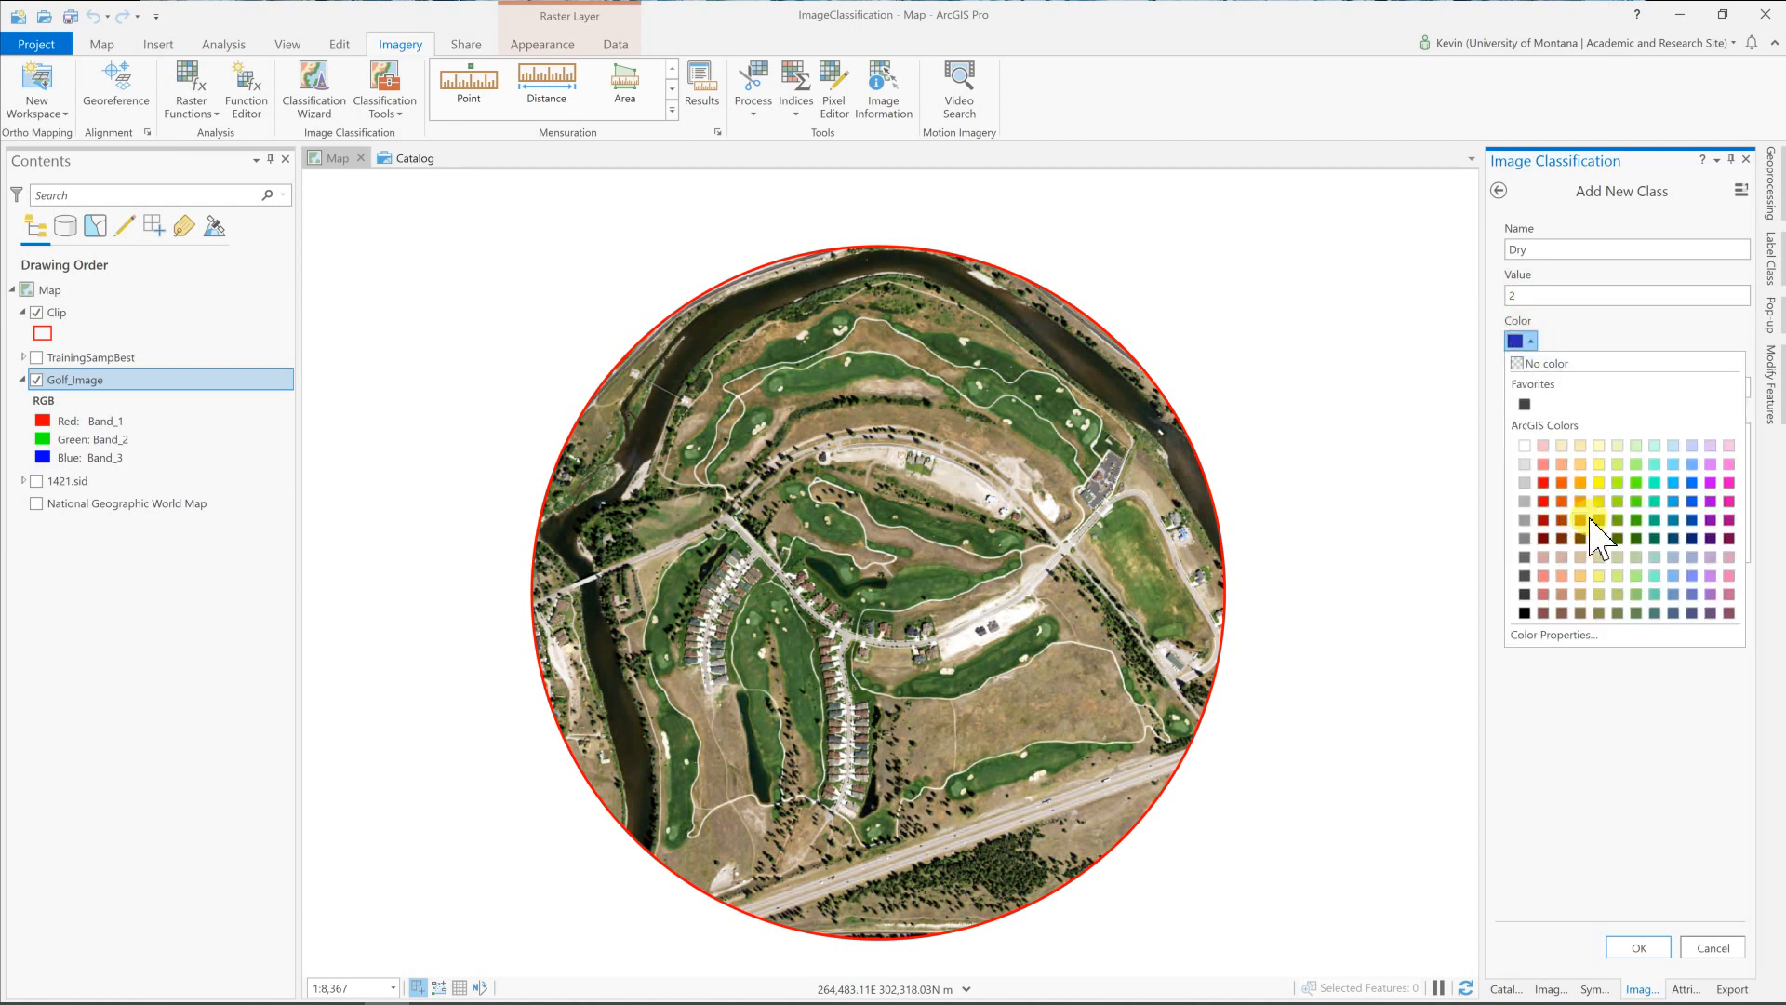
{"action": "left_click", "coordinate": [1562, 501]}
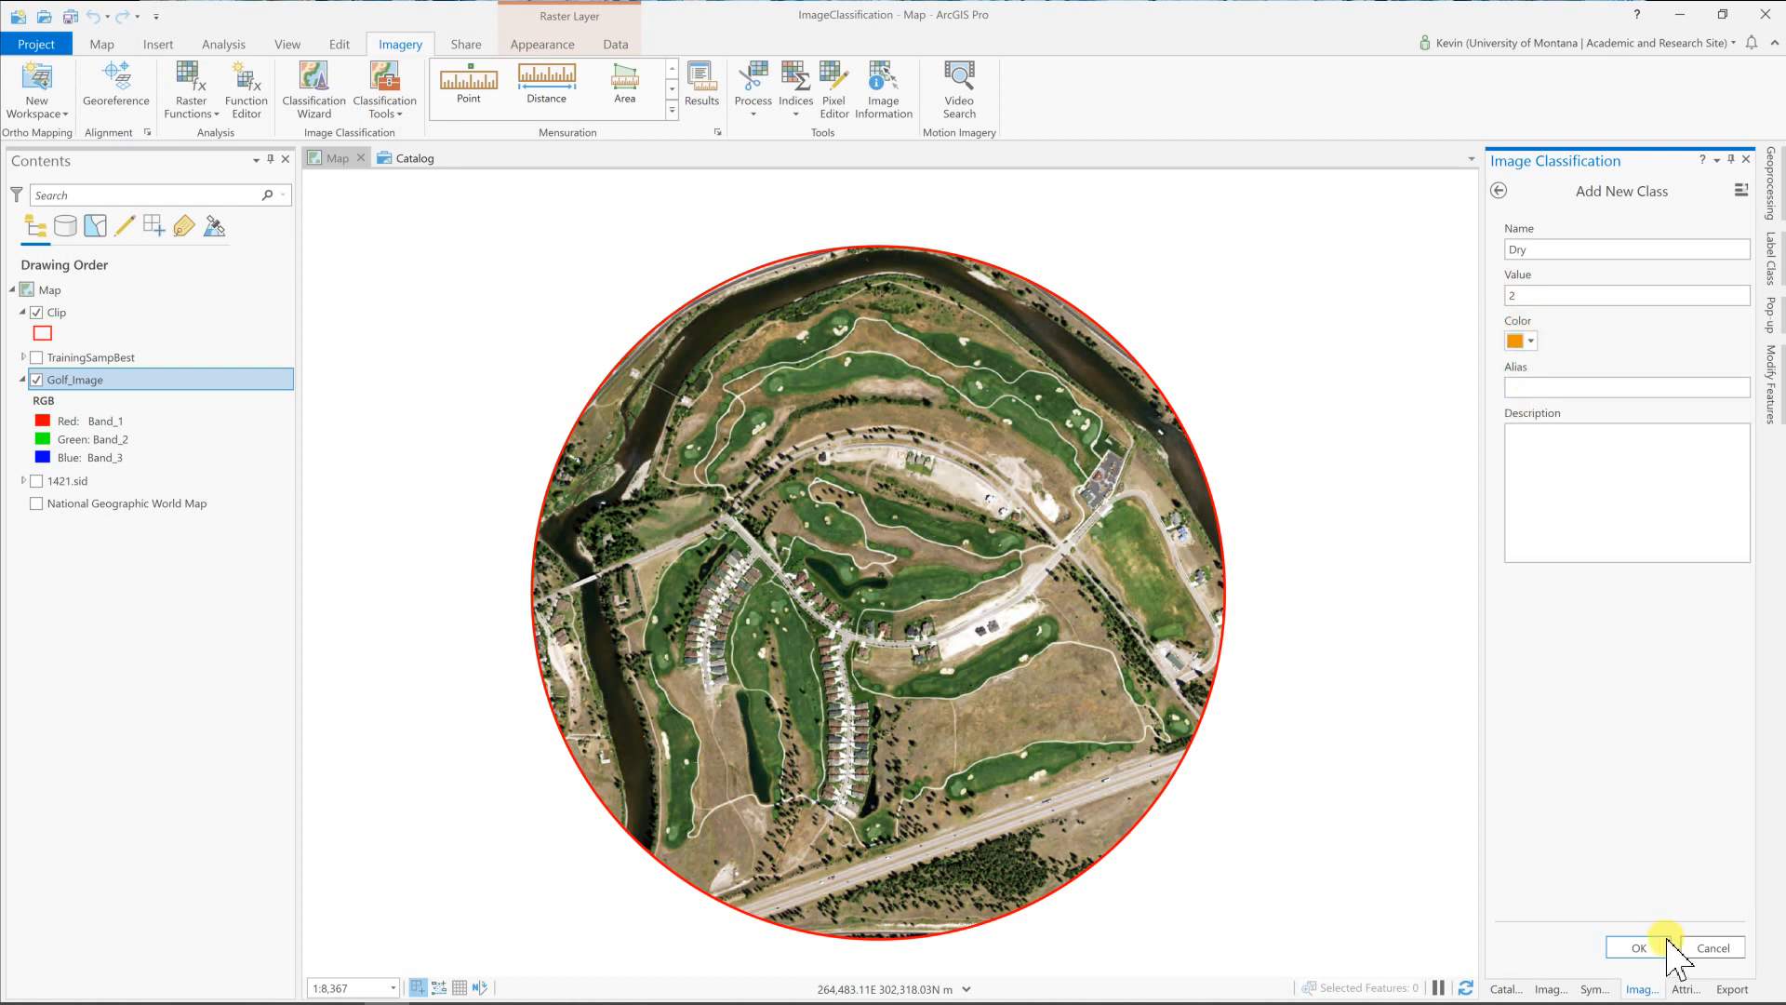
{"action": "left_click", "coordinate": [1635, 947]}
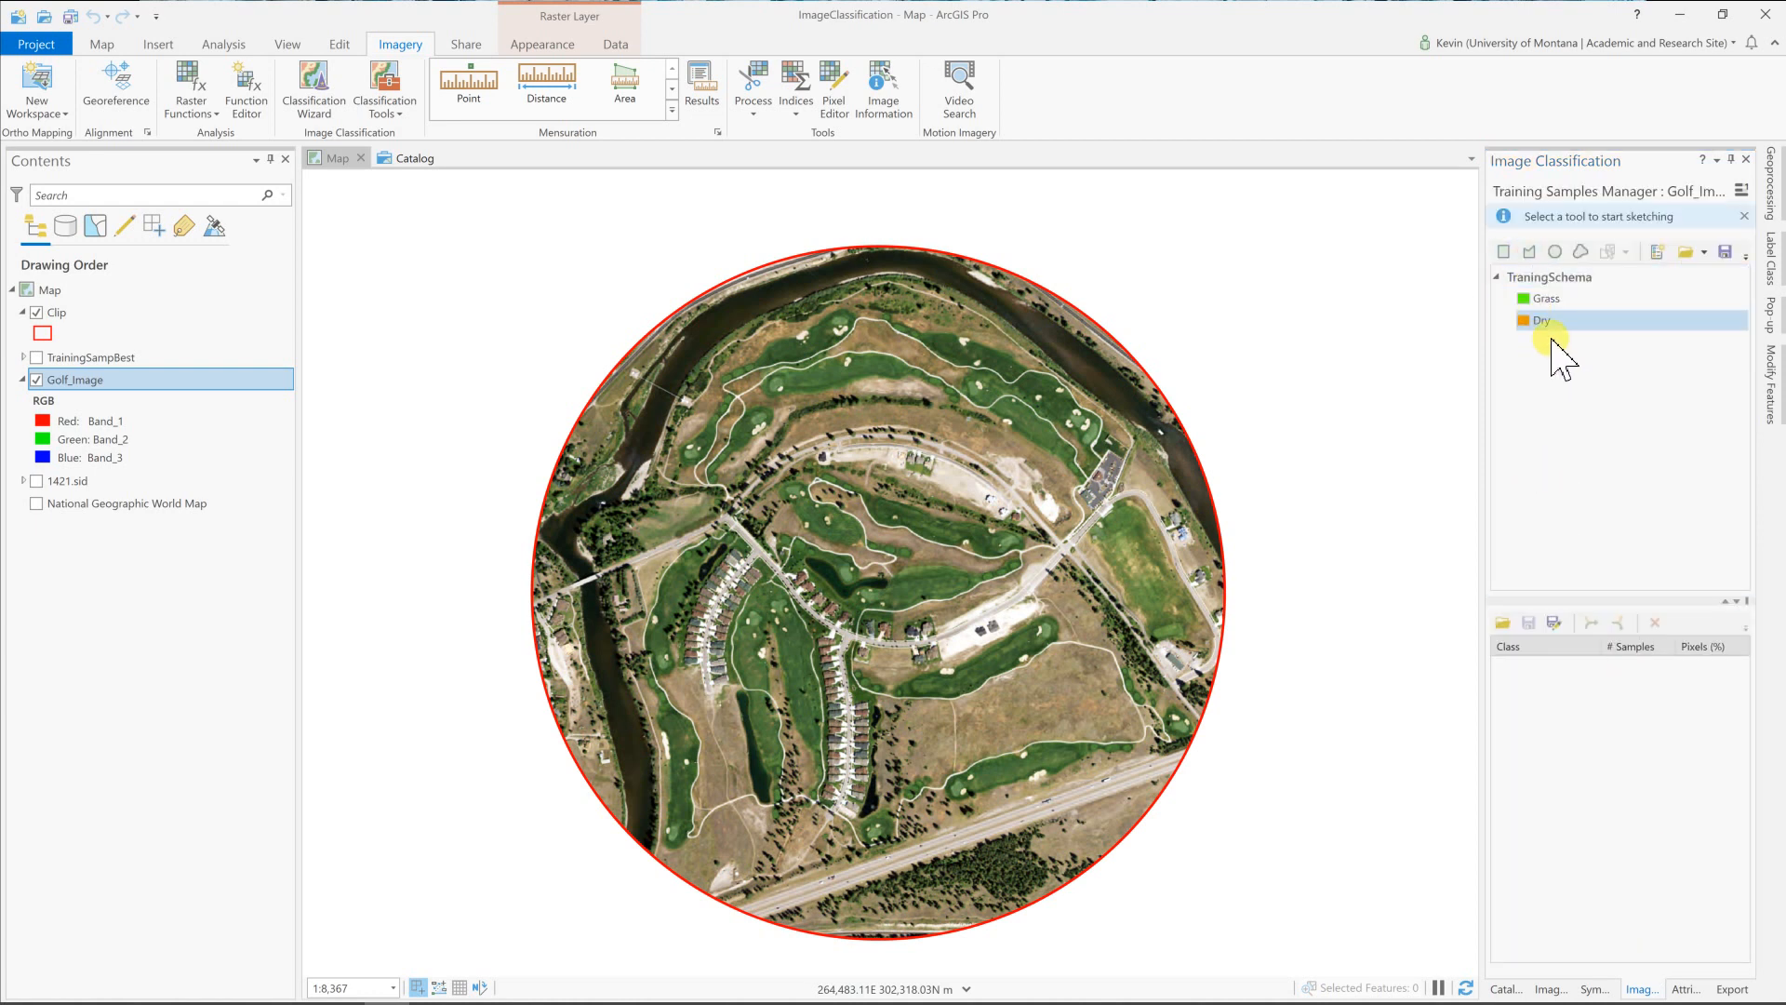
Add a Water class coloured blue to the schema.
{"action": "right_click", "coordinate": [1551, 275]}
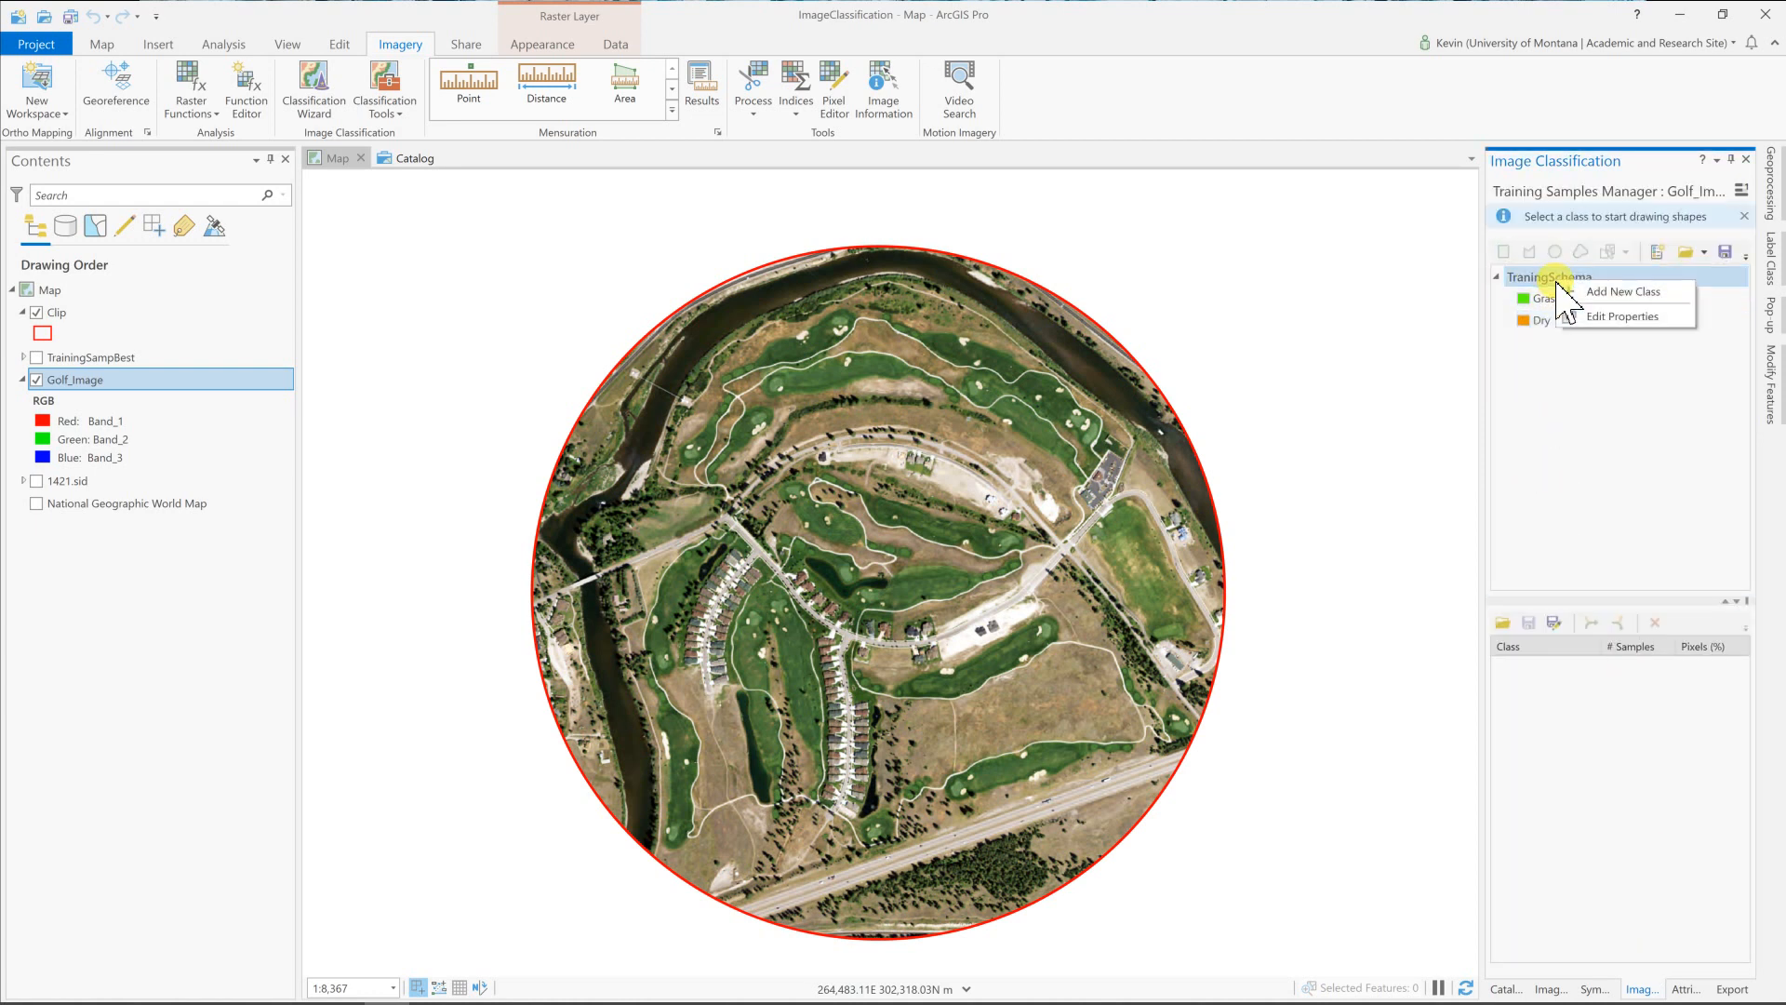
{"action": "left_click", "coordinate": [1622, 290]}
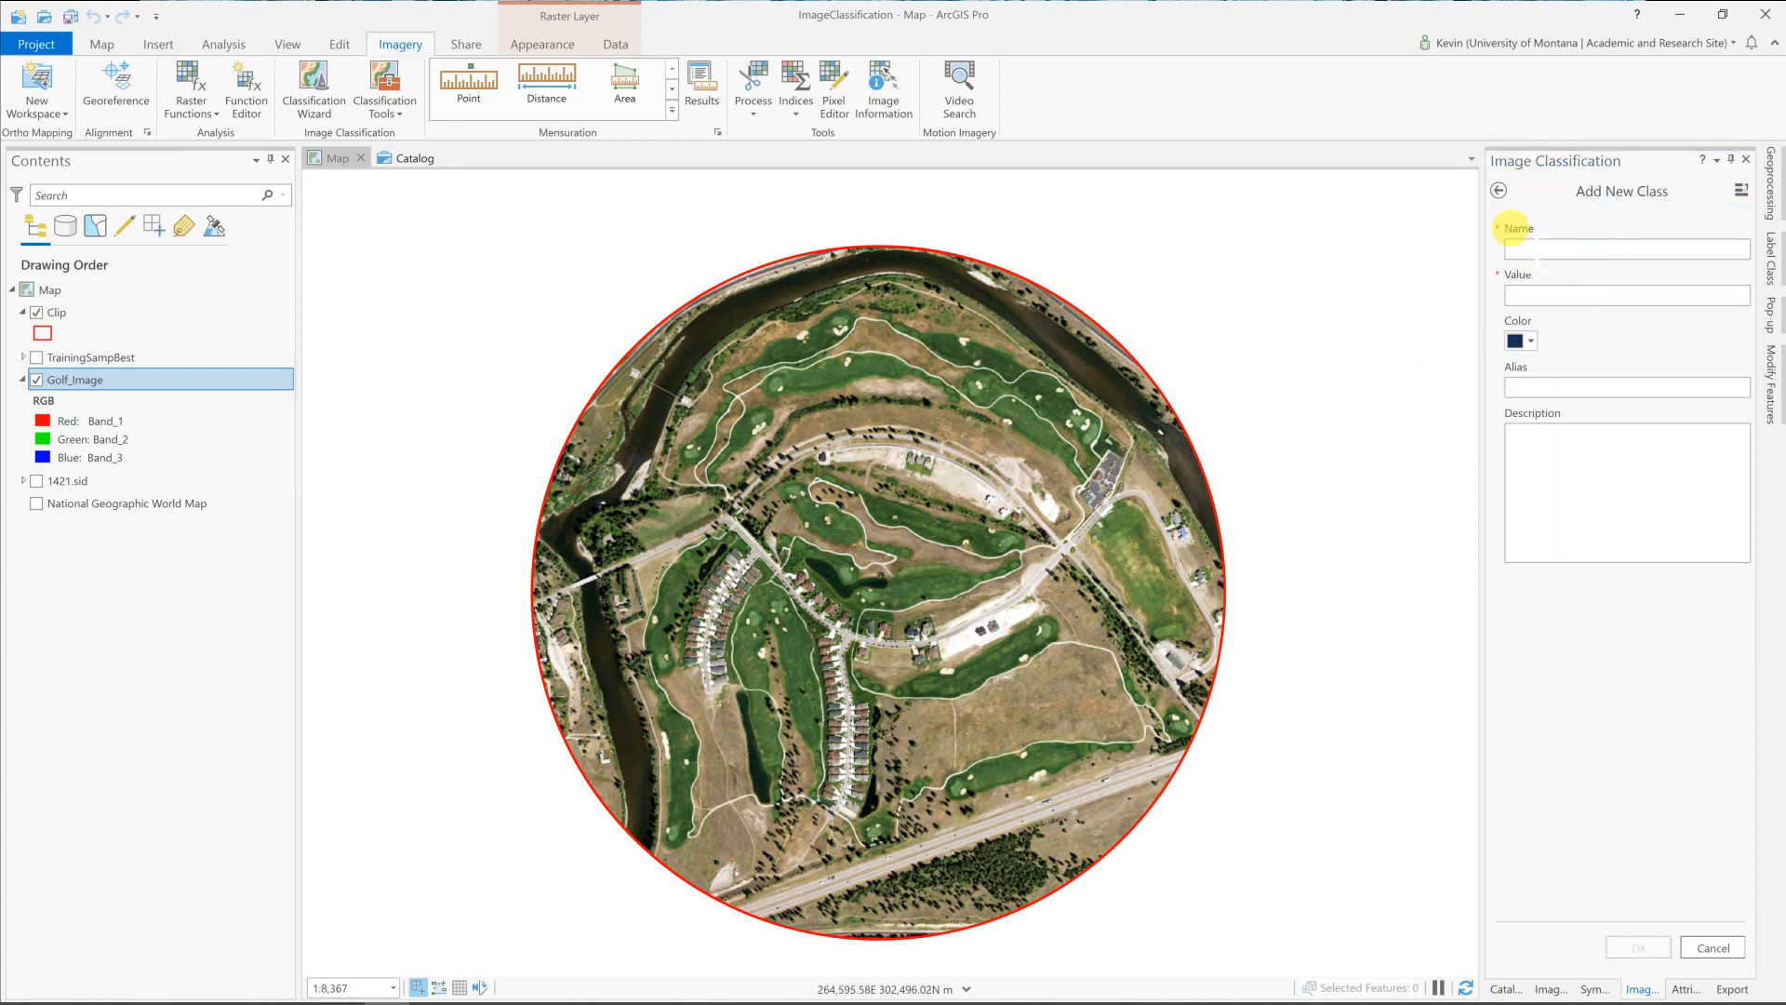
{"action": "type", "text": "Water"}
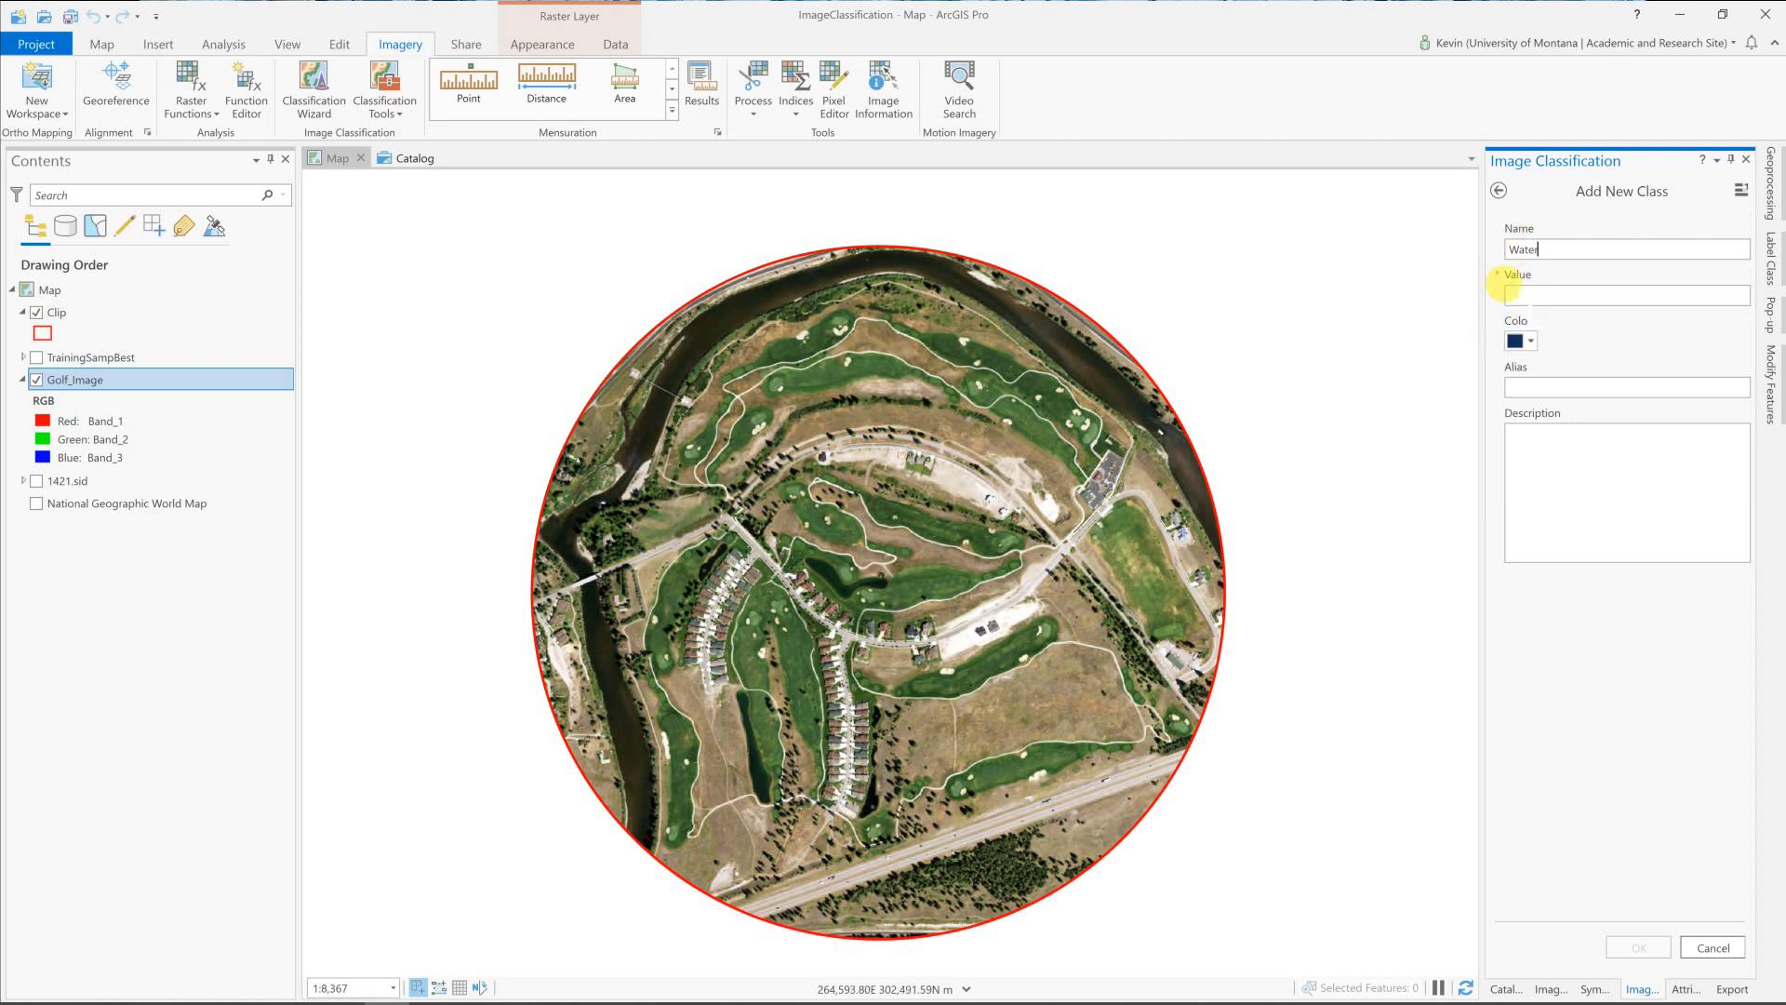
{"action": "type", "text": "1"}
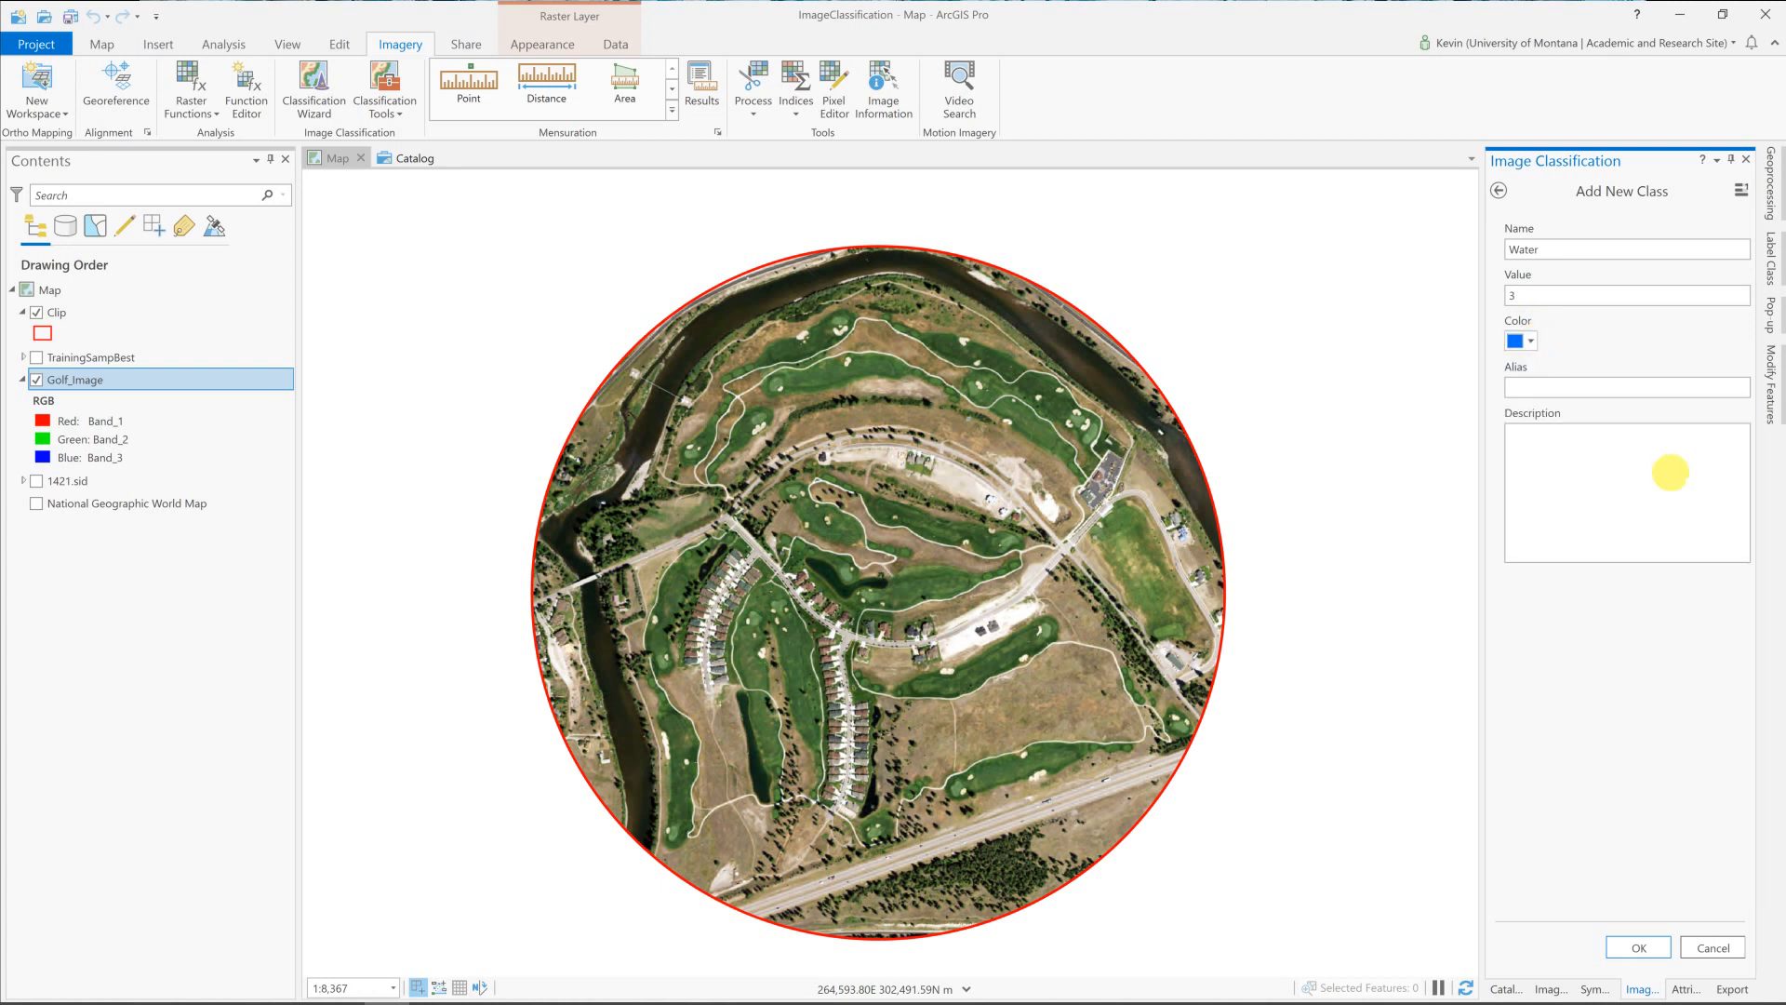
{"action": "left_click", "coordinate": [1641, 947]}
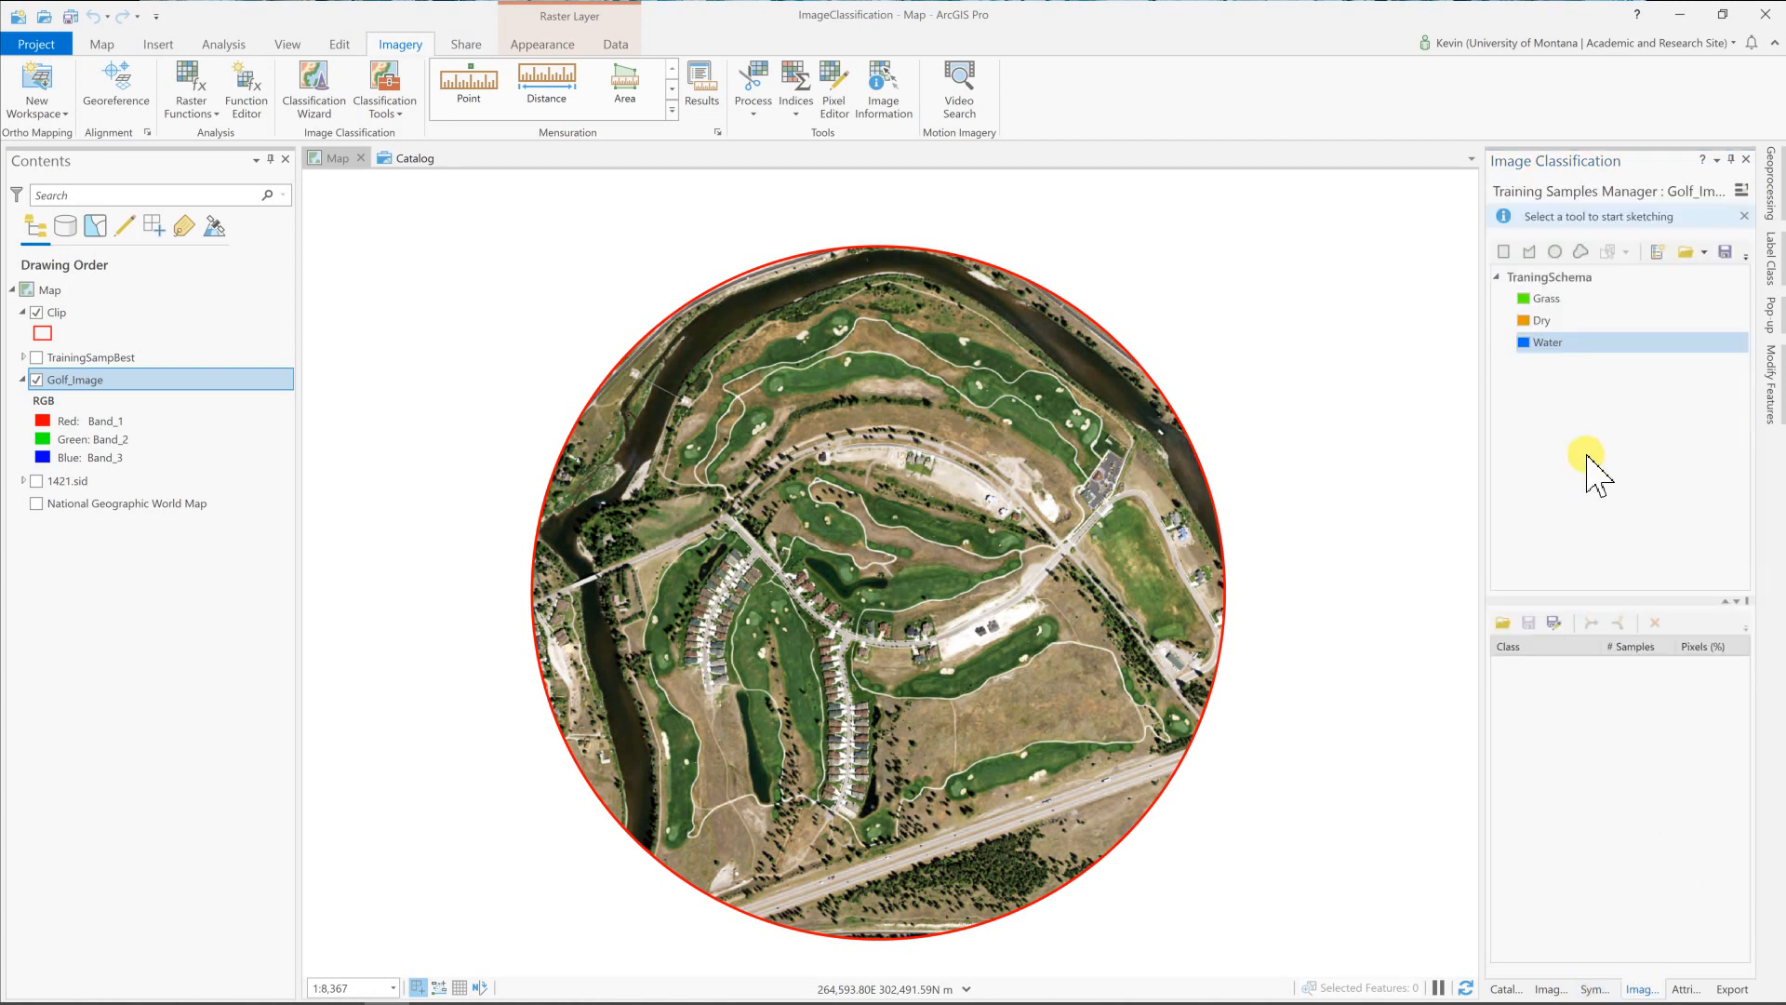
Draw three Grass training polygons over fairways and merge them into one Grass sample.
{"action": "left_click", "coordinate": [1546, 297]}
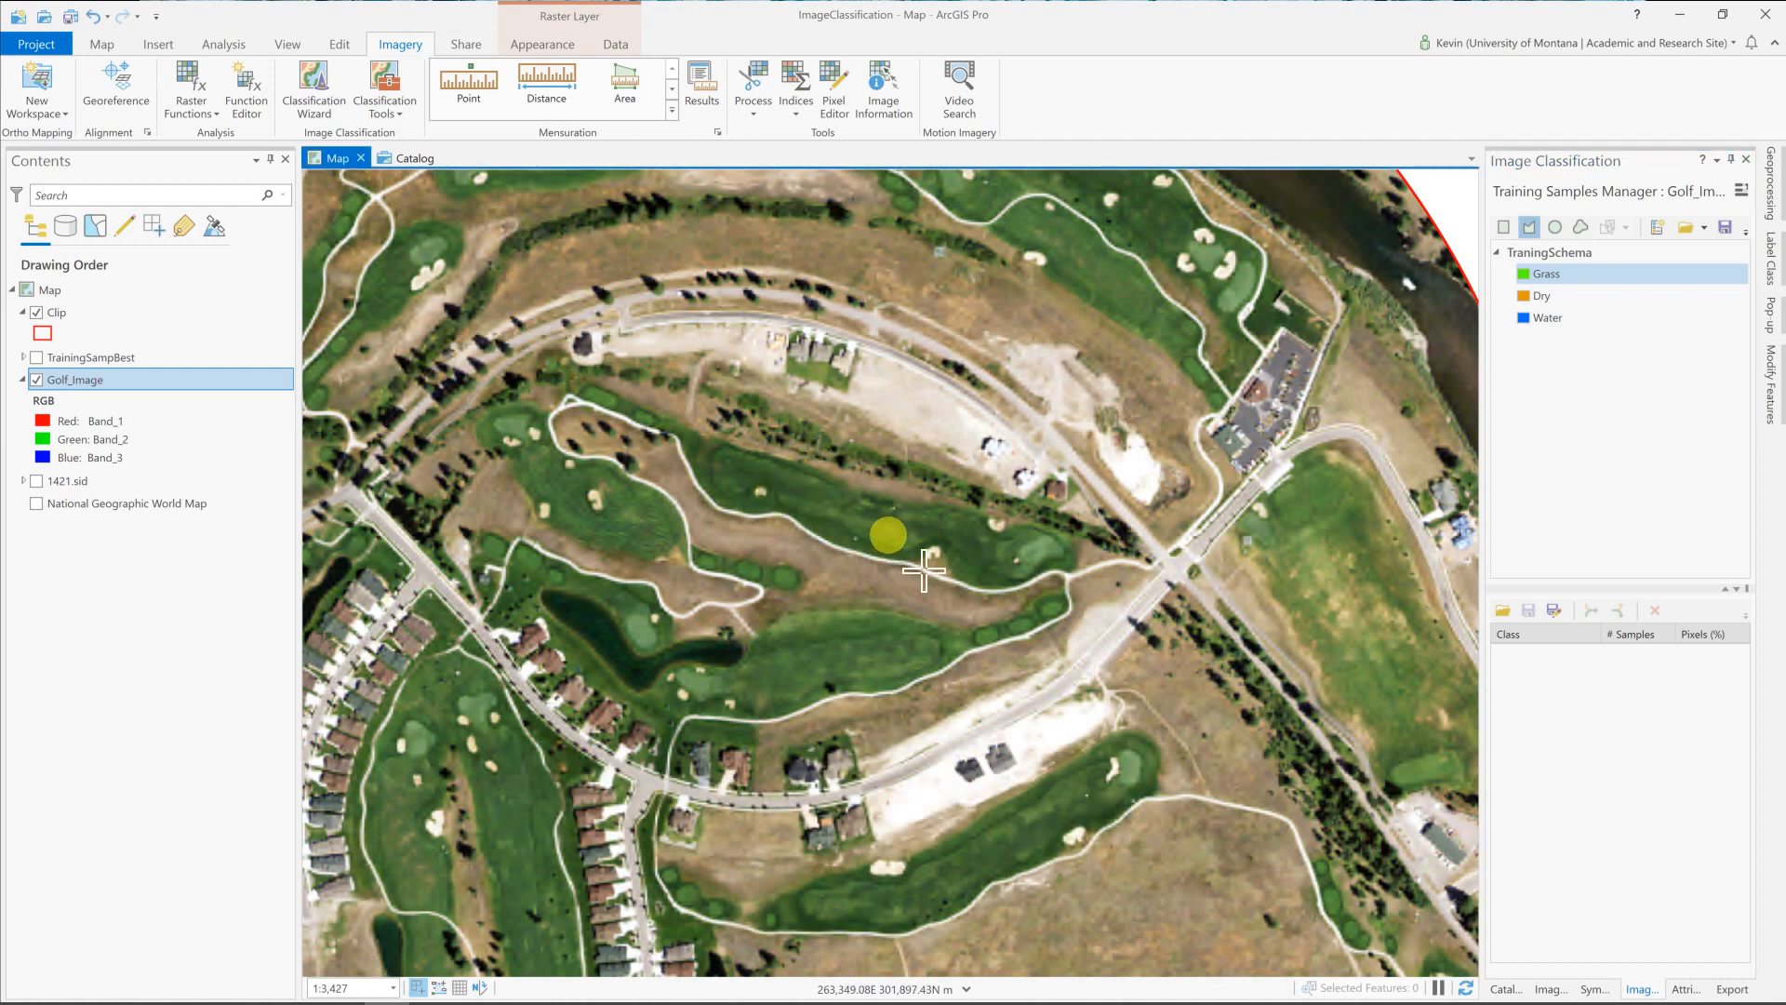
{"action": "mouse_move", "coordinate": [826, 510]}
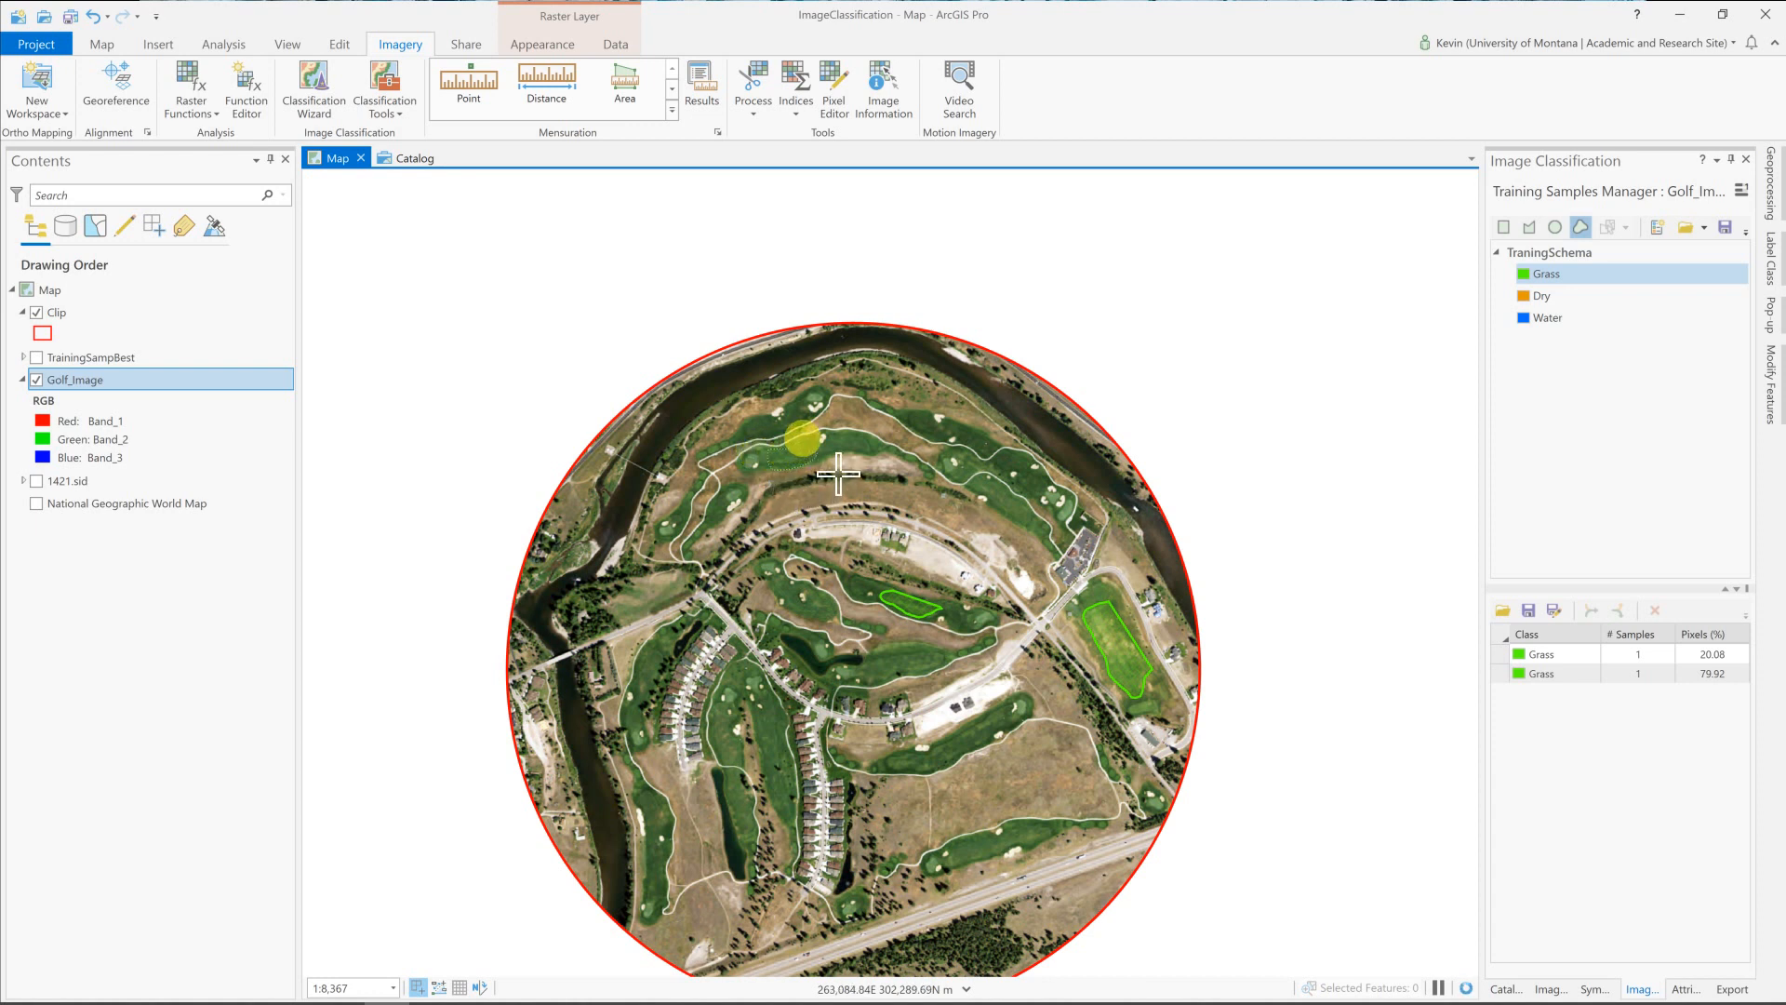
{"action": "left_click", "coordinate": [796, 450]}
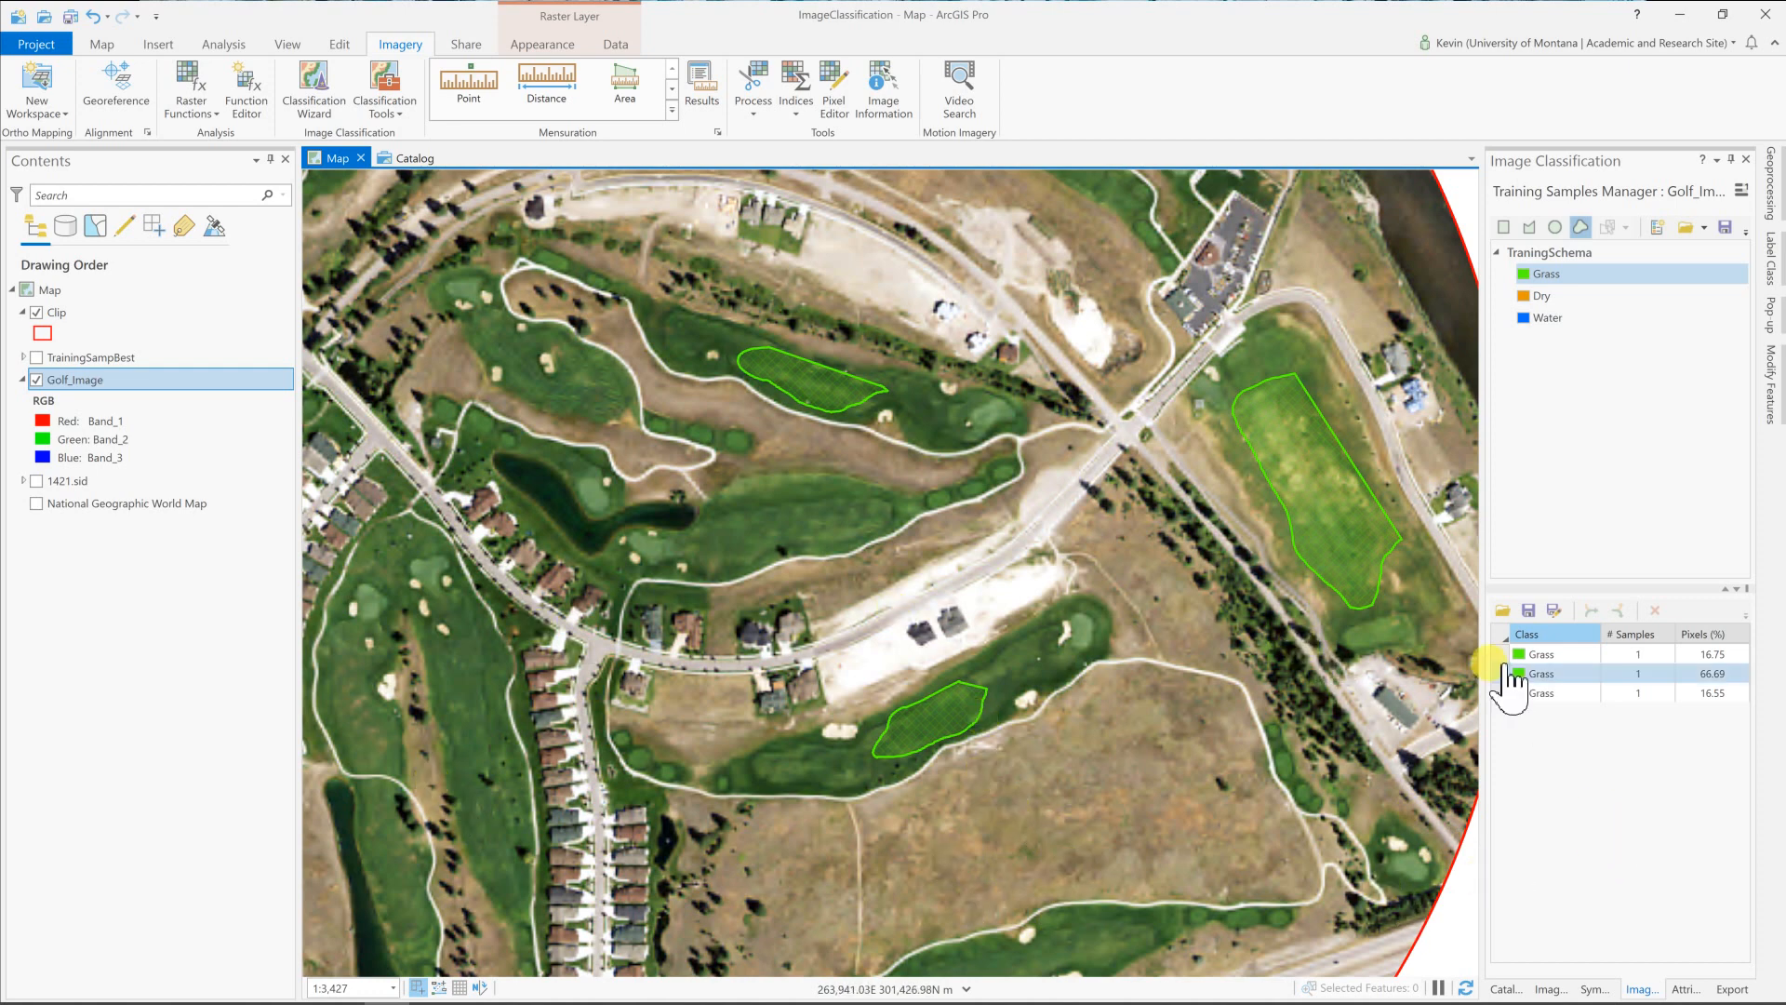
{"action": "left_click", "coordinate": [1541, 655]}
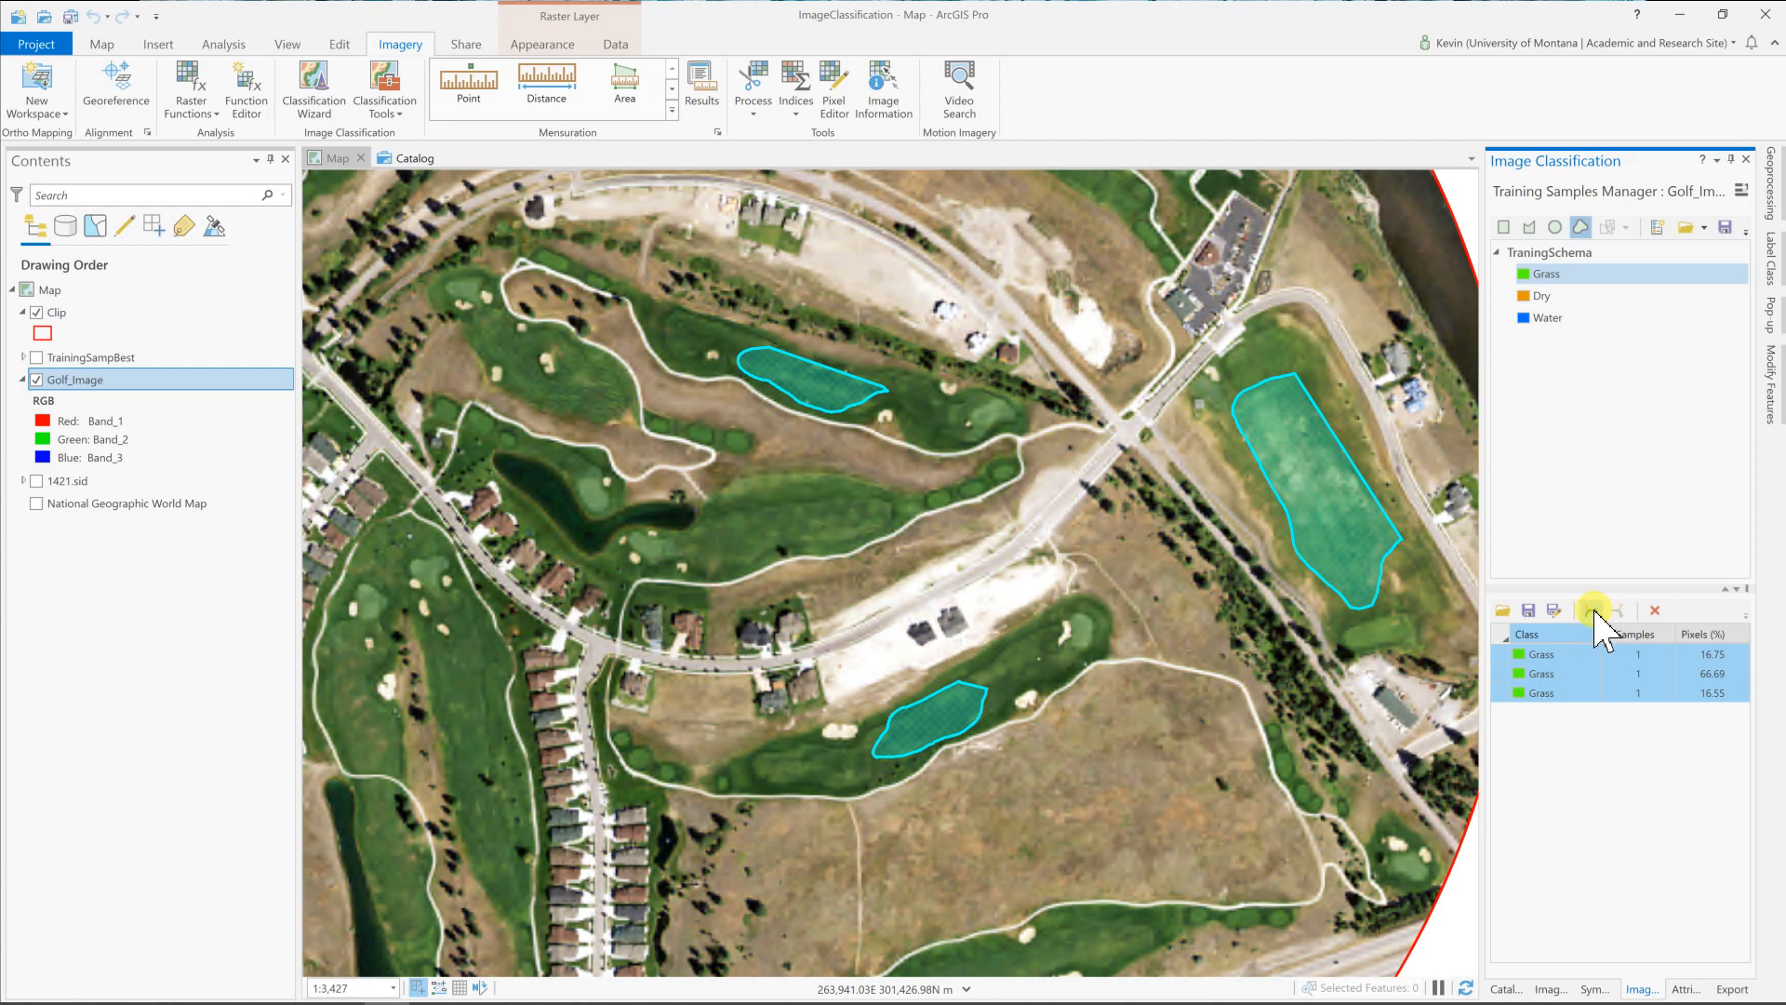
{"action": "left_click", "coordinate": [1585, 610]}
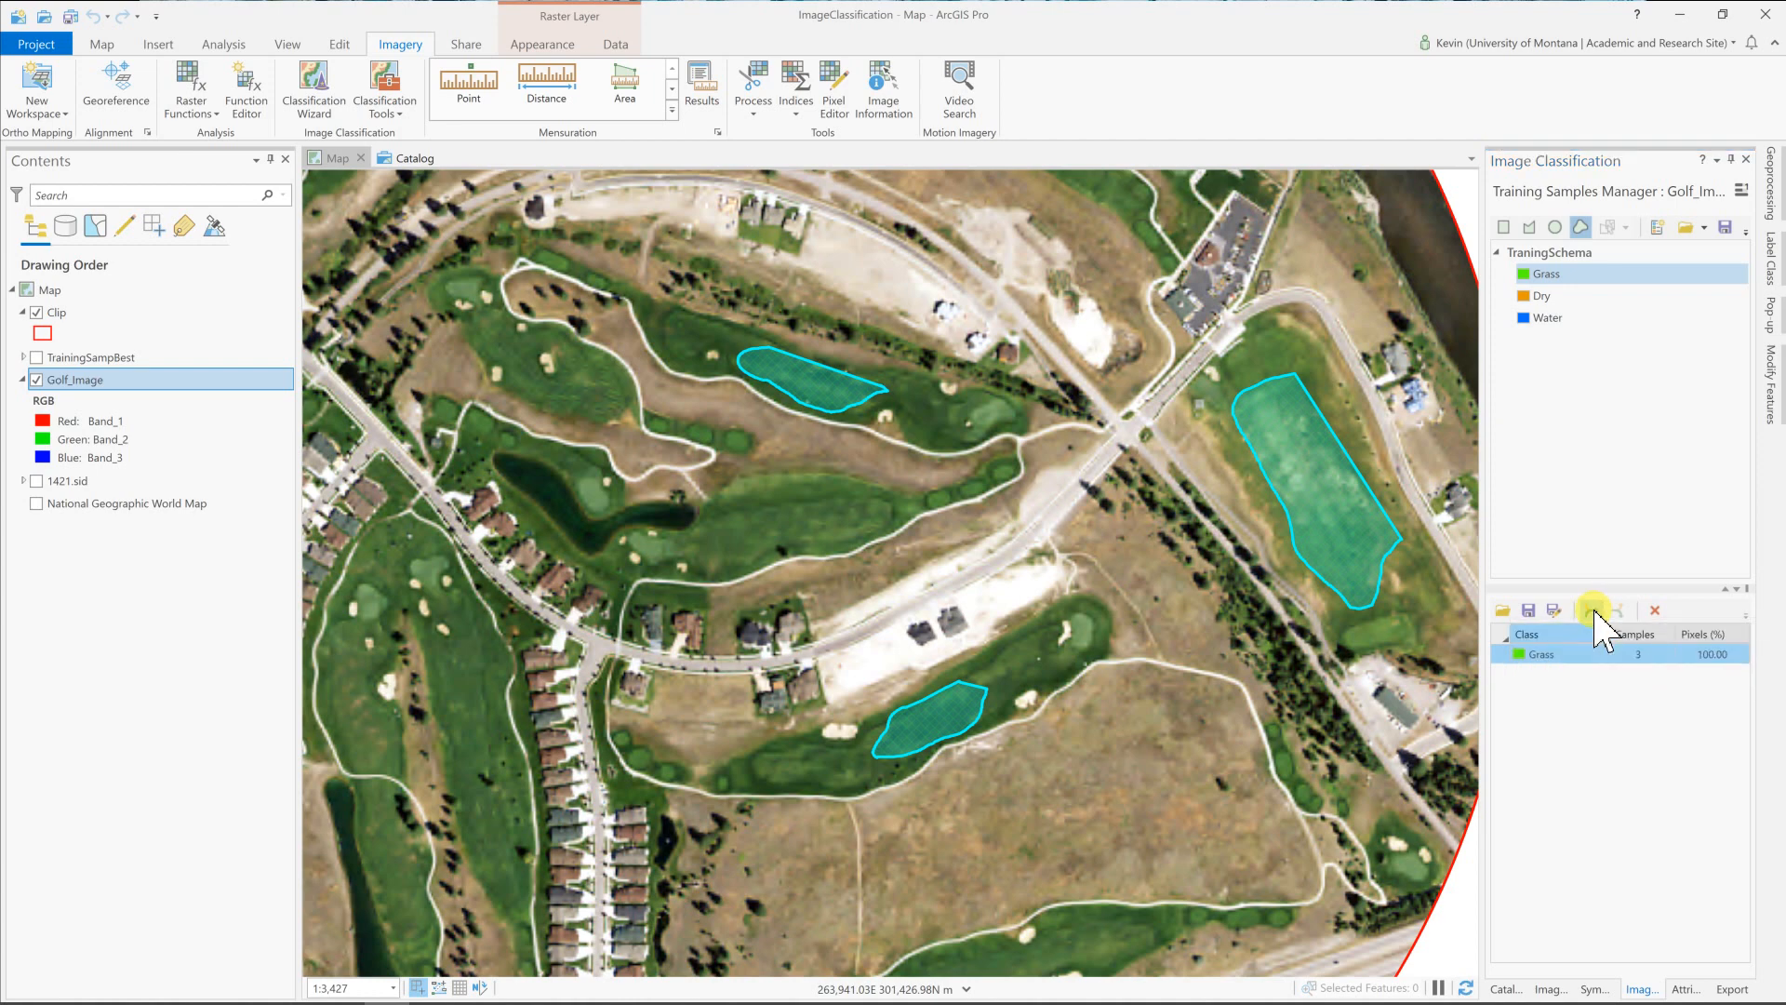
{"action": "mouse_move", "coordinate": [1570, 763]}
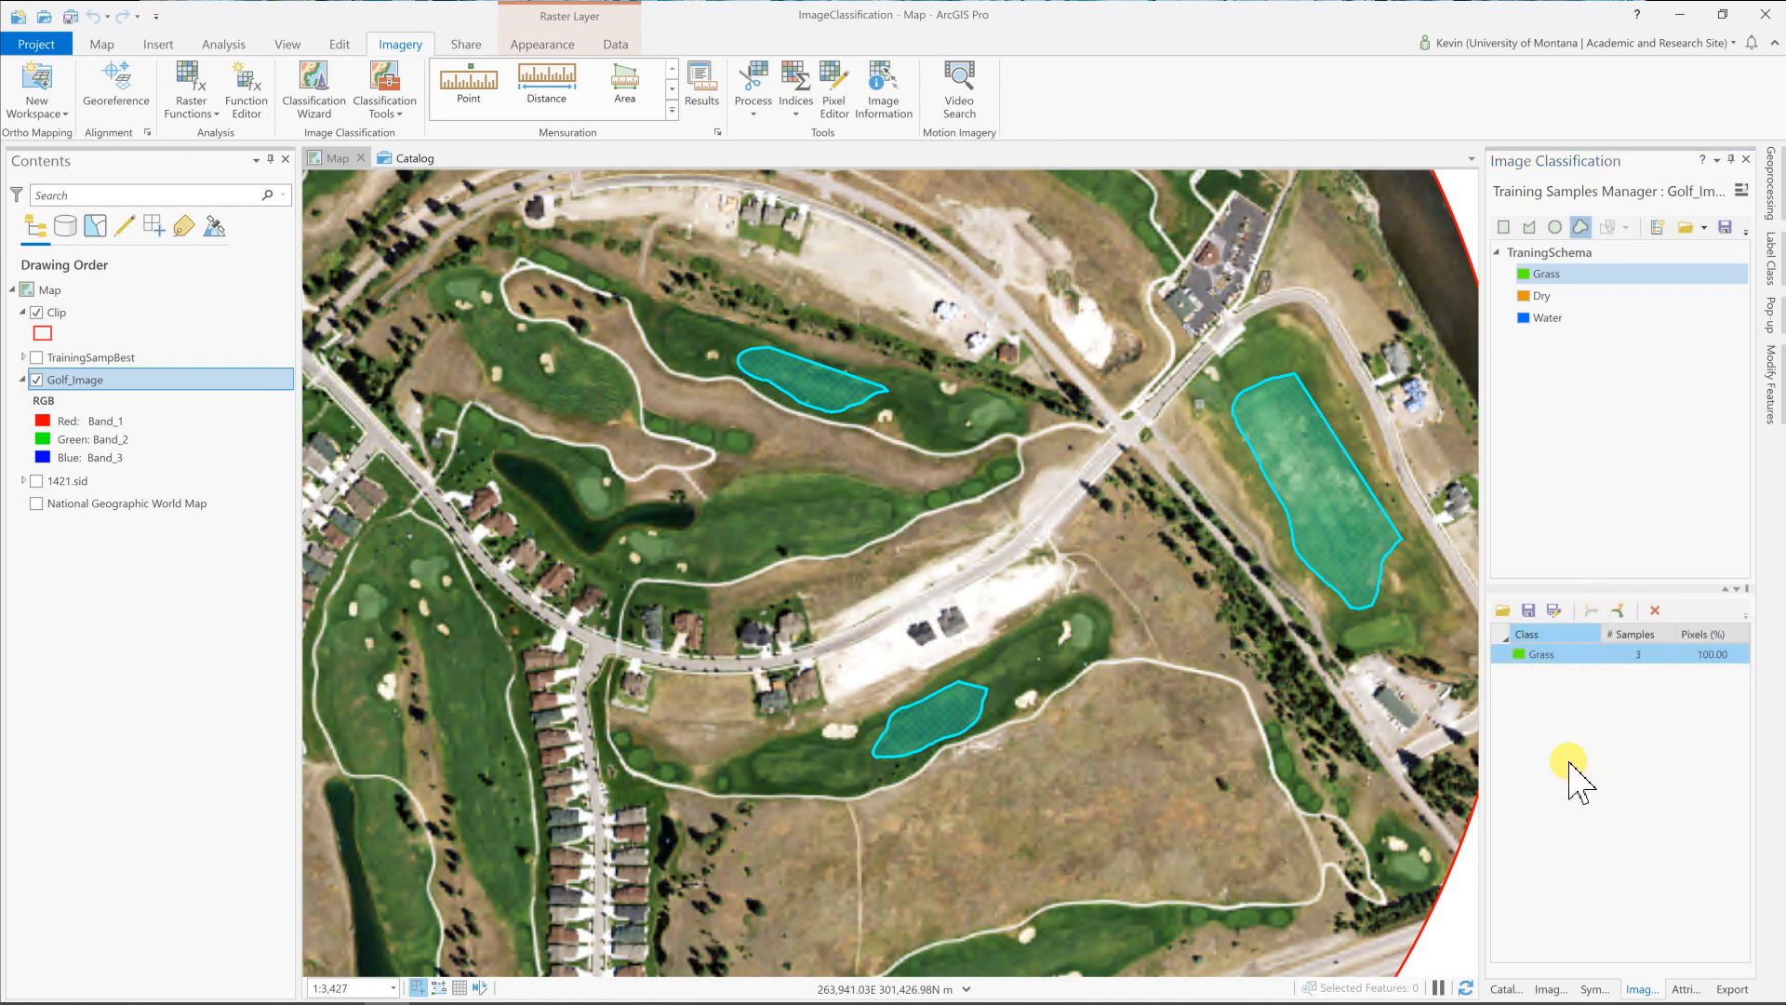
Draw three Dry polygons over brown rough and merge them into one Dry sample.
{"action": "left_click", "coordinate": [1544, 296]}
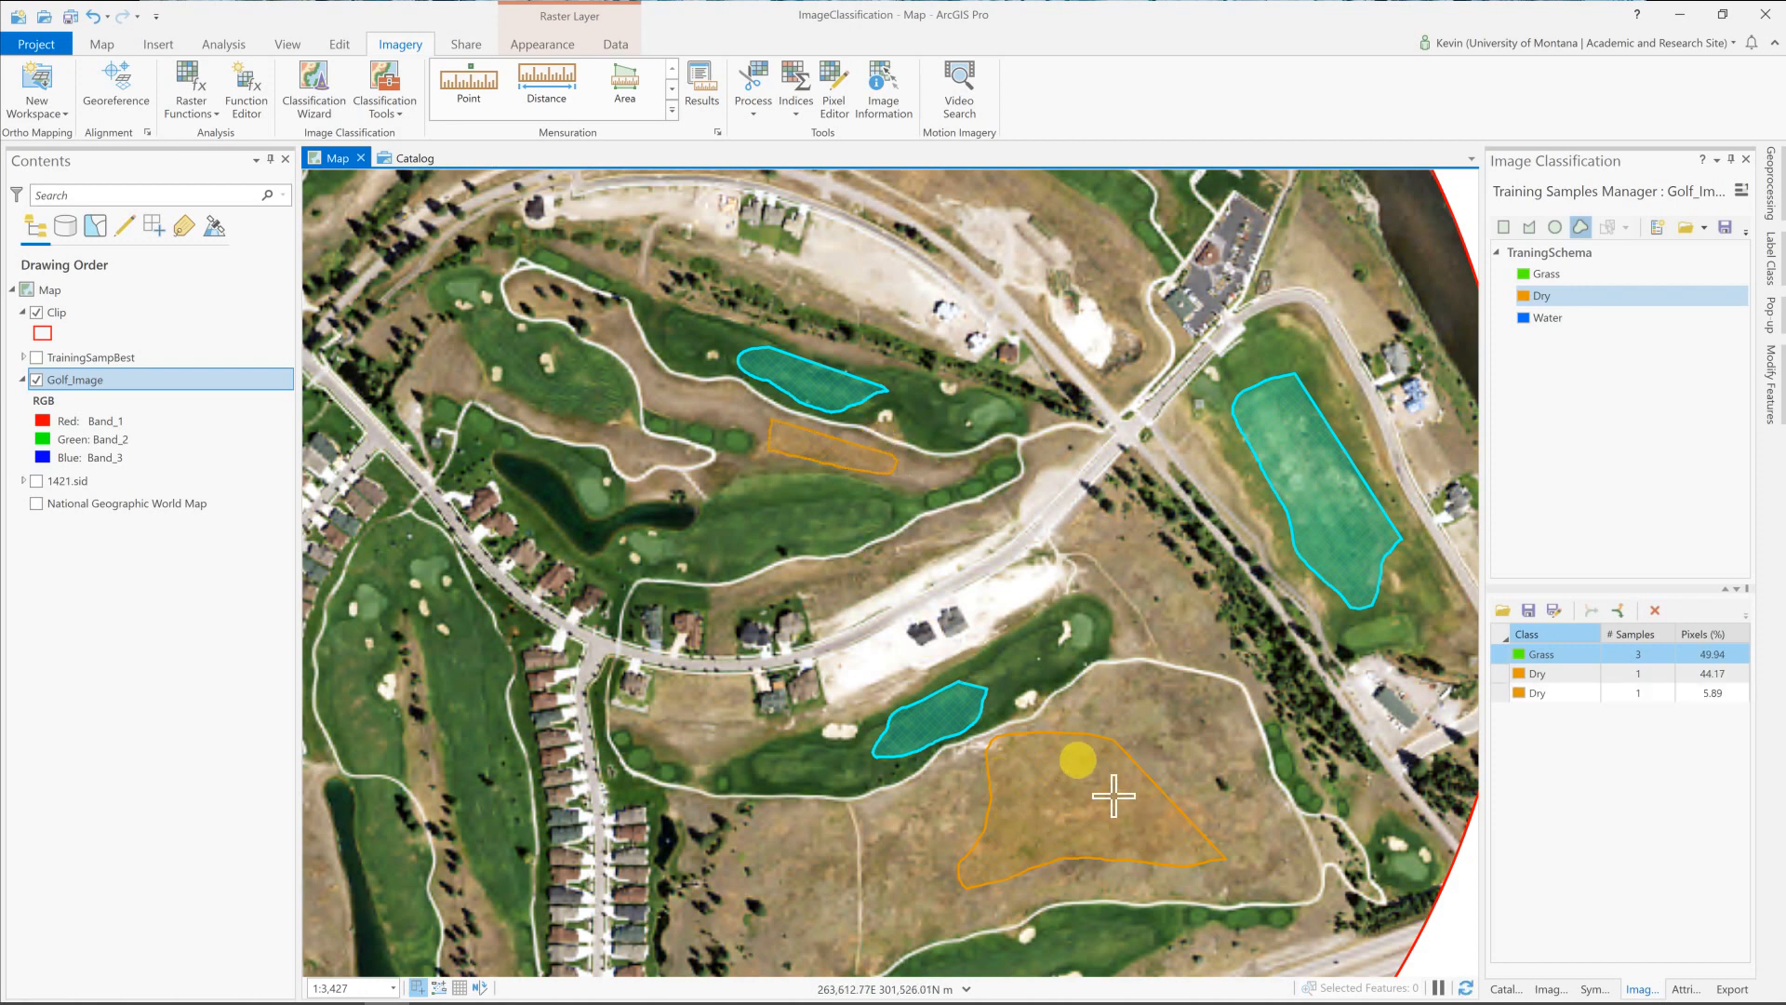
{"action": "mouse_move", "coordinate": [1121, 865]}
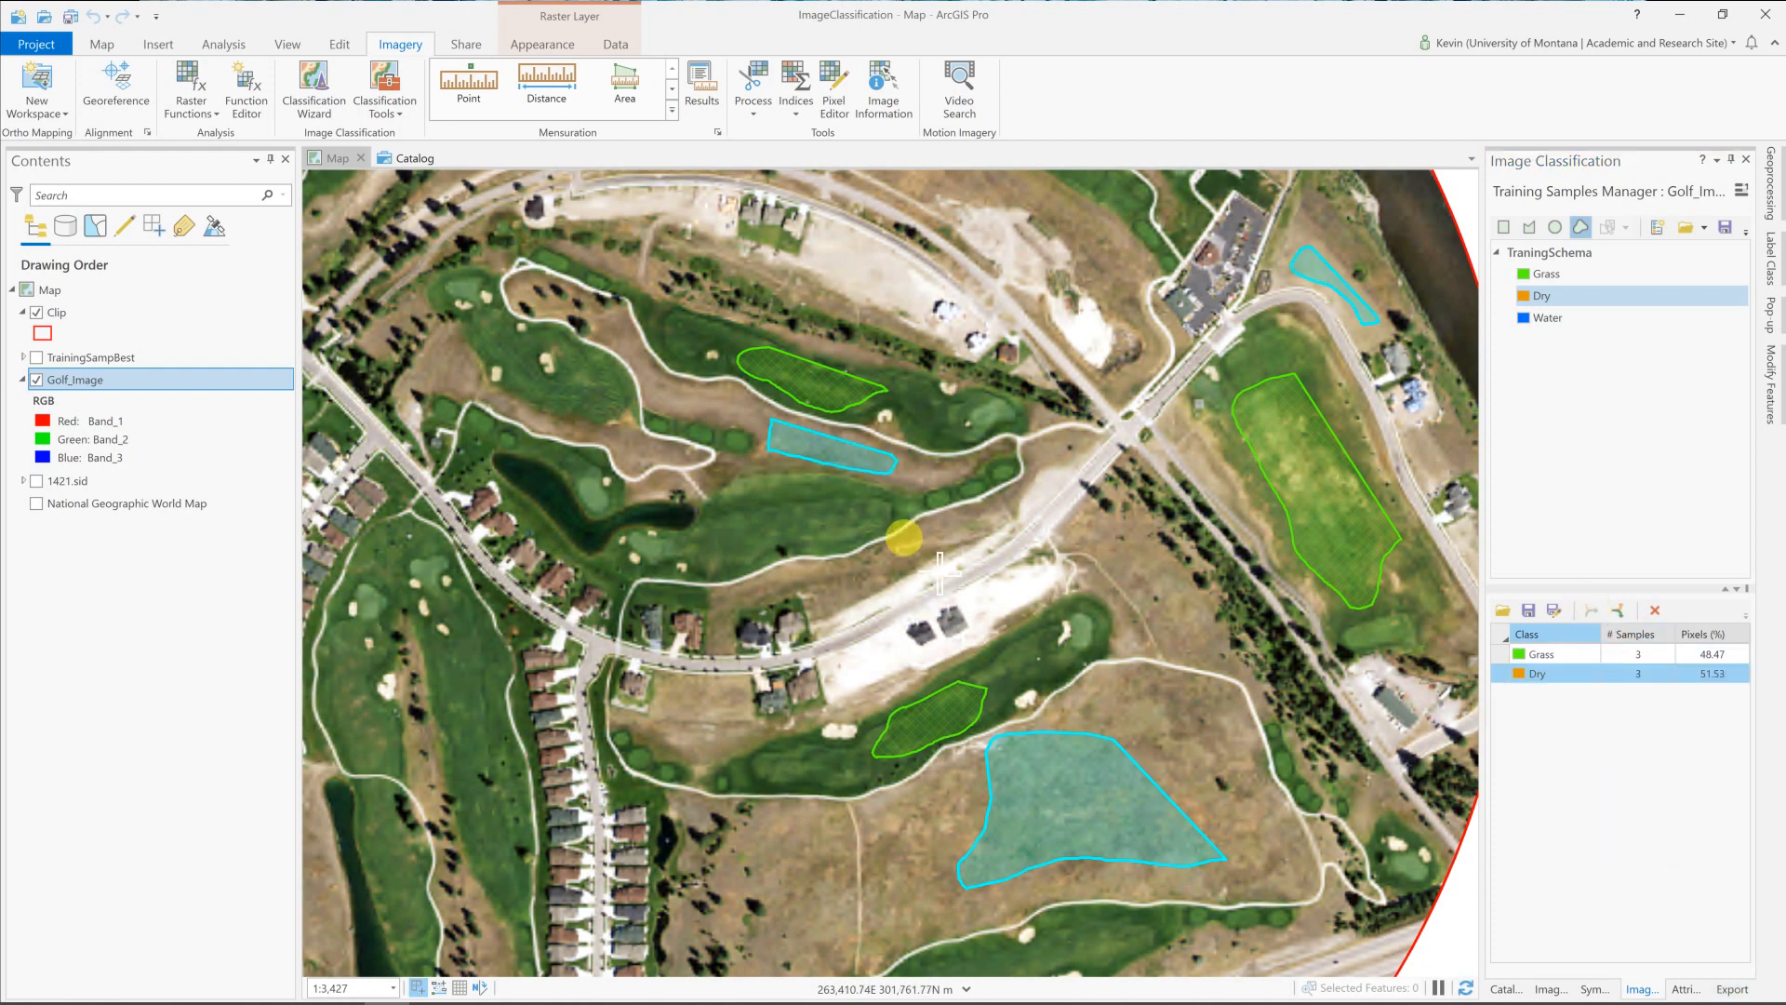
{"action": "scroll", "scroll_direction": "down", "scroll_amount": 3}
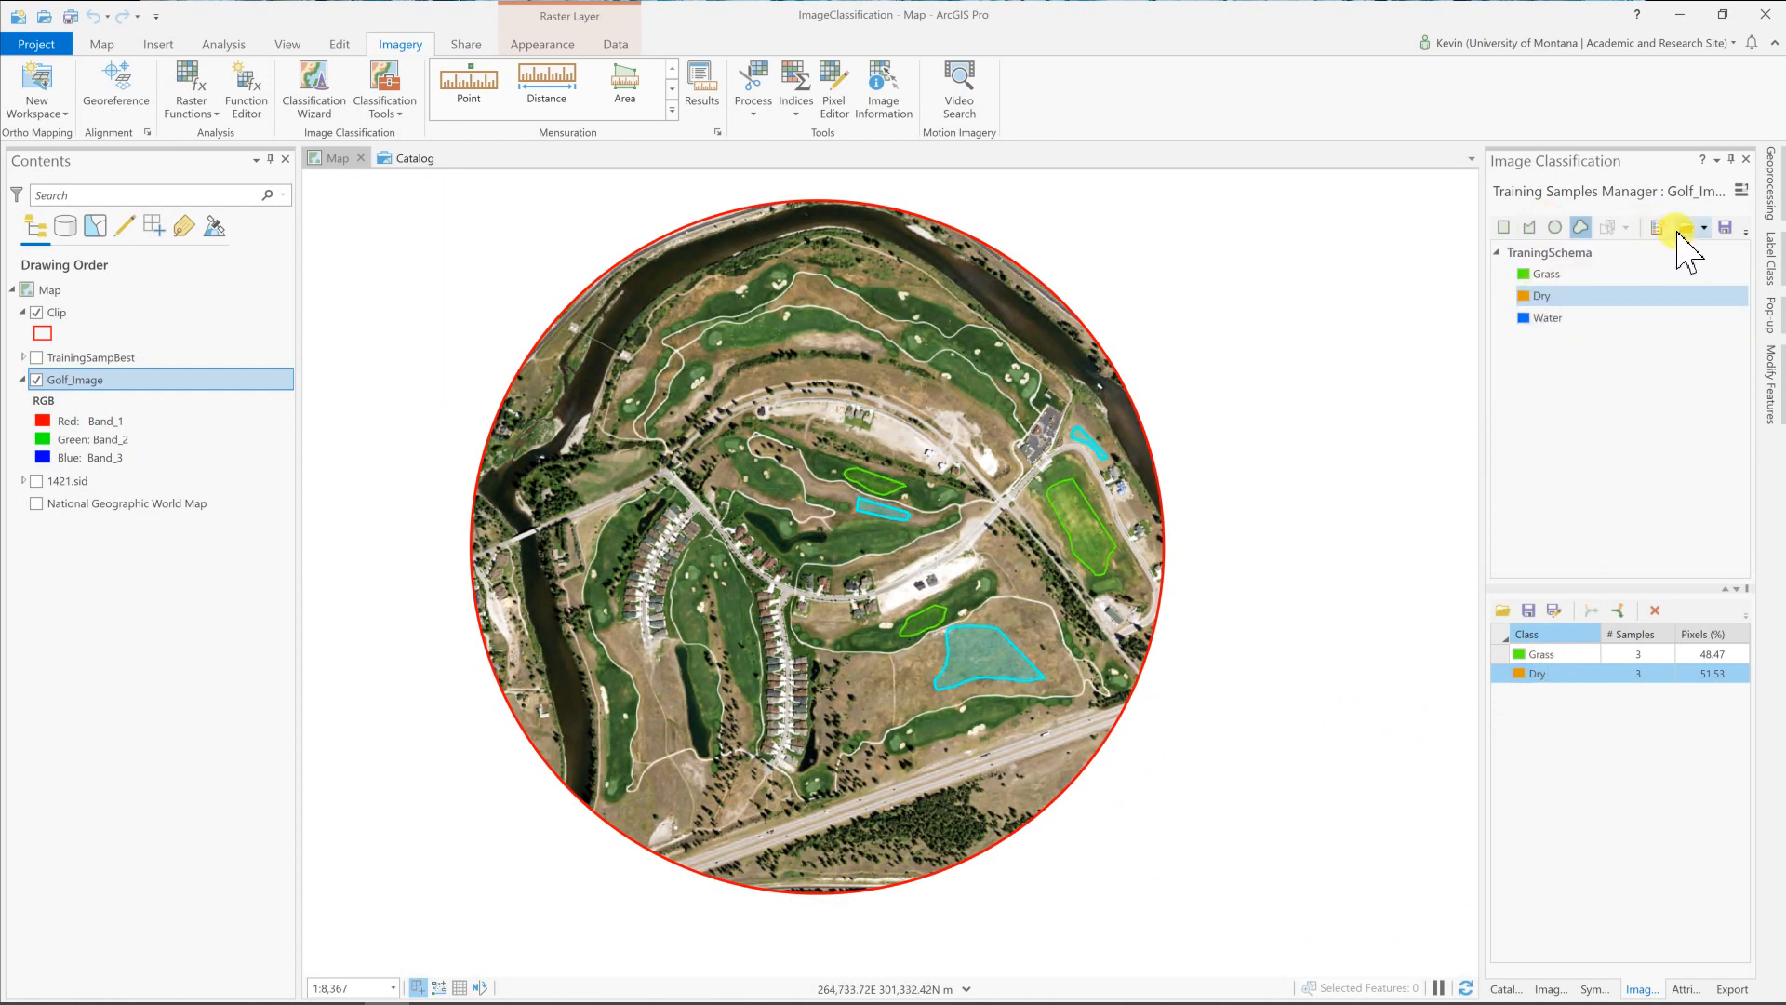
{"action": "mouse_move", "coordinate": [1727, 226]}
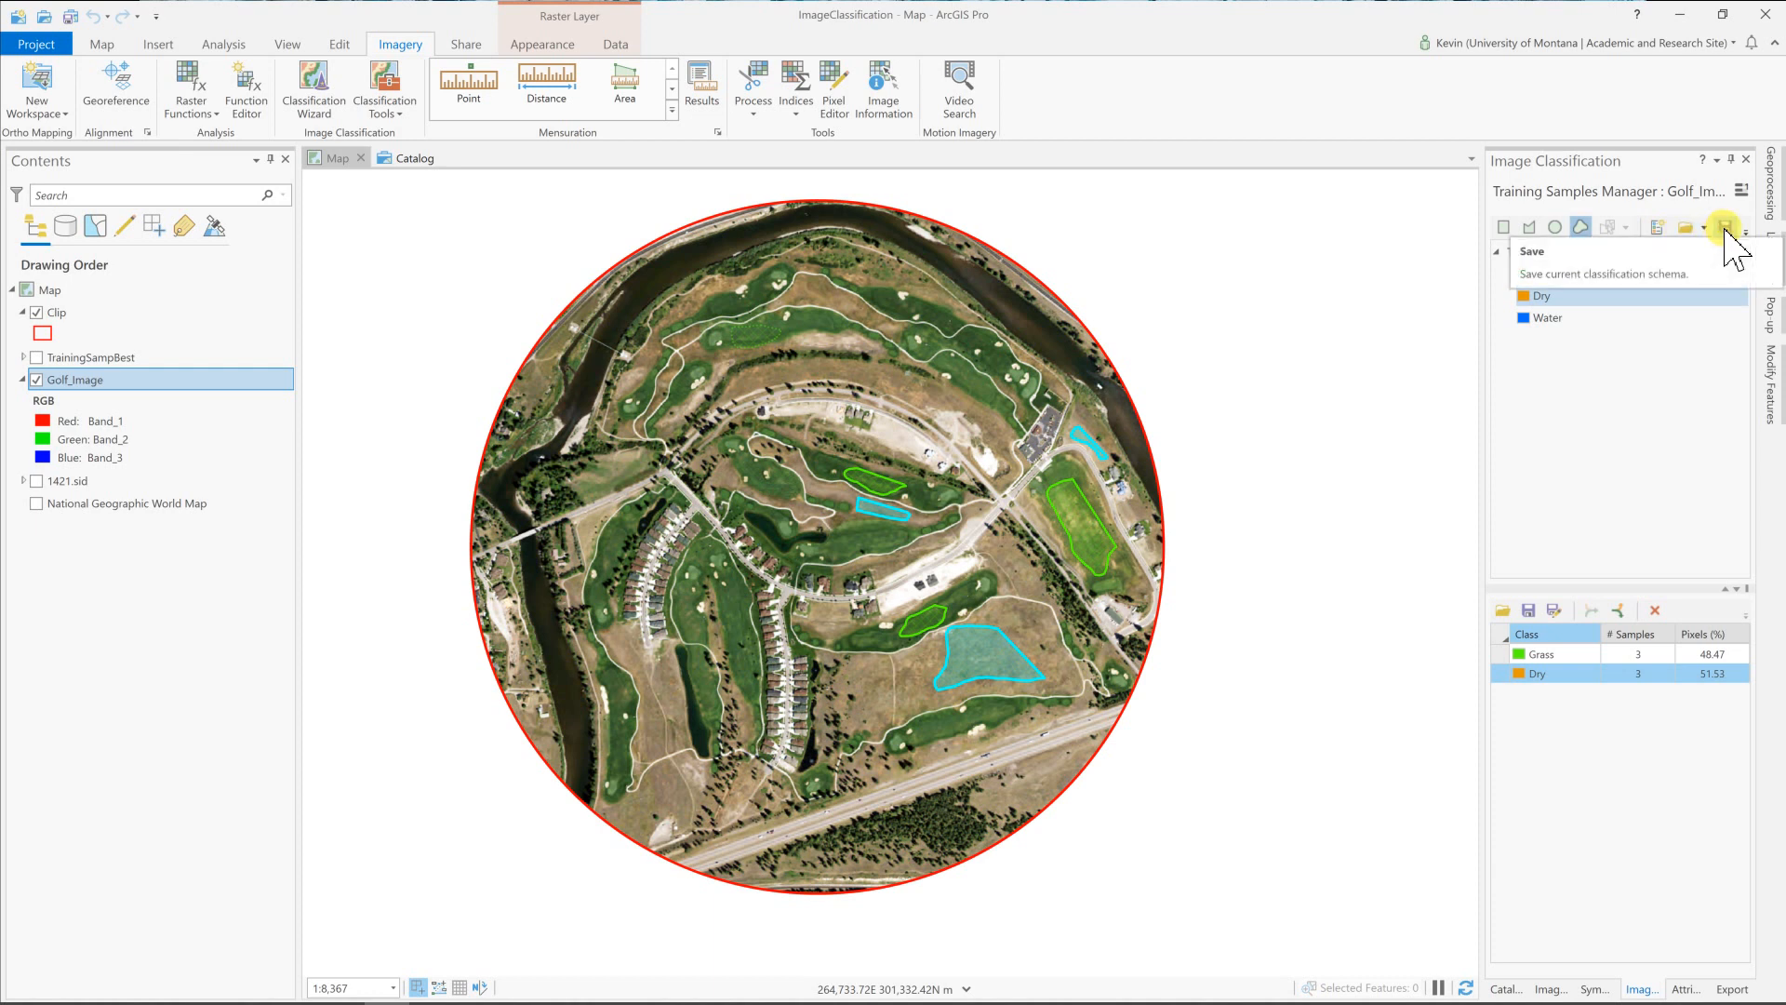
Save the training schema into the ImageClassification folder.
{"action": "left_click", "coordinate": [1714, 227]}
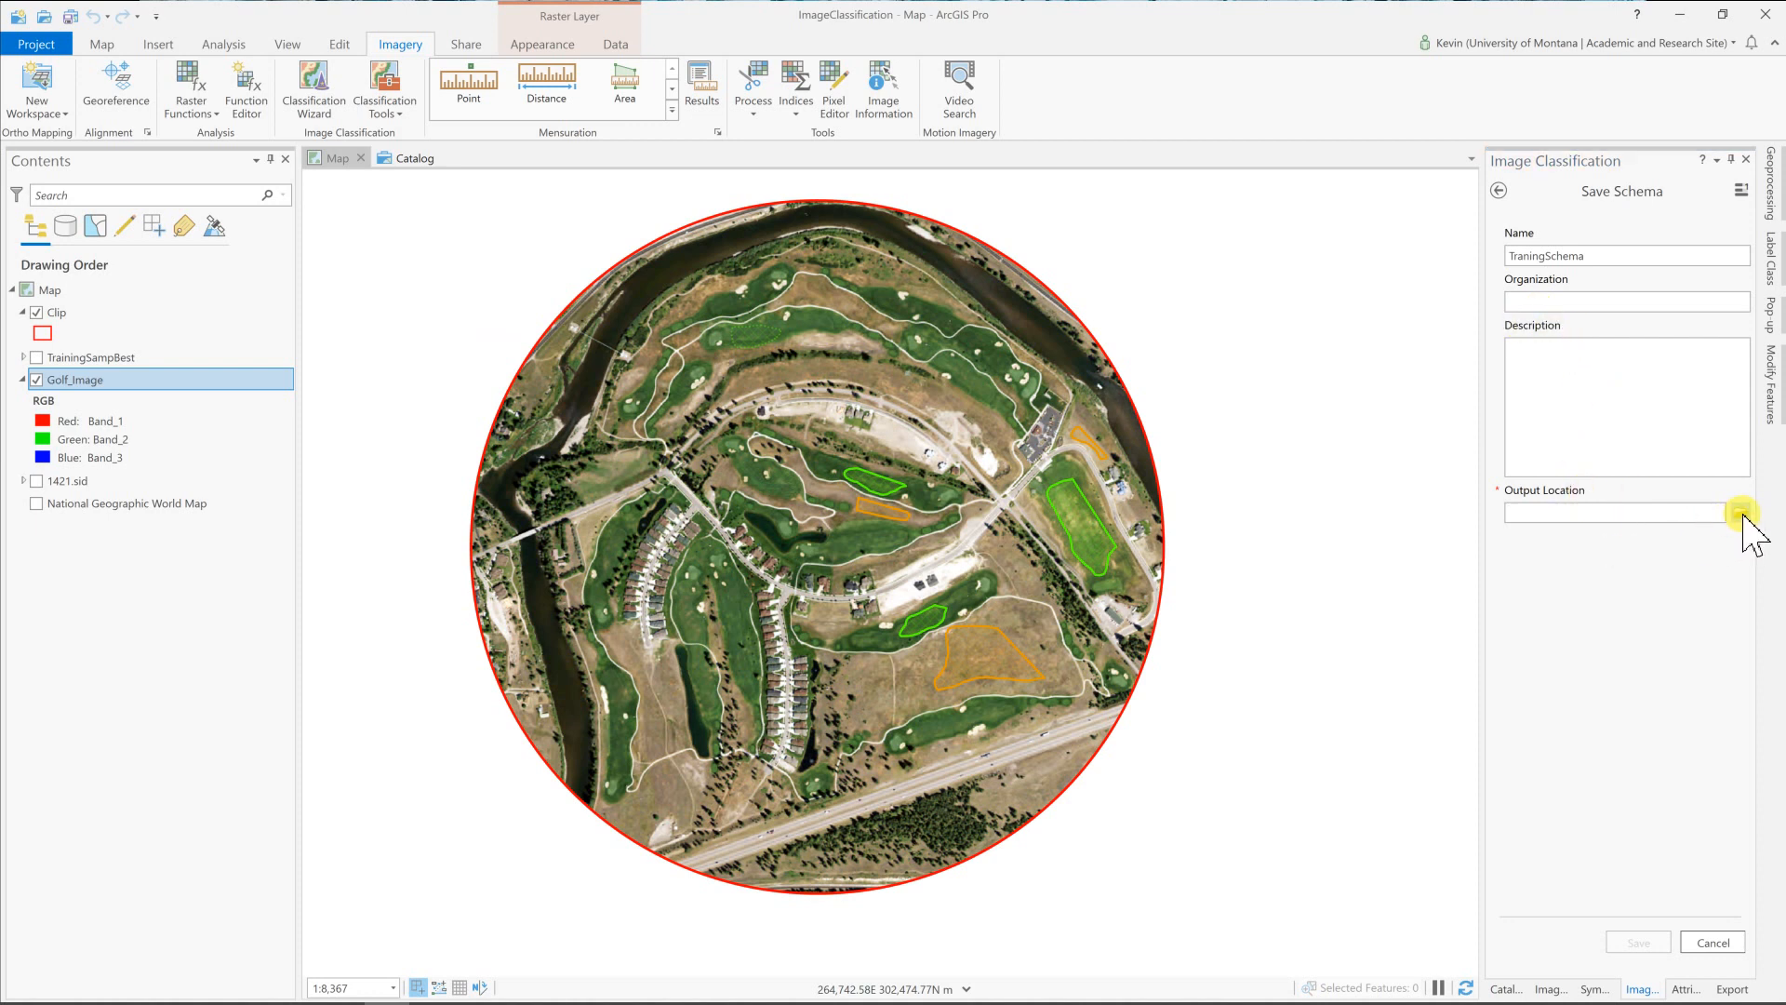
{"action": "left_click", "coordinate": [1740, 514]}
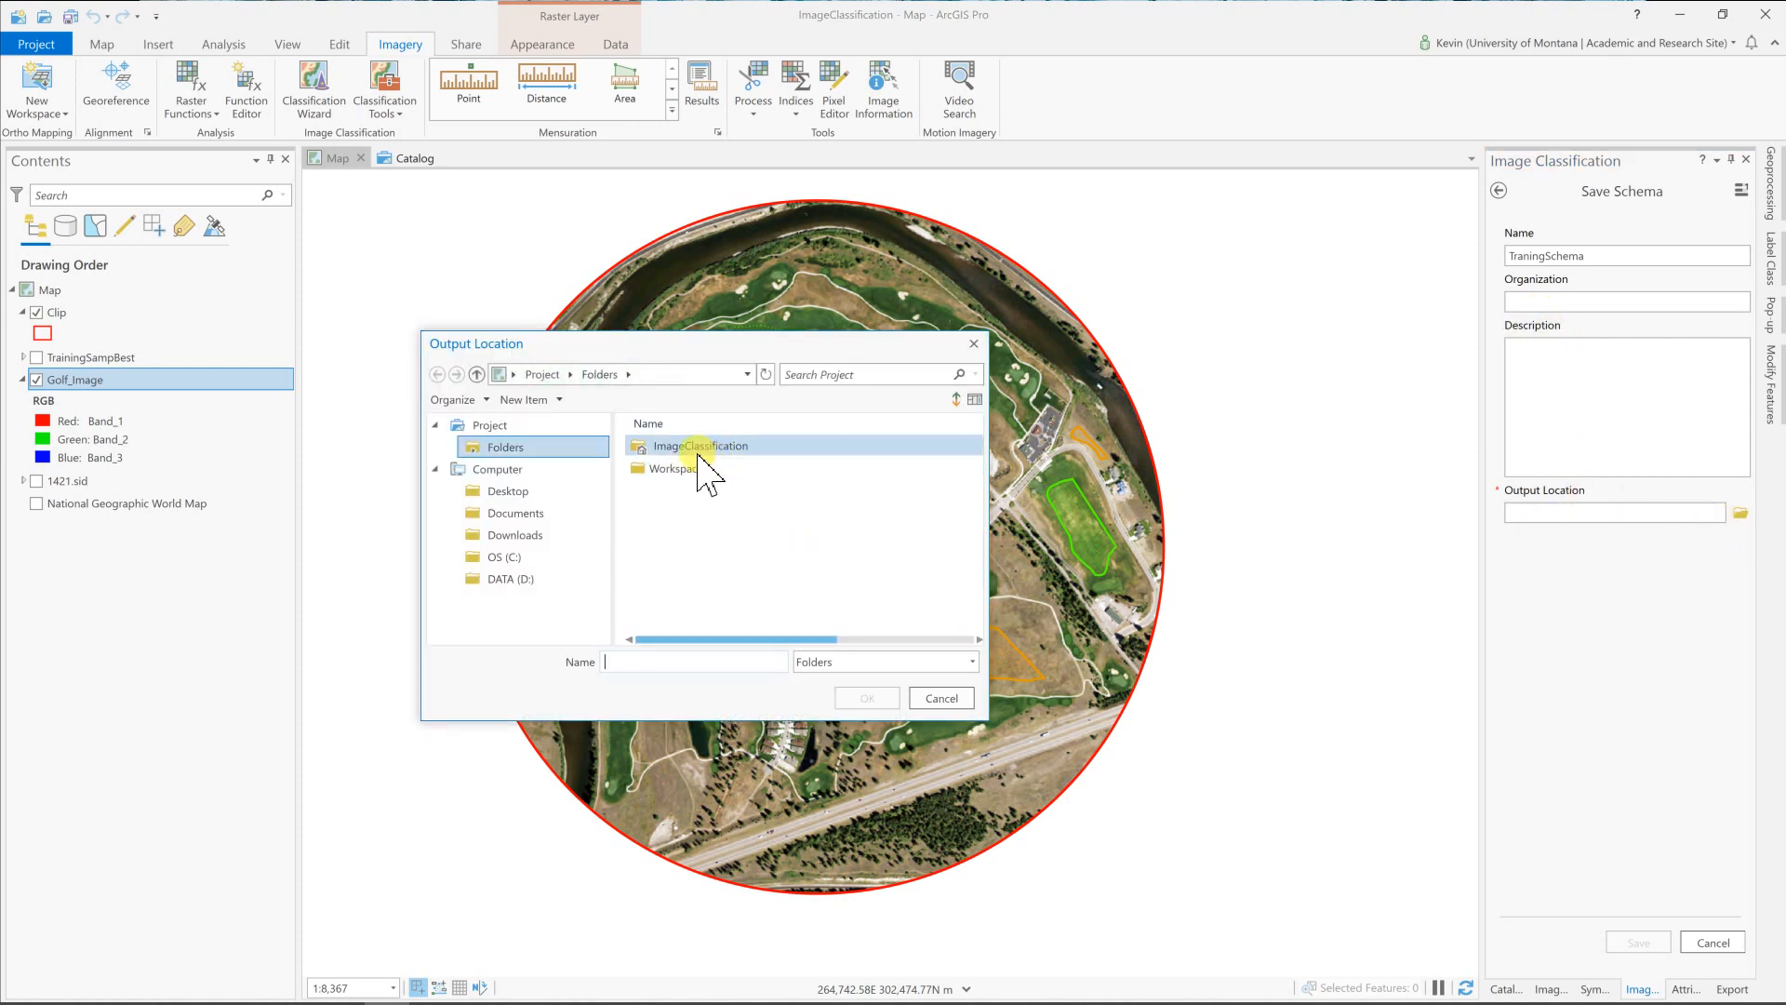
{"action": "double_click", "coordinate": [699, 446]}
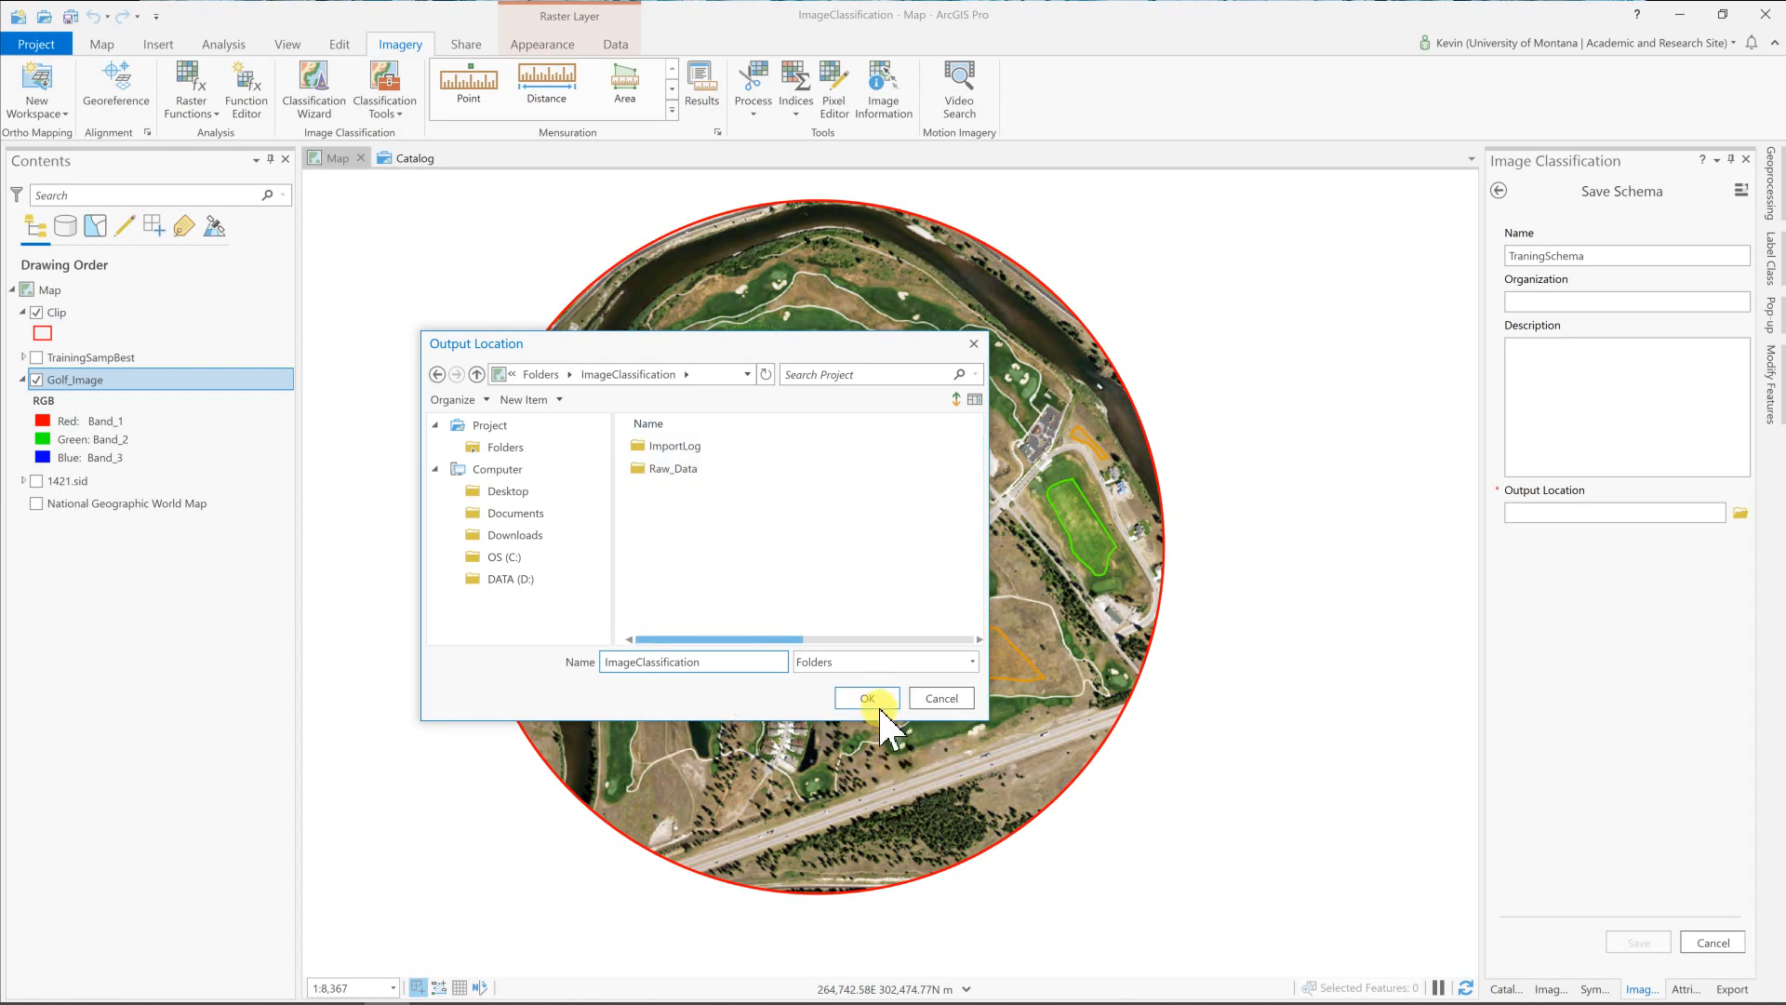
{"action": "left_click", "coordinate": [867, 697]}
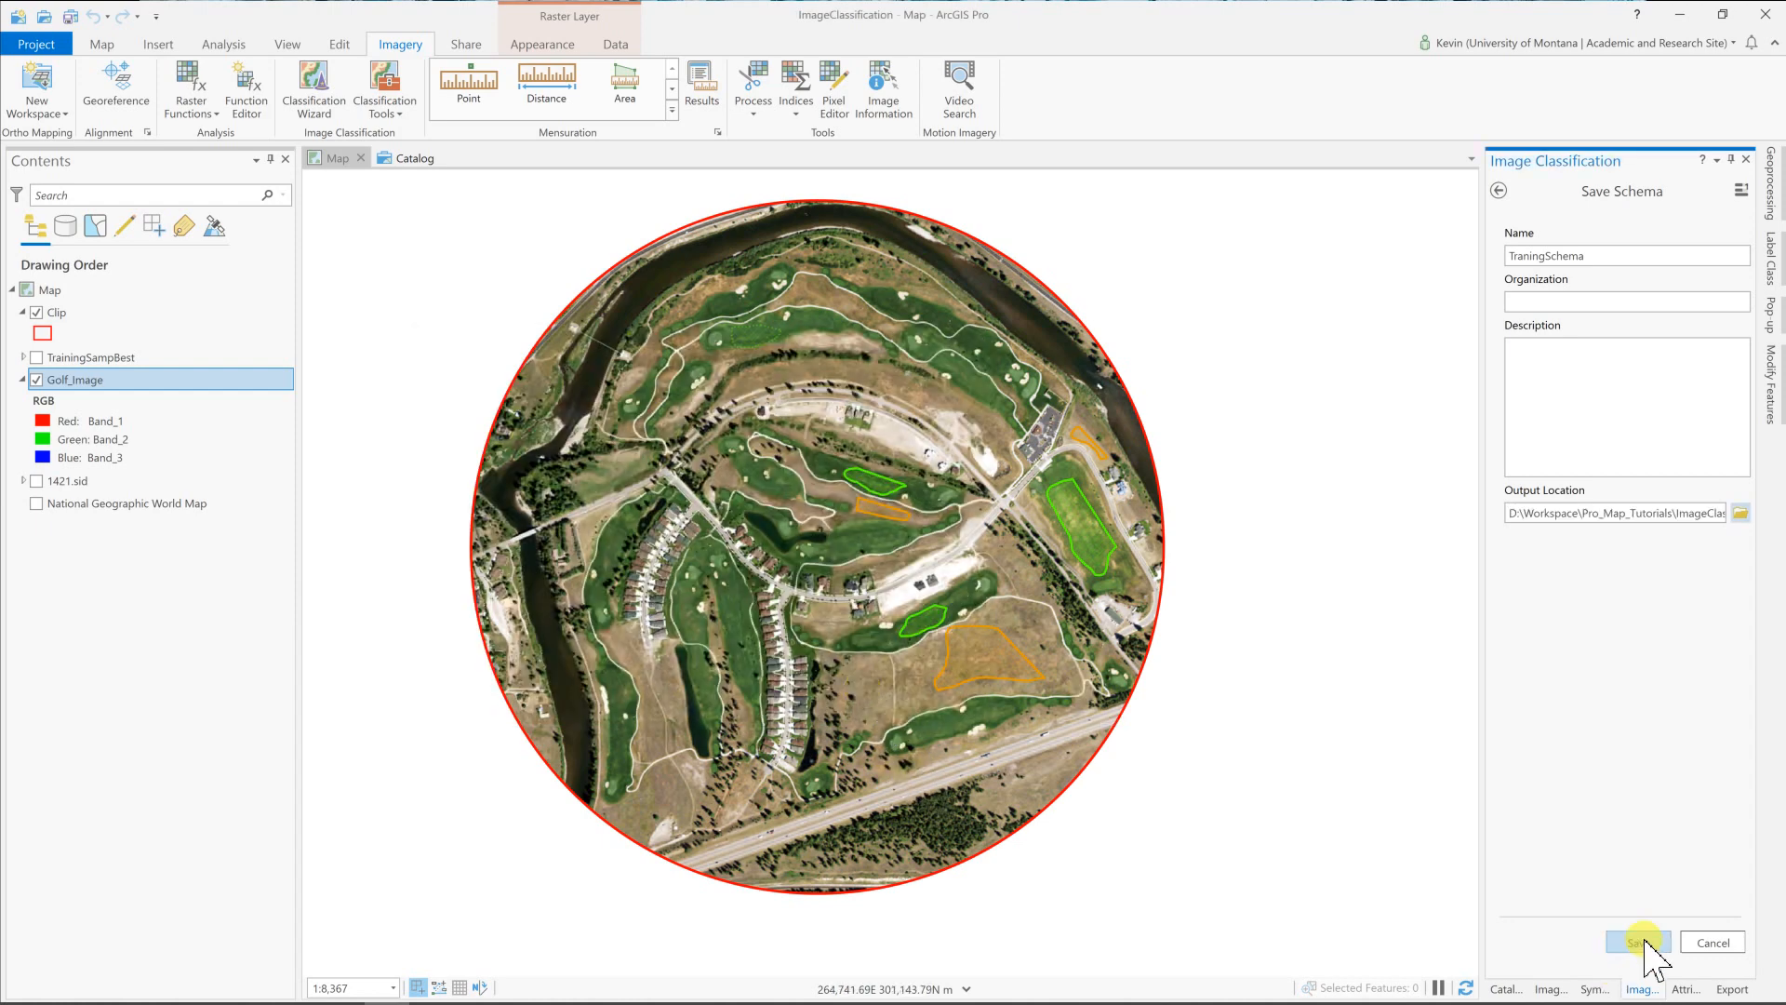
{"action": "left_click", "coordinate": [1639, 941]}
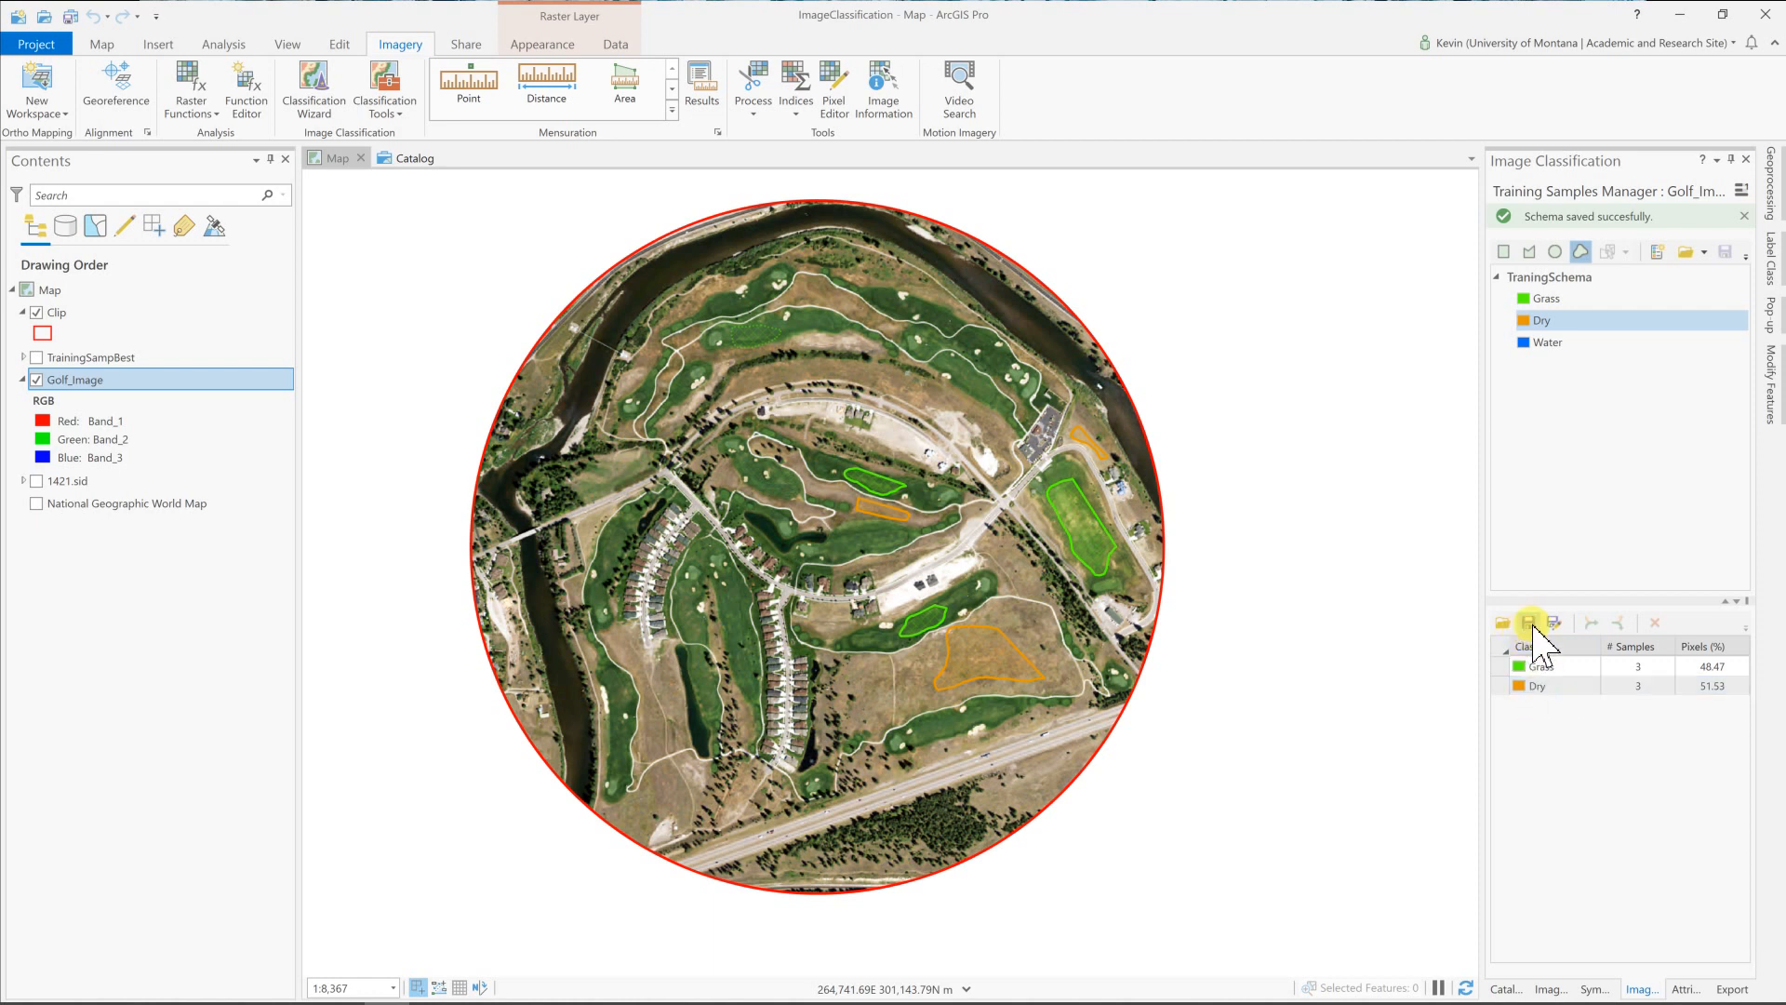
Save the training samples as feature class TrainSamp in the project geodatabase.
{"action": "left_click", "coordinate": [1527, 621]}
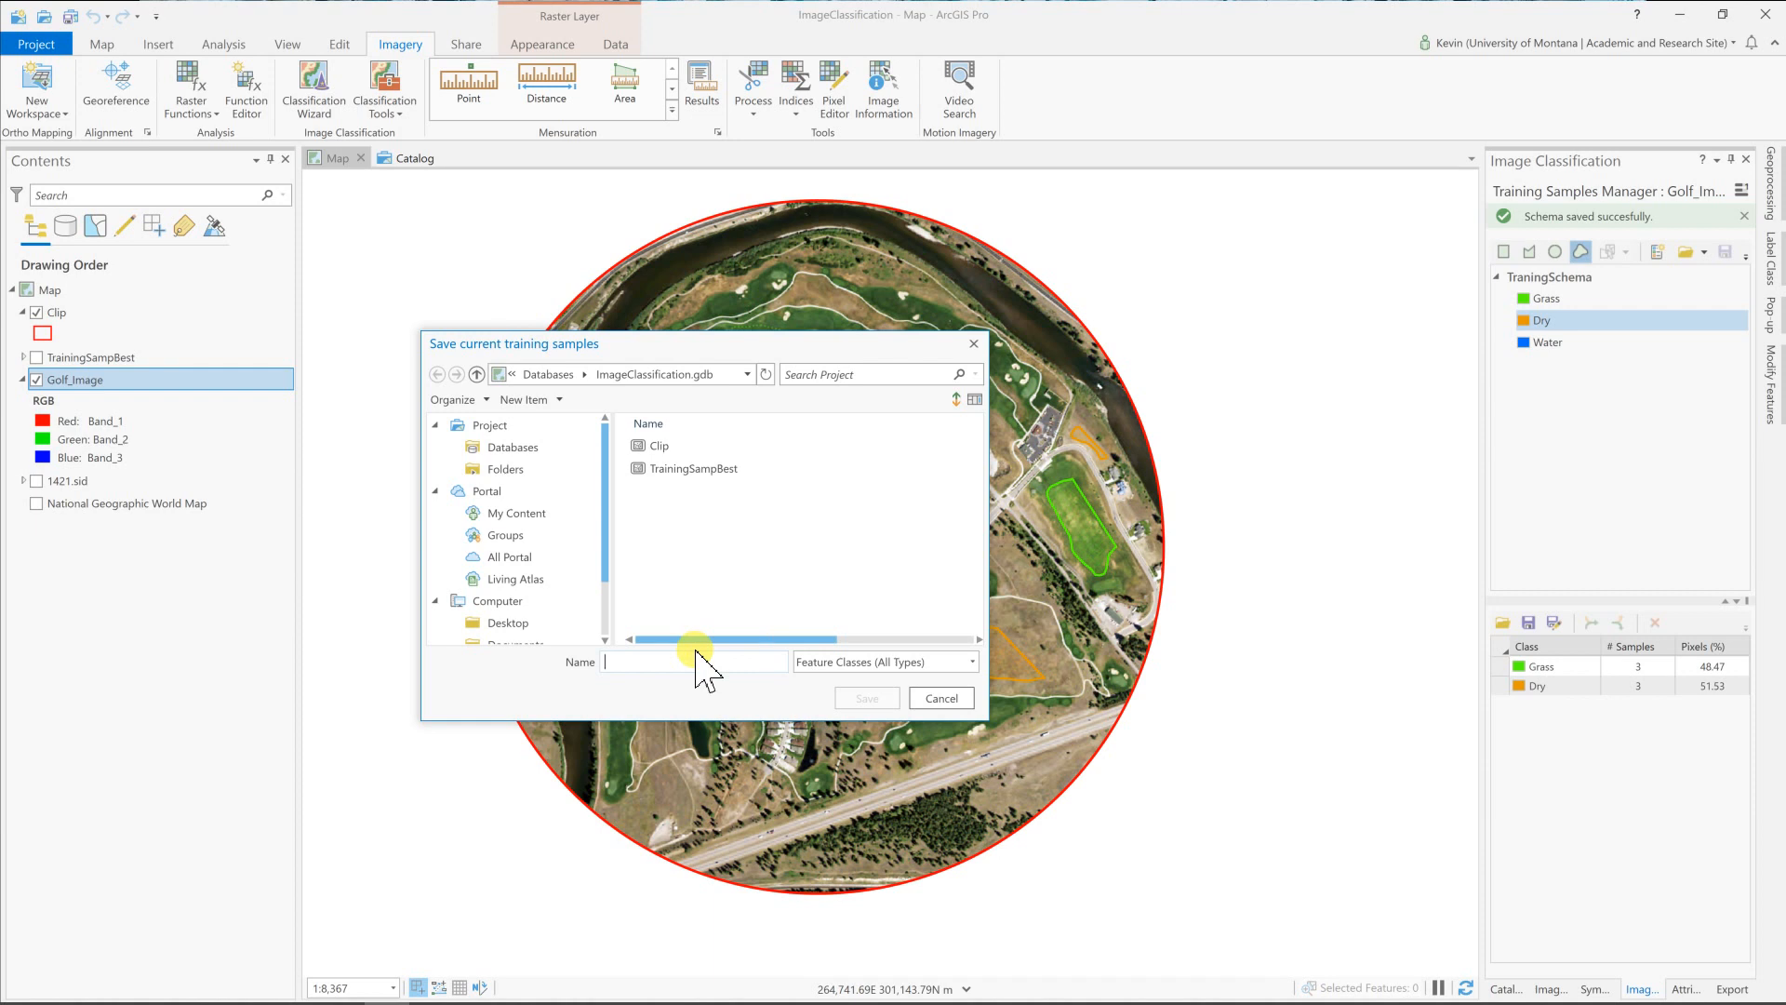
{"action": "type", "text": "TraninSamp"}
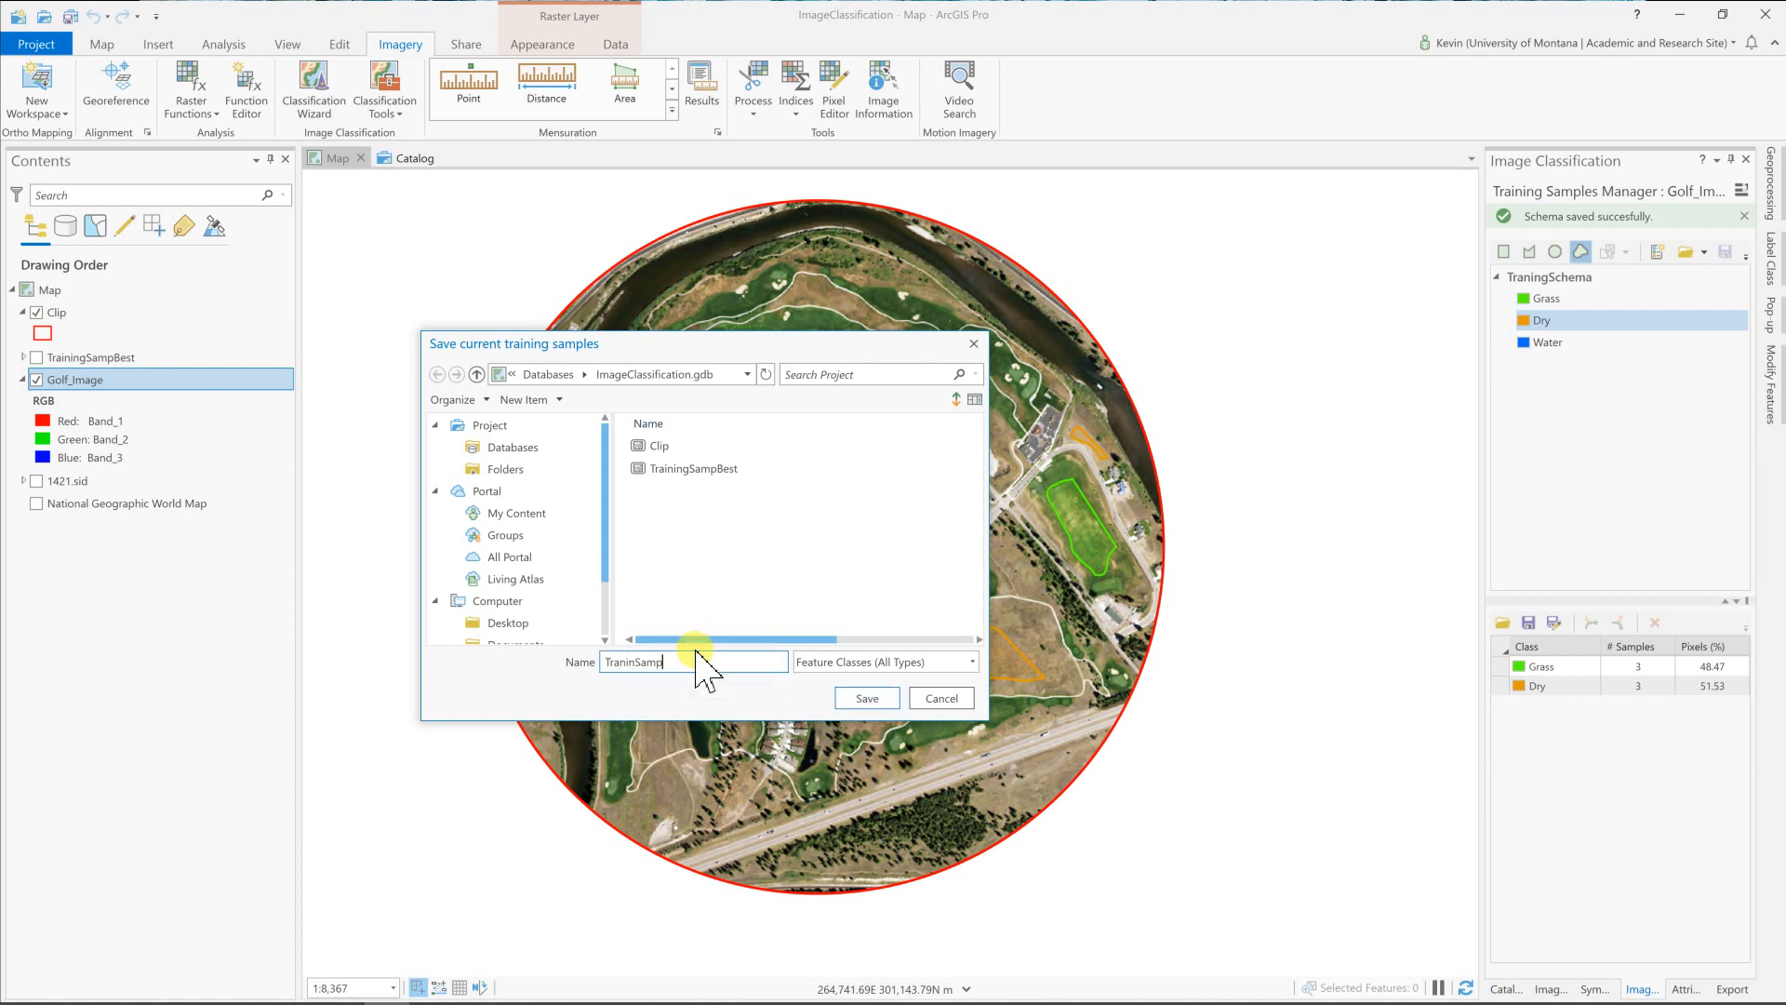
{"action": "left_click", "coordinate": [867, 698]}
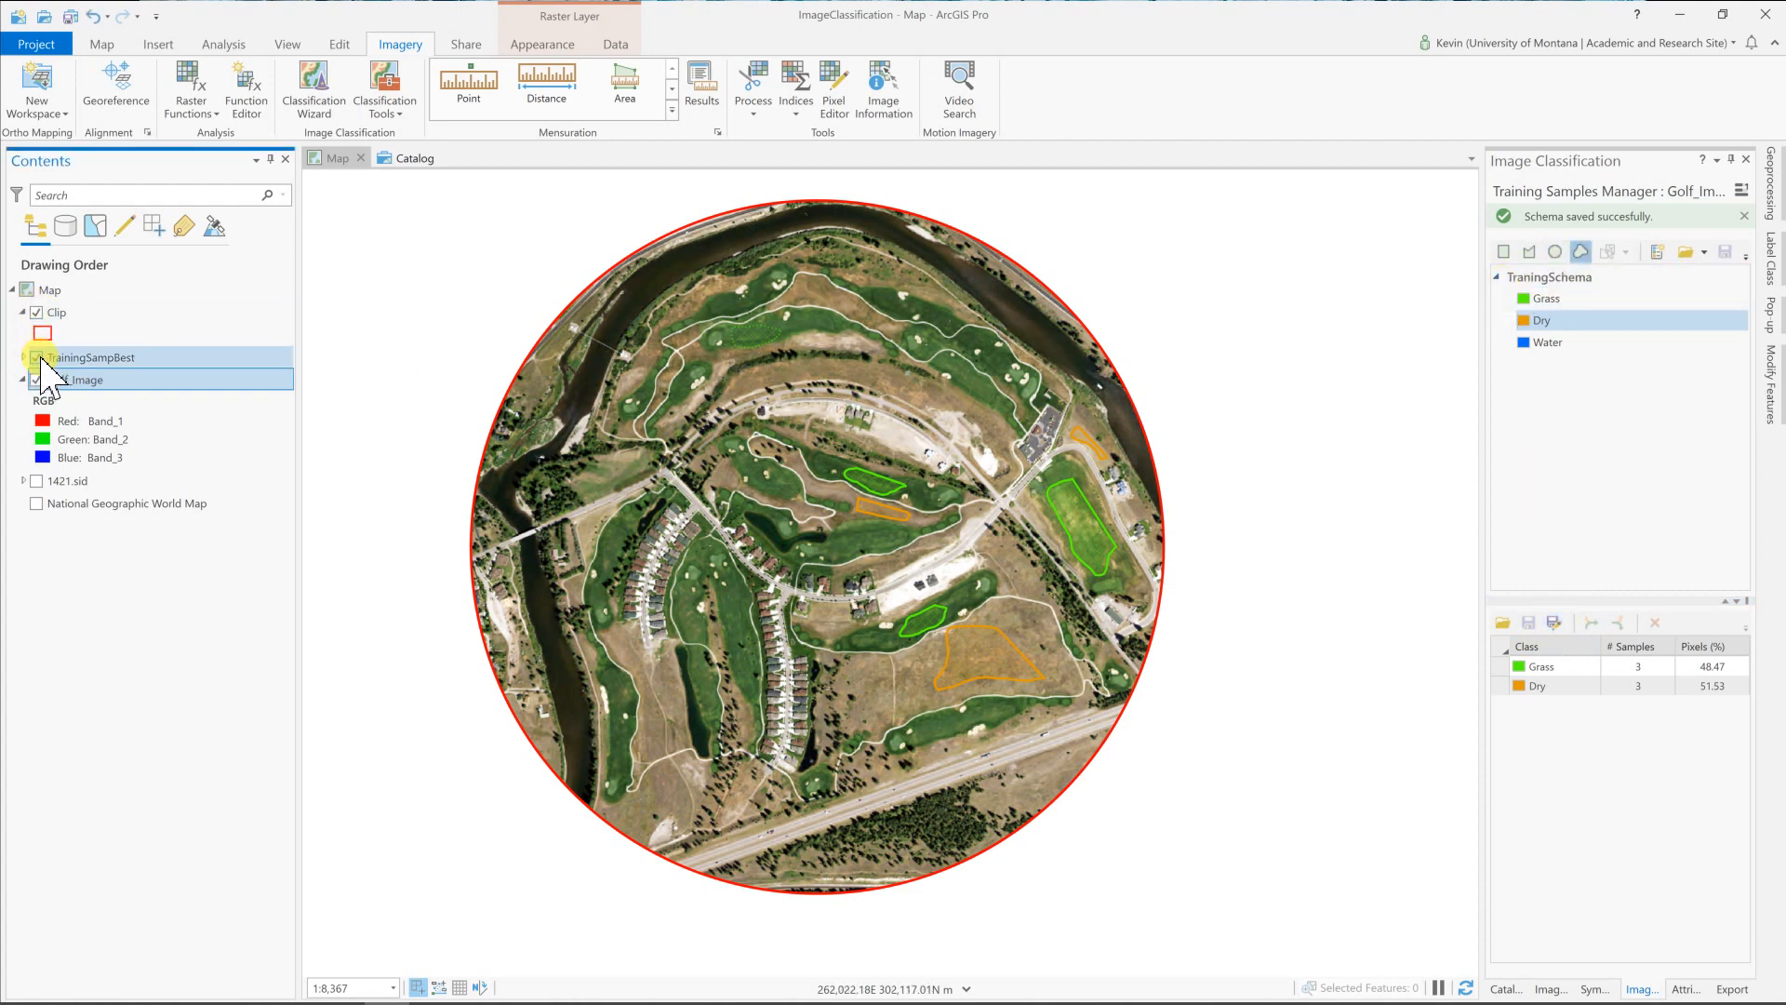
Turn on the TrainingSampBest layer to display its Grass and Dry sample polygons.
{"action": "left_click", "coordinate": [36, 357]}
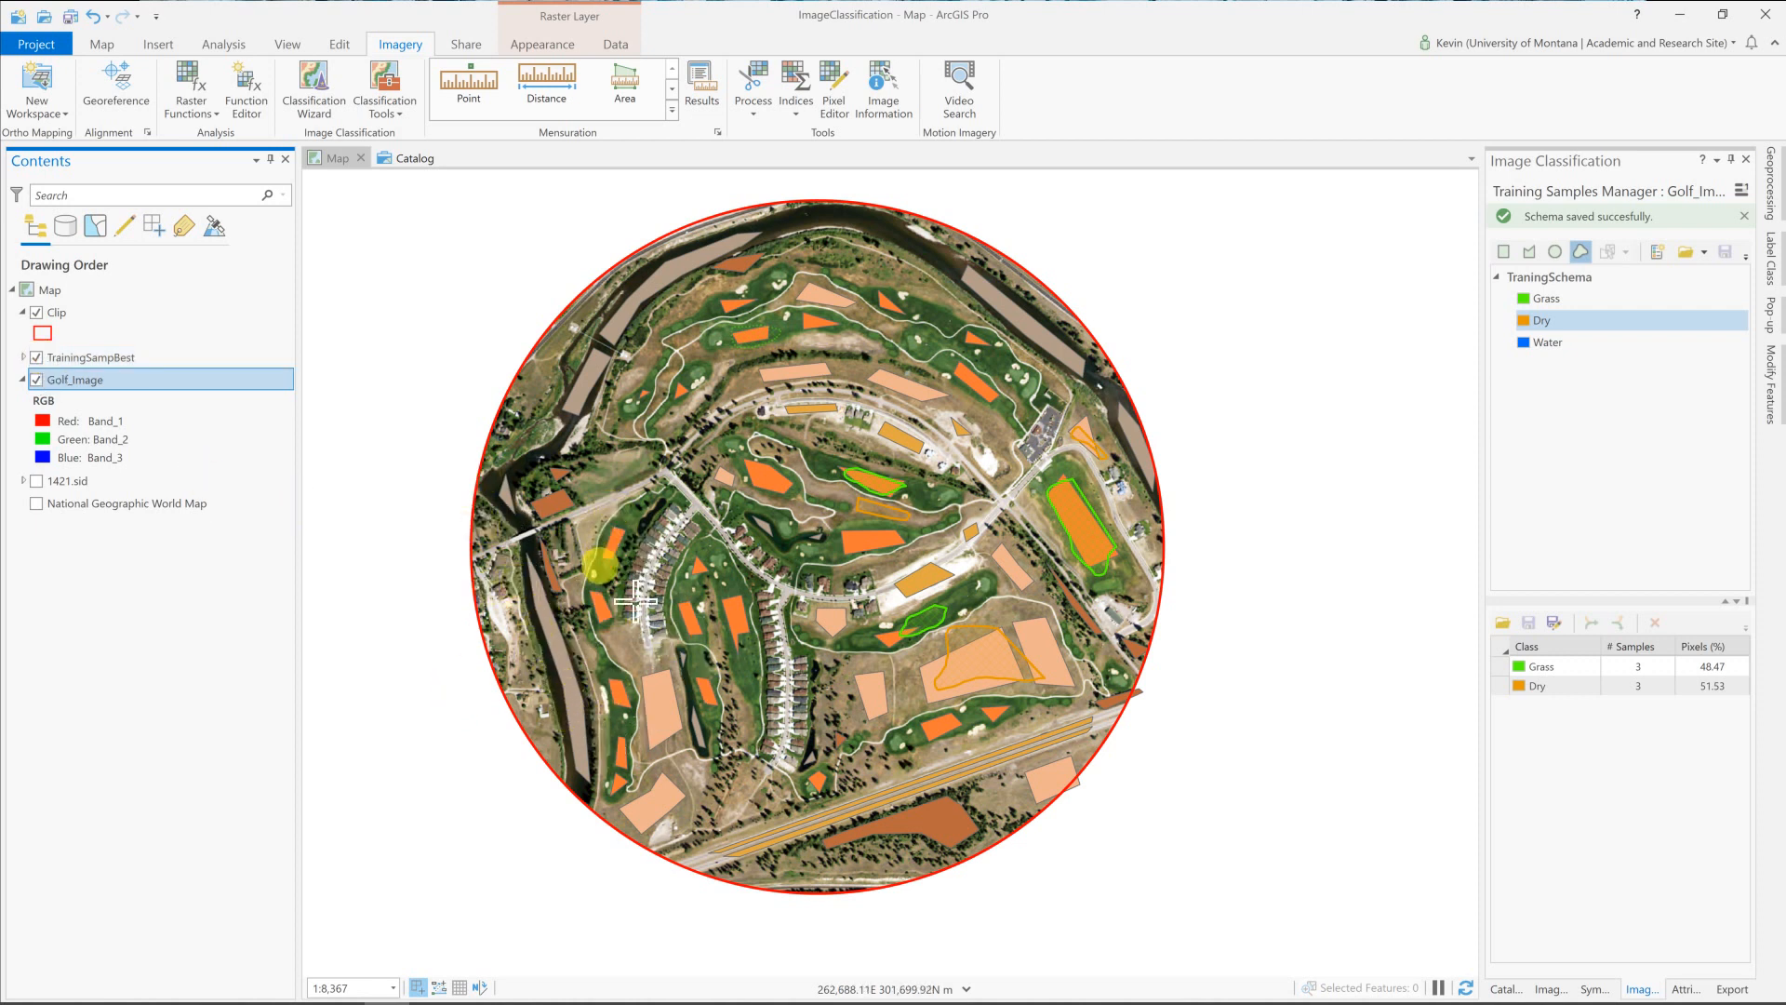
{"action": "mouse_move", "coordinate": [950, 826]}
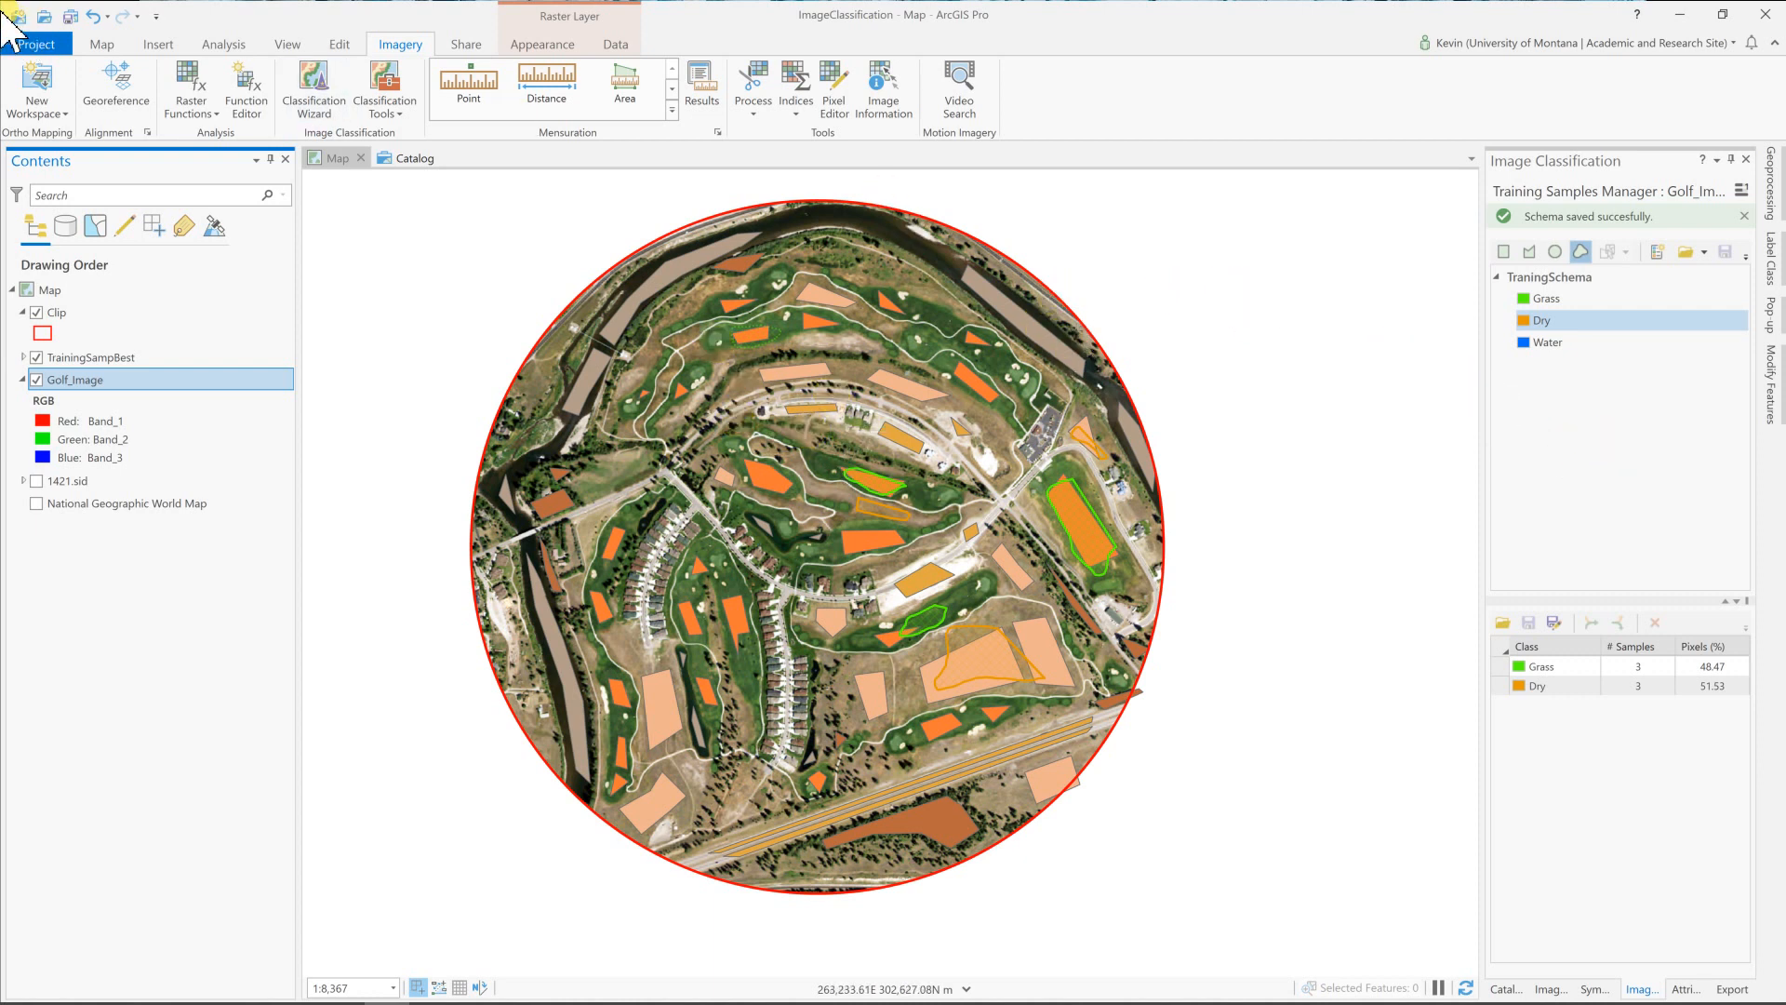
{"action": "left_click", "coordinate": [94, 45]}
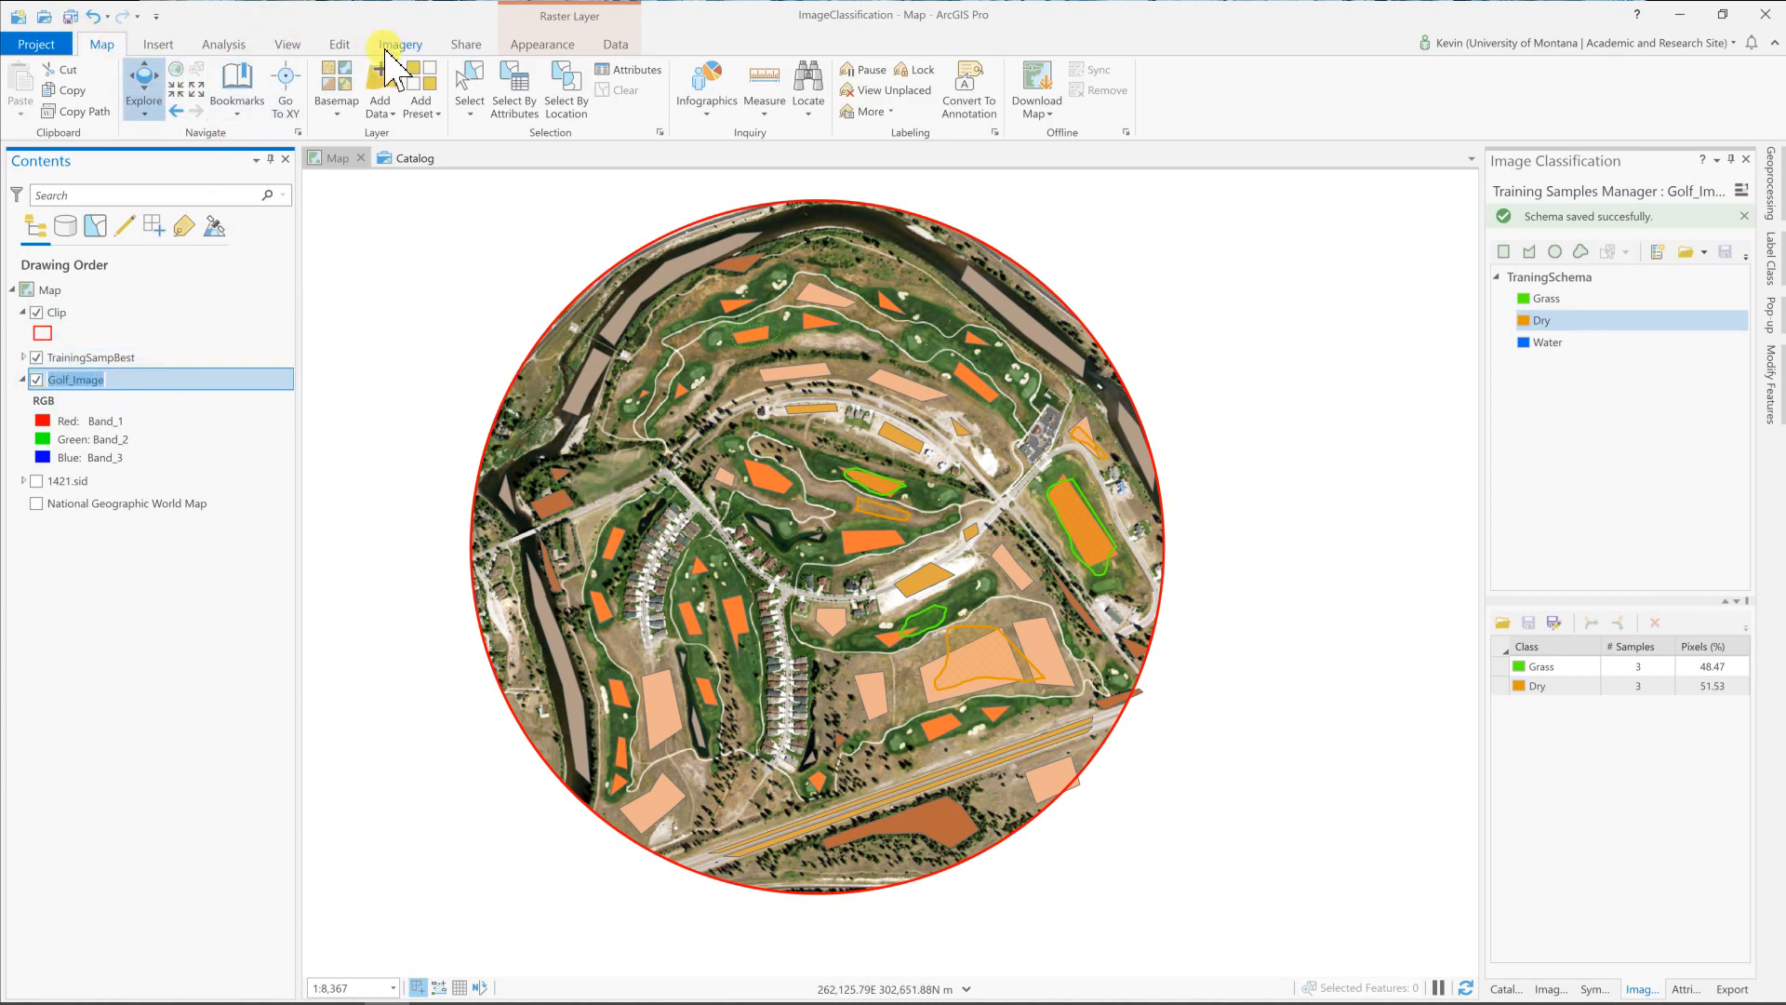
Start the Classify tool on Golf_Image with Maximum Likelihood and TrainingSampBest samples.
{"action": "left_click", "coordinate": [387, 88]}
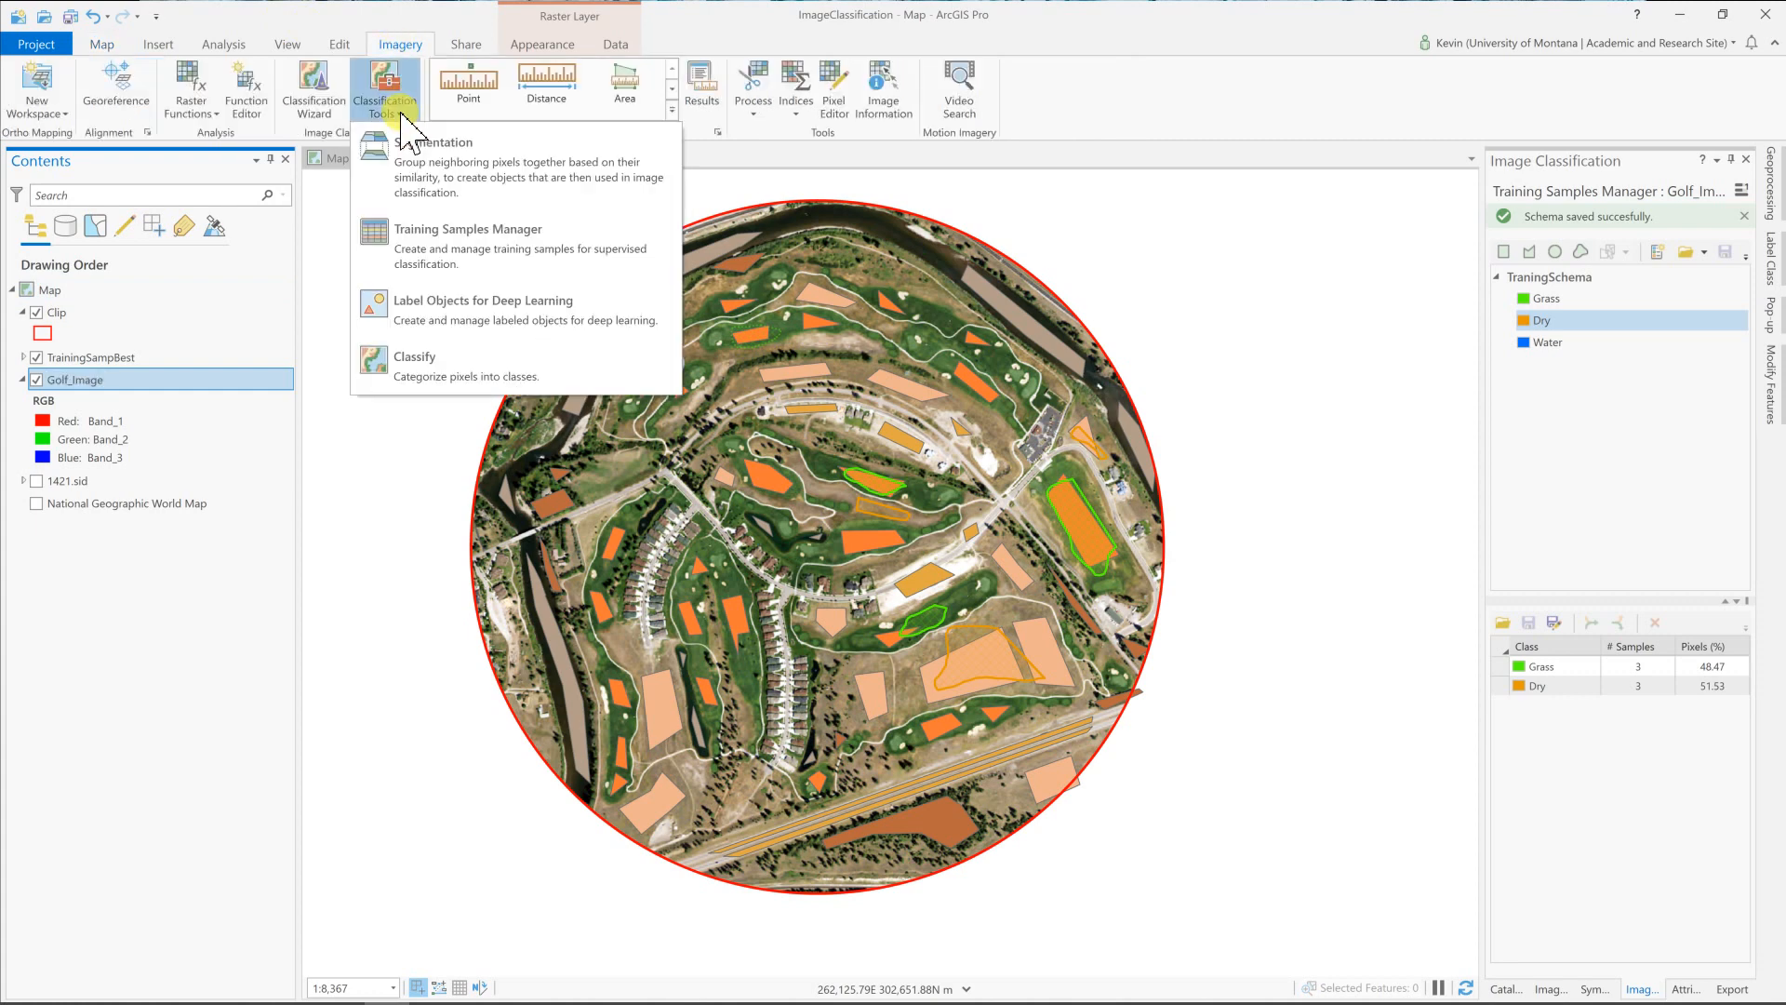
{"action": "left_click", "coordinate": [413, 365]}
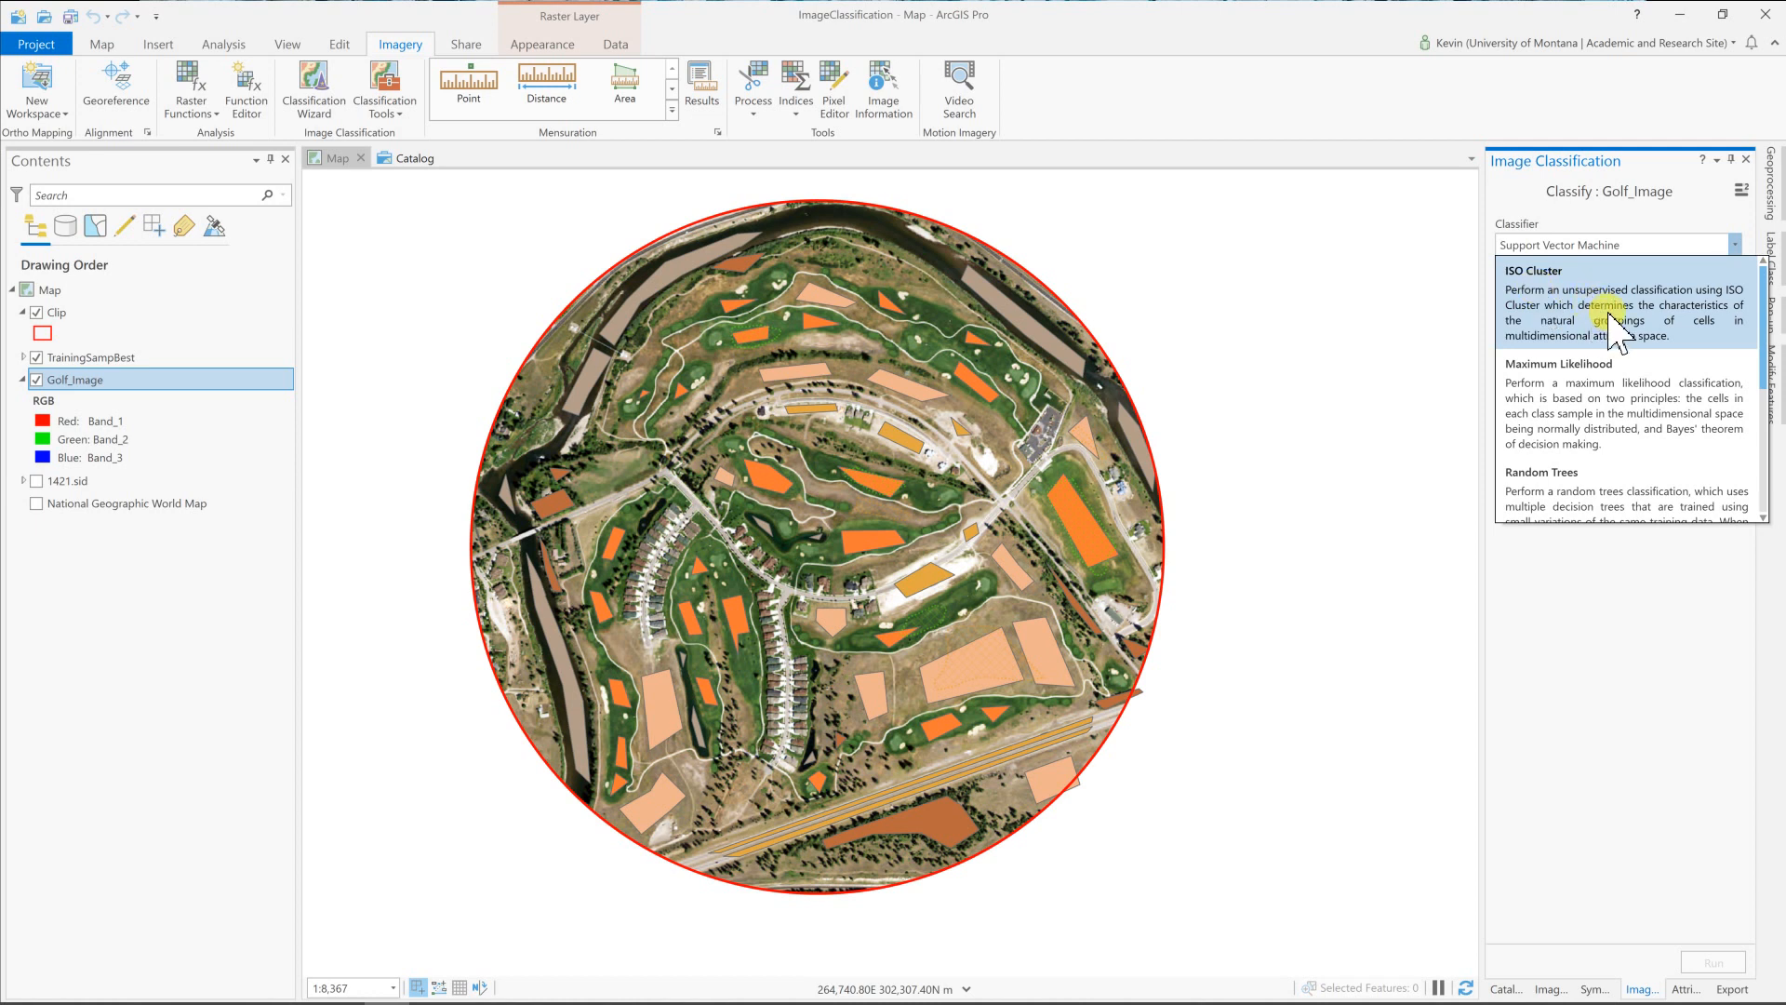
{"action": "mouse_move", "coordinate": [1609, 346]}
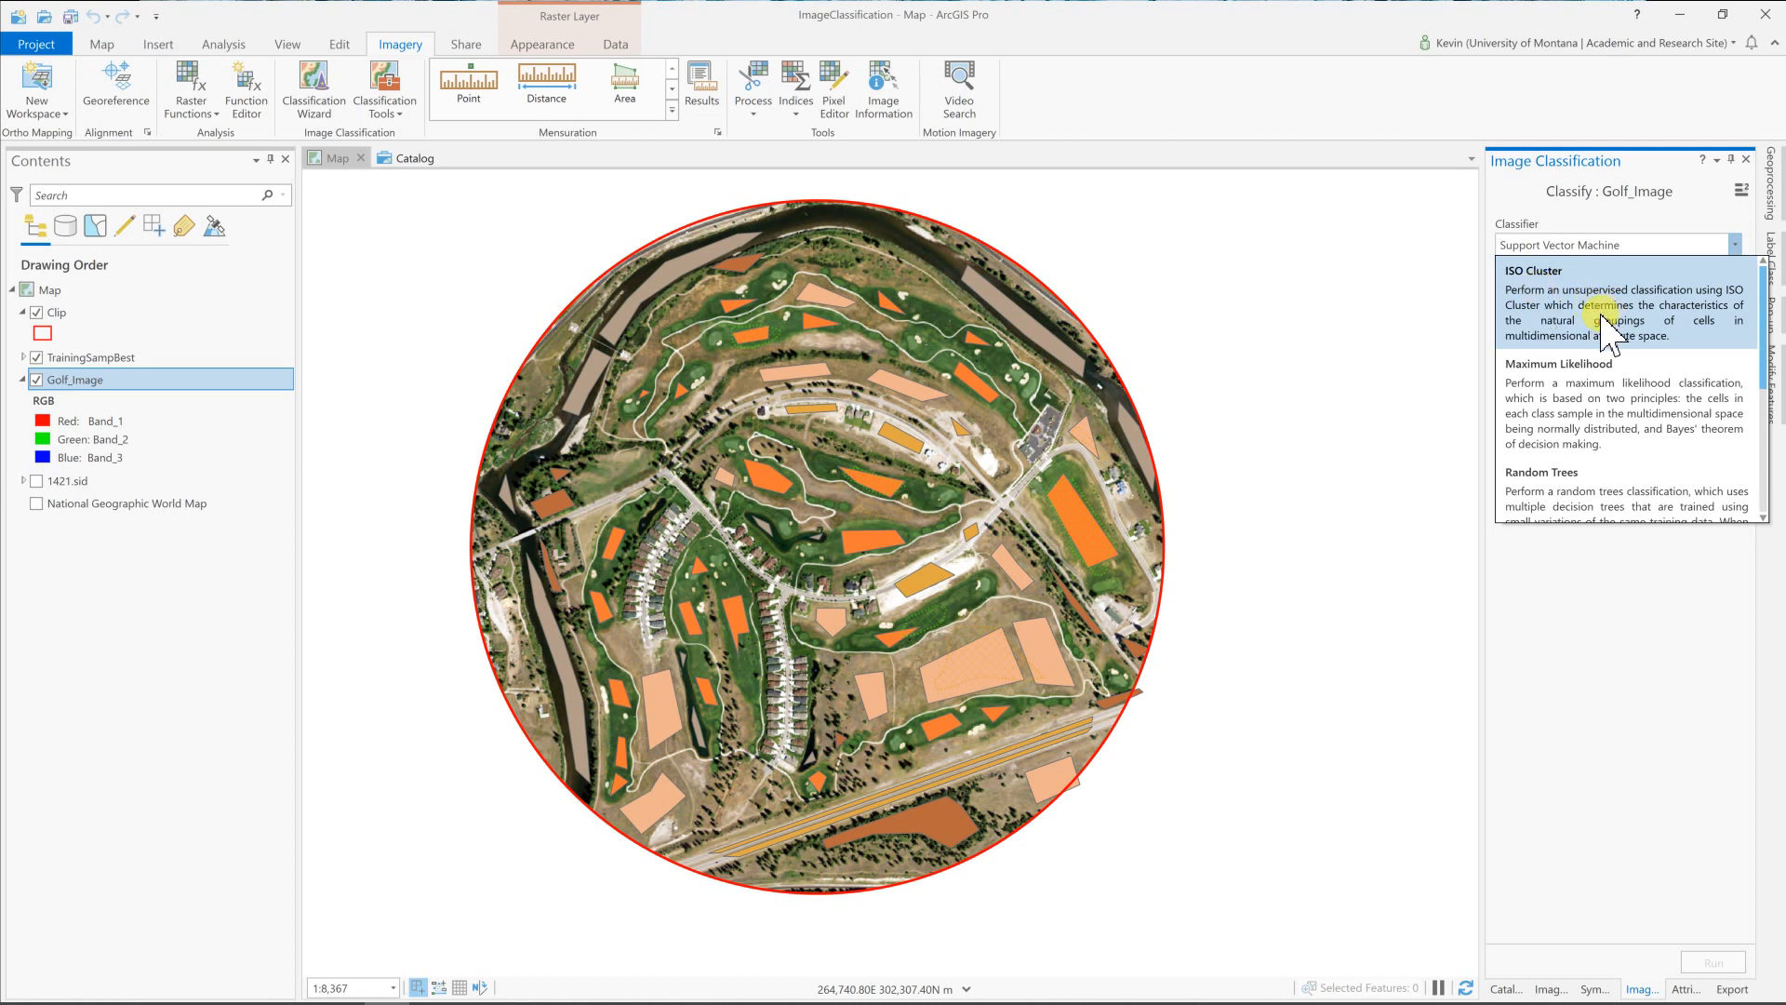
{"action": "left_click", "coordinate": [1558, 365]}
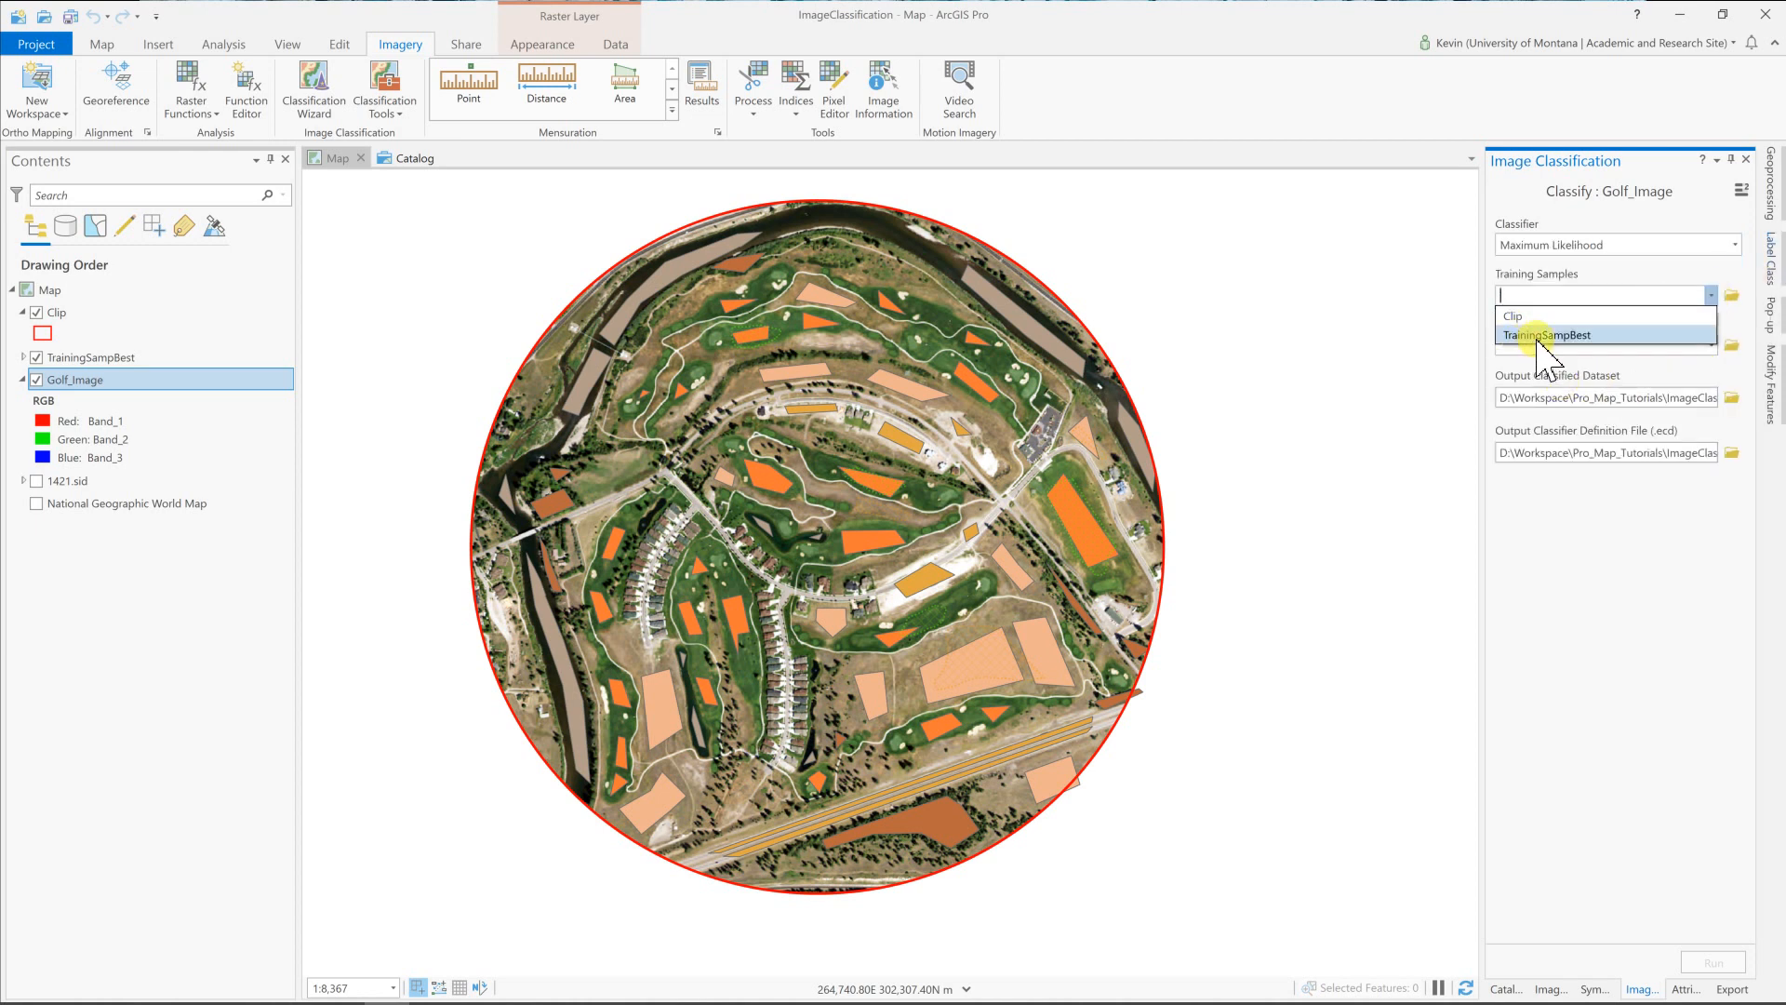
{"action": "left_click", "coordinate": [1548, 335]}
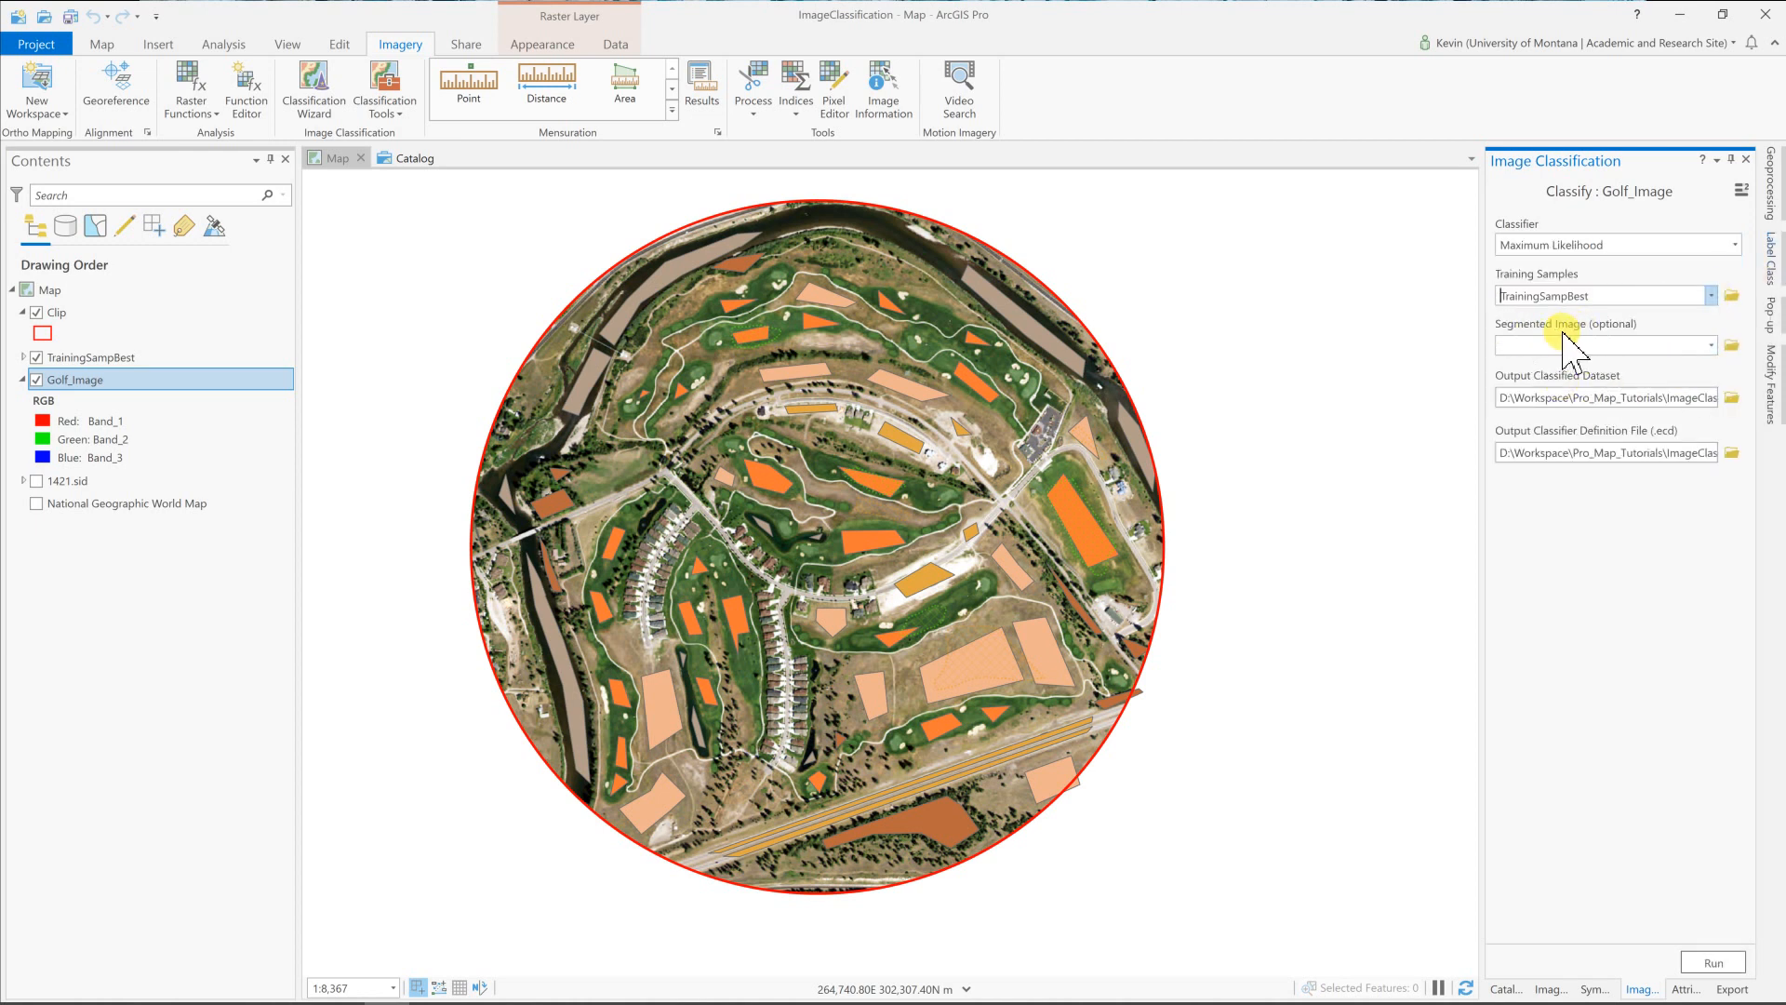
Set the classified output raster to be saved as ClassedImage.
{"action": "left_click", "coordinate": [1732, 396]}
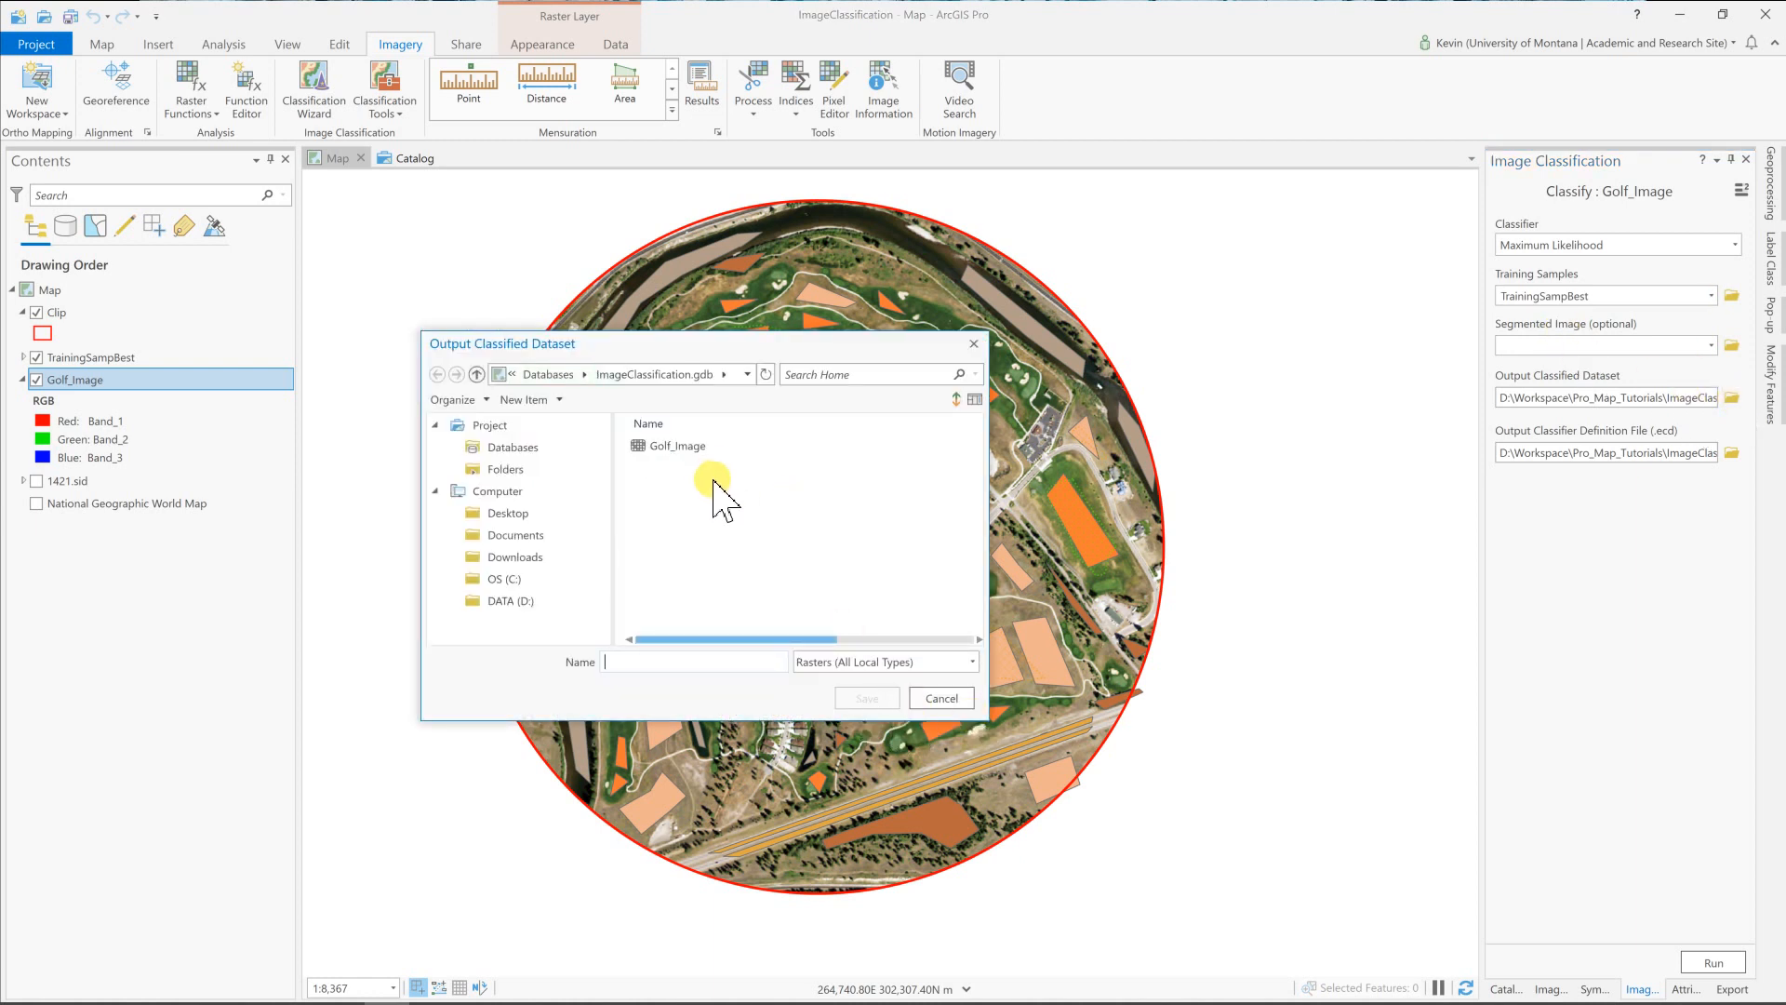
{"action": "mouse_move", "coordinate": [638, 662]}
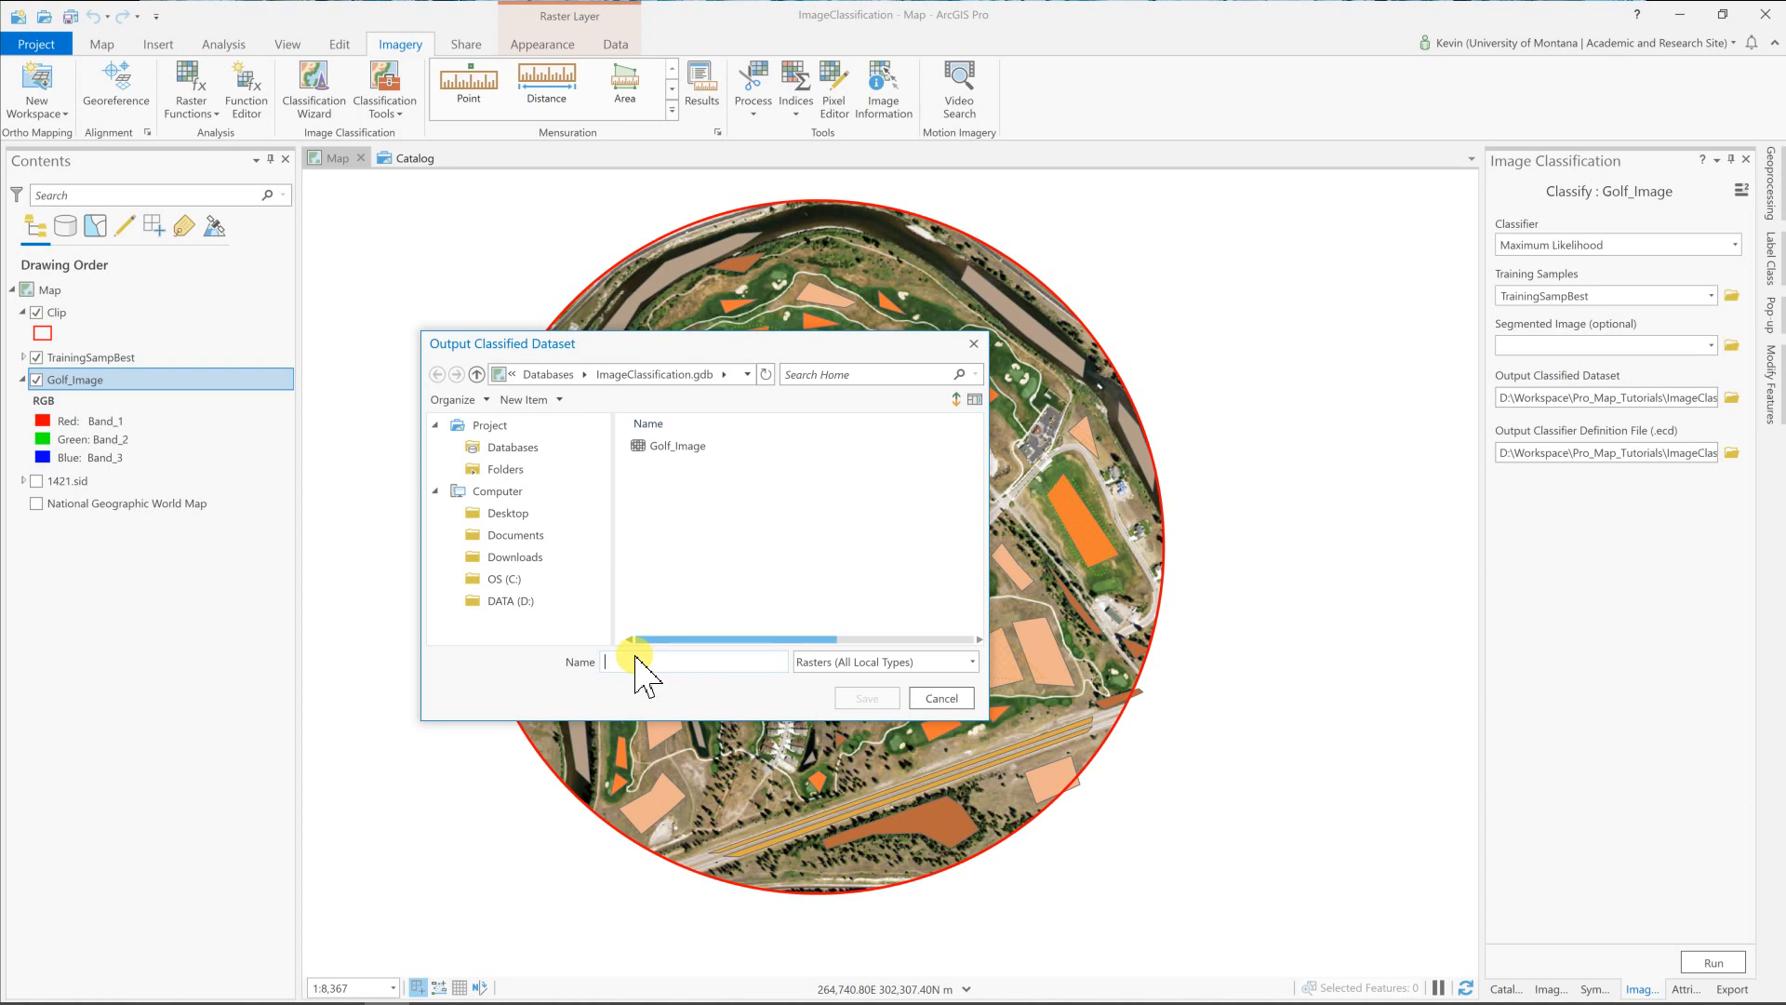
{"action": "type", "text": "ClassedImage"}
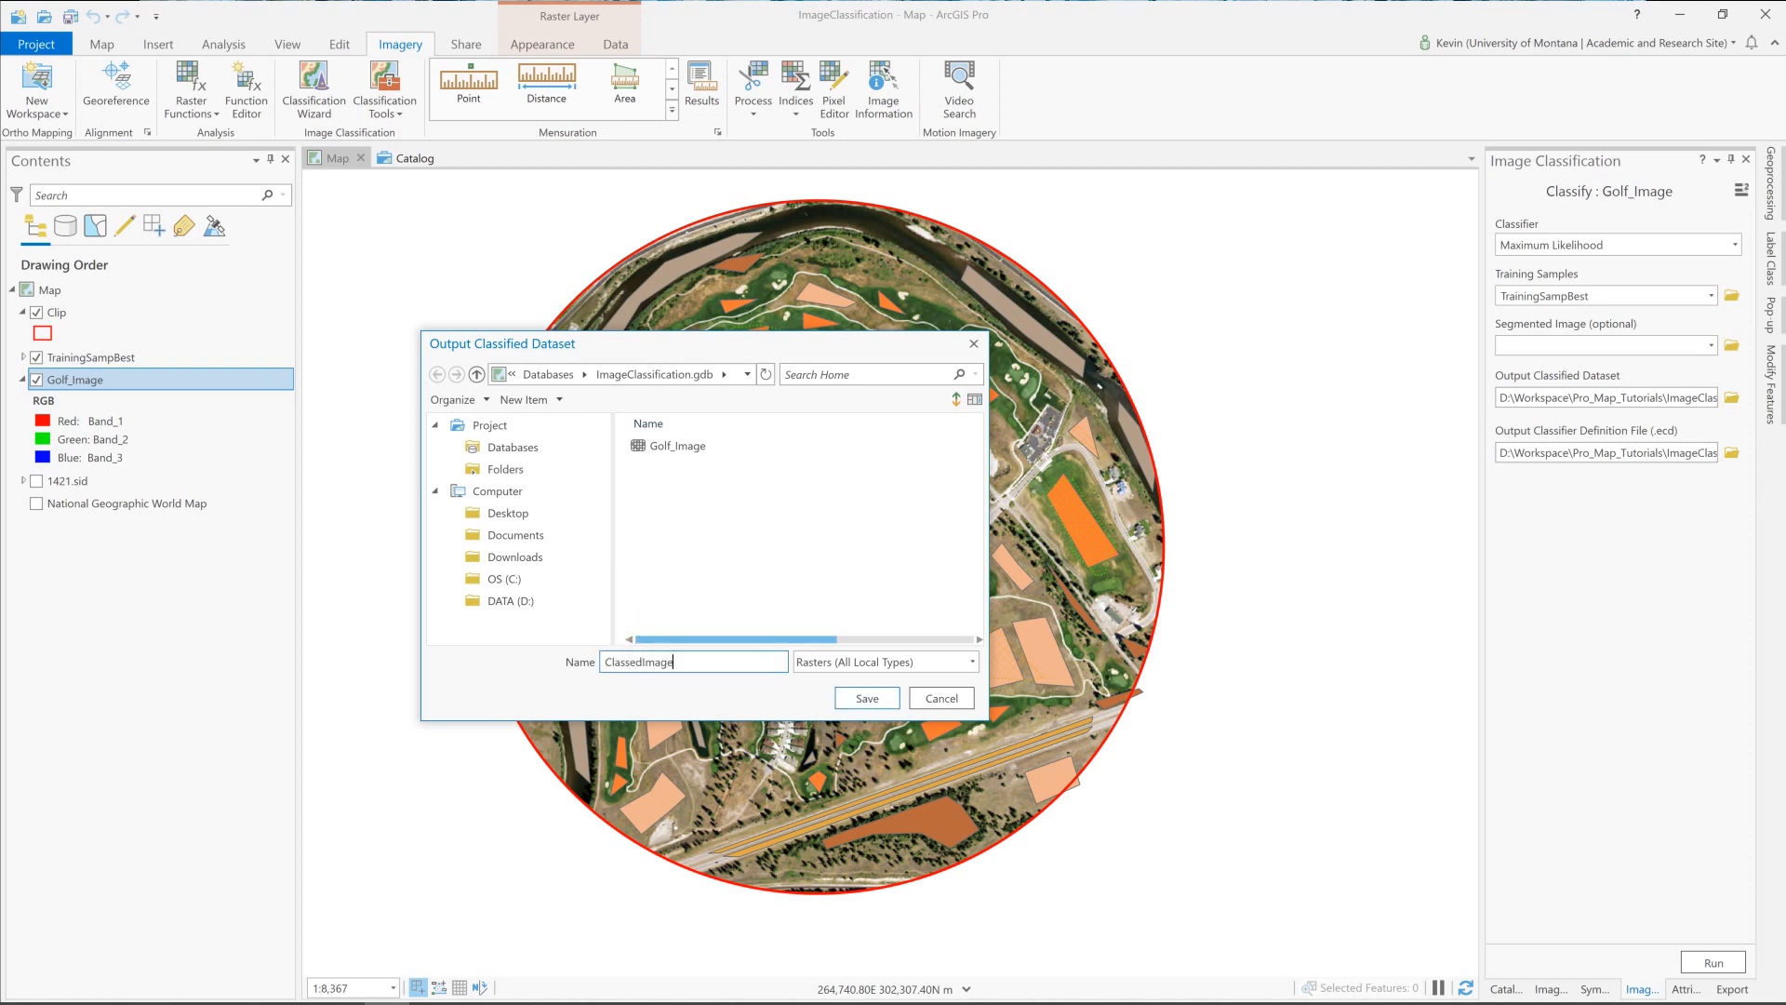
{"action": "left_click", "coordinate": [867, 698]}
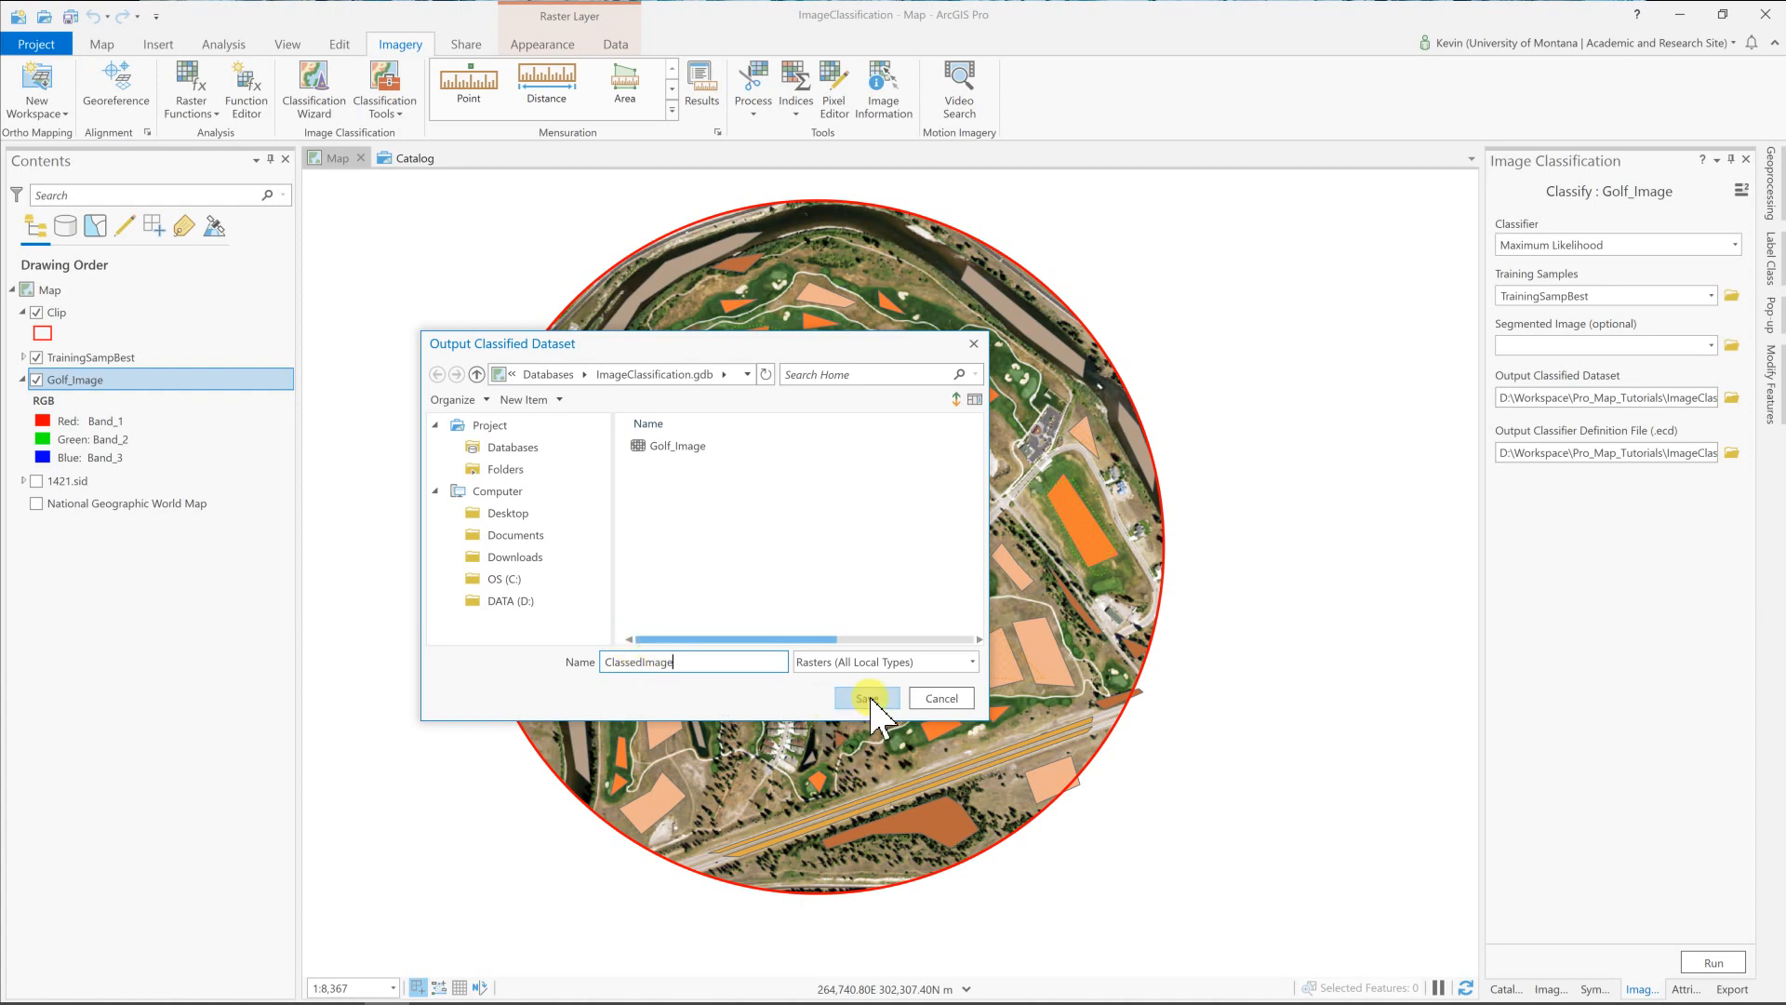
{"action": "left_click", "coordinate": [867, 698]}
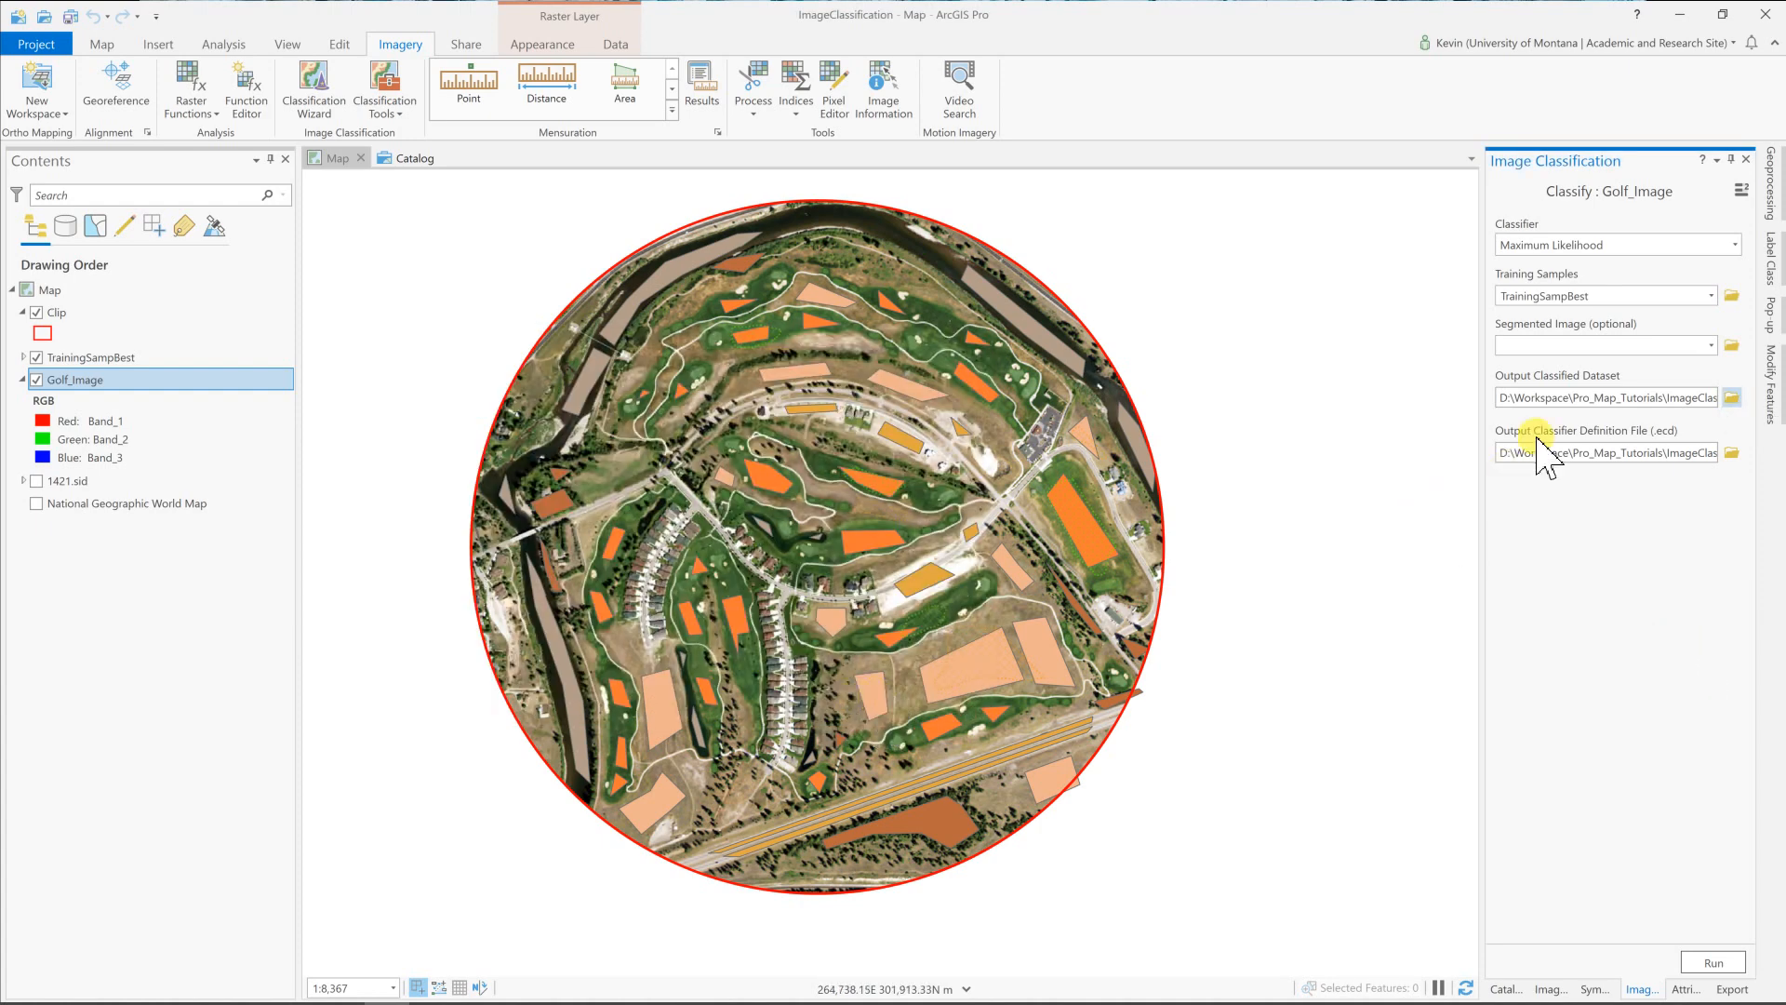
{"action": "mouse_move", "coordinate": [1609, 458]}
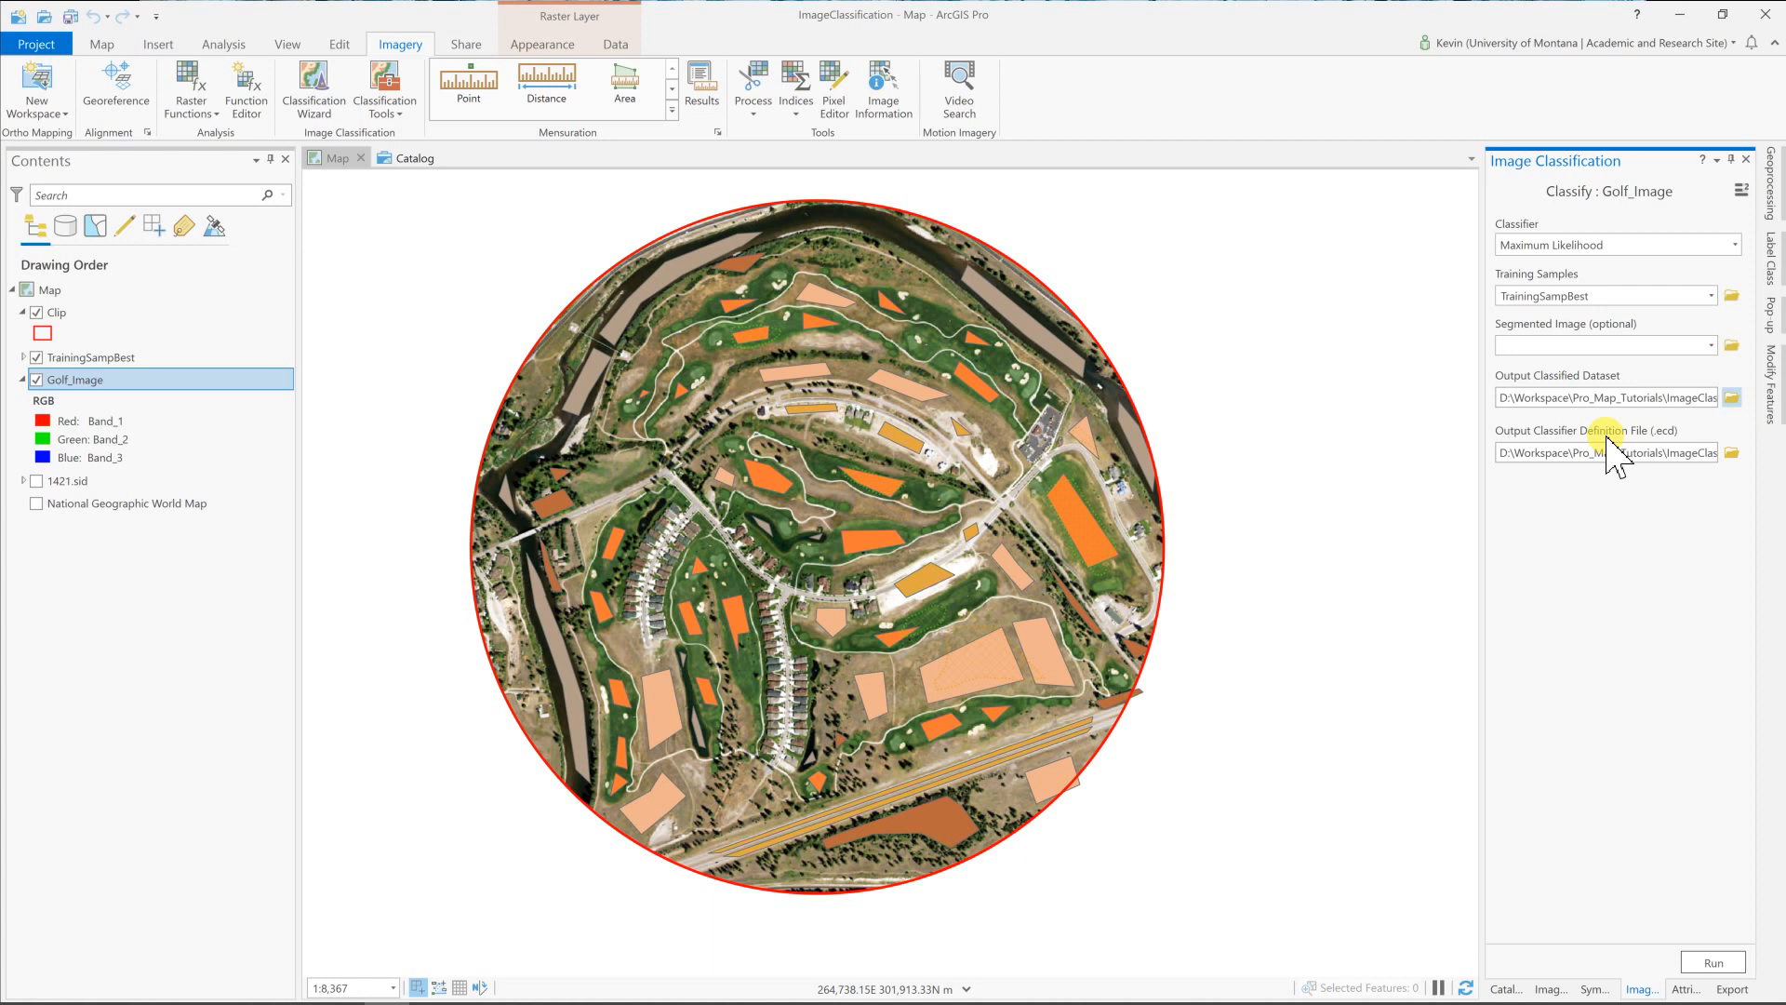
{"action": "mouse_move", "coordinate": [1570, 516]}
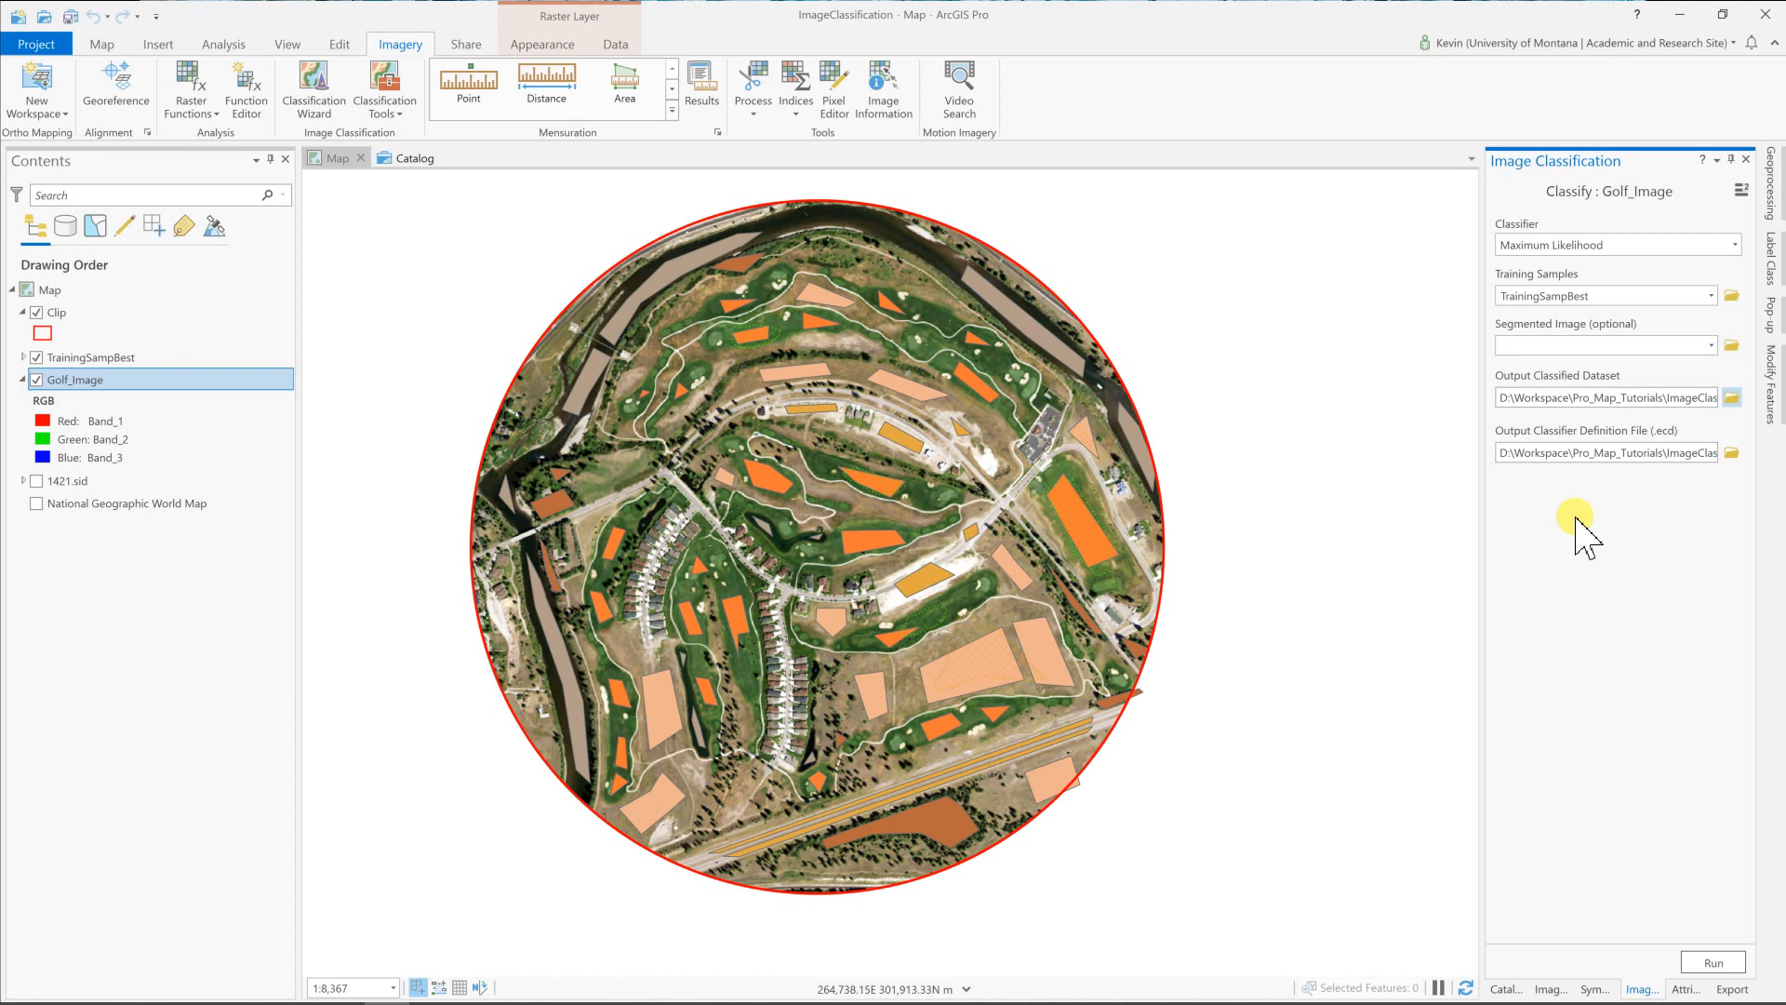
{"action": "mouse_move", "coordinate": [1585, 648]}
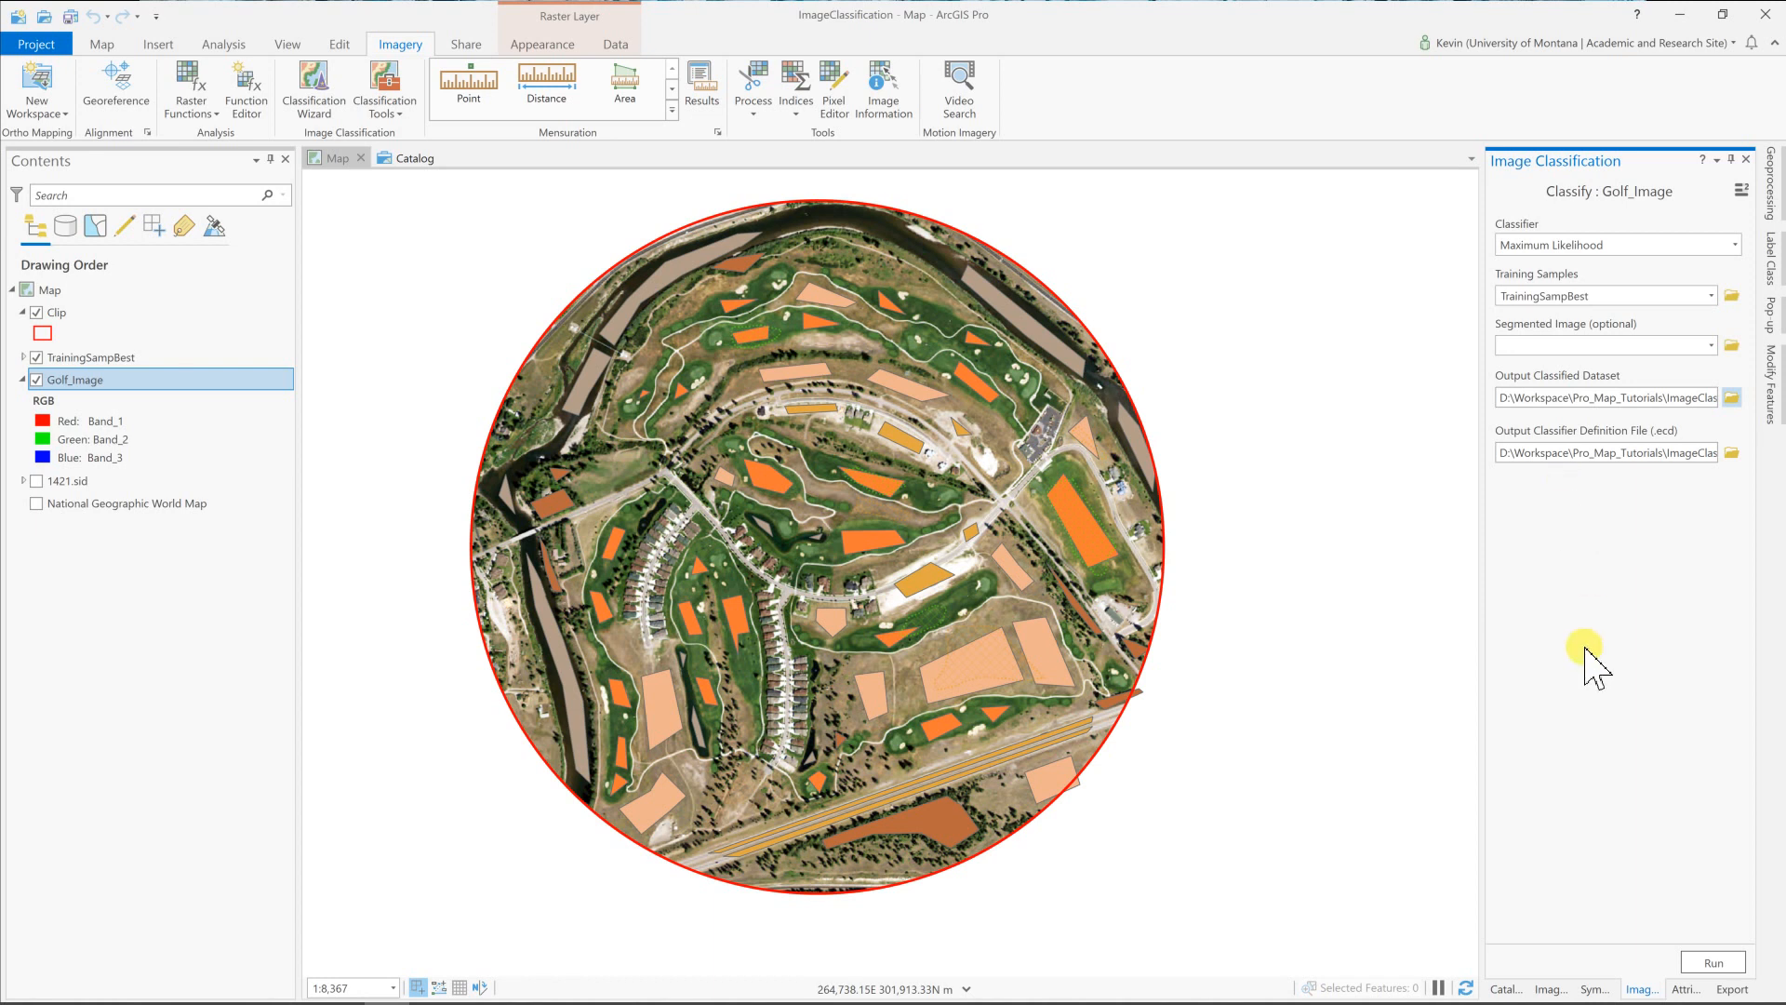
Run the Maximum Likelihood classification to create the ClassedImage raster.
{"action": "left_click", "coordinate": [1715, 962]}
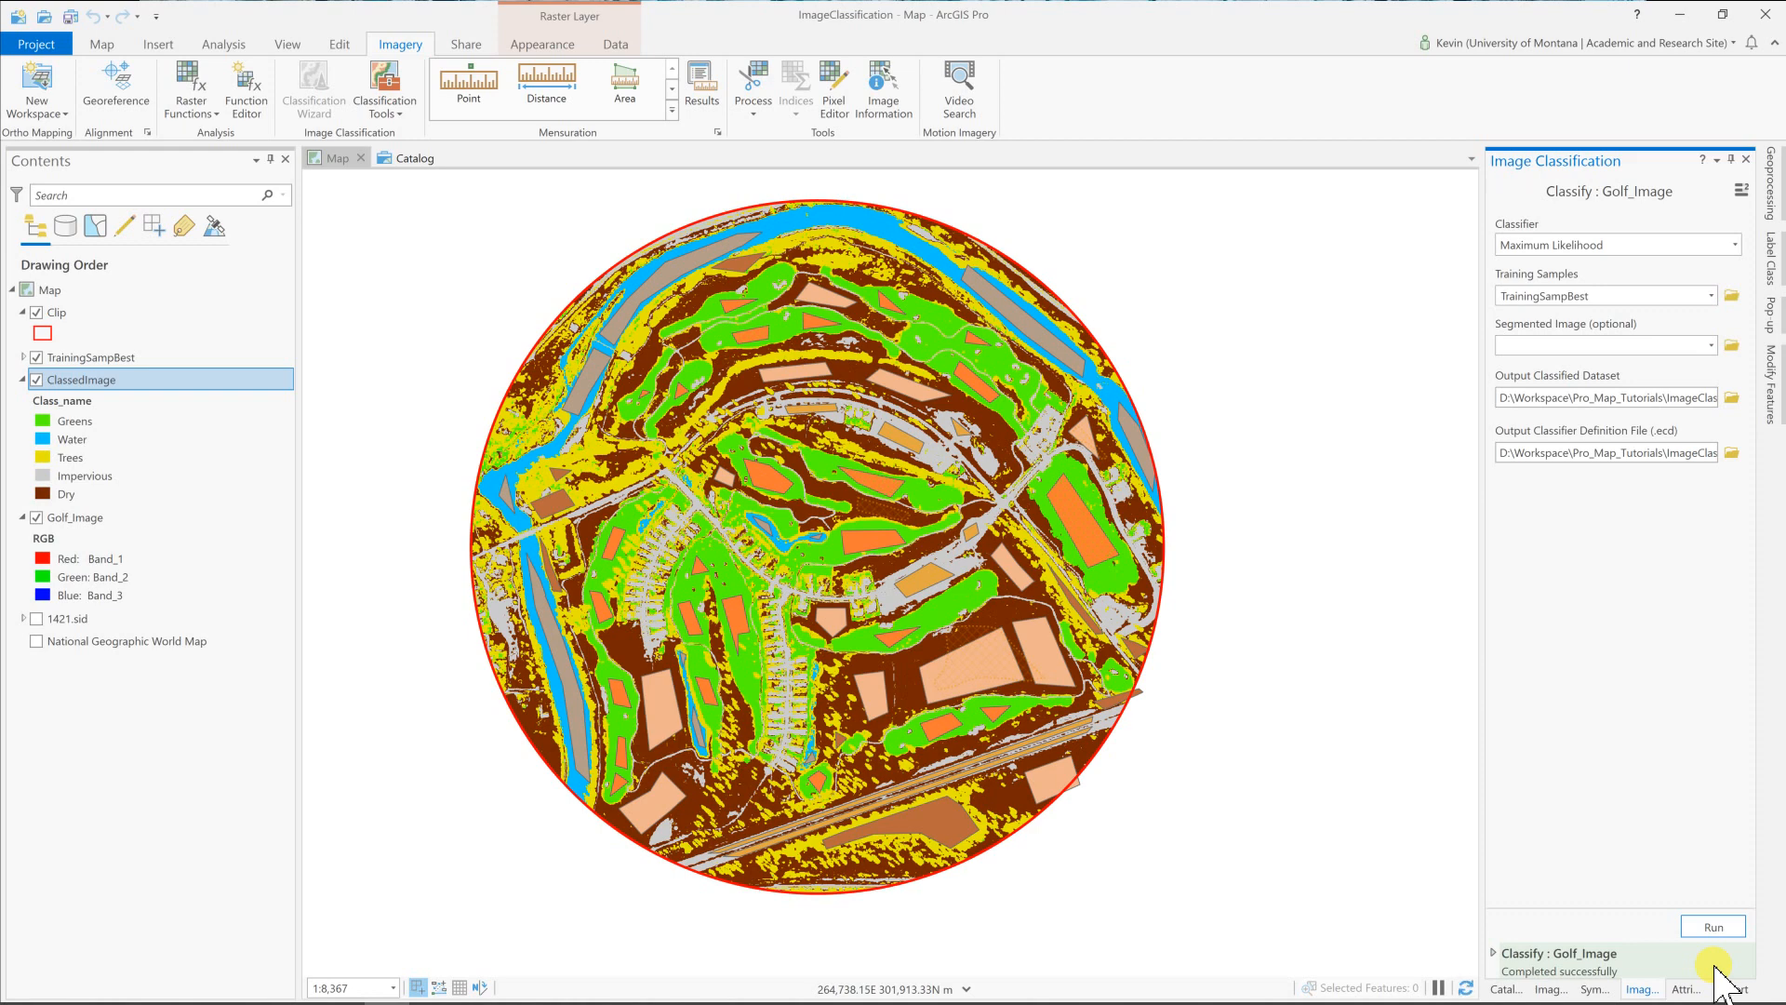
{"action": "mouse_move", "coordinate": [35, 403]}
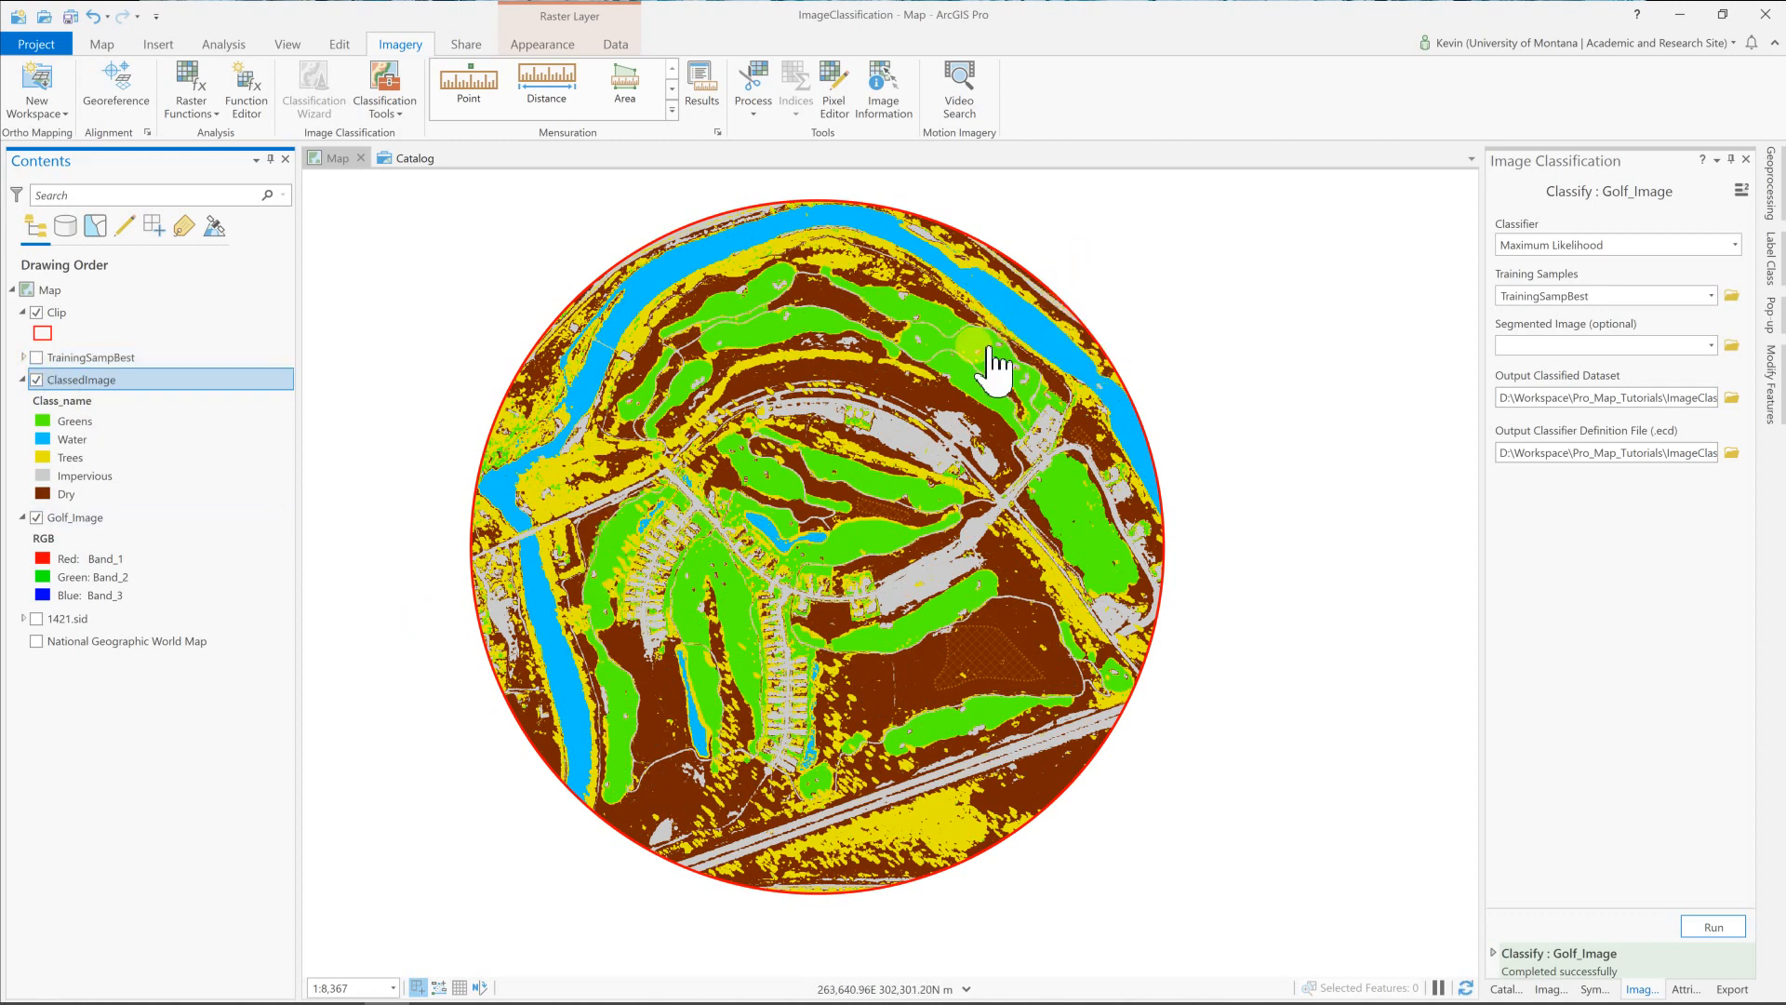
{"action": "mouse_move", "coordinate": [945, 863]}
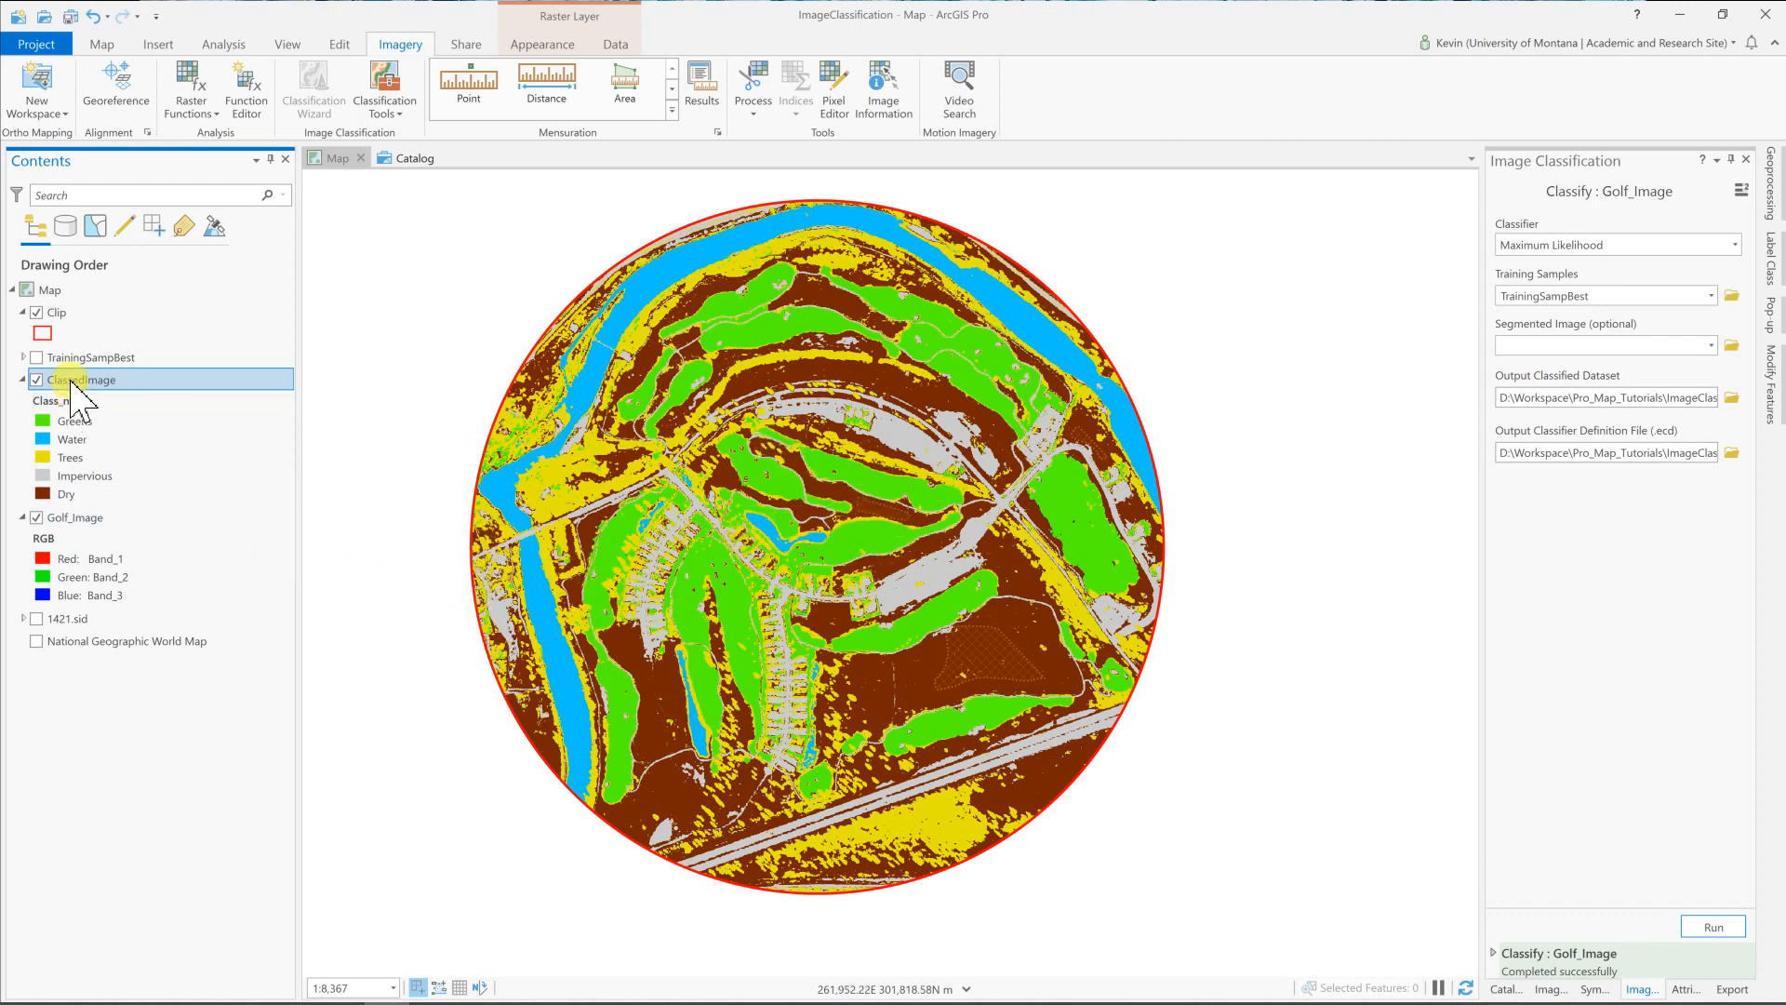
View ClassedImage's attribute table of five classes and select the Greens row.
{"action": "right_click", "coordinate": [73, 379]}
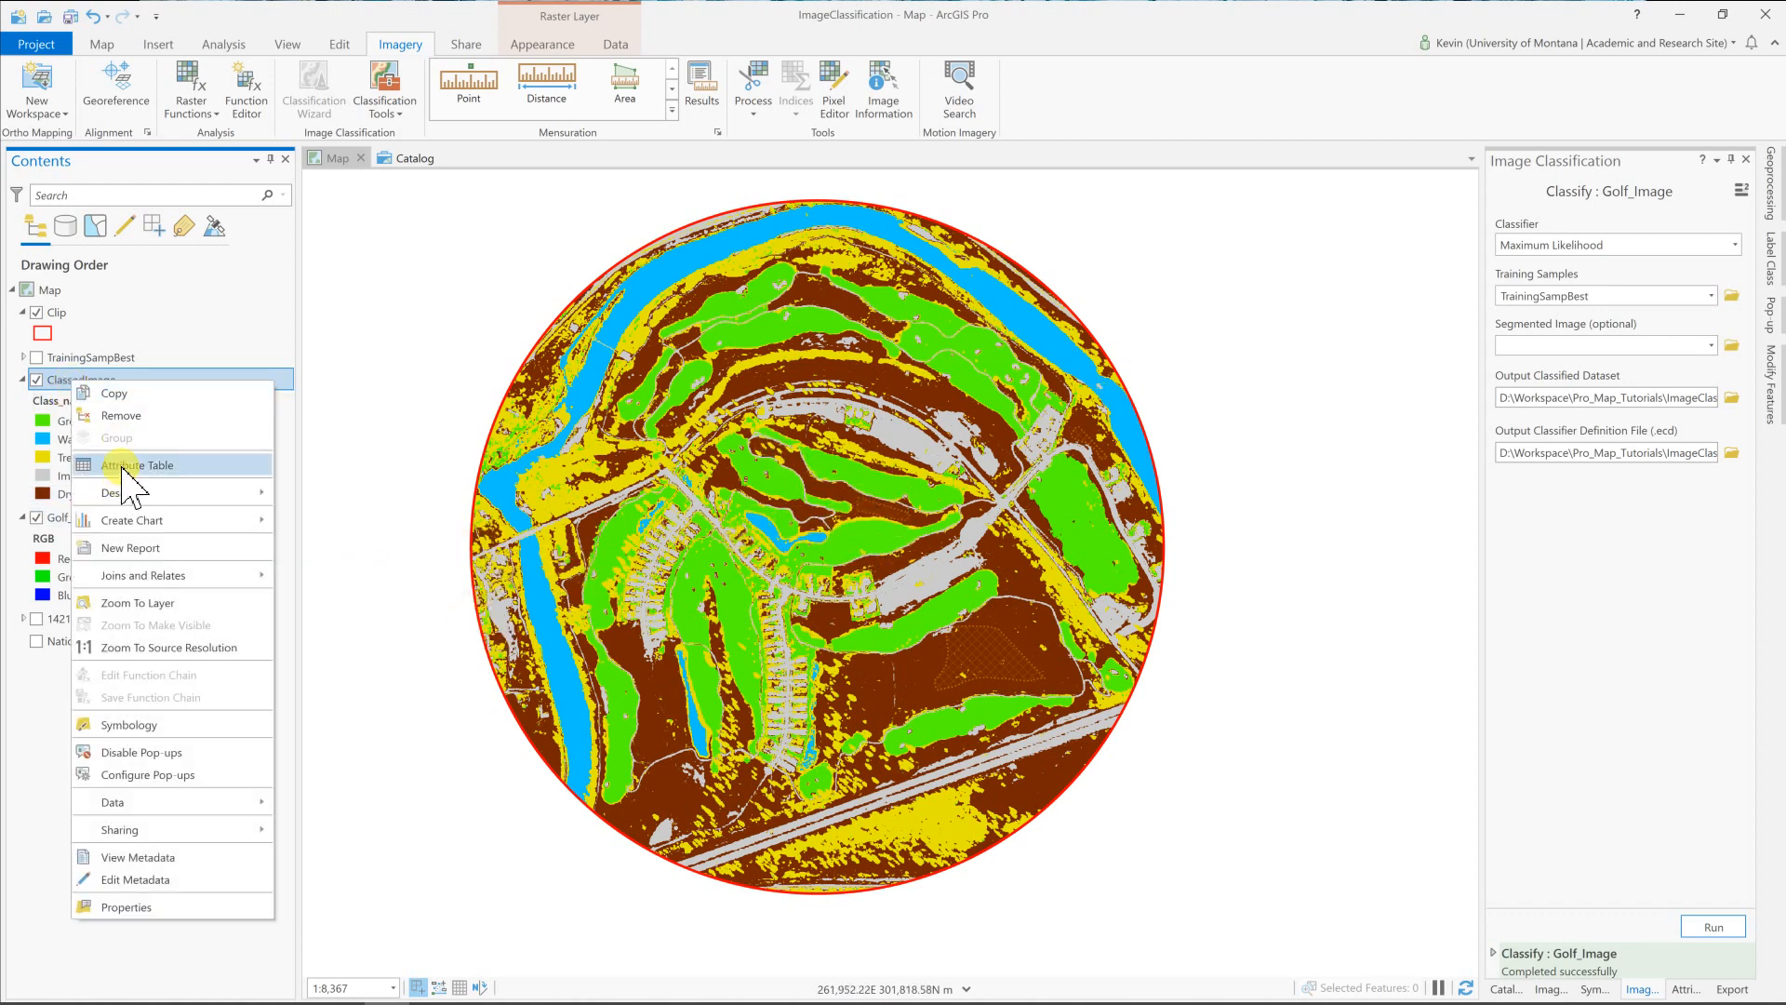
{"action": "left_click", "coordinate": [134, 465]}
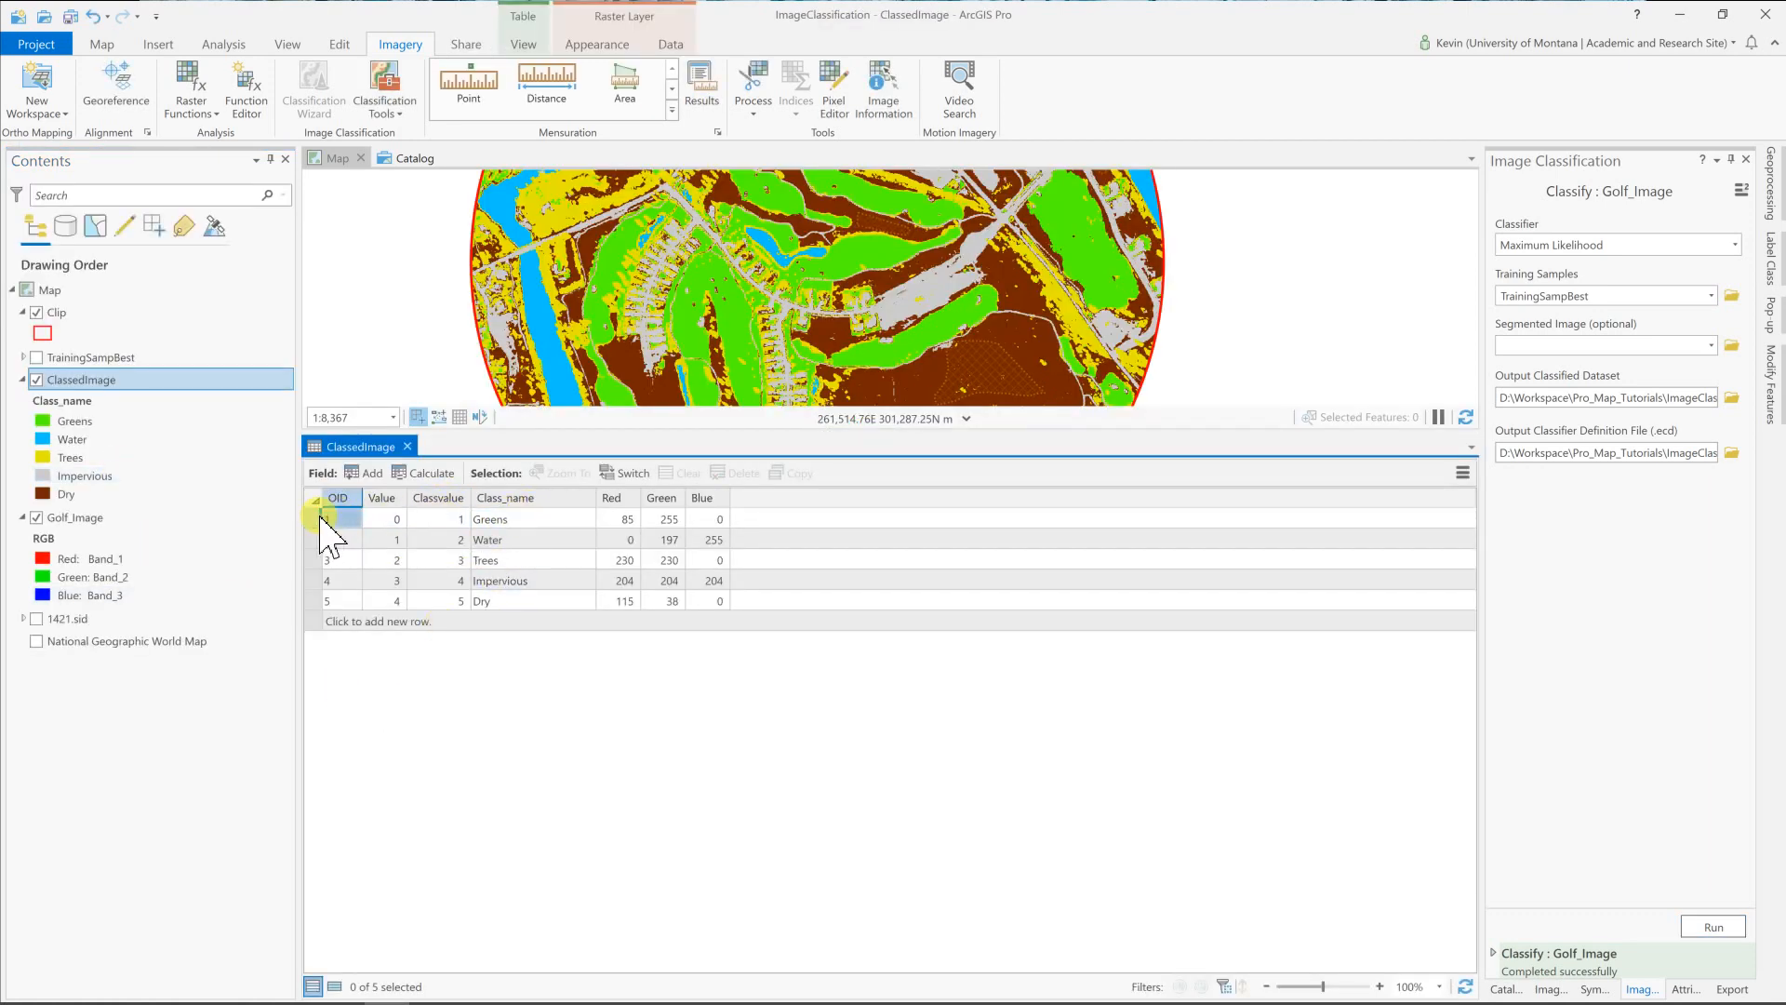
{"action": "left_click", "coordinate": [338, 517]}
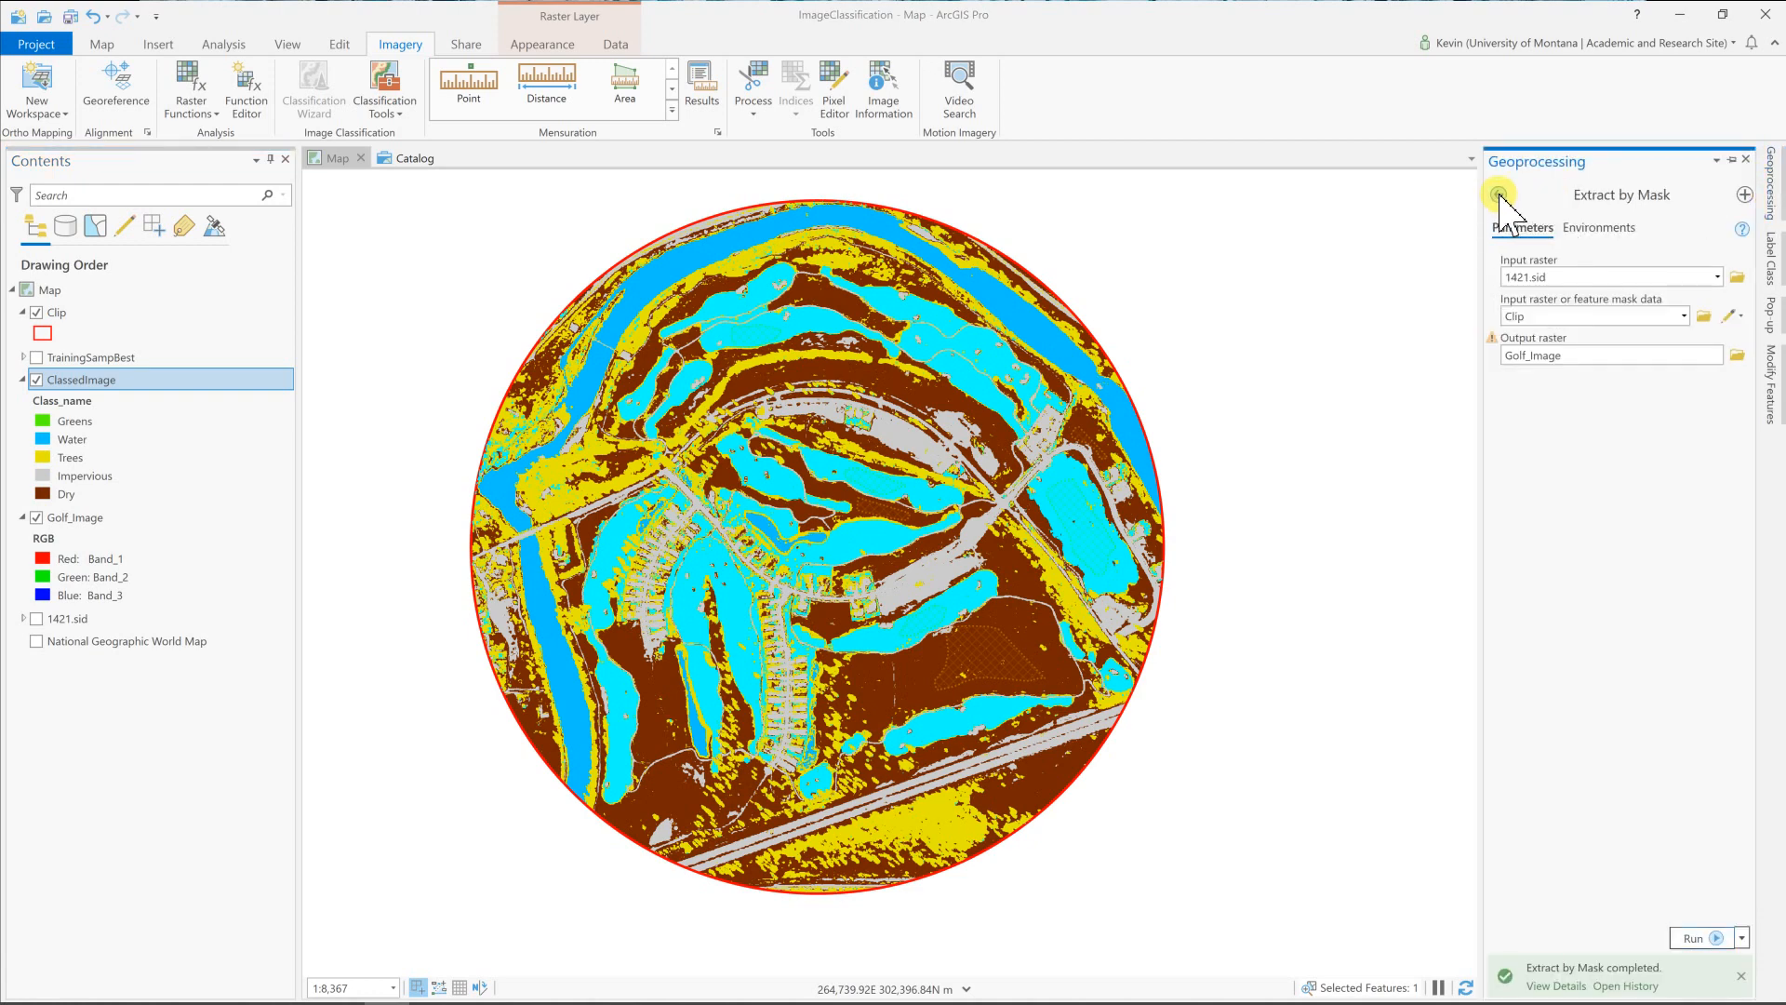
Set up Raster to Polygon on ClassedImage using the Class_name field.
{"action": "left_click", "coordinate": [1498, 196]}
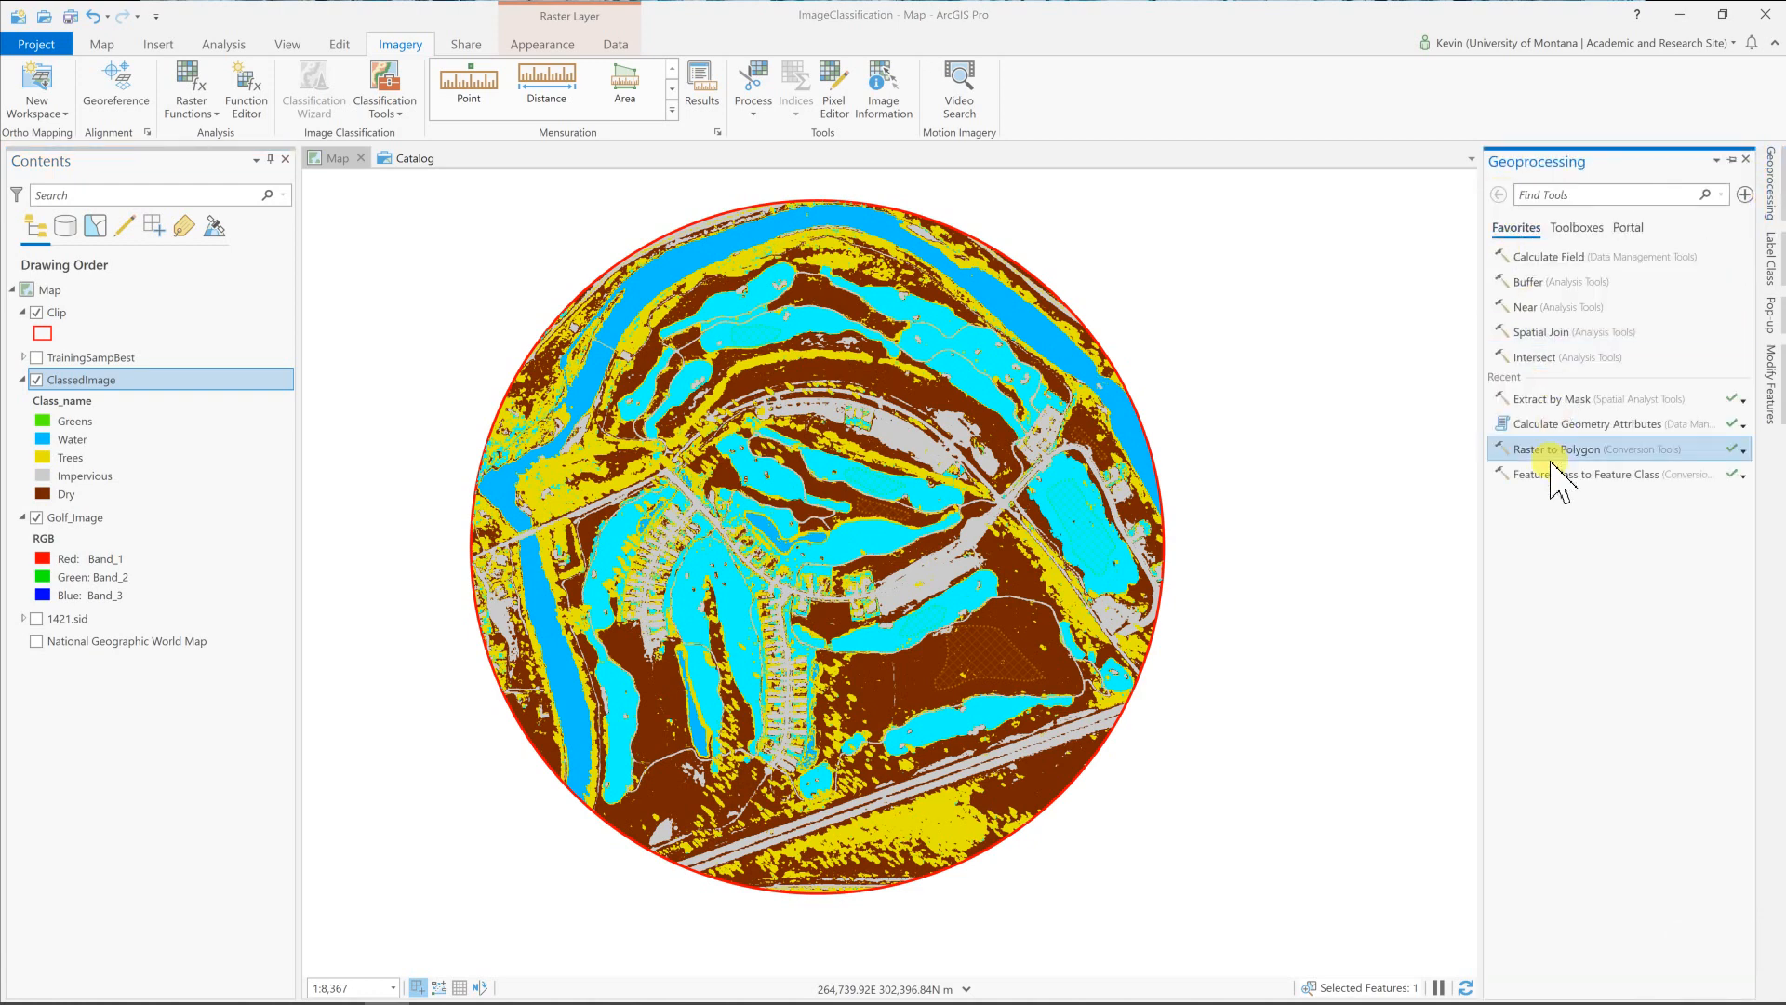
{"action": "mouse_move", "coordinate": [1555, 461]}
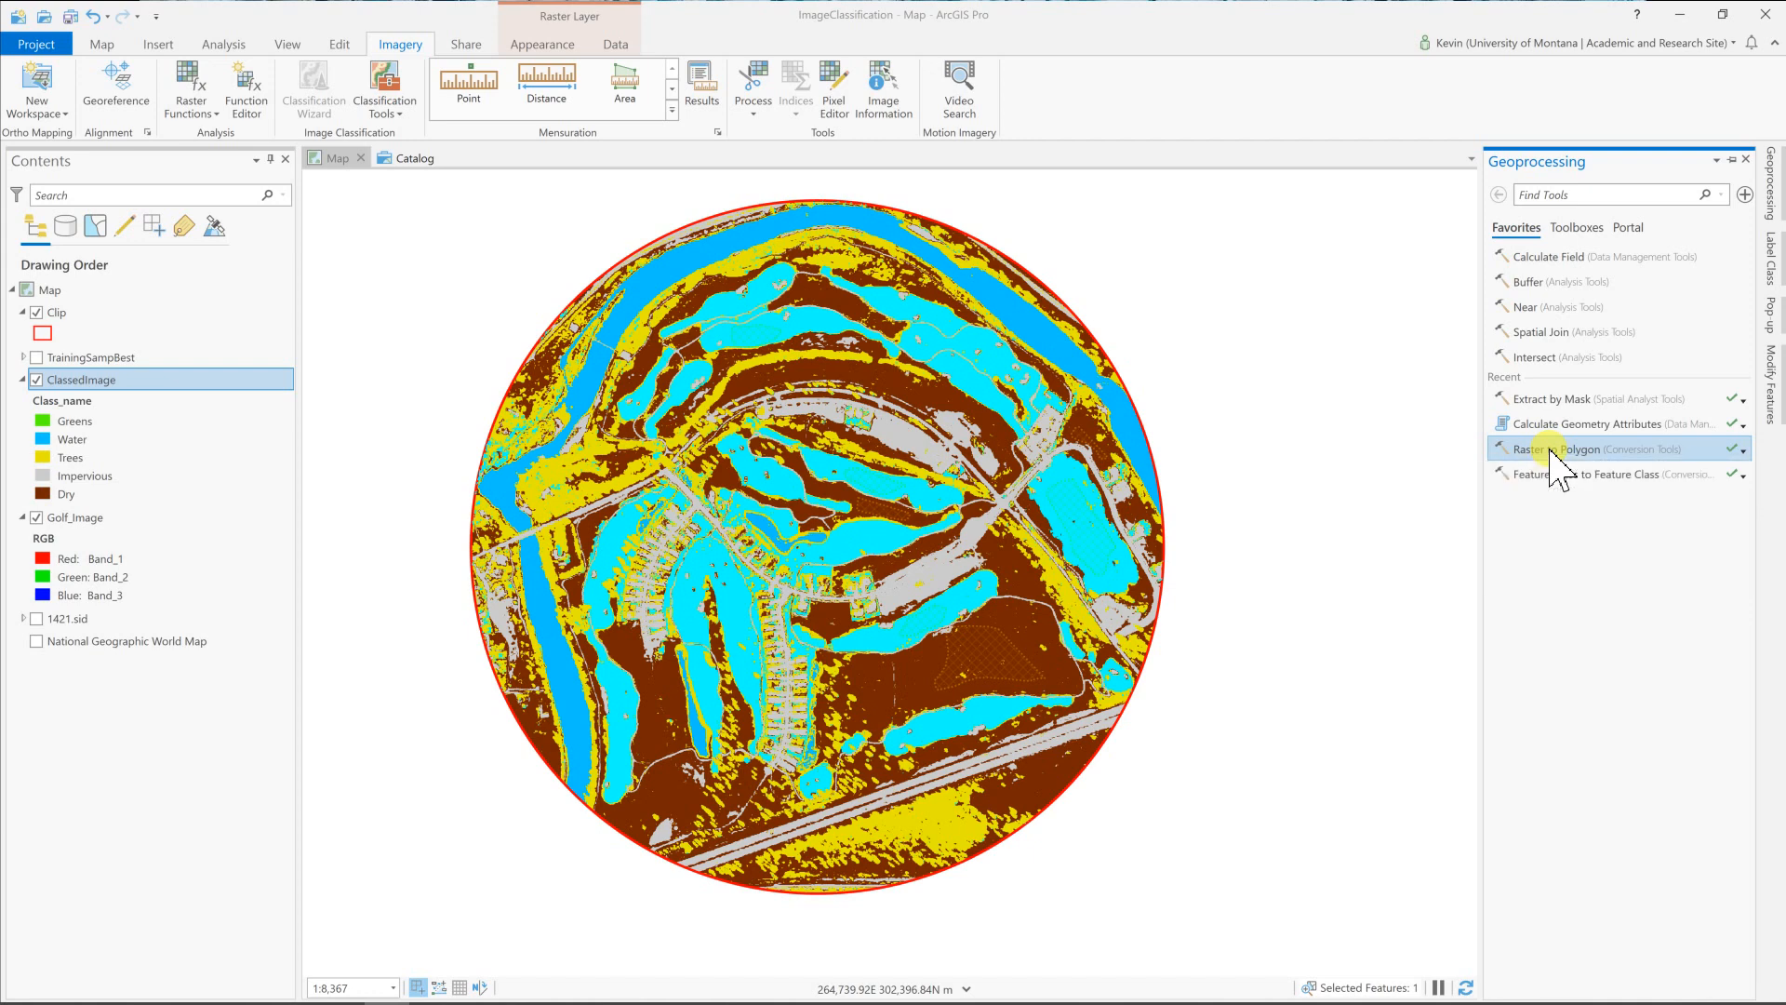
{"action": "left_click", "coordinate": [1570, 448]}
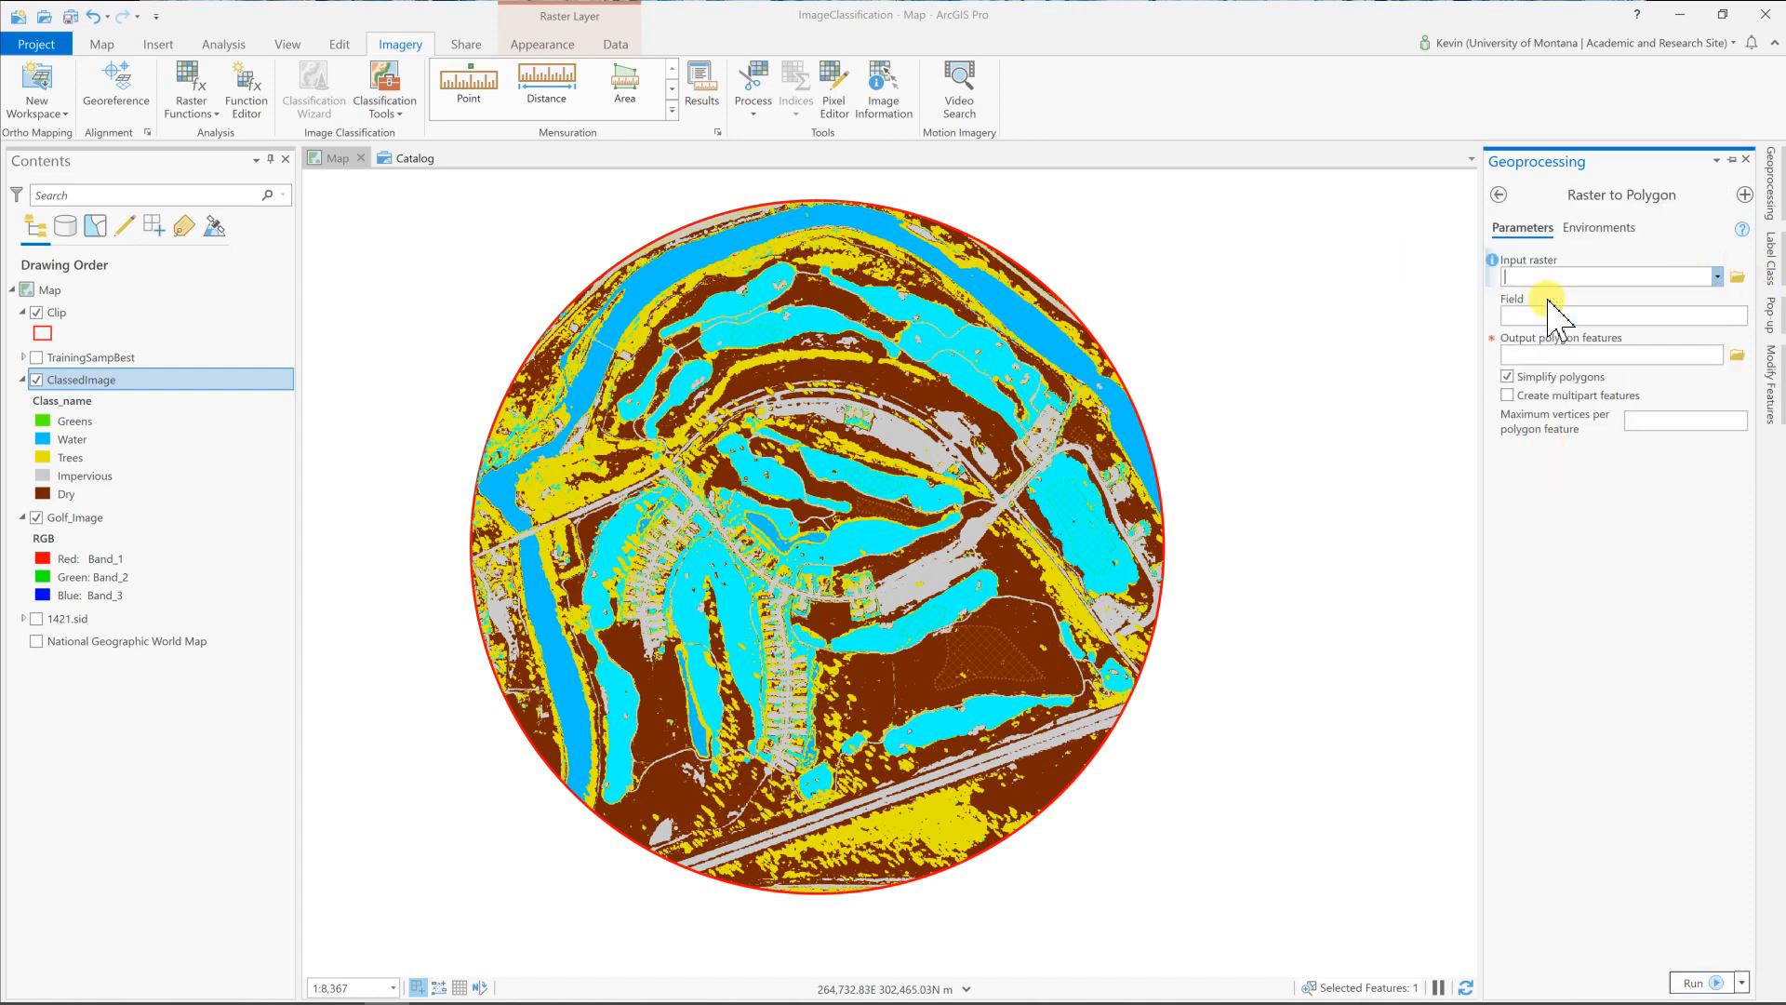
{"action": "left_click", "coordinate": [1741, 315]}
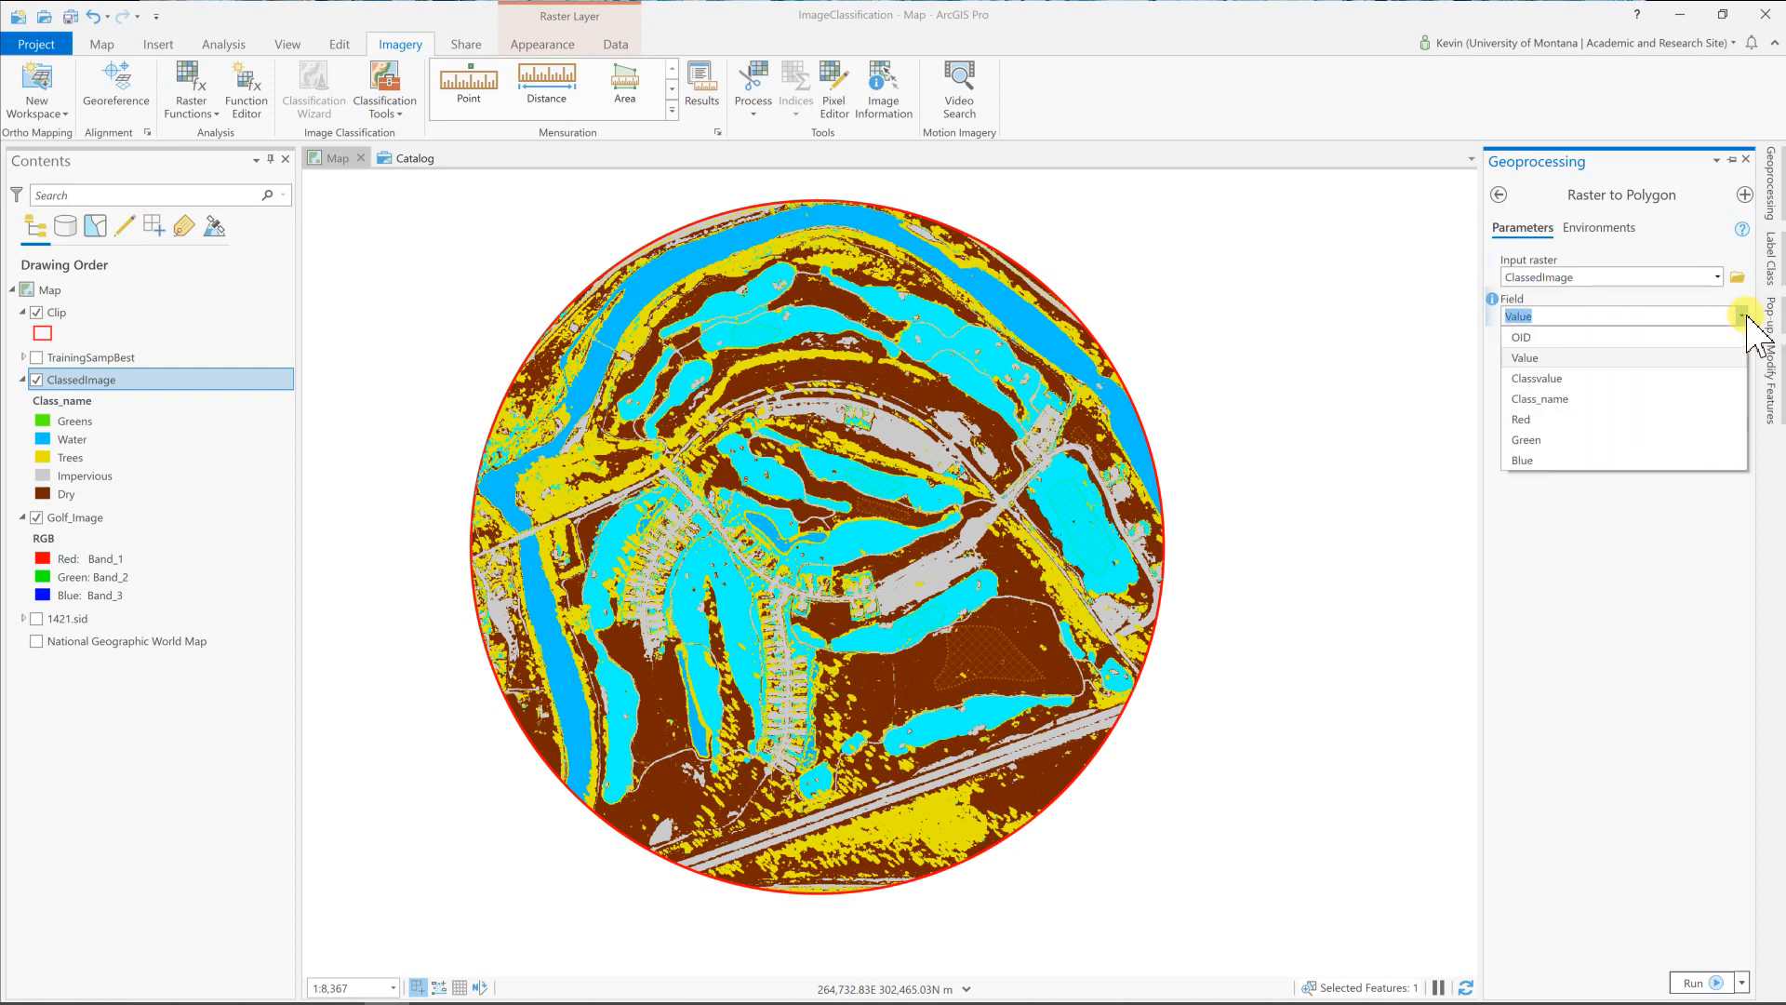
{"action": "left_click", "coordinate": [1540, 398]}
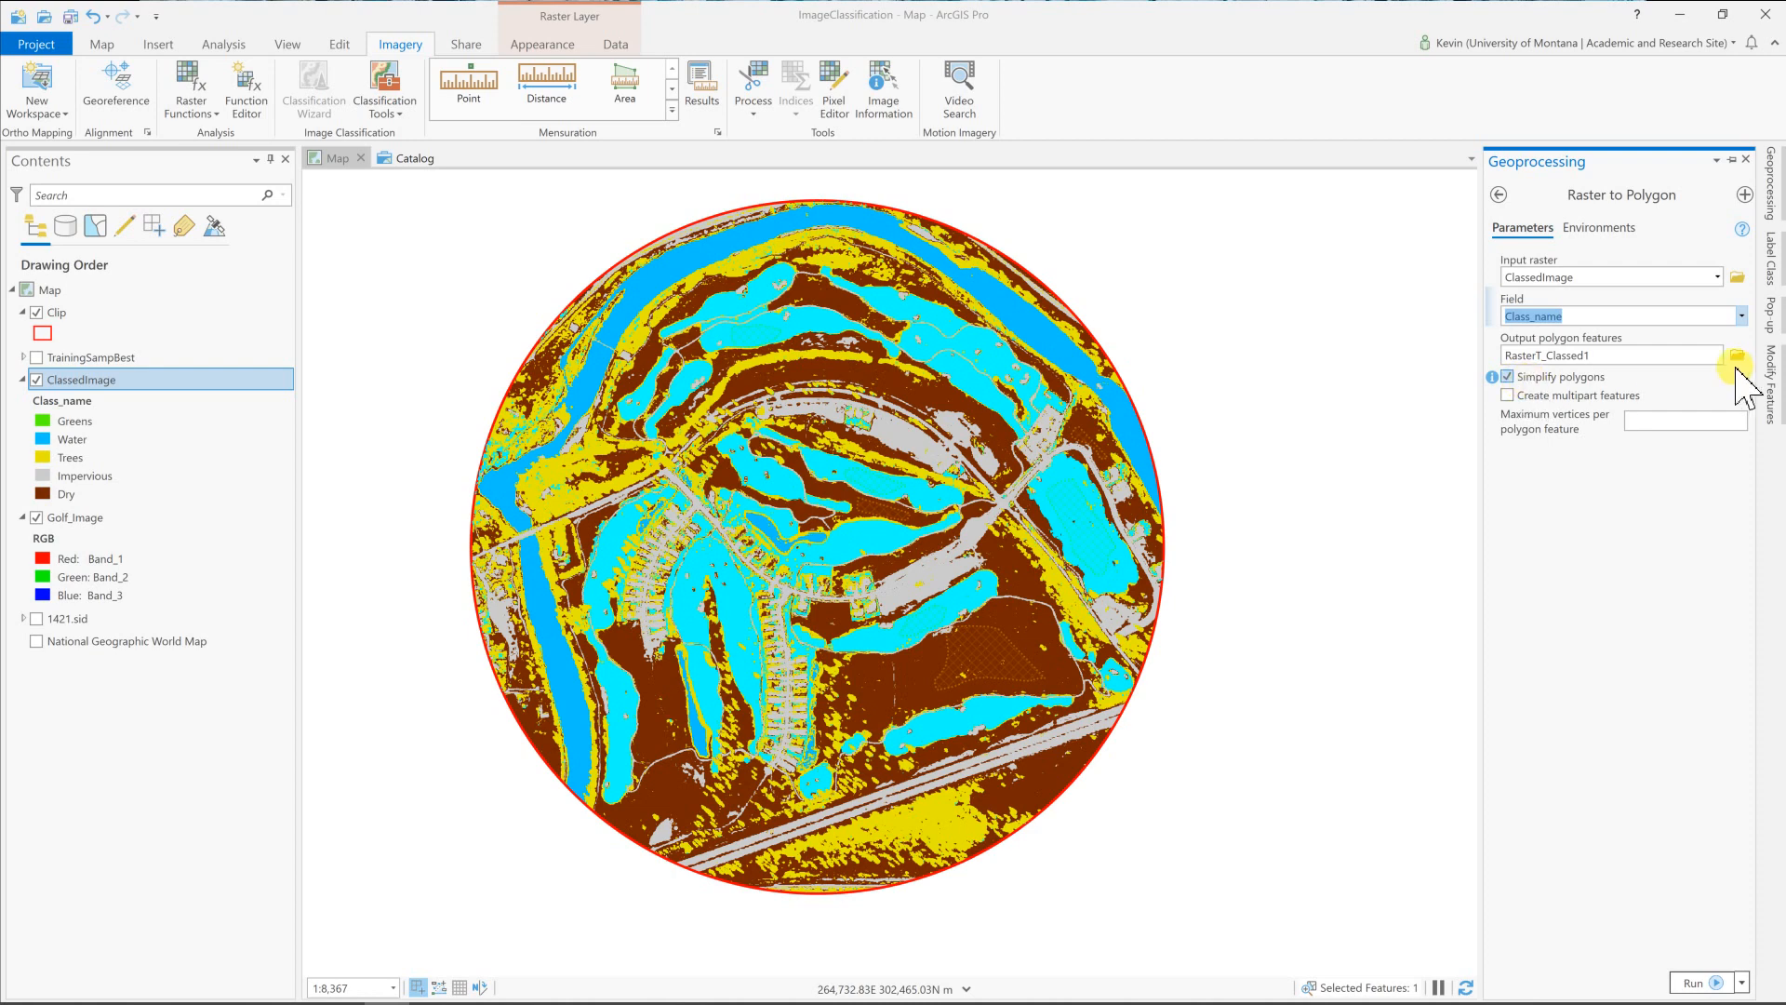
Save the output polygon layer as Greens.
{"action": "left_click", "coordinate": [1743, 355]}
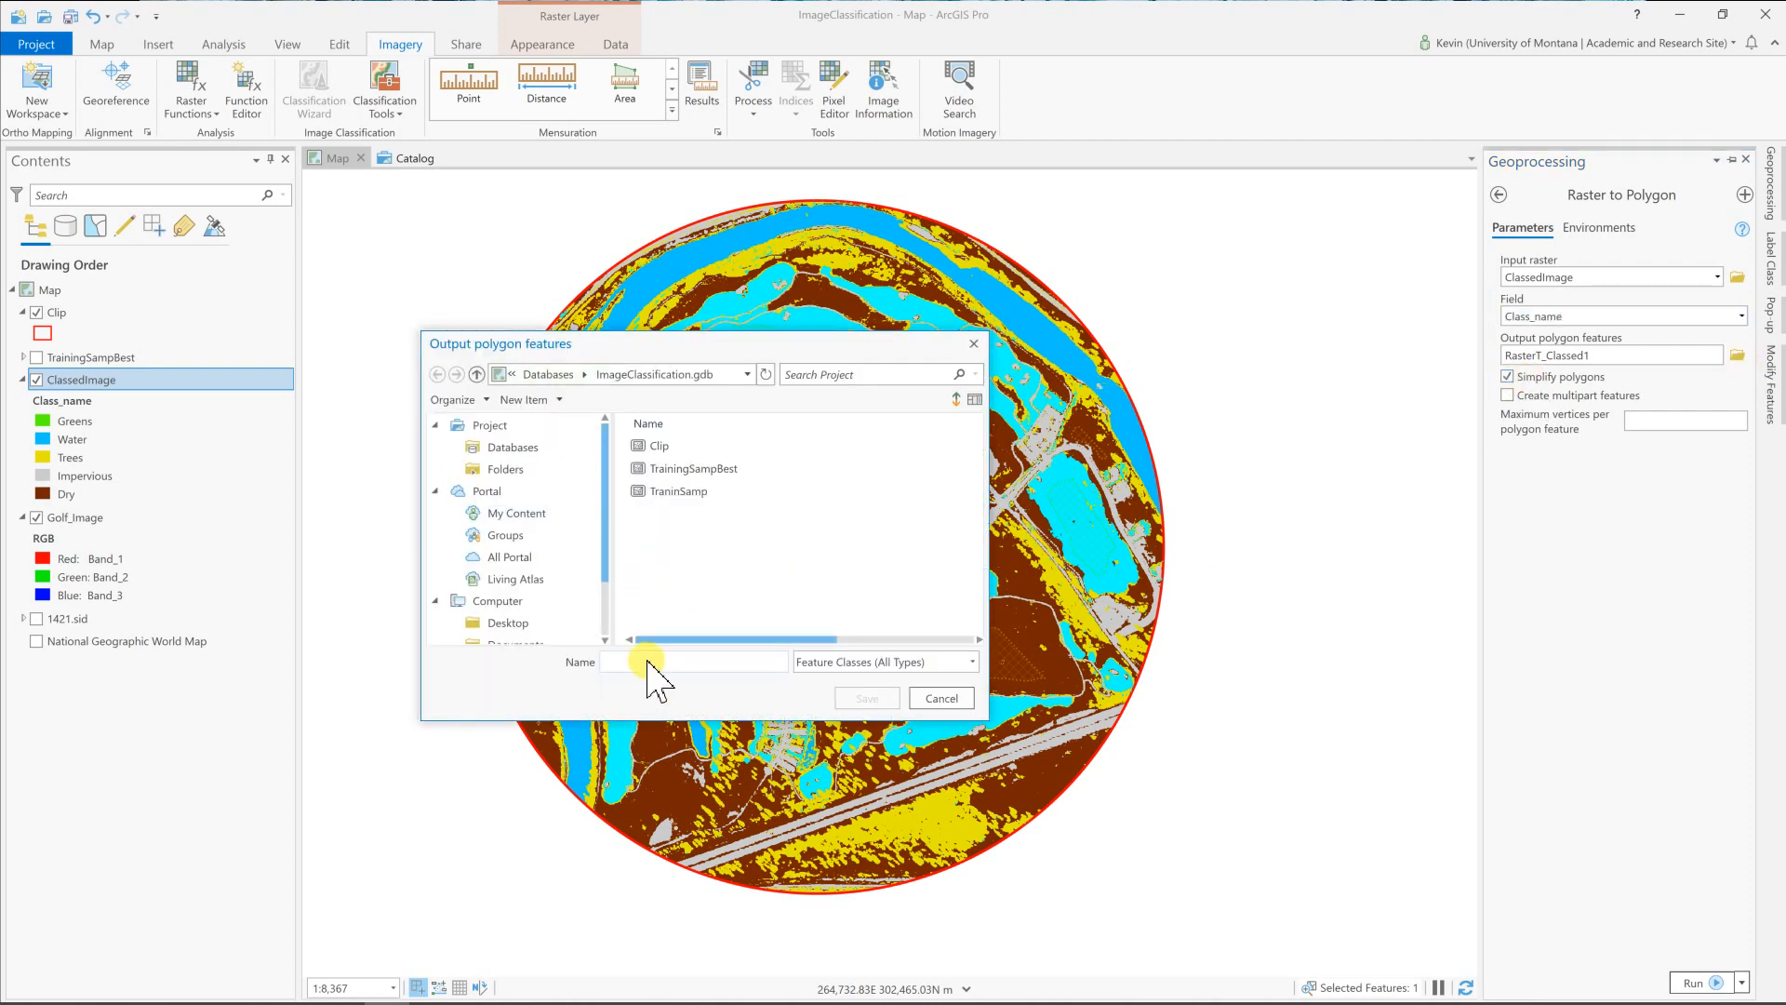
{"action": "type", "text": "Greens"}
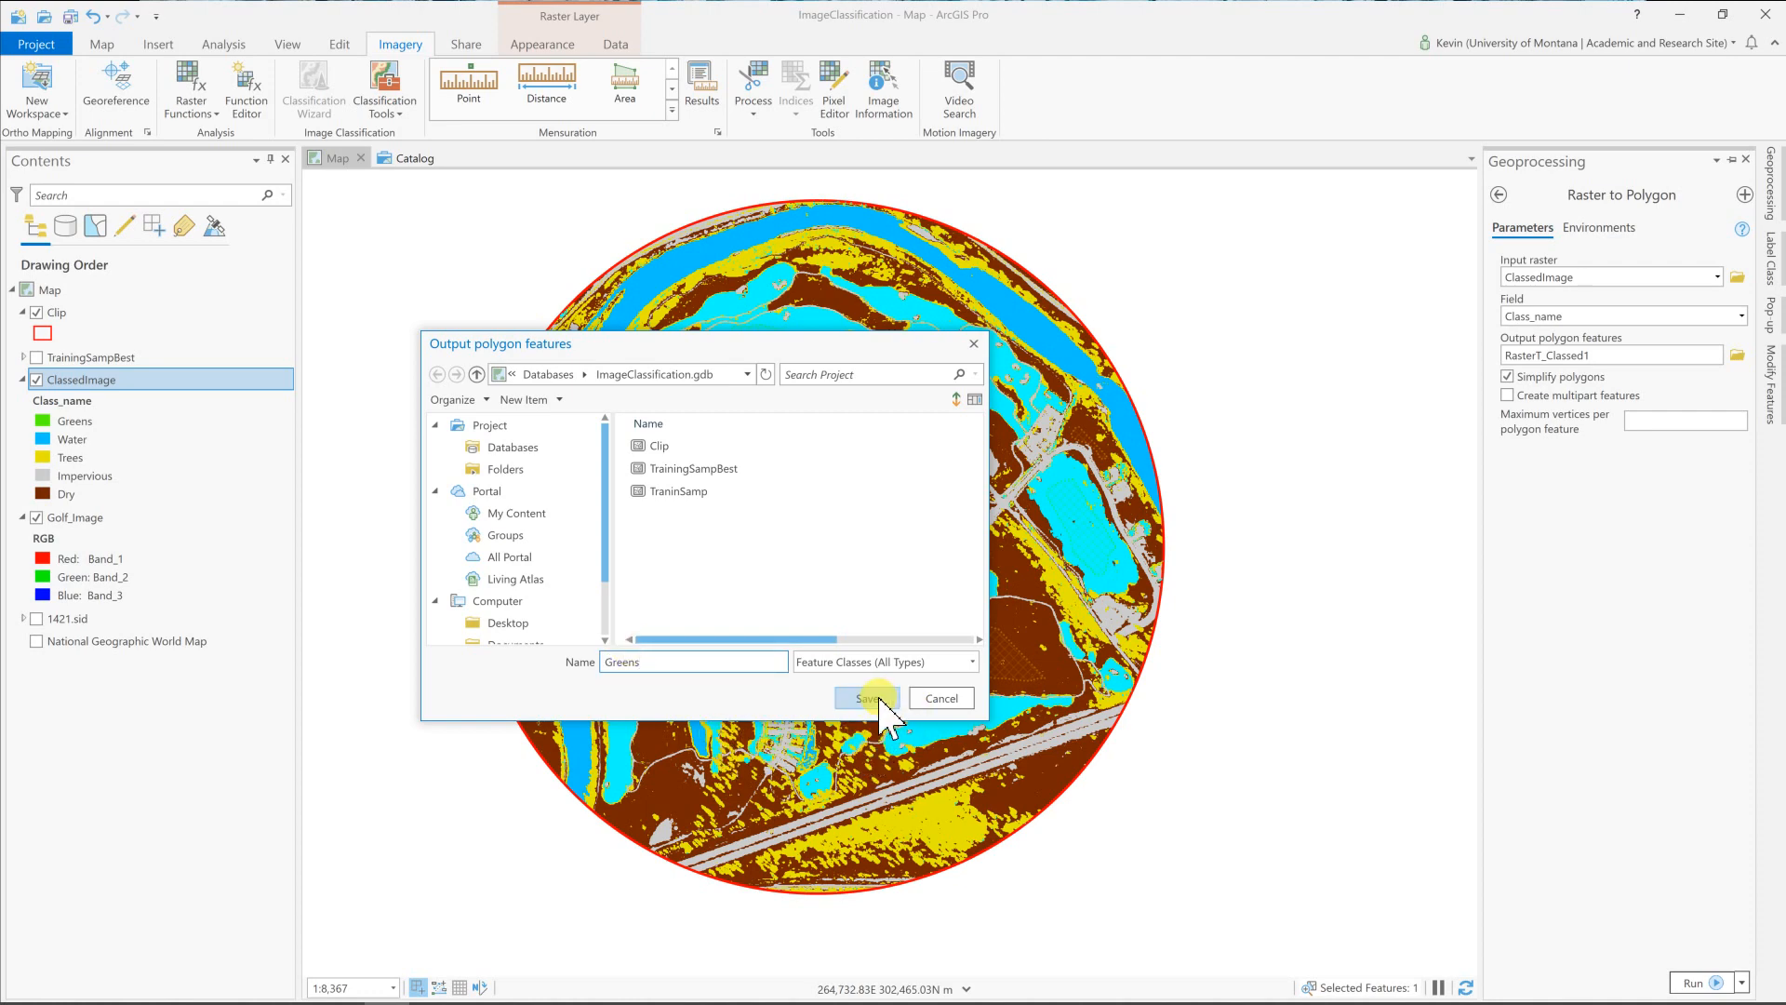
{"action": "left_click", "coordinate": [867, 698]}
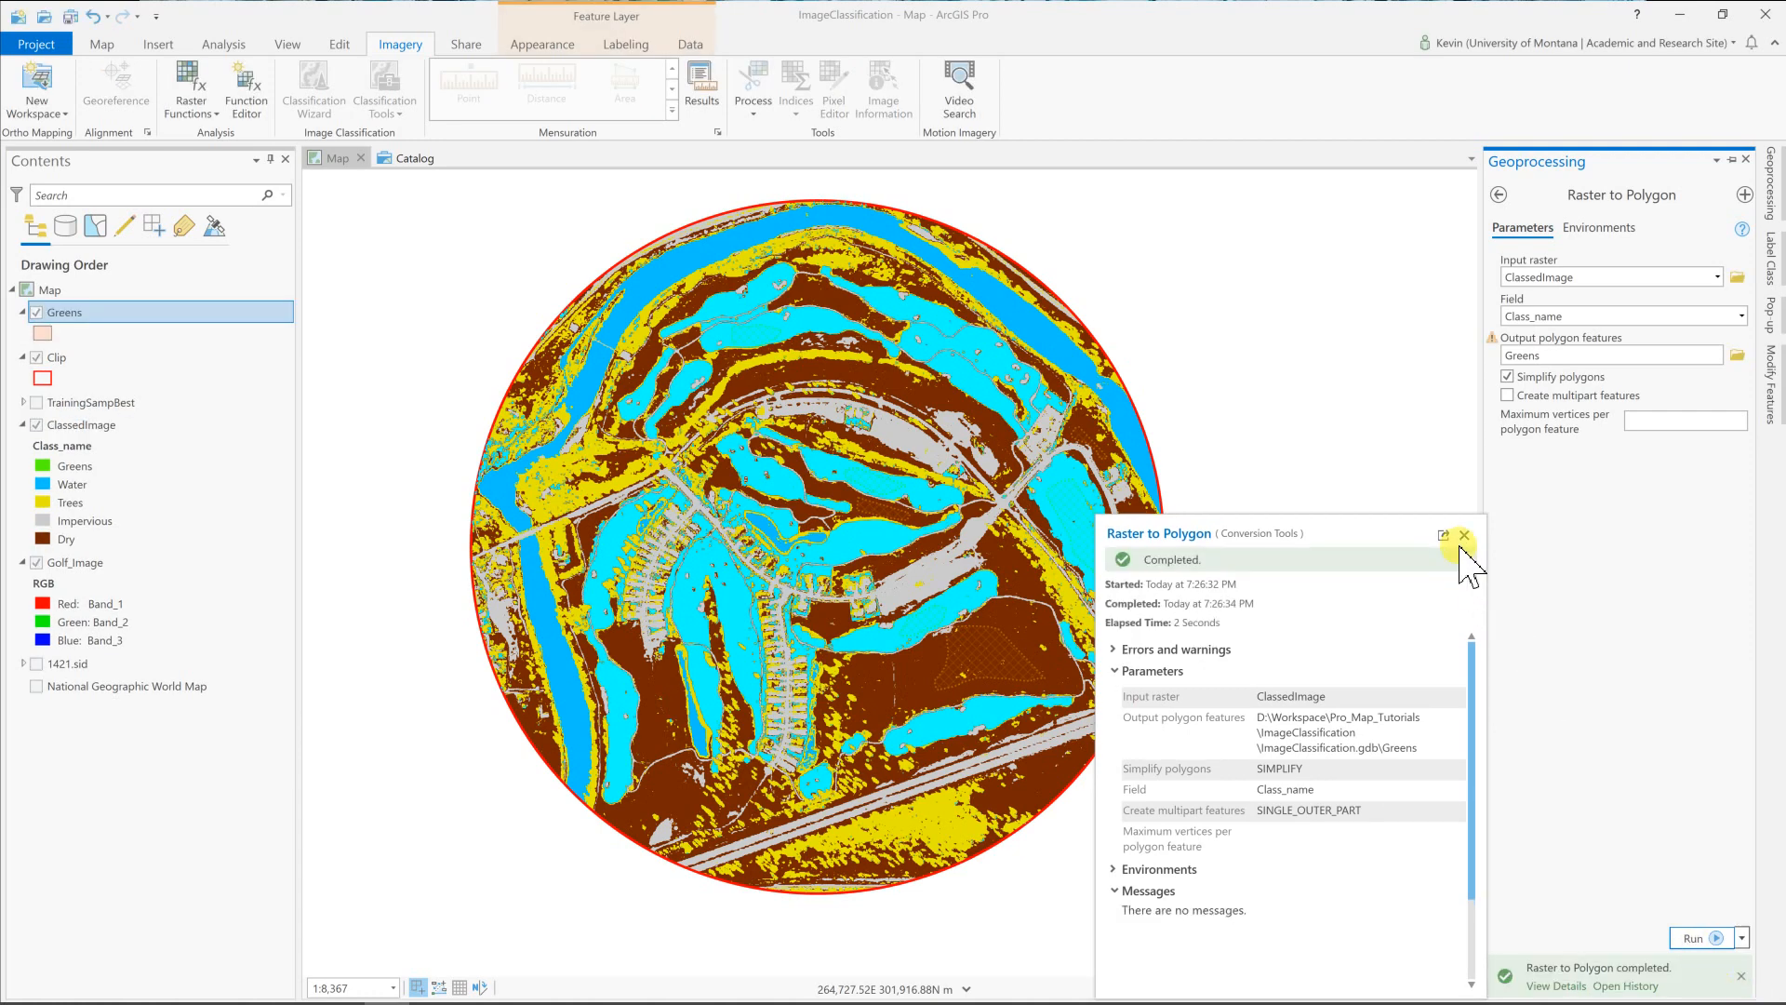
Hide the ClassedImage layer so the aerial imagery shows beneath Greens.
{"action": "left_click", "coordinate": [1462, 536]}
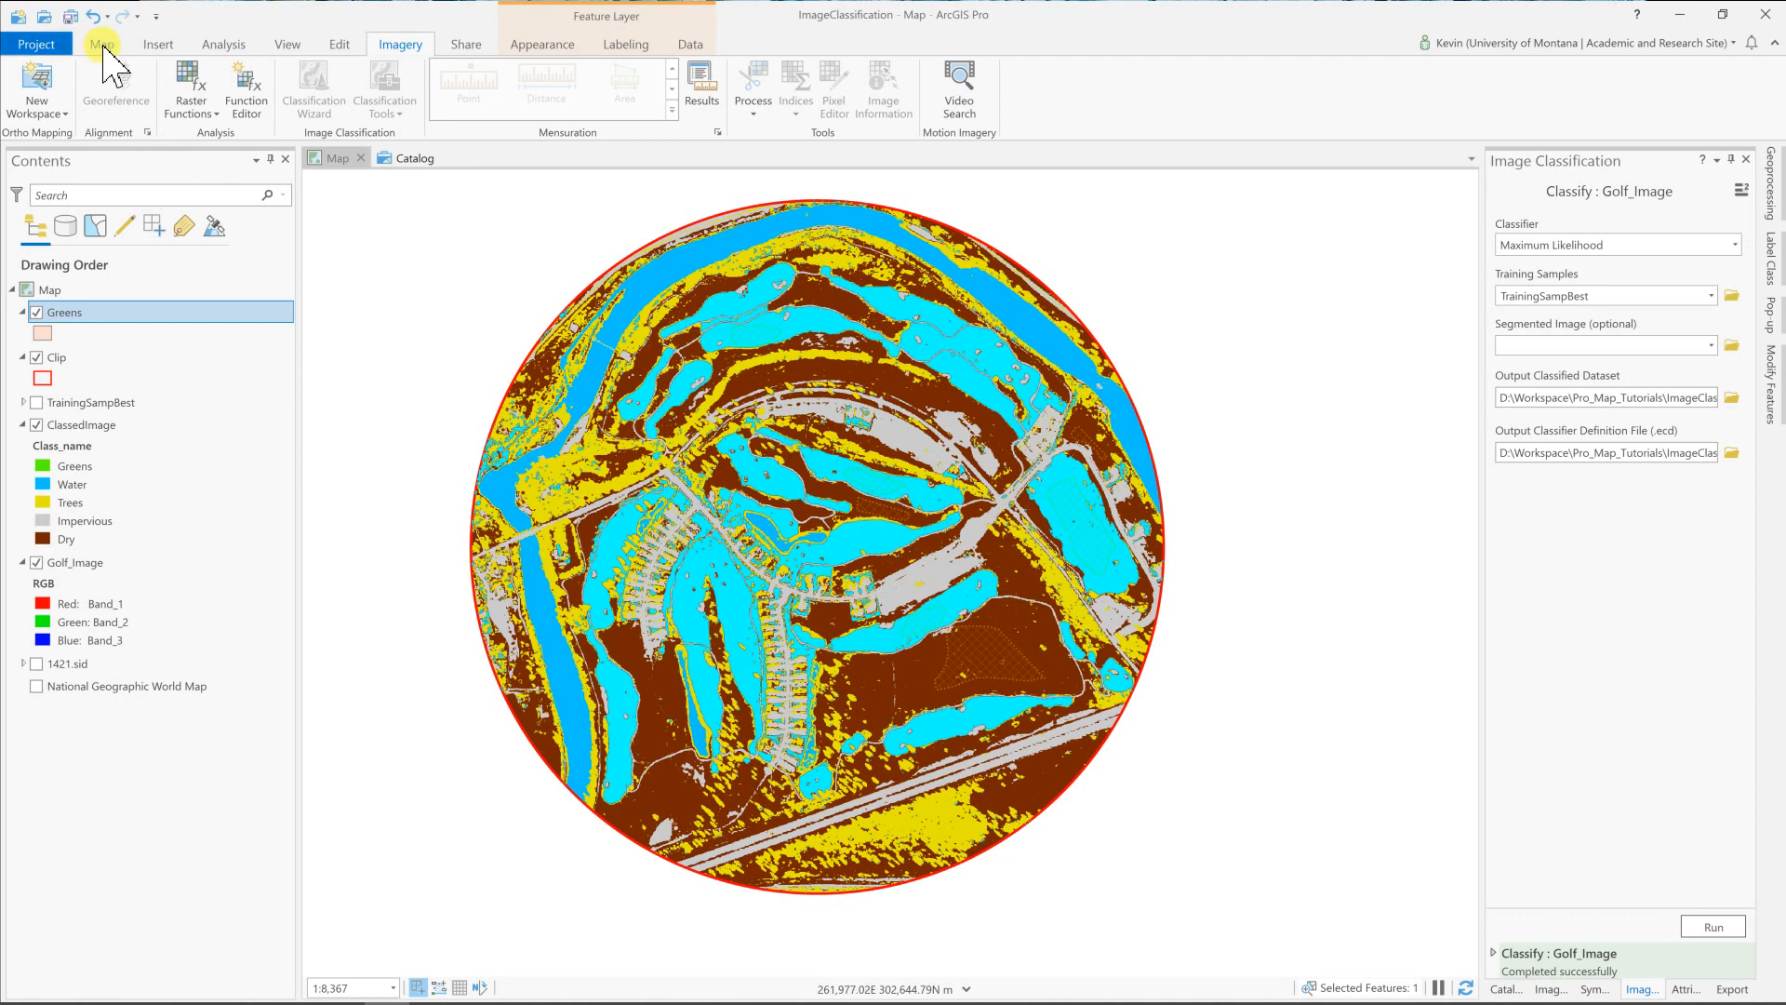
{"action": "left_click", "coordinate": [93, 45]}
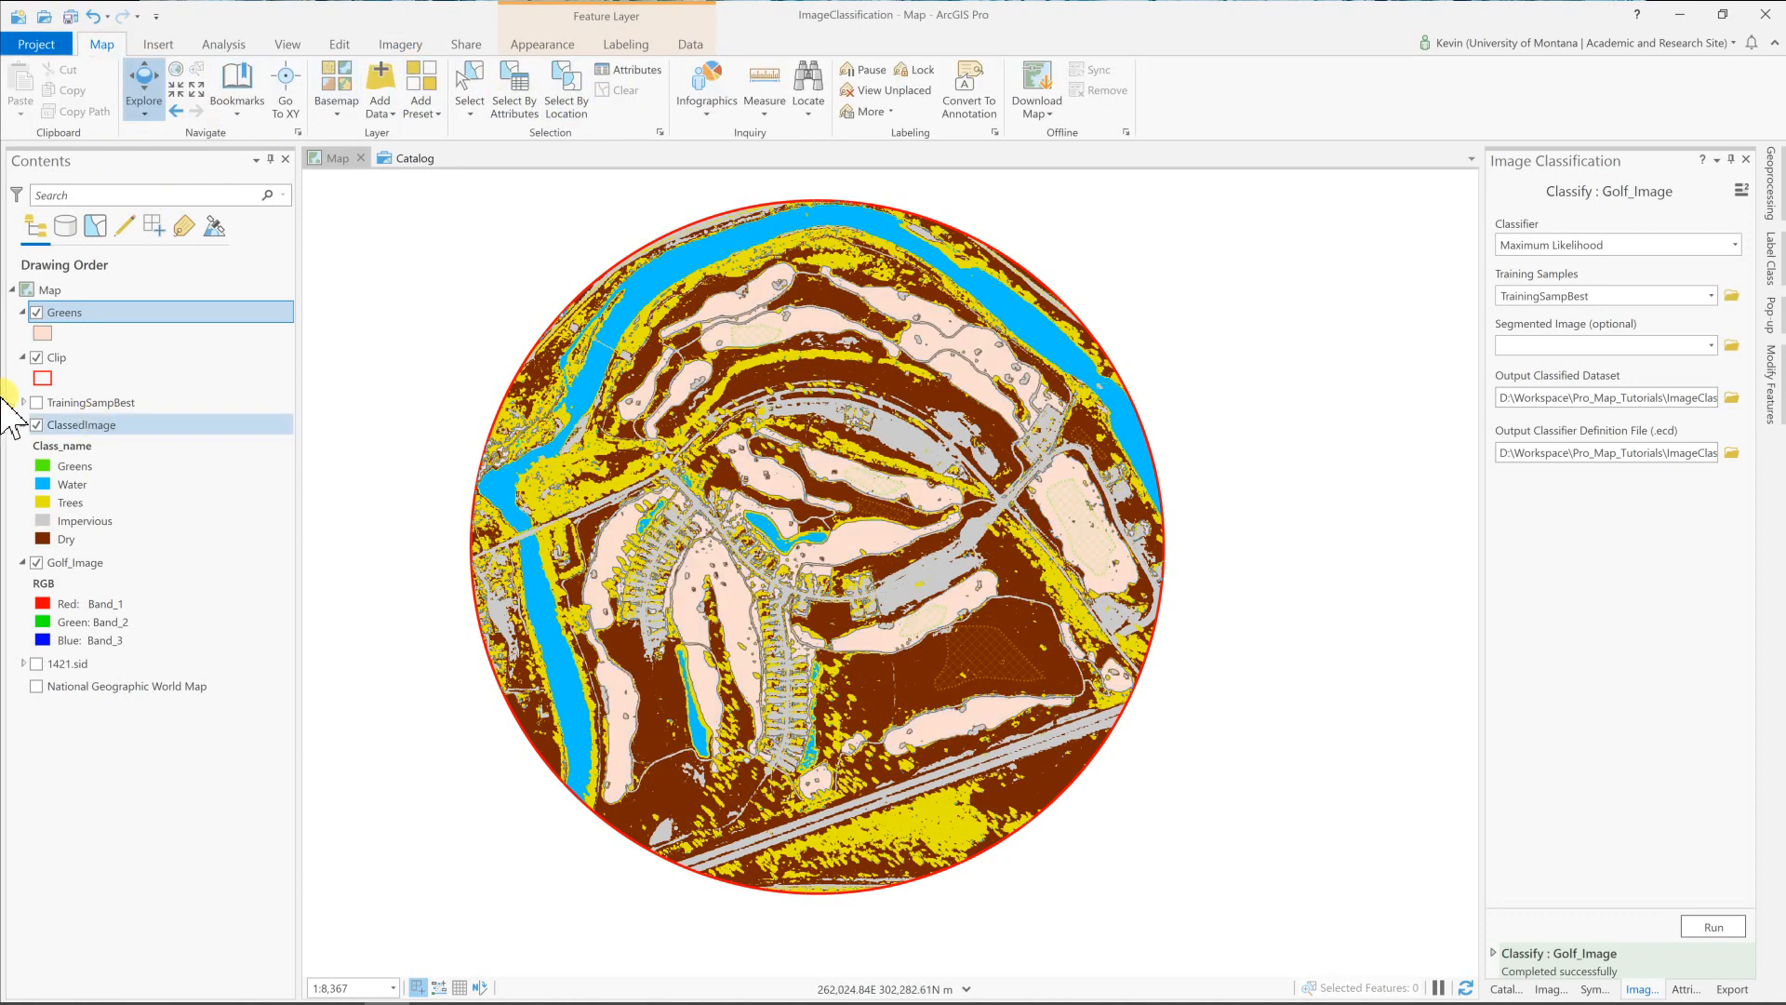
{"action": "left_click", "coordinate": [35, 424]}
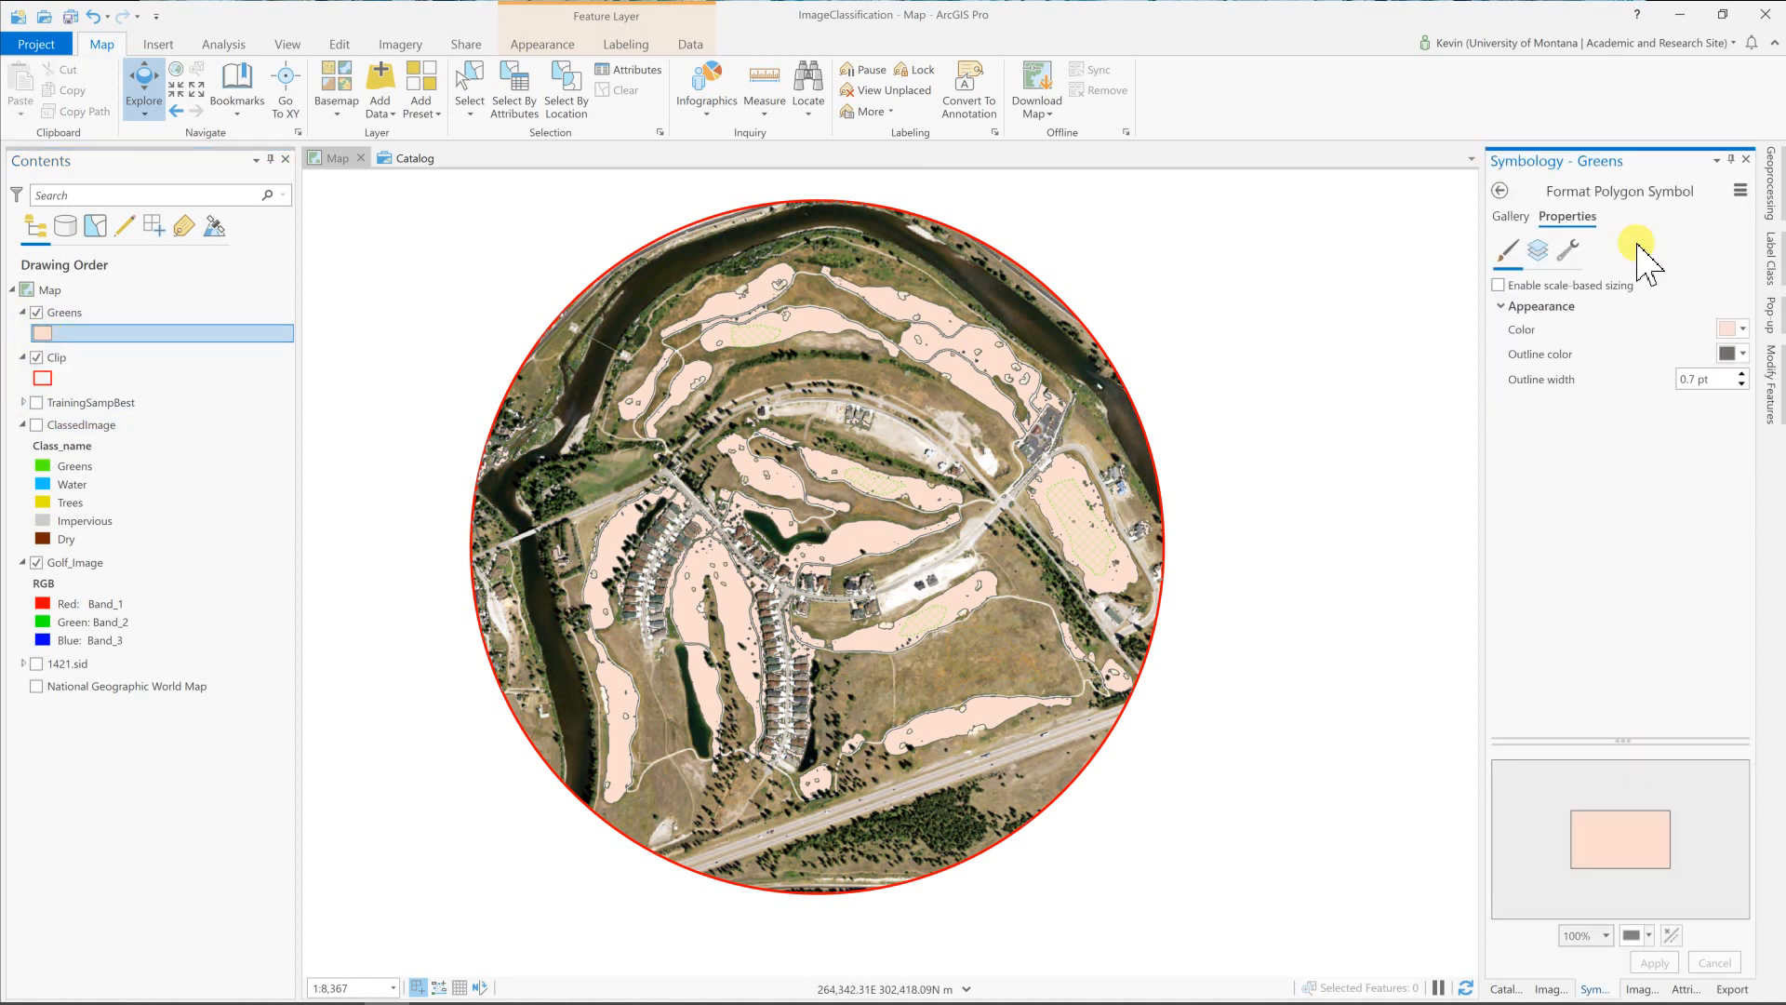
Symbolize Greens hollow with no fill and a yellow 1 pt outline.
{"action": "left_click", "coordinate": [1741, 328]}
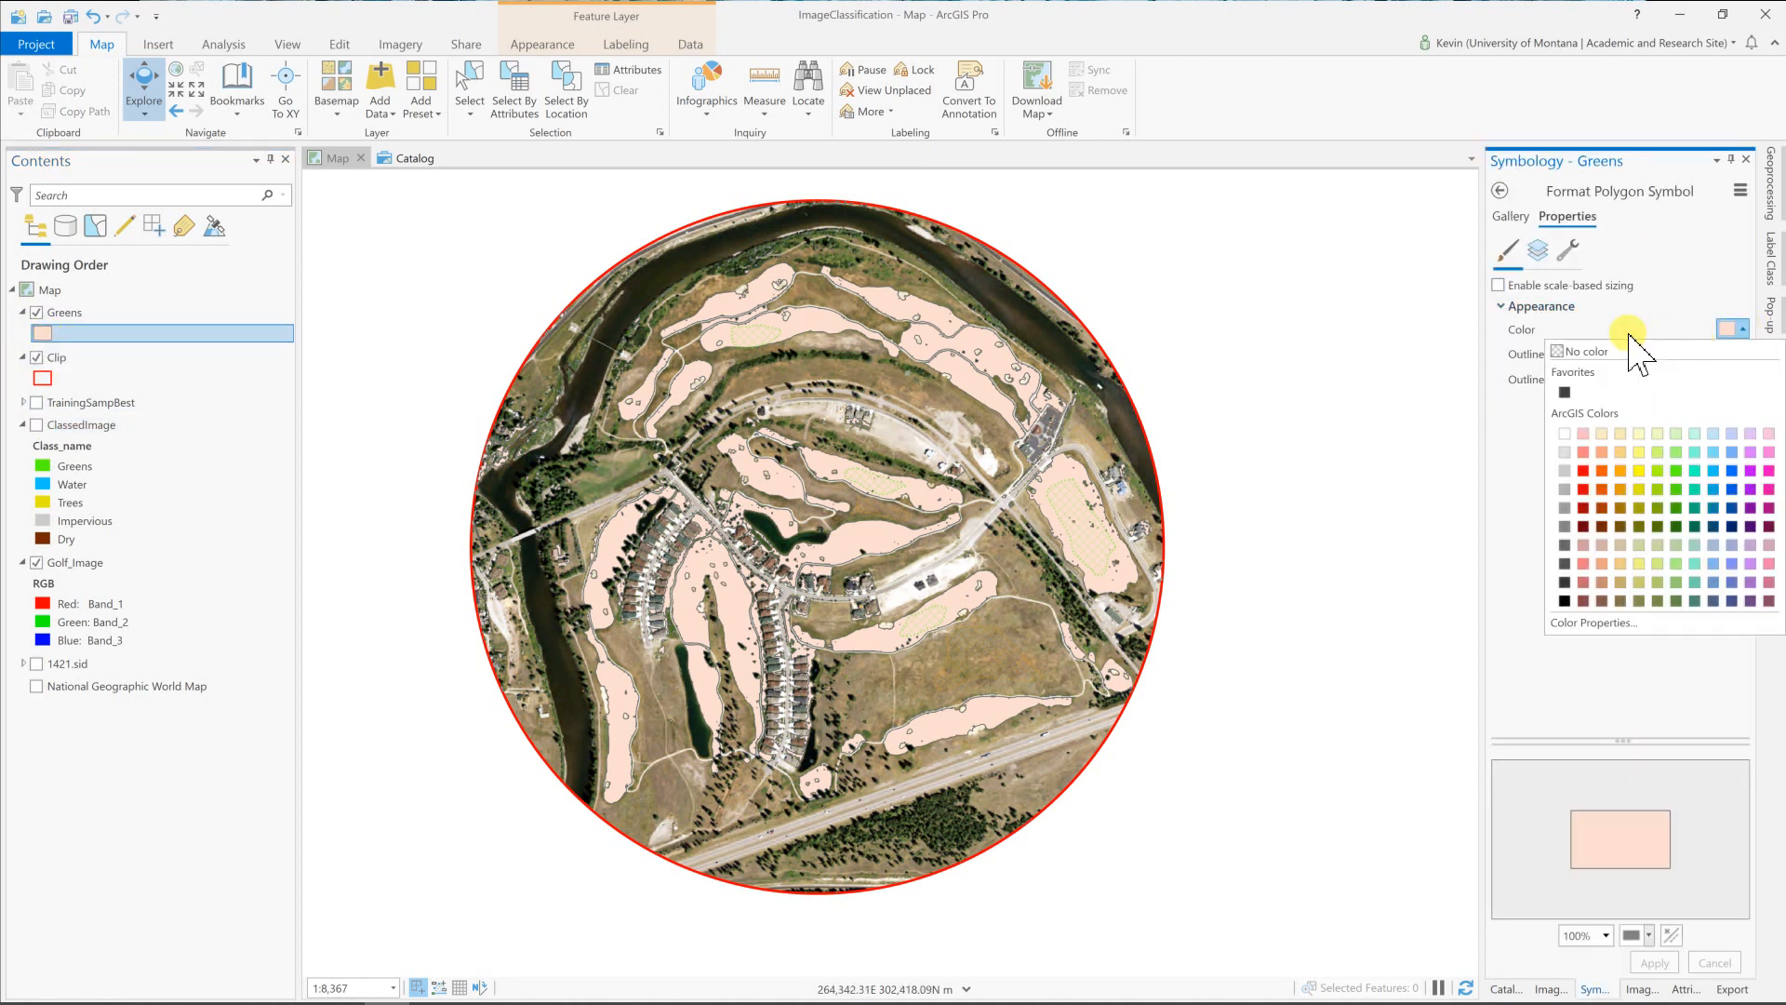
{"action": "left_click", "coordinate": [1577, 351]}
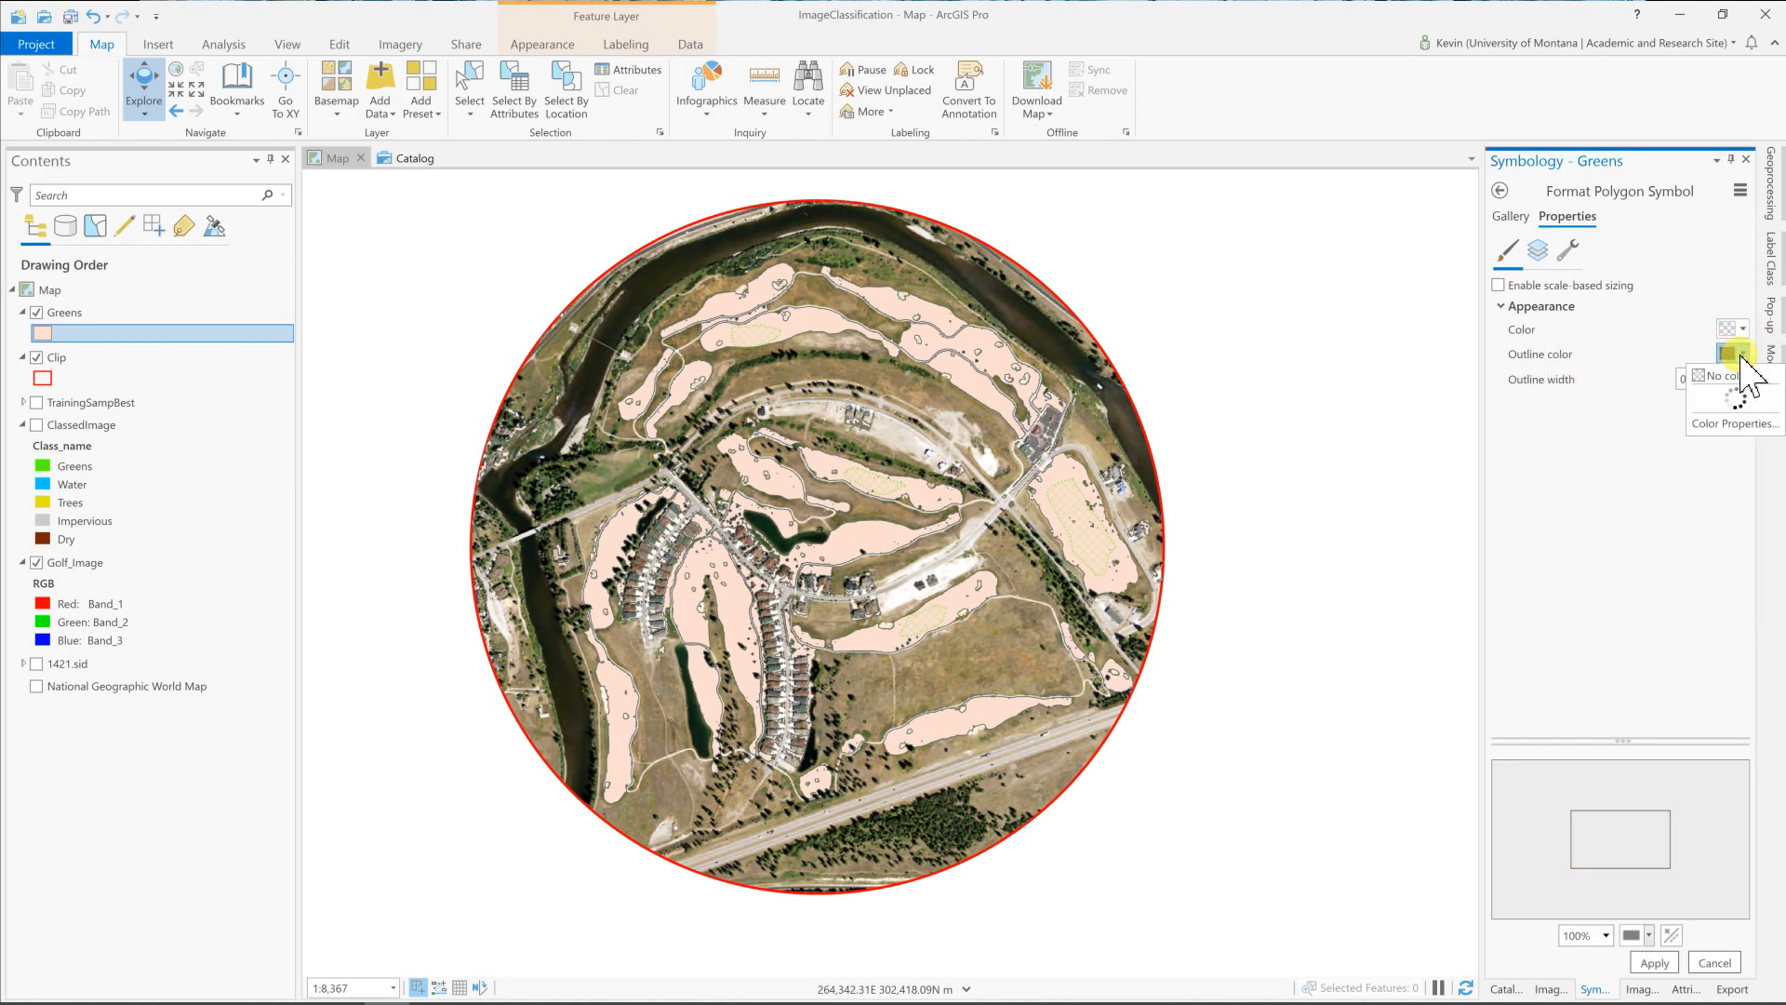
{"action": "left_click", "coordinate": [1726, 354]}
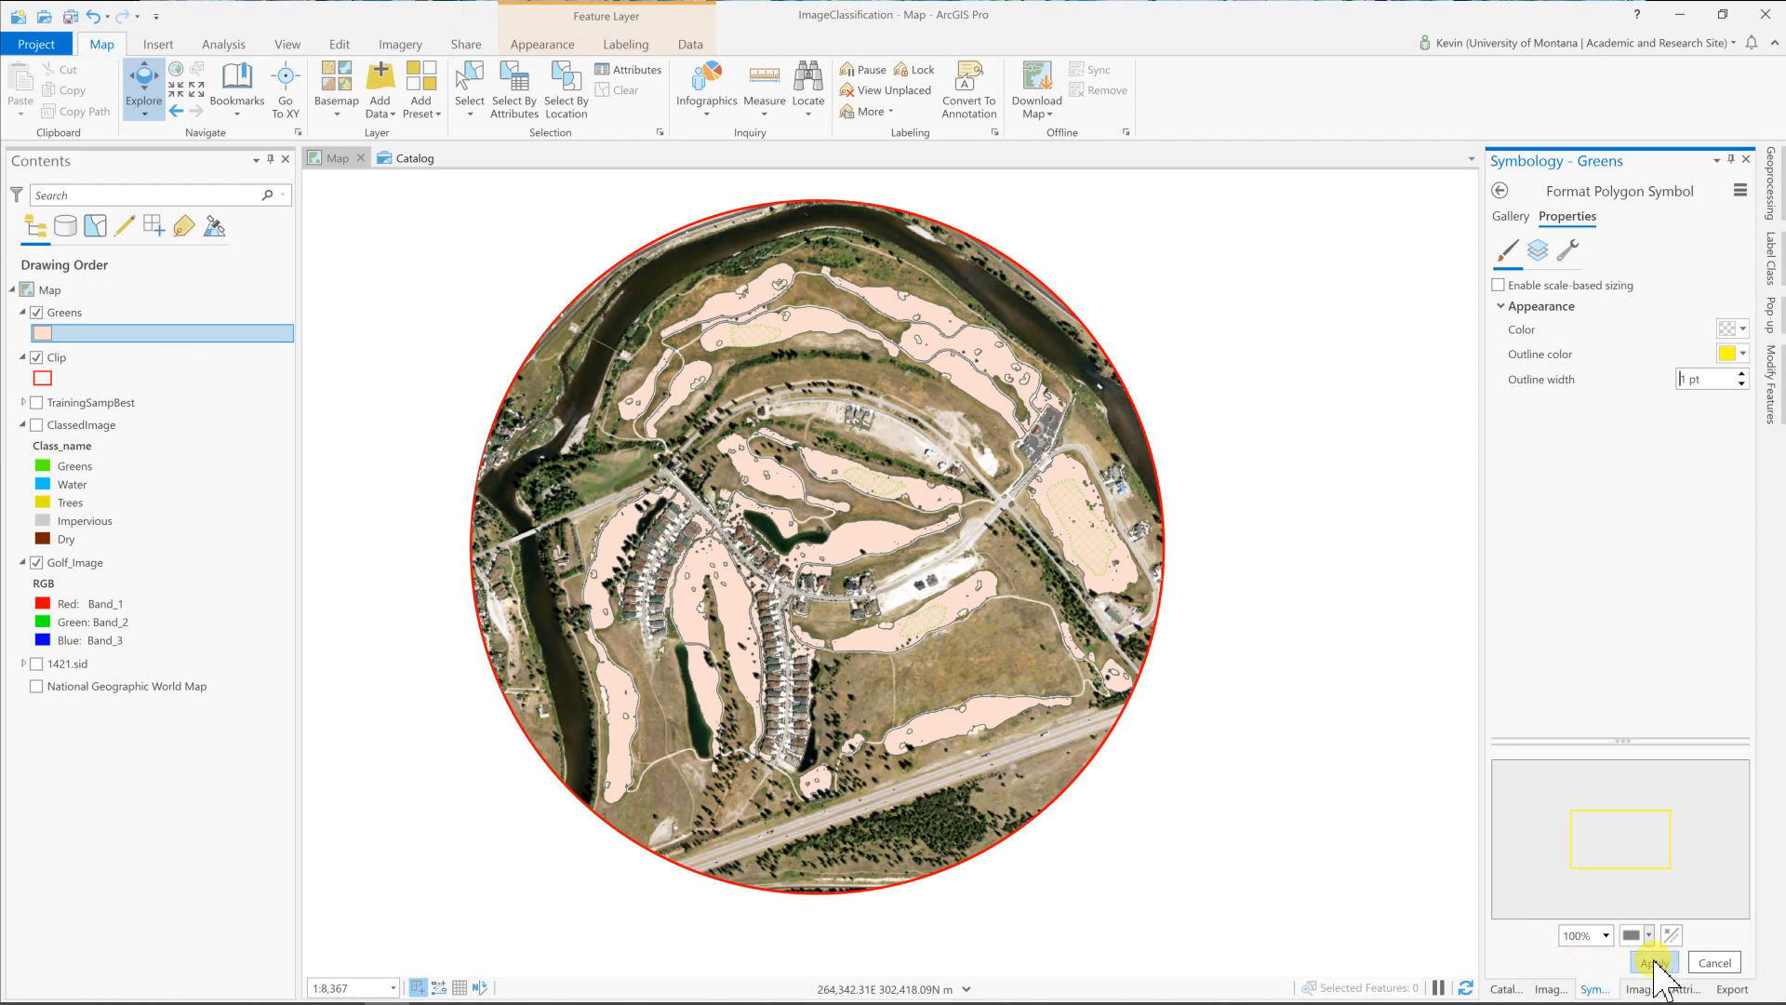
{"action": "left_click", "coordinate": [1651, 960]}
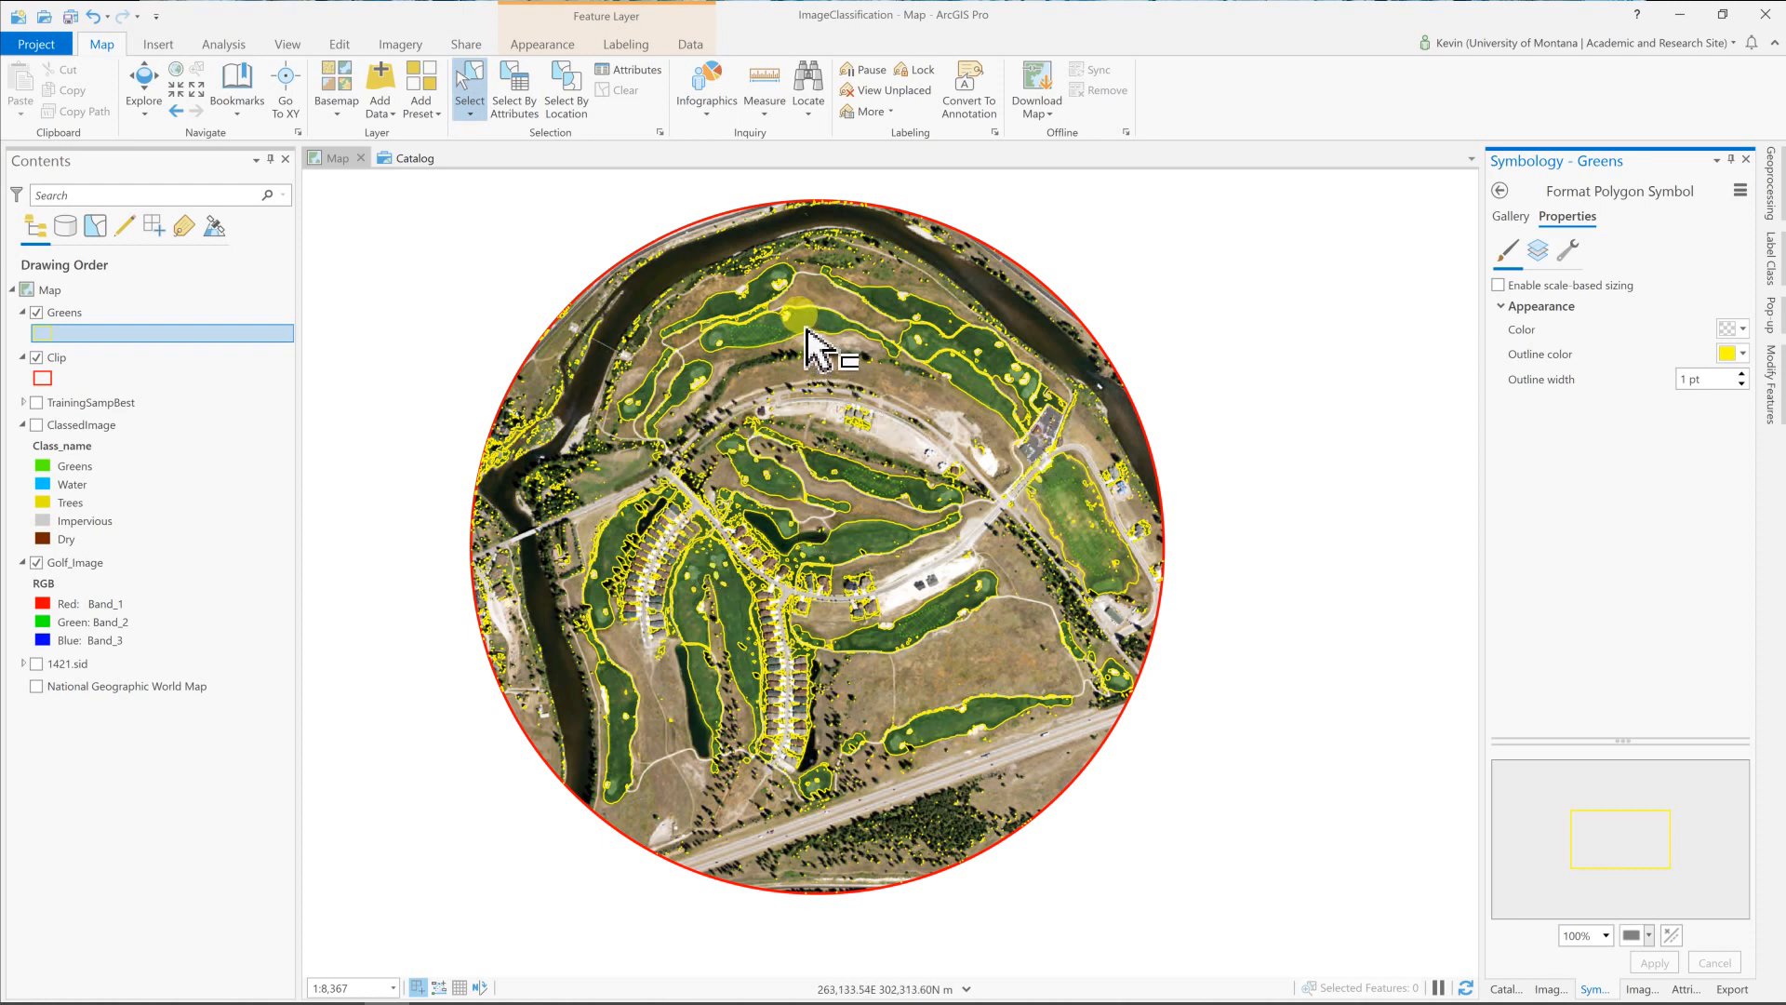
Select the northern, eastern and southeastern fairway polygons on the map.
{"action": "left_click", "coordinate": [819, 351]}
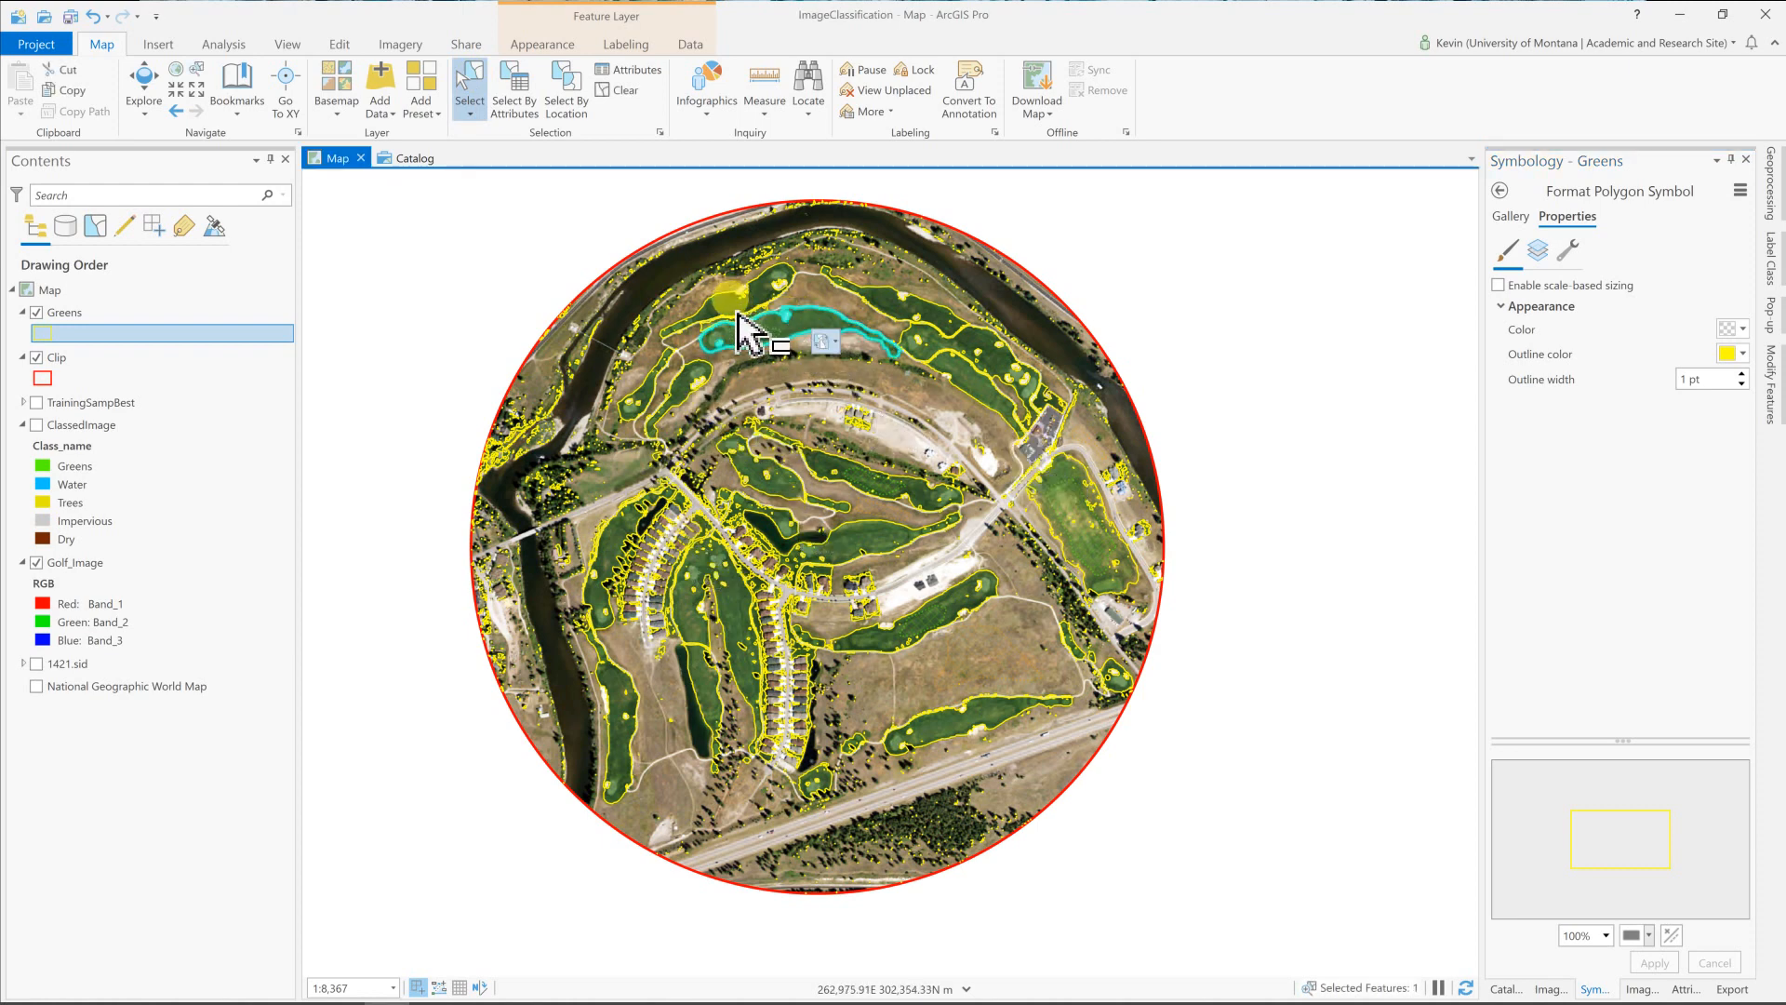
{"action": "left_click", "coordinate": [889, 296]}
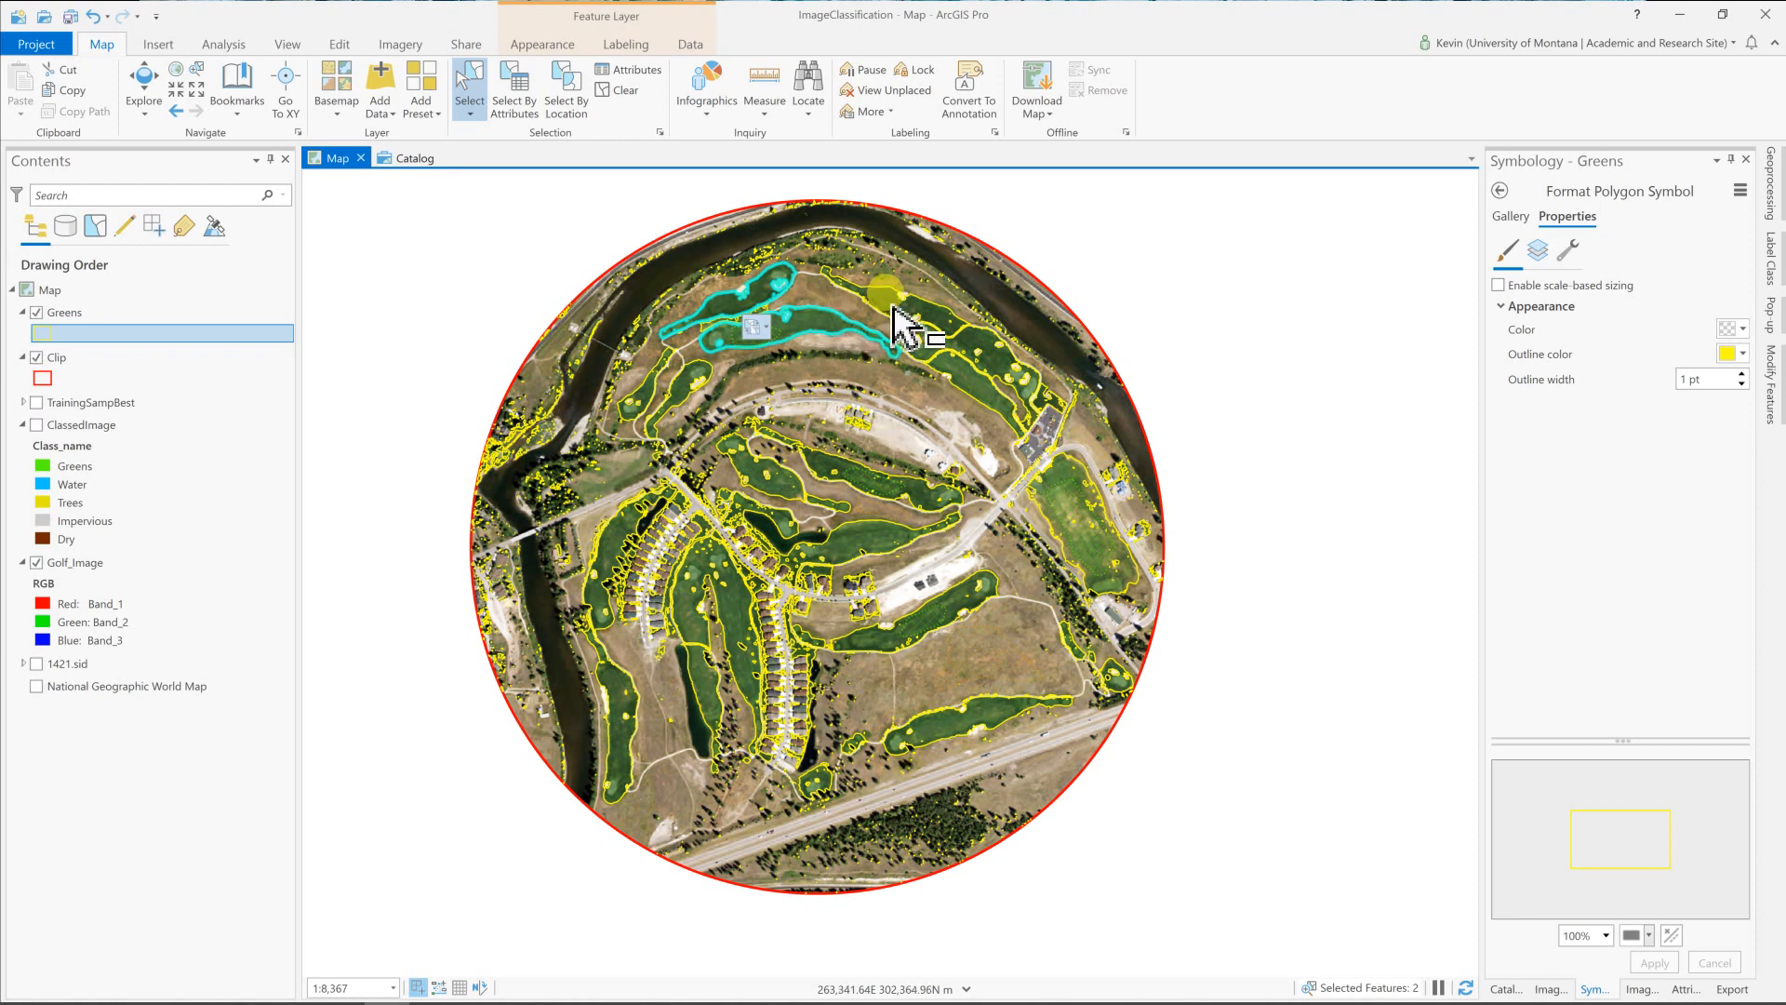
{"action": "left_click", "coordinate": [917, 342]}
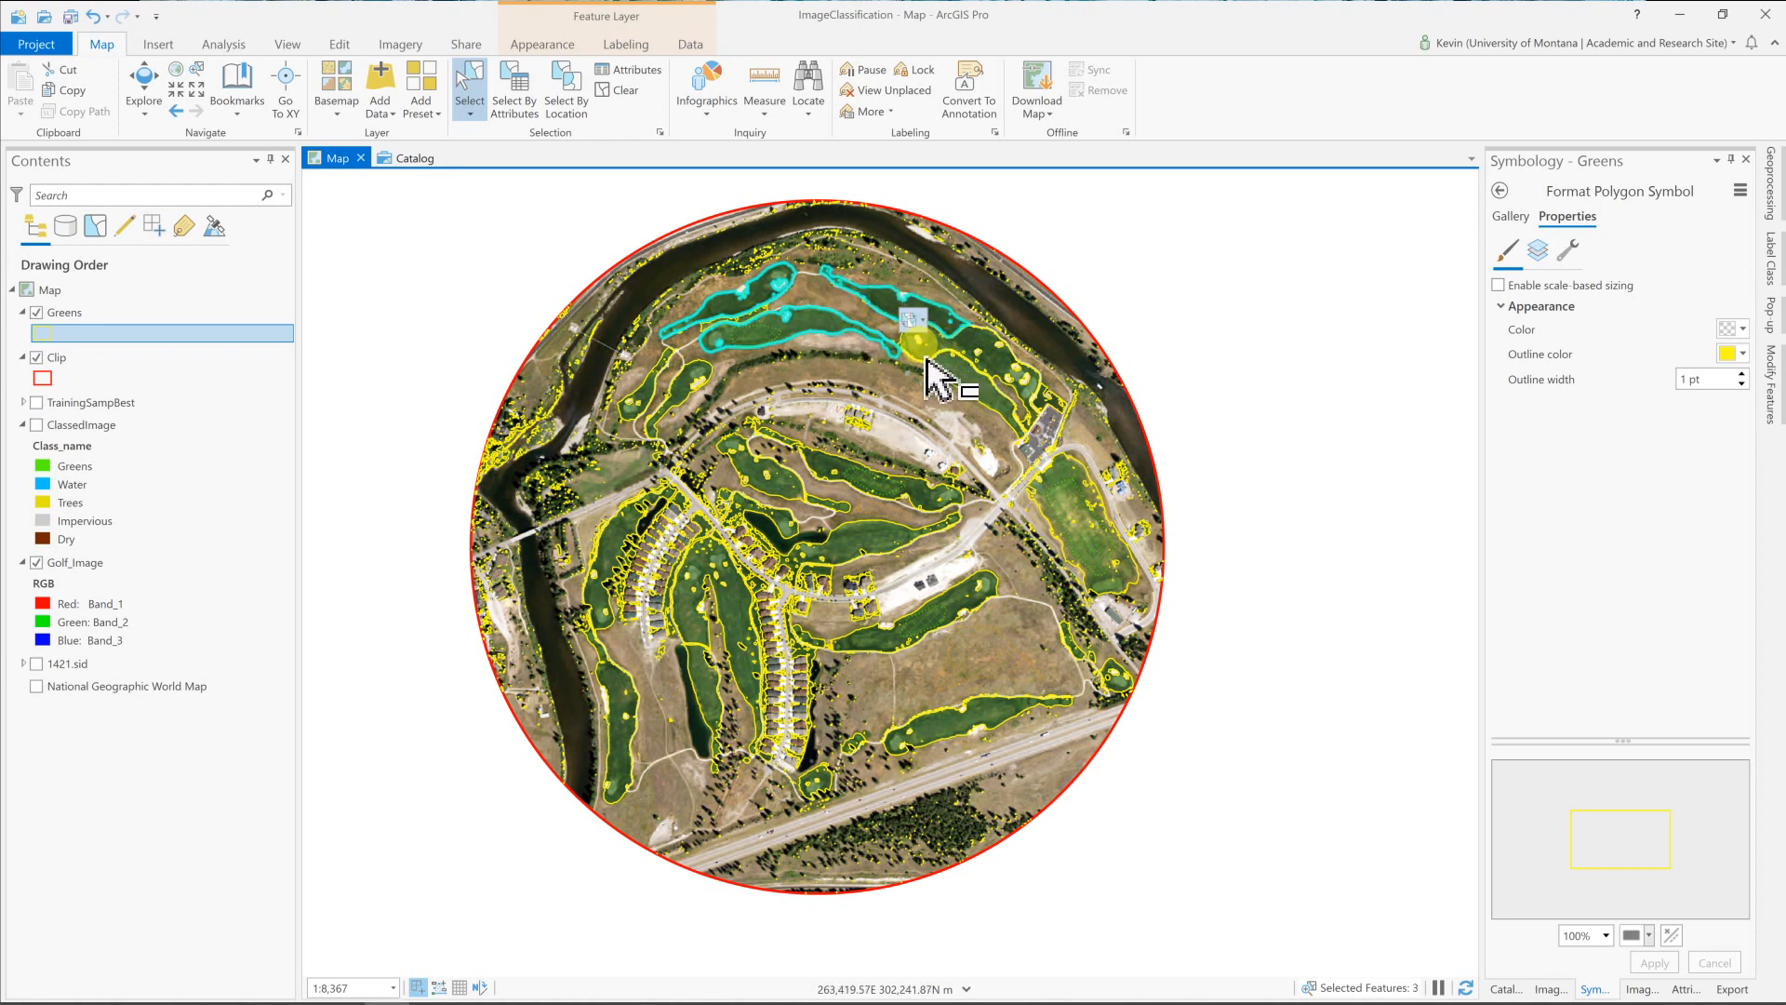
{"action": "left_click", "coordinate": [926, 339]}
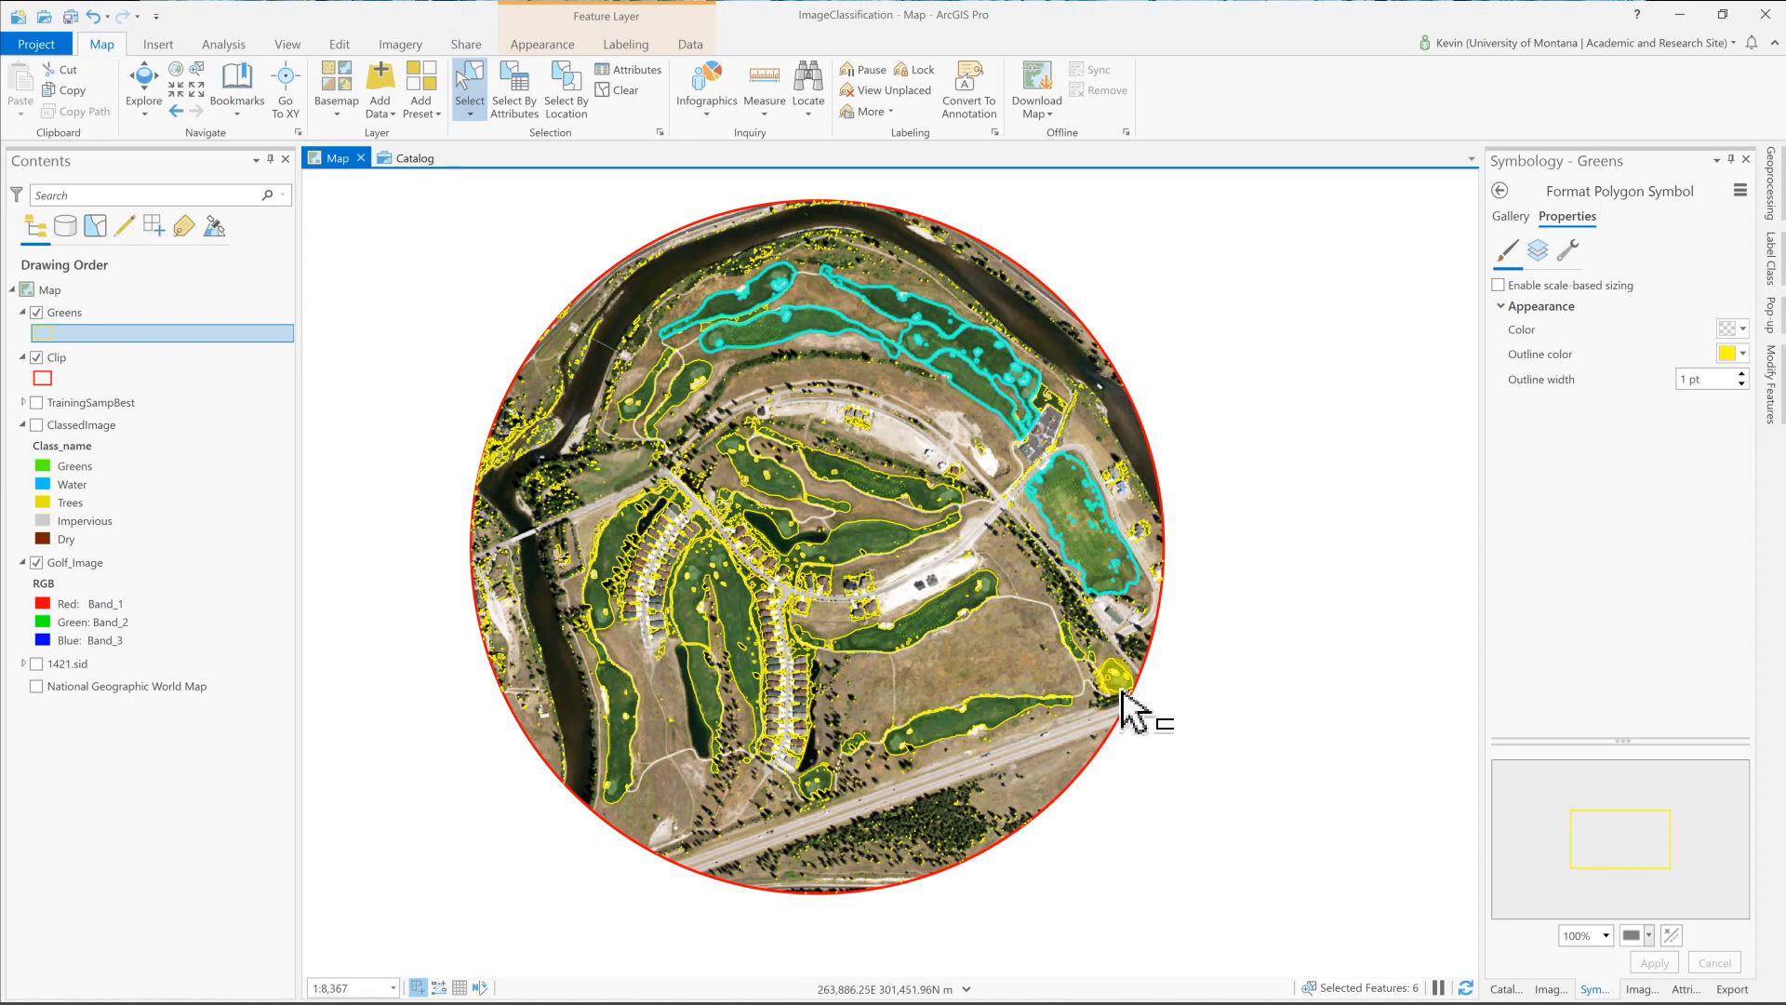
{"action": "left_click", "coordinate": [1105, 688]}
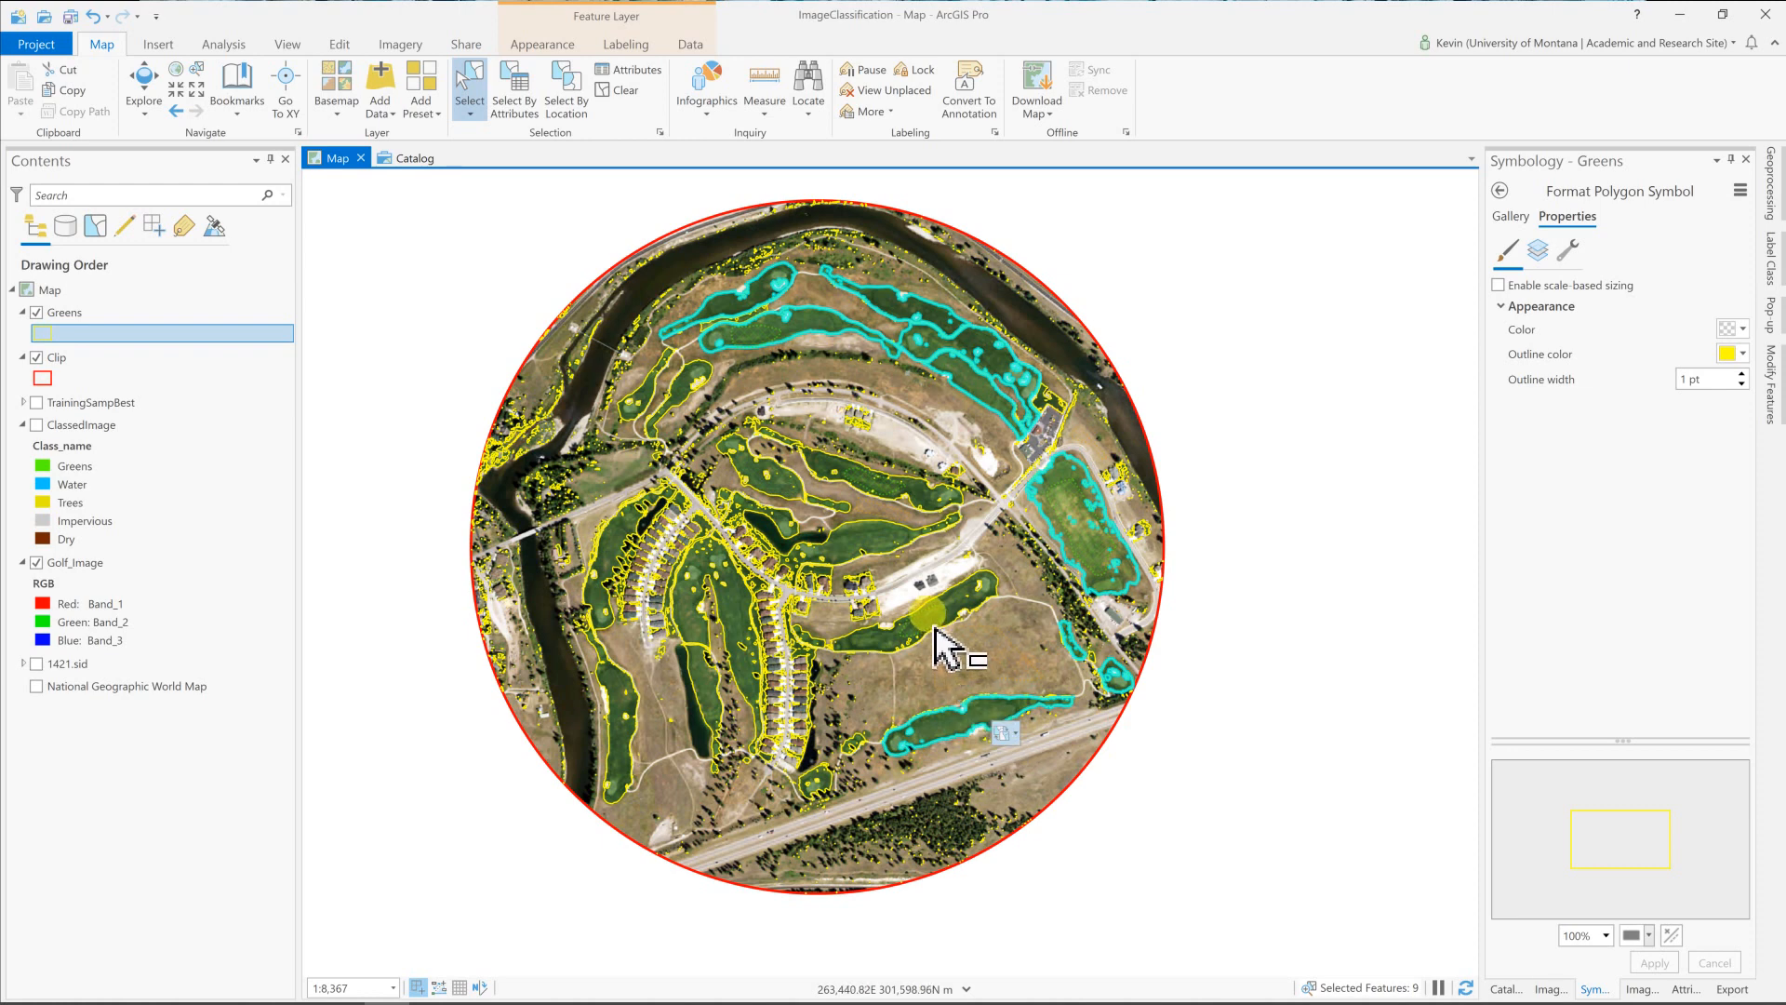
{"action": "left_click", "coordinate": [926, 630]}
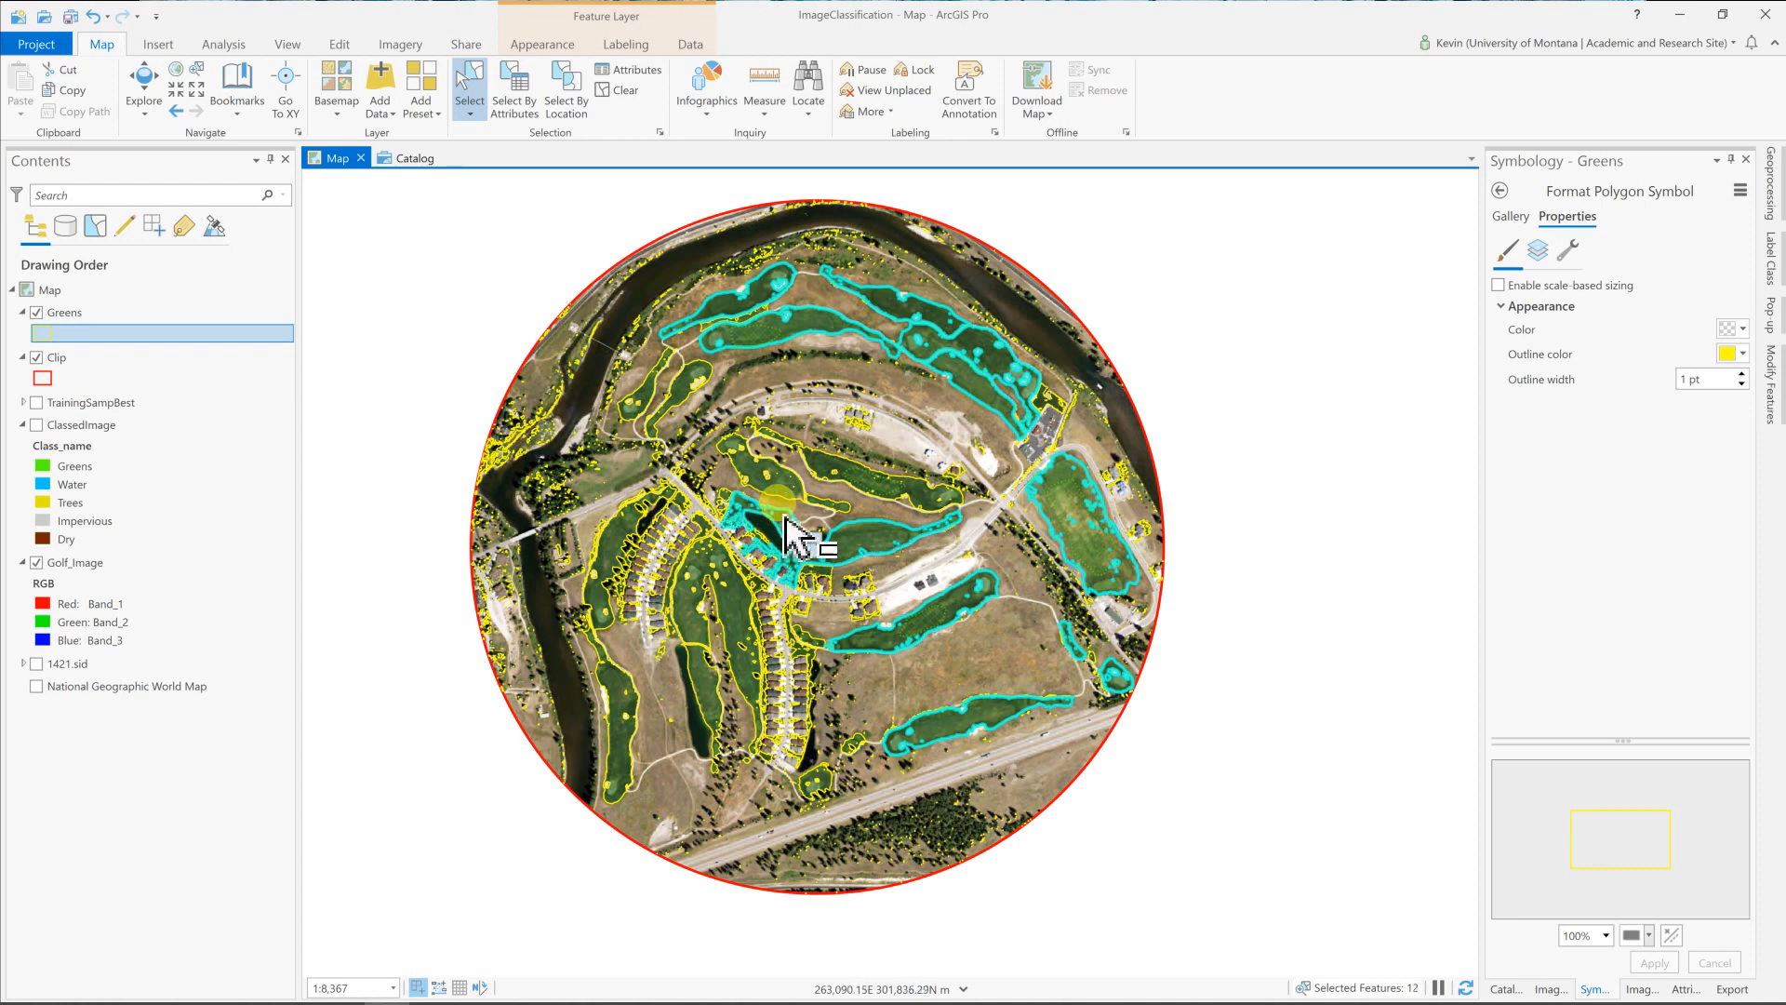
Add the central, western and southern fairways to reach 25 selected Greens polygons.
{"action": "left_click", "coordinate": [820, 521]}
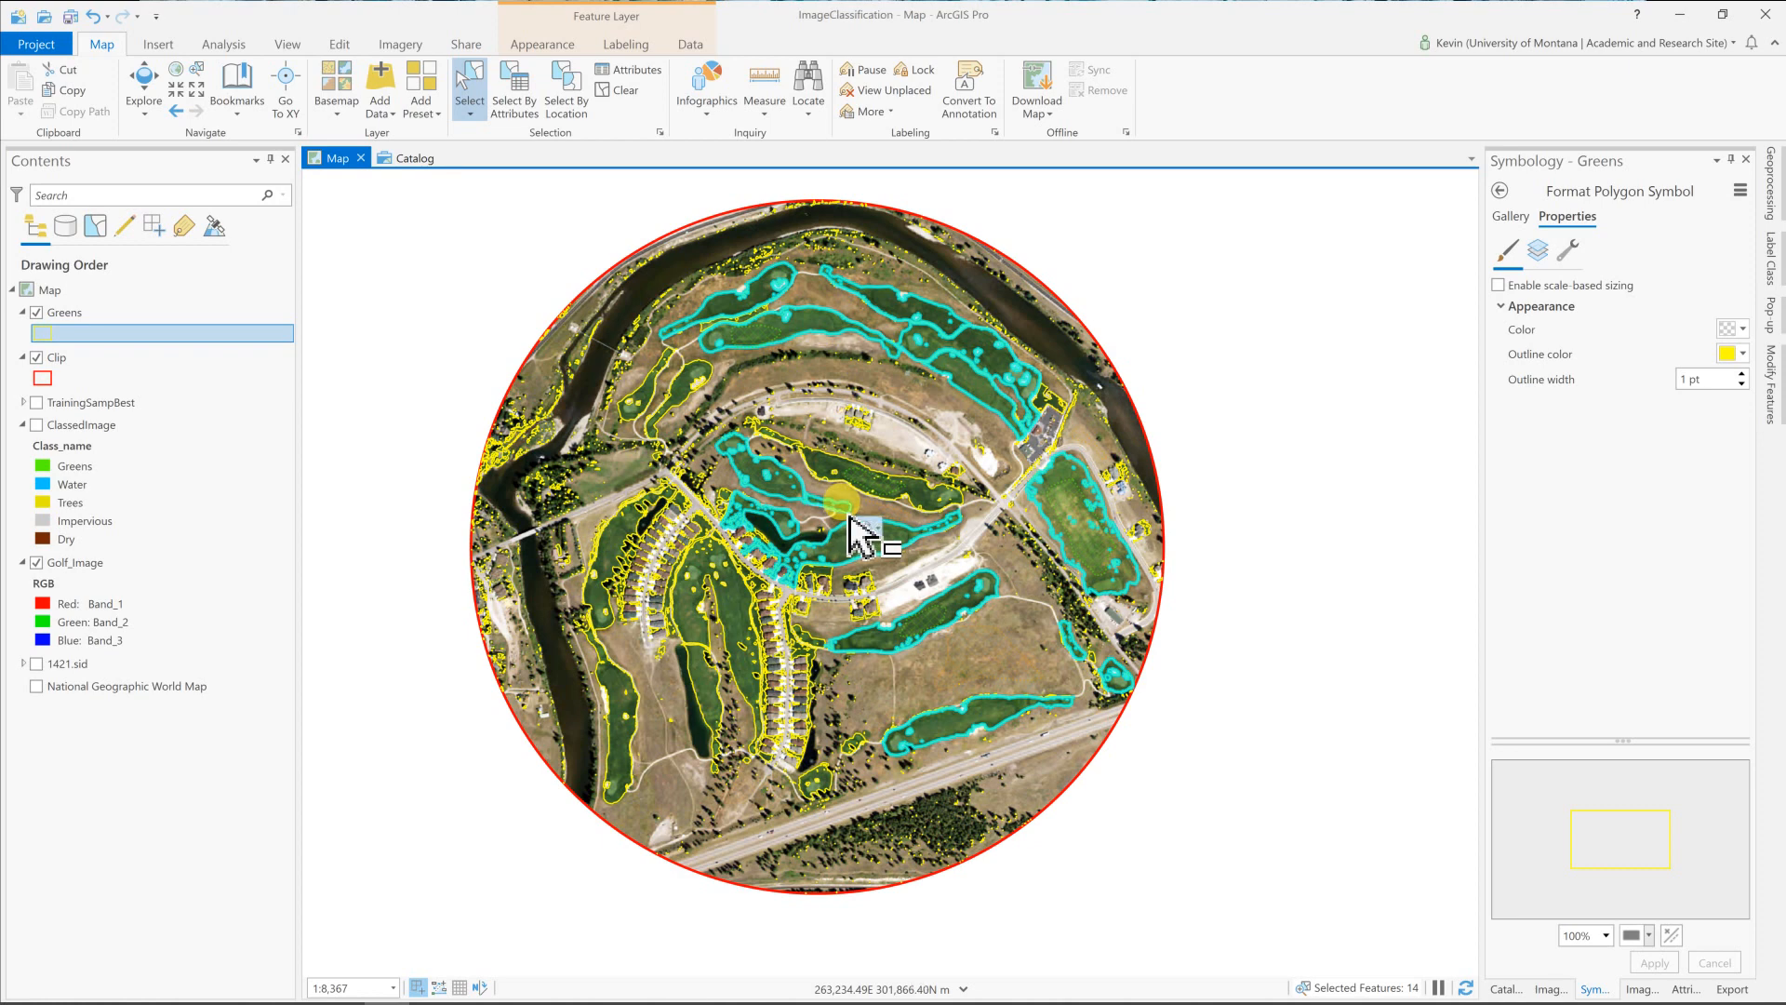
{"action": "left_click", "coordinate": [839, 499]}
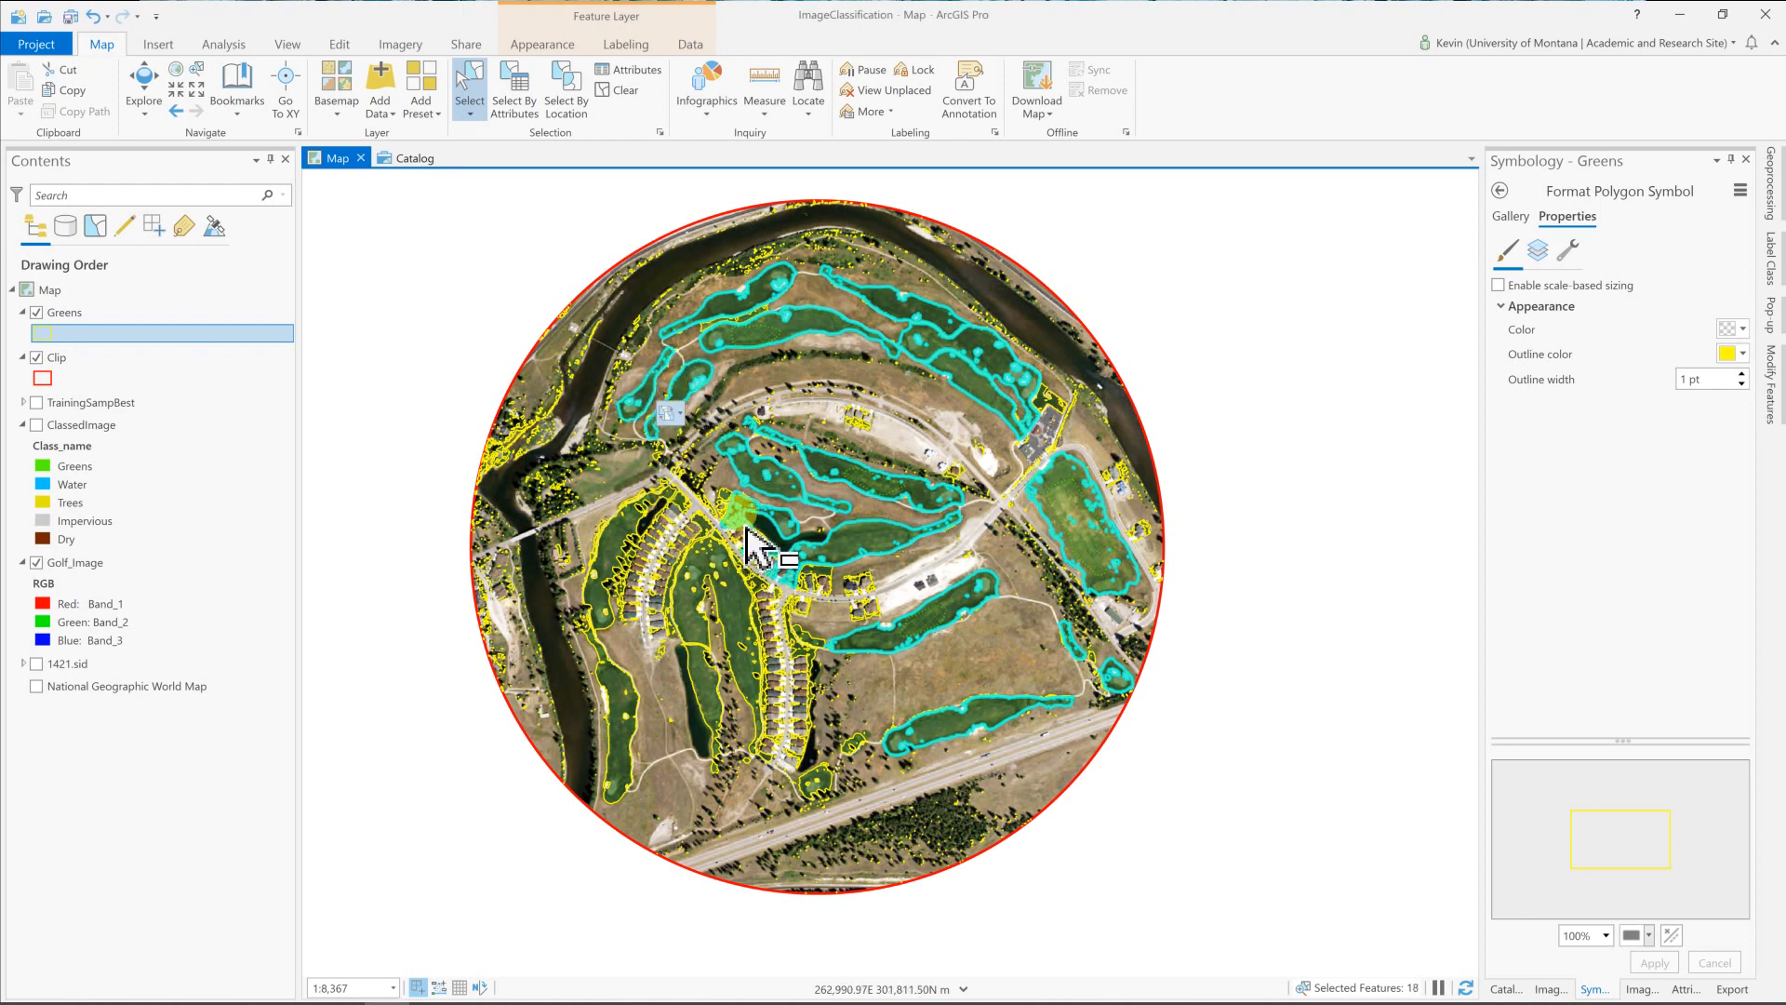
{"action": "left_click", "coordinate": [729, 632]}
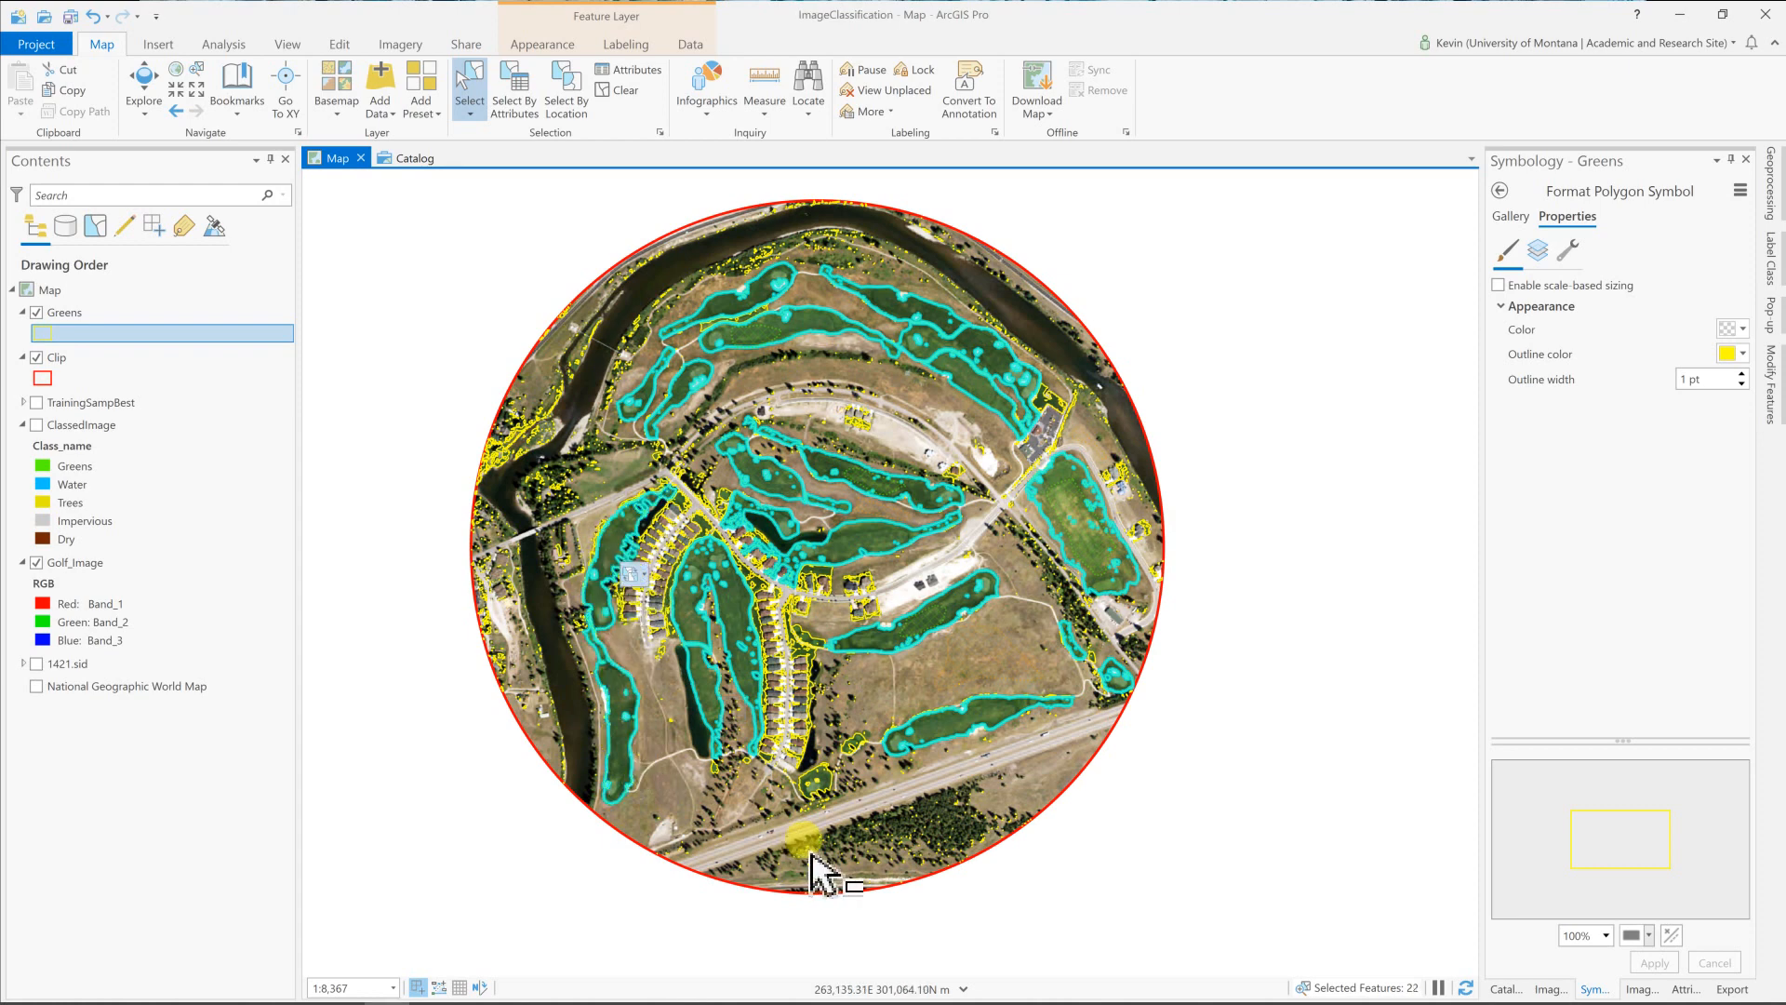
{"action": "left_click", "coordinate": [821, 806]}
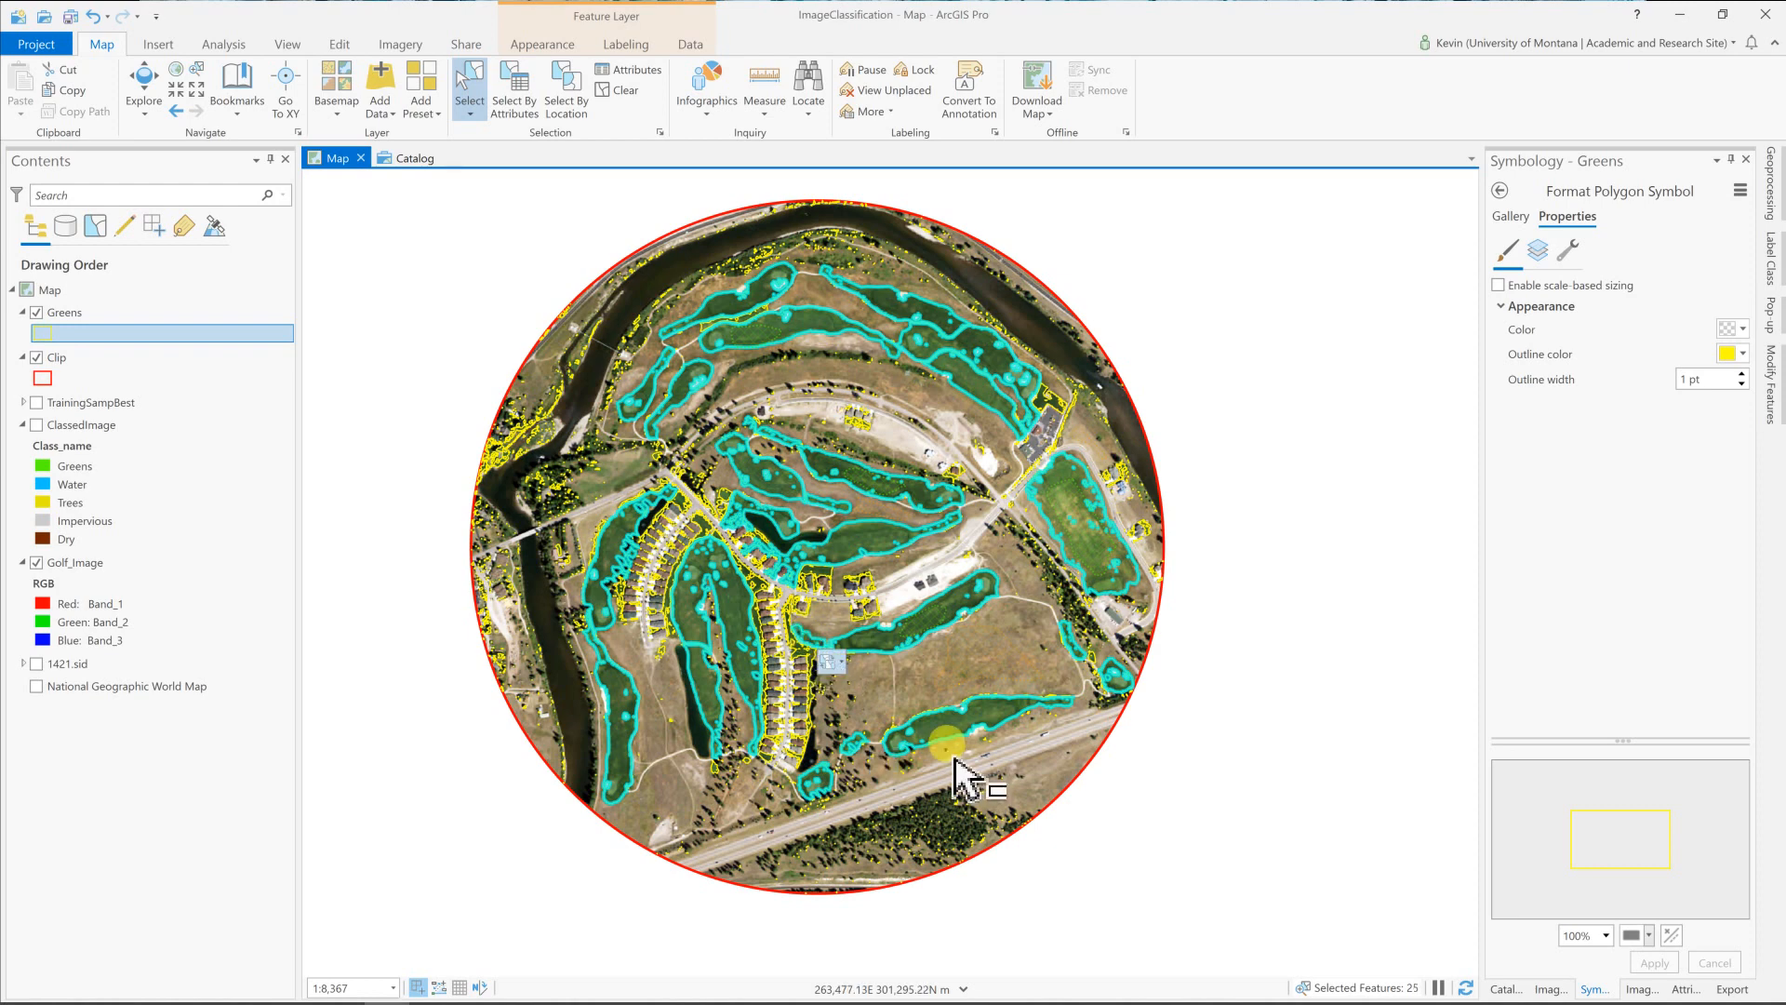
{"action": "left_click", "coordinate": [62, 313]}
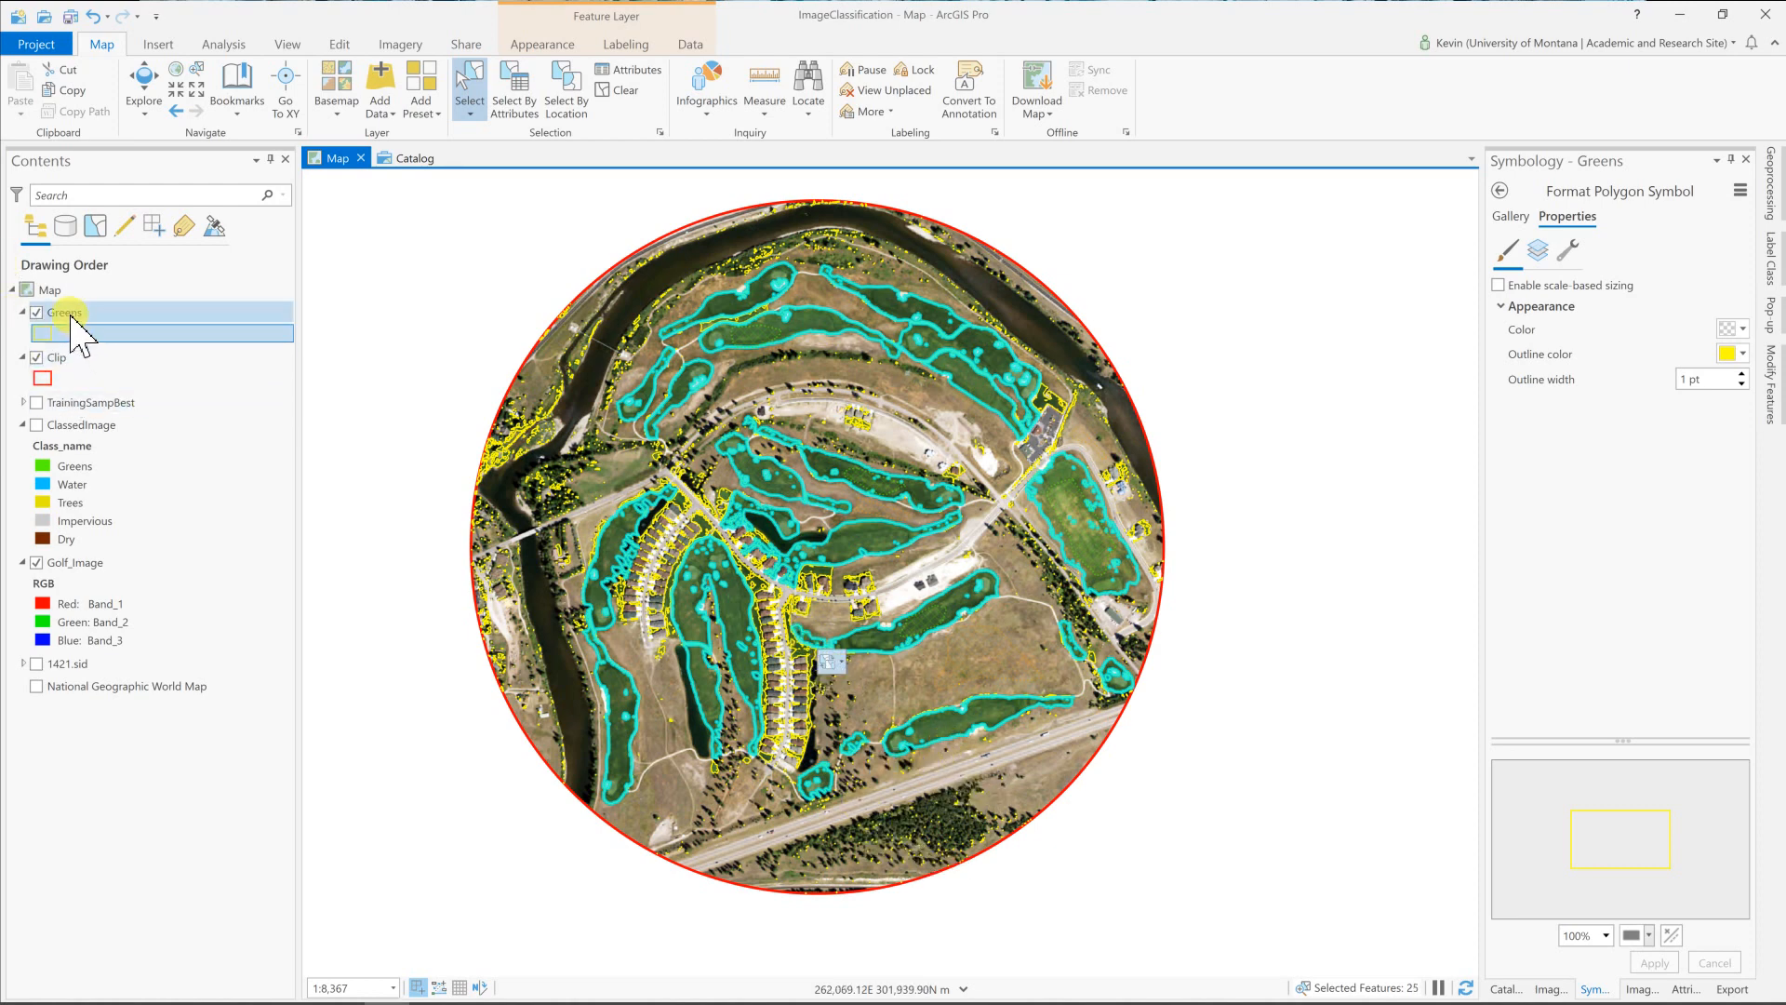
Invert the Greens selection and delete the 2,592 non-fairway polygons.
{"action": "right_click", "coordinate": [61, 313]}
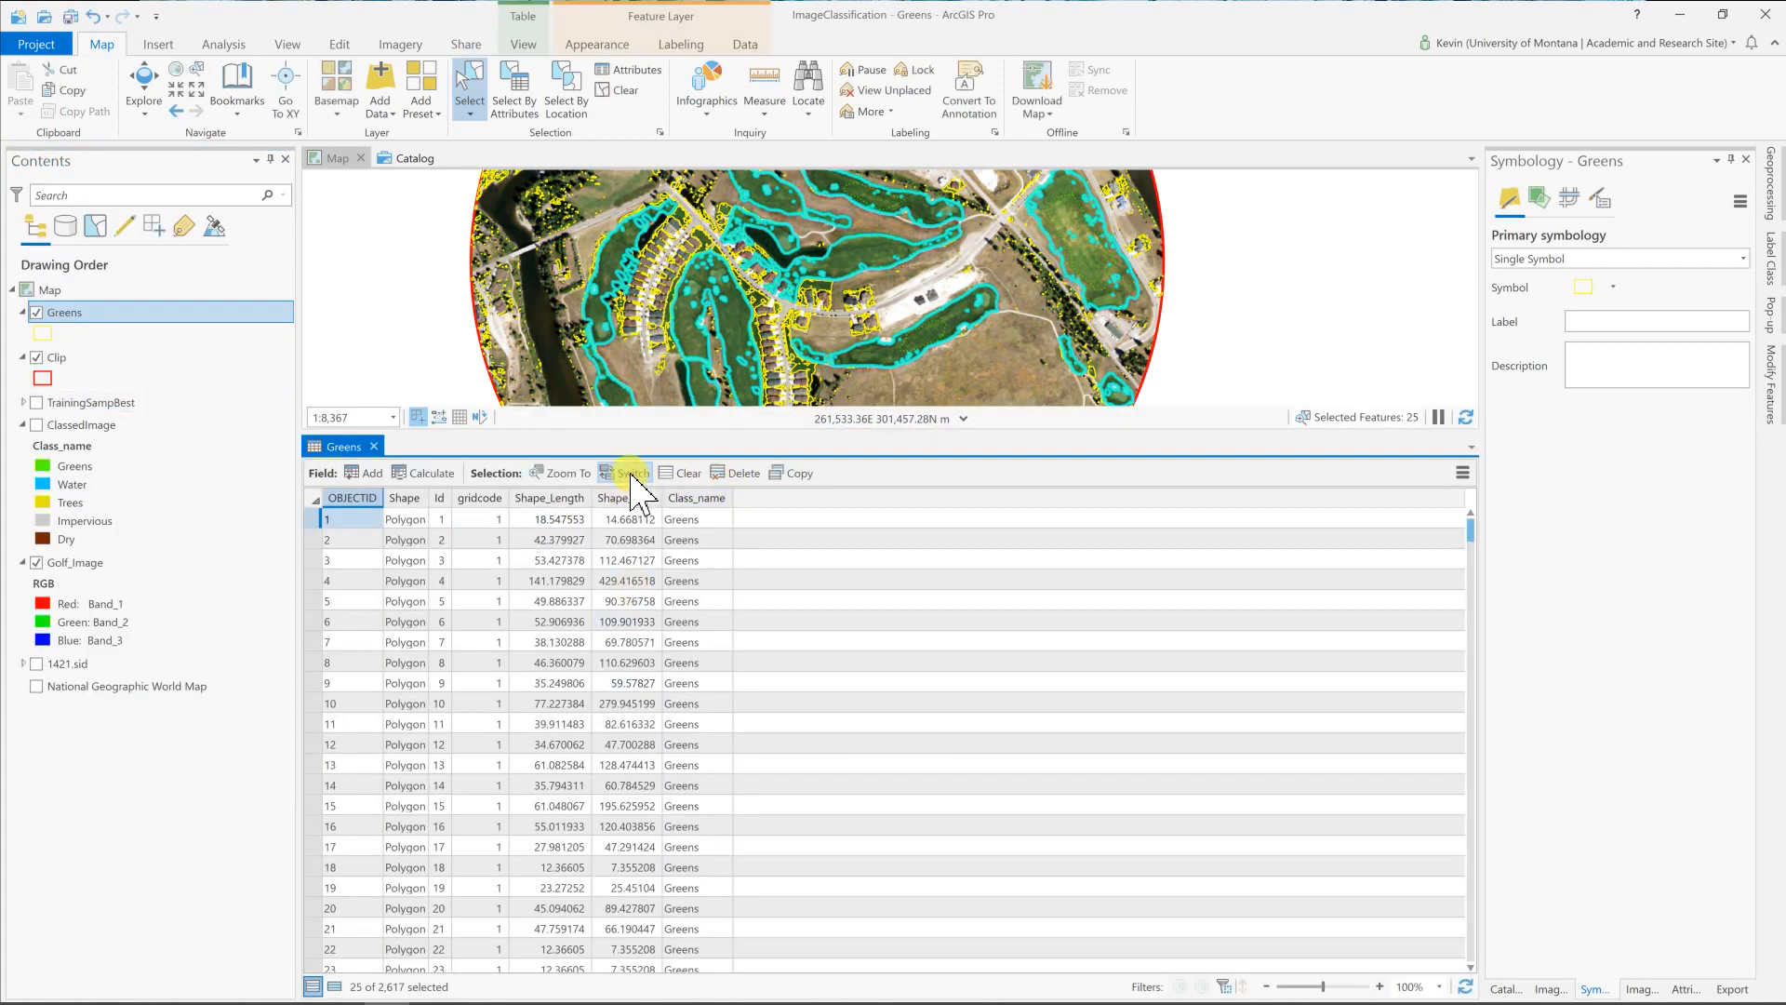
{"action": "left_click", "coordinate": [623, 473]}
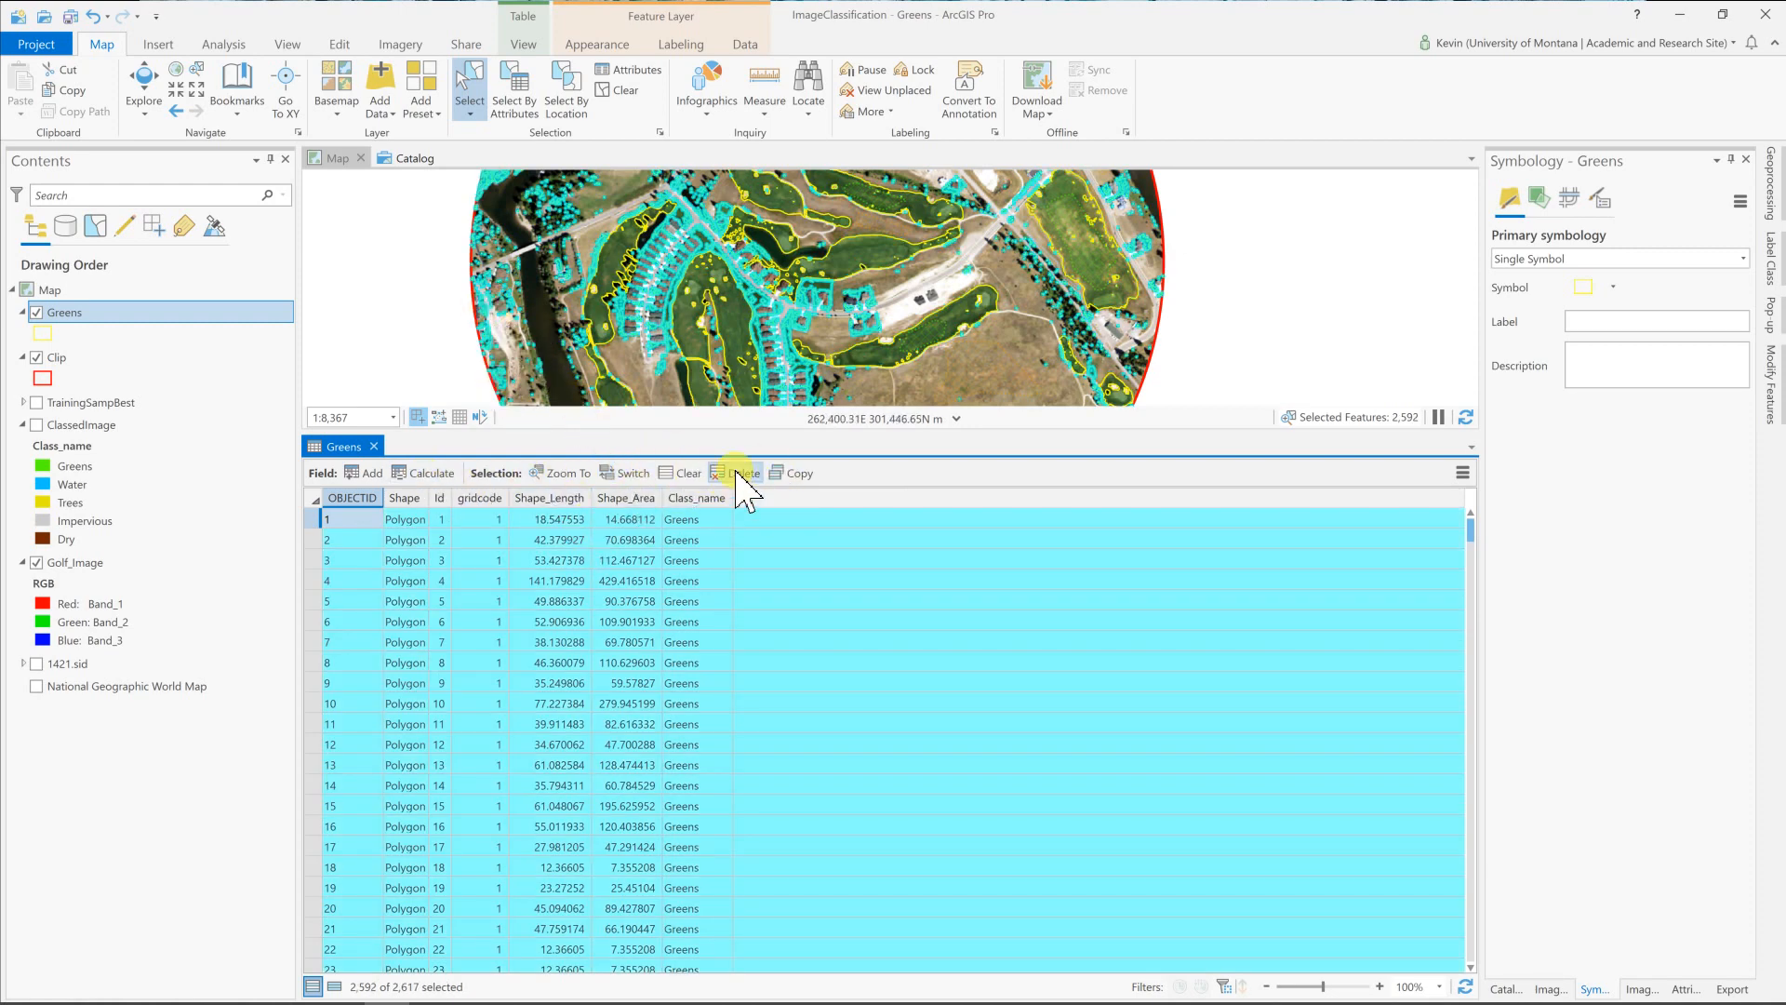
{"action": "left_click", "coordinate": [722, 473]}
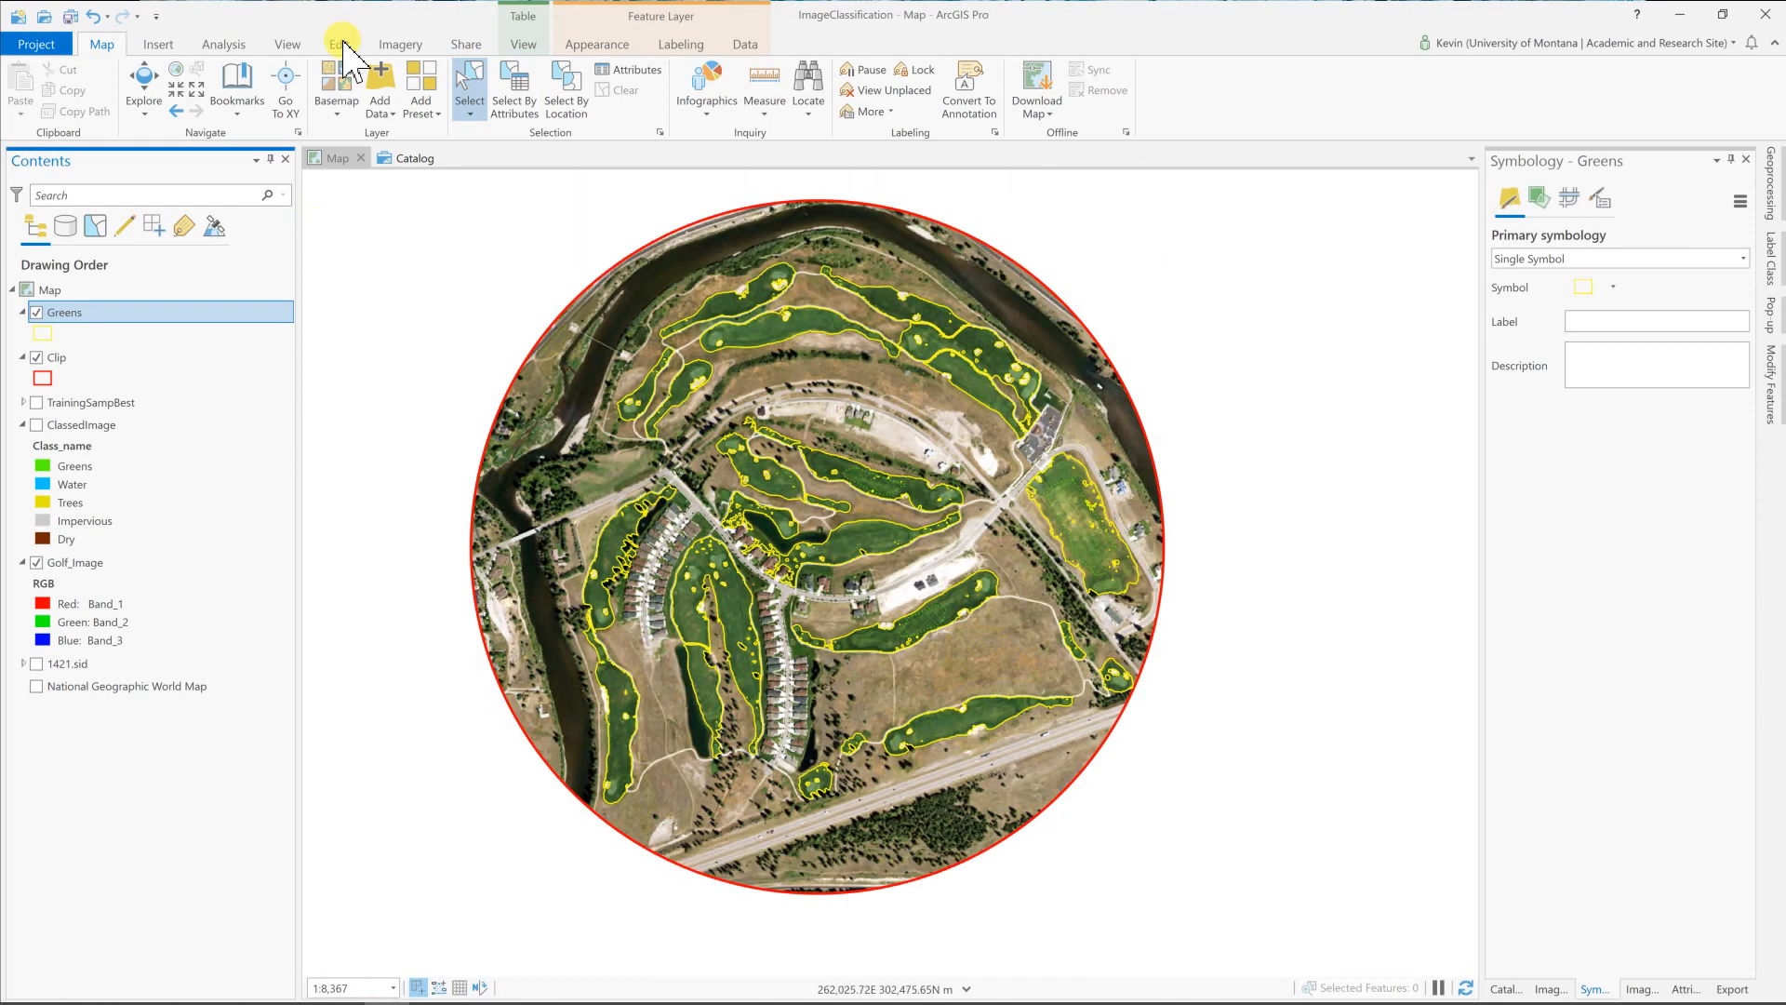
Save the Greens edits and begin a new field in its Fields view.
{"action": "left_click", "coordinate": [339, 45]}
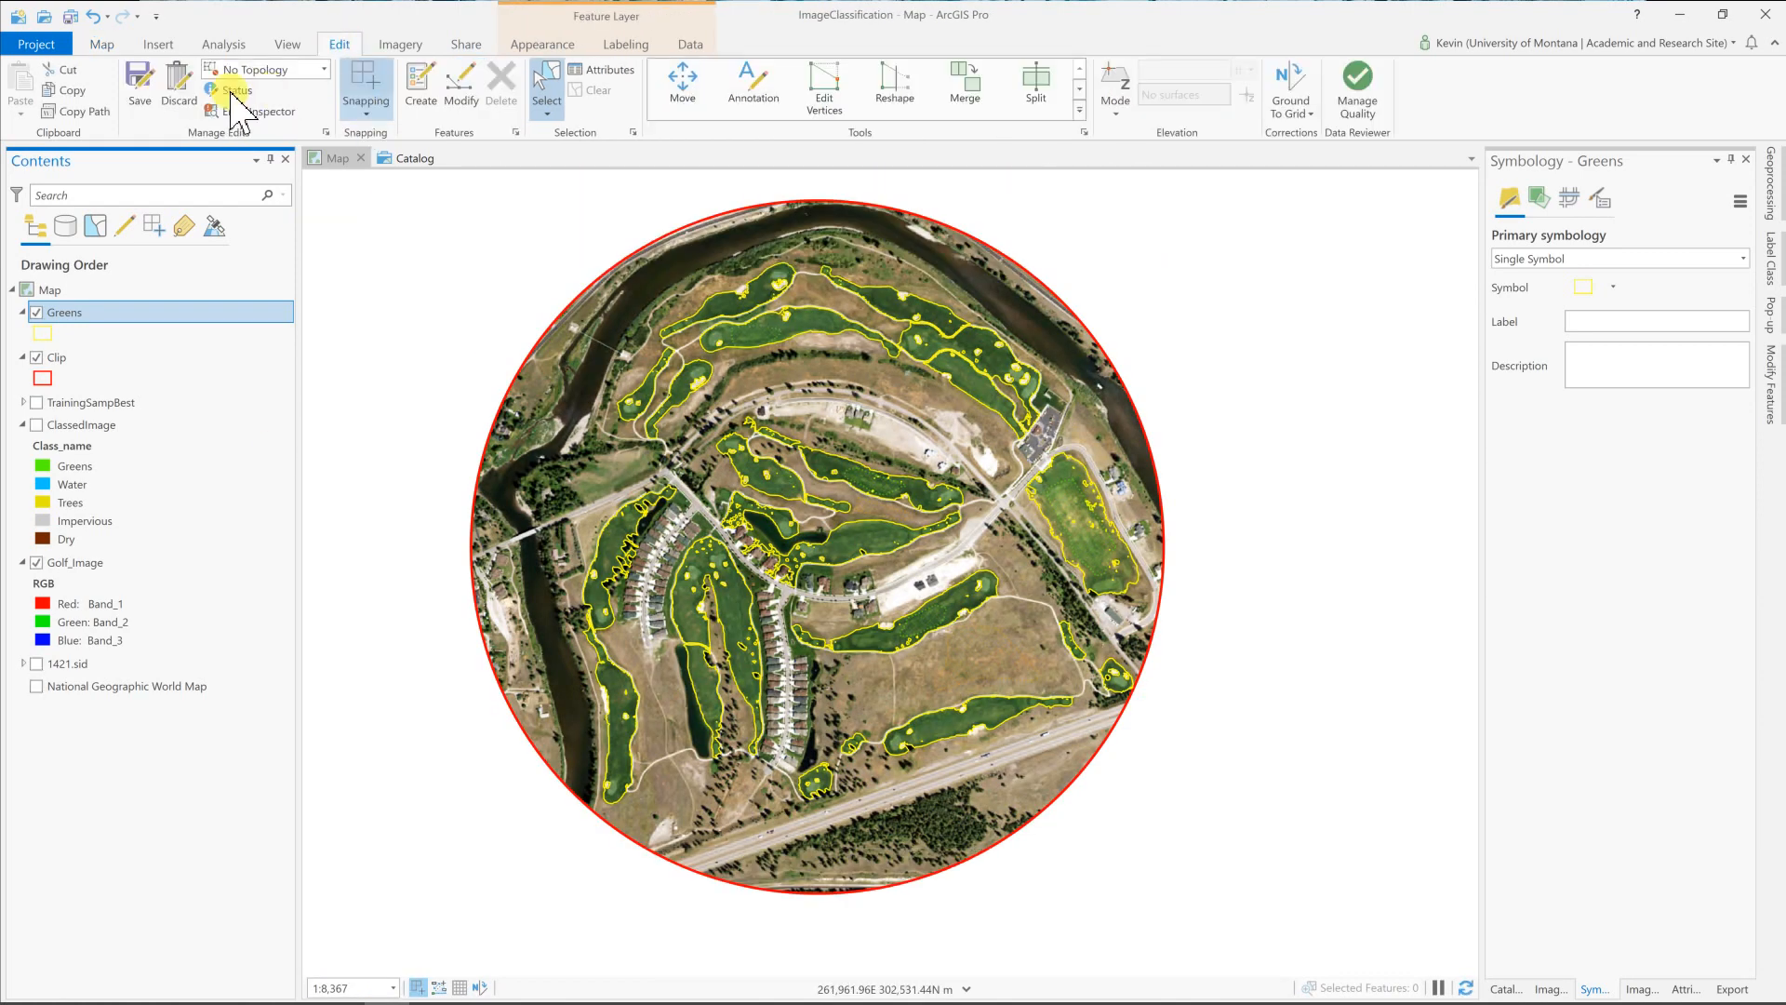
{"action": "left_click", "coordinate": [139, 78]}
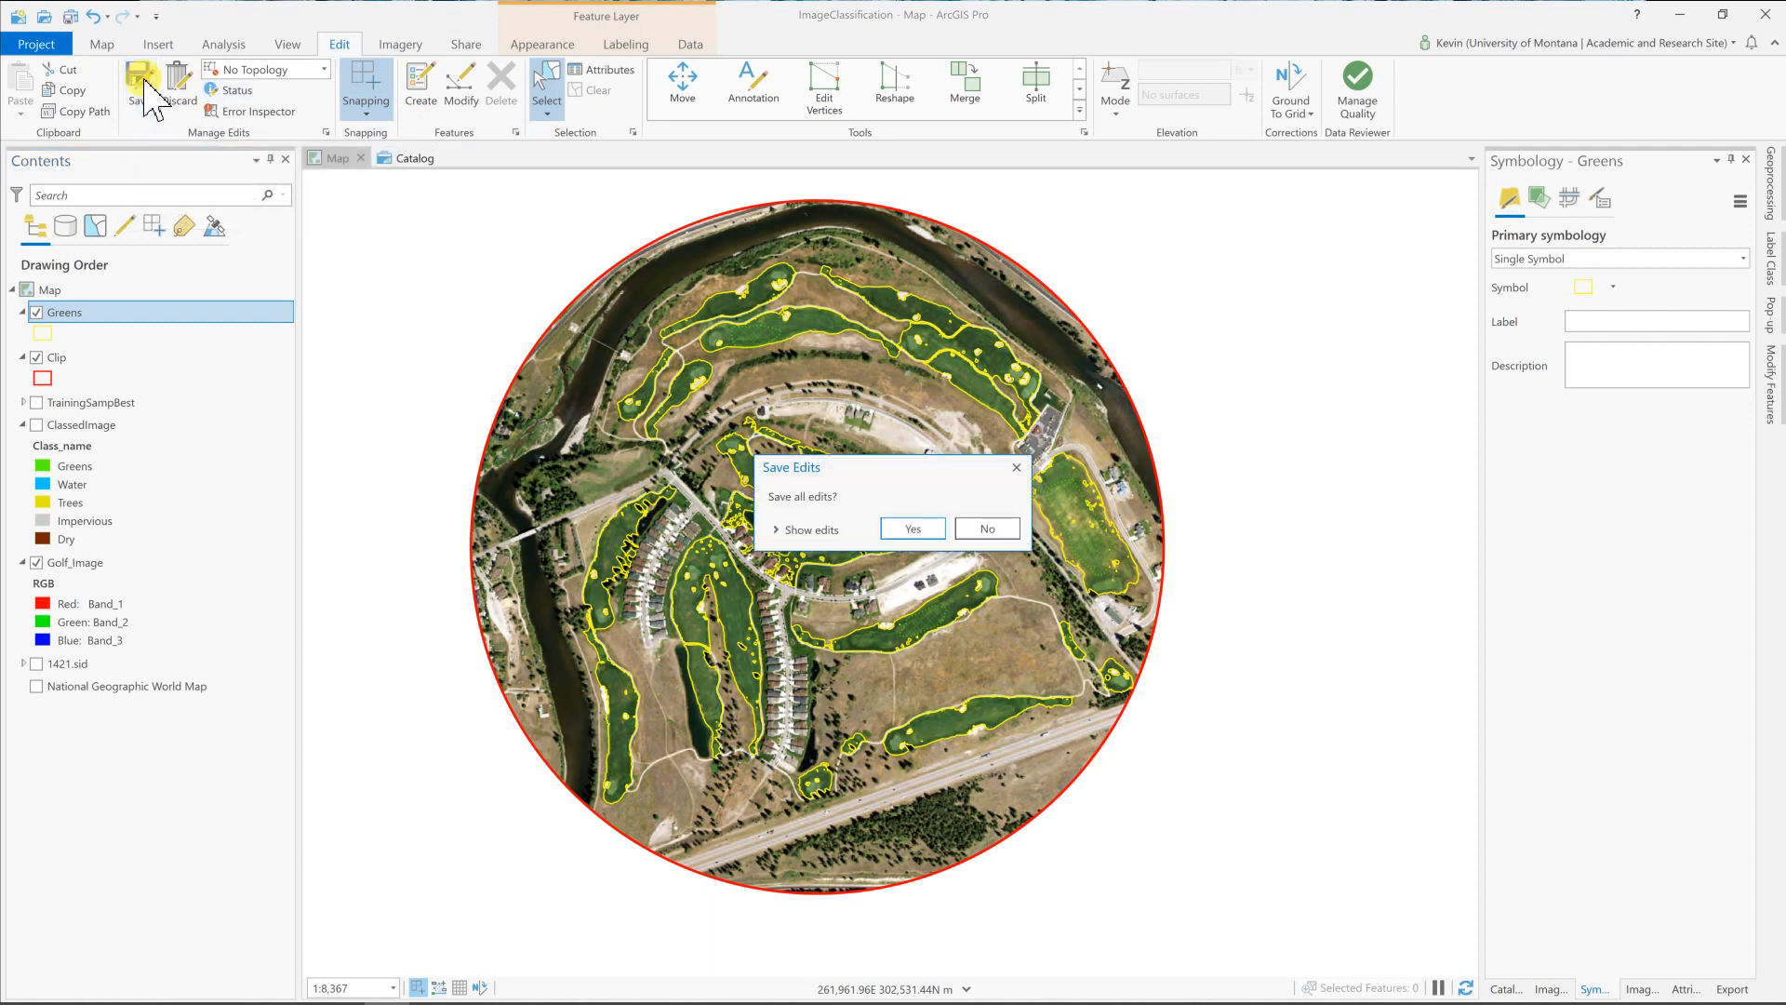
{"action": "left_click", "coordinate": [911, 528]}
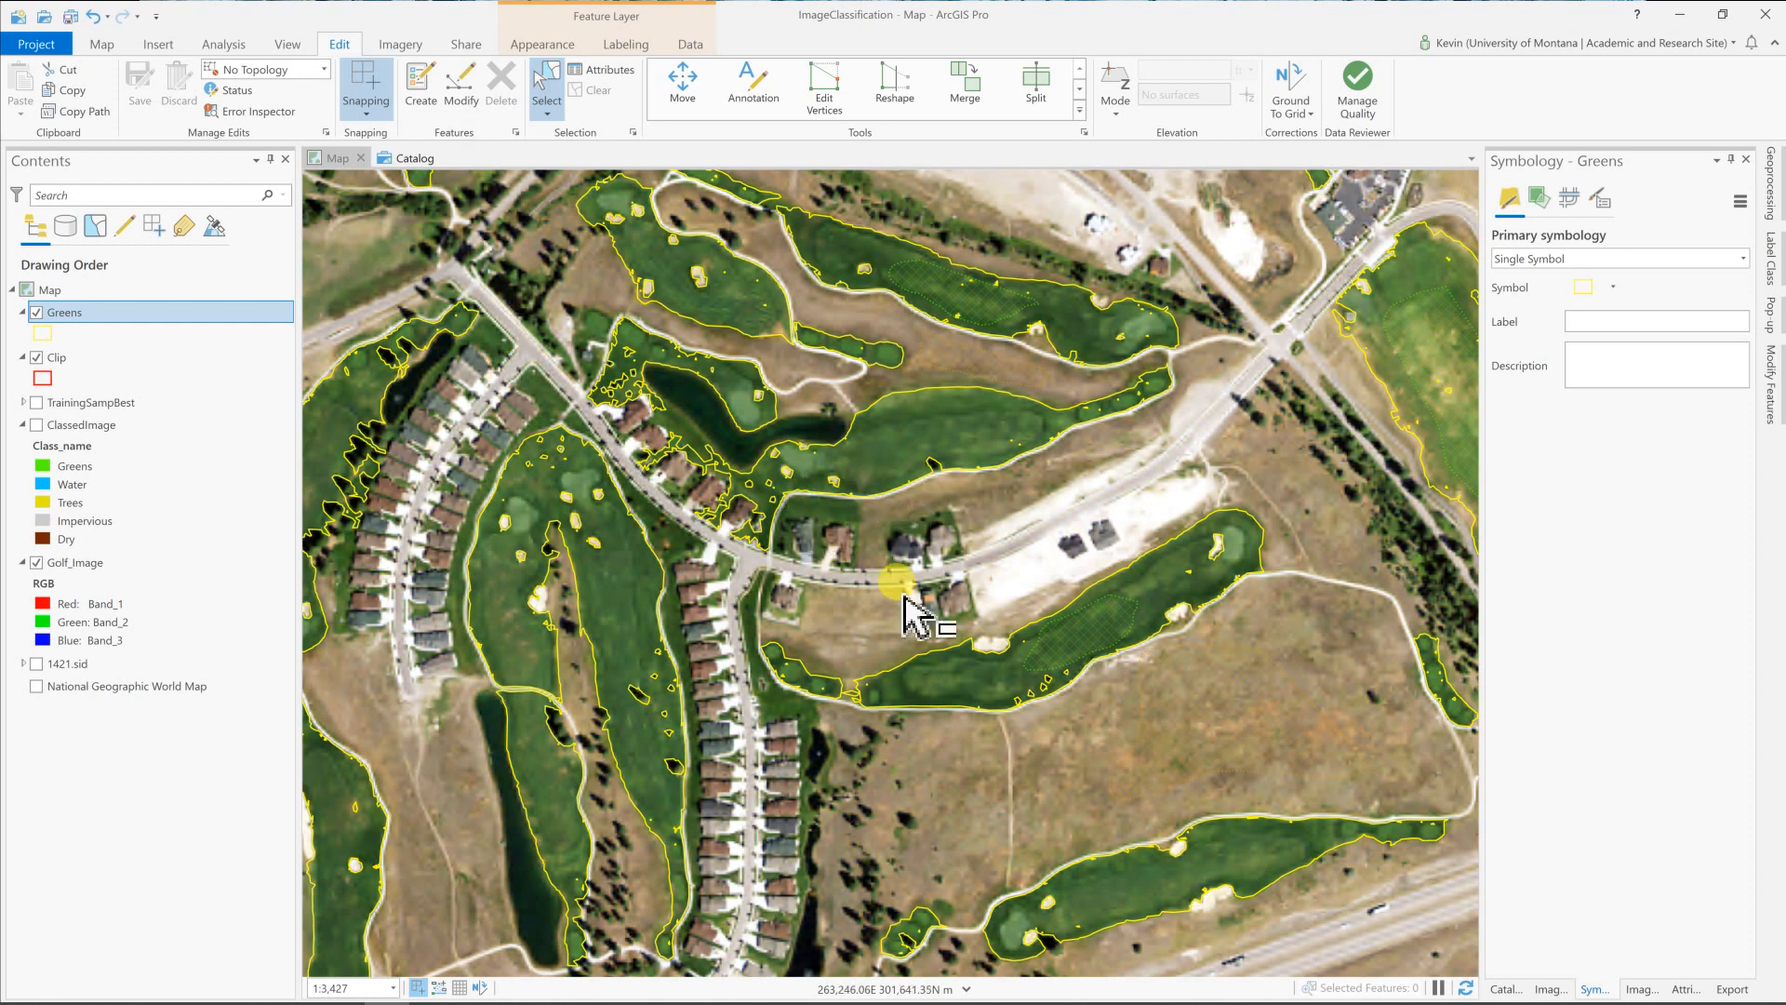
{"action": "scroll", "scroll_direction": "down", "scroll_amount": 3}
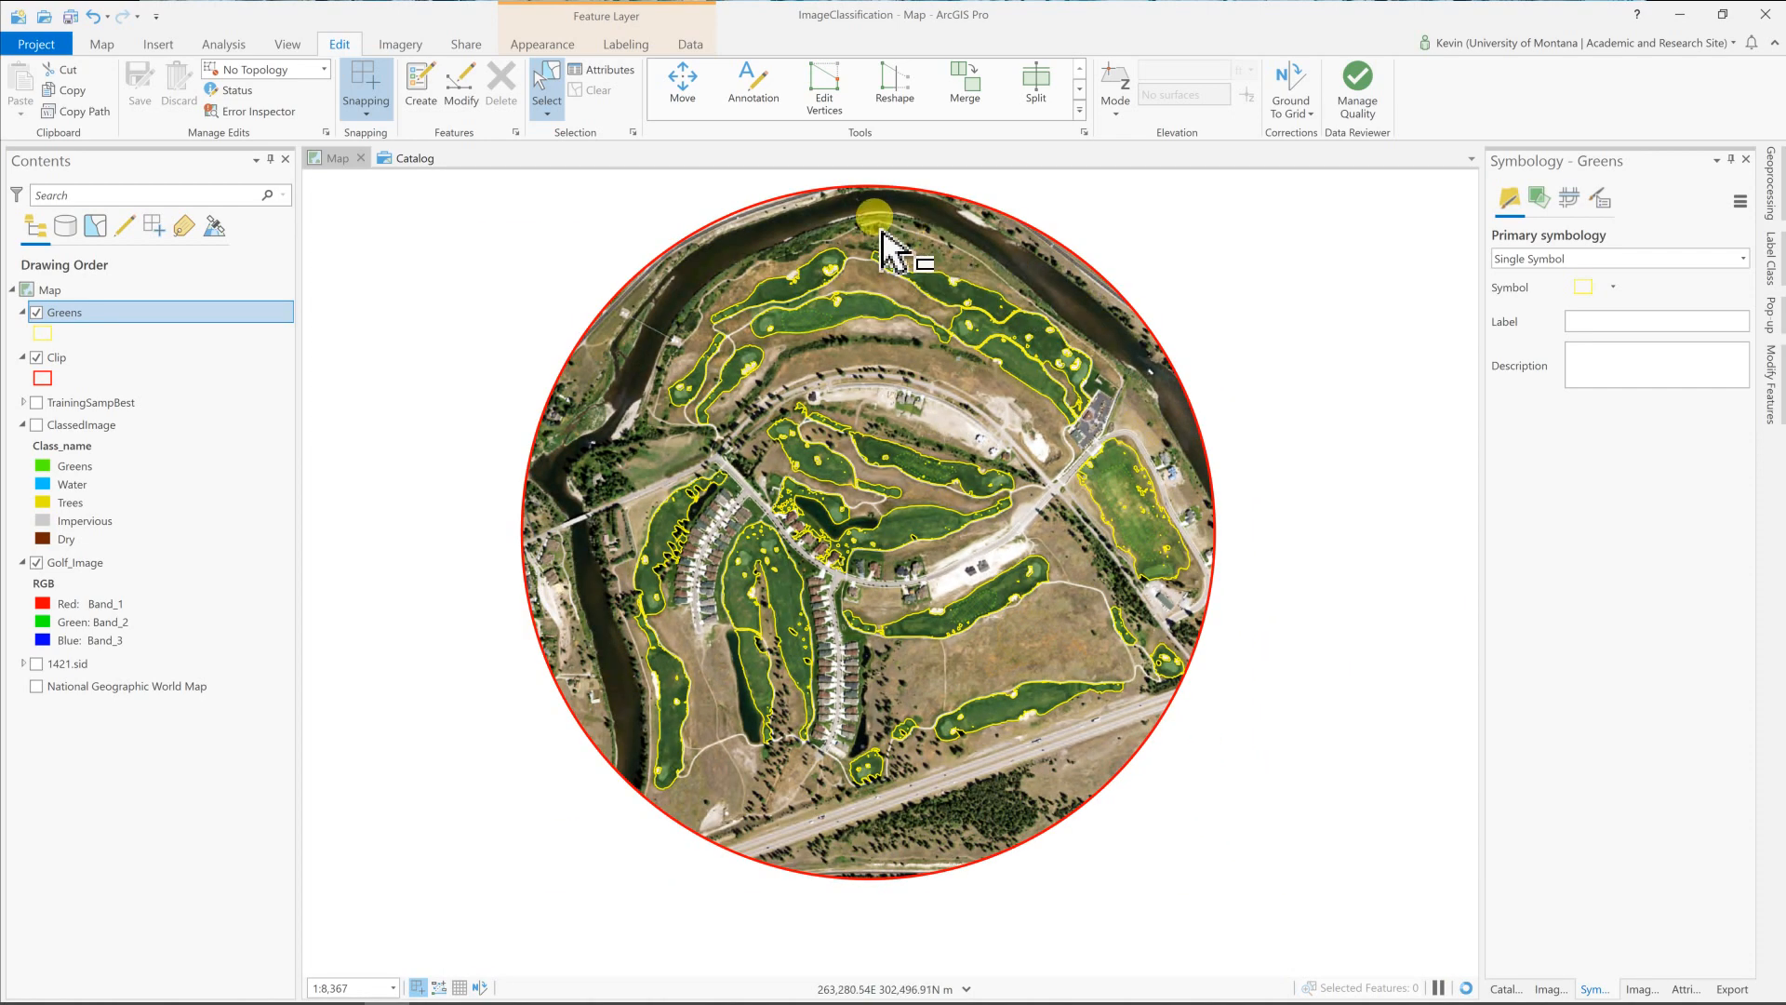
{"action": "left_click_drag", "start_coordinate": [890, 245], "coordinate": [660, 392]}
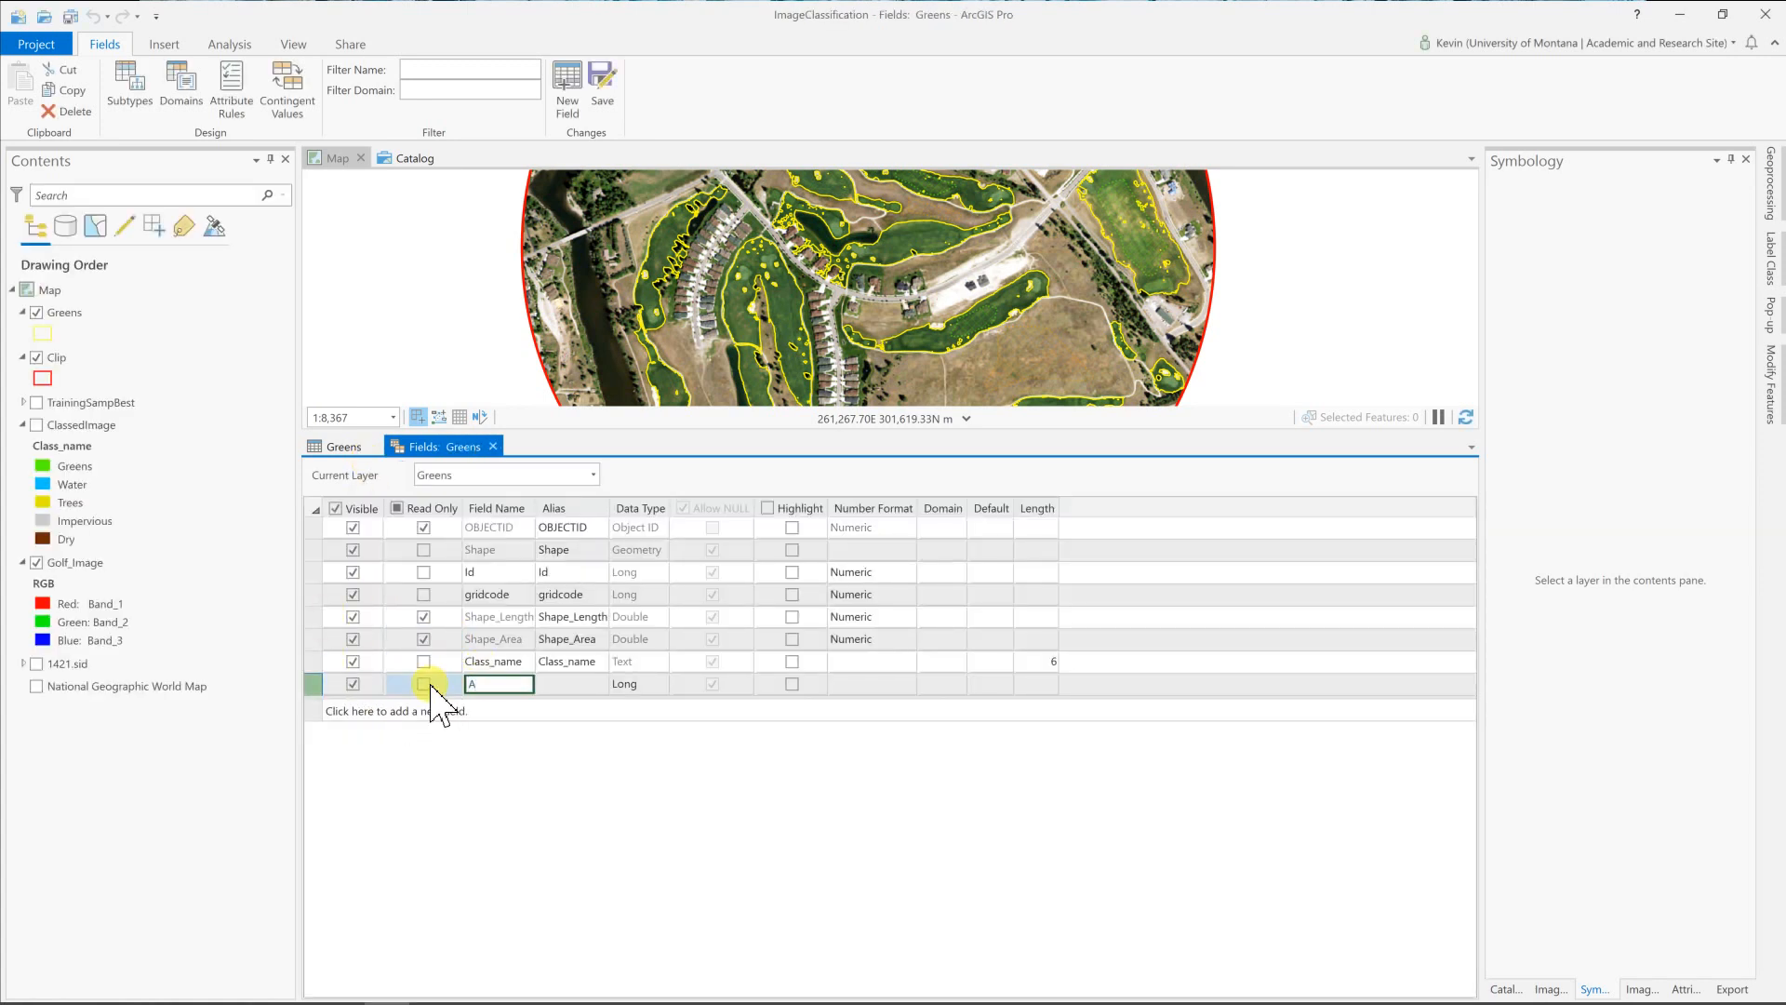
Name the new field Acres and make it a Double.
{"action": "type", "text": "Acres"}
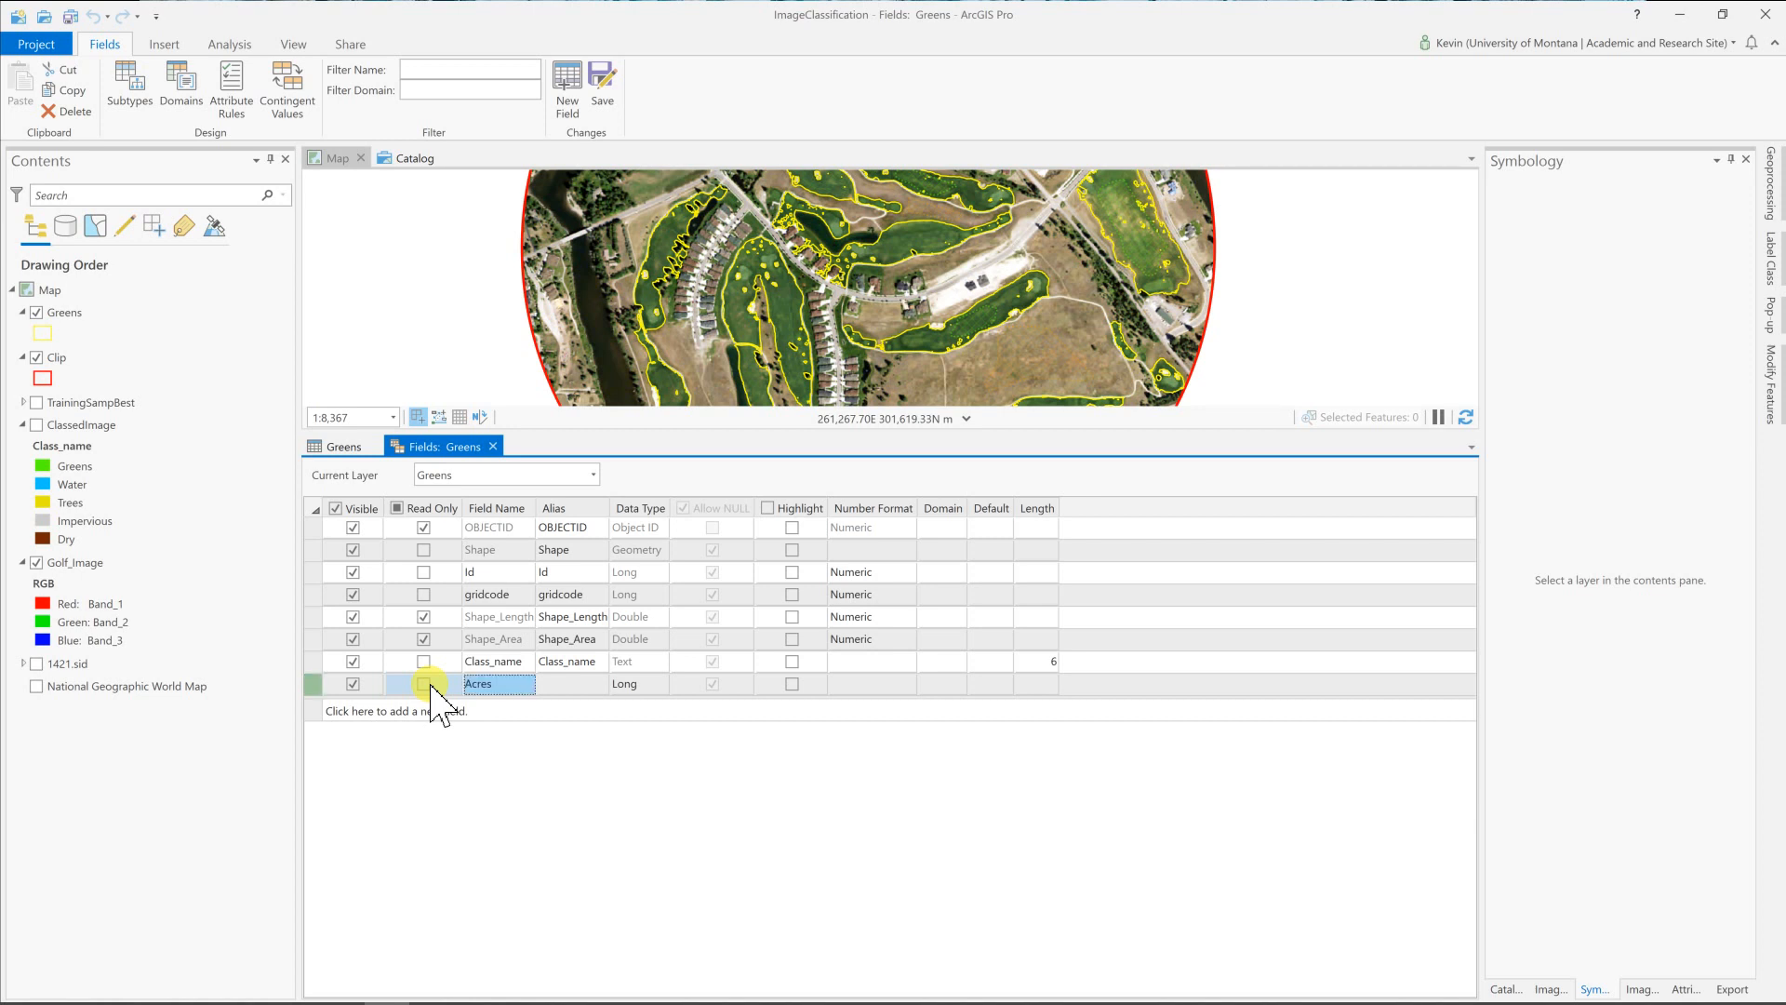
{"action": "left_click", "coordinate": [636, 685]}
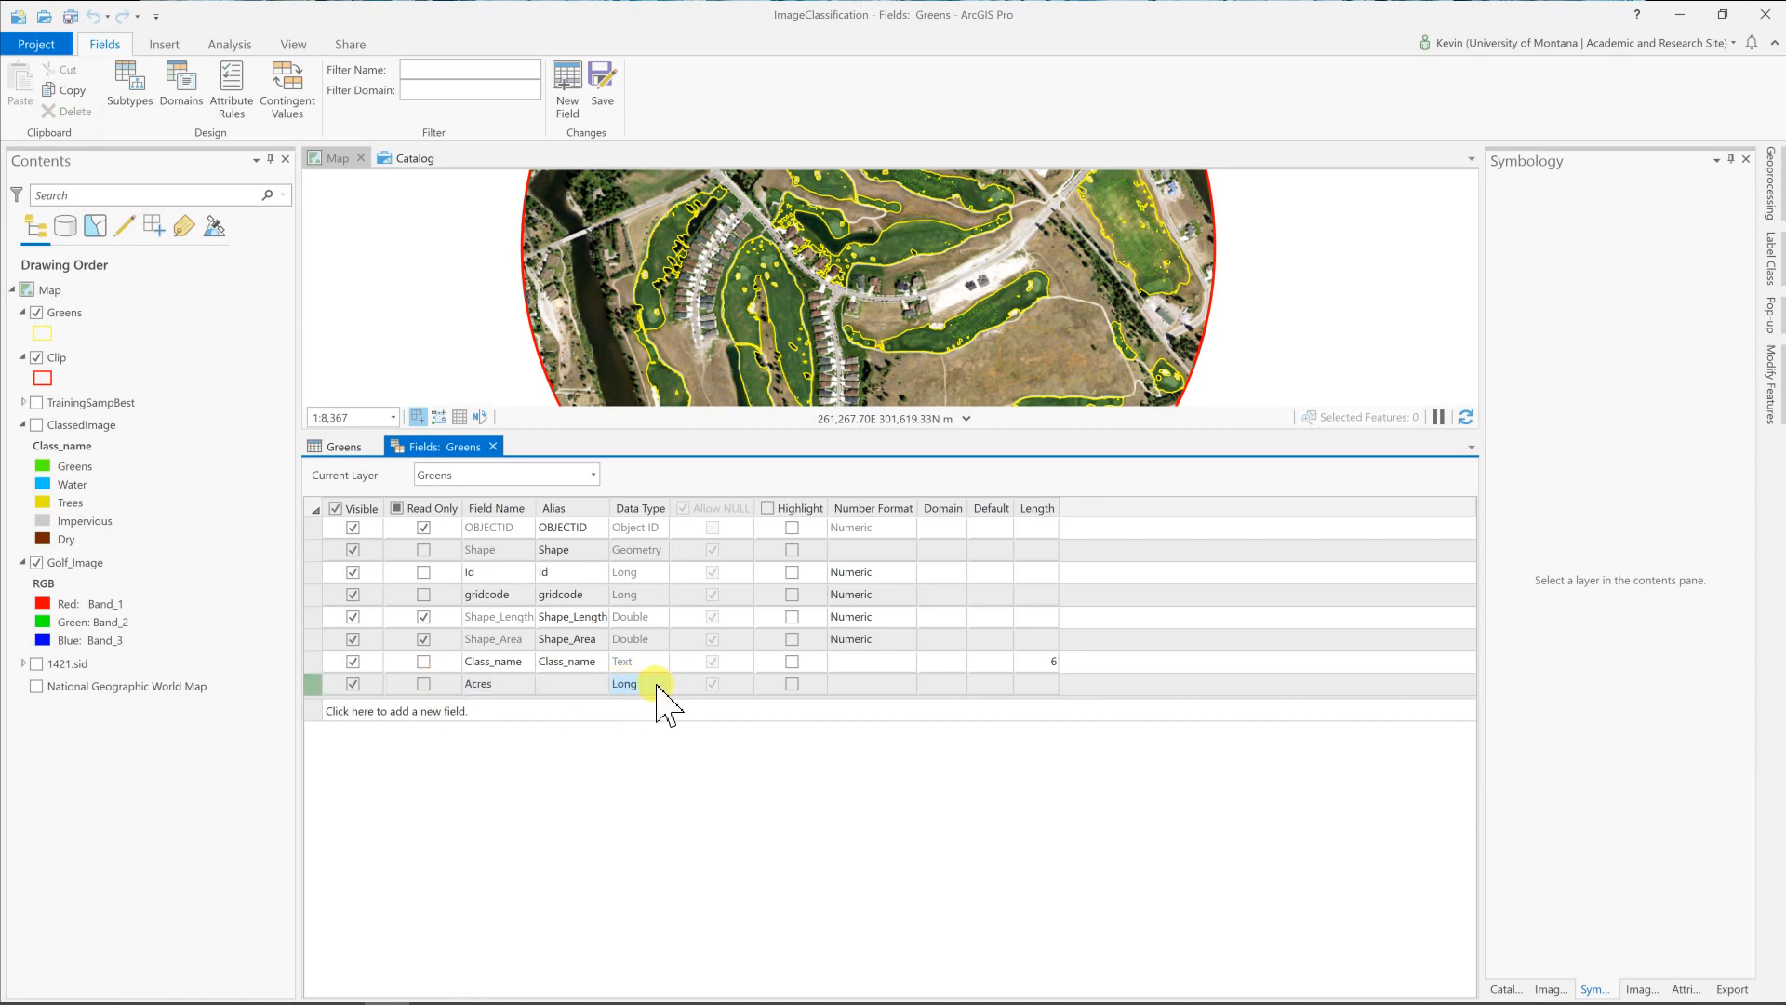
{"action": "left_click", "coordinate": [662, 685]}
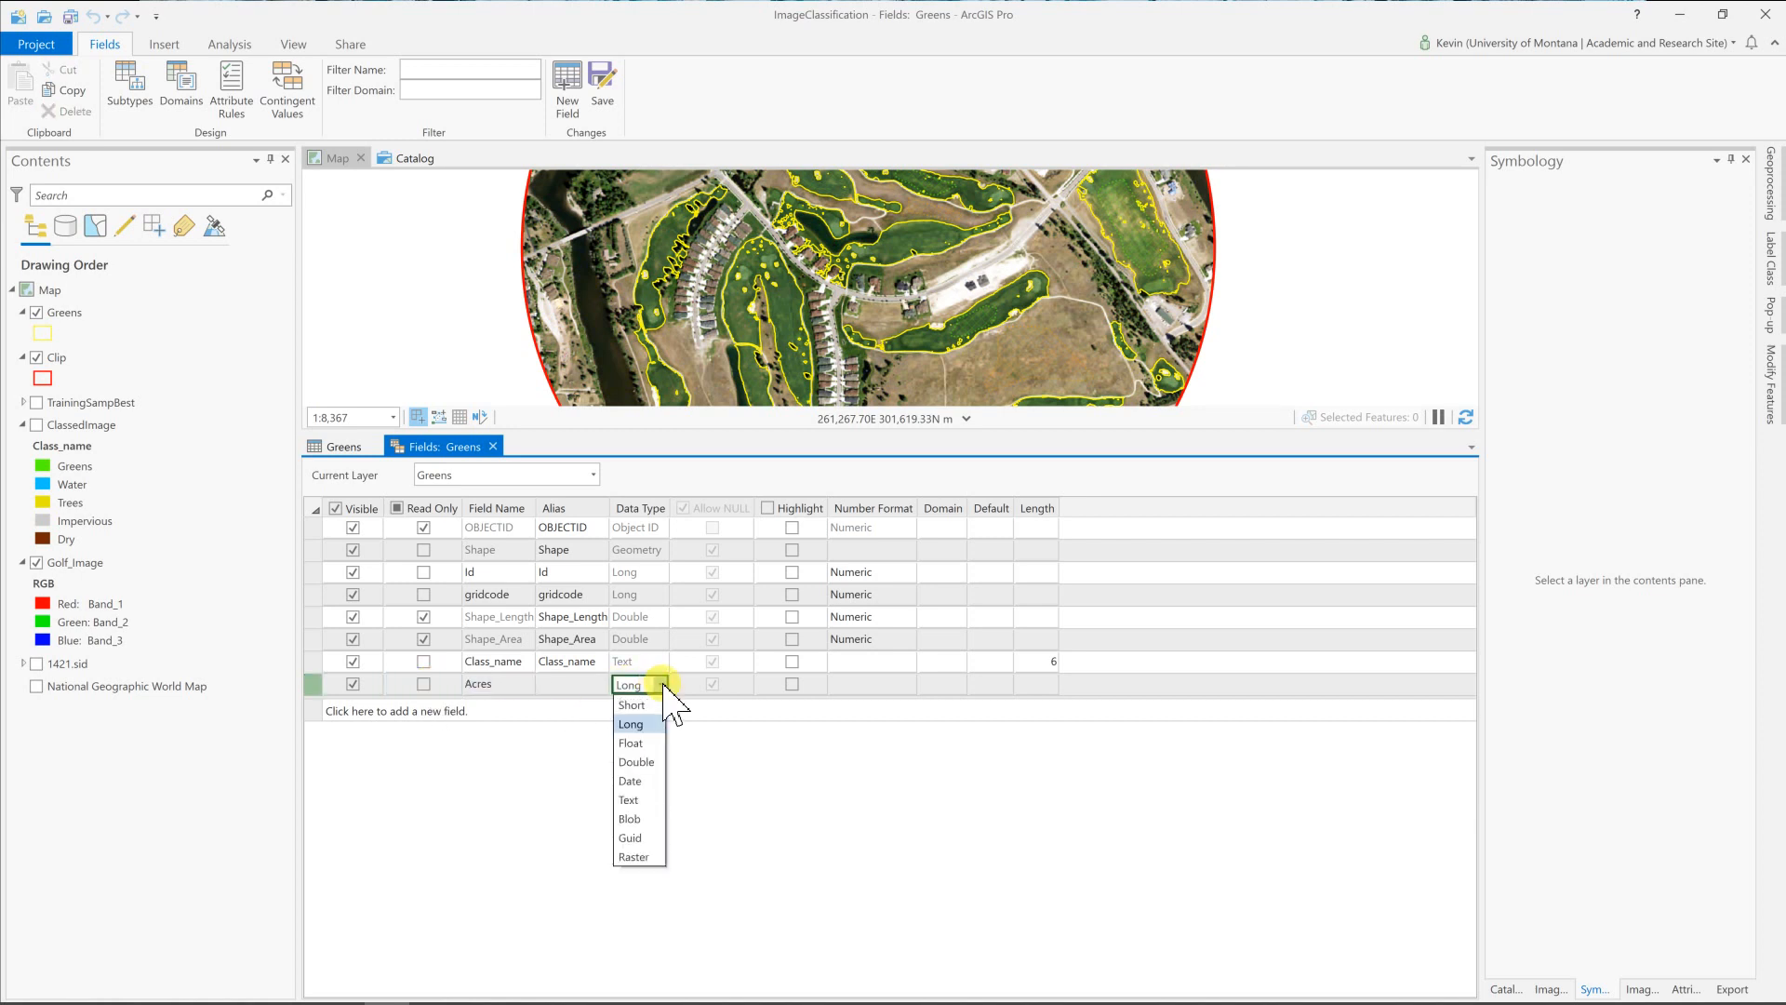
{"action": "left_click", "coordinate": [636, 763]}
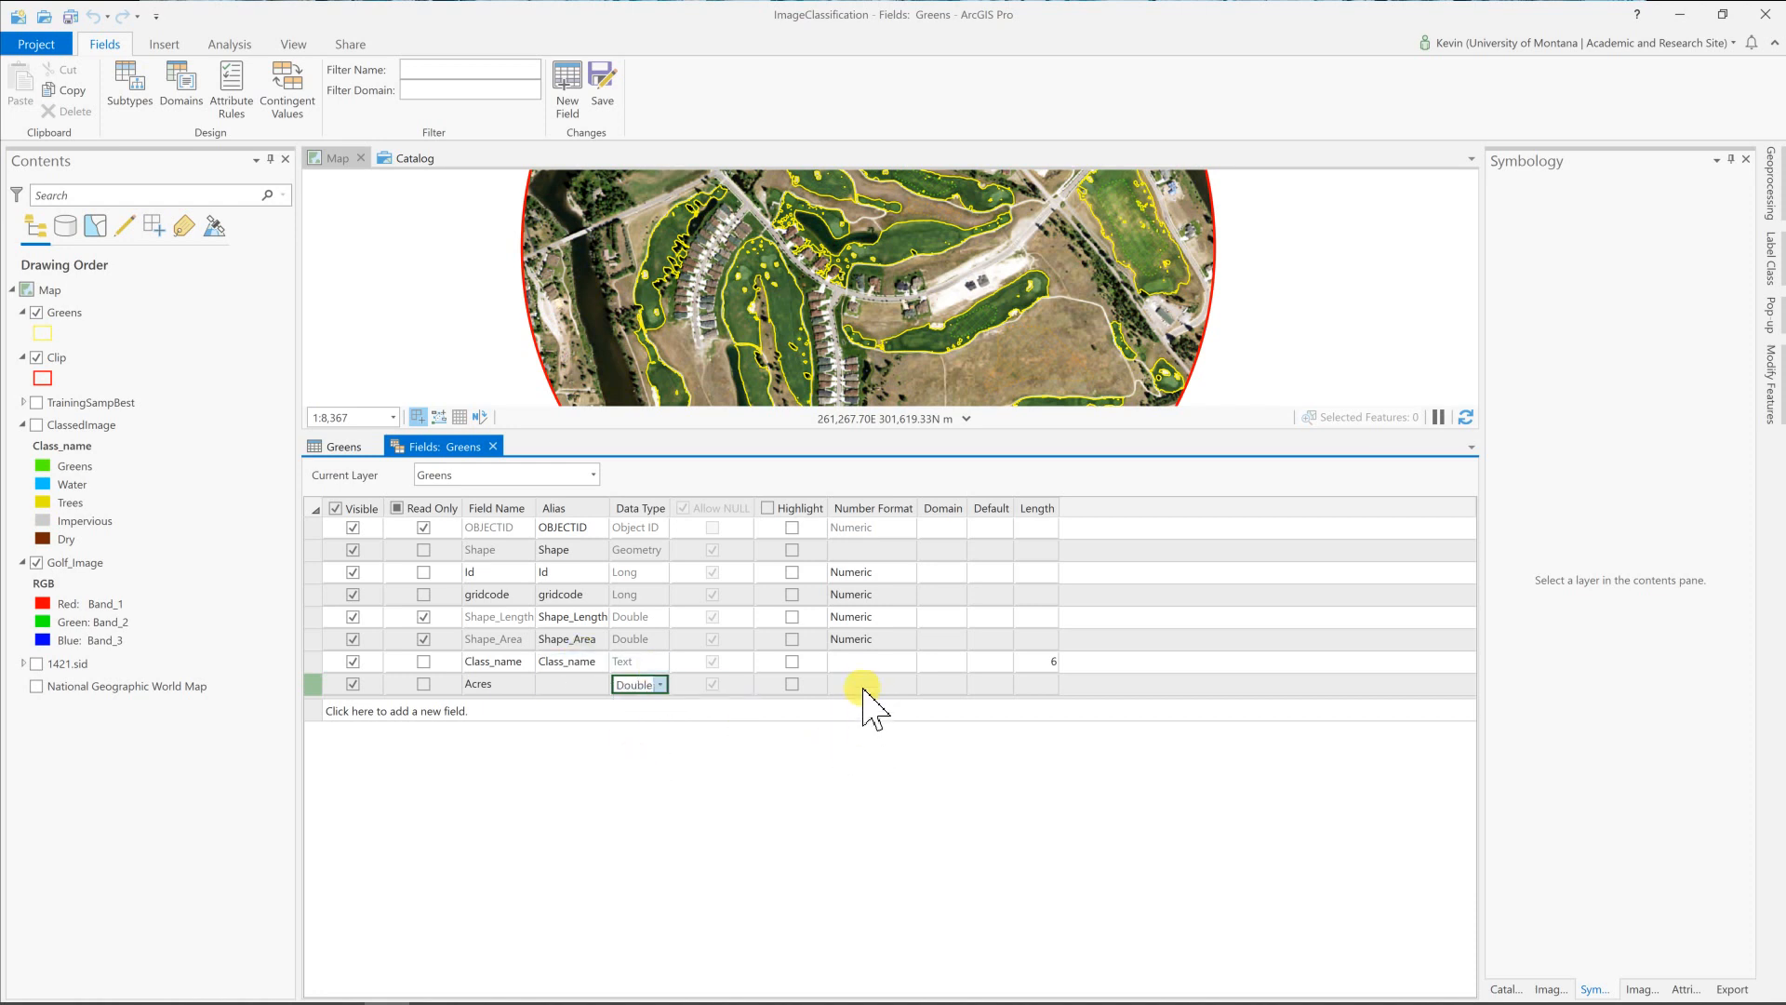
Give the Acres field a Numeric number format.
{"action": "left_click", "coordinate": [873, 684]}
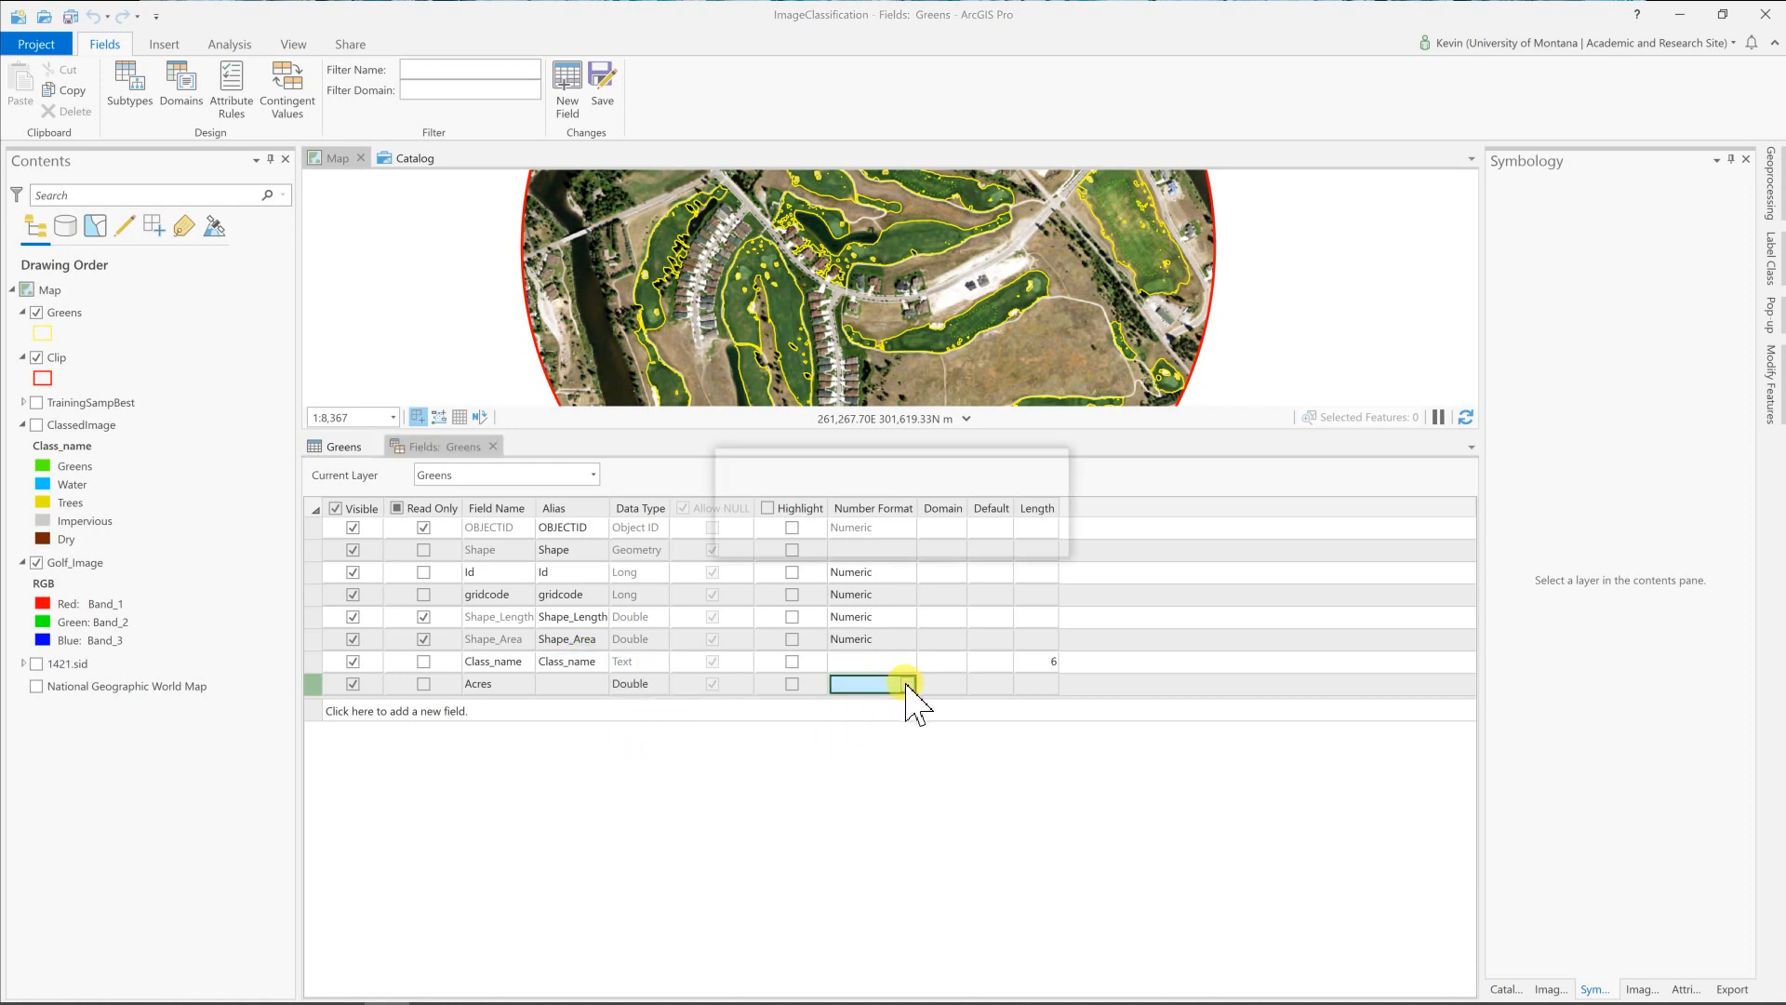
{"action": "left_click", "coordinate": [908, 683]}
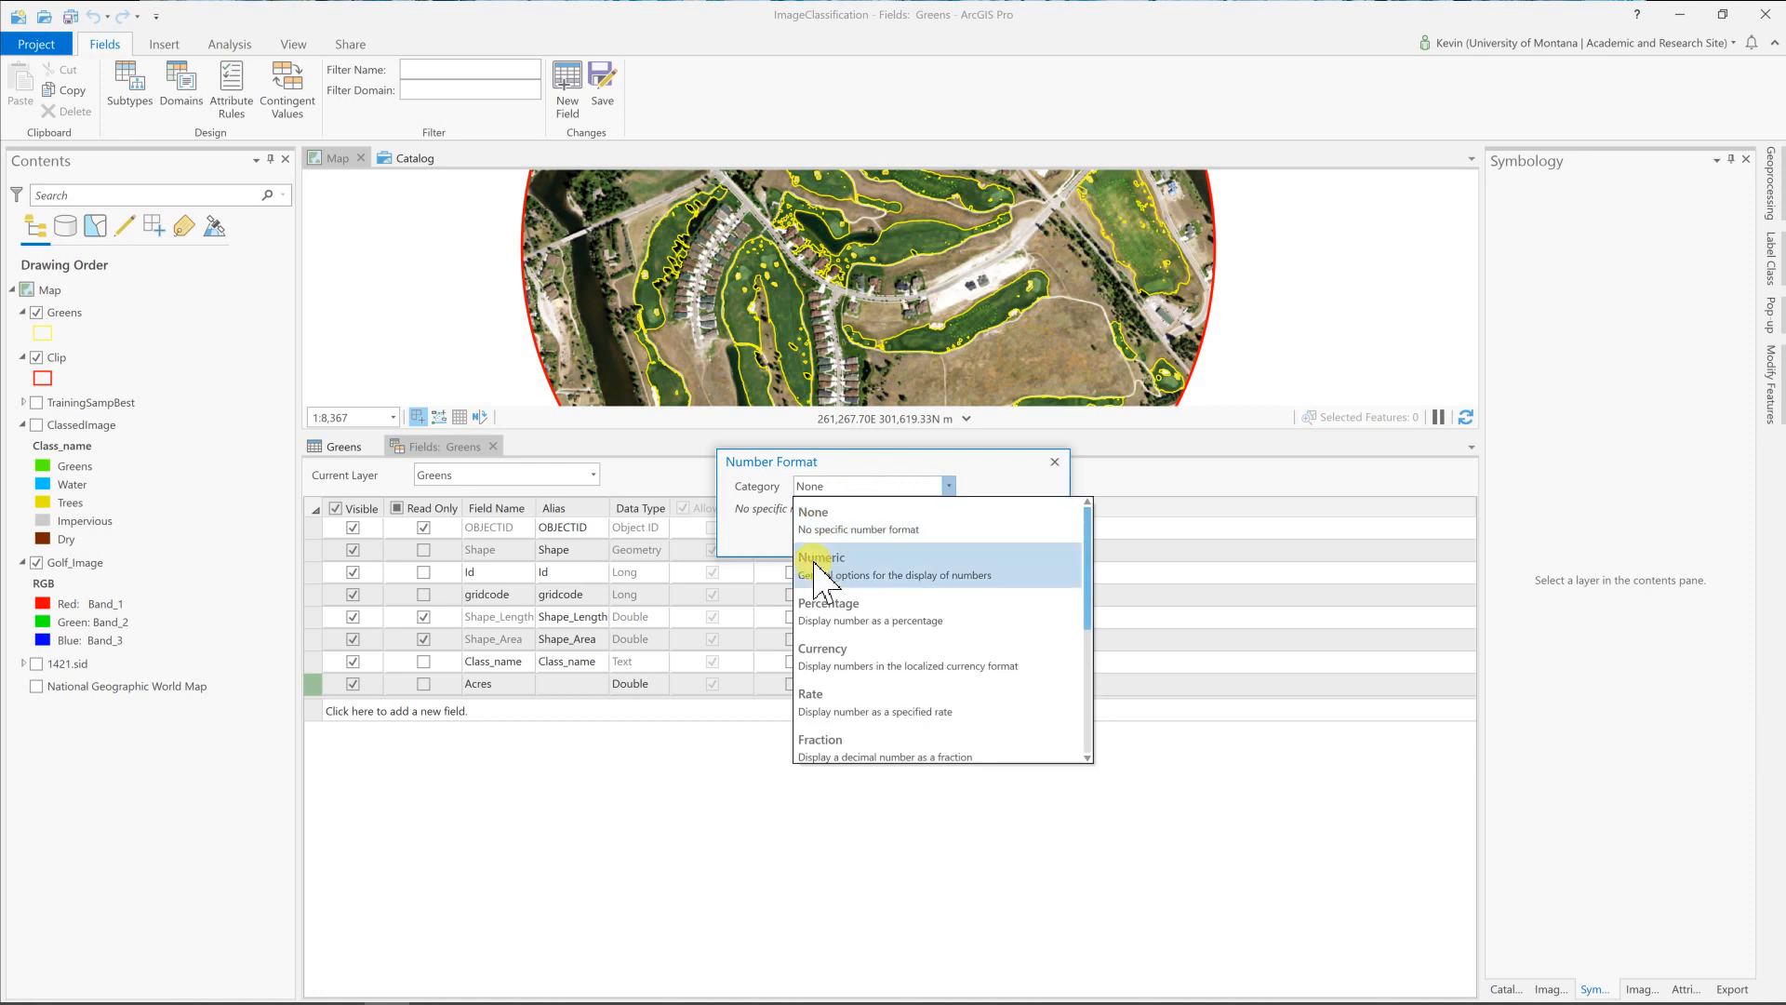
{"action": "left_click", "coordinate": [821, 558]}
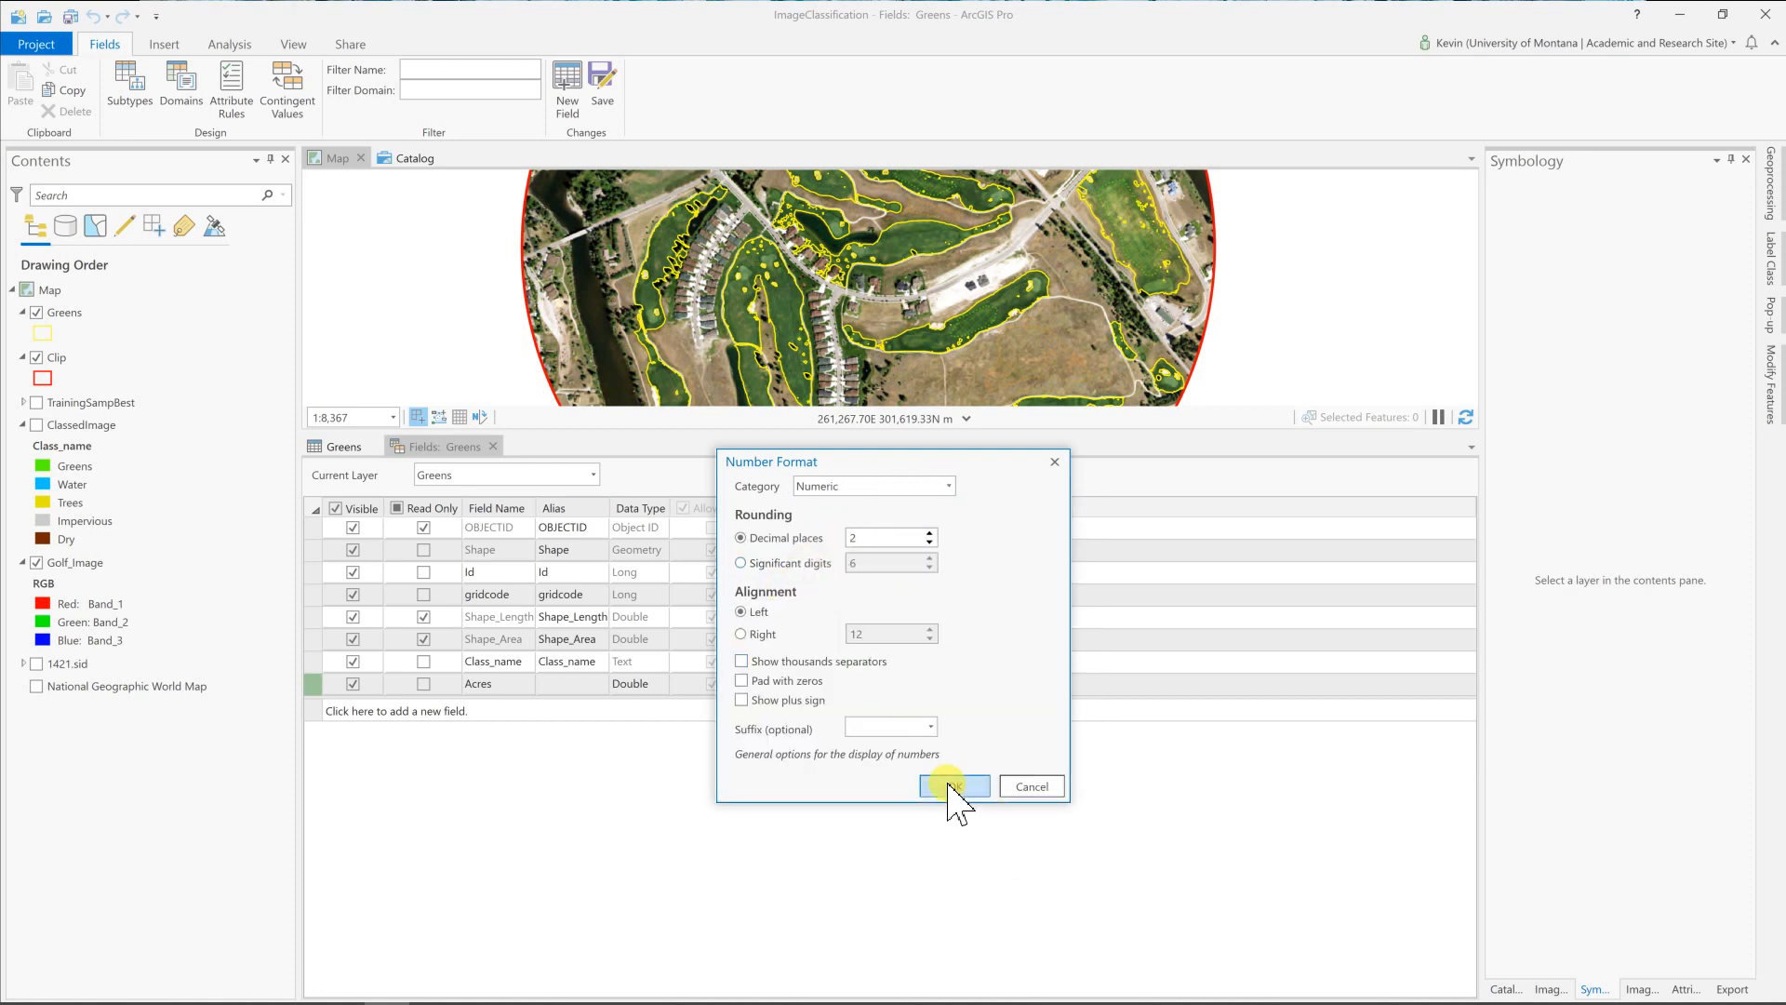
{"action": "left_click", "coordinate": [956, 785]}
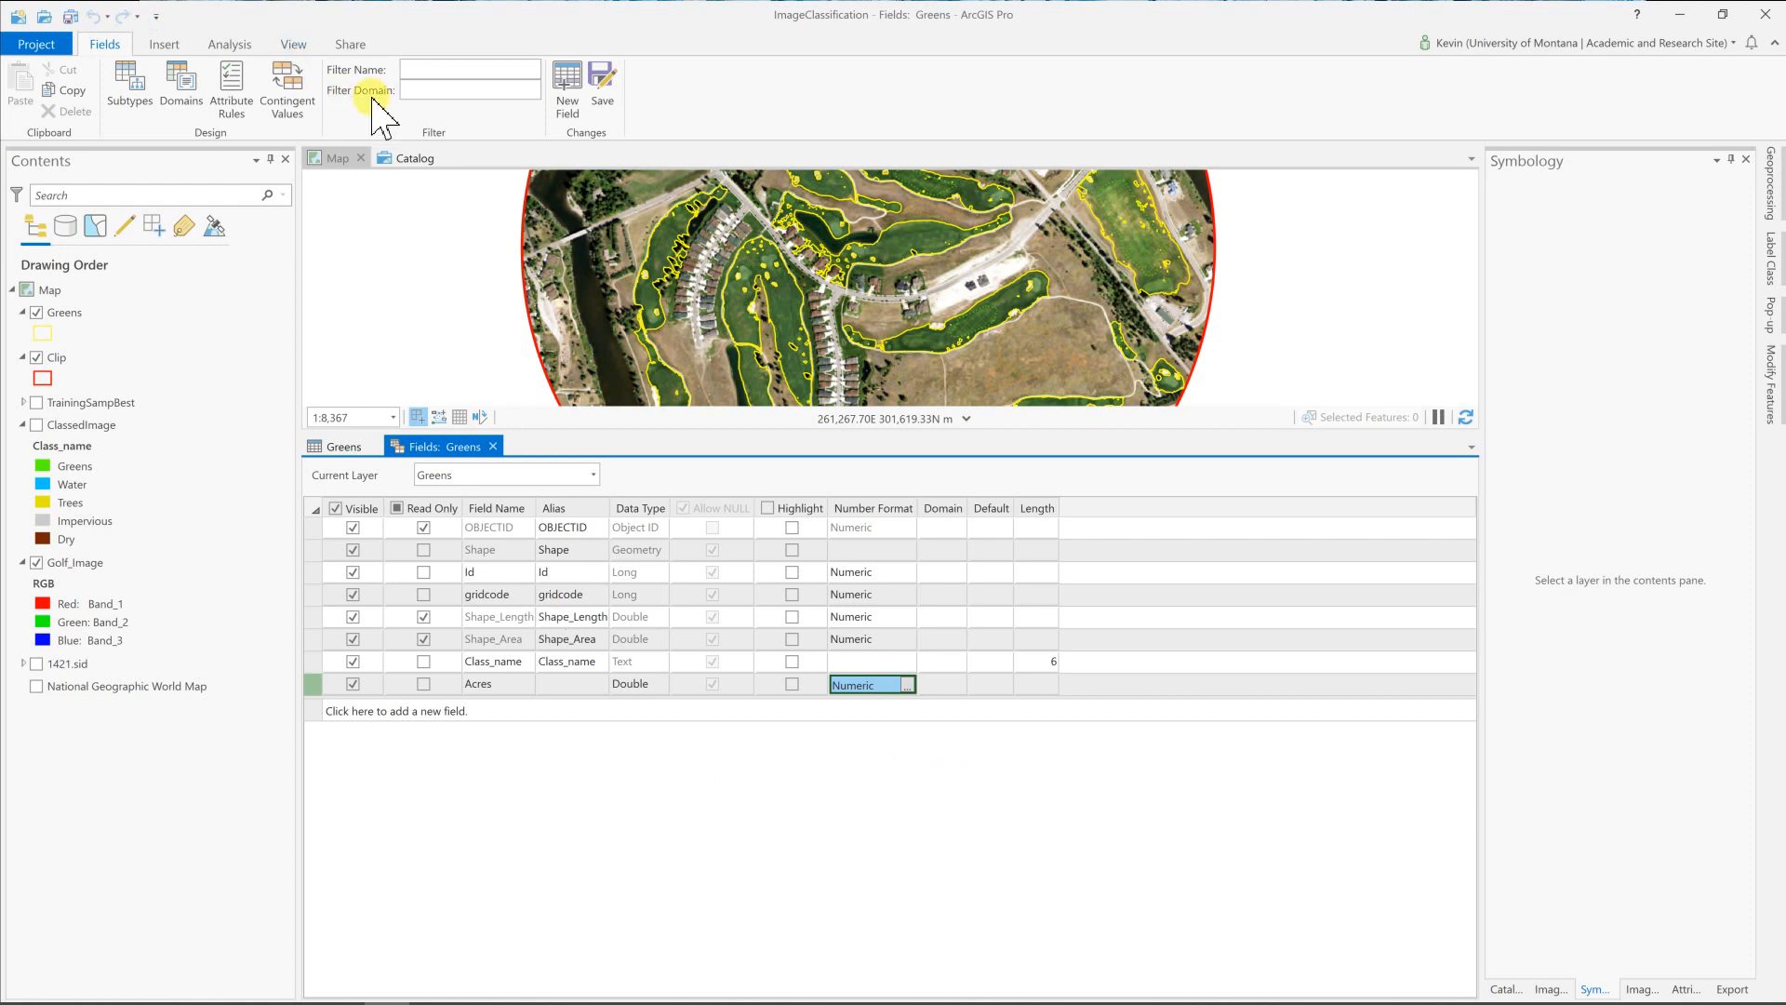
Save the Acres field to Greens and close the Fields view.
{"action": "left_click", "coordinate": [603, 83]}
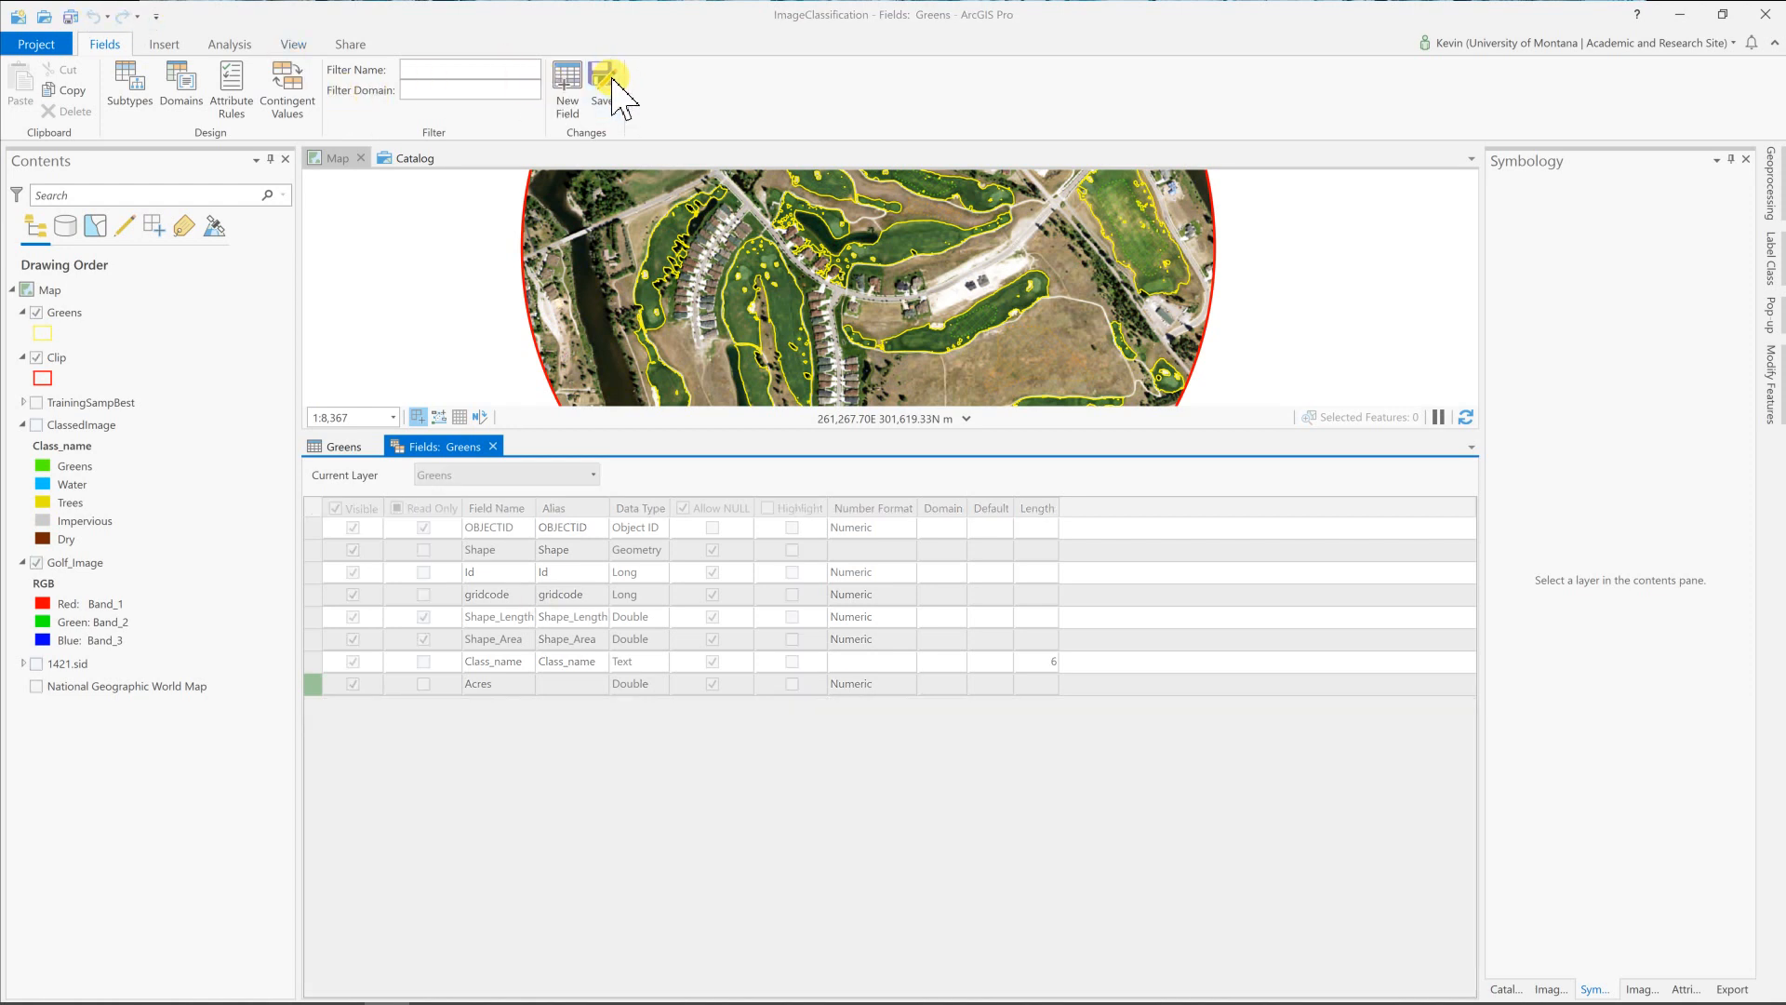
{"action": "left_click", "coordinate": [602, 78]}
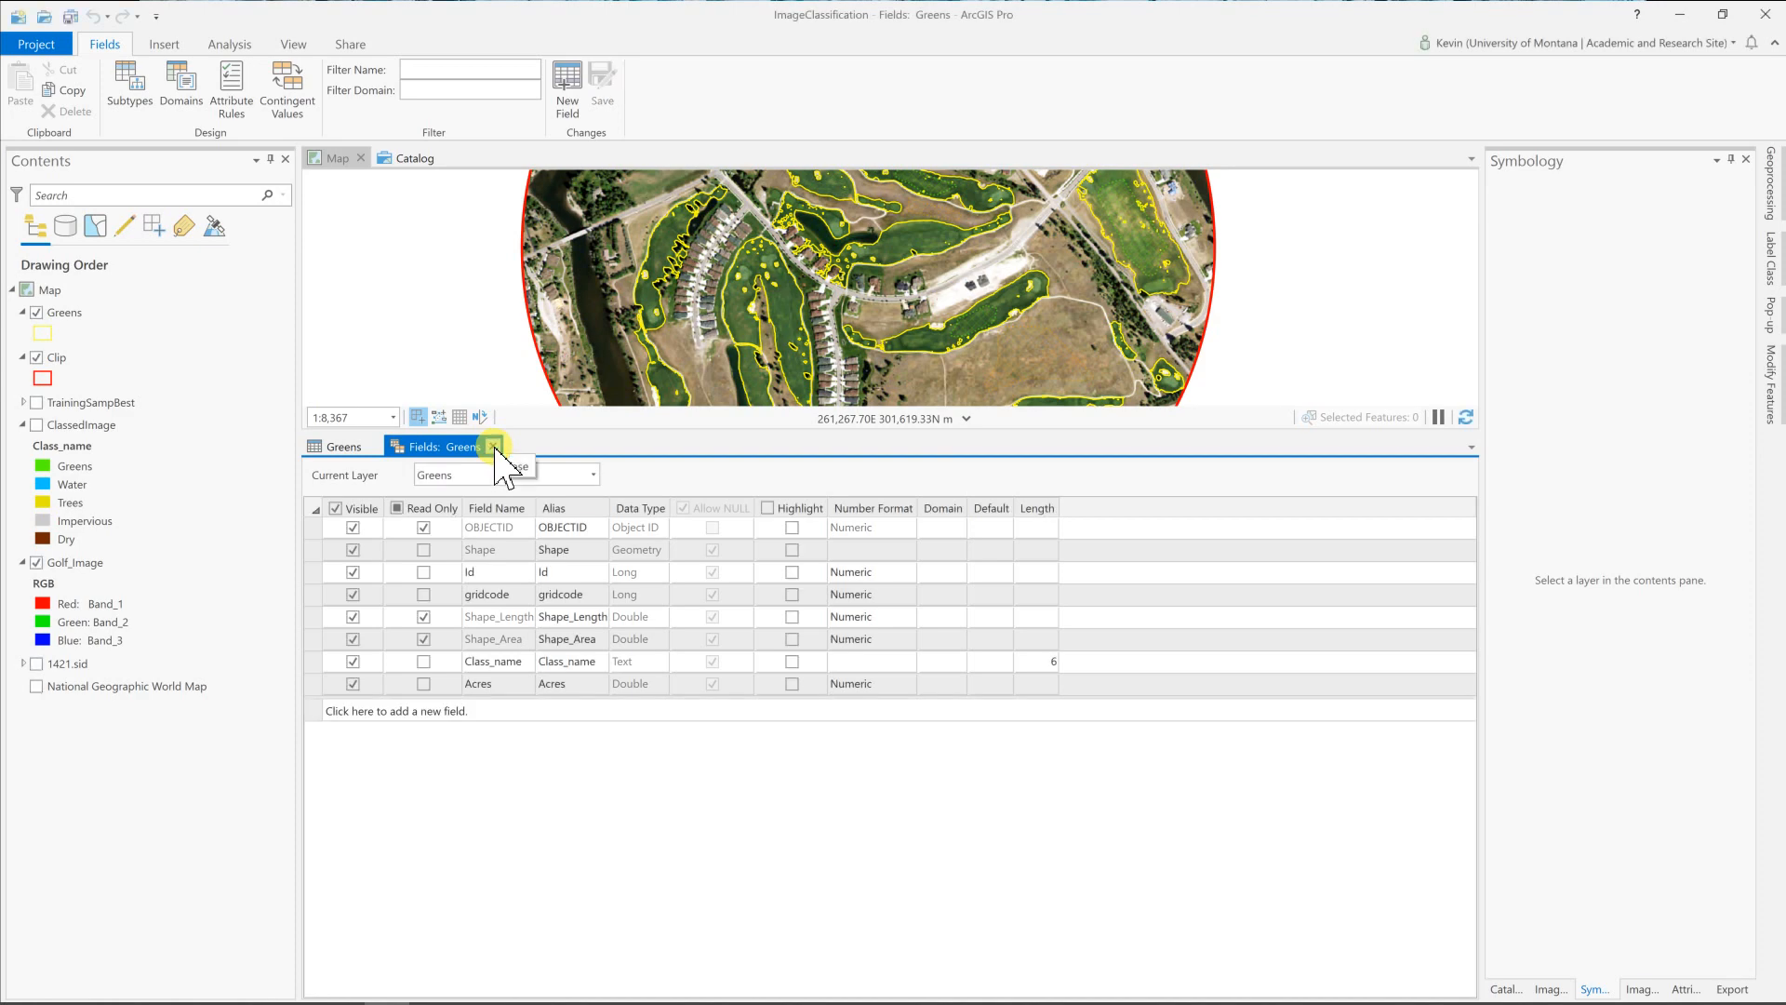
{"action": "left_click", "coordinate": [478, 447]}
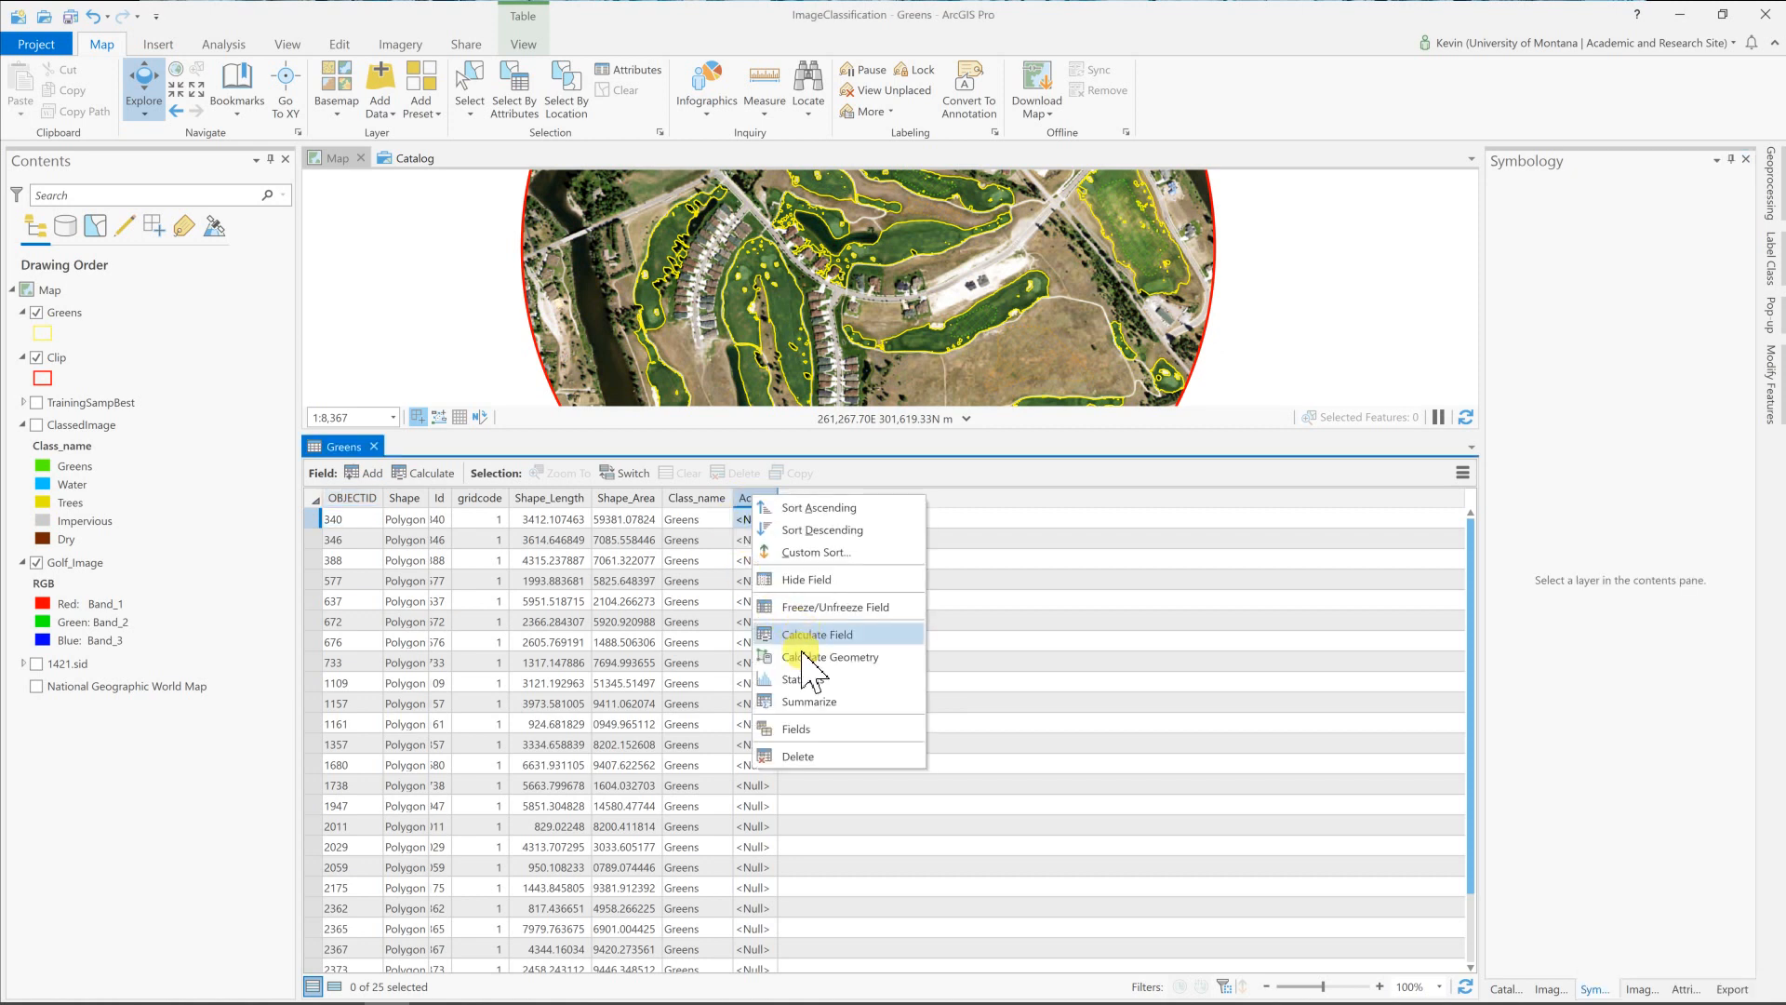
Run Calculate Geometry on Acres: Property Area, unit Acres, map coordinate system.
{"action": "left_click", "coordinate": [829, 657]}
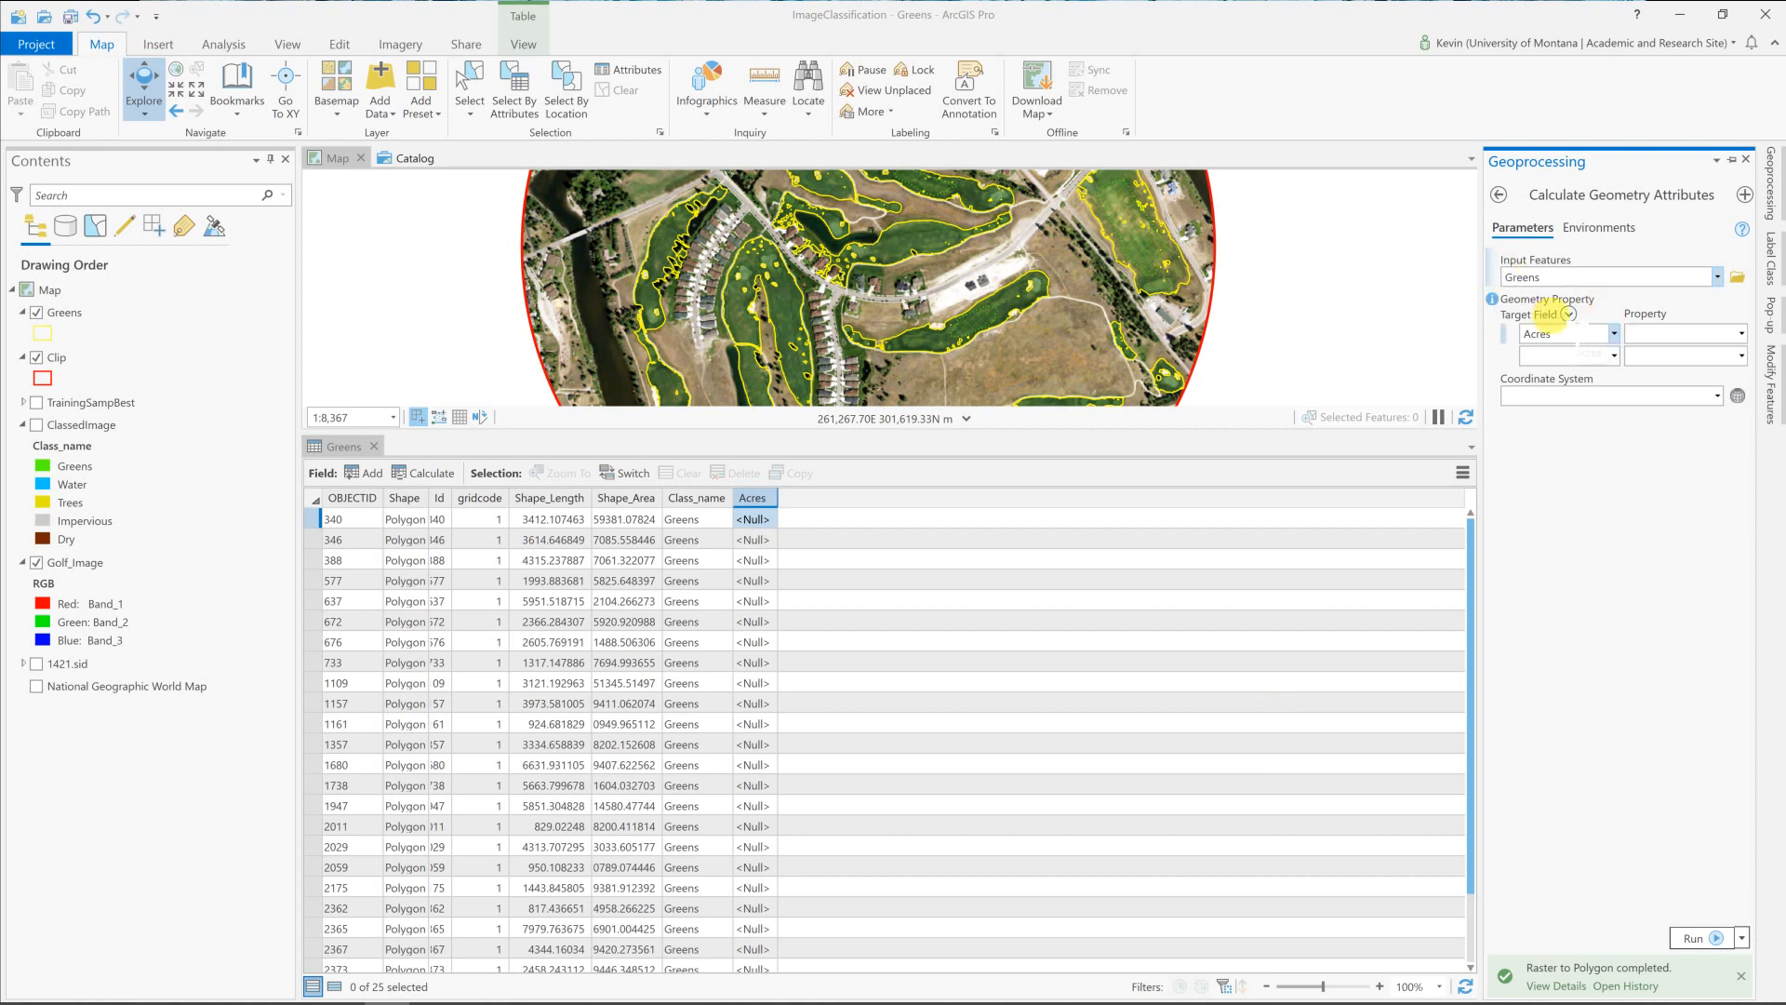
{"action": "left_click", "coordinate": [1717, 331]}
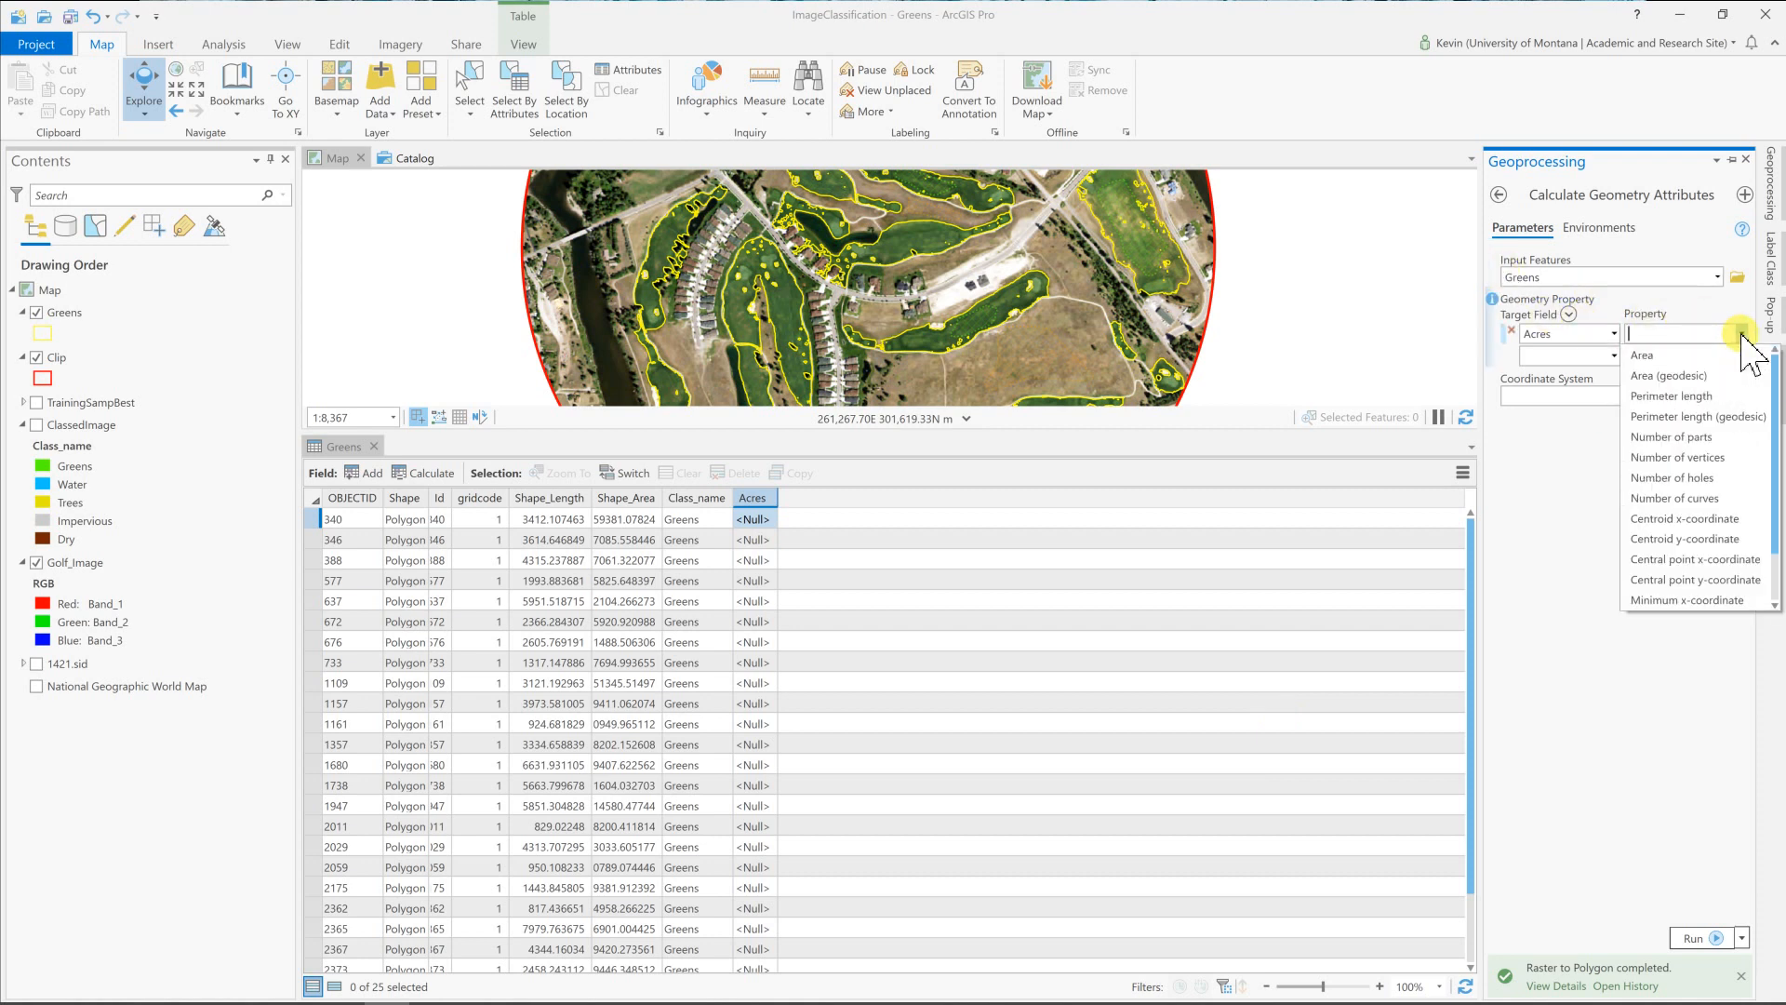
{"action": "left_click", "coordinate": [1641, 353]}
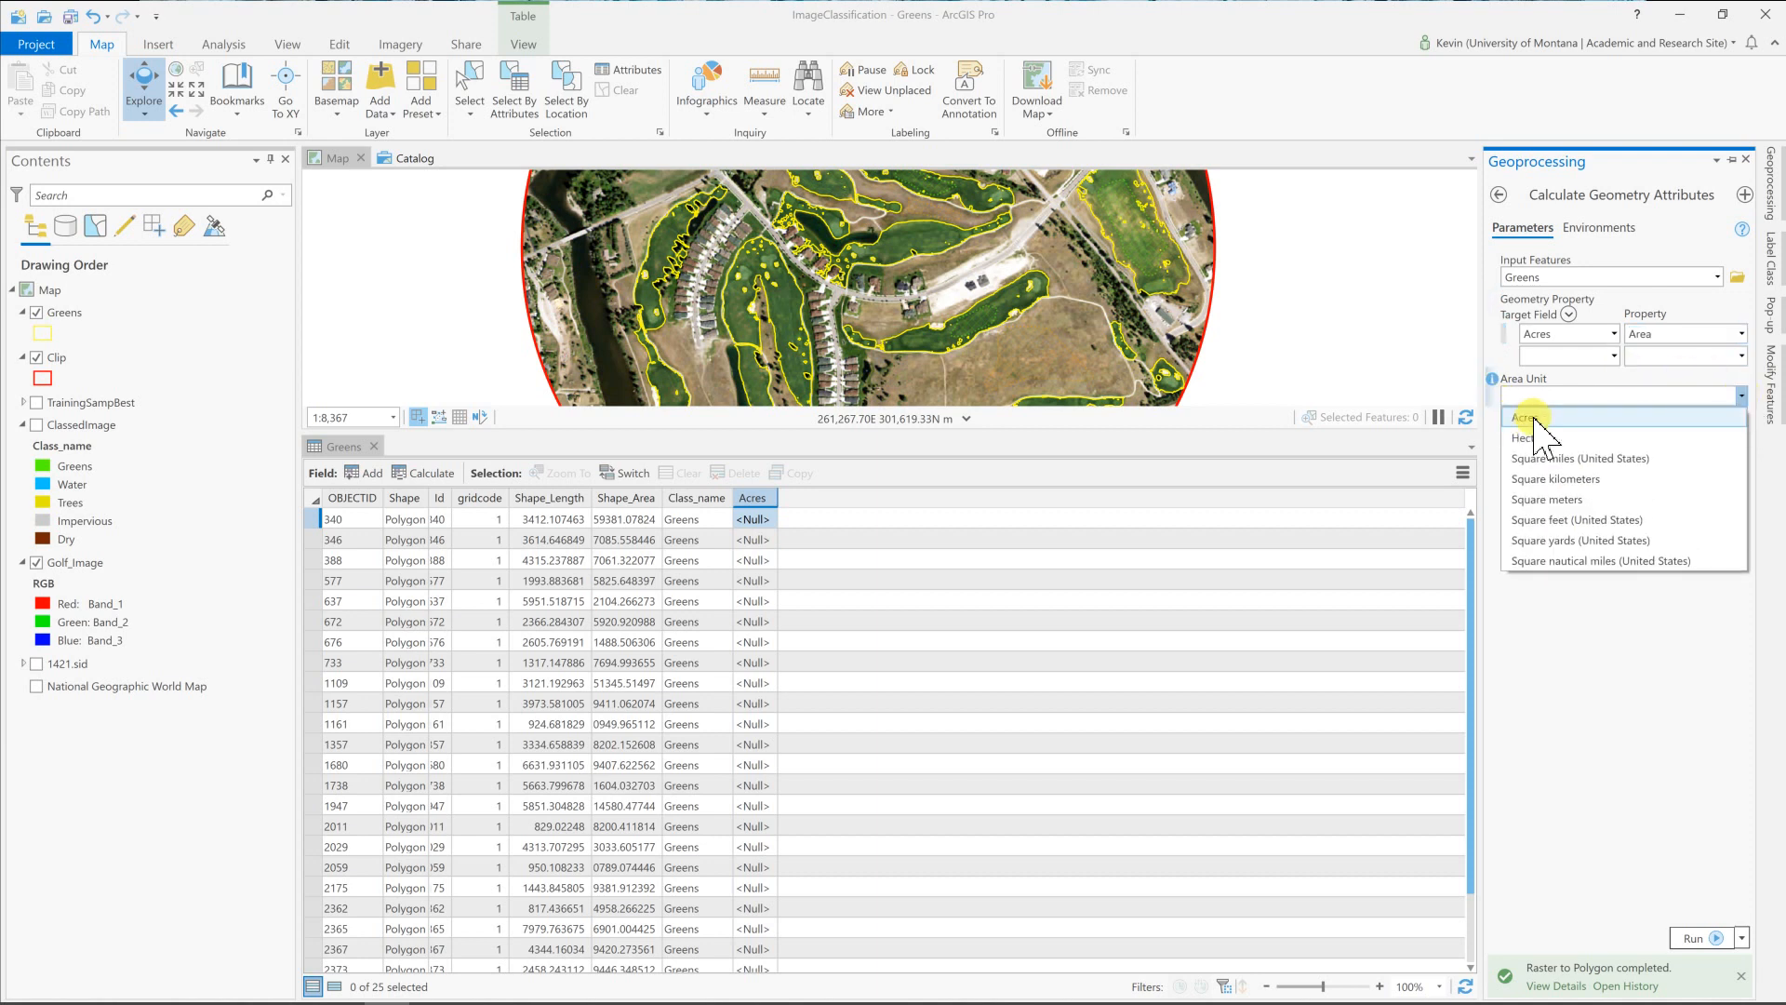
{"action": "left_click", "coordinate": [1526, 417]}
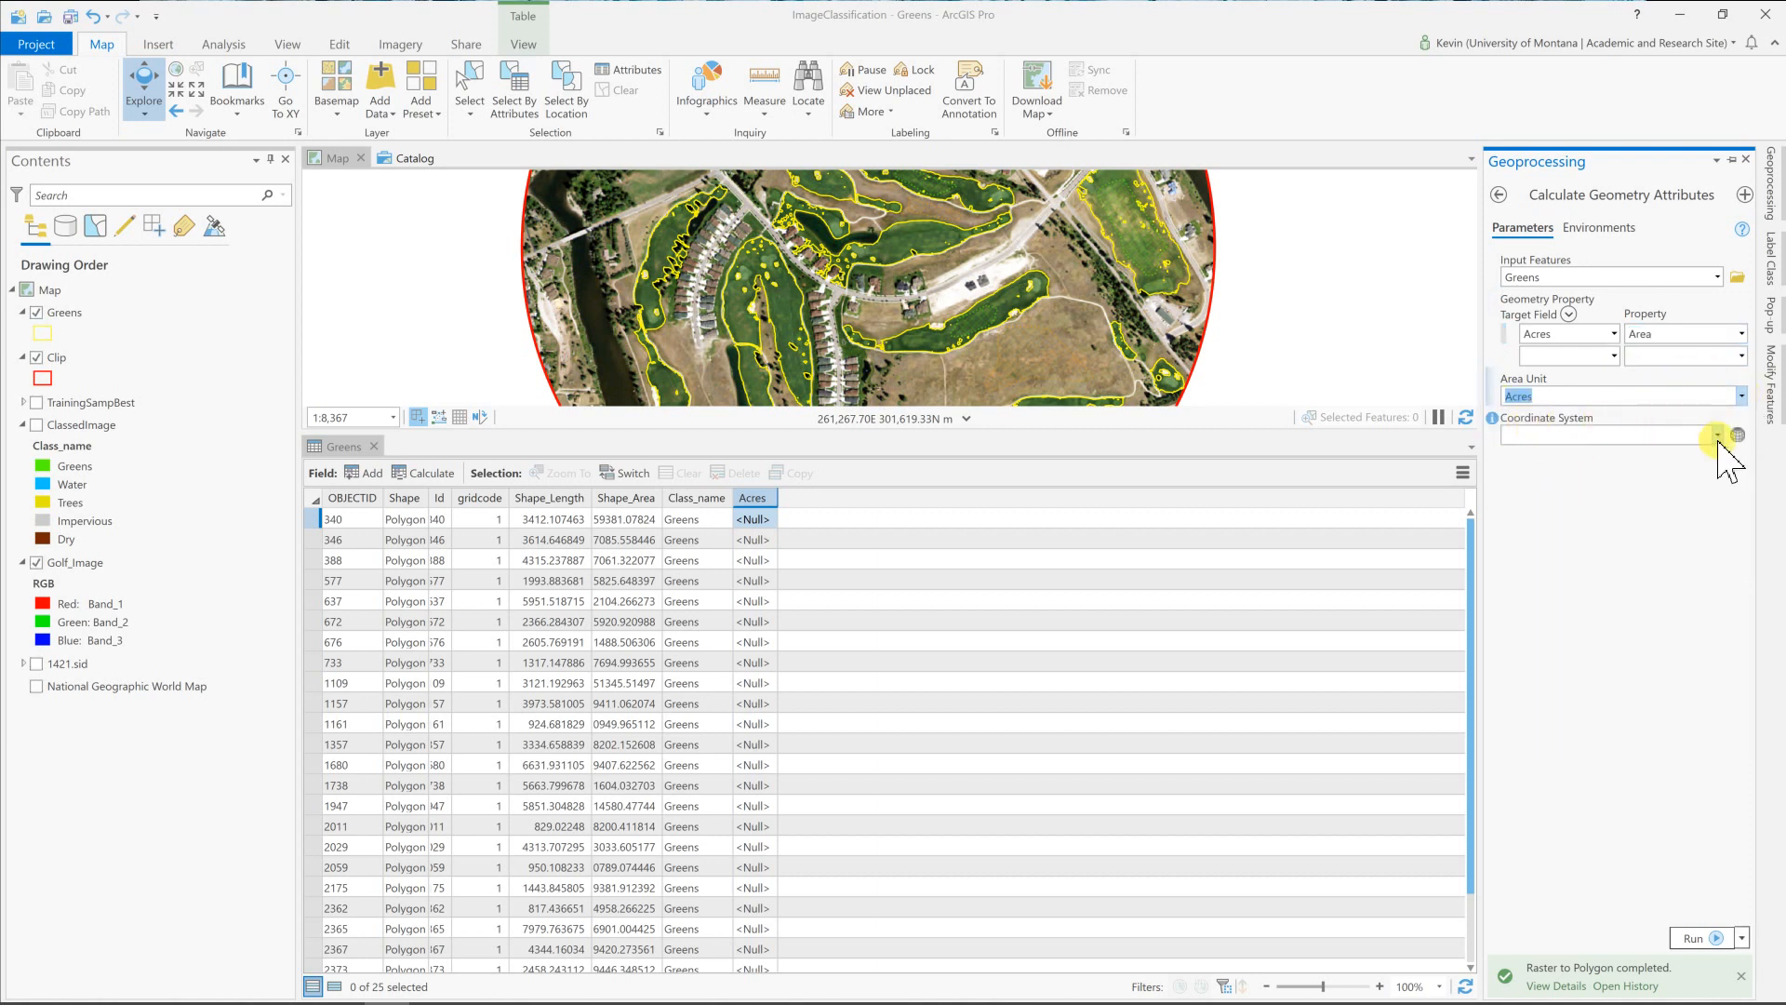
{"action": "left_click", "coordinate": [1715, 435]}
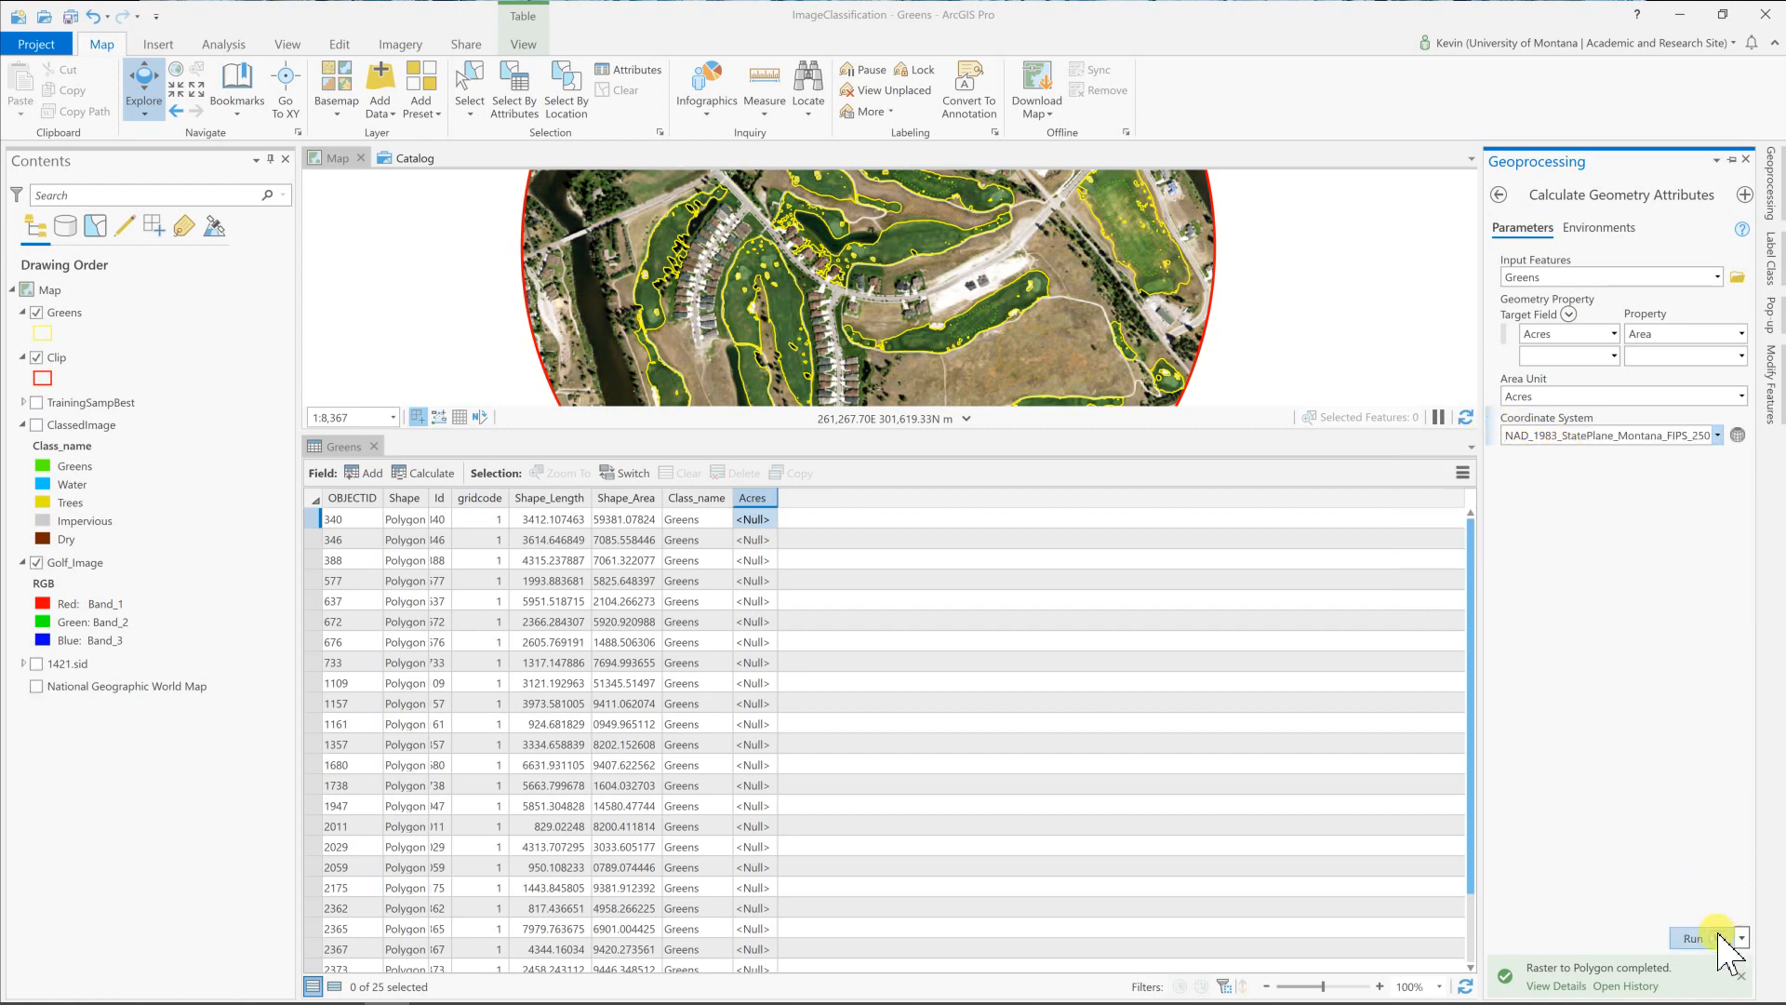
{"action": "left_click", "coordinate": [1698, 938]}
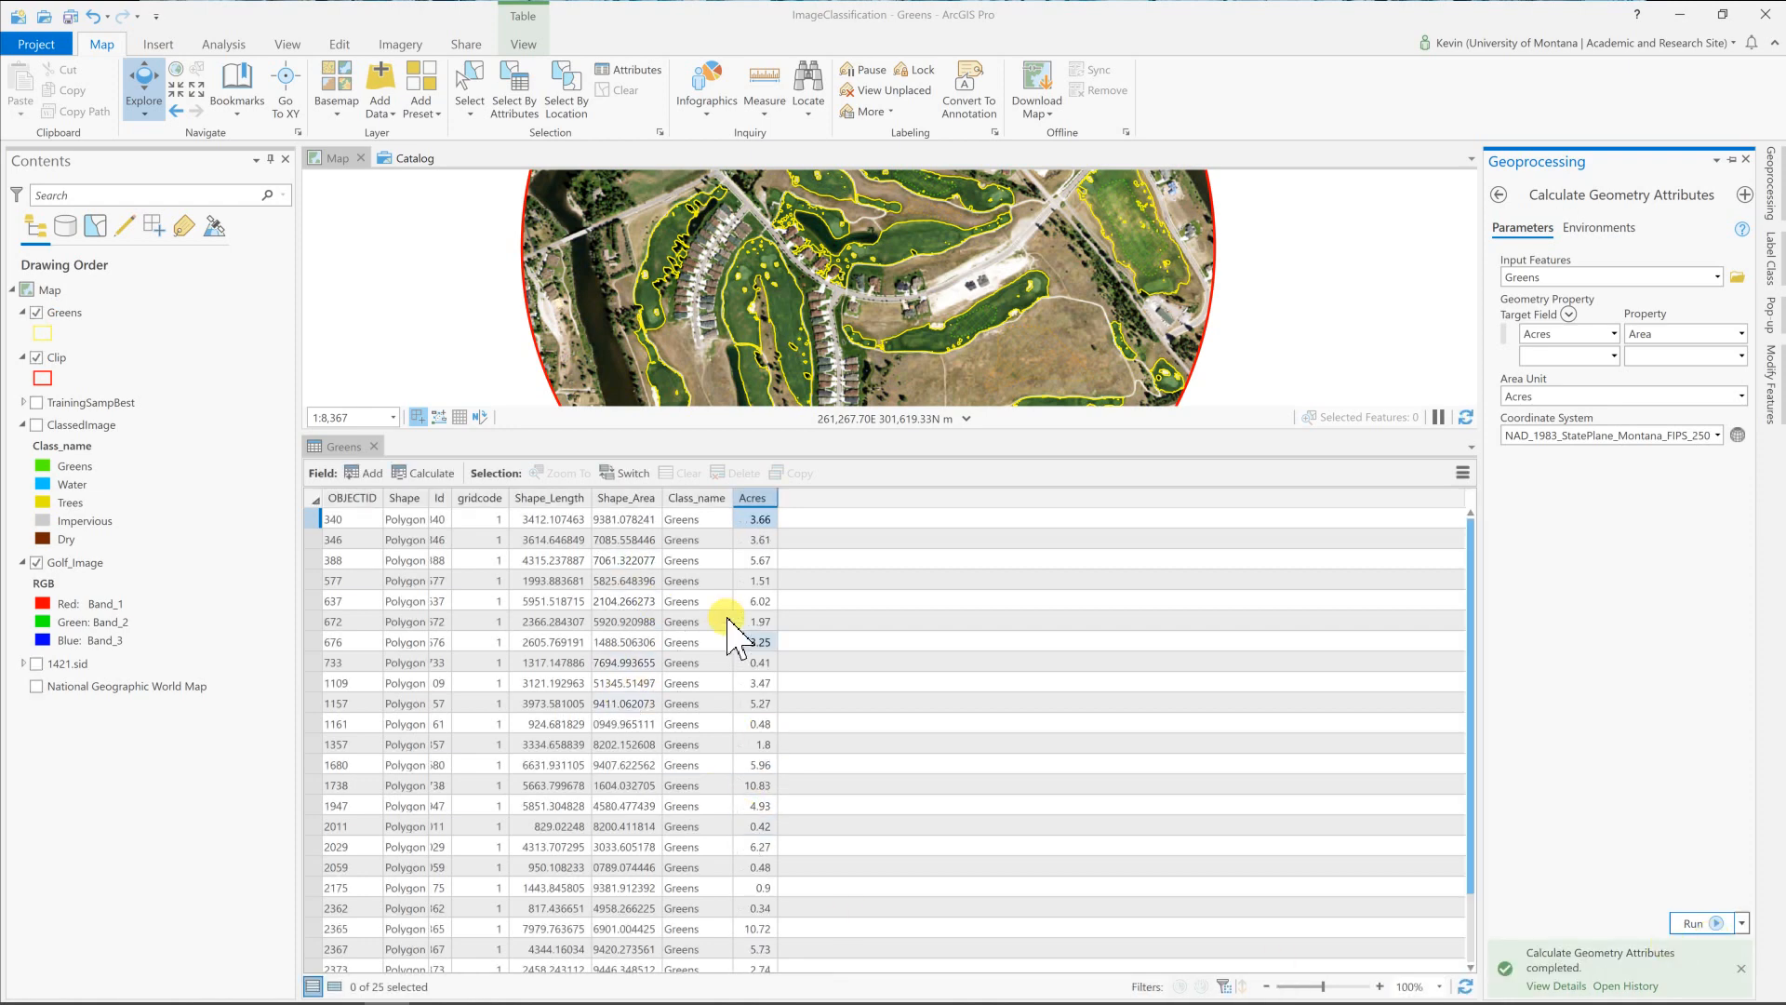
Show Acres statistics: Distribution chart reporting 25 greens totalling about 92.8 acres.
{"action": "right_click", "coordinate": [752, 498]}
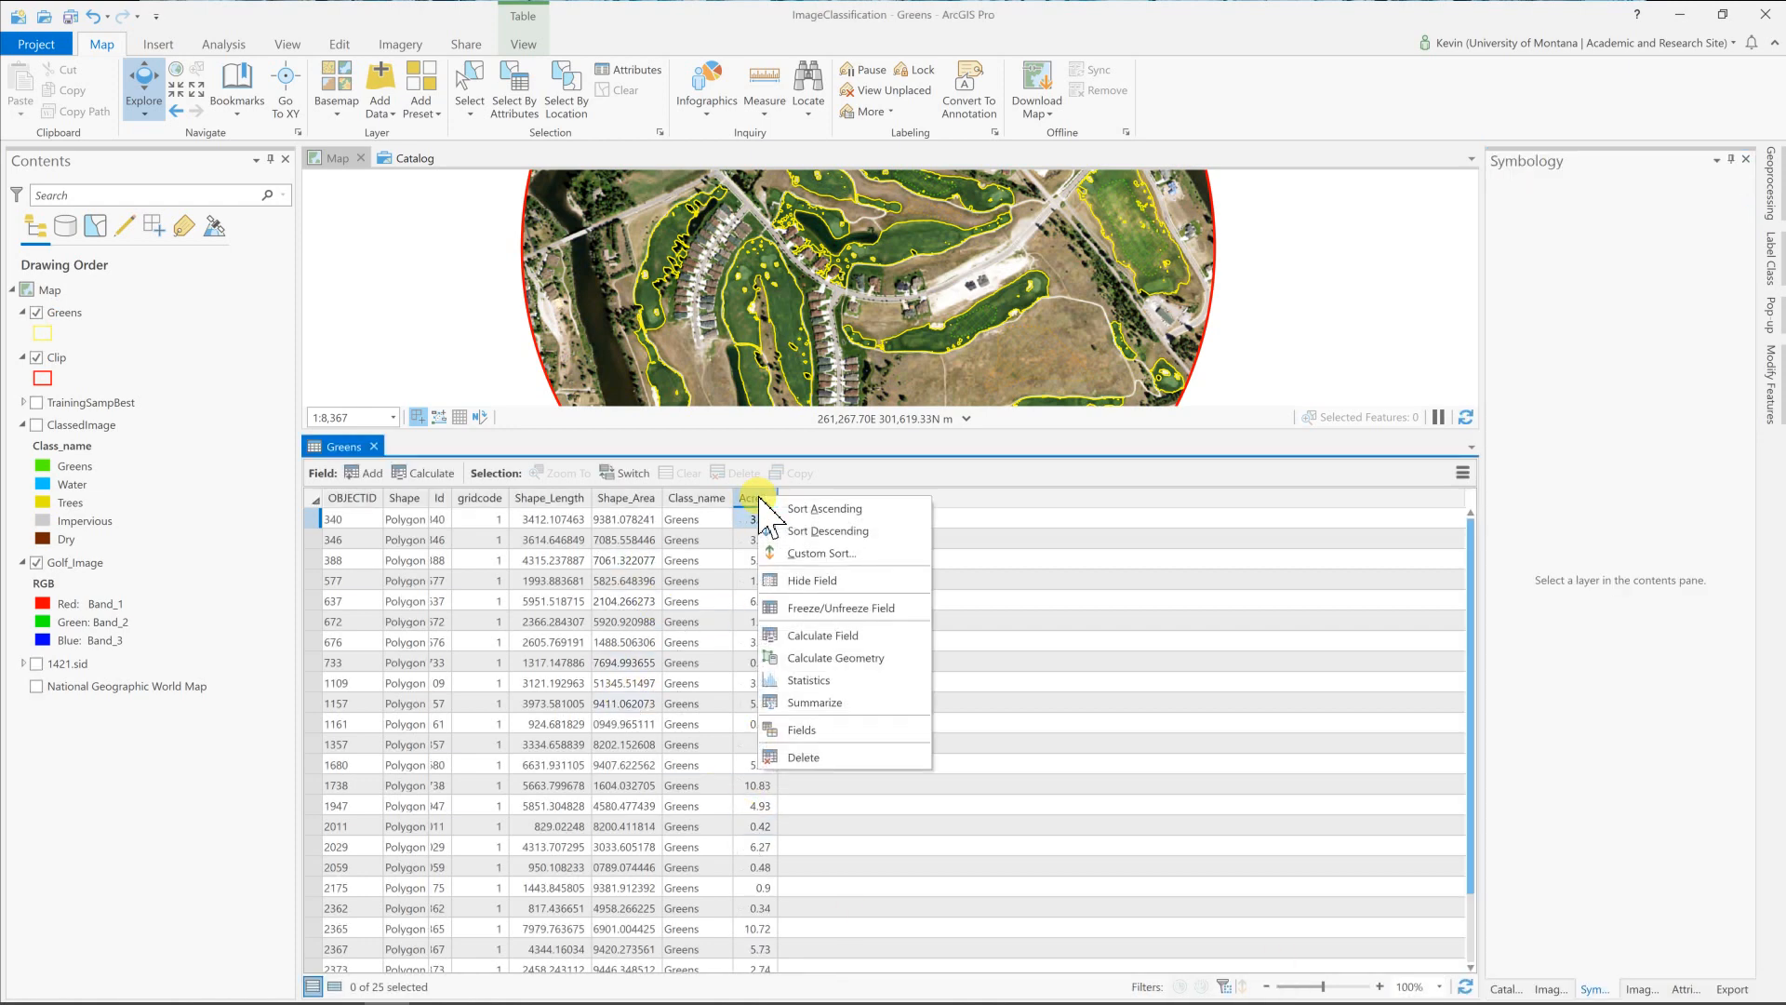
{"action": "mouse_move", "coordinate": [808, 681]}
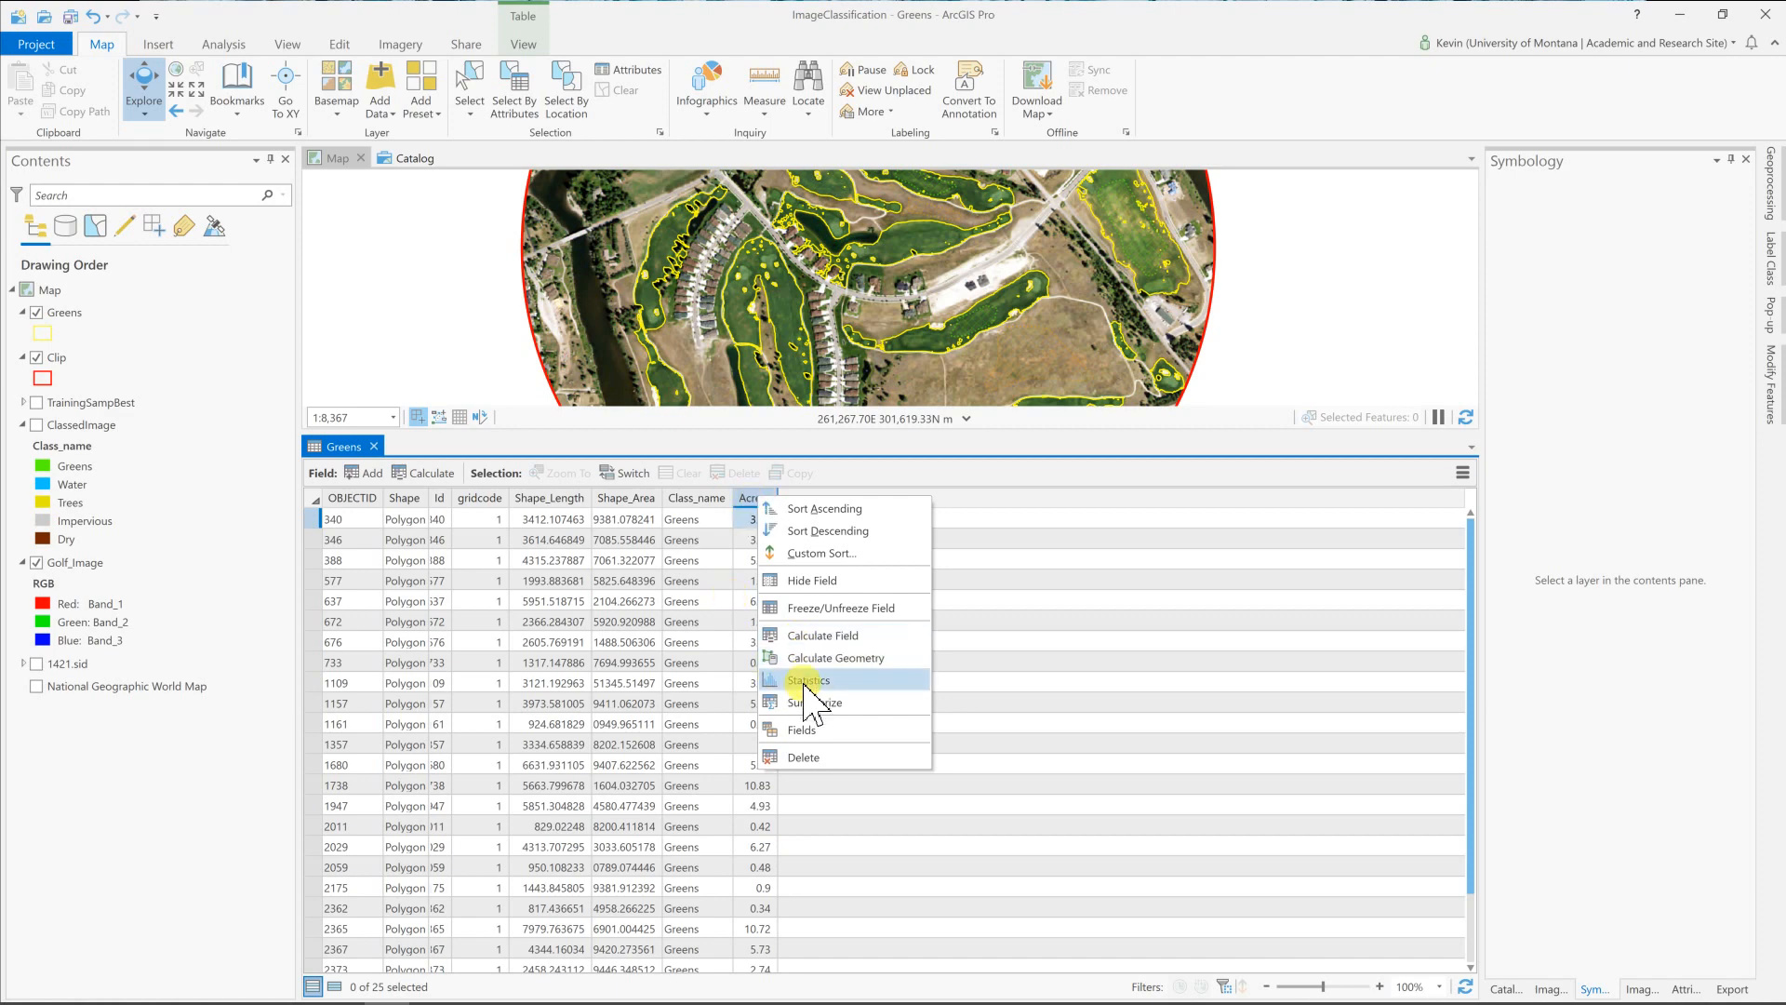
{"action": "left_click", "coordinate": [807, 681]}
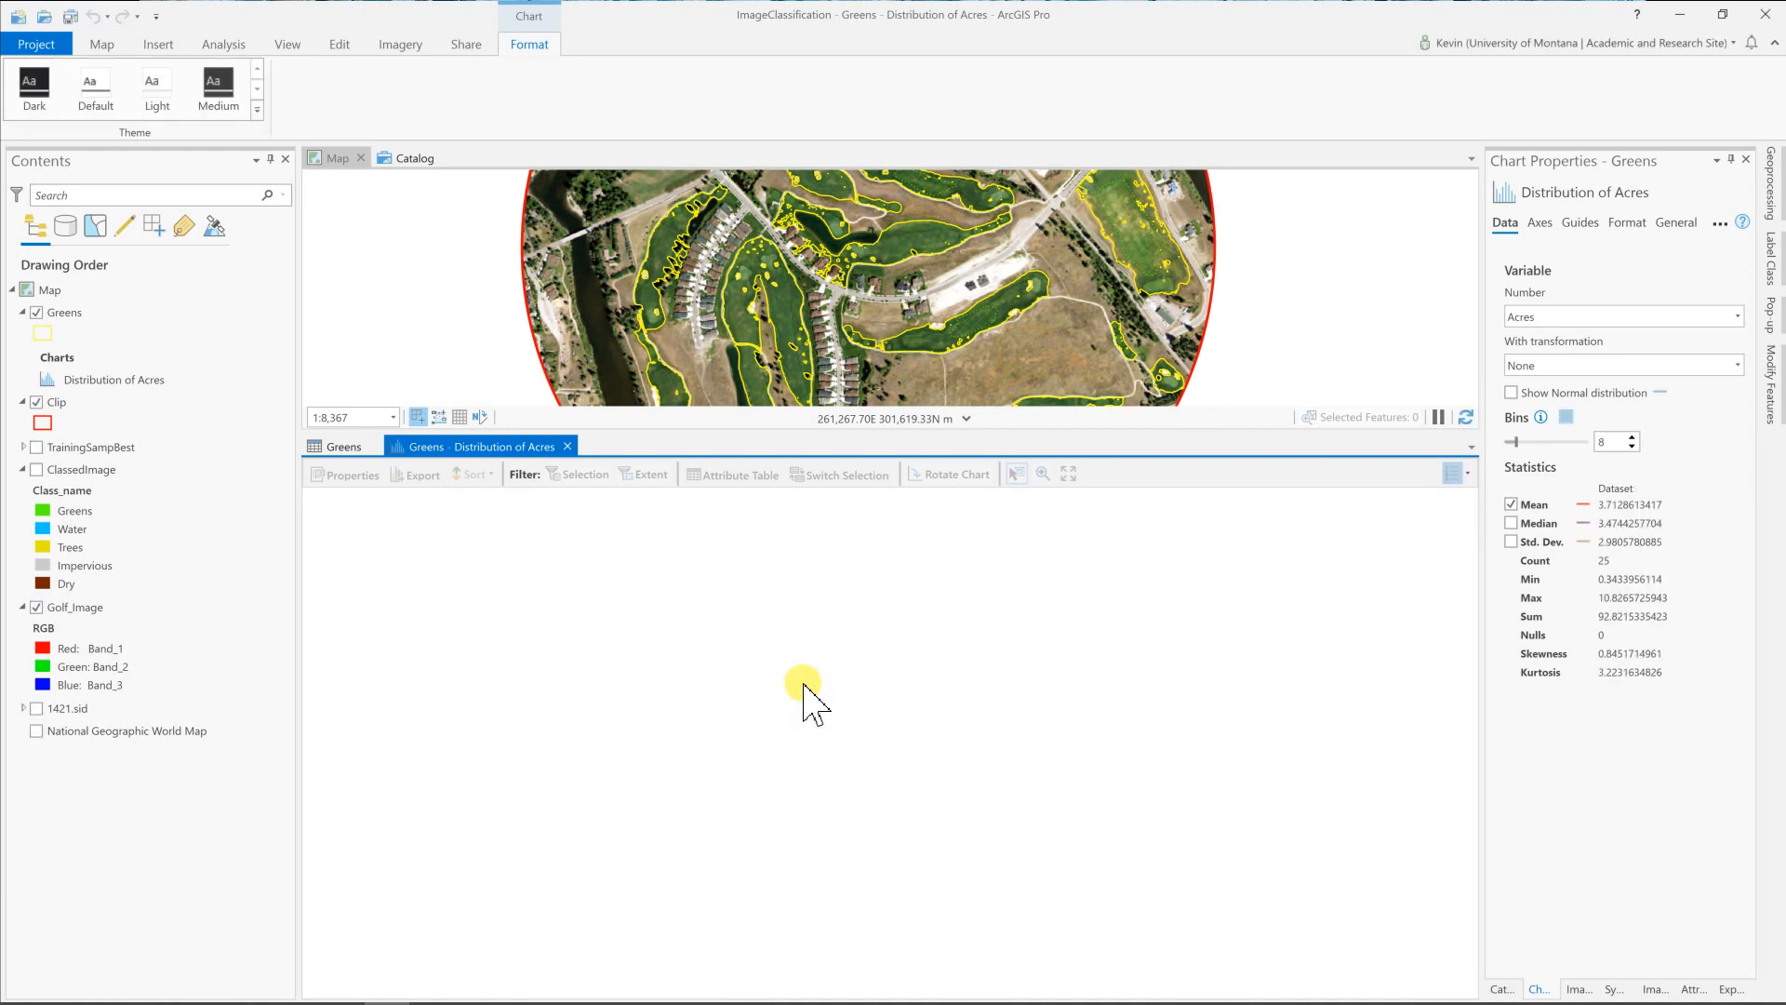
{"action": "left_click", "coordinate": [350, 474]}
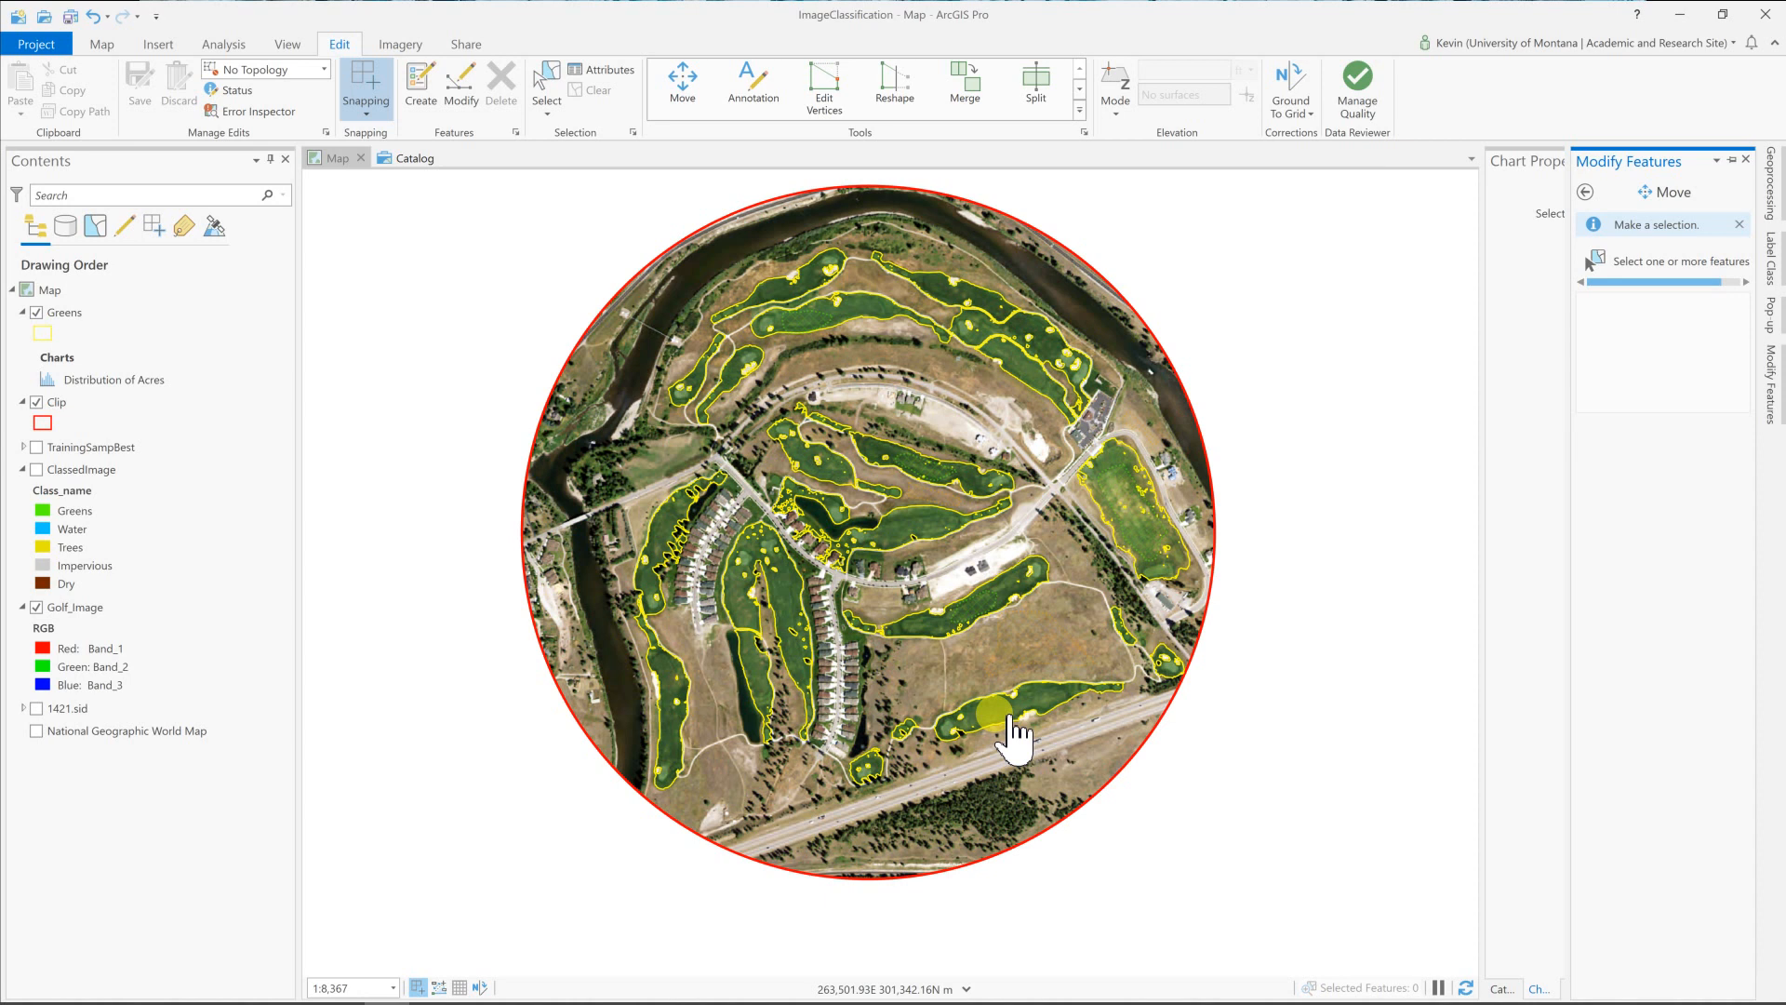
{"action": "mouse_move", "coordinate": [846, 725]}
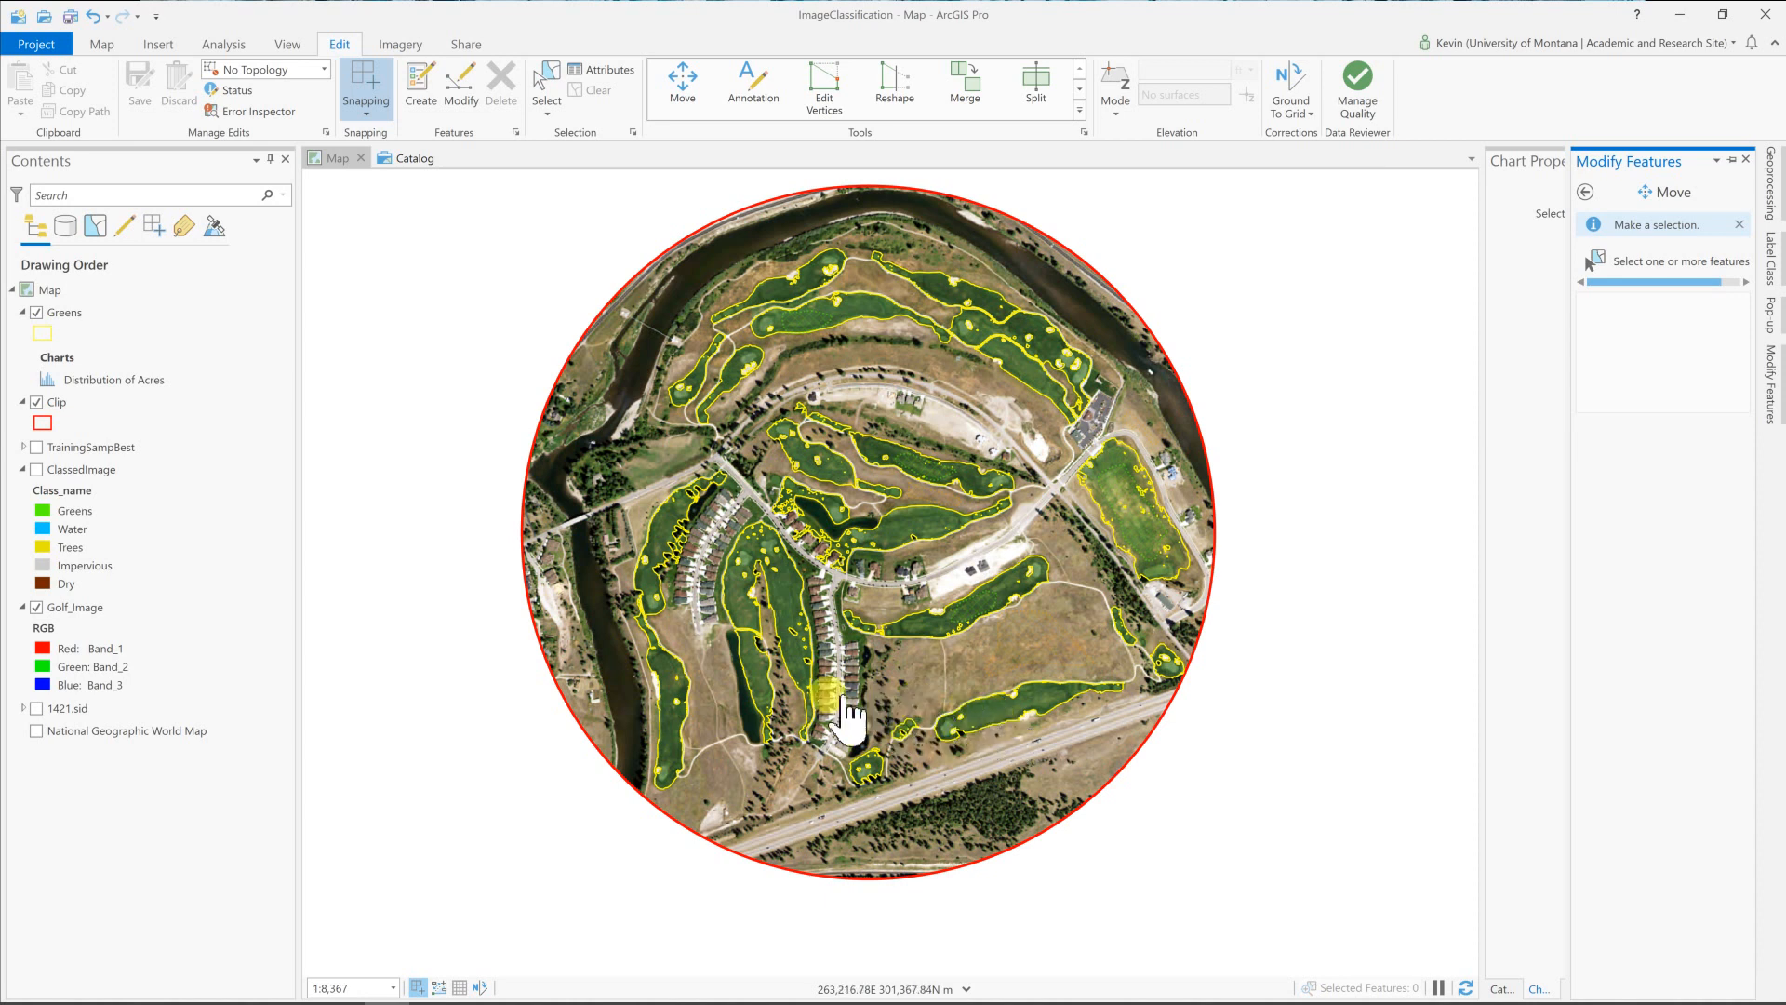